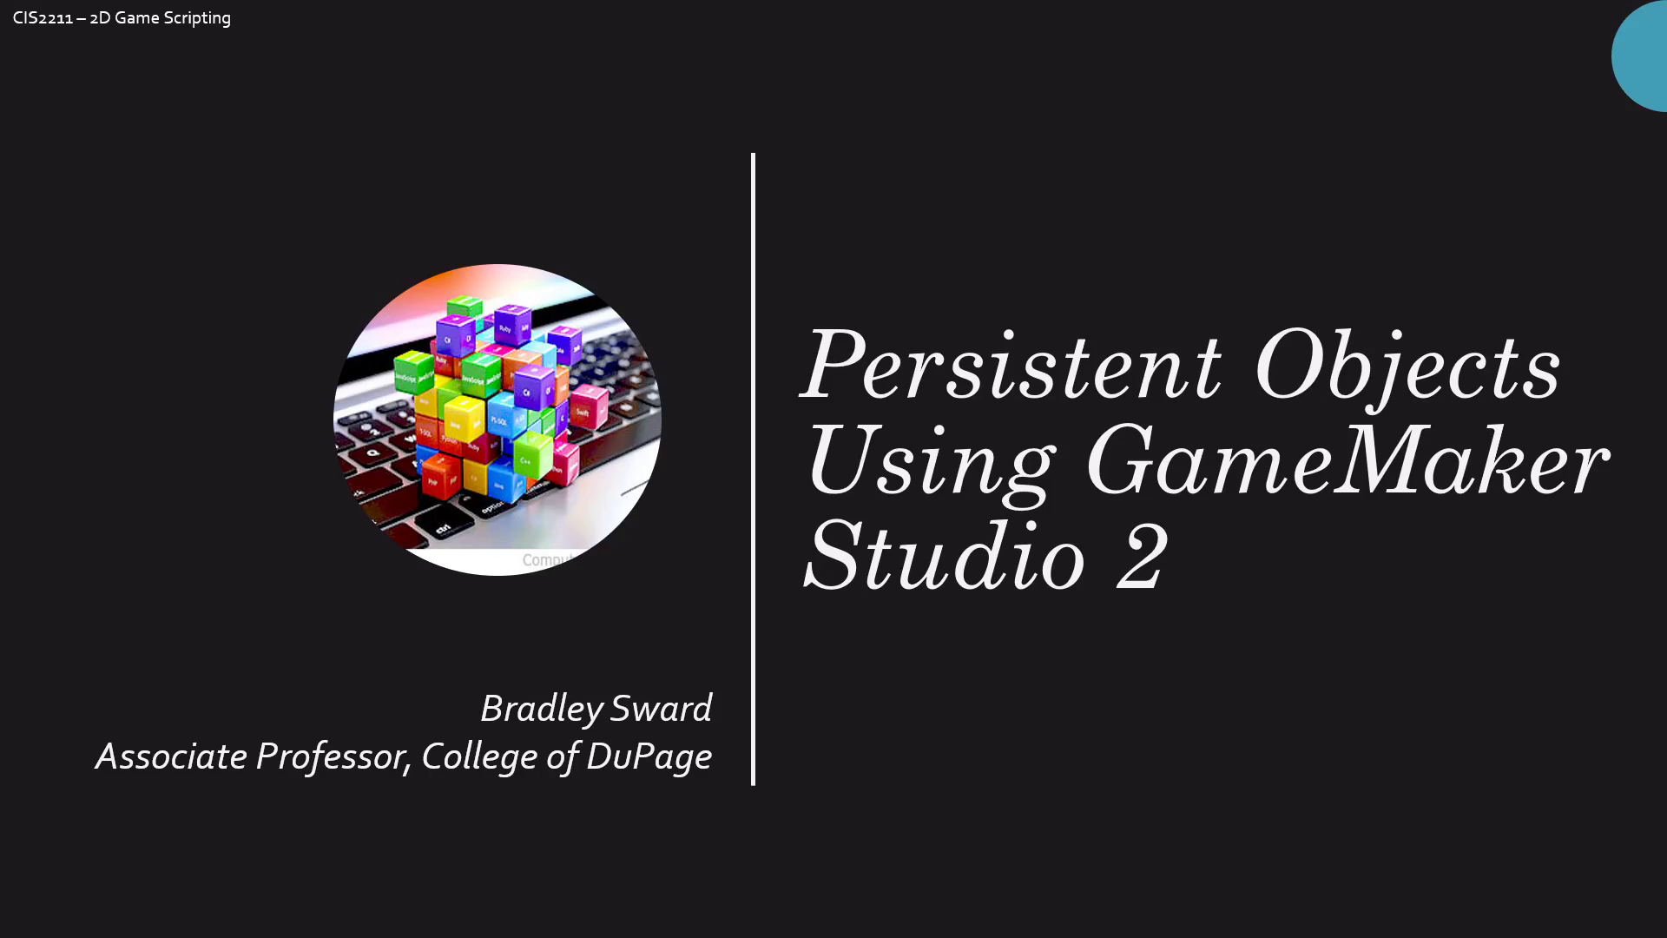
{"action": "mouse_move", "coordinate": [1118, 619]}
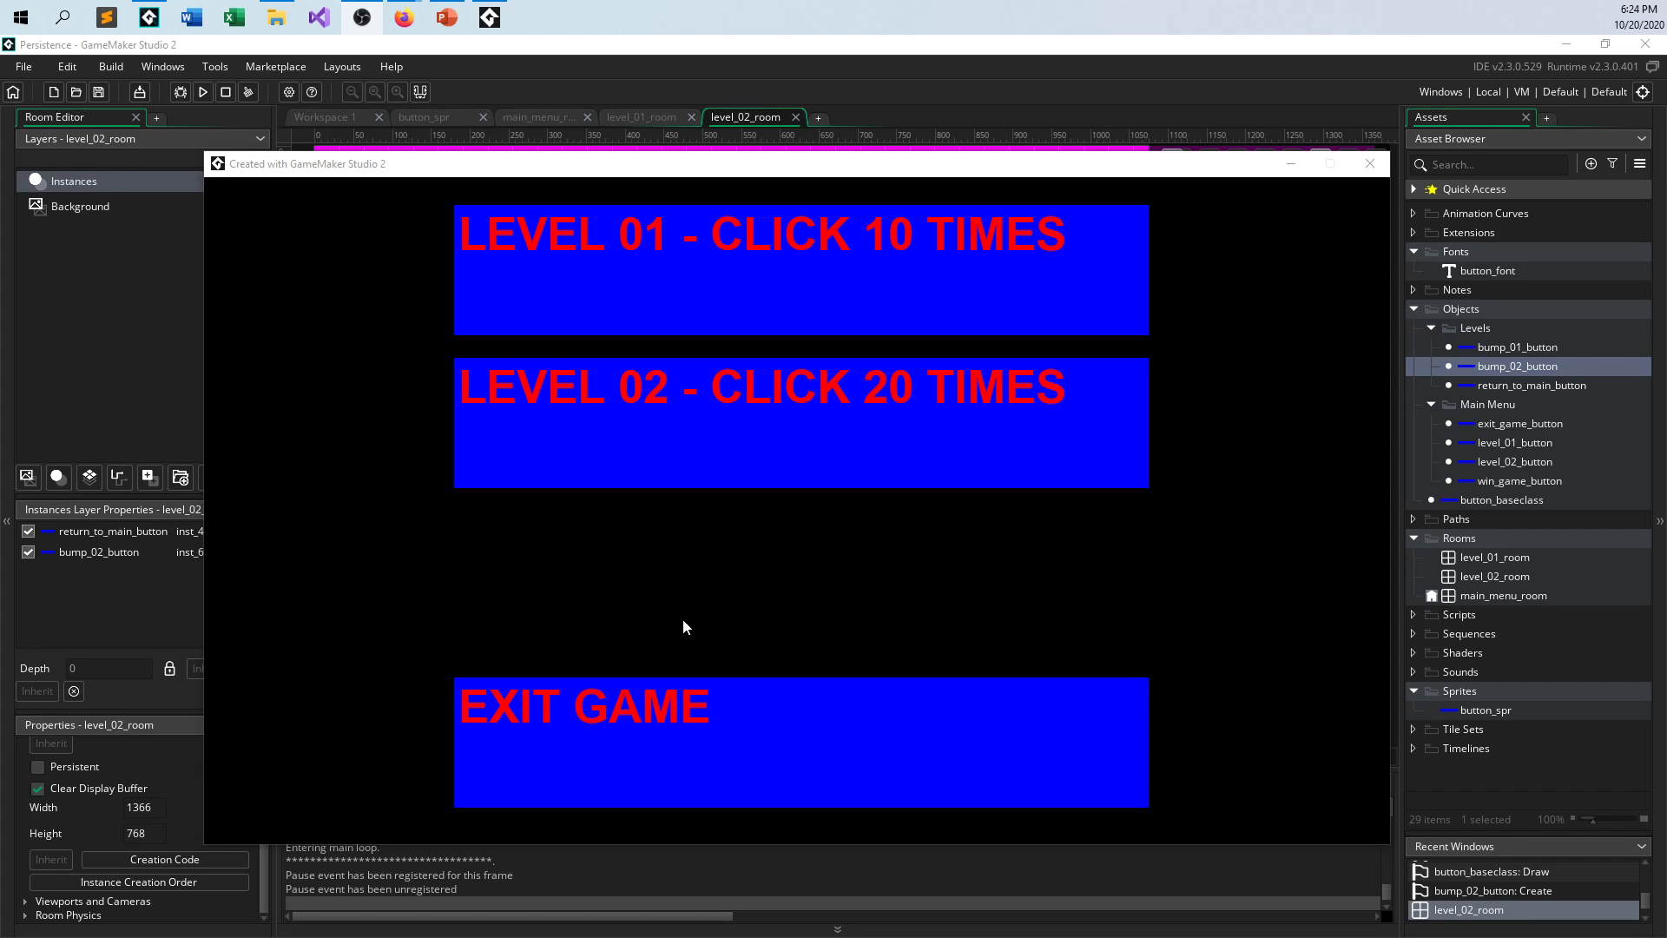
{"action": "mouse_move", "coordinate": [911, 602]}
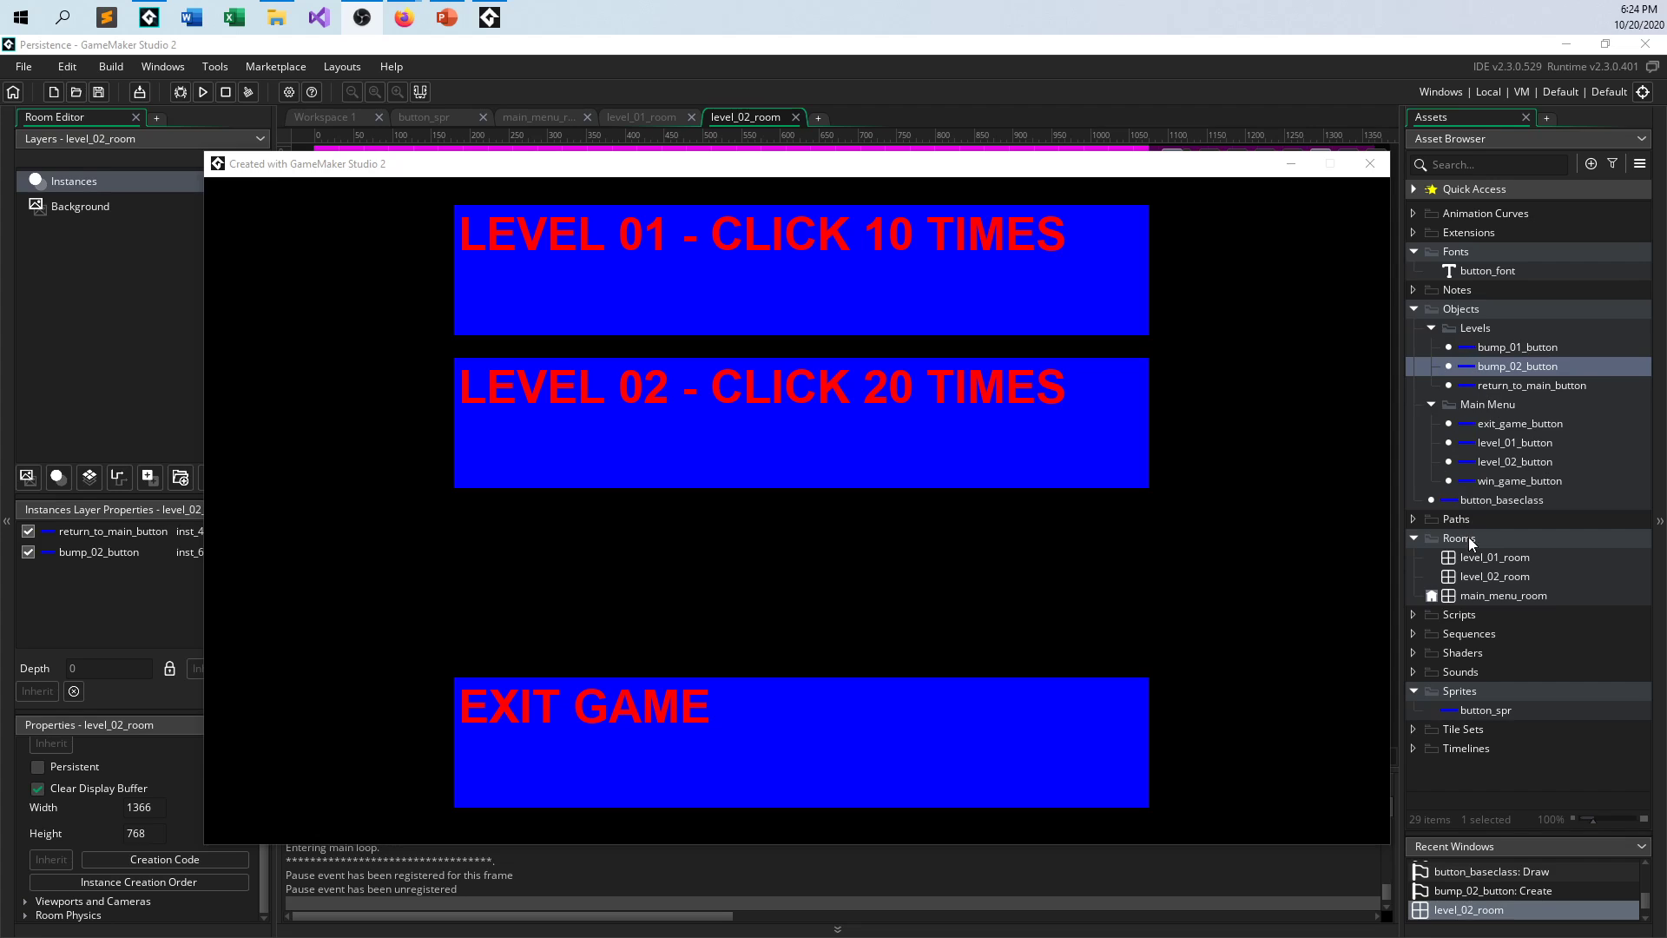
{"action": "mouse_move", "coordinate": [1332, 462]}
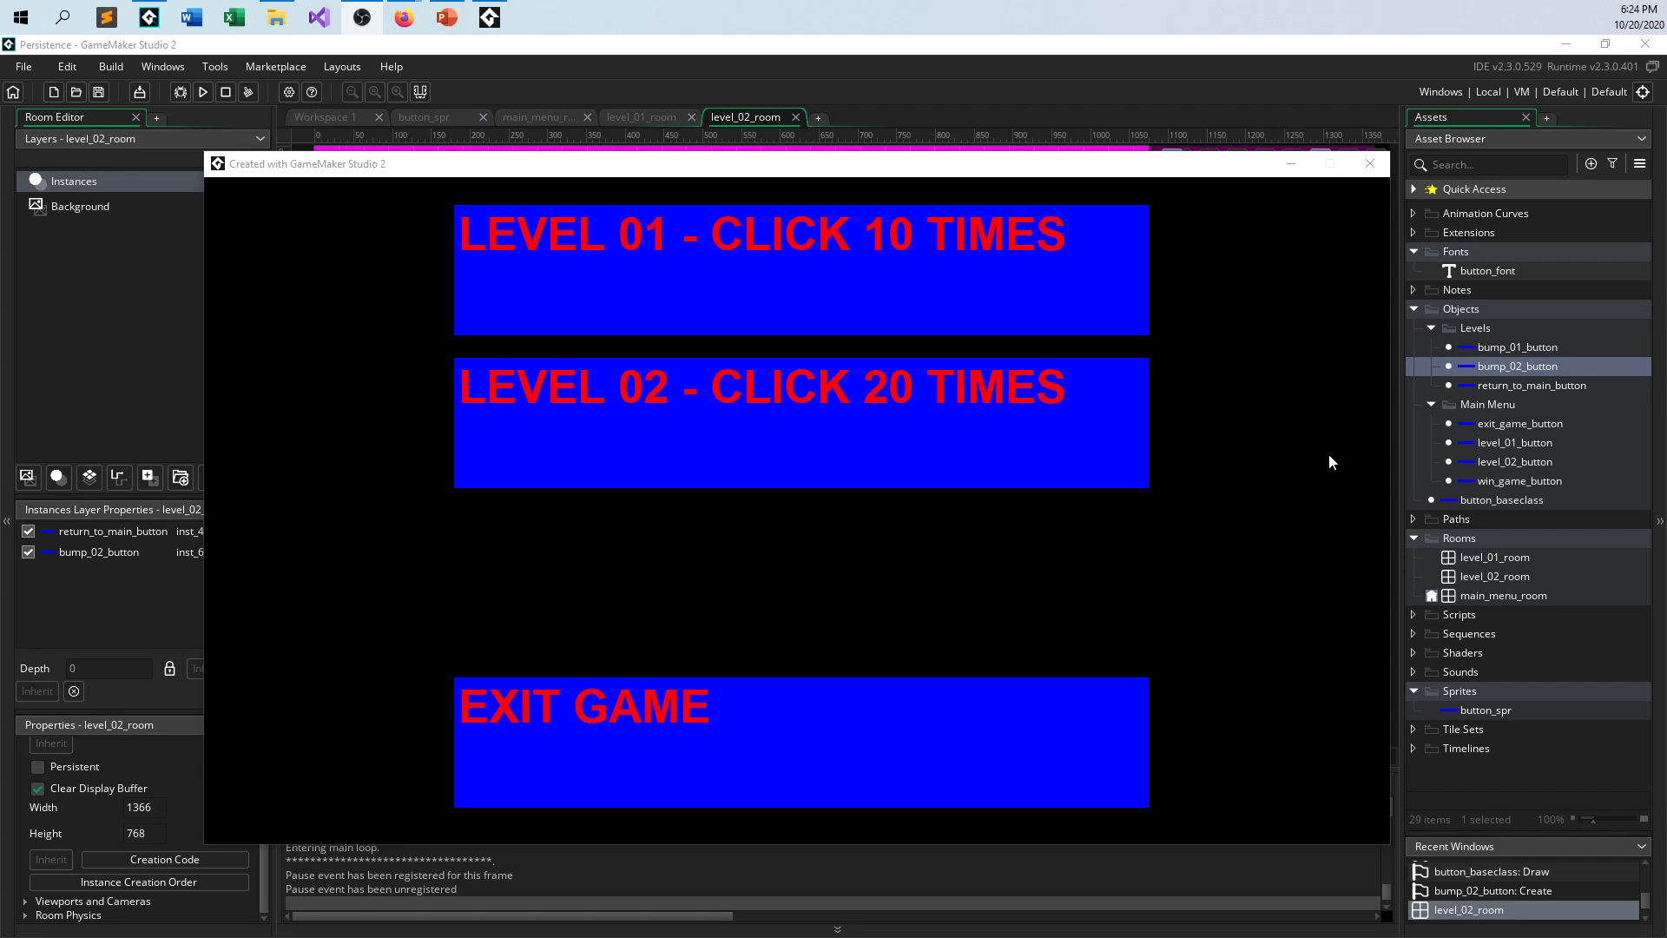
{"action": "mouse_move", "coordinate": [1554, 588]}
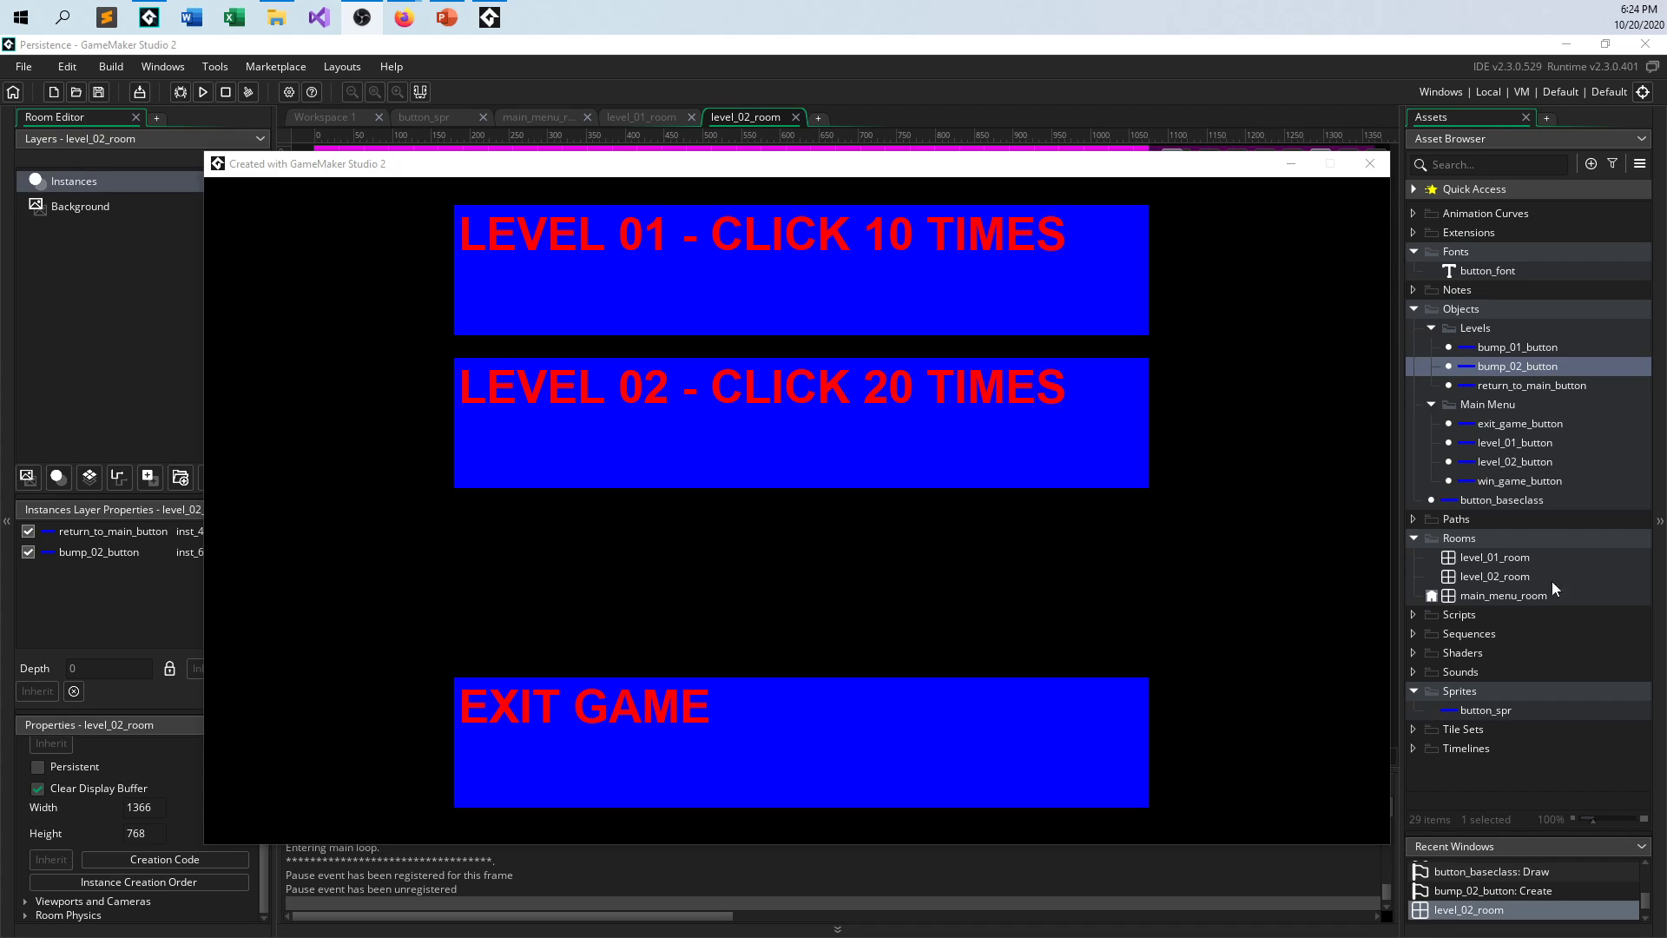
{"action": "mouse_move", "coordinate": [1125, 642]}
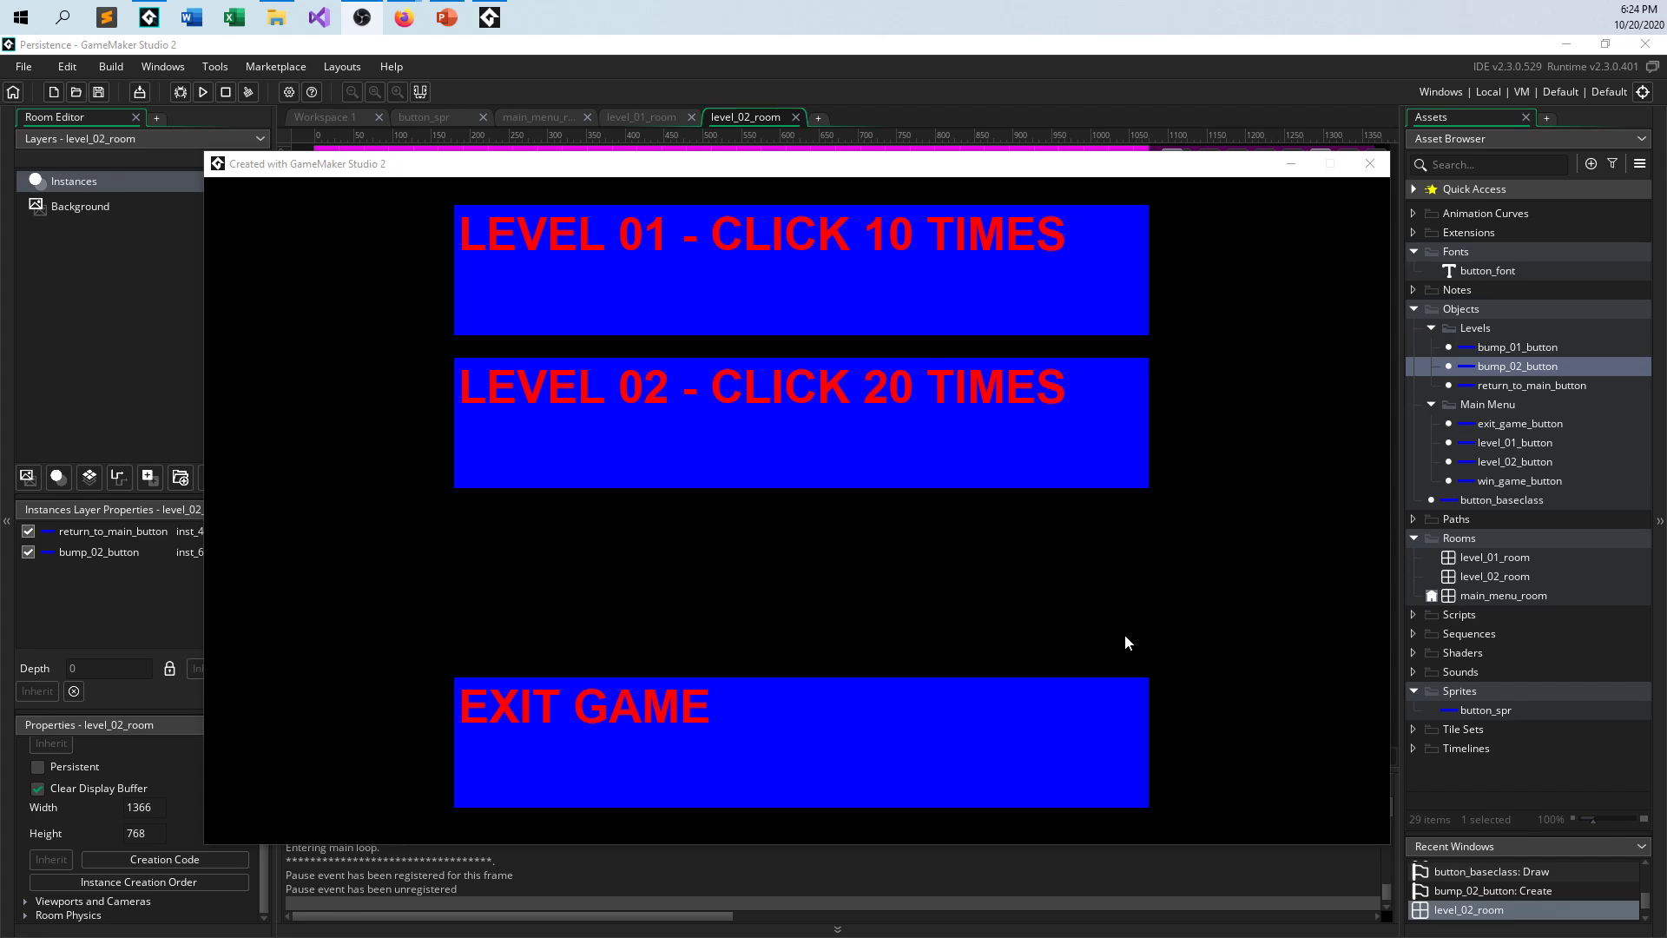
{"action": "mouse_move", "coordinate": [1052, 578]}
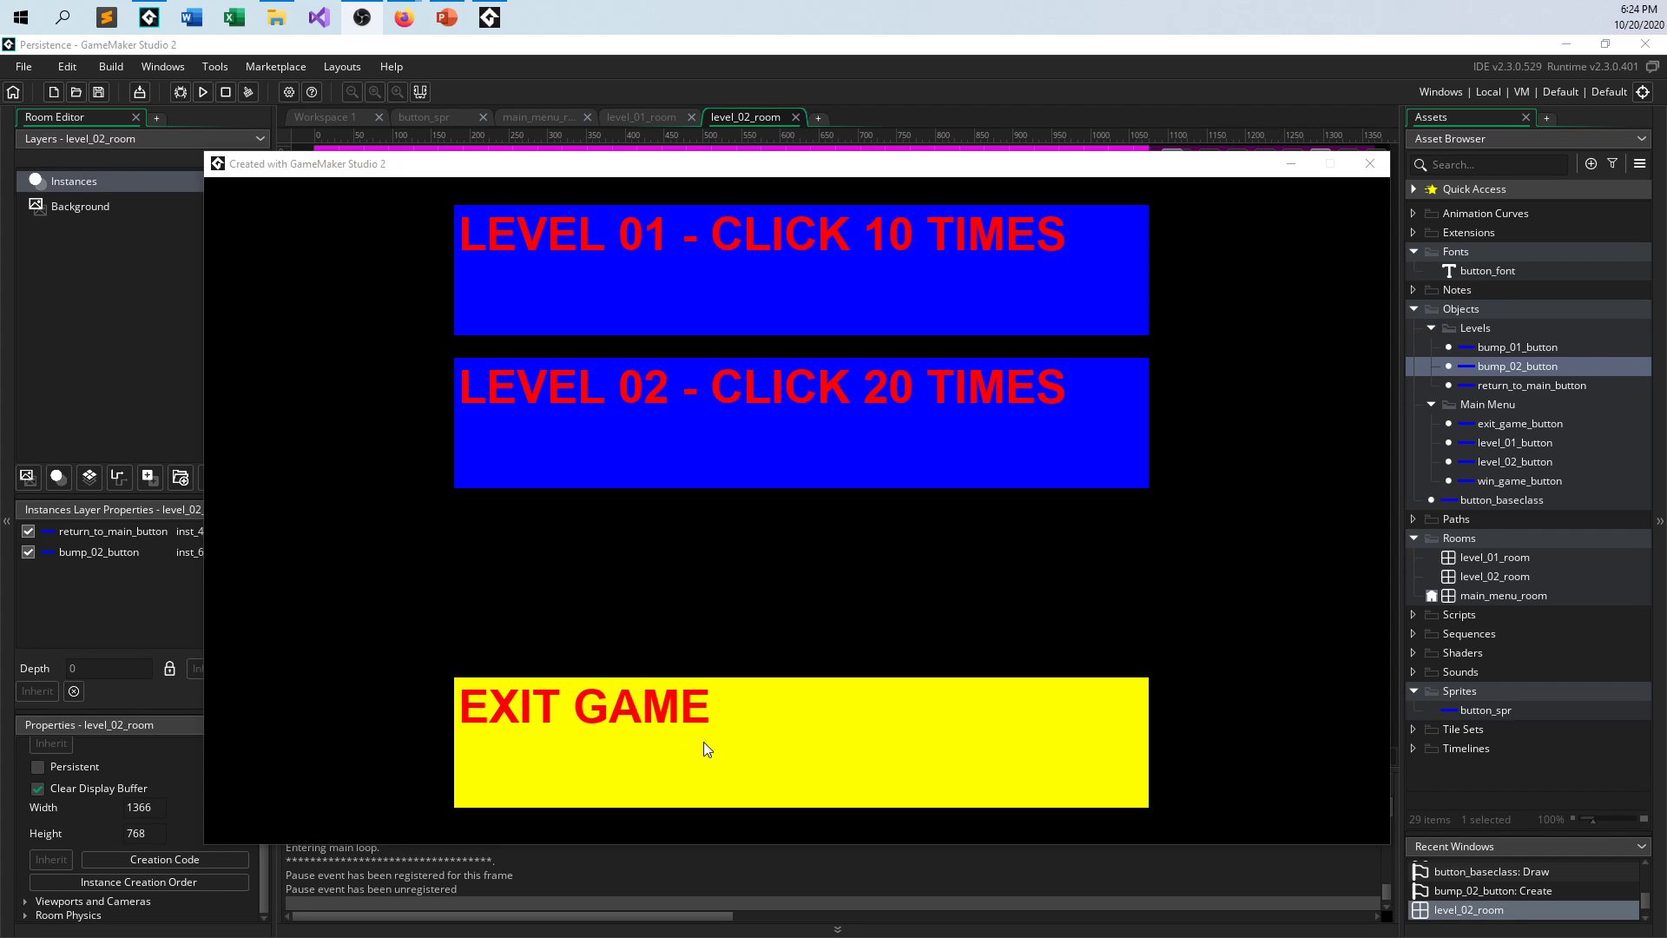
- Exit the running Persistence game using its EXIT GAME button
{"action": "left_click", "coordinate": [247, 92]}
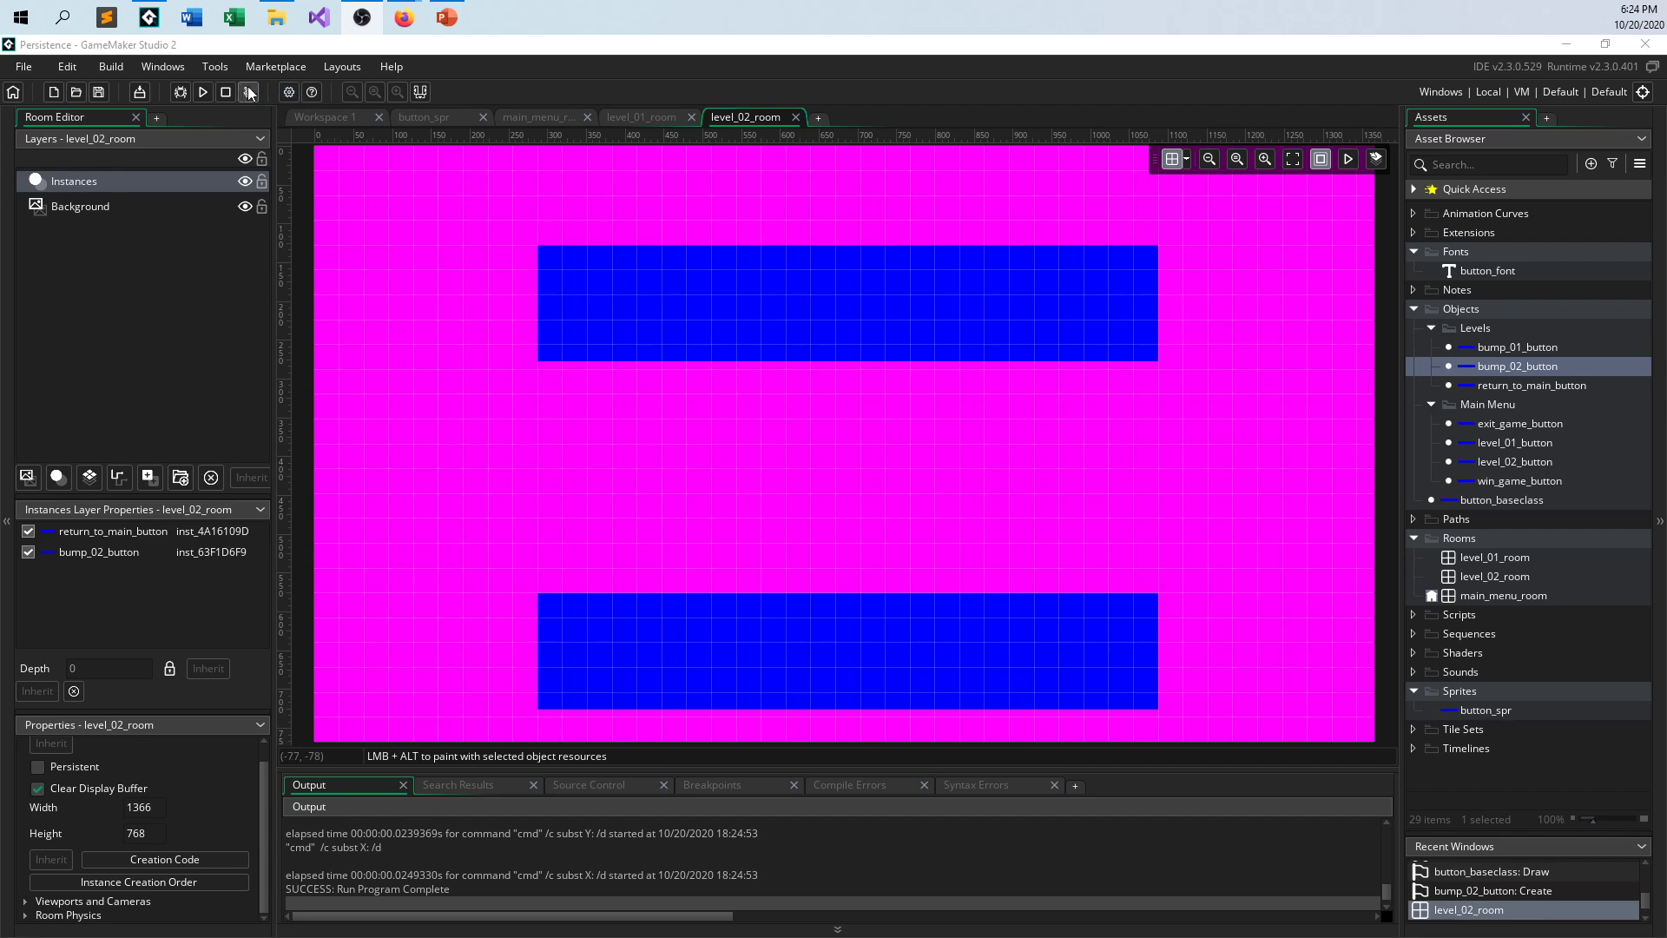
{"action": "left_click", "coordinate": [249, 92]}
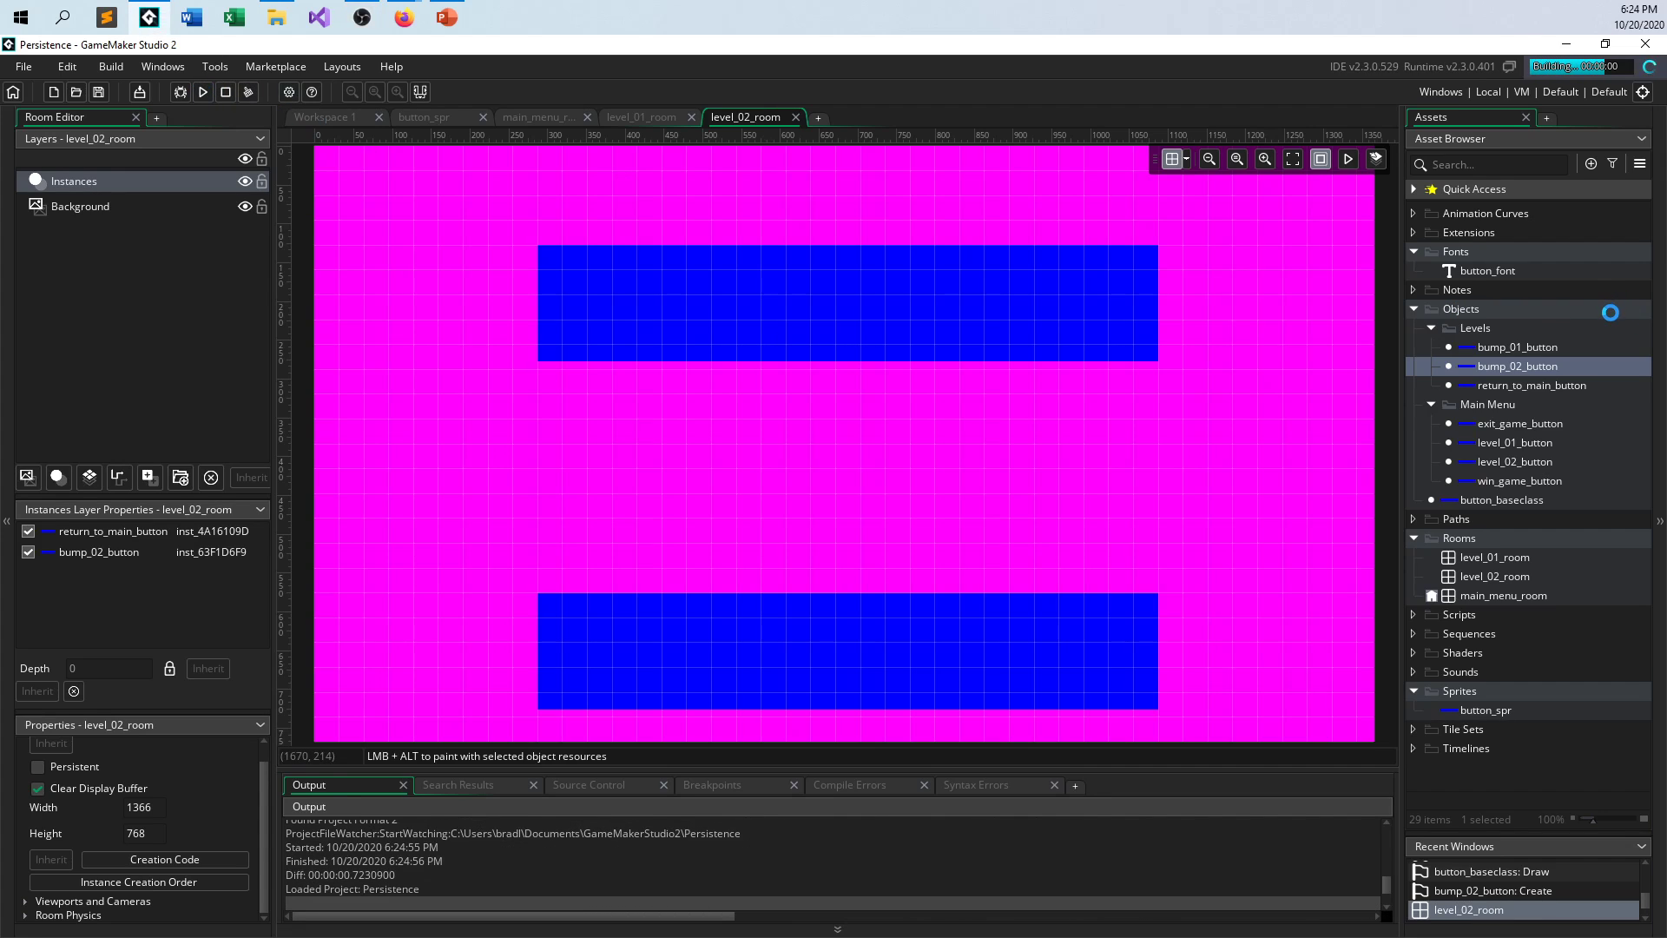
{"action": "left_click", "coordinate": [204, 91]}
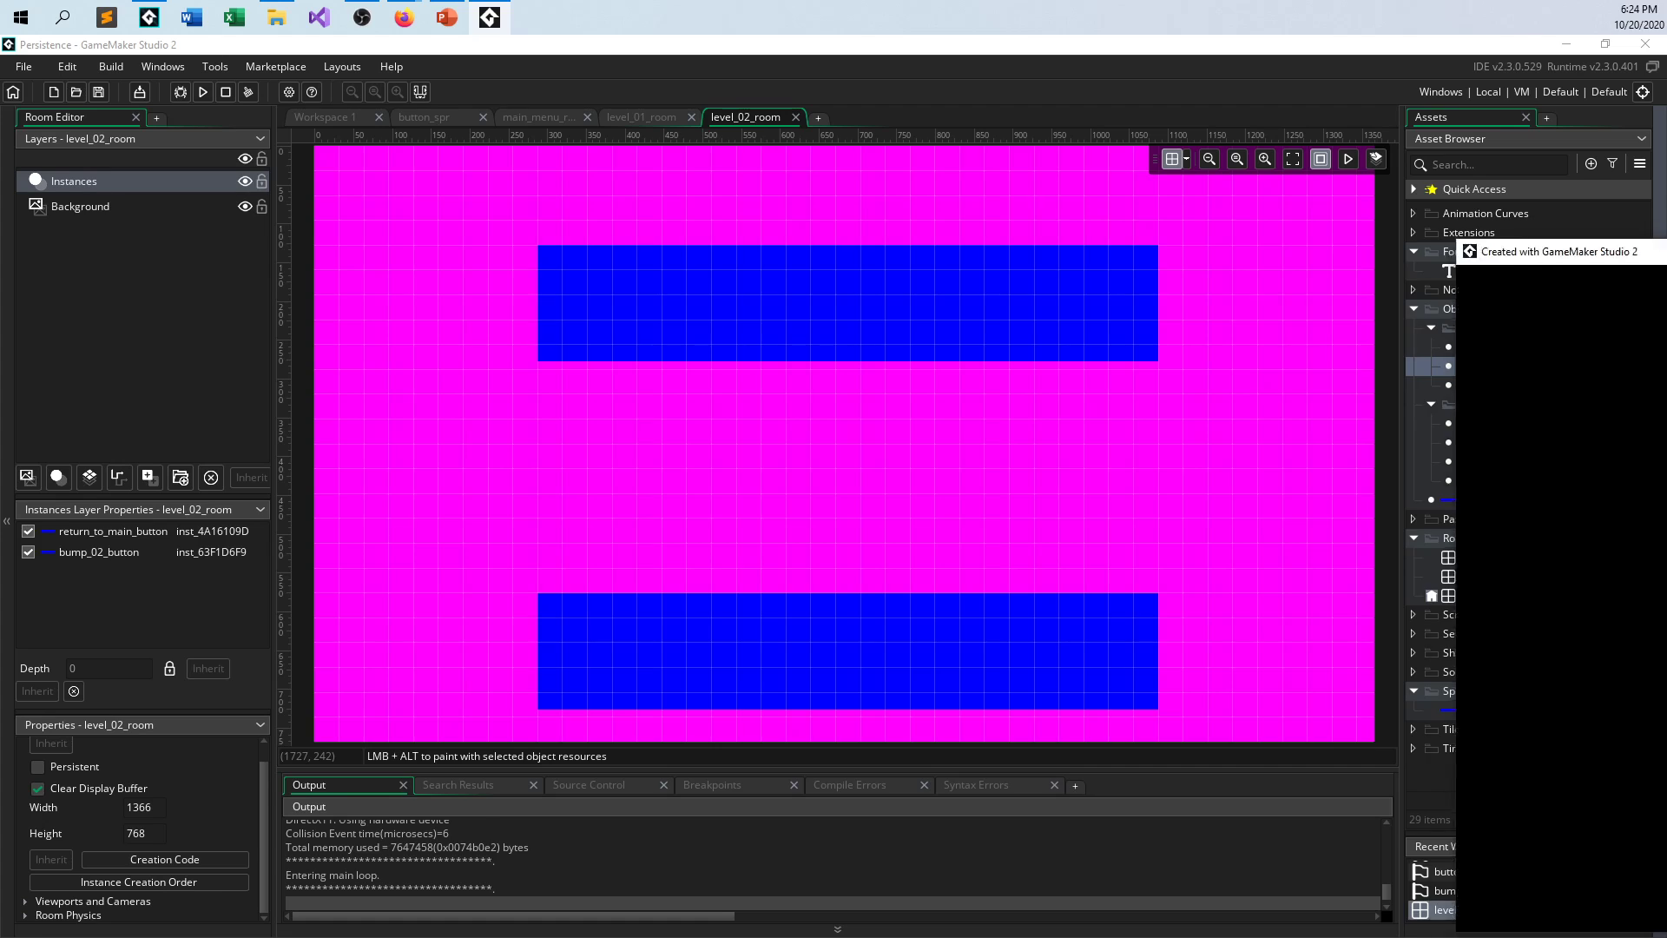
{"action": "left_click", "coordinate": [203, 91]}
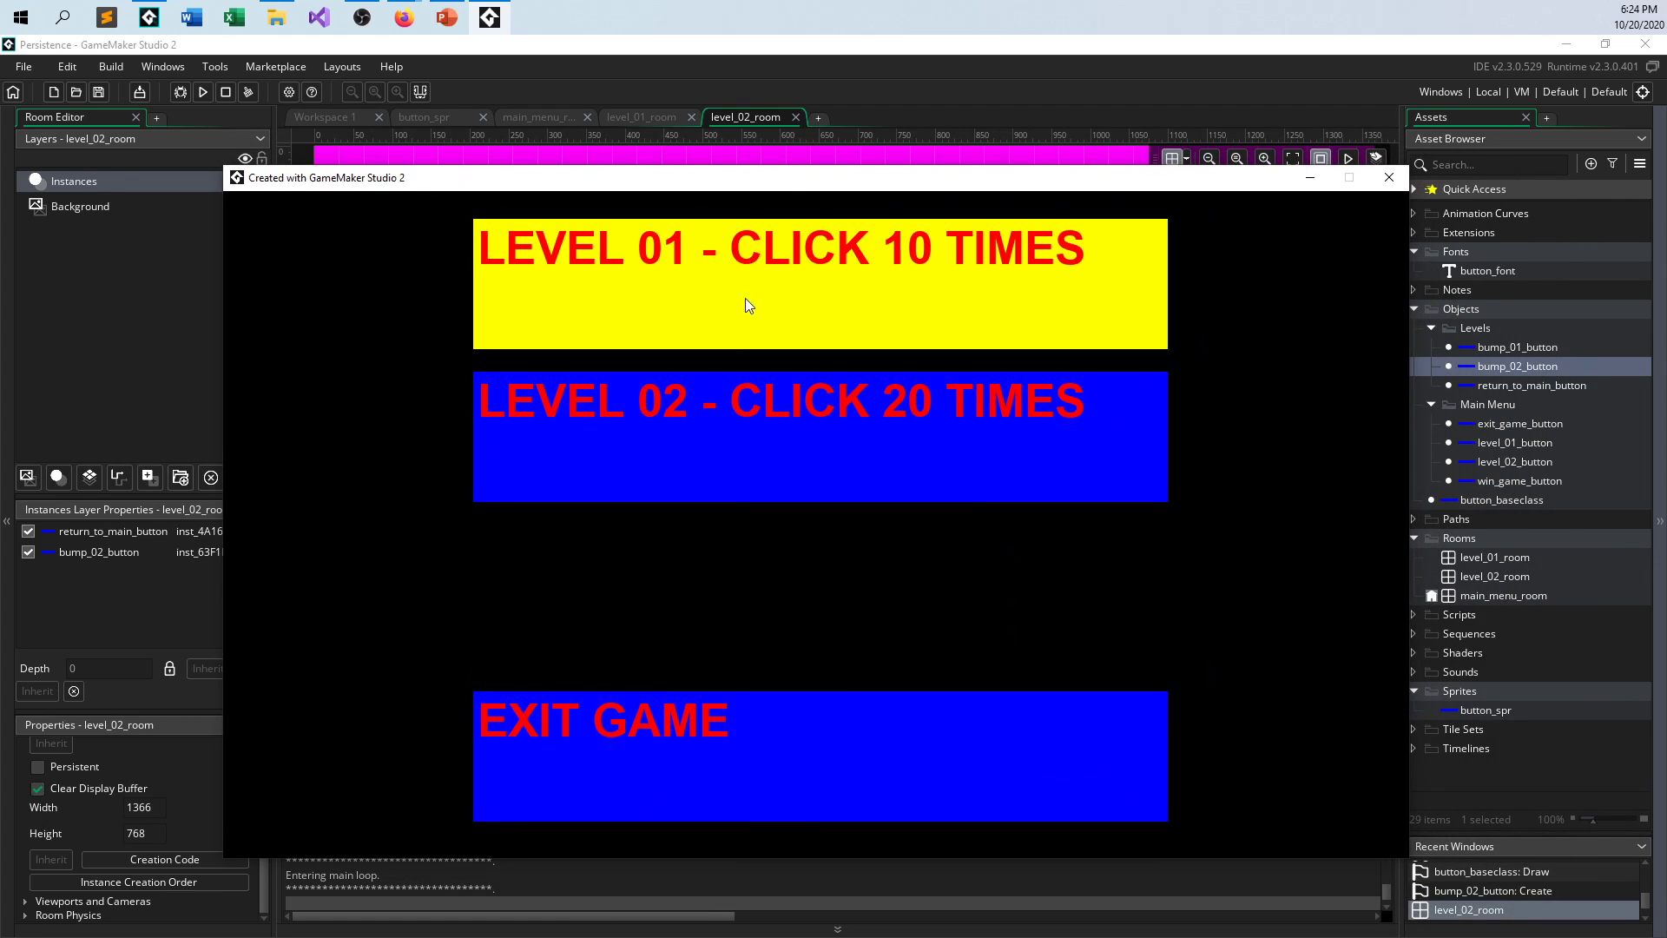
{"action": "left_click", "coordinate": [749, 305]}
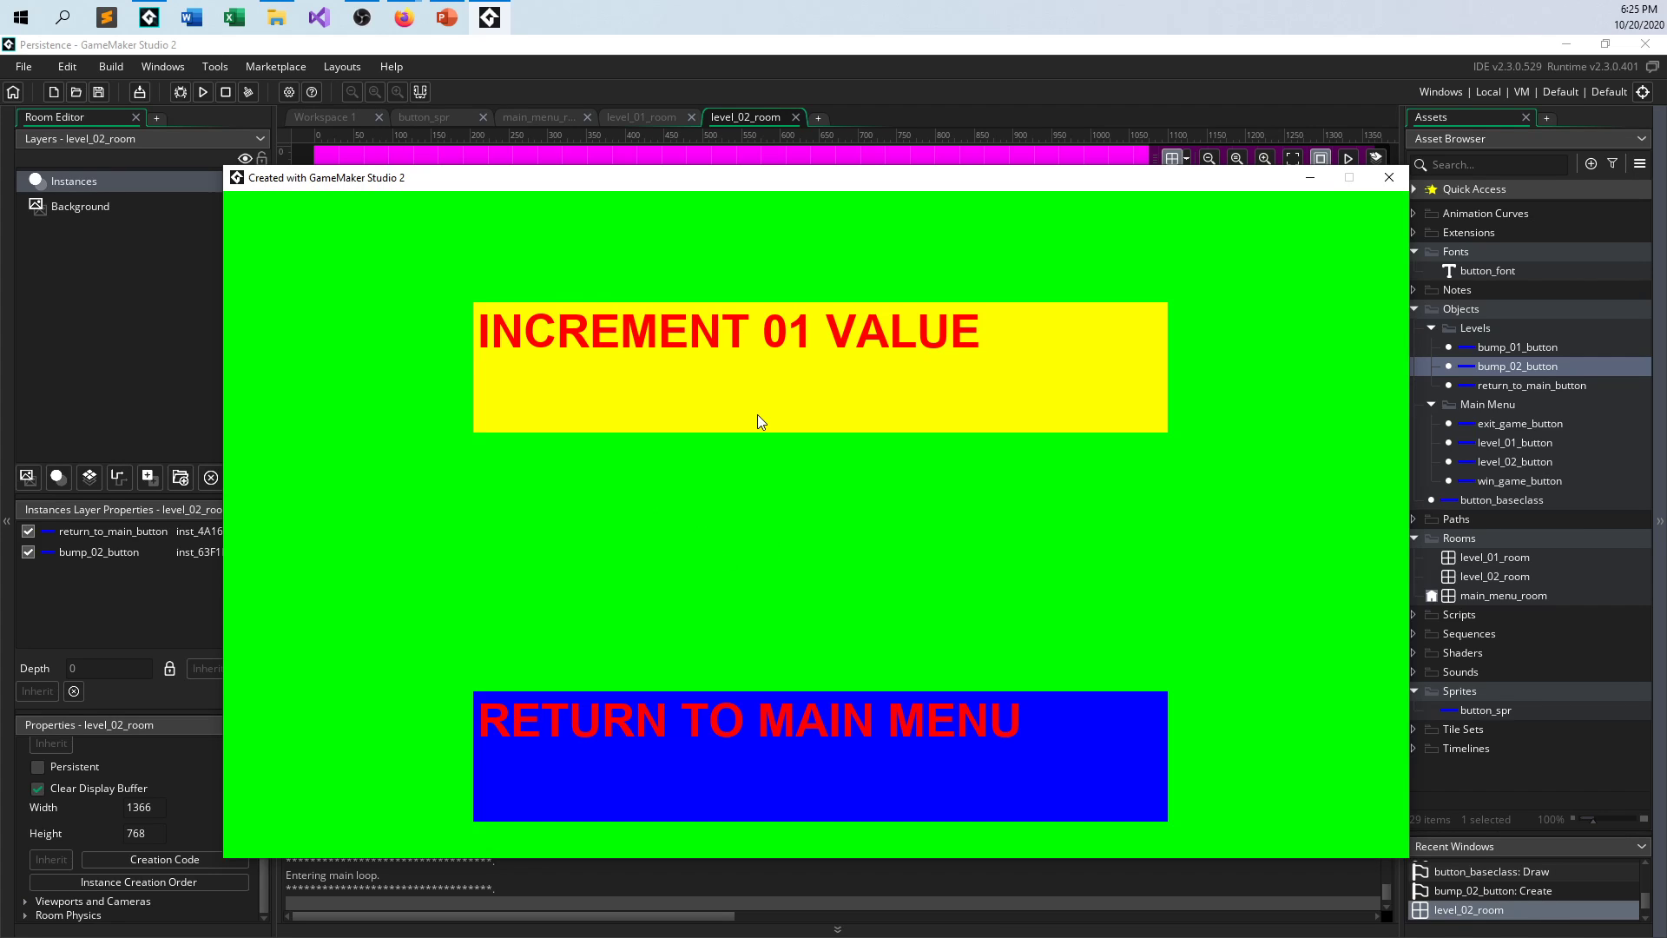
{"action": "mouse_move", "coordinate": [743, 394]}
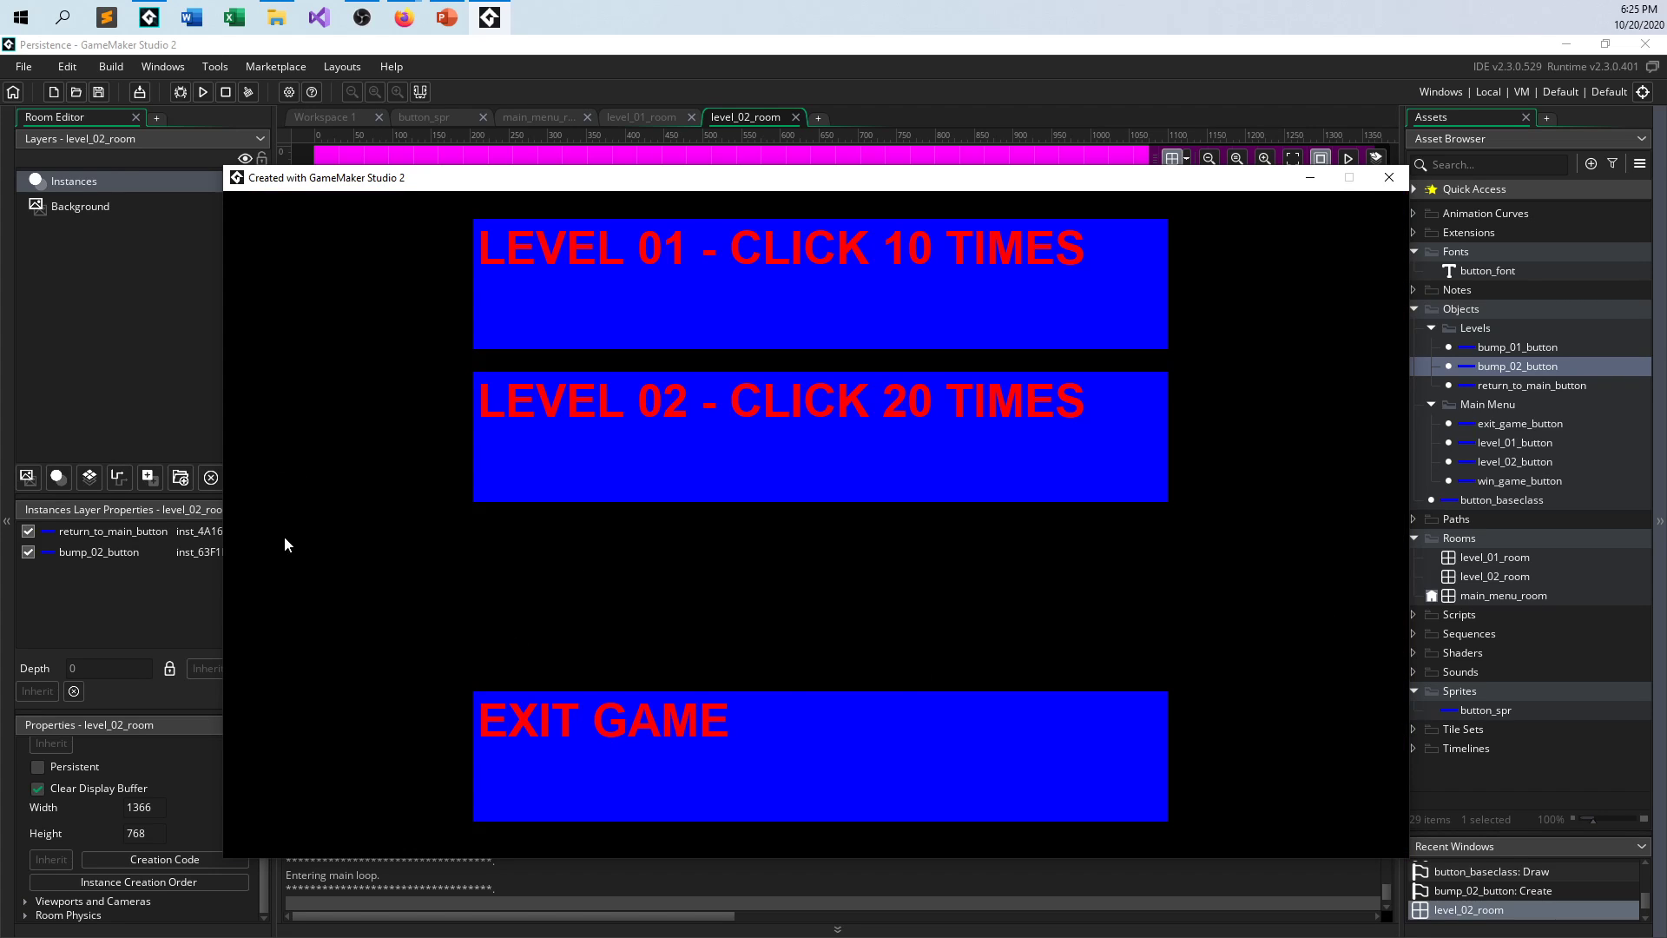
{"action": "mouse_move", "coordinate": [746, 584]}
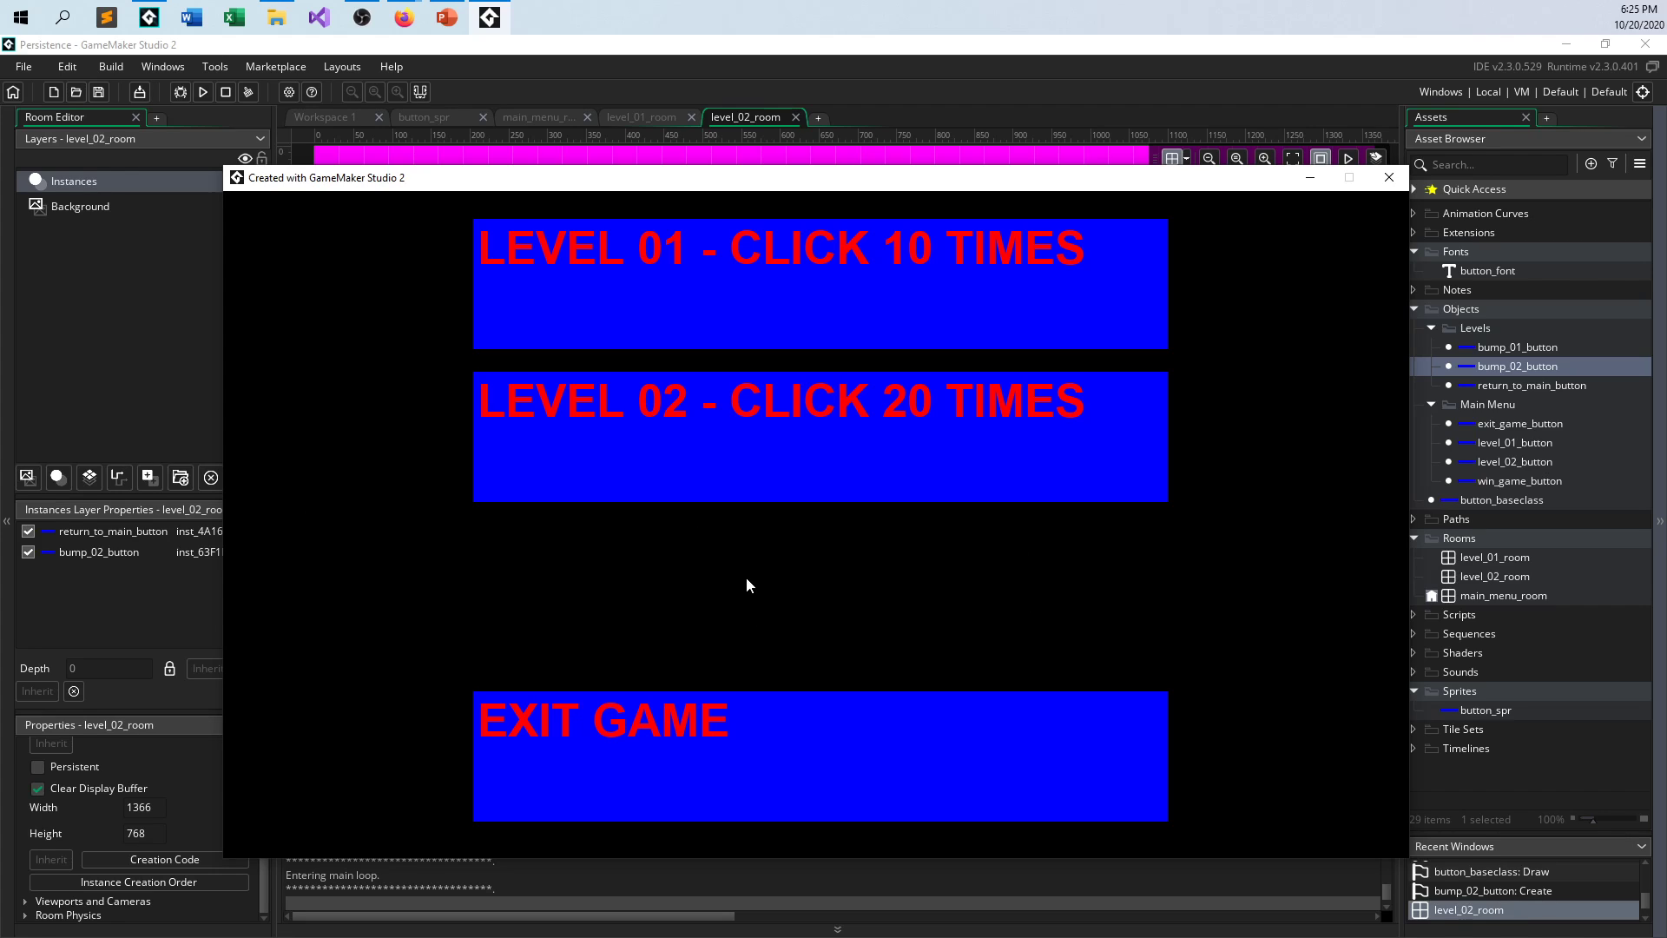
{"action": "mouse_move", "coordinate": [1014, 500]}
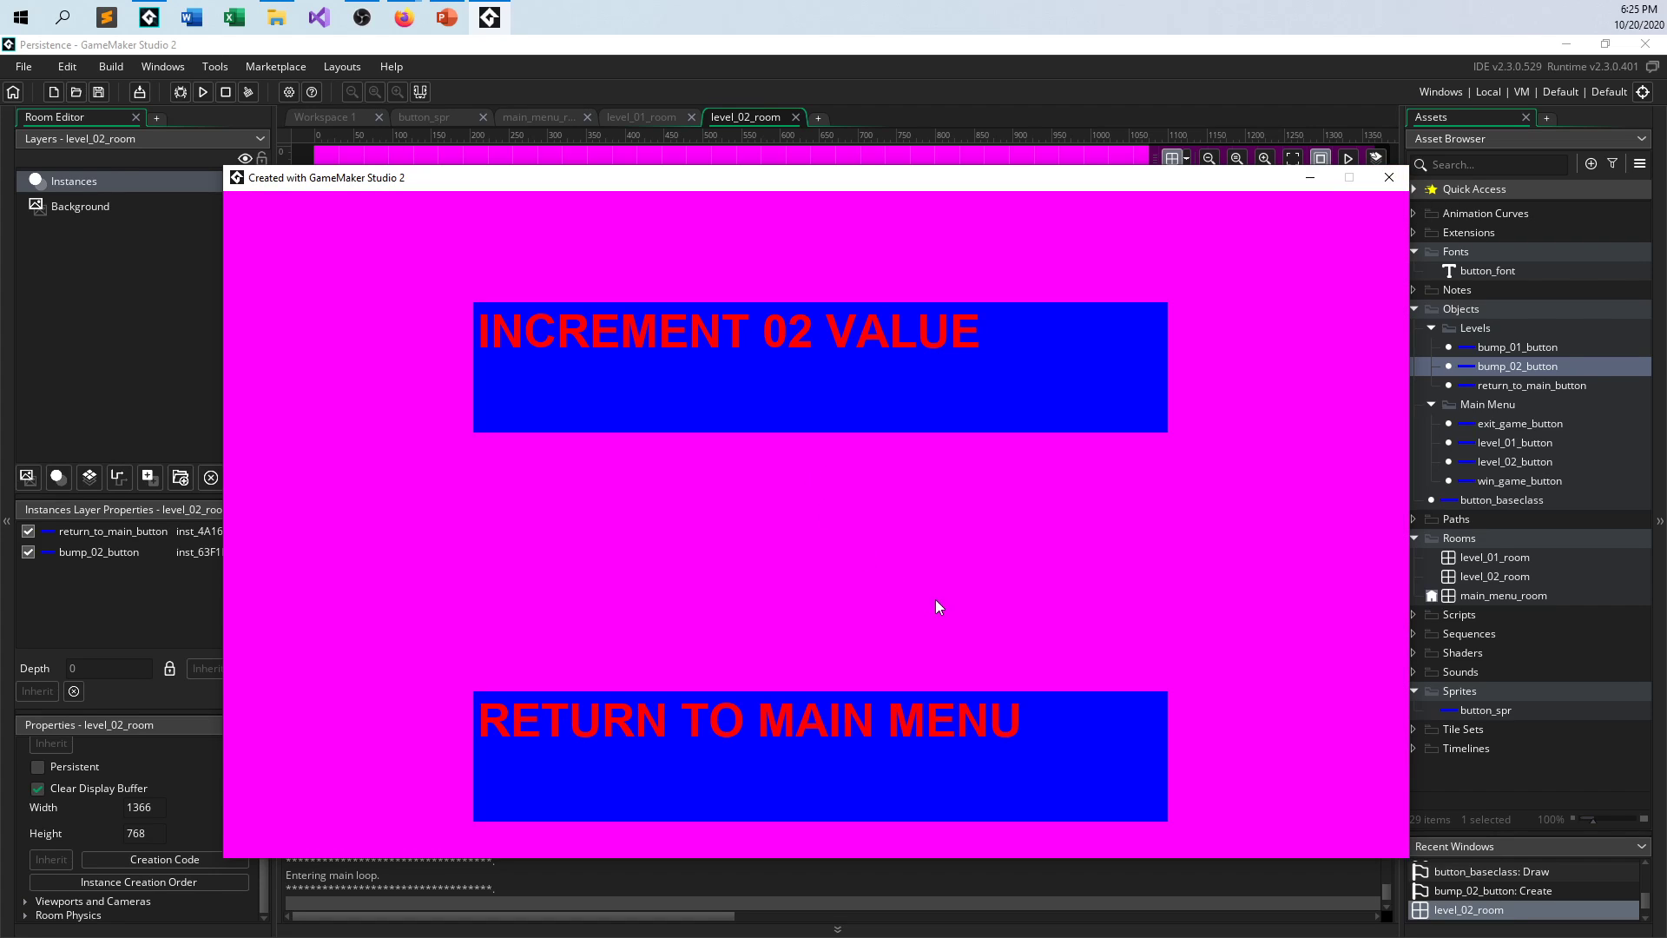
{"action": "mouse_move", "coordinate": [911, 188]}
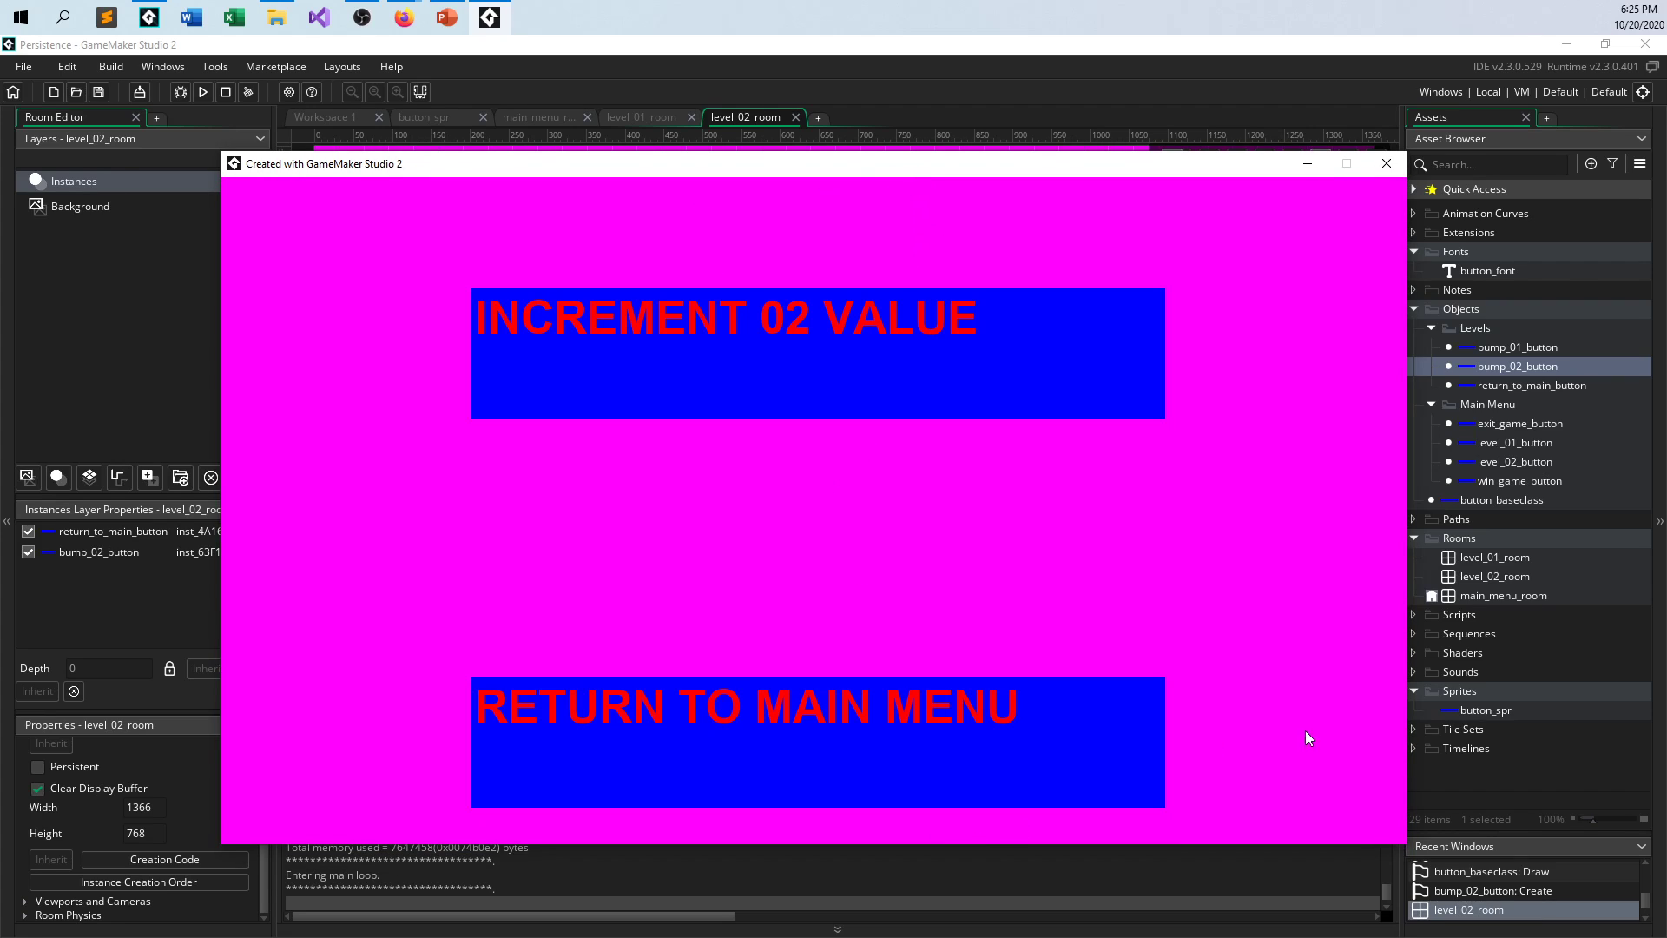
{"action": "mouse_move", "coordinate": [942, 676]}
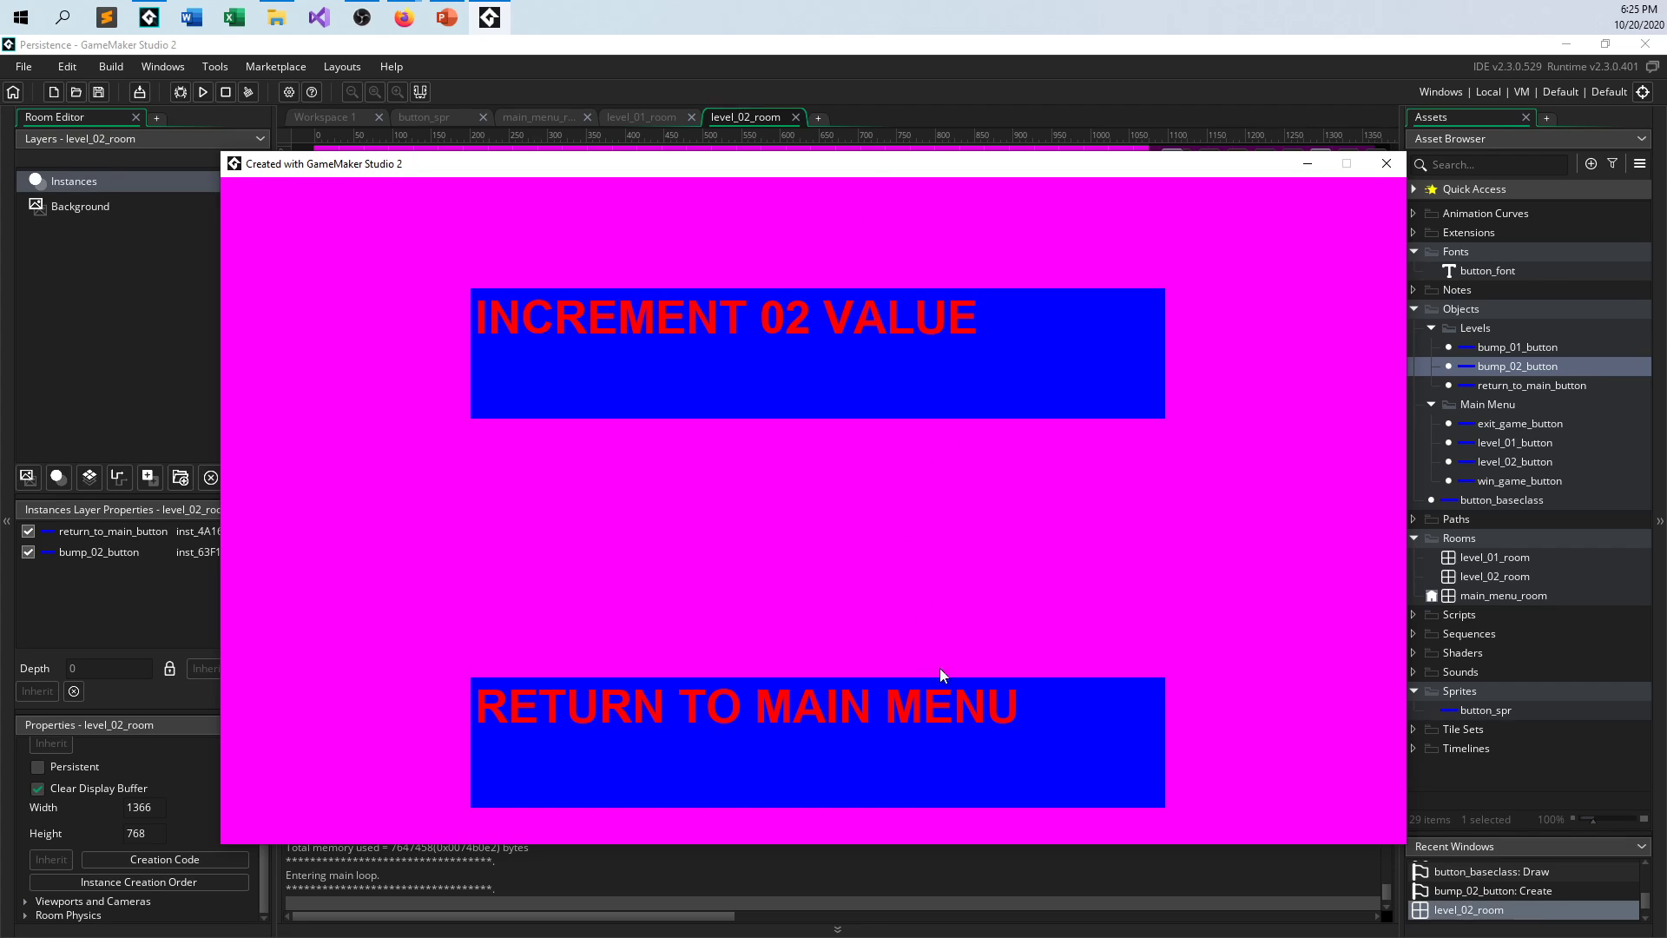
{"action": "mouse_move", "coordinate": [1033, 623]}
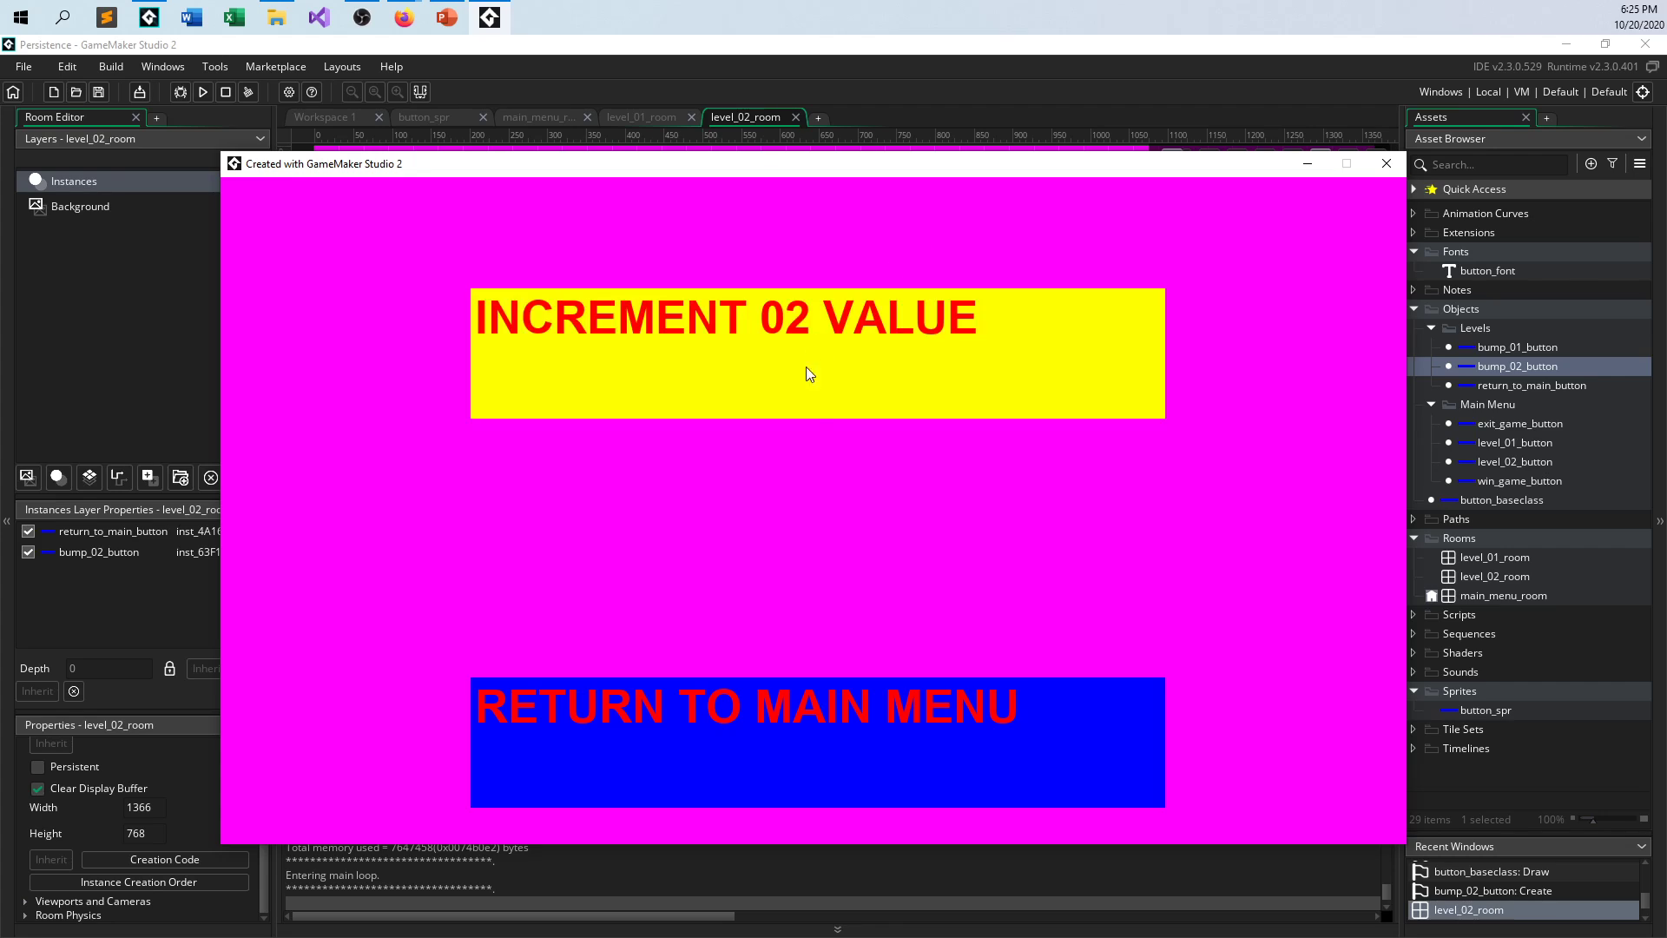
{"action": "left_click", "coordinate": [810, 374]}
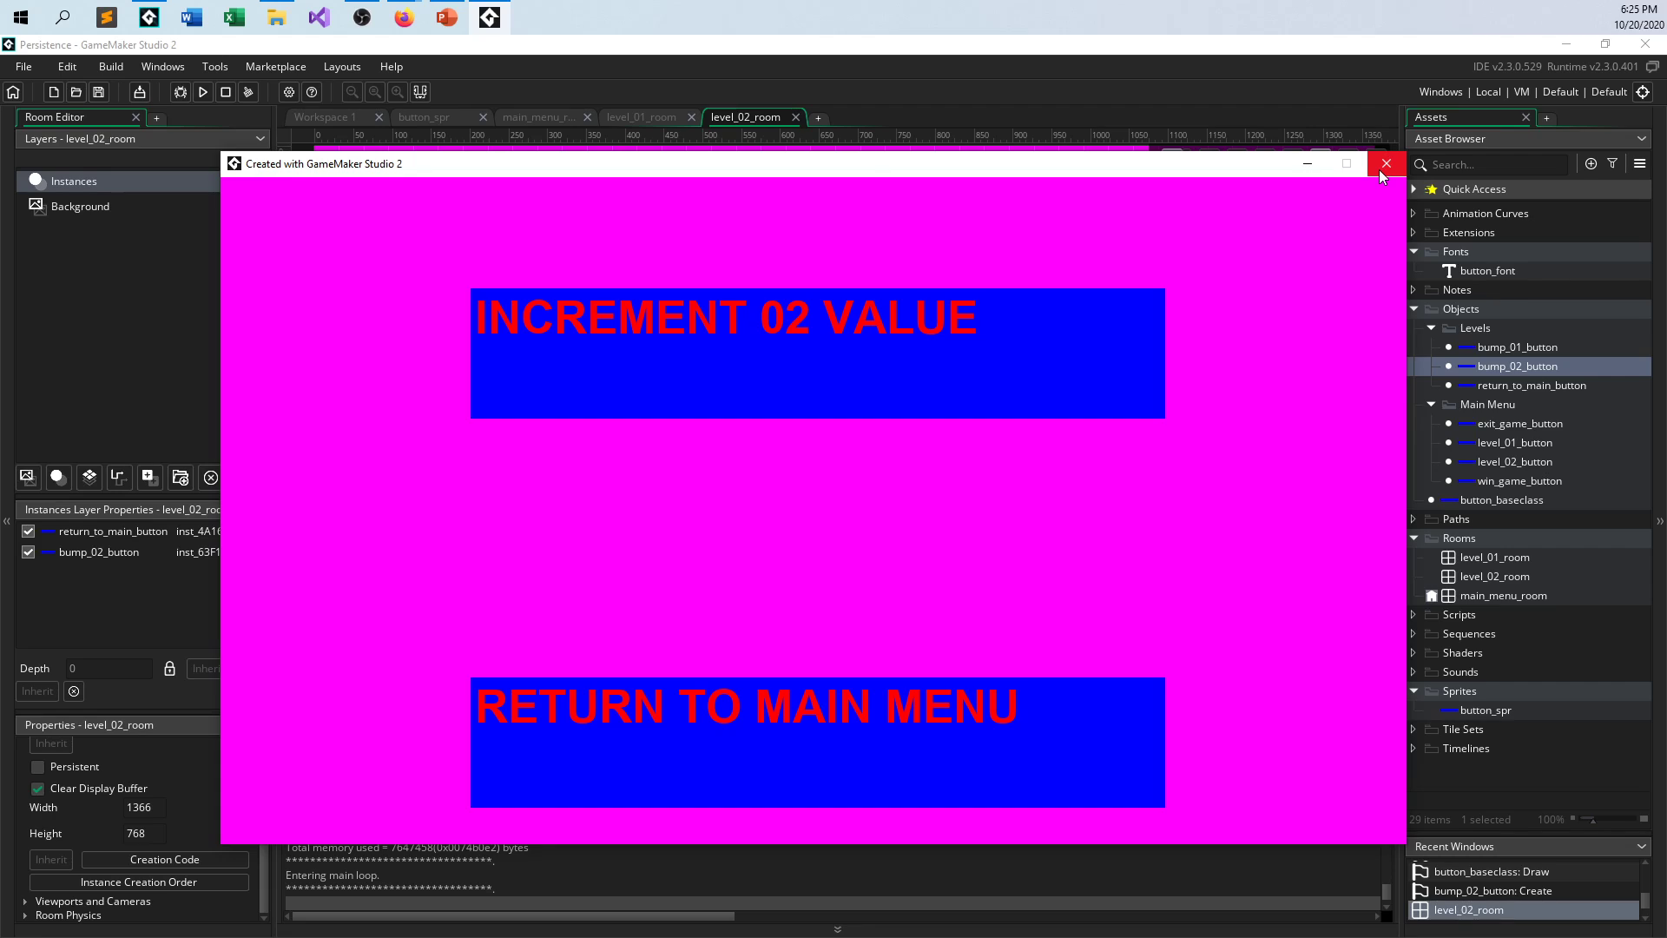
{"action": "mouse_move", "coordinate": [1385, 171]}
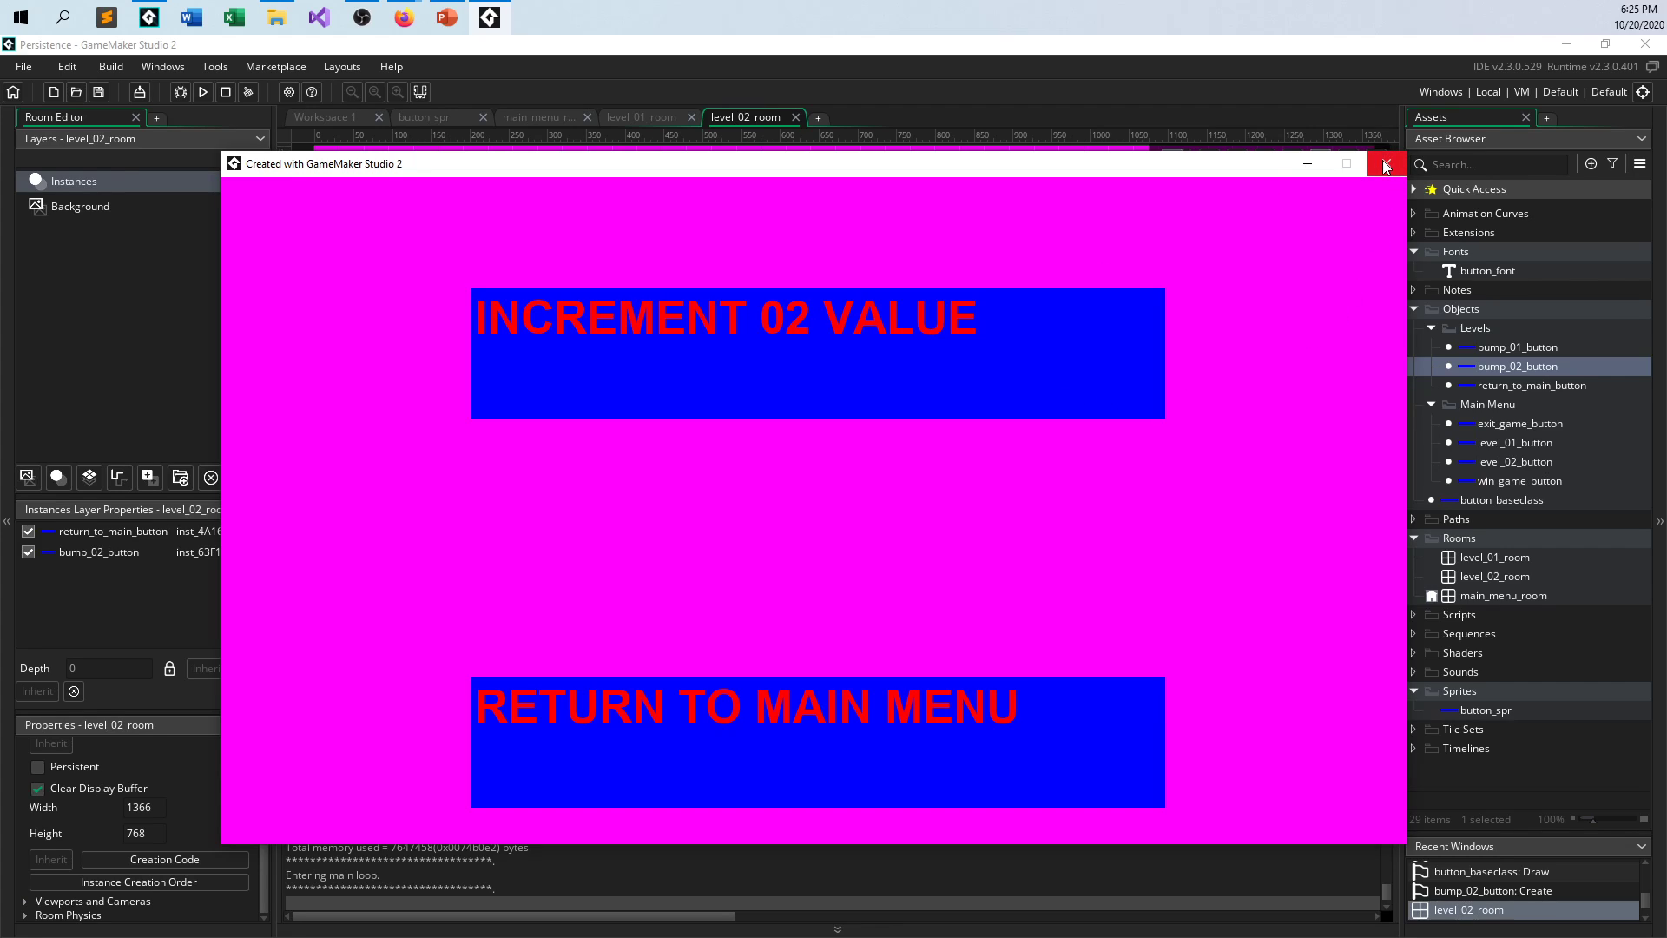
{"action": "mouse_move", "coordinate": [1386, 165]}
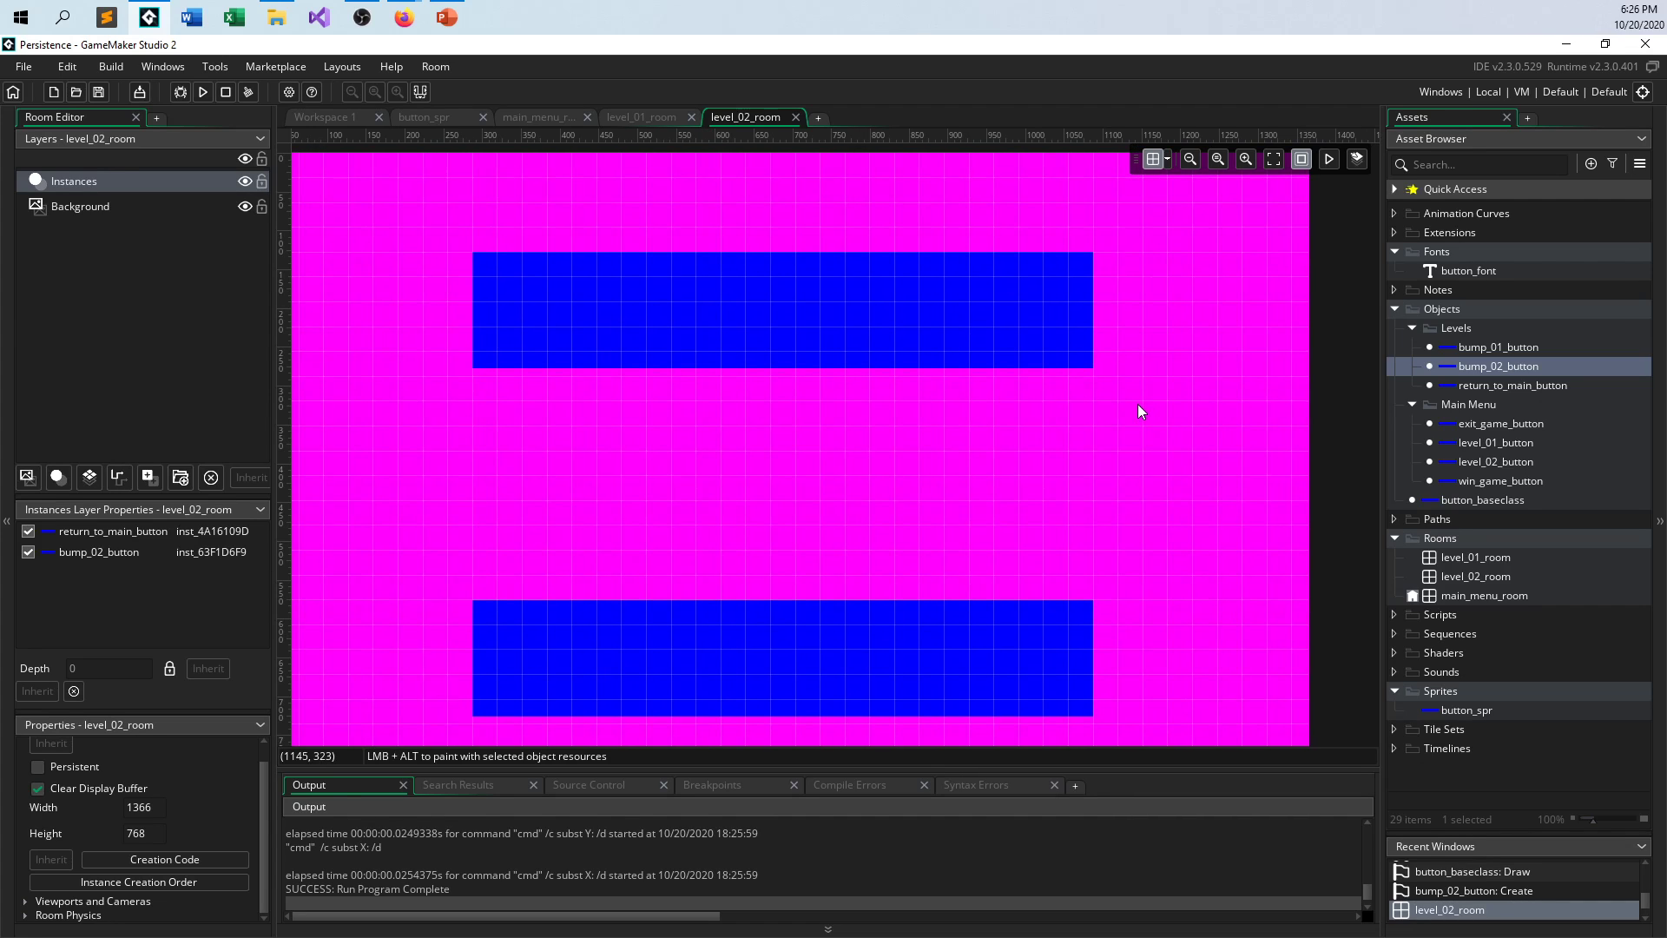
{"action": "mouse_move", "coordinate": [1133, 406]}
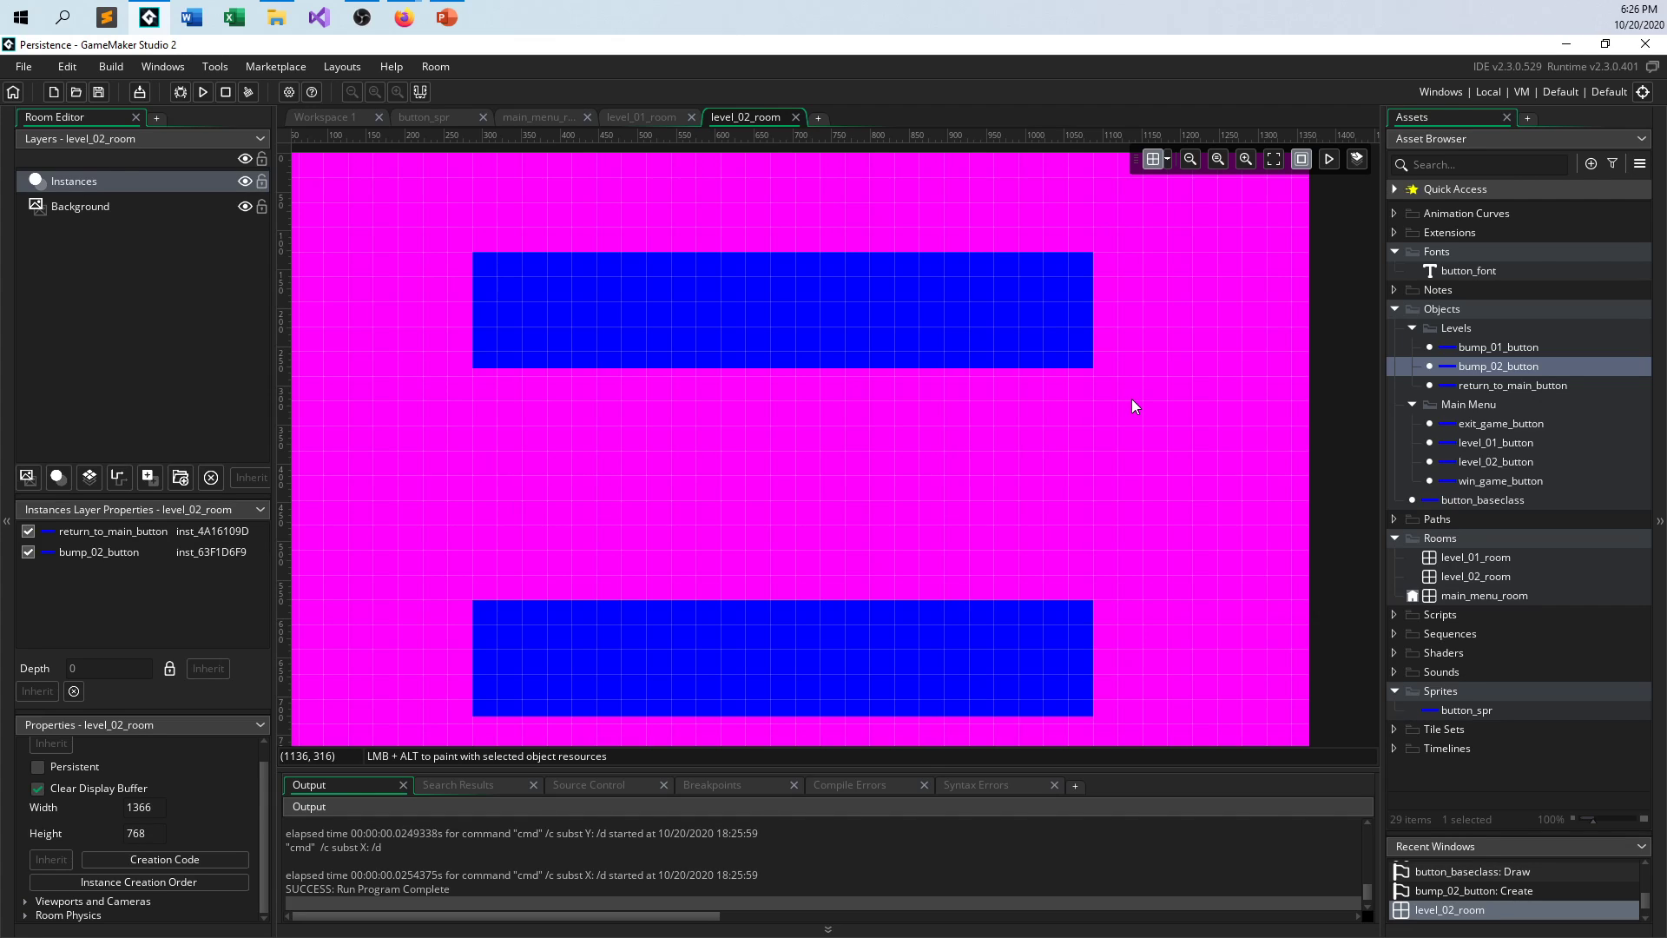
{"action": "mouse_move", "coordinate": [1482, 528]}
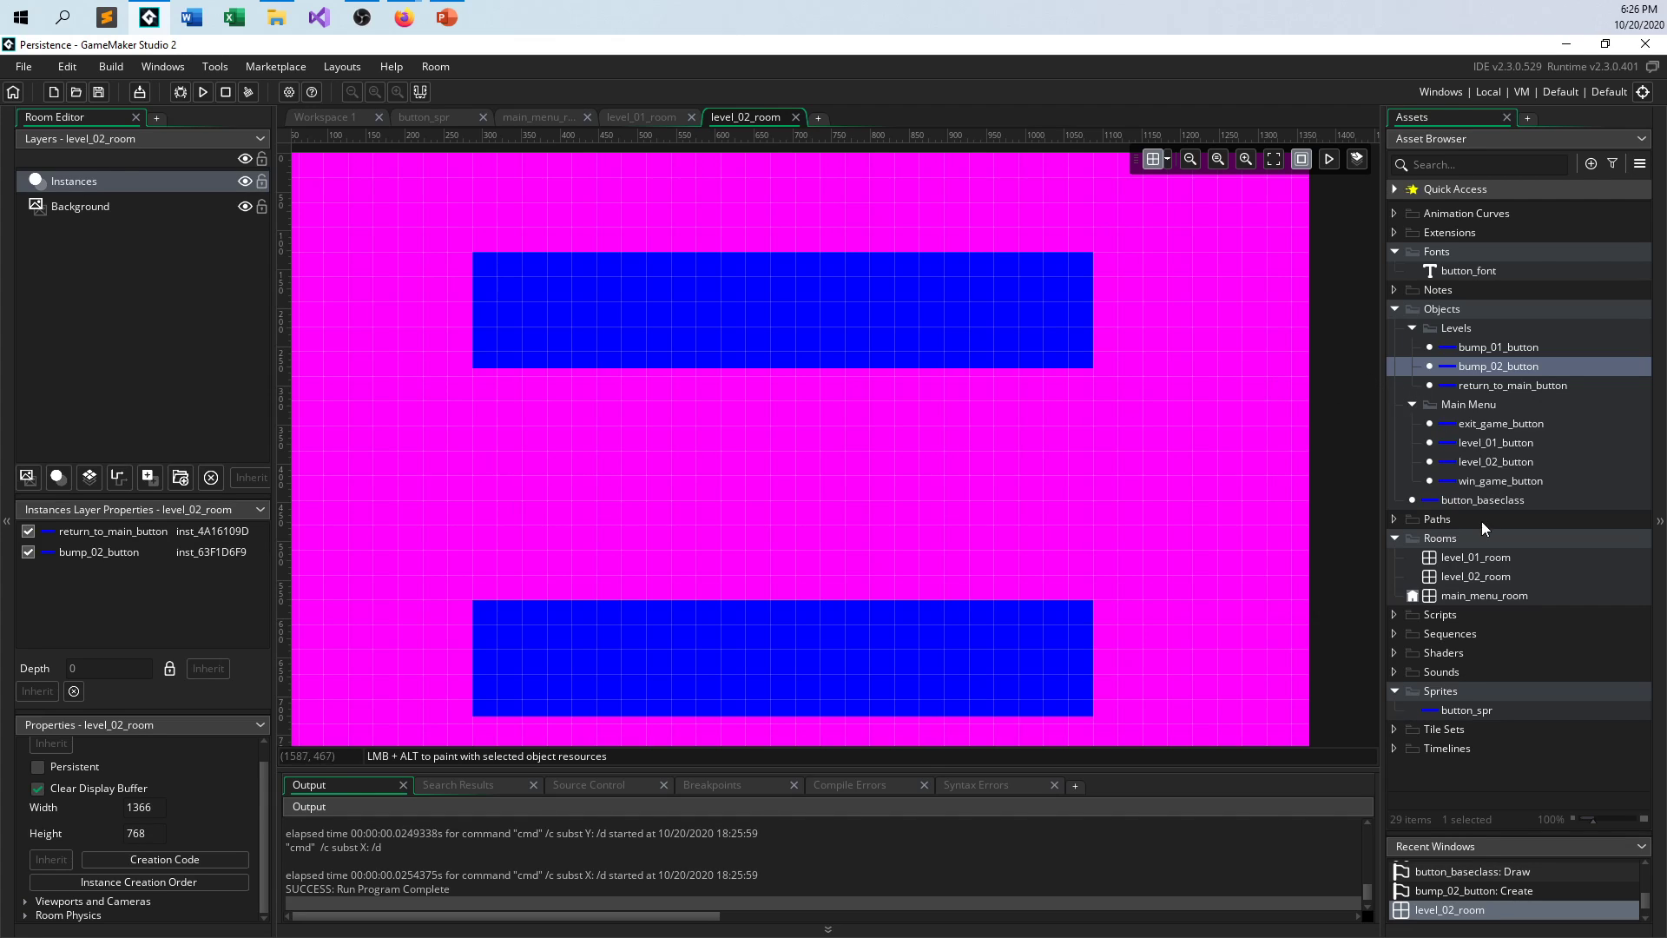
- Fold away the Levels and Main Menu folders under Objects in the Asset Browser
{"action": "left_click", "coordinate": [1411, 327]}
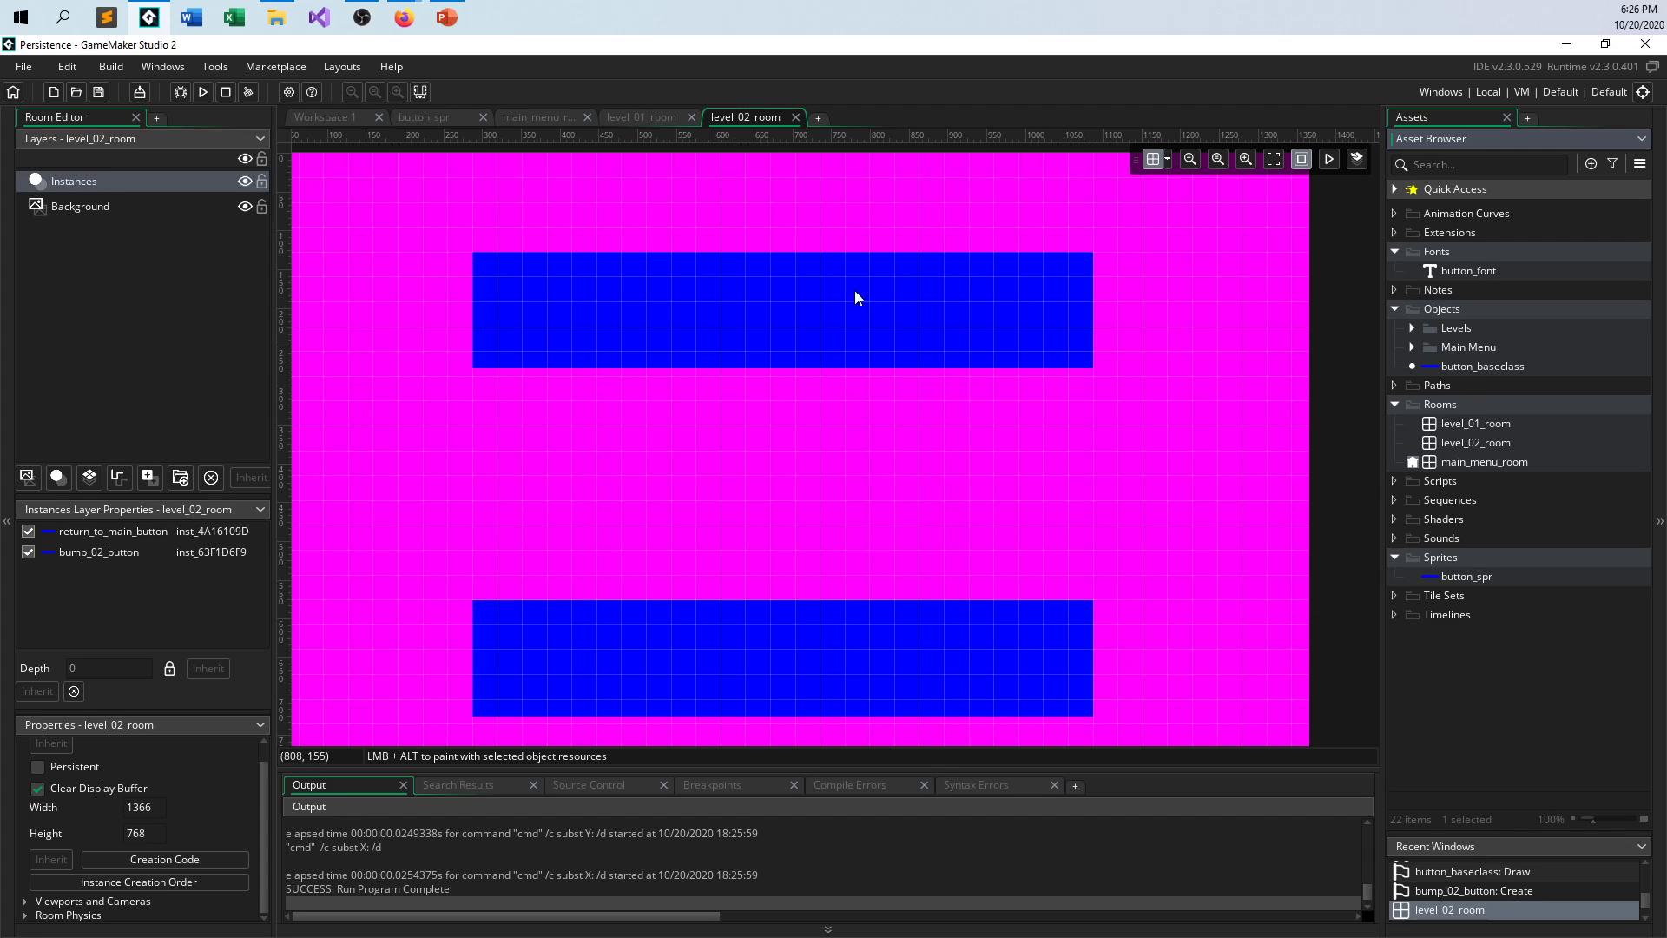
{"action": "mouse_move", "coordinate": [1451, 318]}
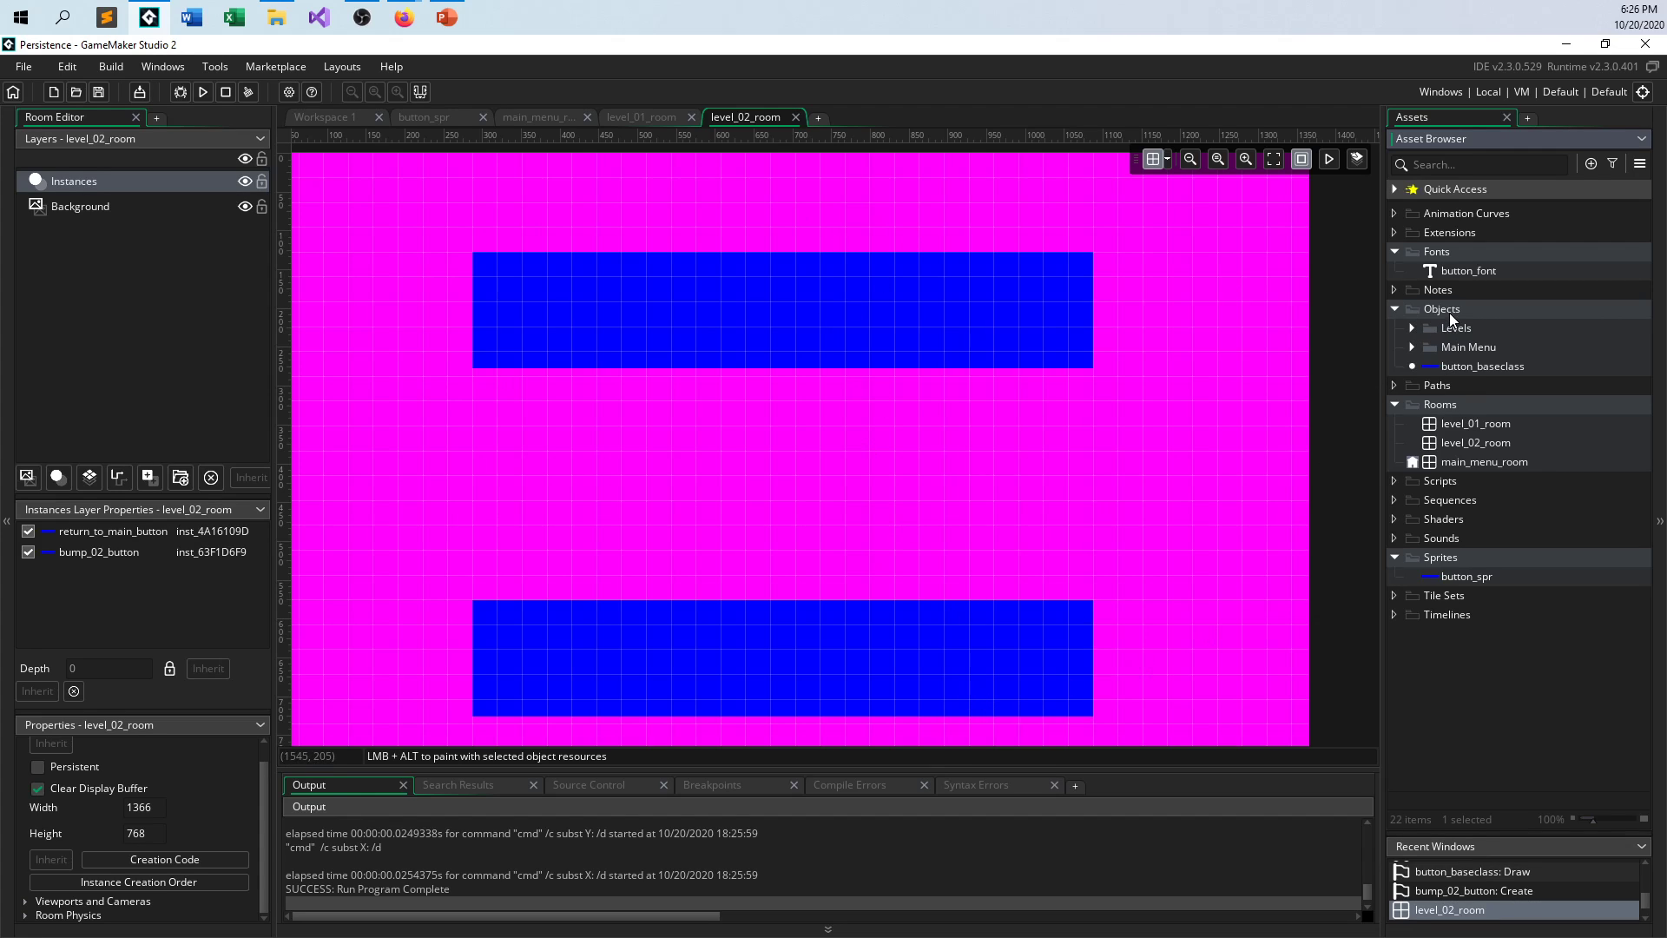
- Create an object from the Objects folder's Create menu and name it game_data
{"action": "right_click", "coordinate": [1441, 308]}
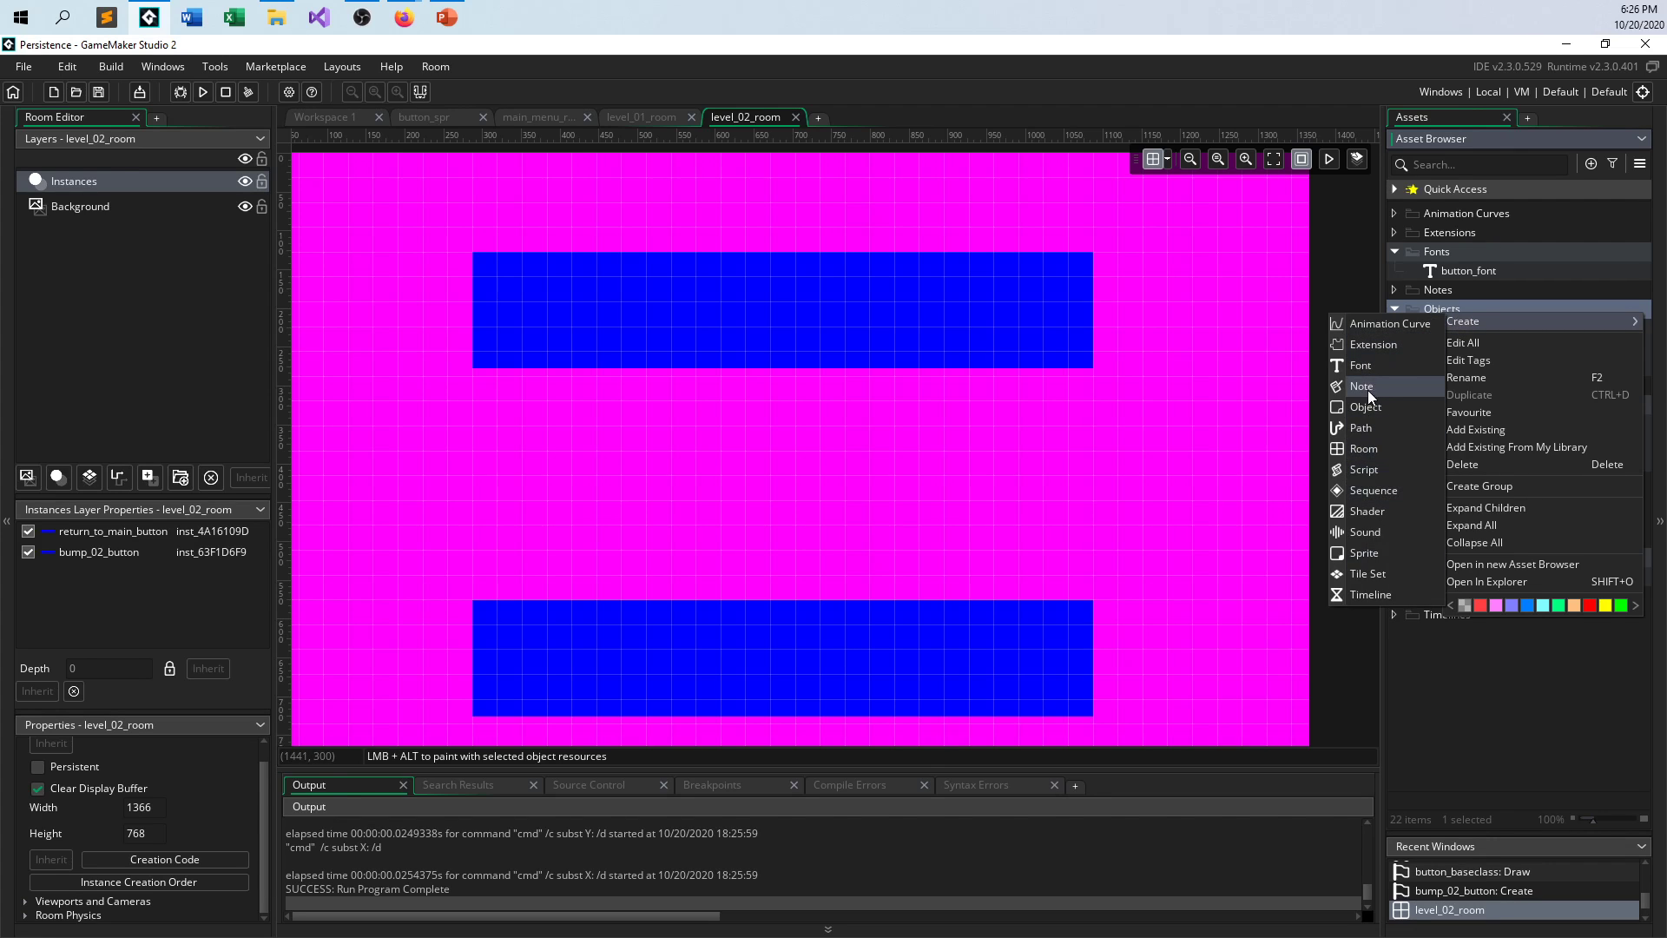
{"action": "left_click", "coordinate": [1366, 406]}
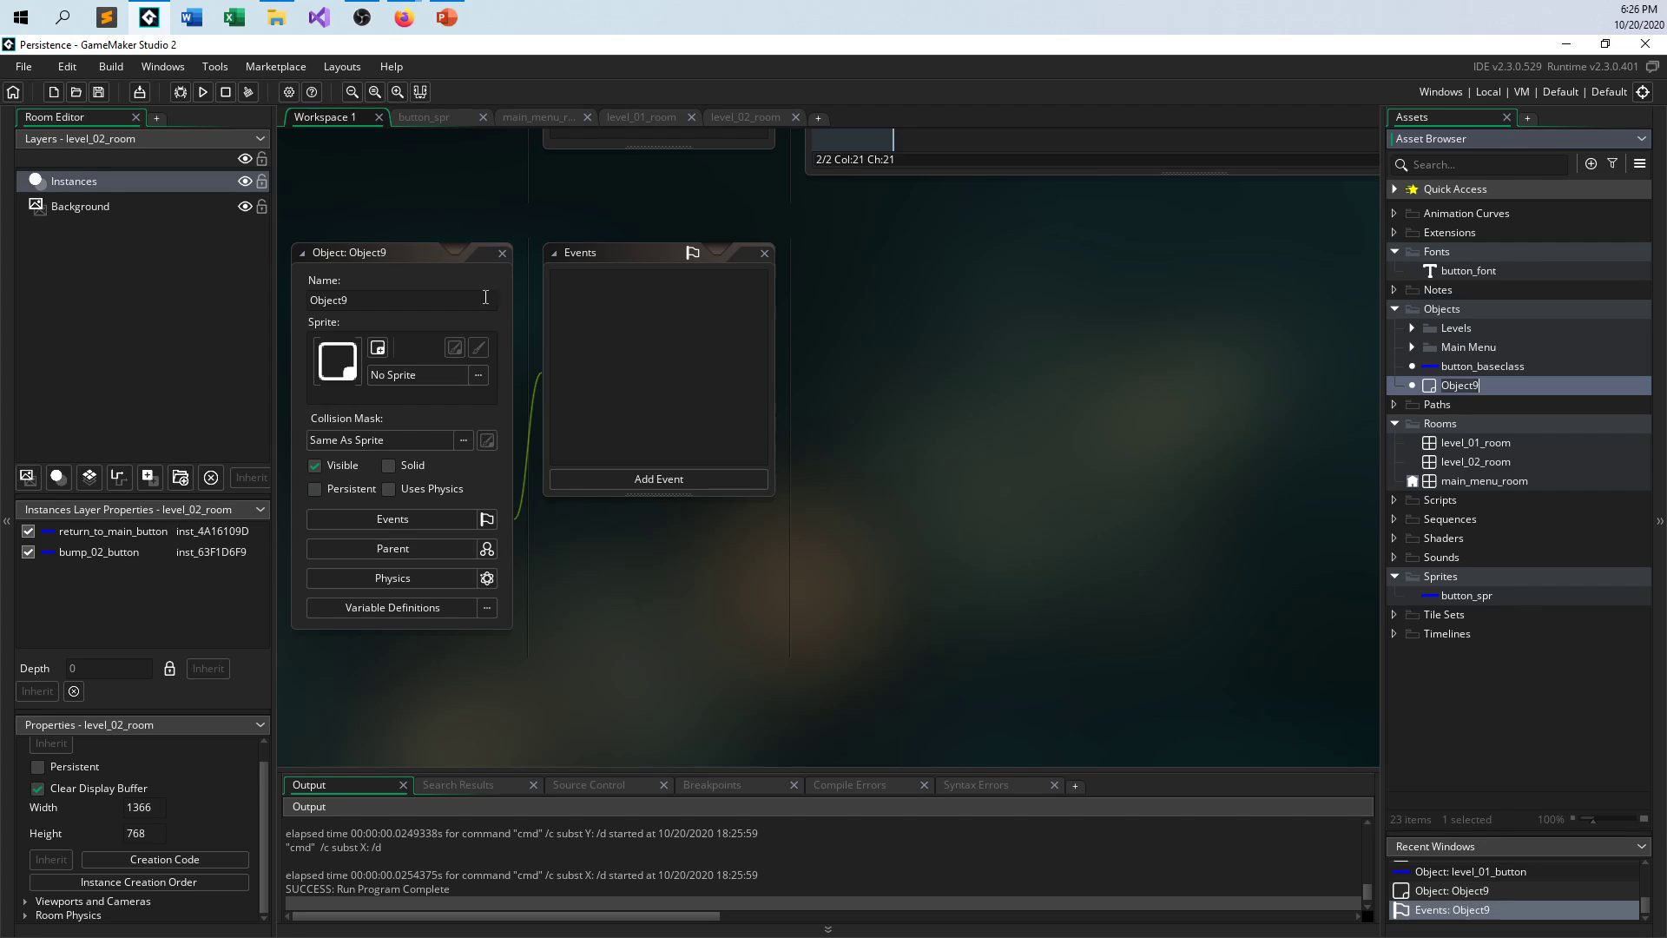
{"action": "type", "text": "game_data"}
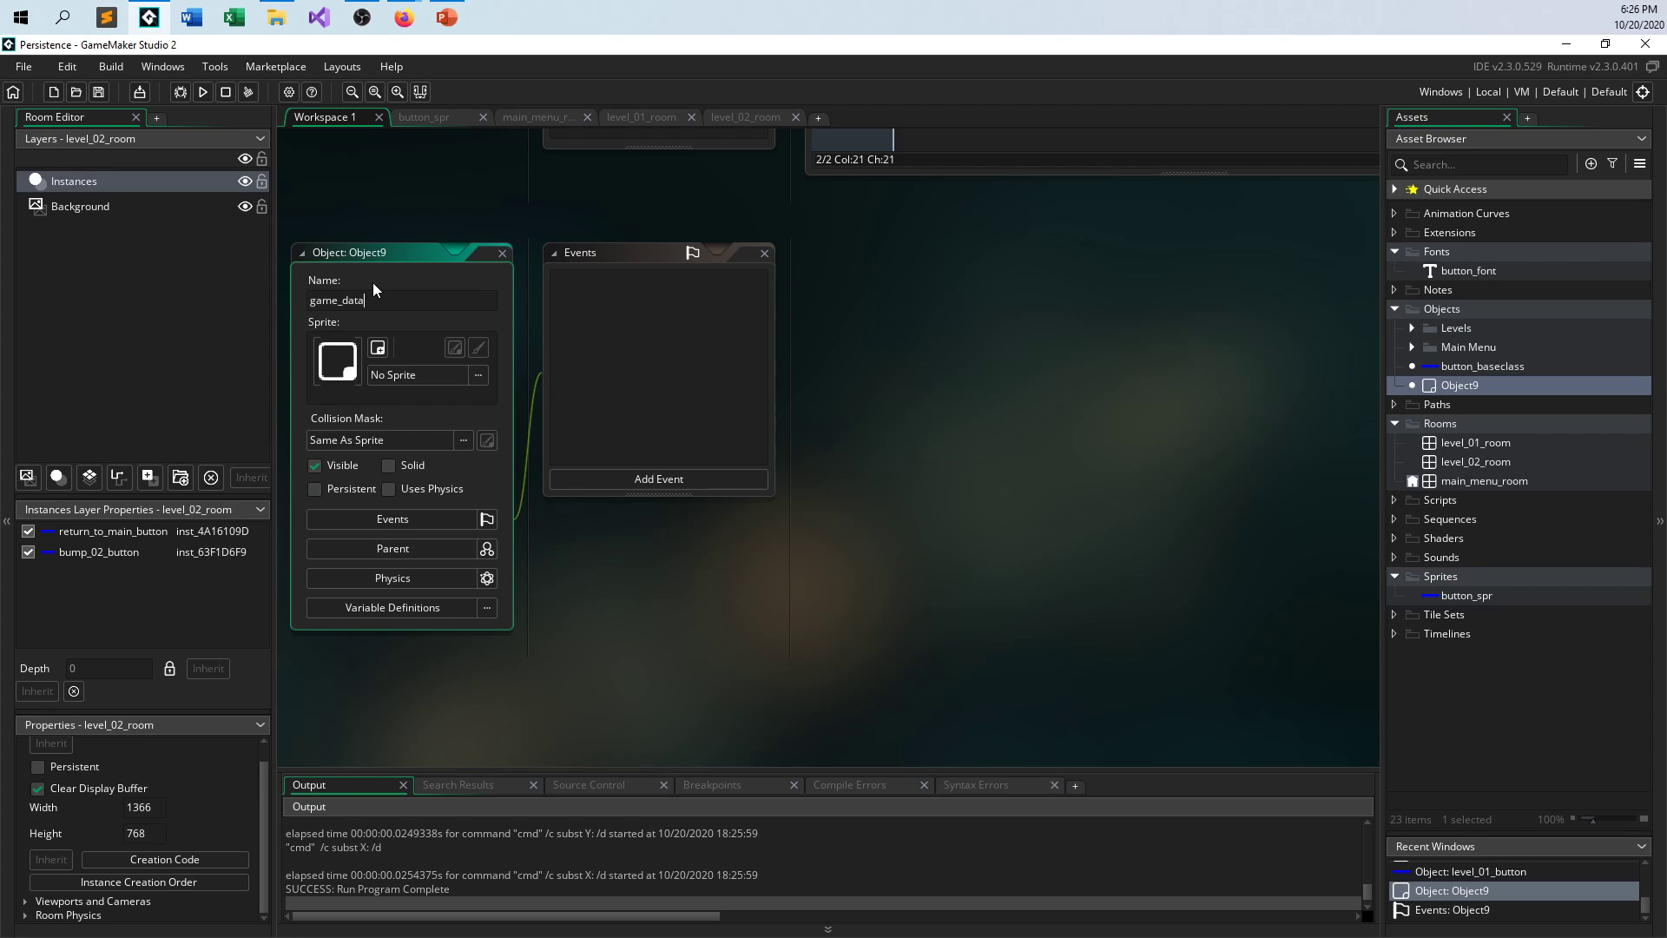
{"action": "mouse_move", "coordinate": [668, 420]}
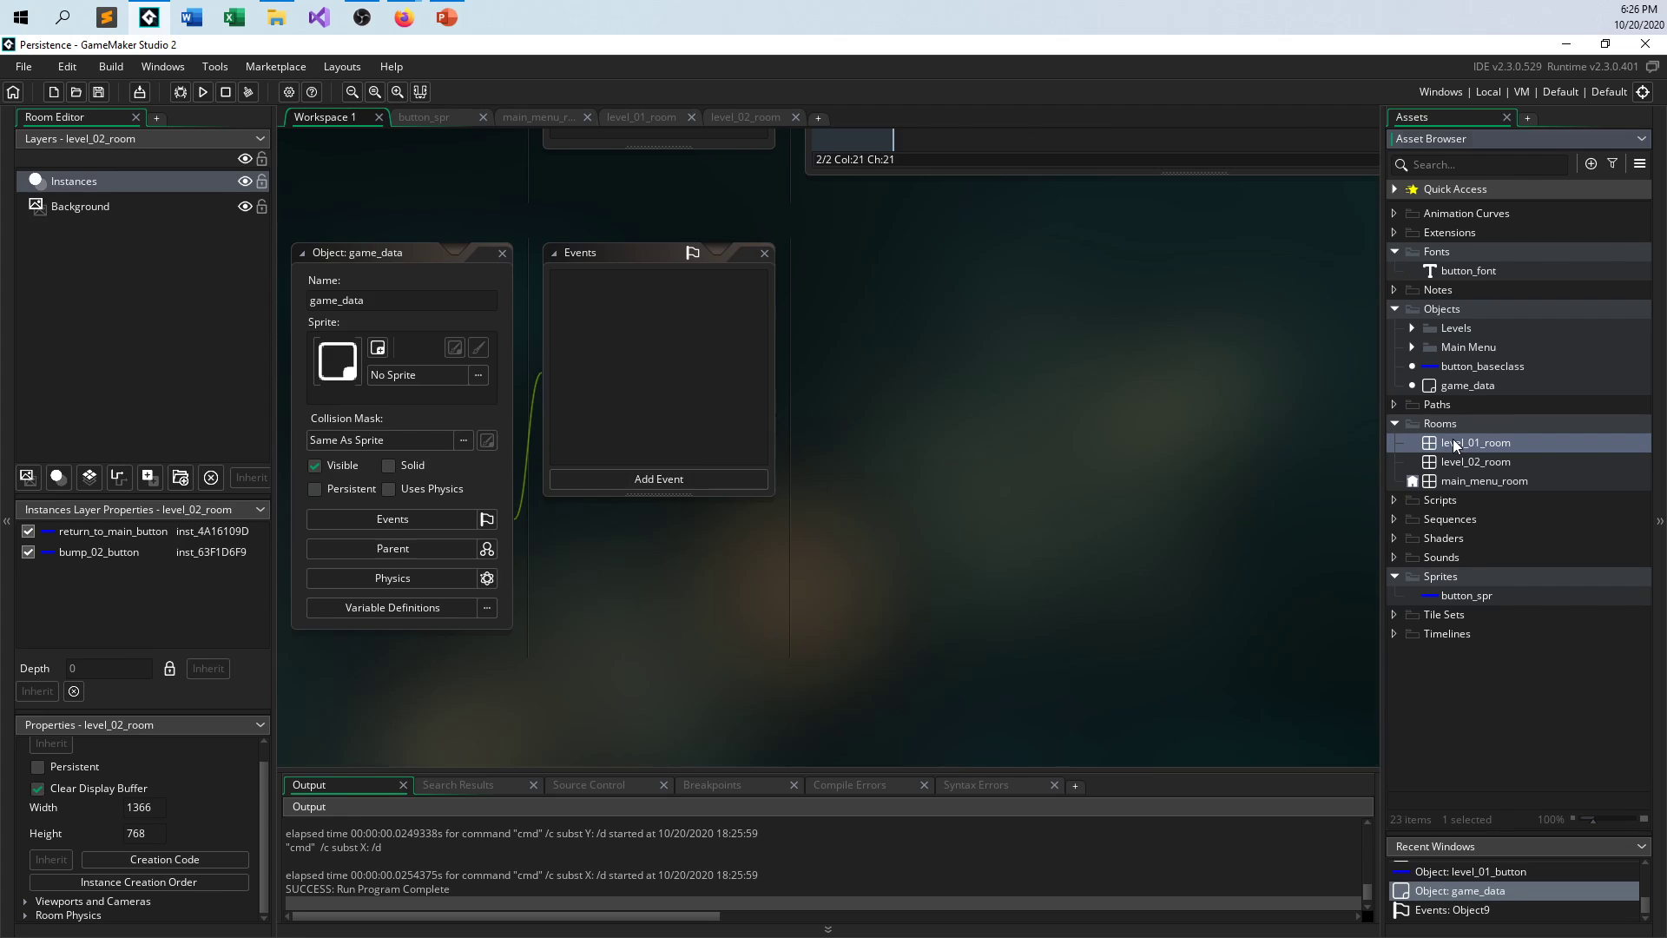
- Open level_01_room from the Asset Browser for editing
{"action": "double_click", "coordinate": [1475, 442]}
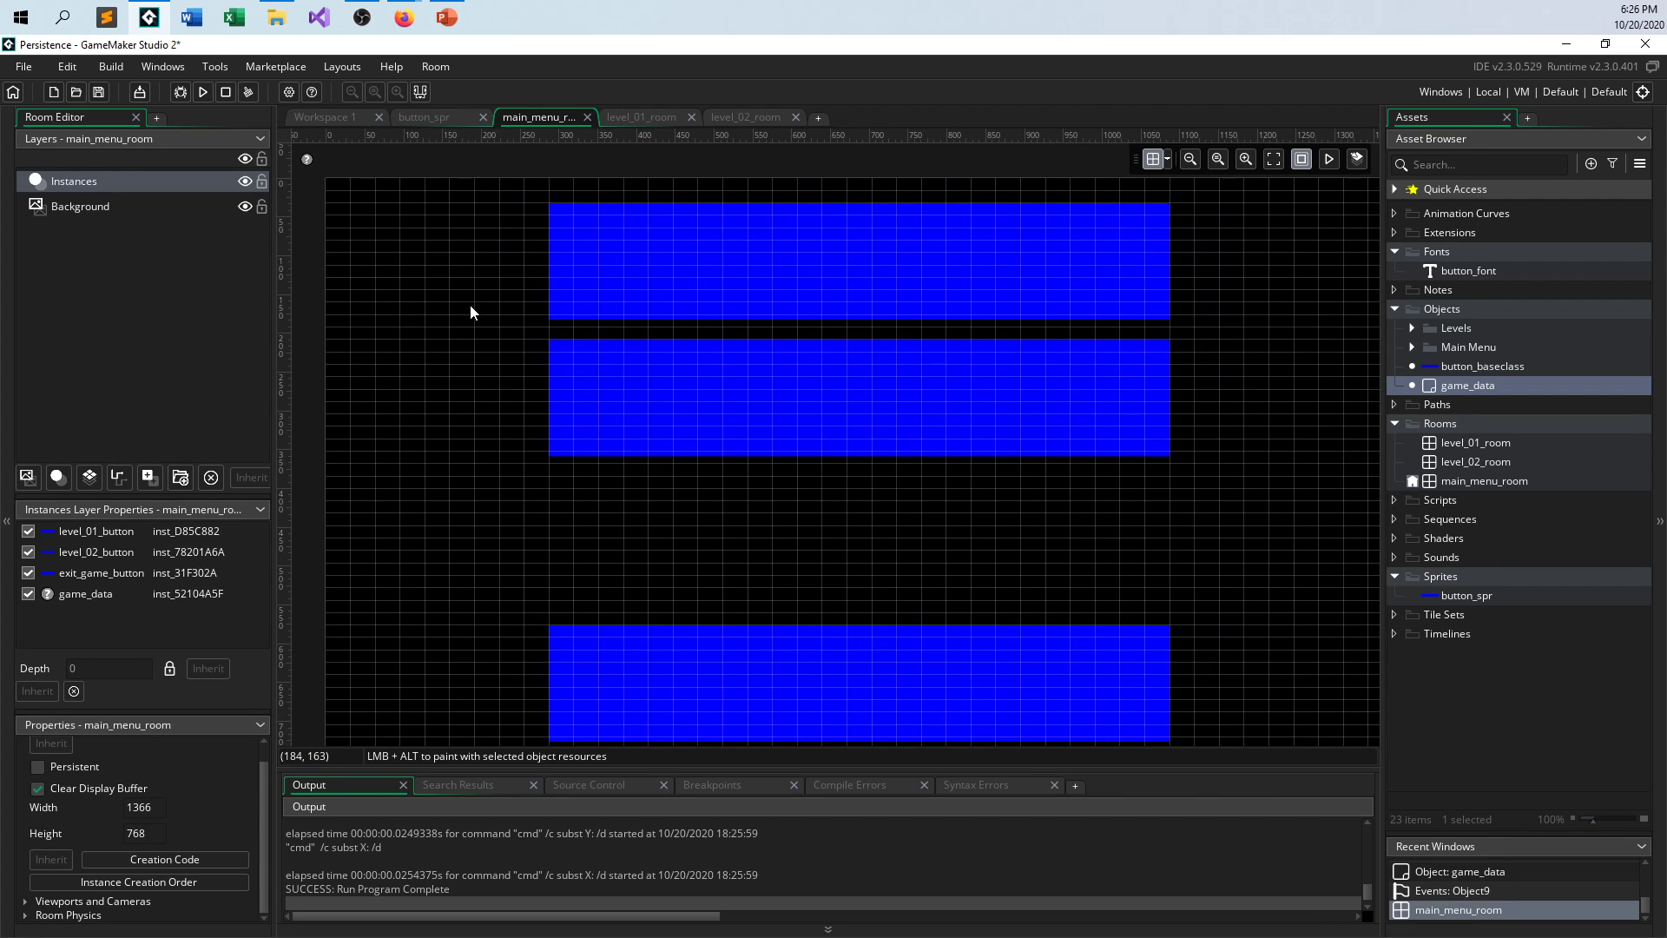
{"action": "mouse_move", "coordinate": [1319, 423]}
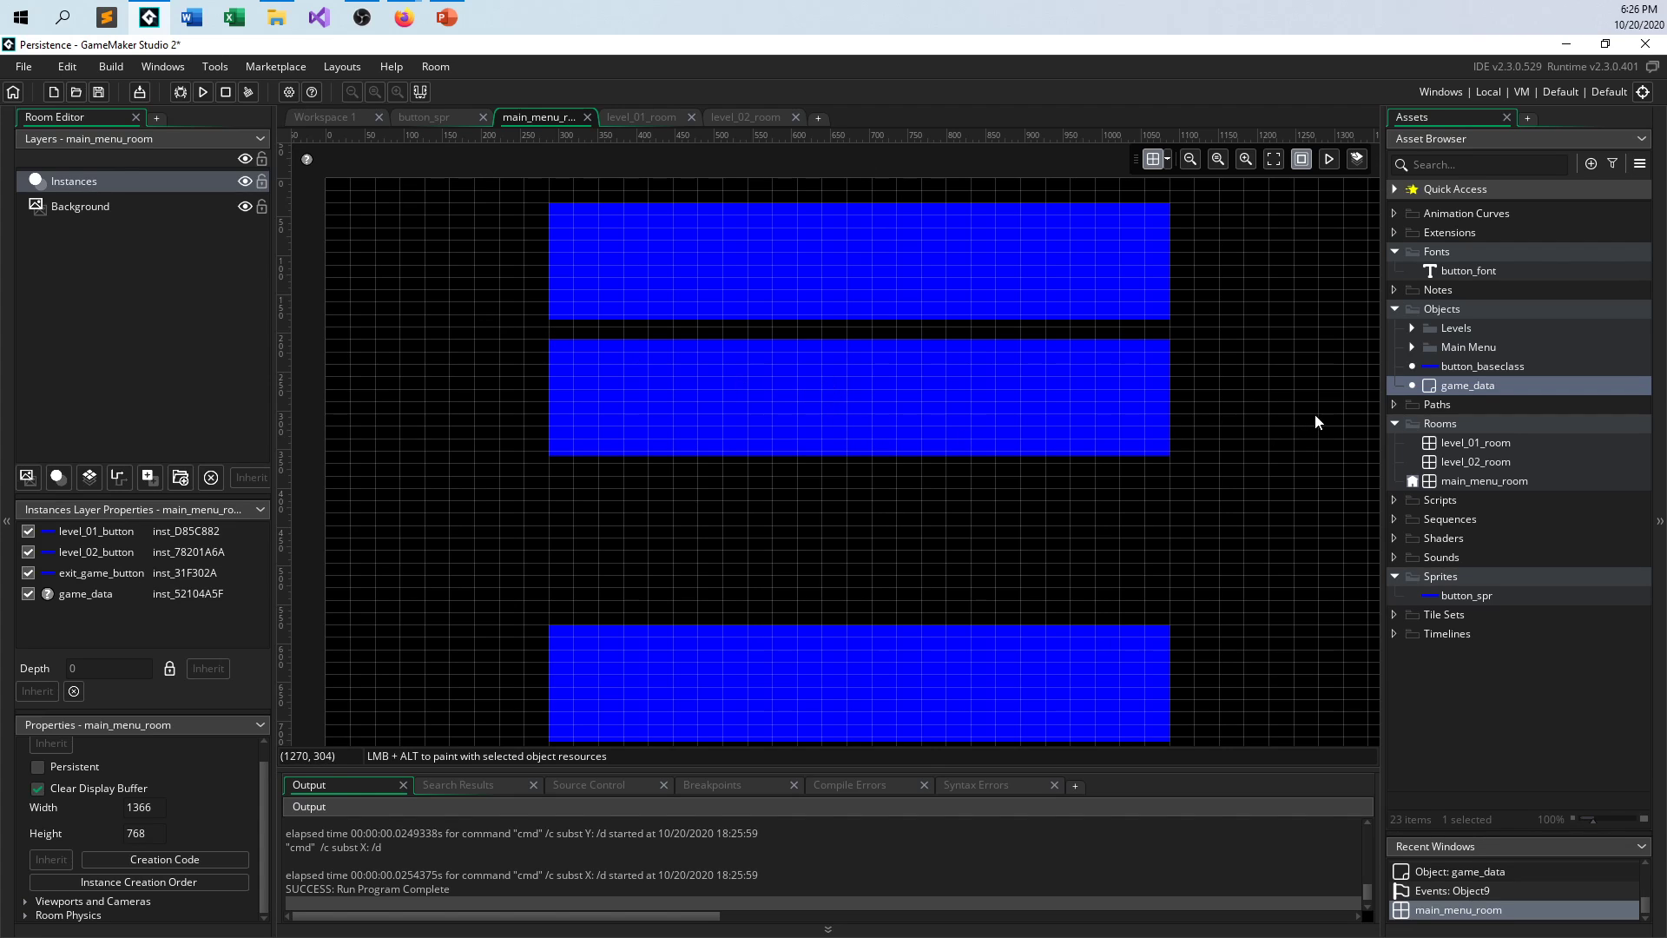
{"action": "mouse_move", "coordinate": [1460, 386]}
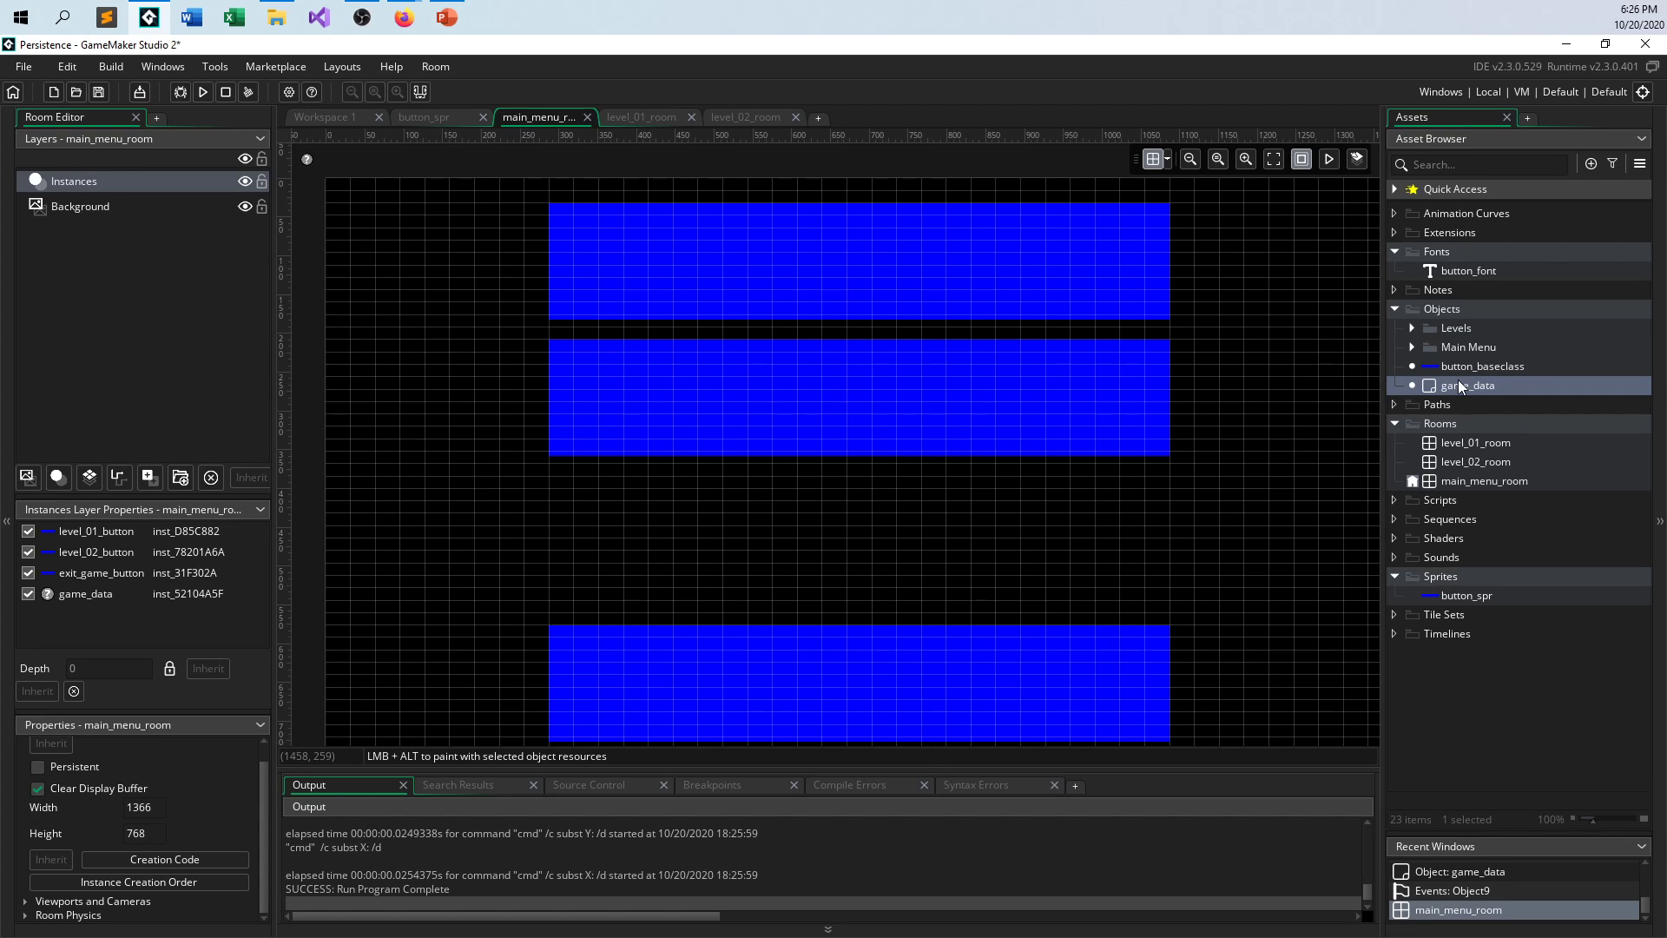
- Open game_data's object settings and tick its Persistent checkbox
{"action": "double_click", "coordinate": [1467, 385]}
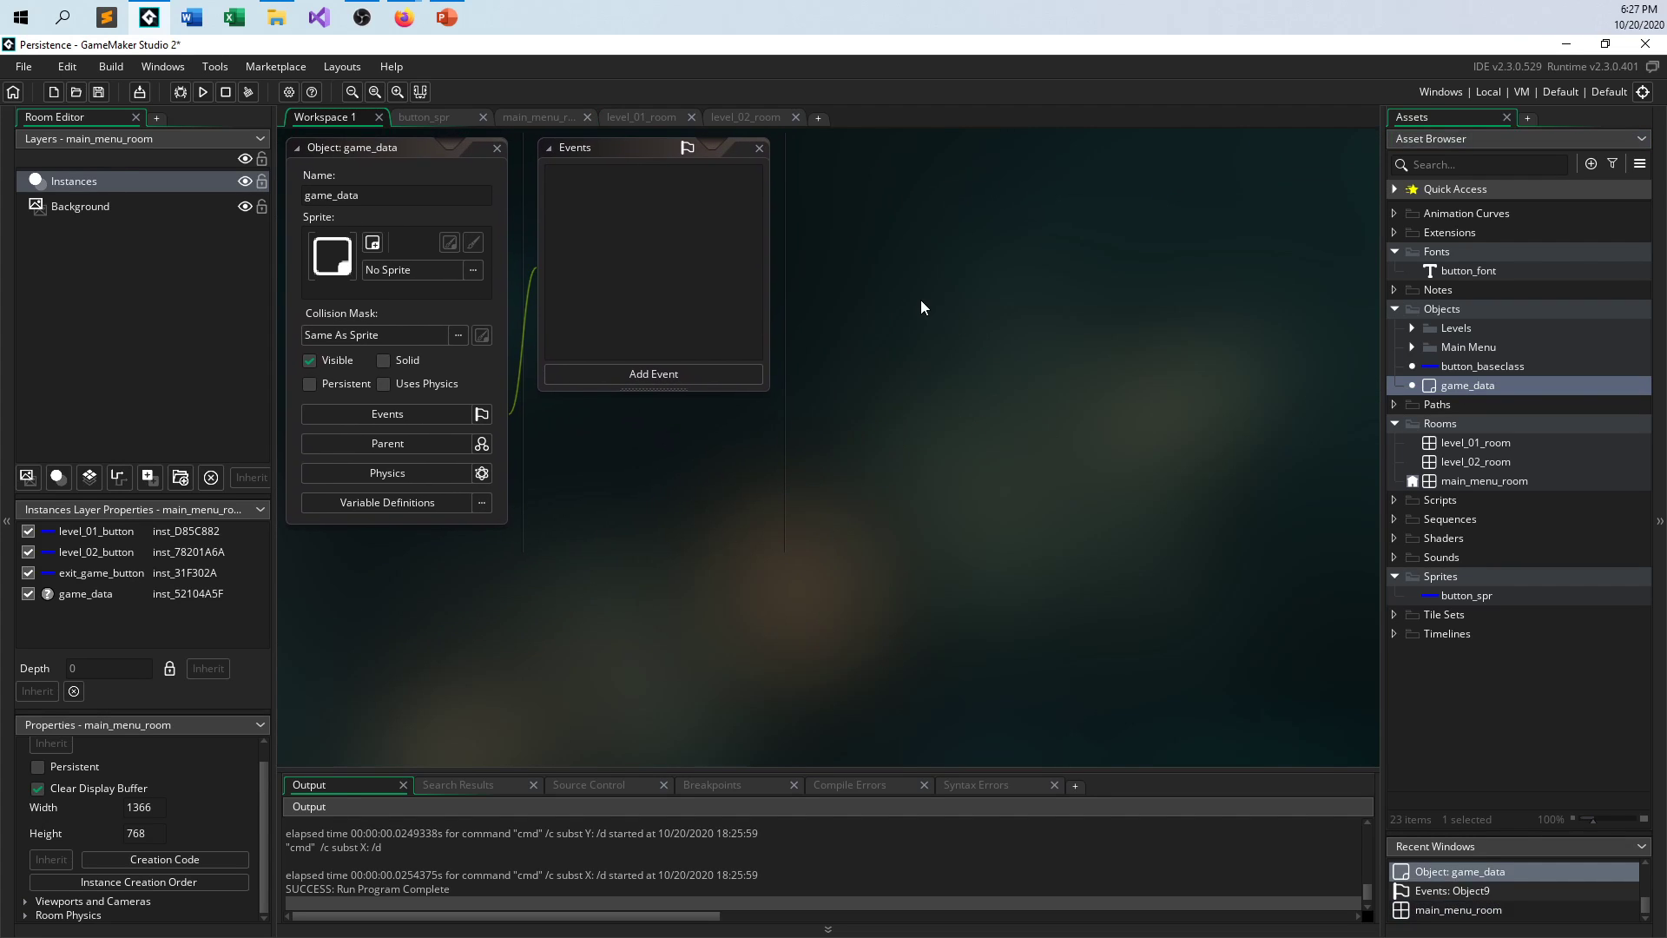
{"action": "mouse_move", "coordinate": [395, 459]}
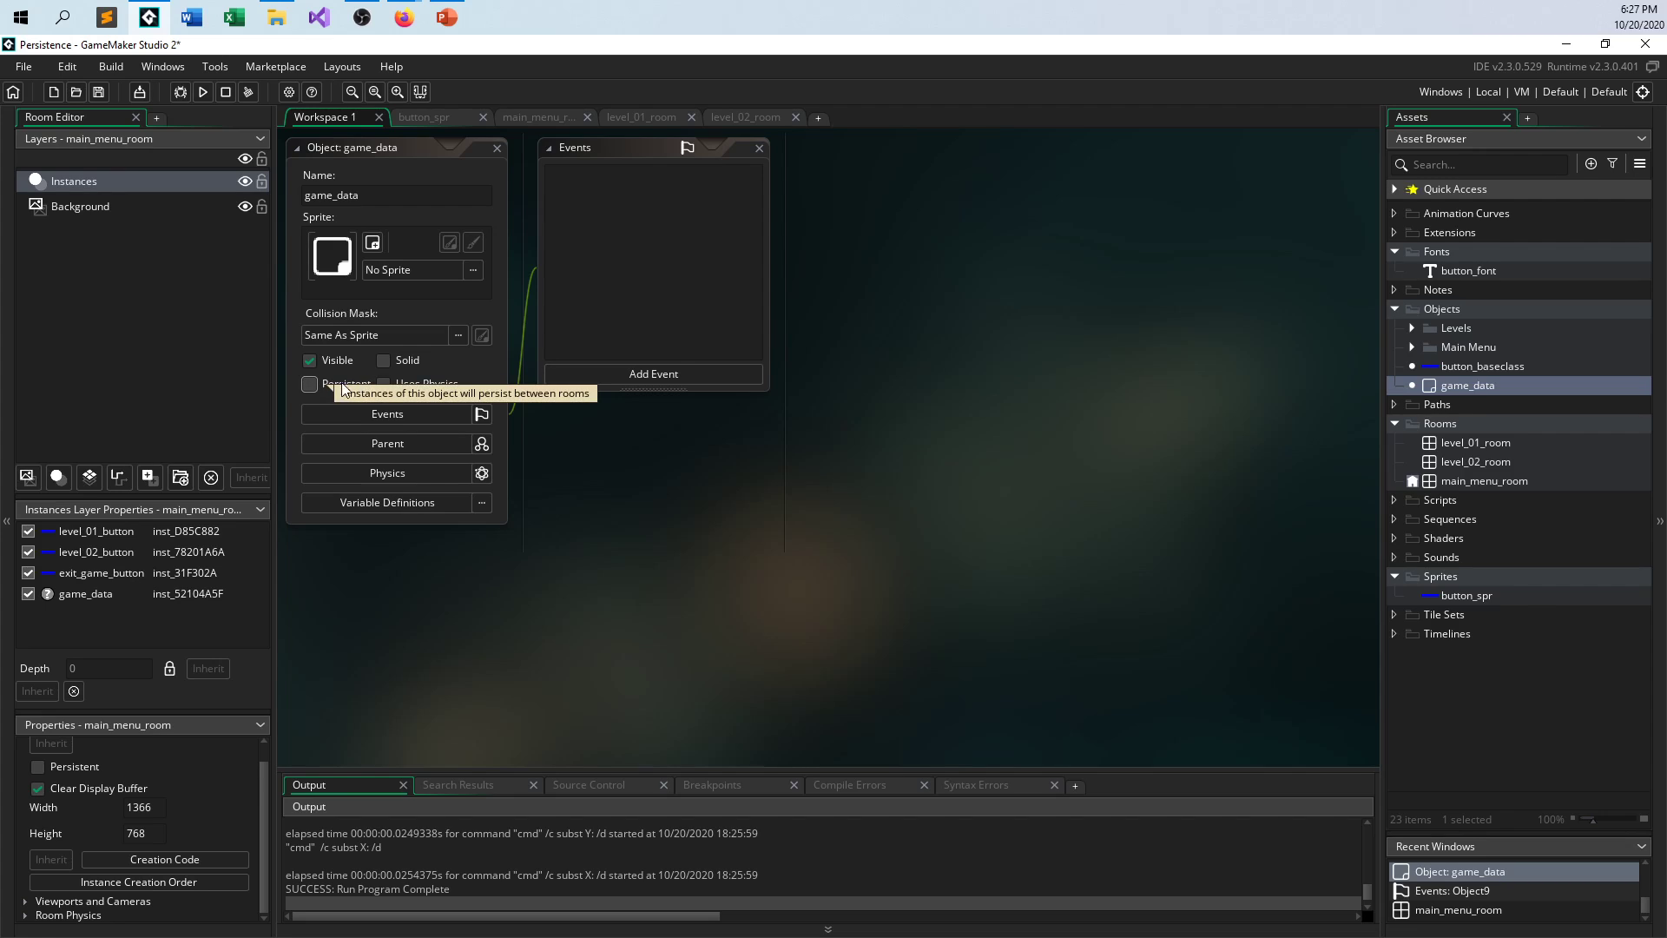
{"action": "left_click", "coordinate": [310, 382]}
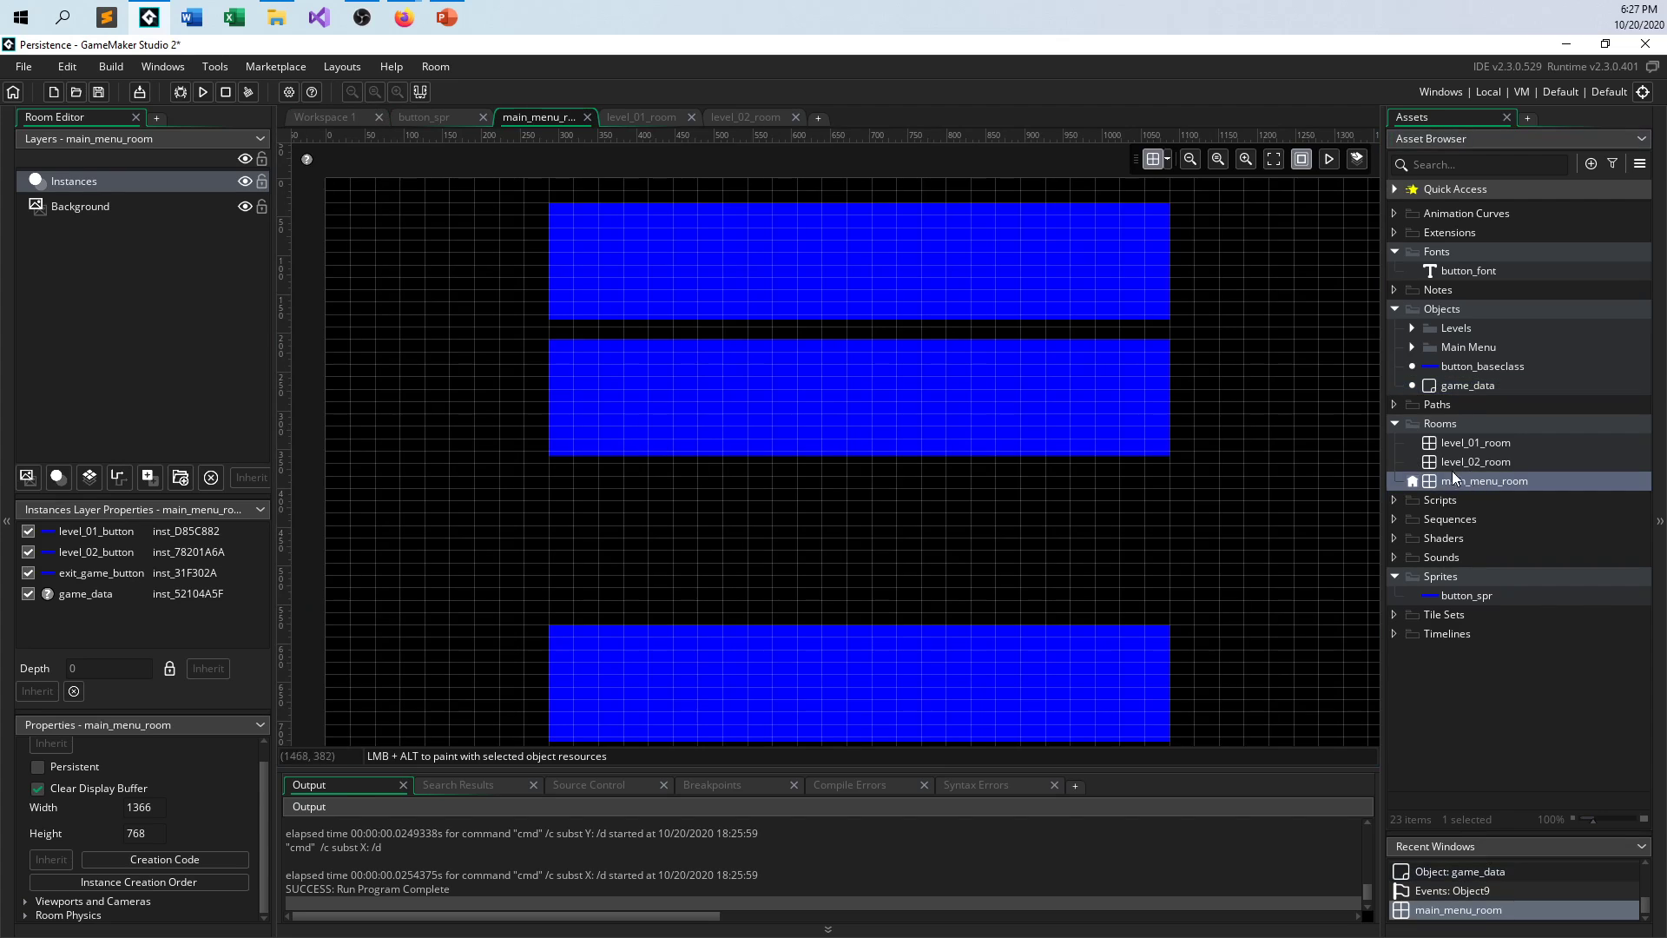
{"action": "mouse_move", "coordinate": [310, 165]}
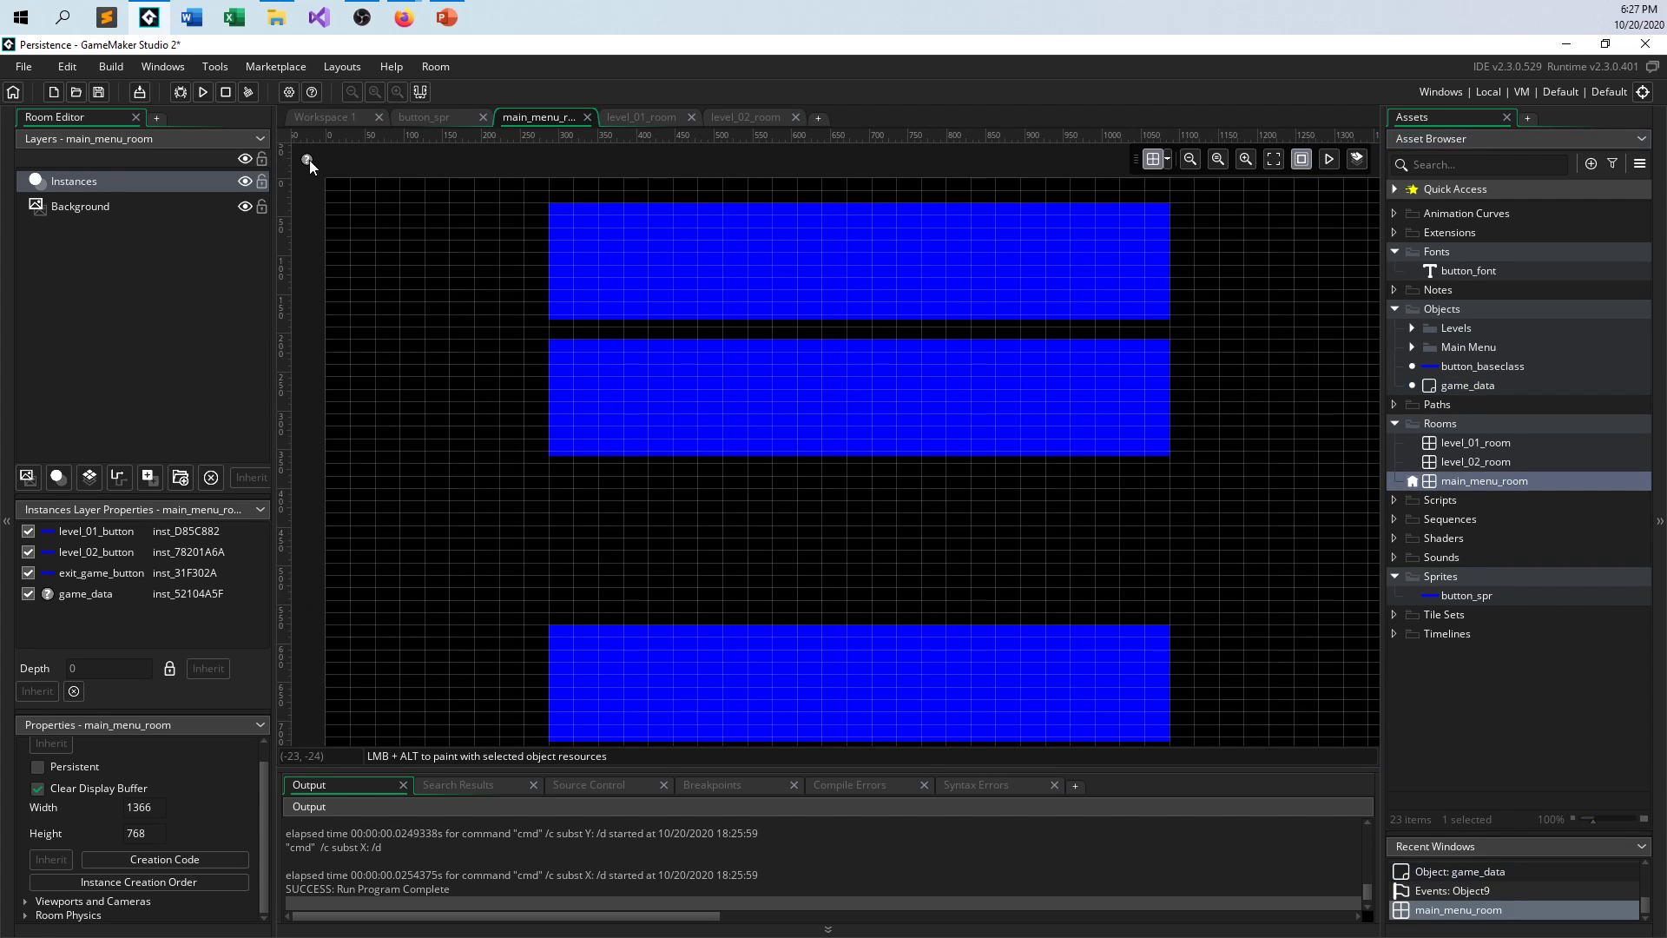
{"action": "mouse_move", "coordinate": [806, 294]}
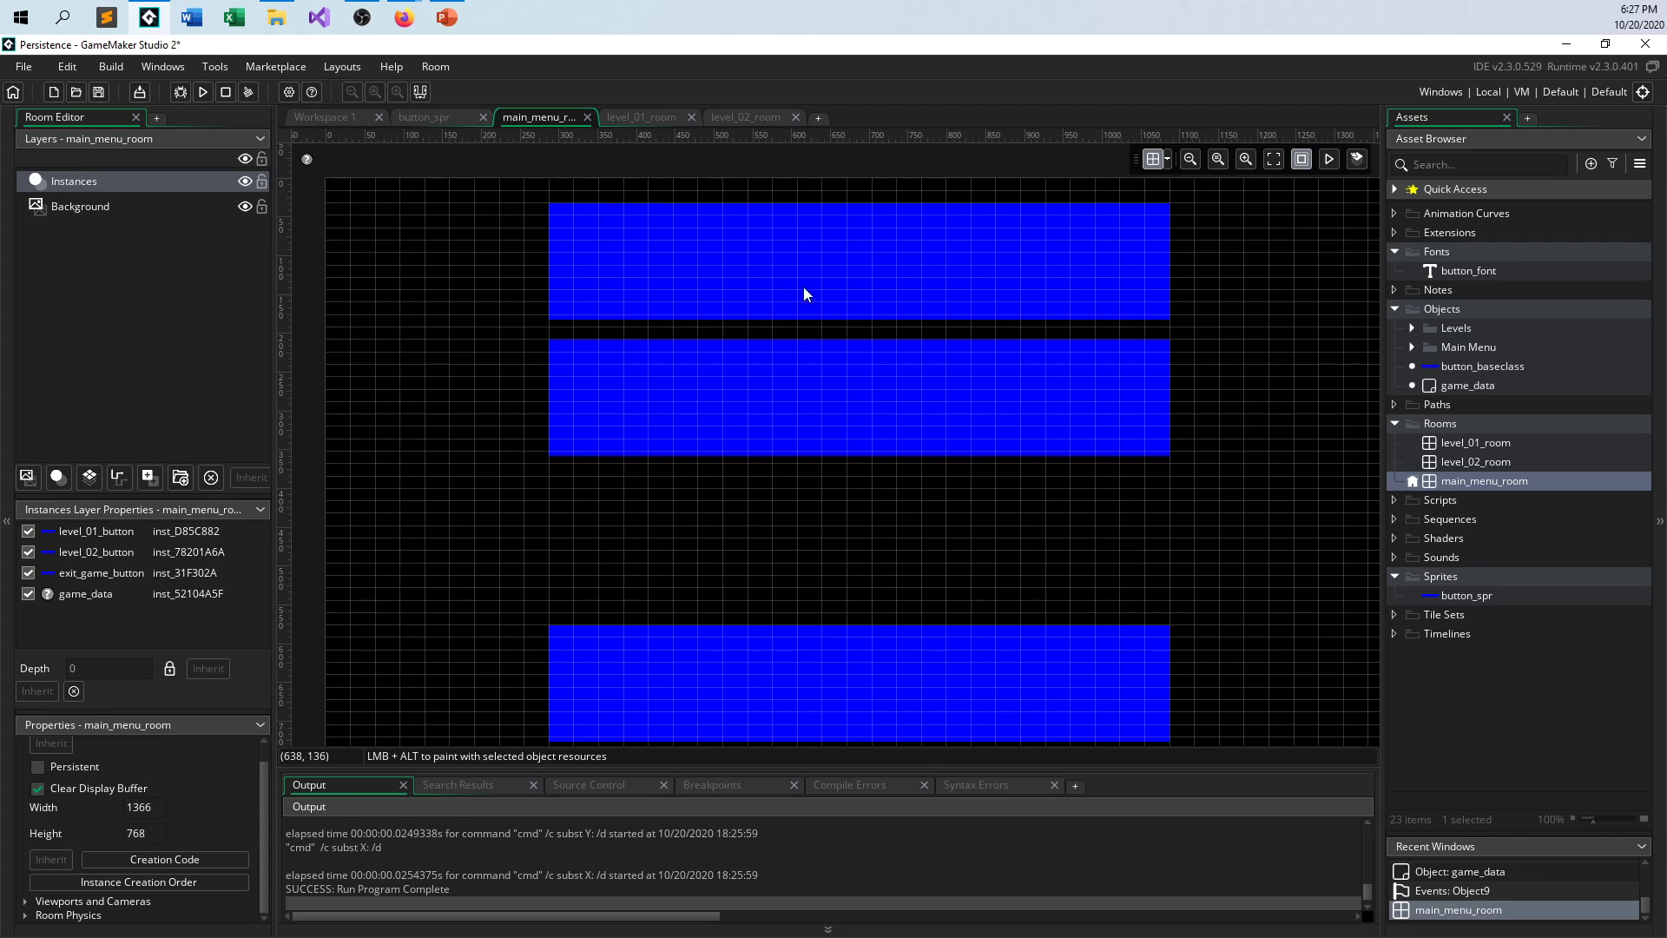
{"action": "mouse_move", "coordinate": [775, 178]}
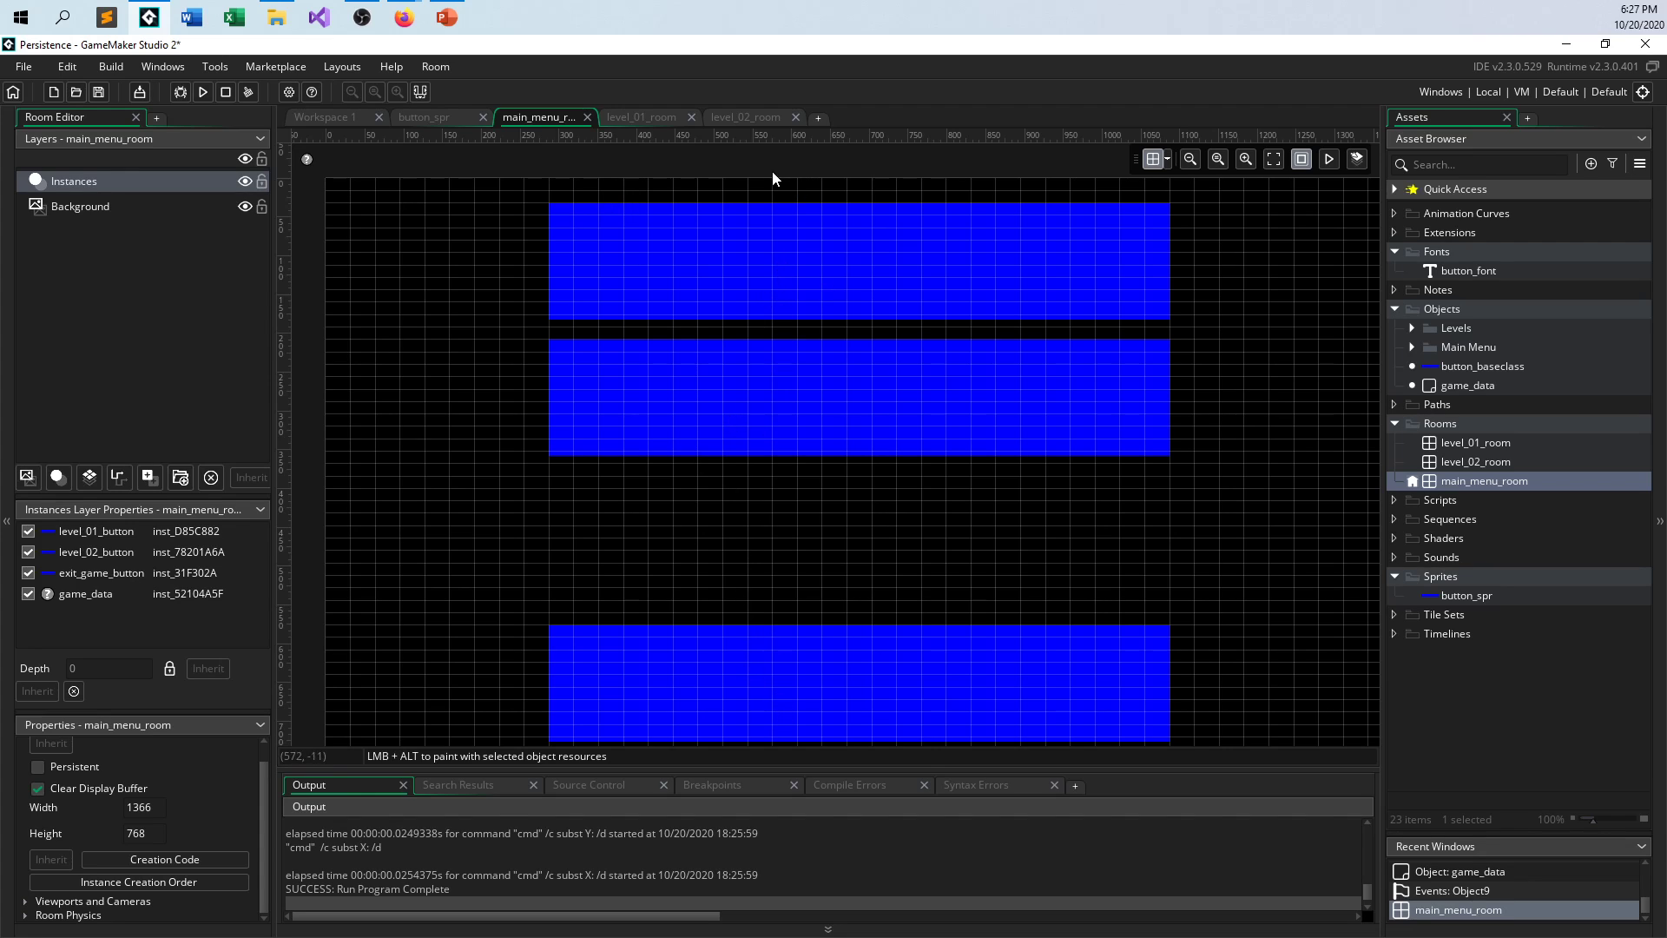
{"action": "mouse_move", "coordinate": [1250, 382]}
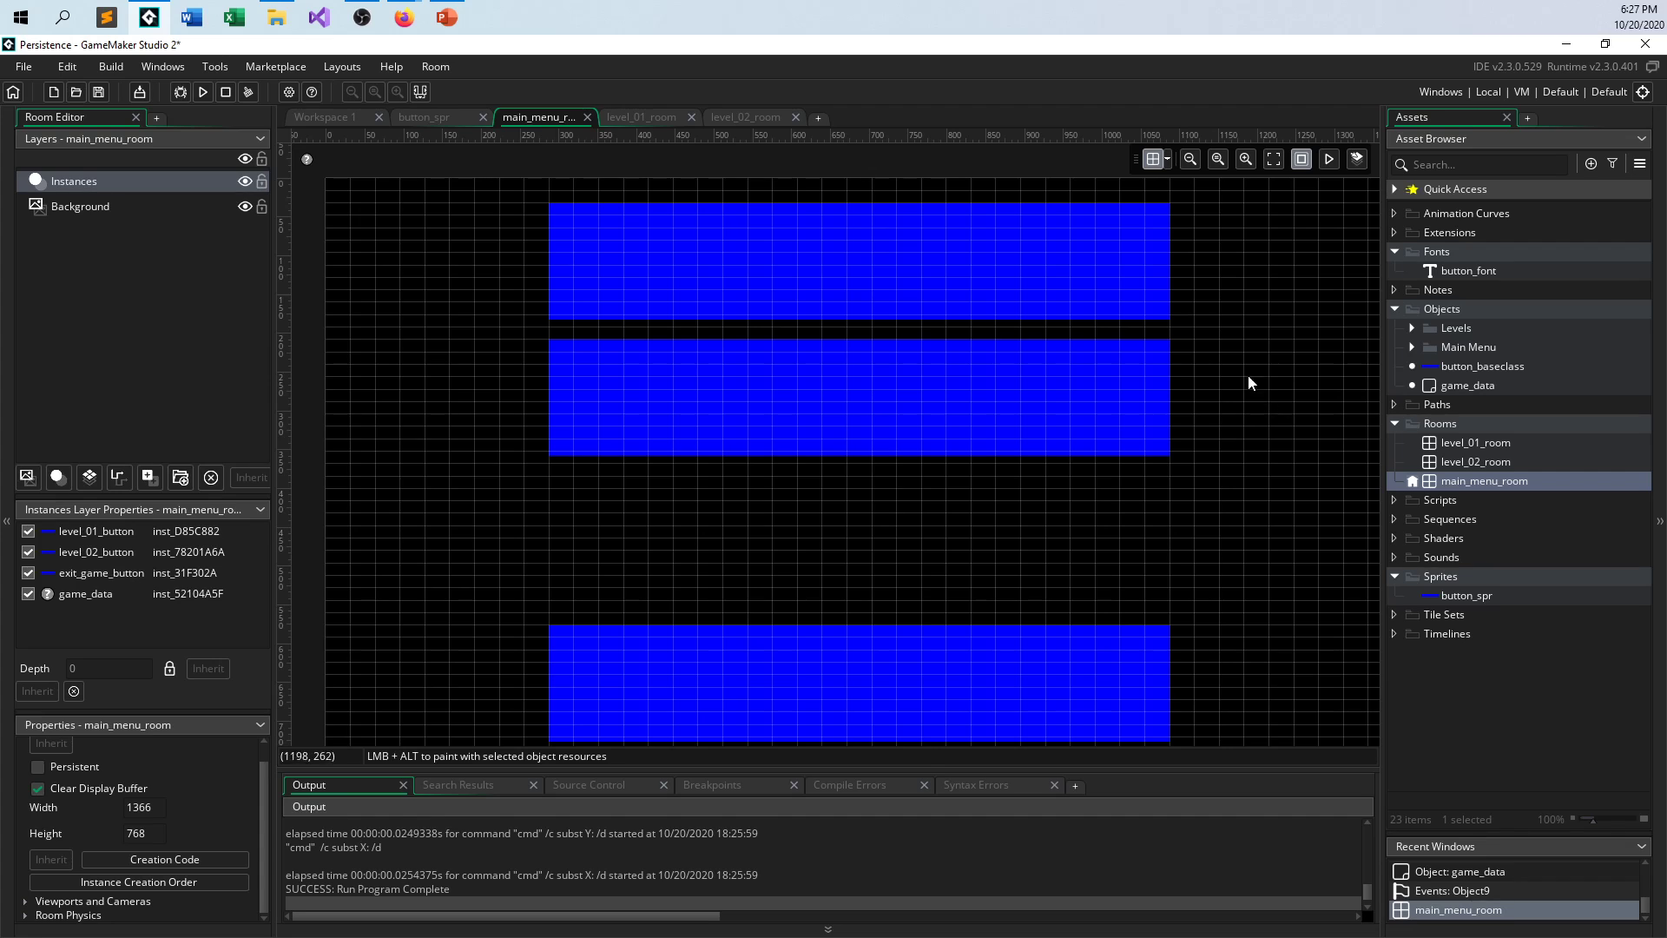
{"action": "mouse_move", "coordinate": [989, 203]}
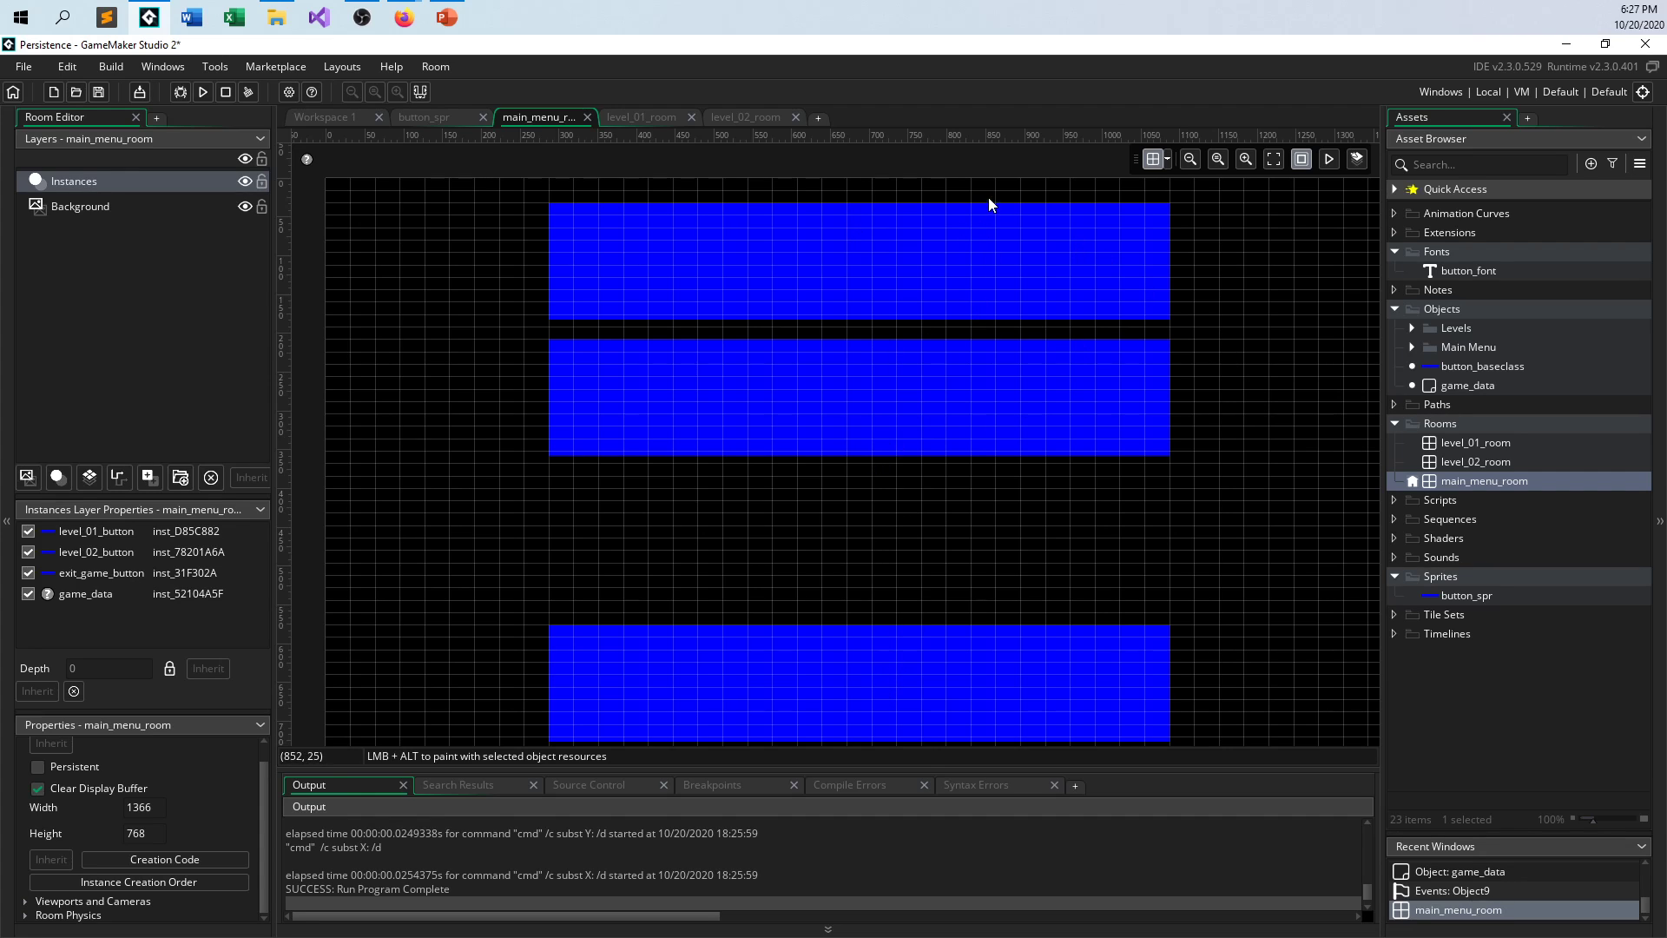
{"action": "mouse_move", "coordinate": [849, 676]}
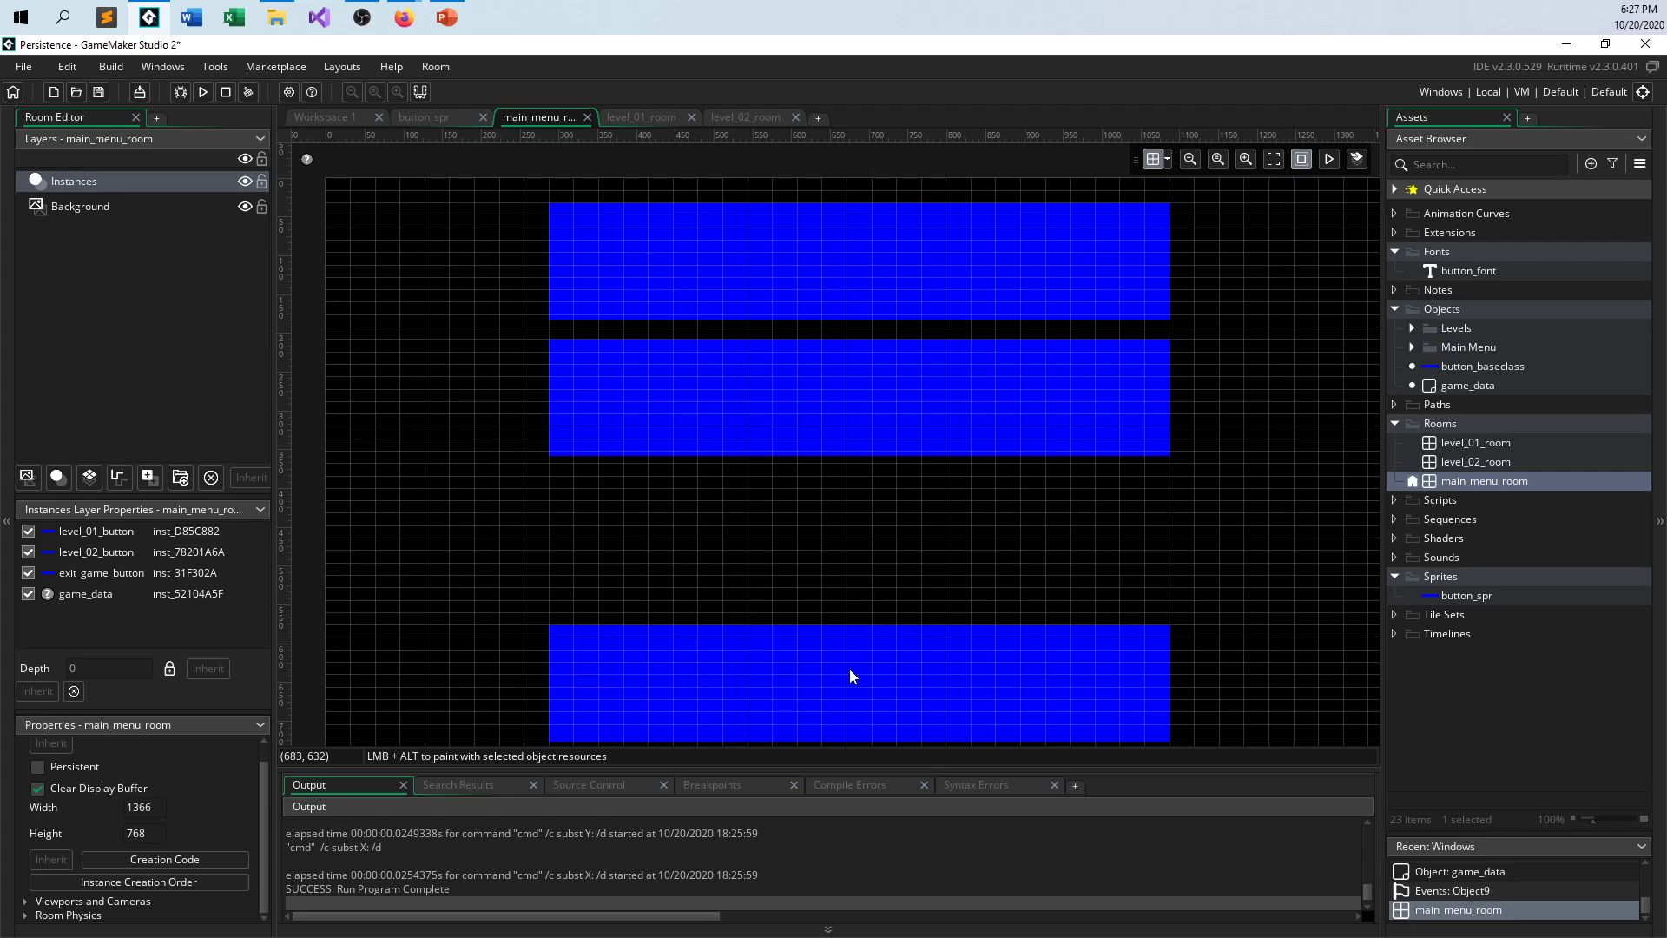
{"action": "mouse_move", "coordinate": [309, 170]}
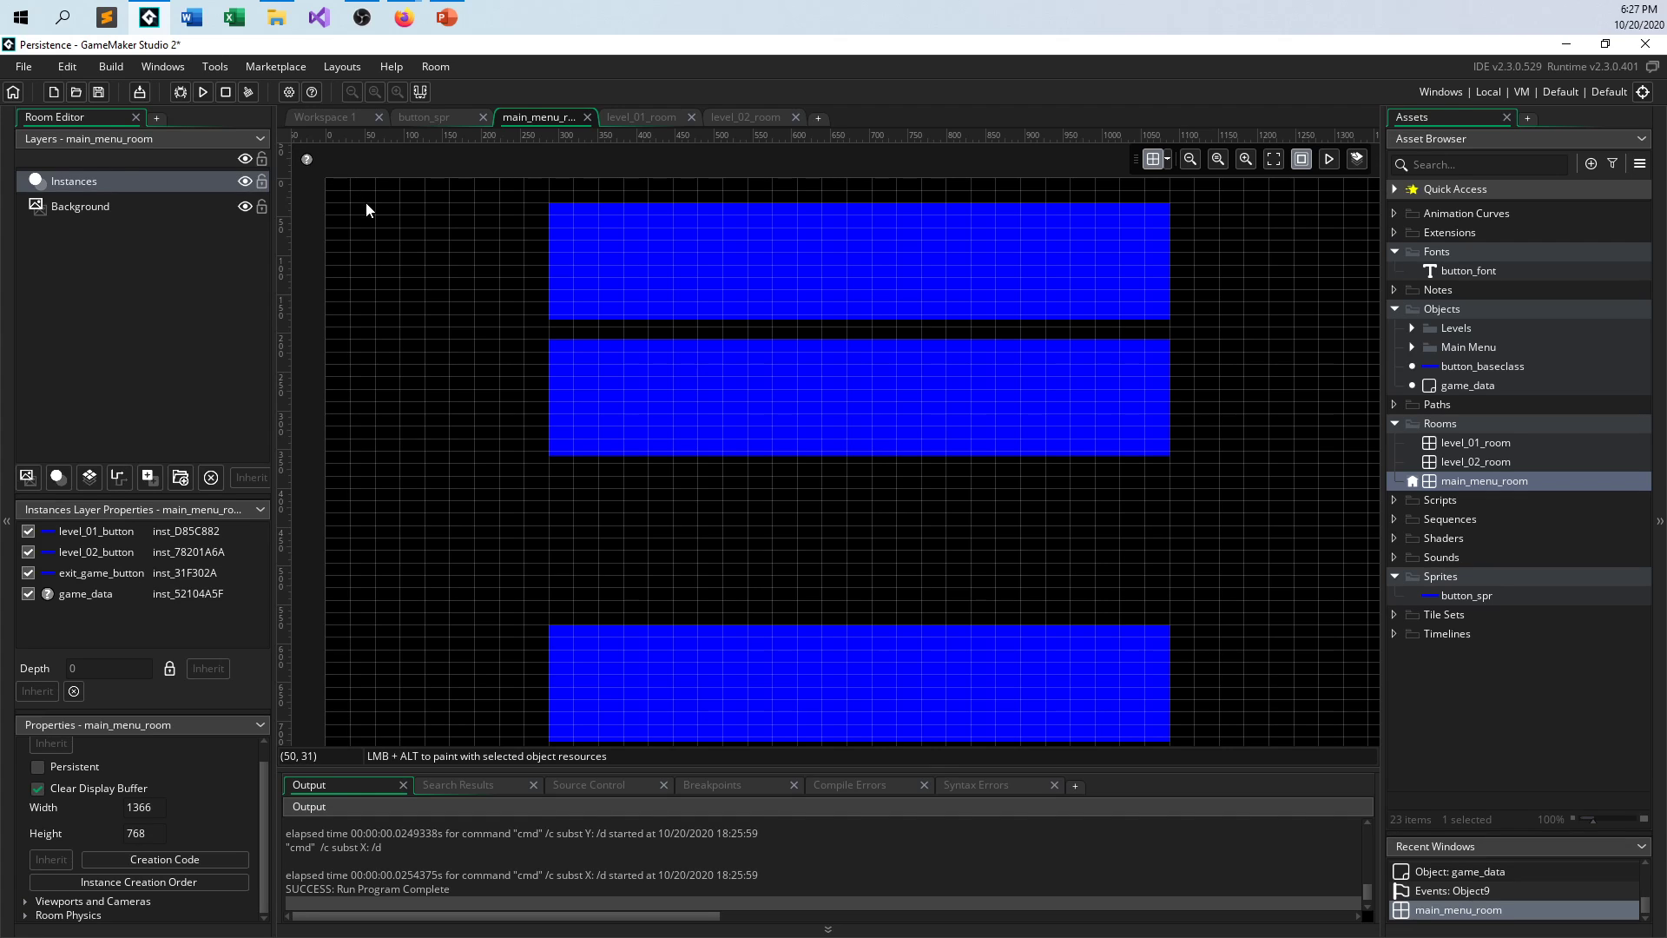
{"action": "mouse_move", "coordinate": [362, 220]}
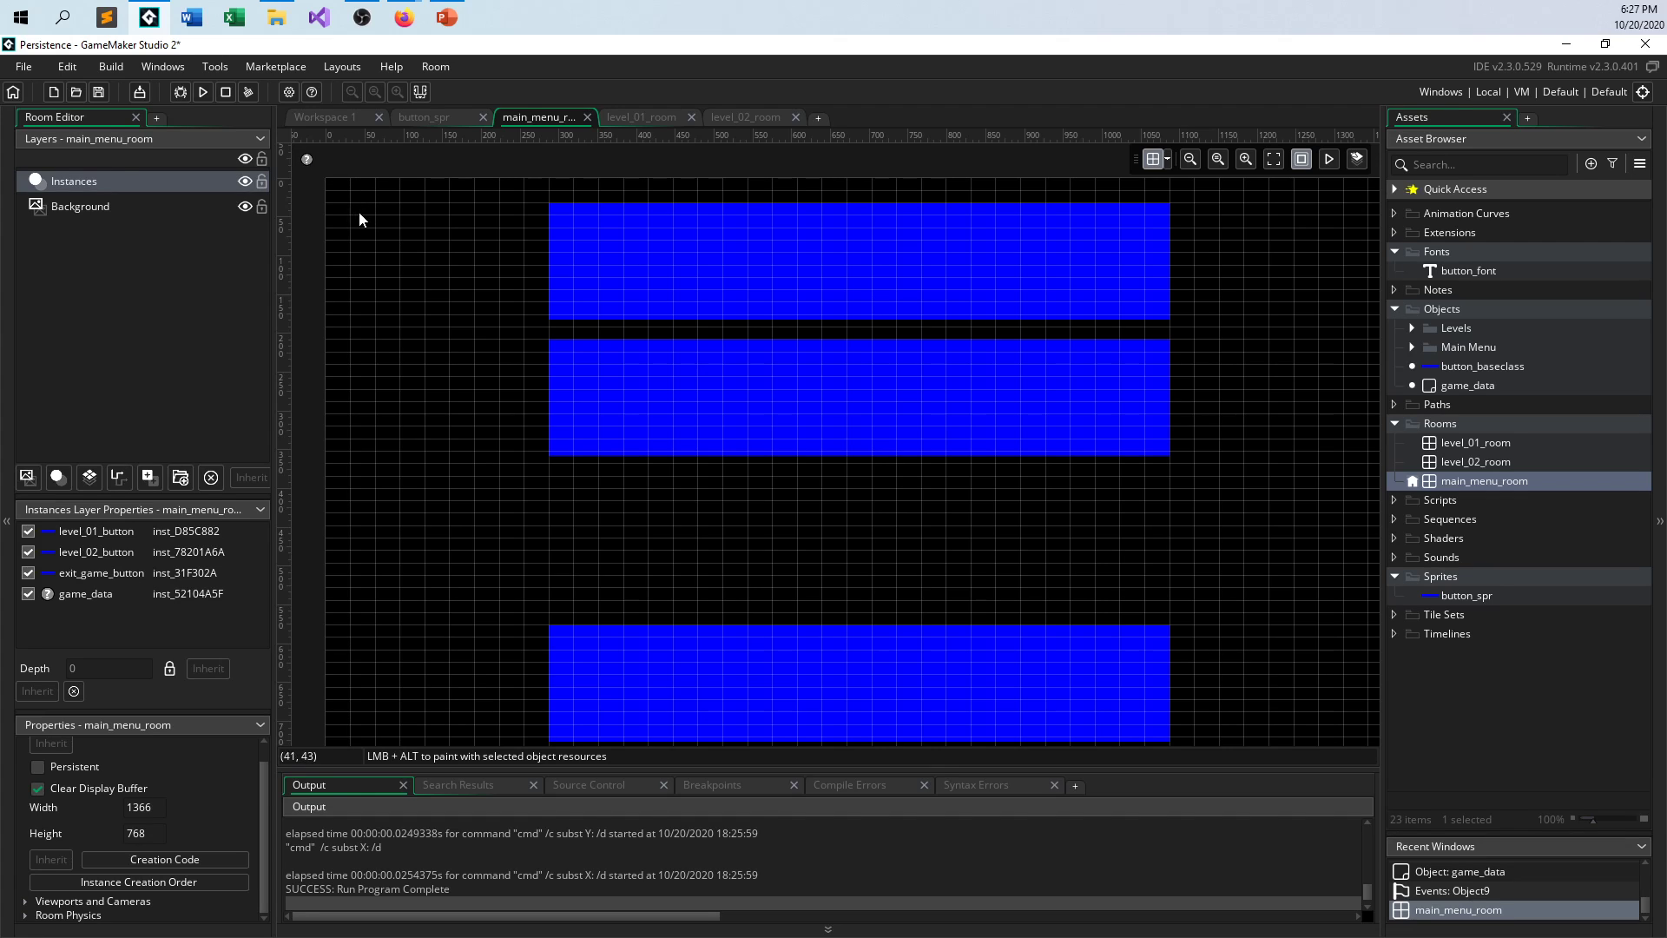
{"action": "mouse_move", "coordinate": [1467, 385]}
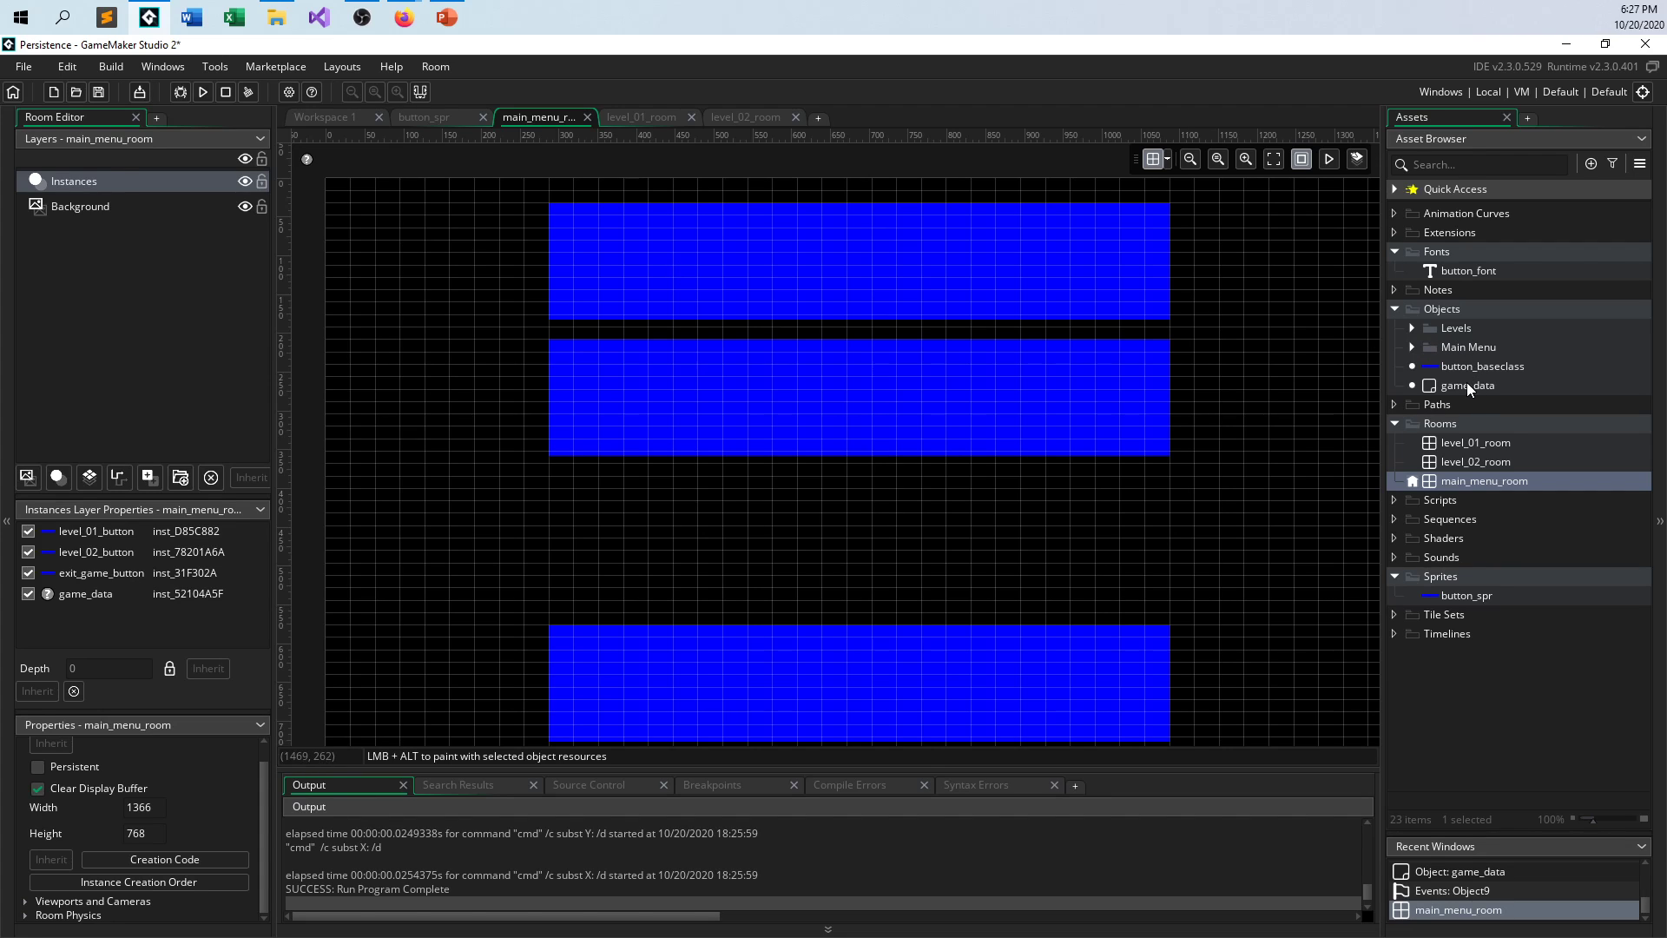
- Add a Create event to game_data with click_01 = 0; click_02 = 0; code
{"action": "double_click", "coordinate": [1467, 385]}
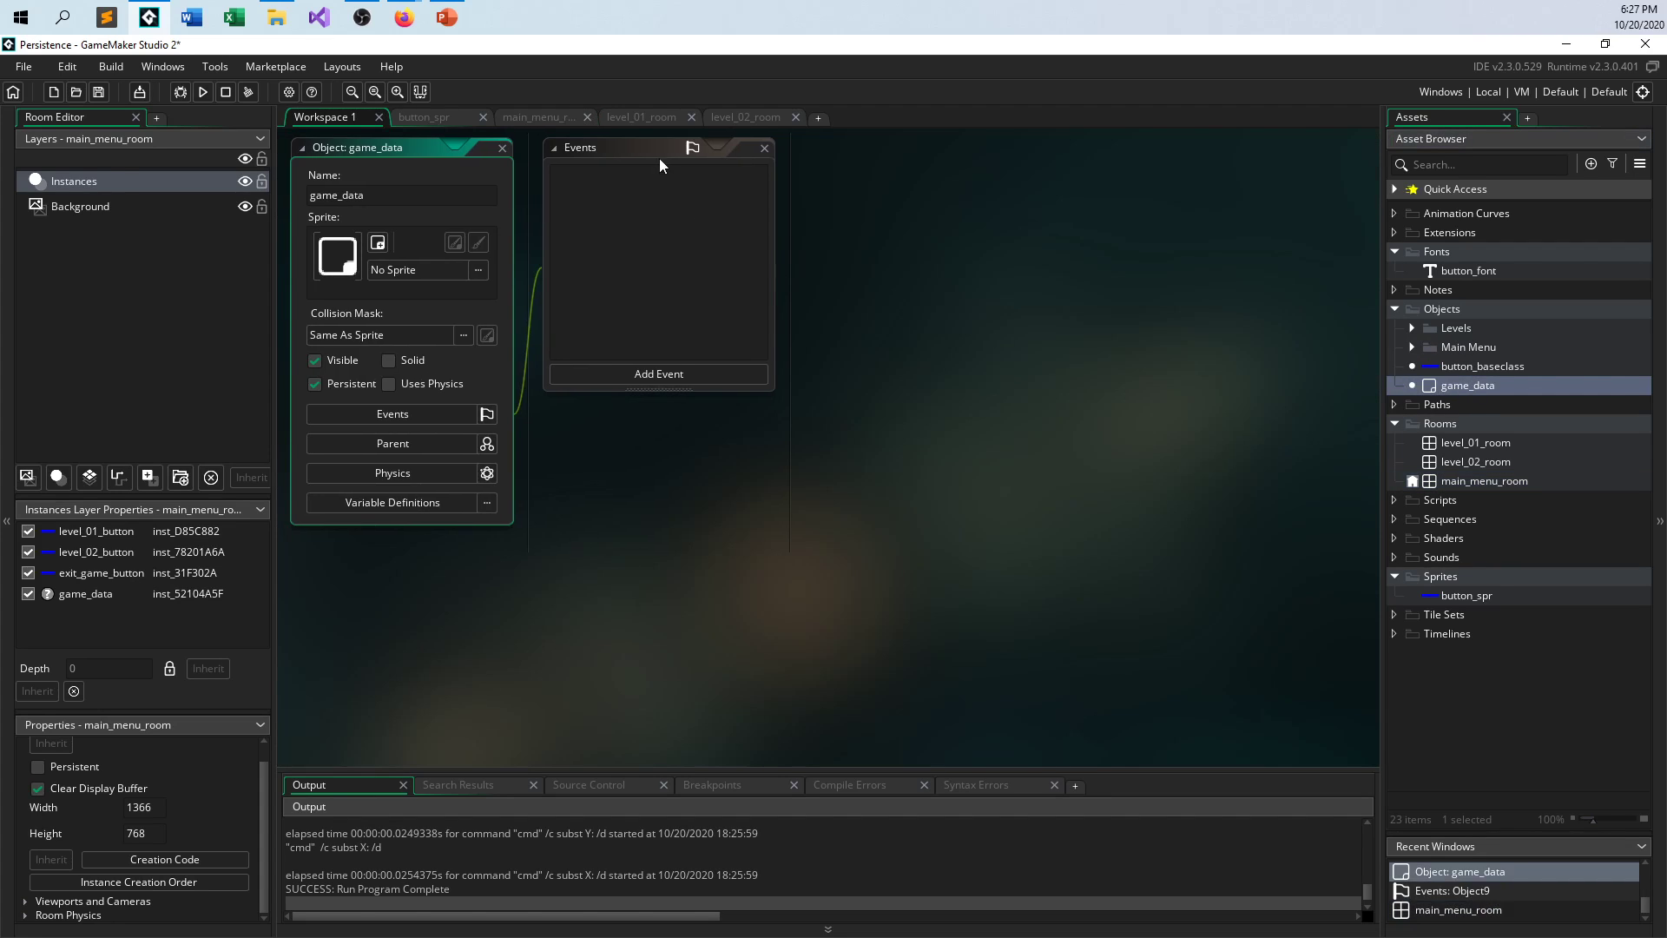
{"action": "left_click", "coordinate": [658, 373]}
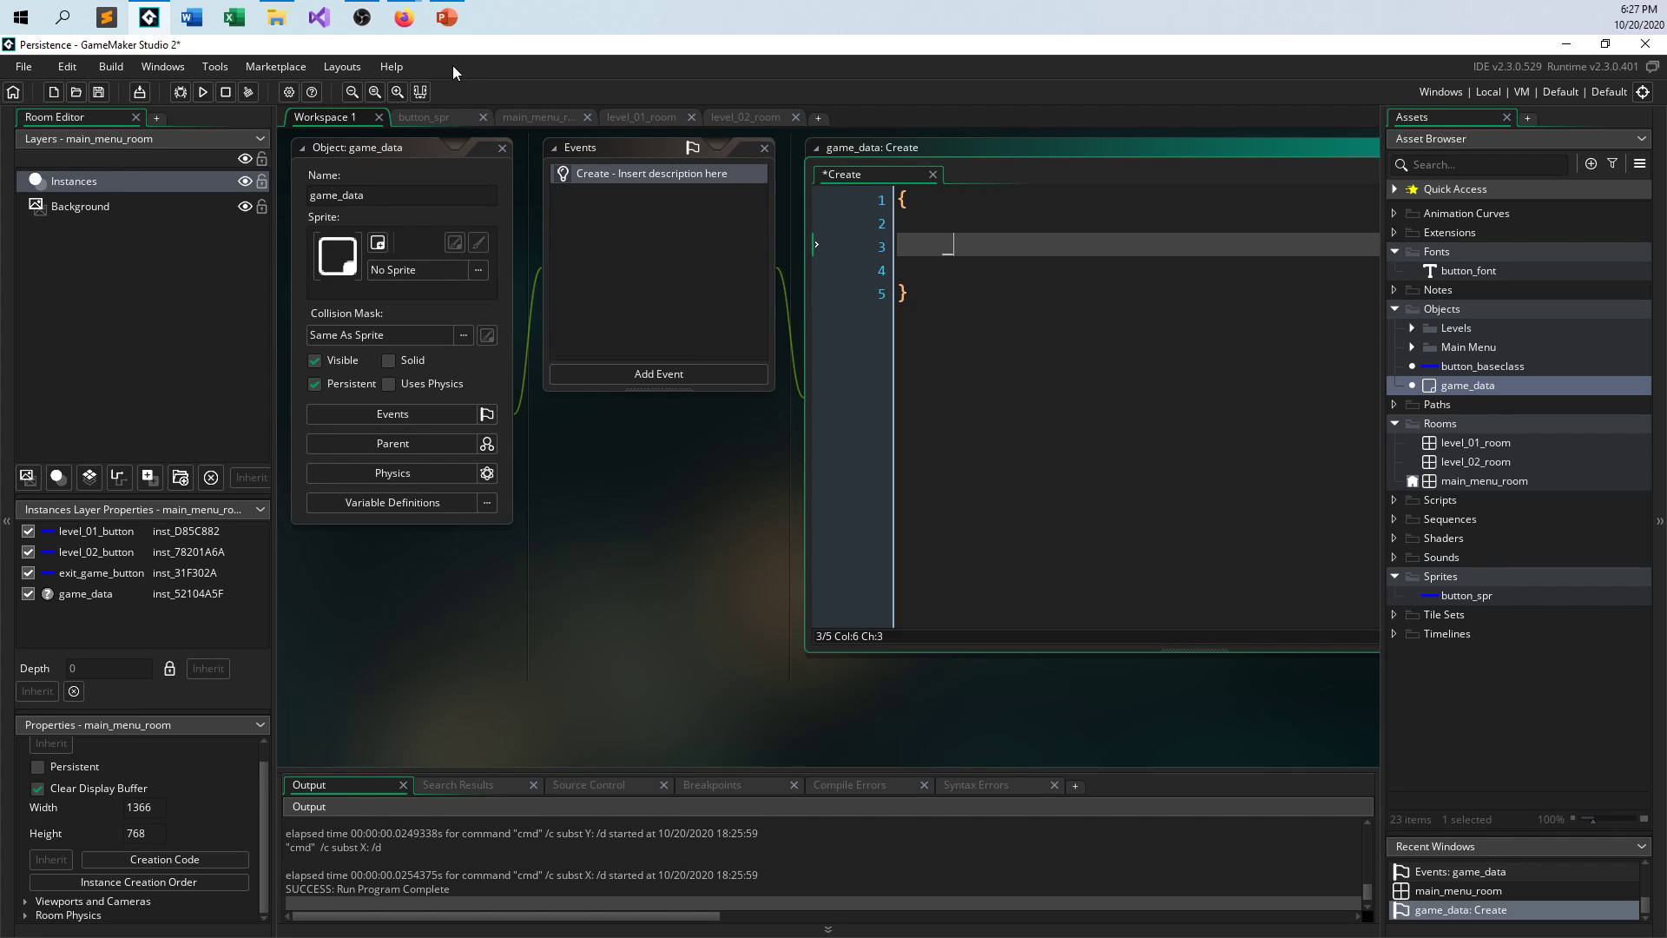
{"action": "type", "text": "_click_01 = 0;"}
{"action": "left_click", "coordinate": [1137, 270]}
{"action": "type", "text": "click_02 = 0;"}
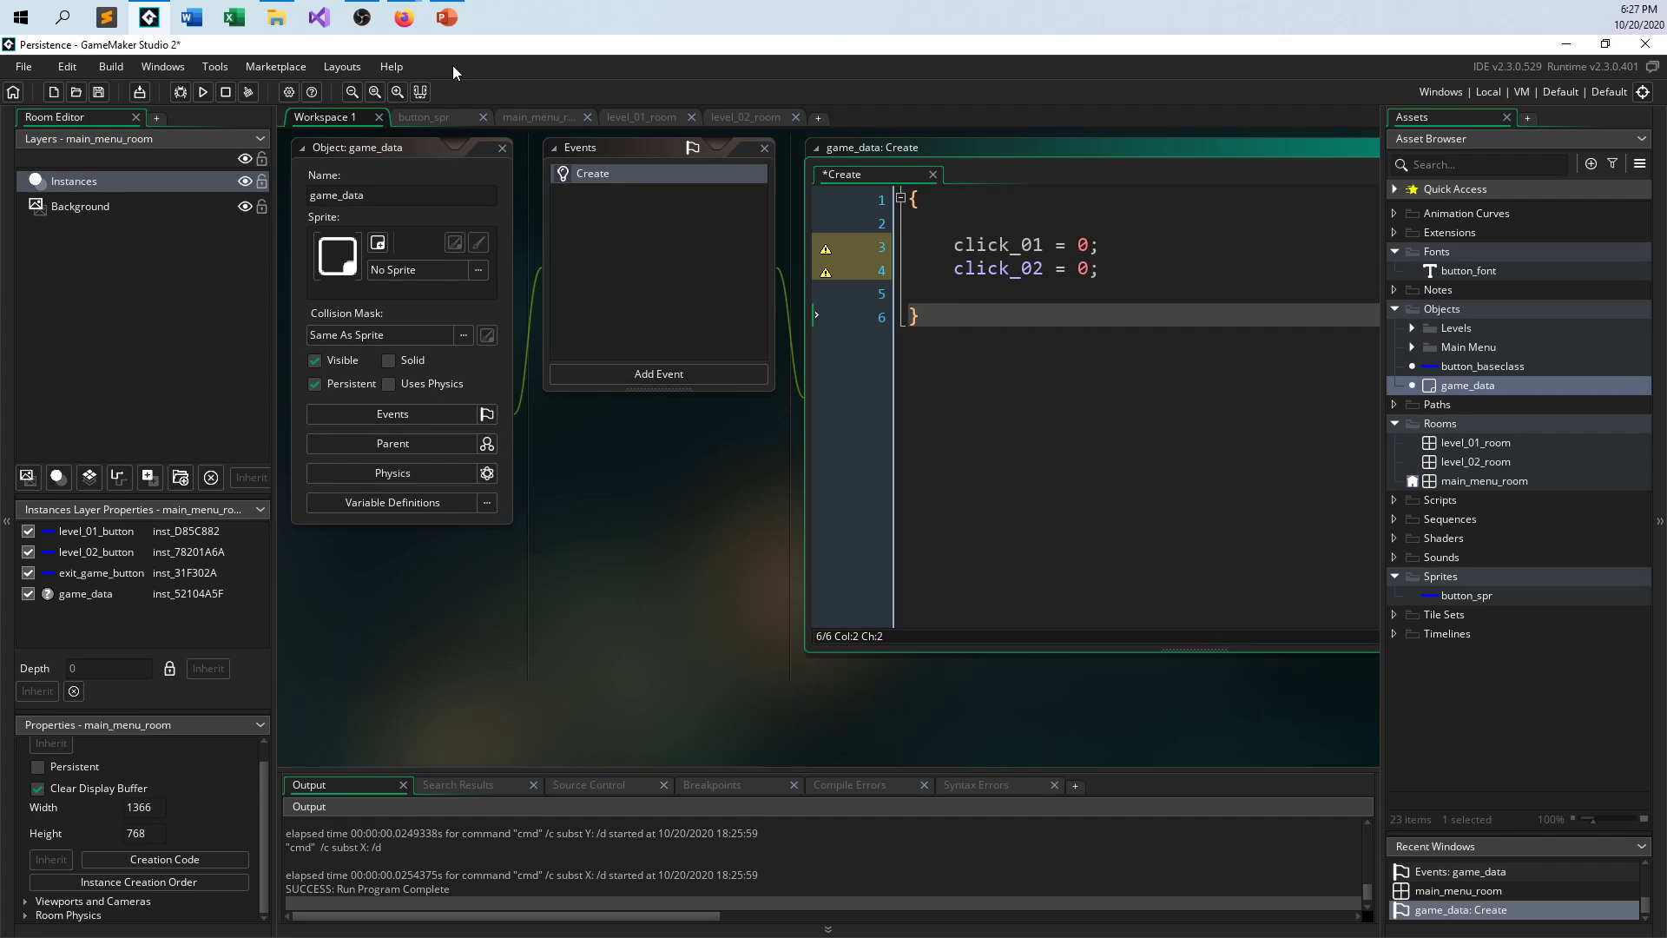
{"action": "mouse_move", "coordinate": [1004, 255]}
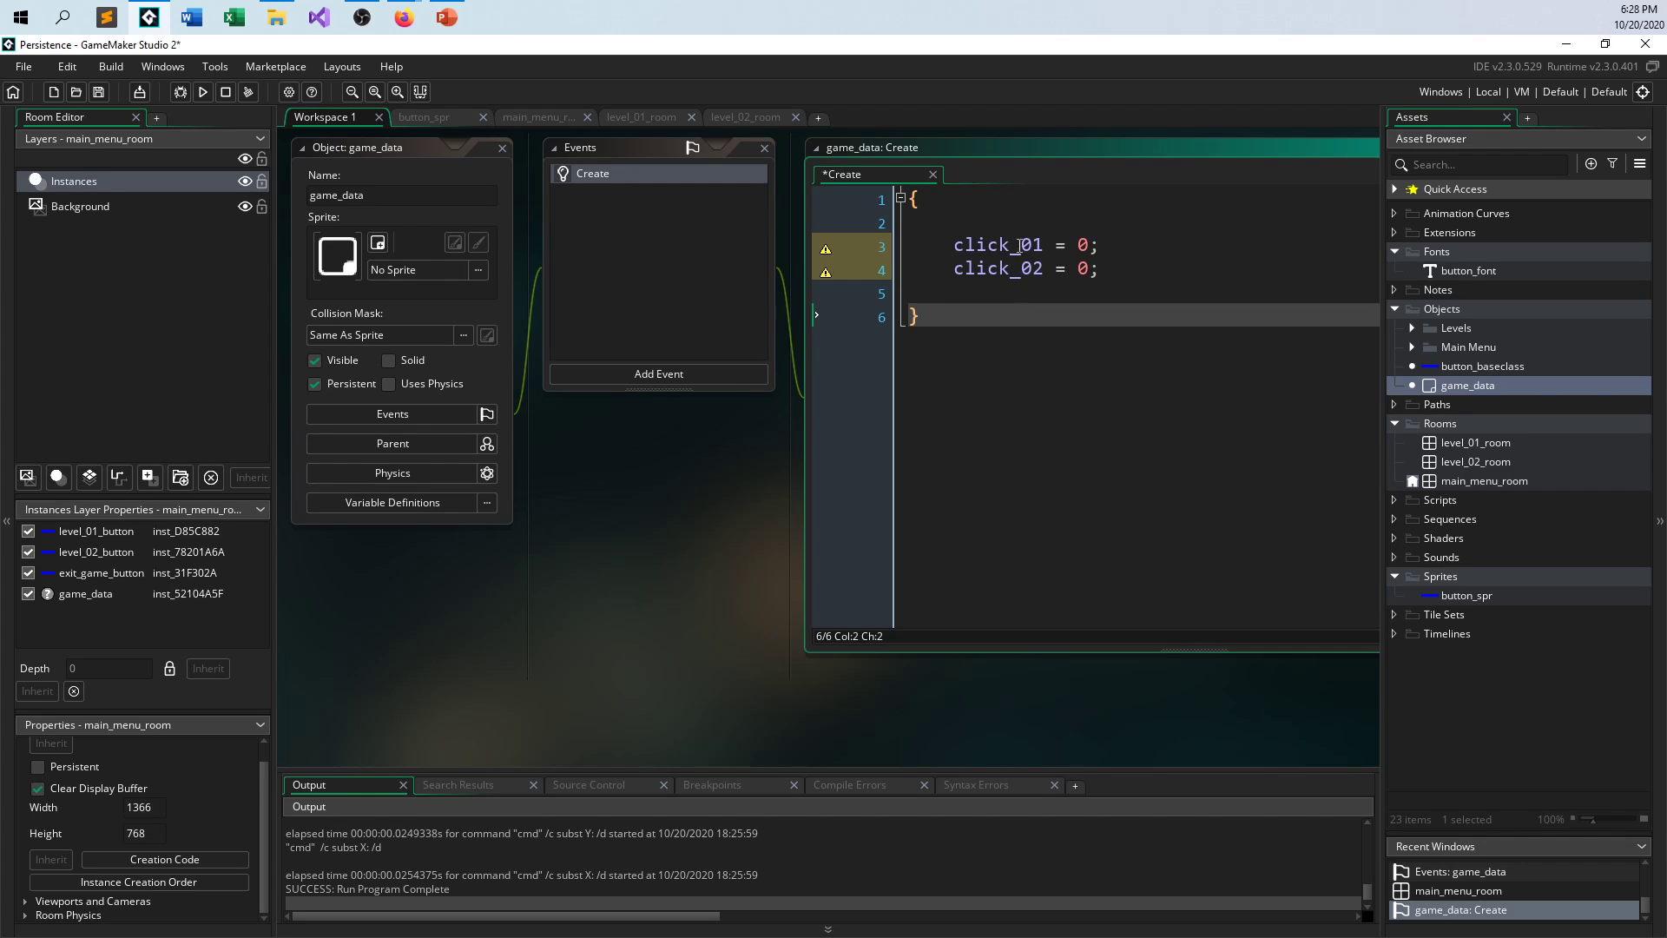
{"action": "mouse_move", "coordinate": [1500, 402]}
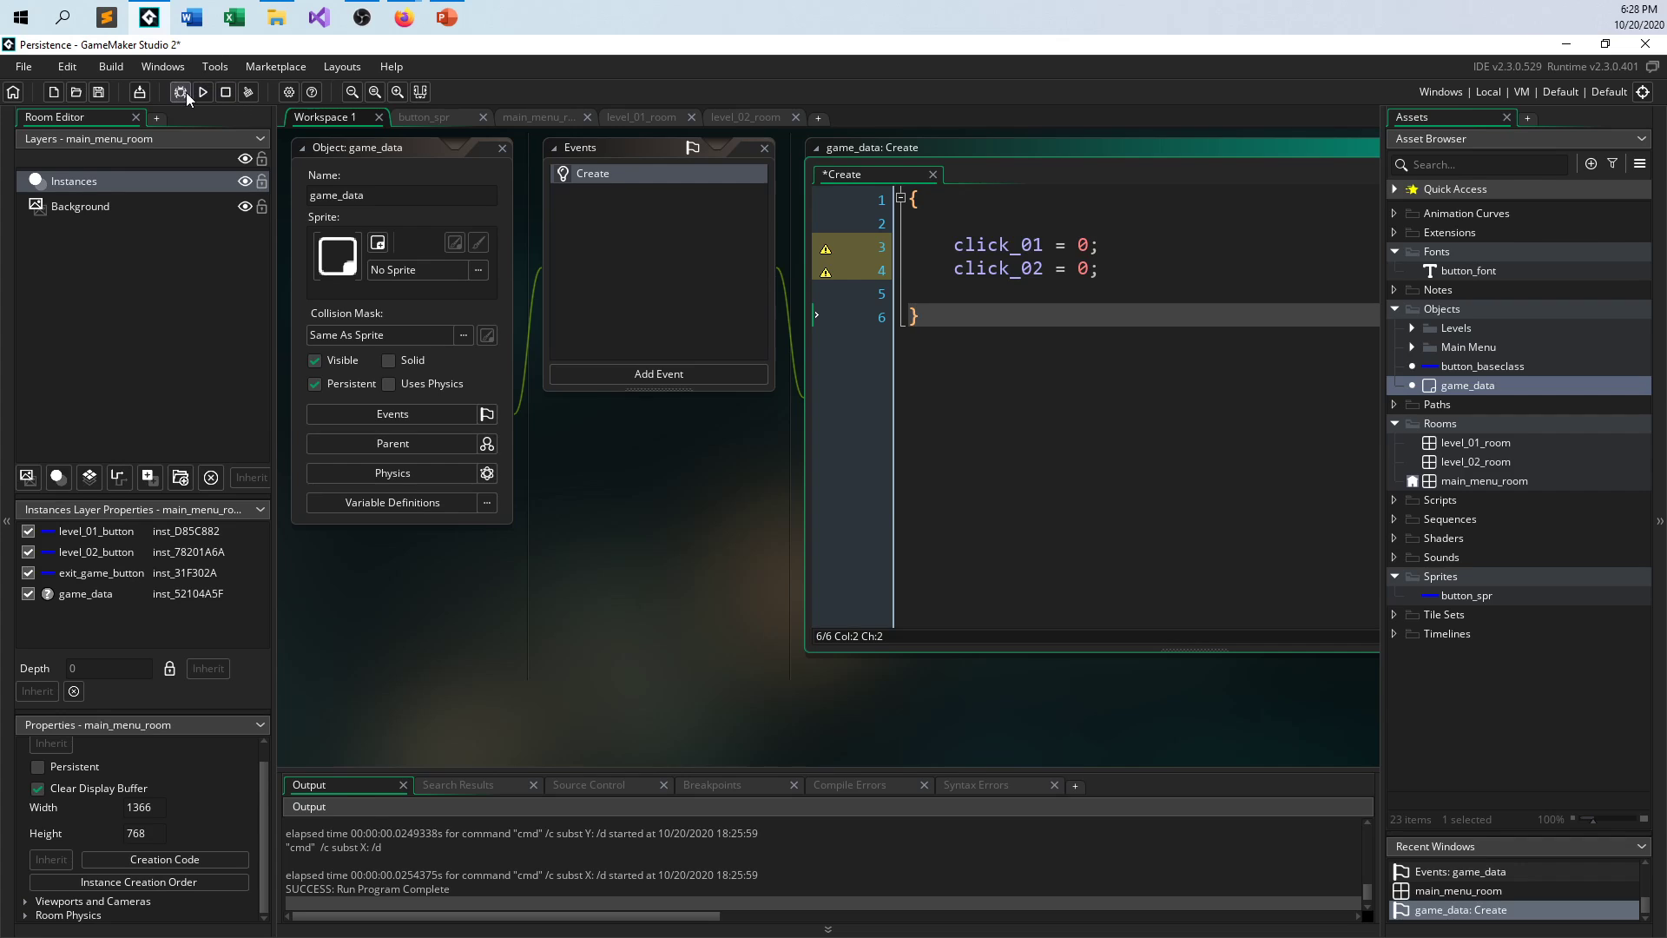
- Save the project from the toolbar and run a fresh build
{"action": "left_click", "coordinate": [180, 91]}
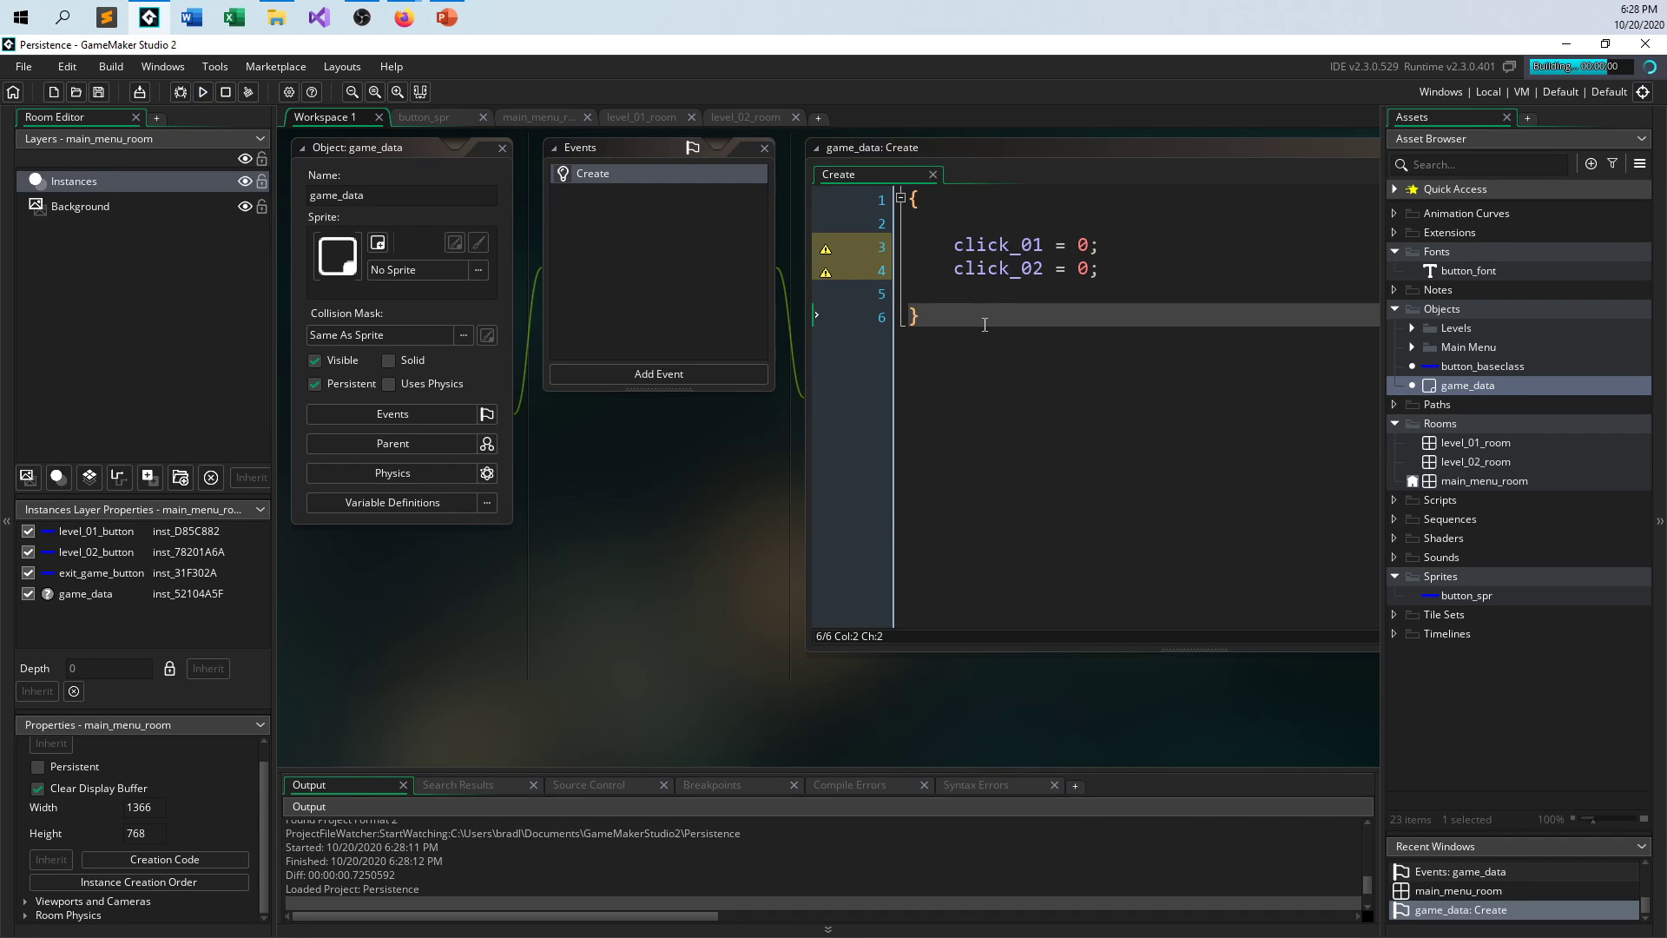
{"action": "left_click", "coordinate": [202, 92]}
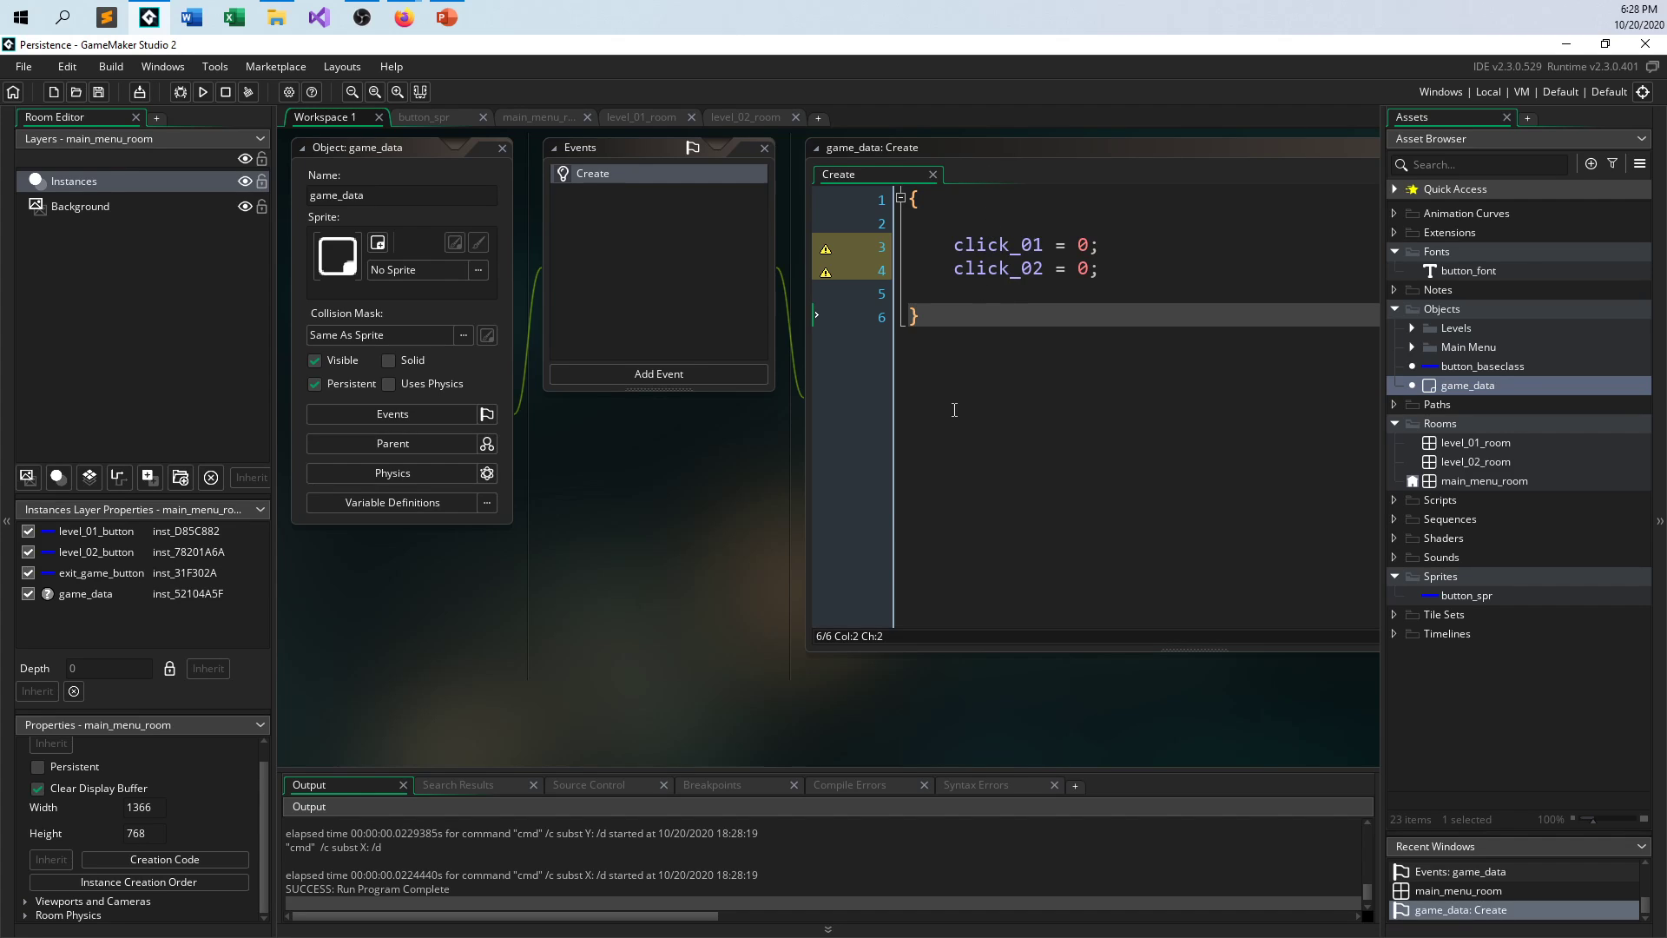
{"action": "mouse_move", "coordinate": [473, 370]}
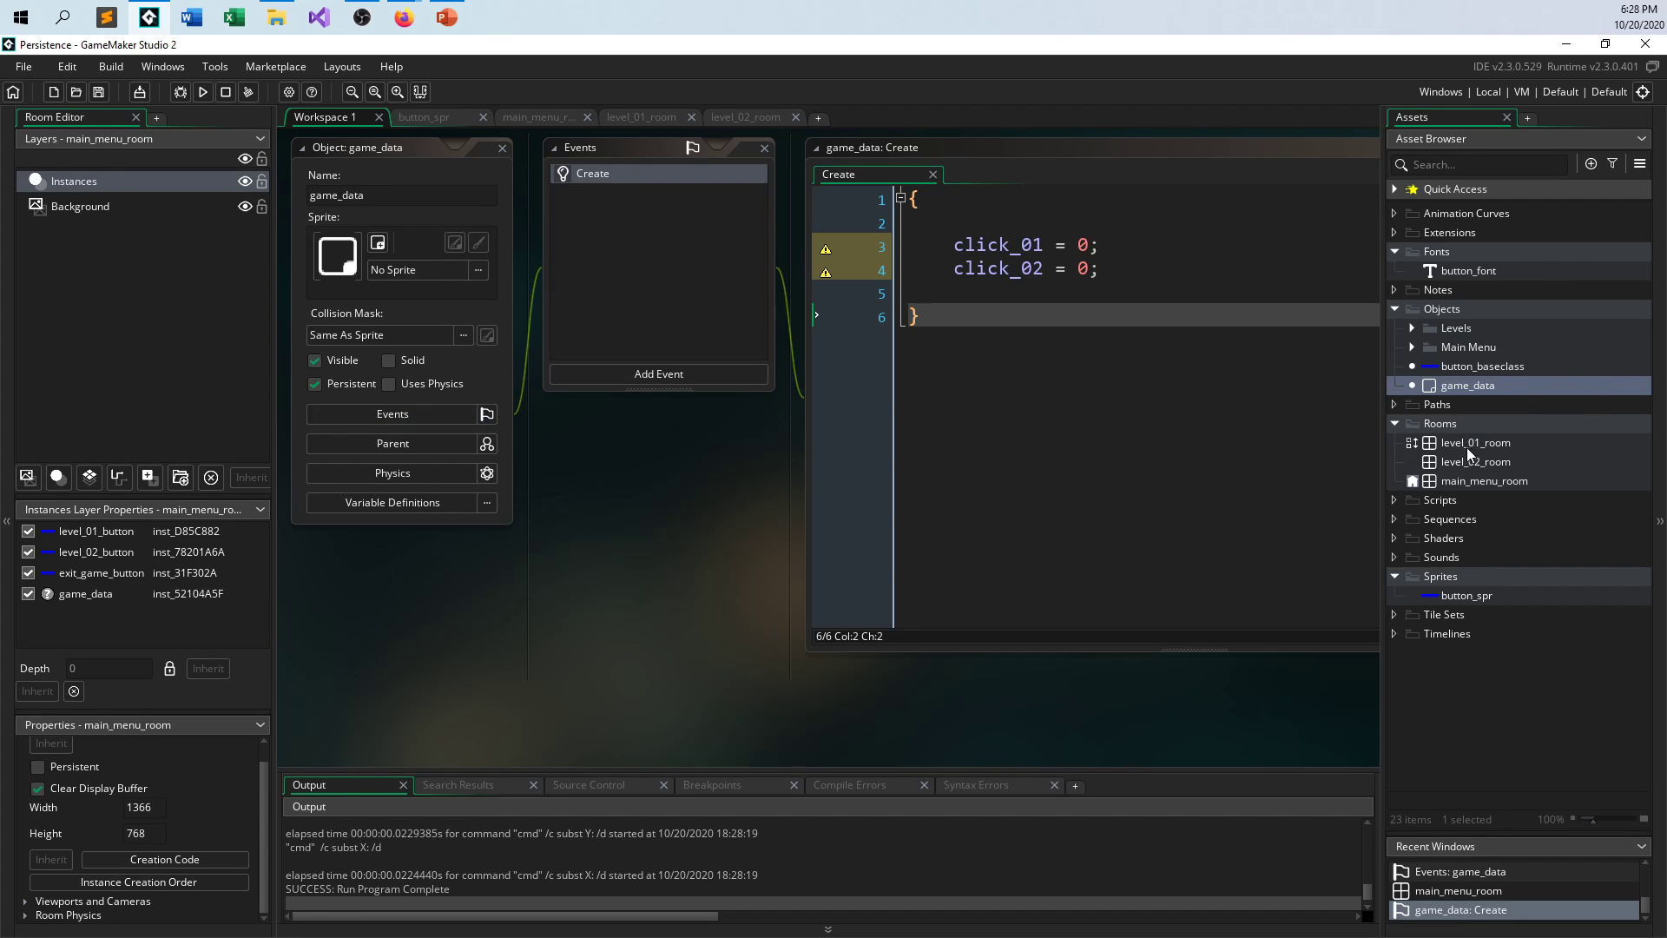
- Return to main_menu_room and override level_01_button's inherited Draw event
{"action": "left_click", "coordinate": [540, 117]}
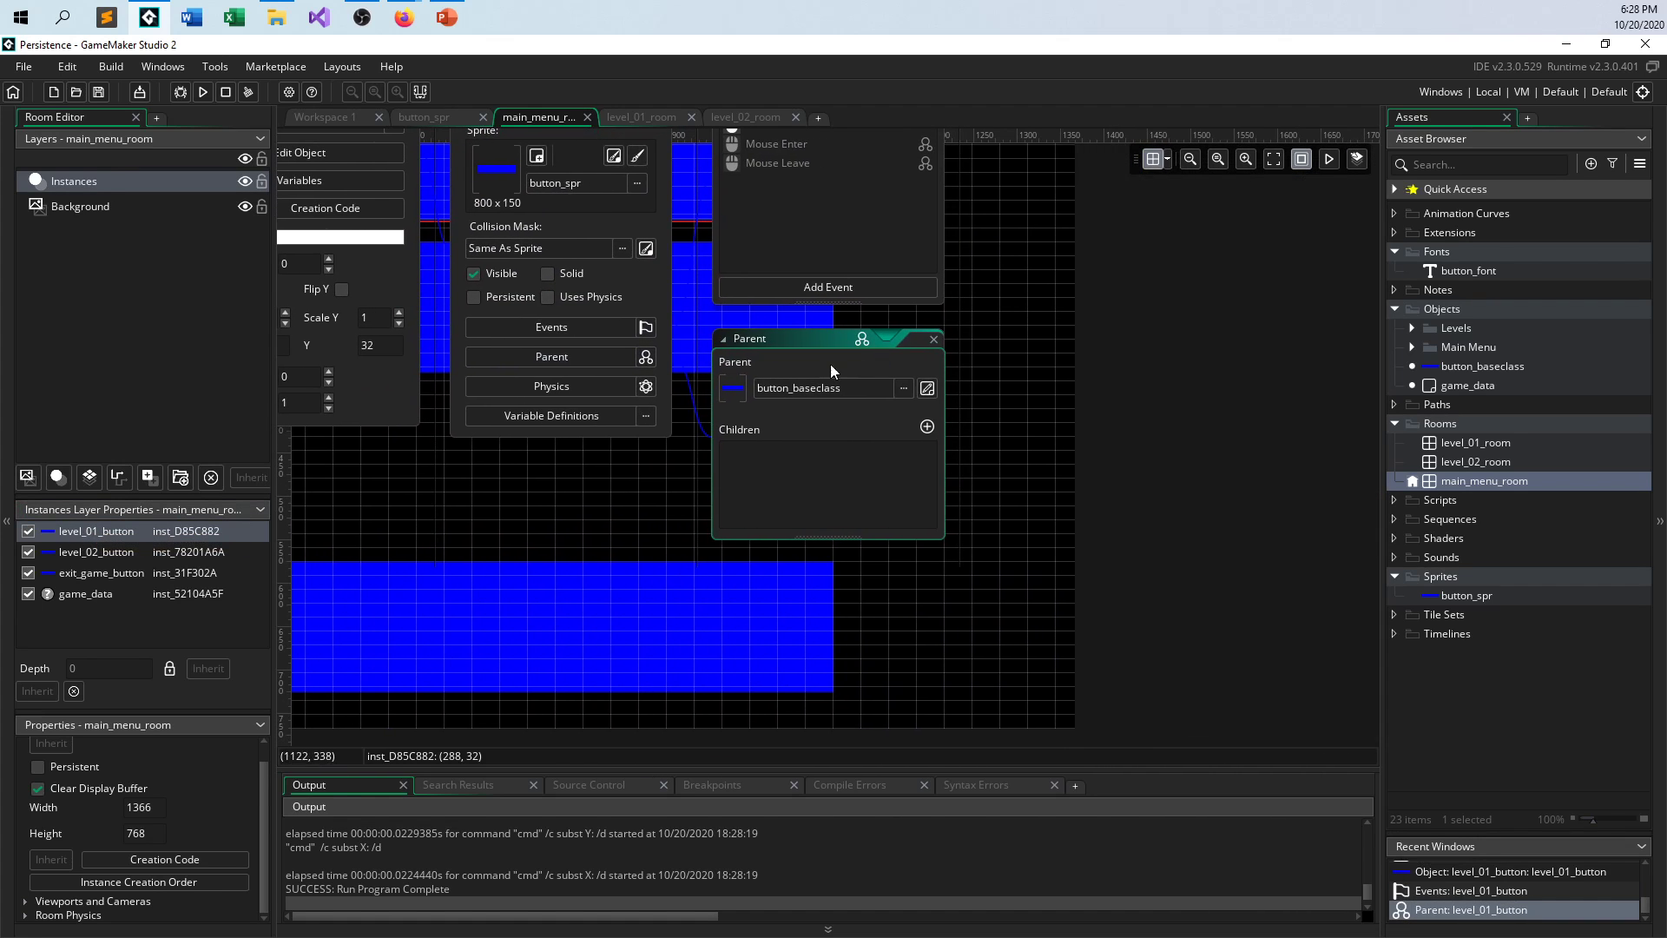
{"action": "mouse_move", "coordinate": [644, 465]}
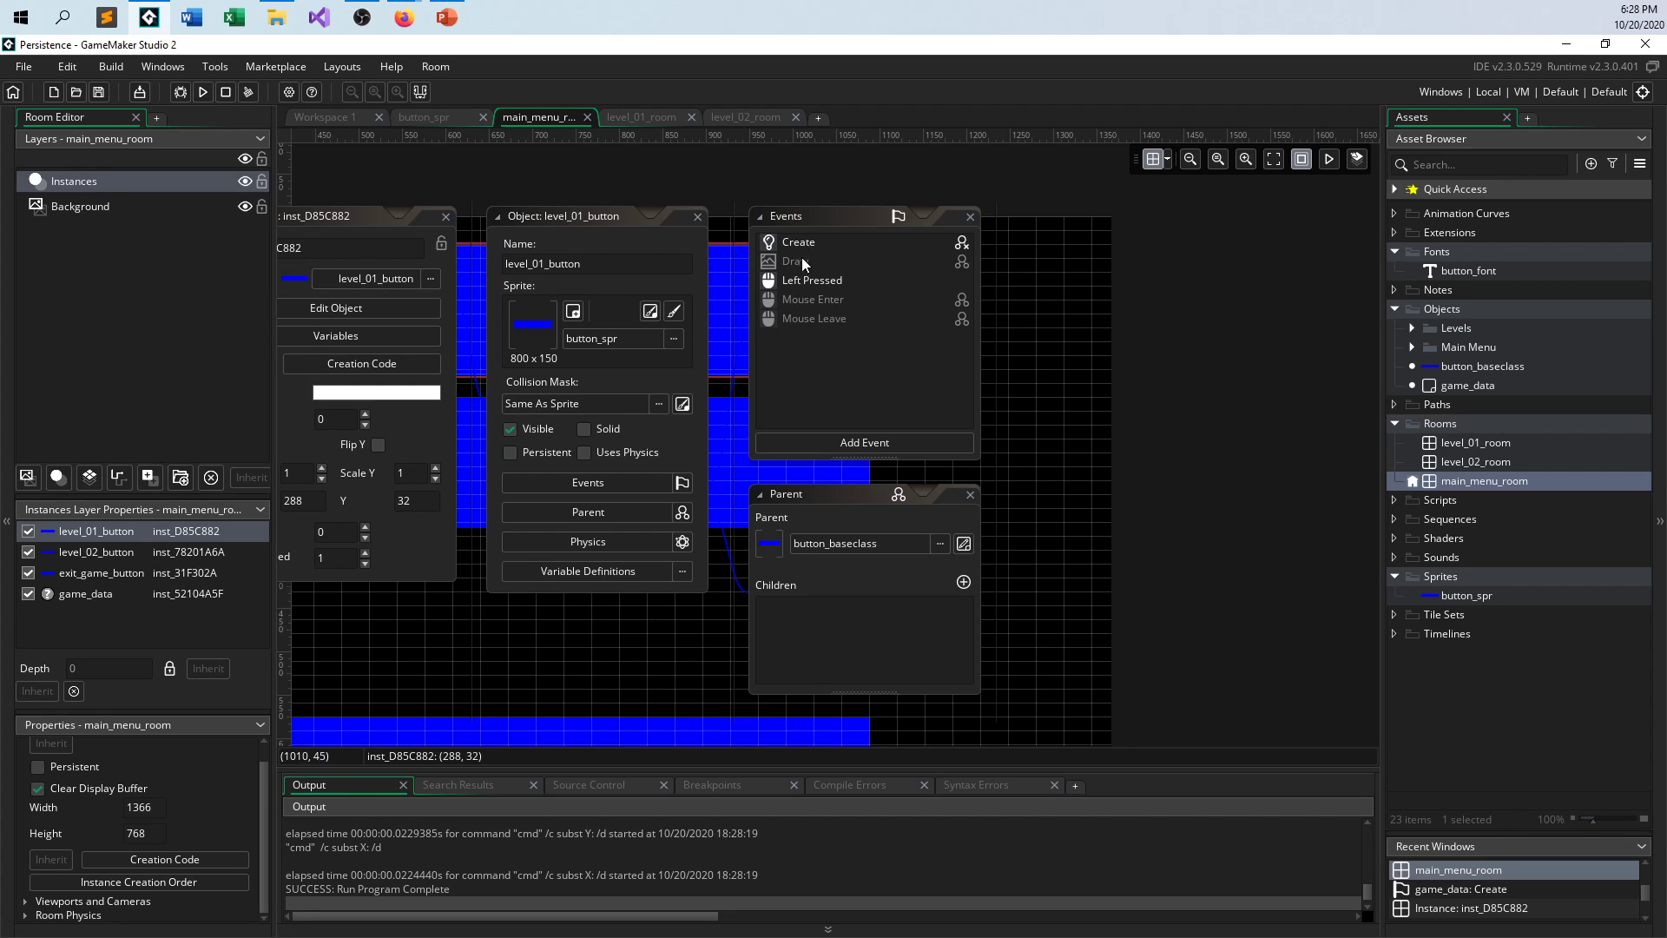
{"action": "right_click", "coordinate": [801, 260]}
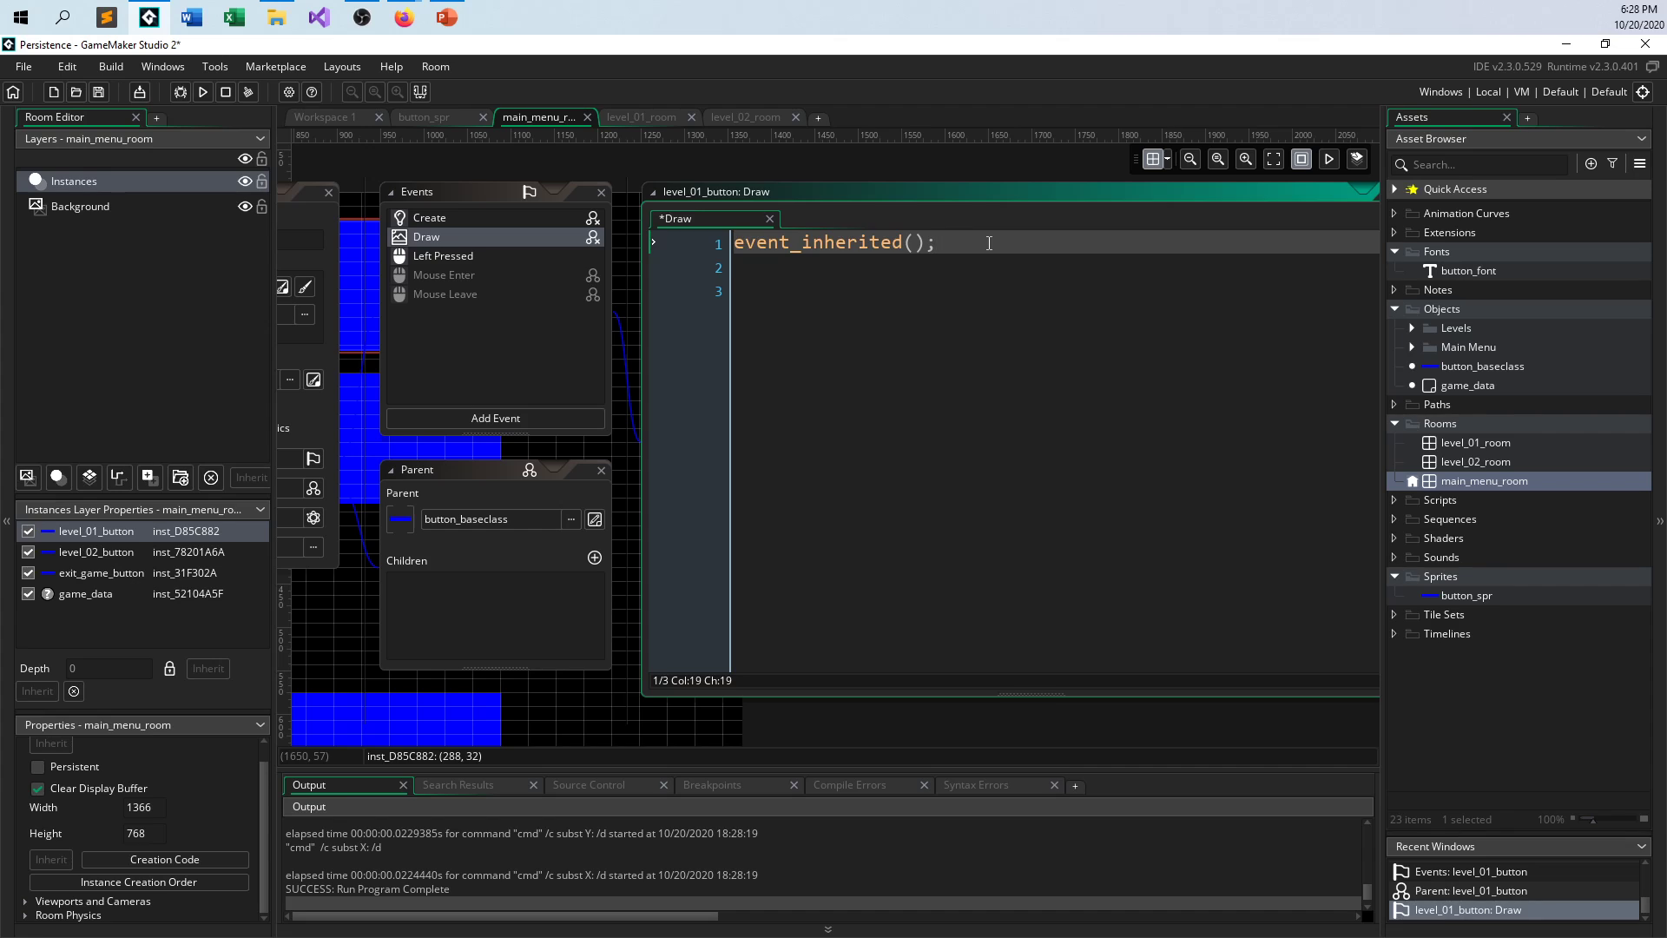
- Add draw_text(x+5, y+60, game_data.click_01); below event_inherited() in level_01_button's Draw event
{"action": "type", "text": "draw"}
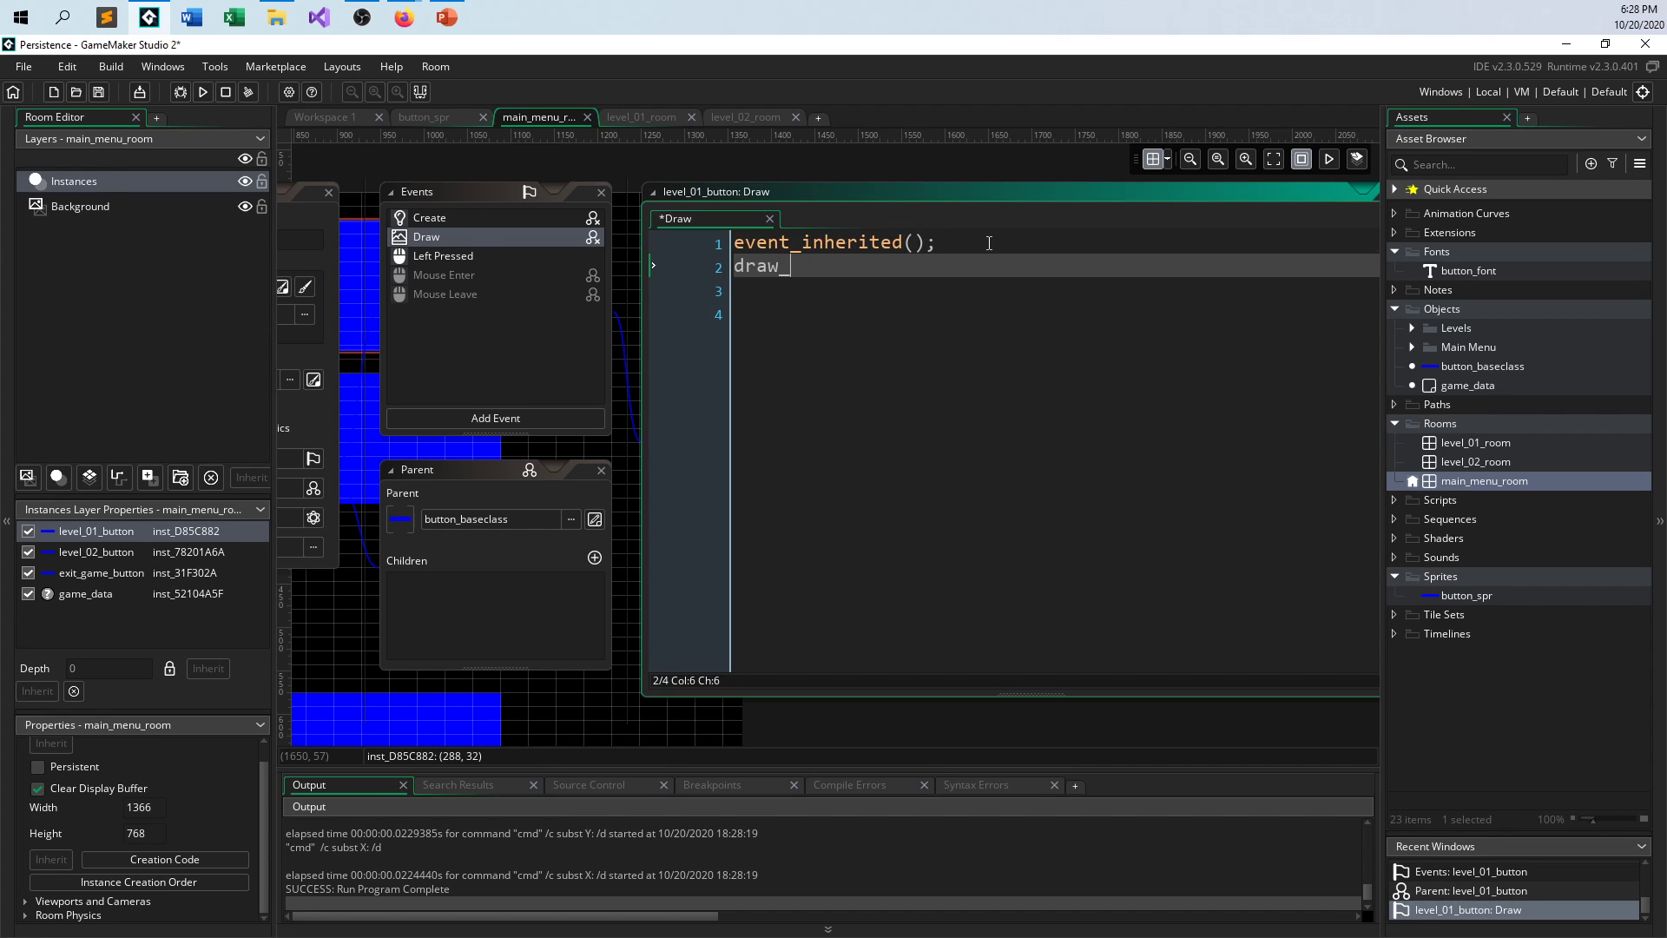
{"action": "type", "text": "_text(x"}
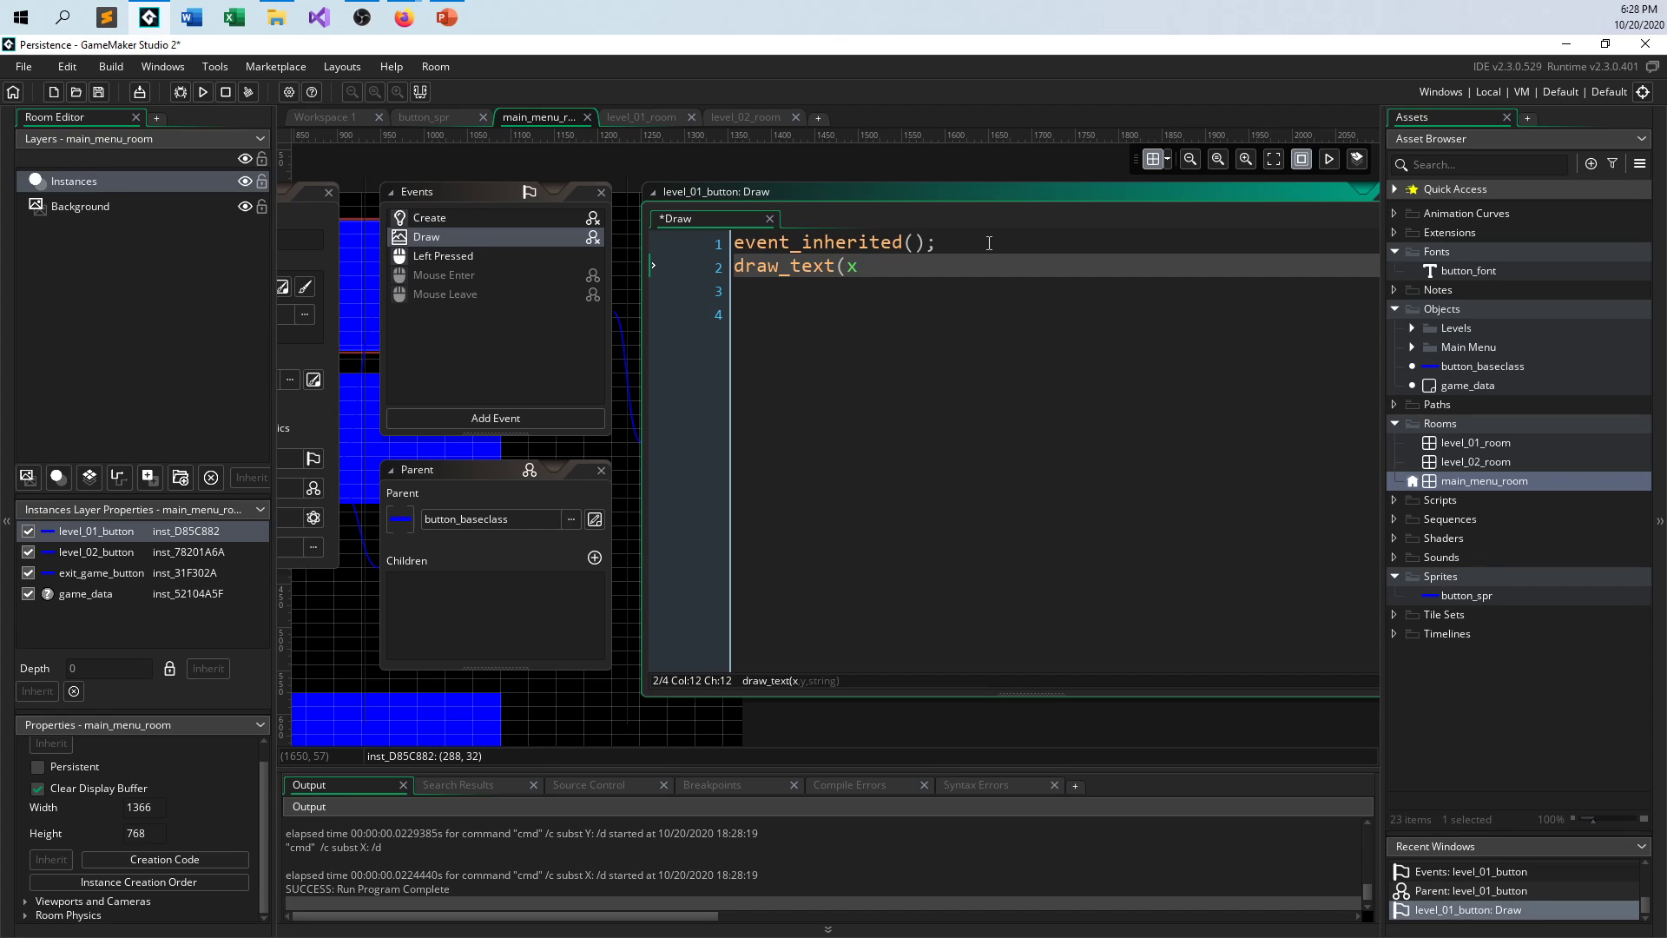
{"action": "type", "text": "+5, y"}
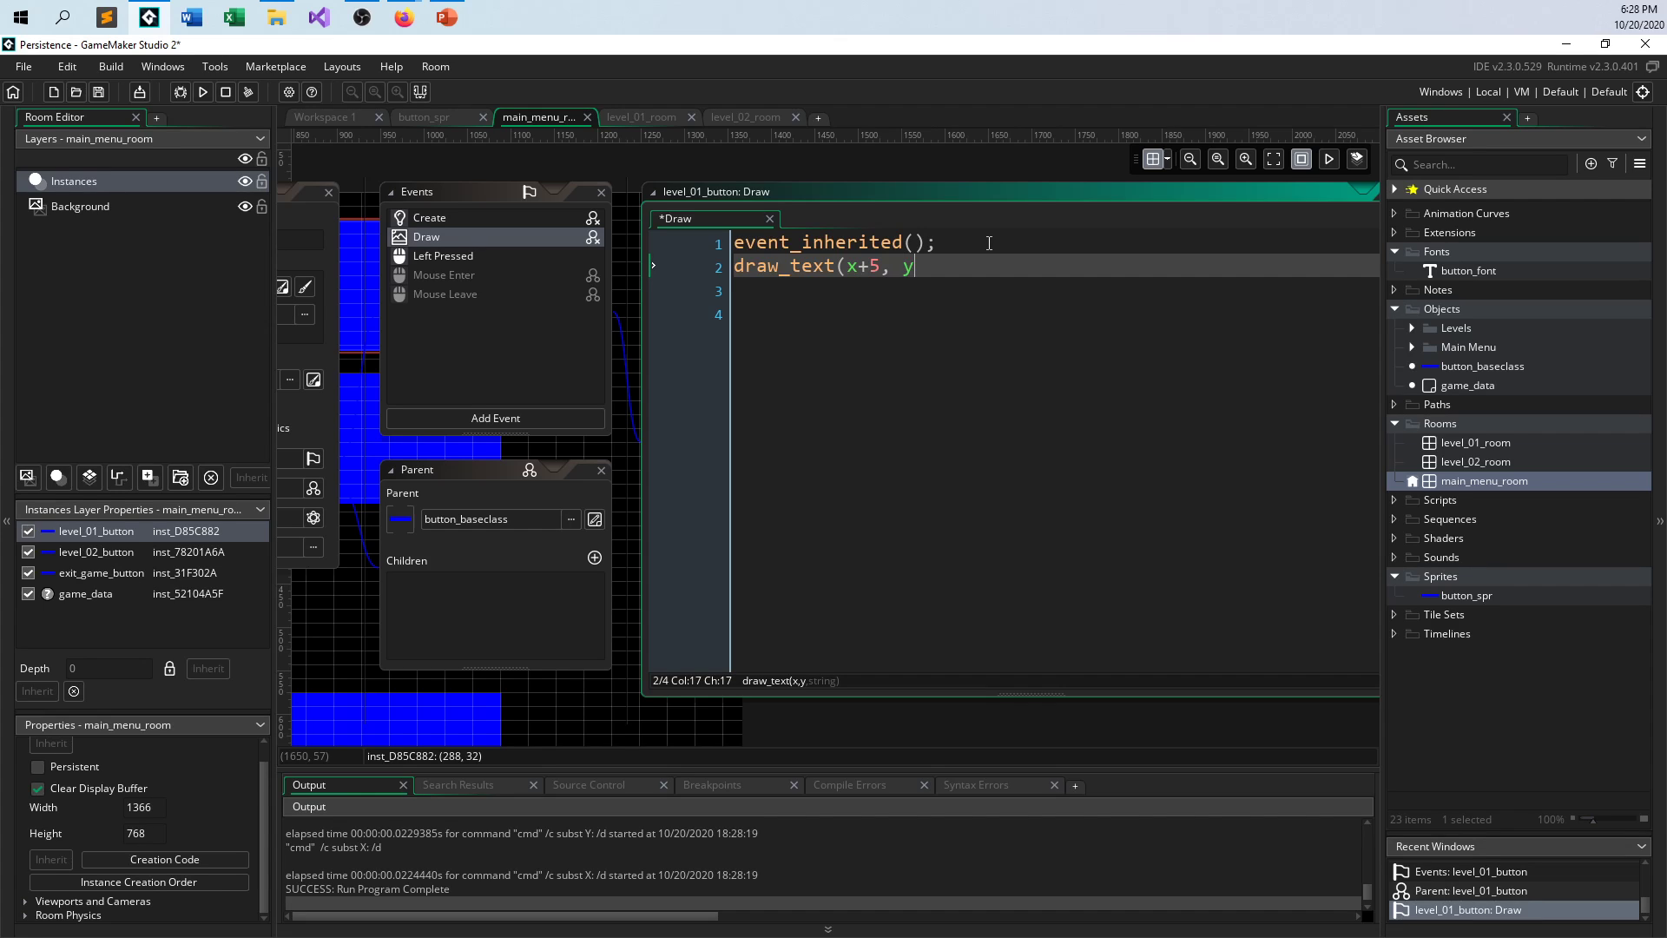
{"action": "type", "text": "+60"}
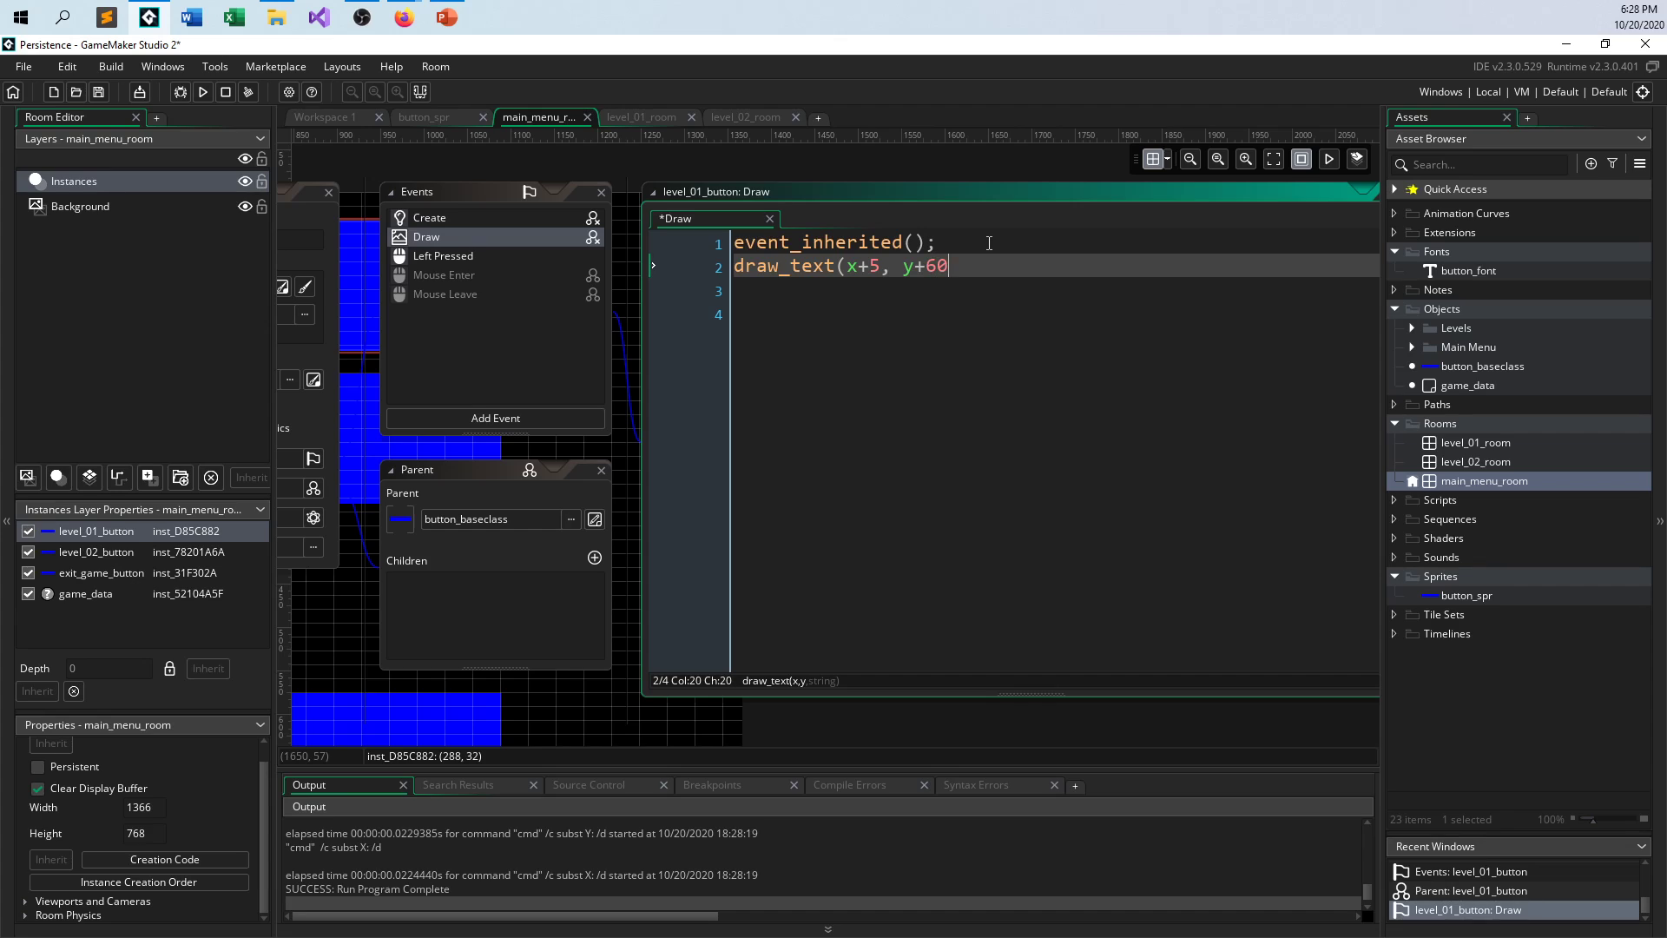
{"action": "type", "text": ","}
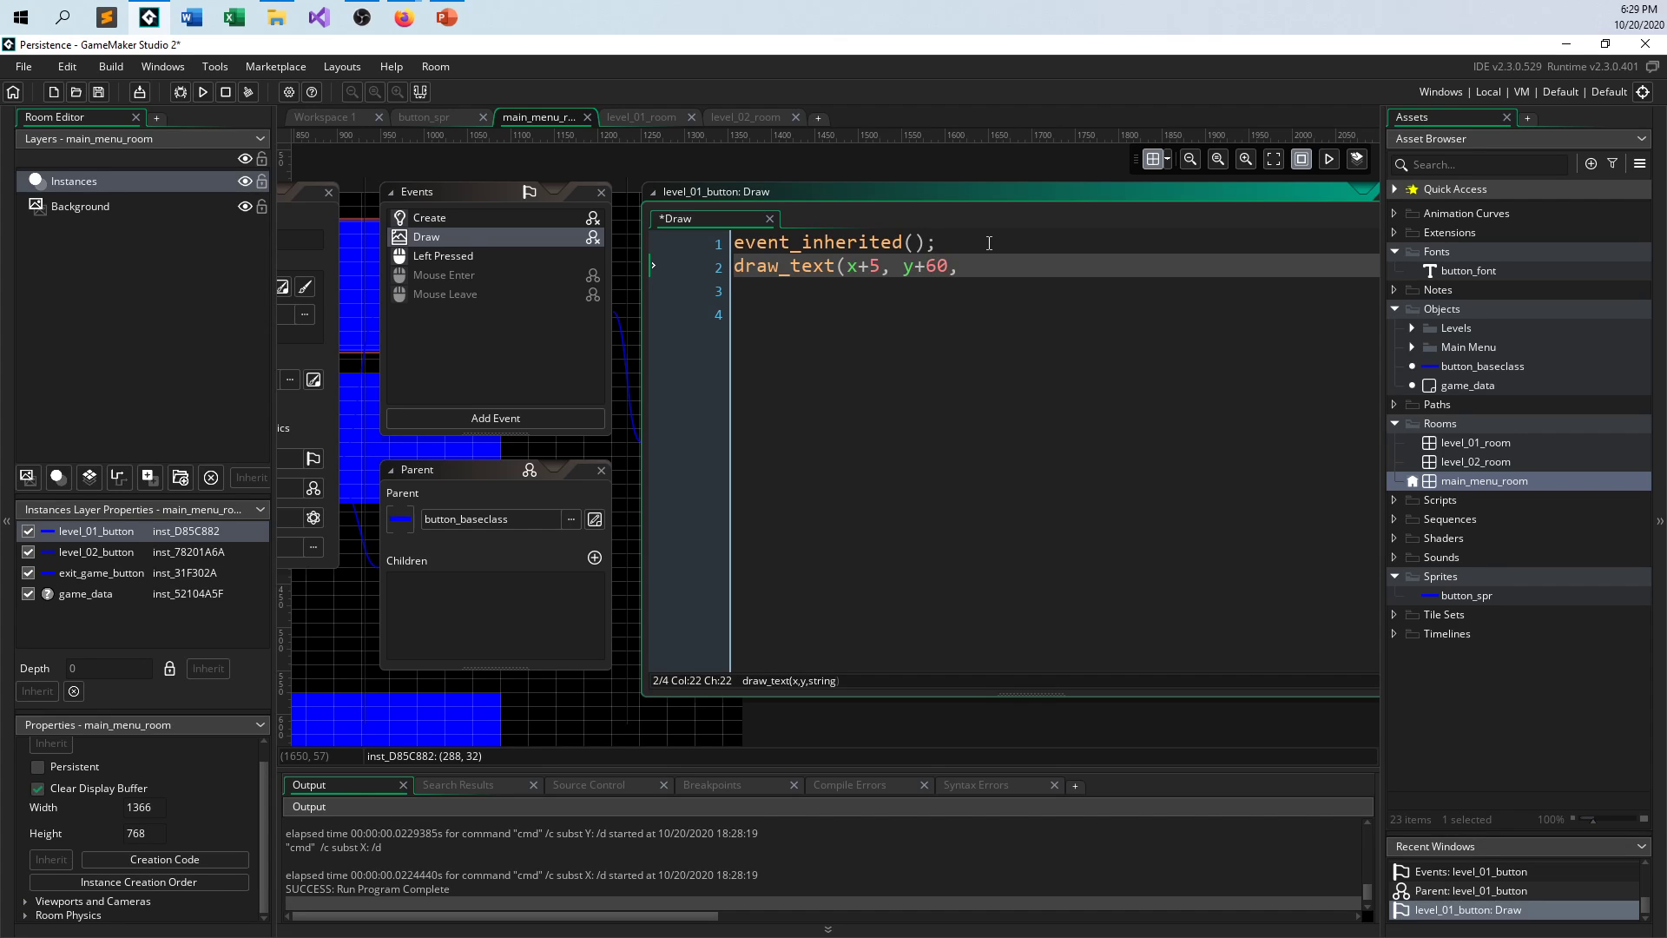
{"action": "type", "text": "game_data."}
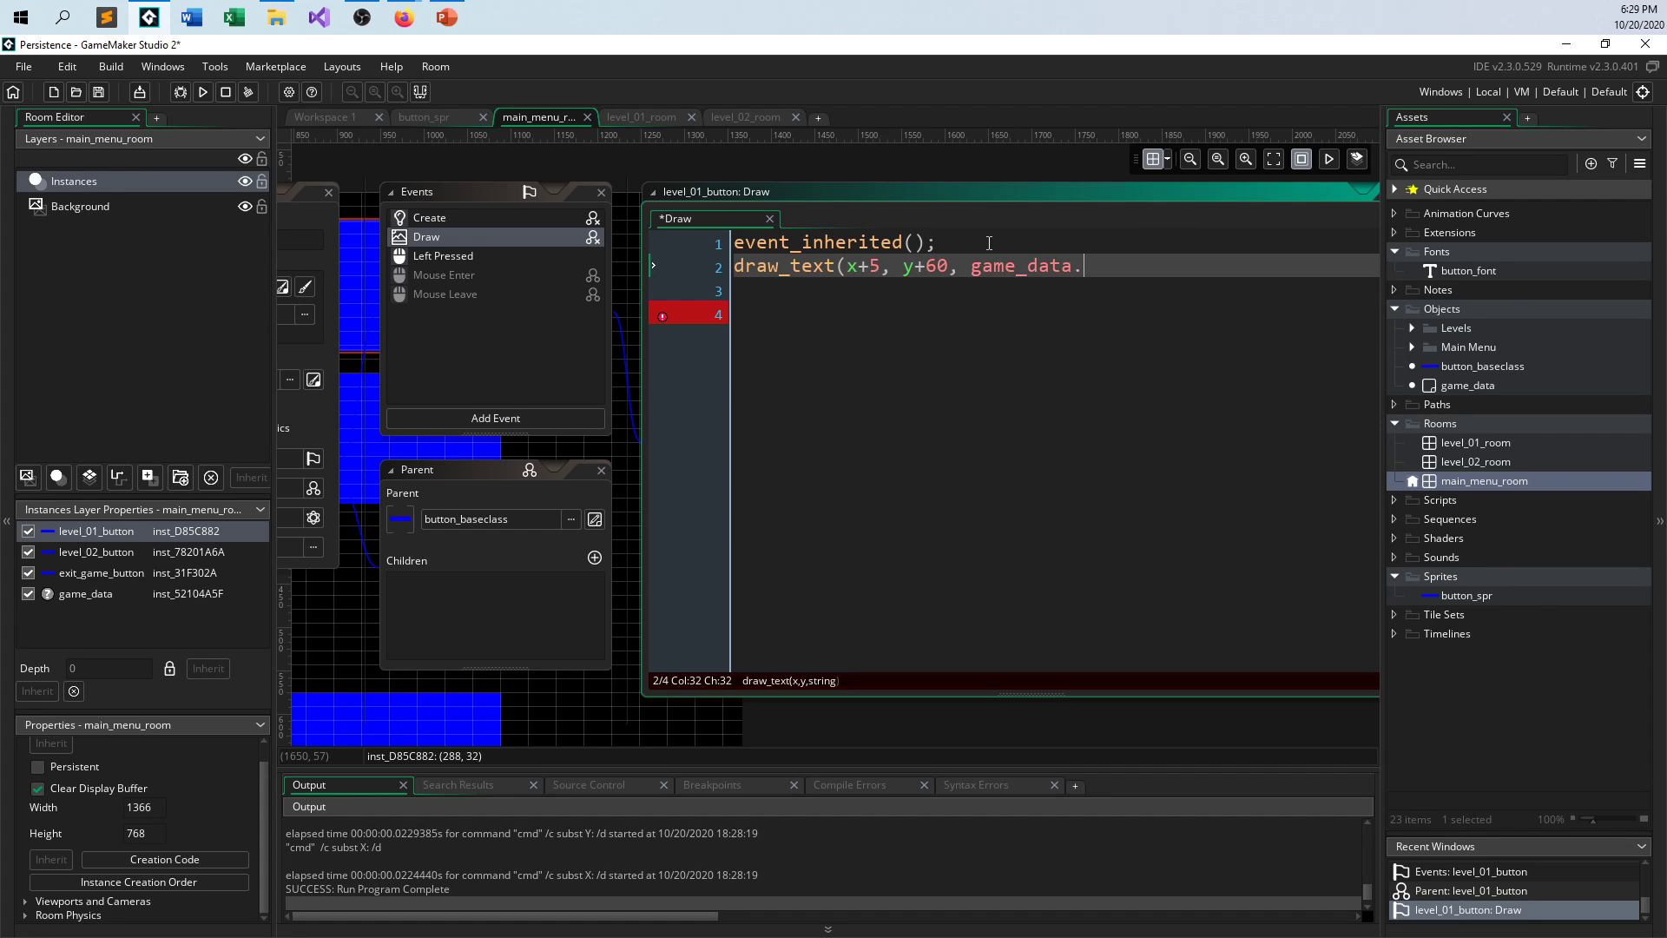
{"action": "type", "text": "click_0o"}
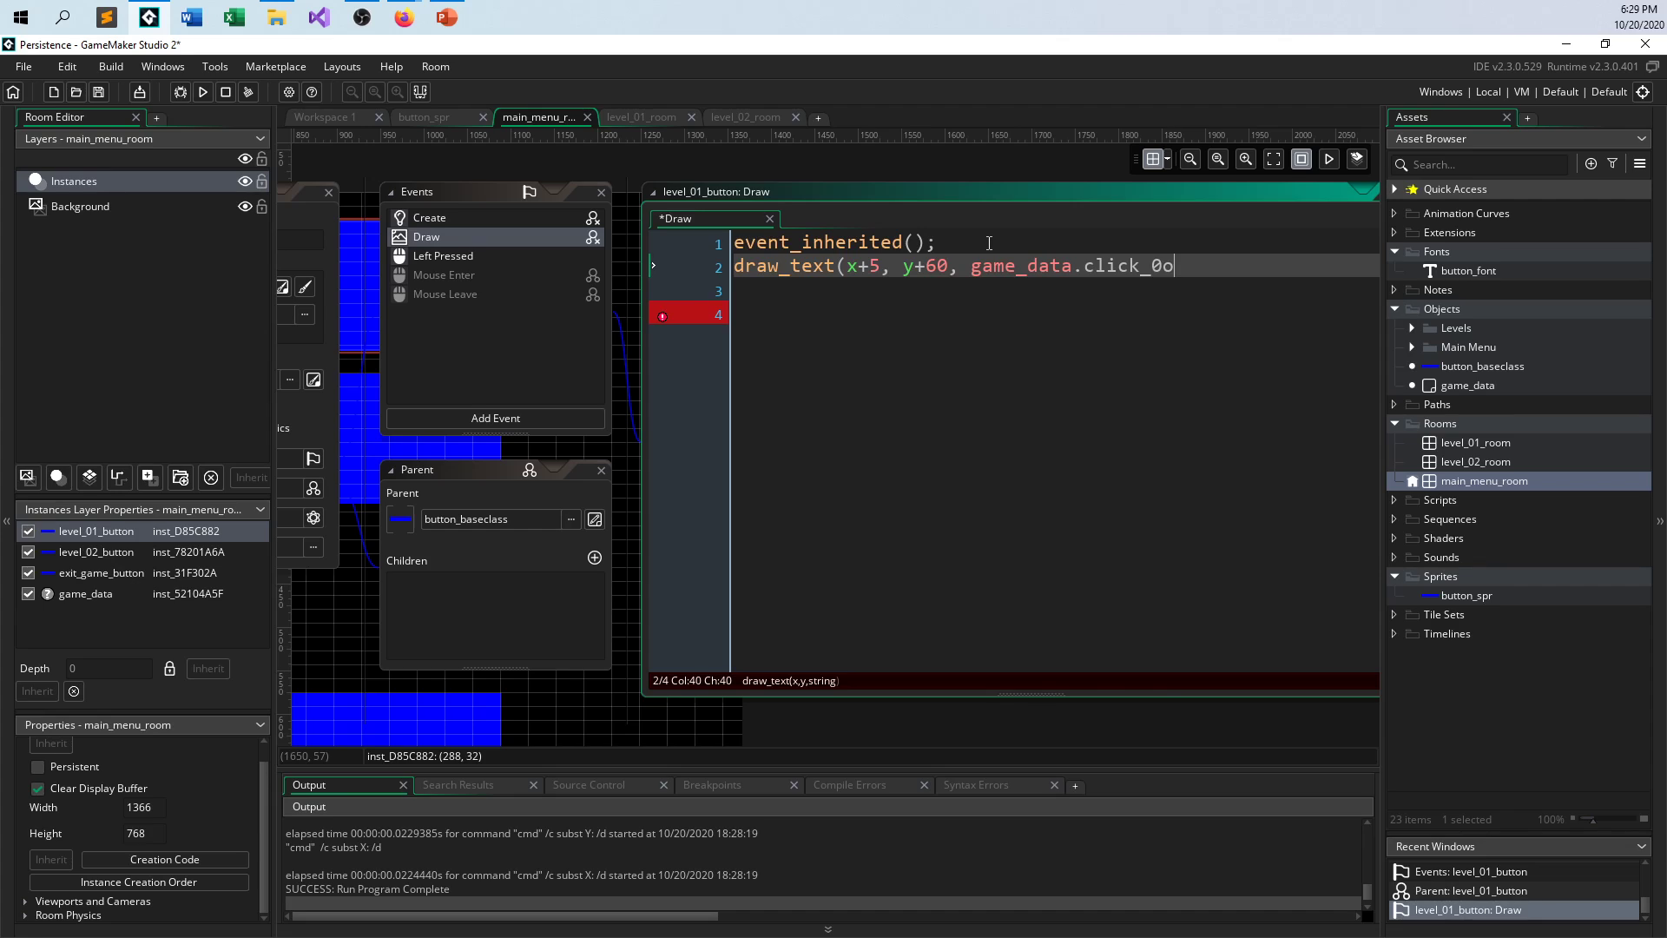
{"action": "type", "text": "1);"}
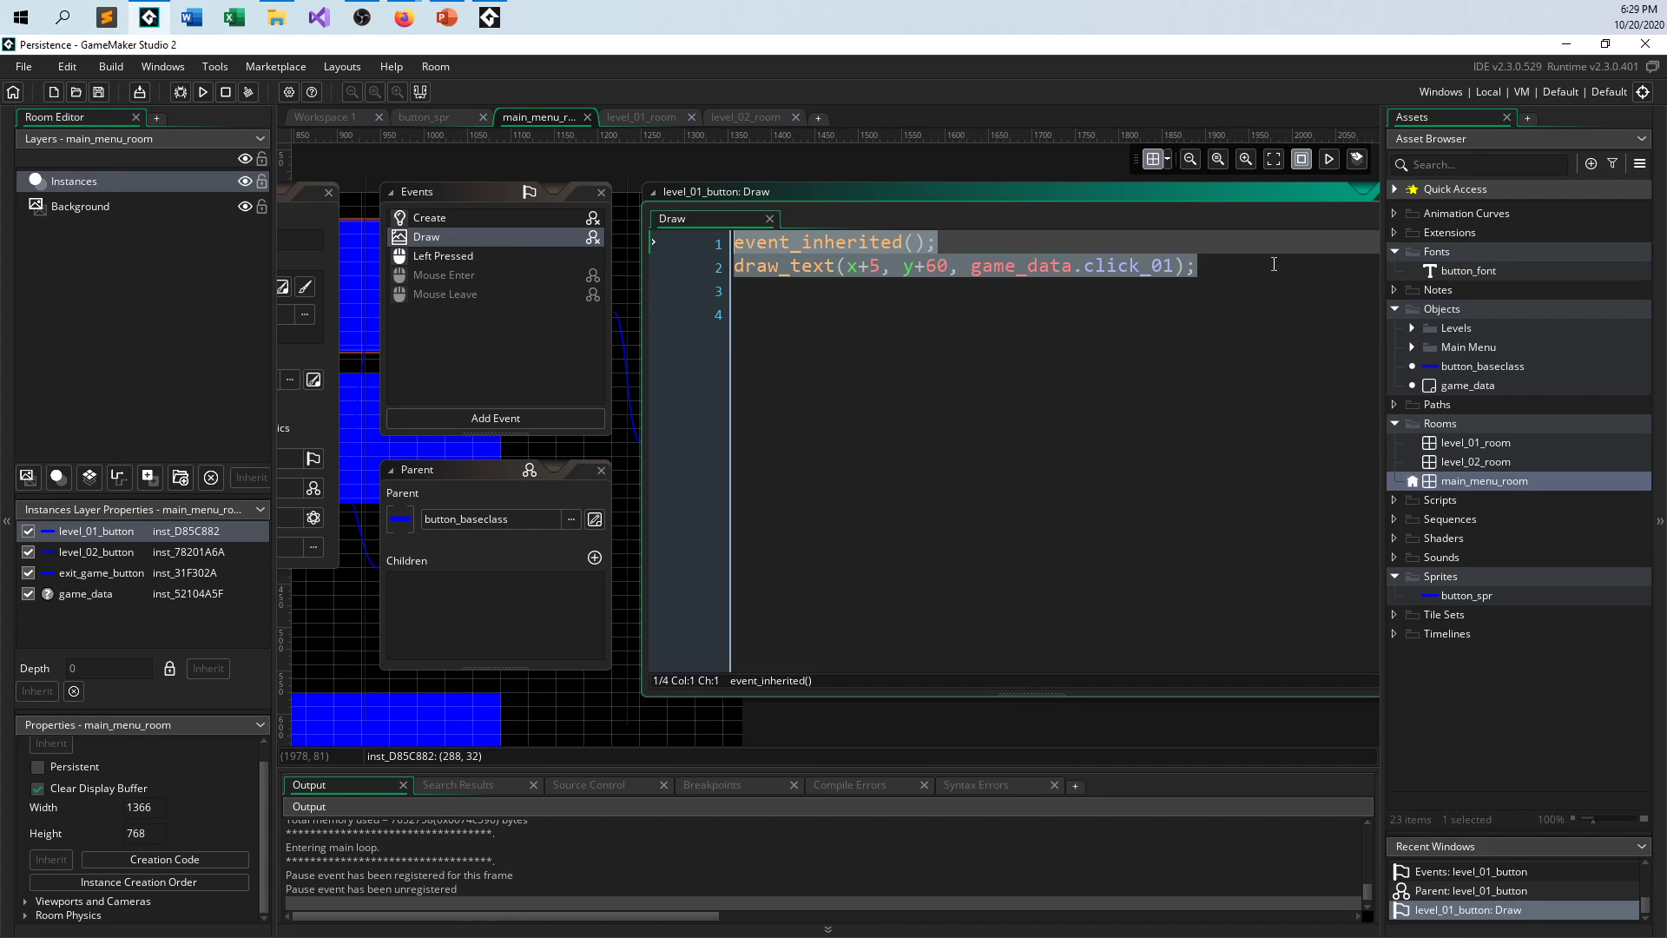
- Review level_01_button's Create label code and its Left Pressed room_goto(level_01_room) code
{"action": "left_click", "coordinate": [428, 217]}
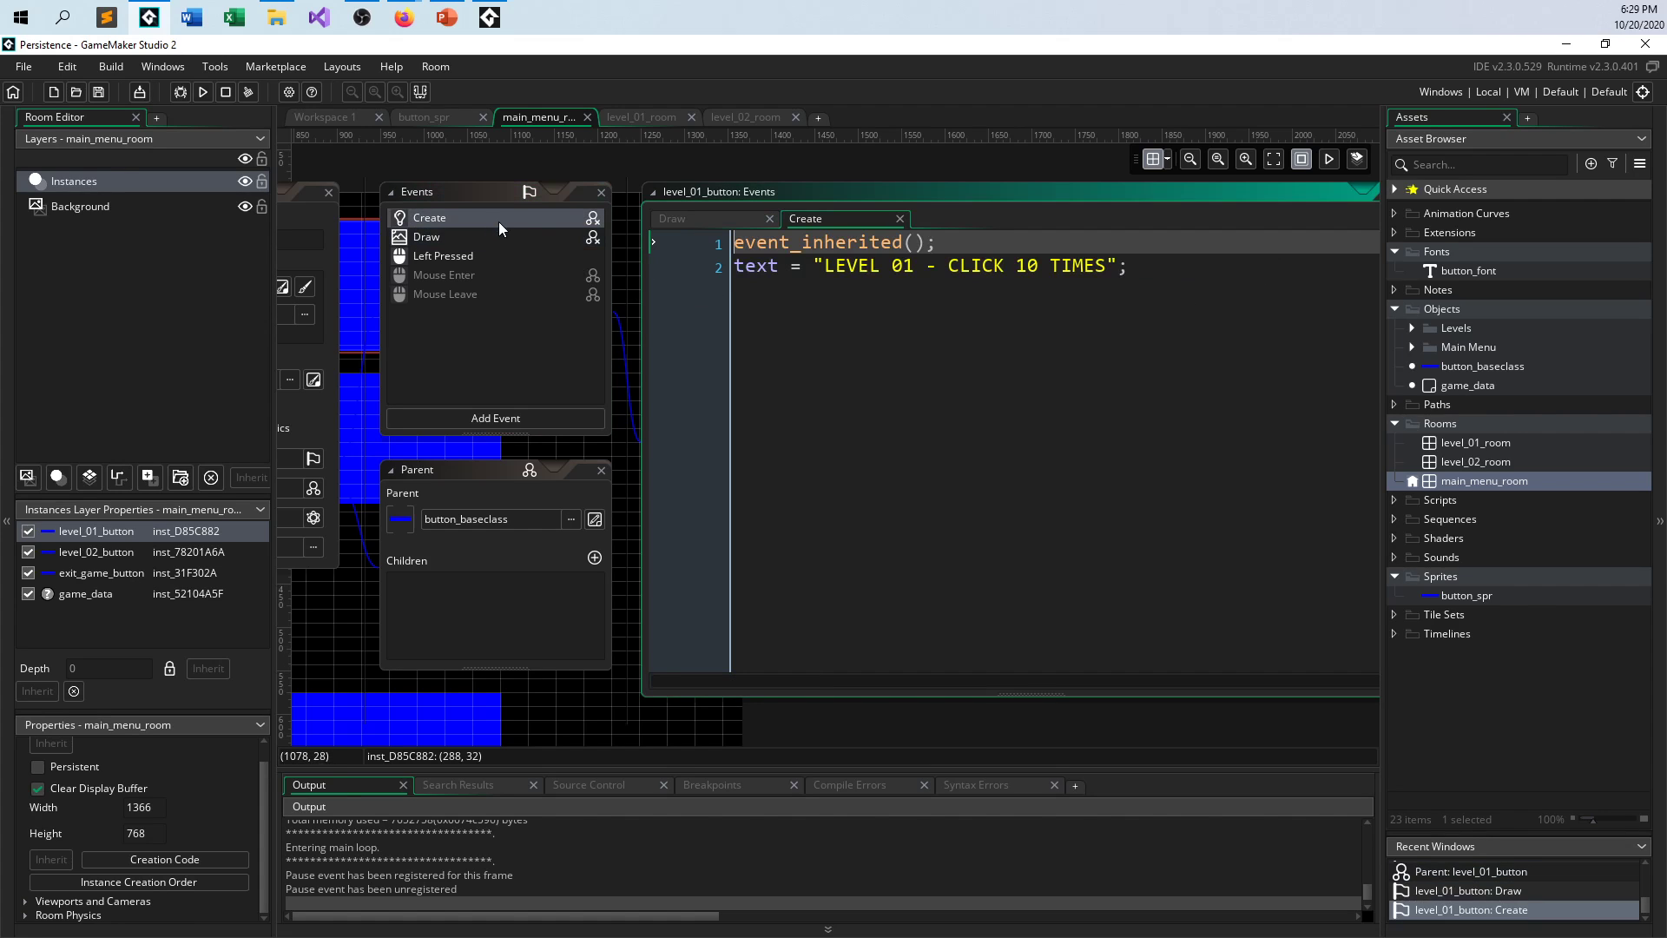
{"action": "mouse_move", "coordinate": [469, 236]}
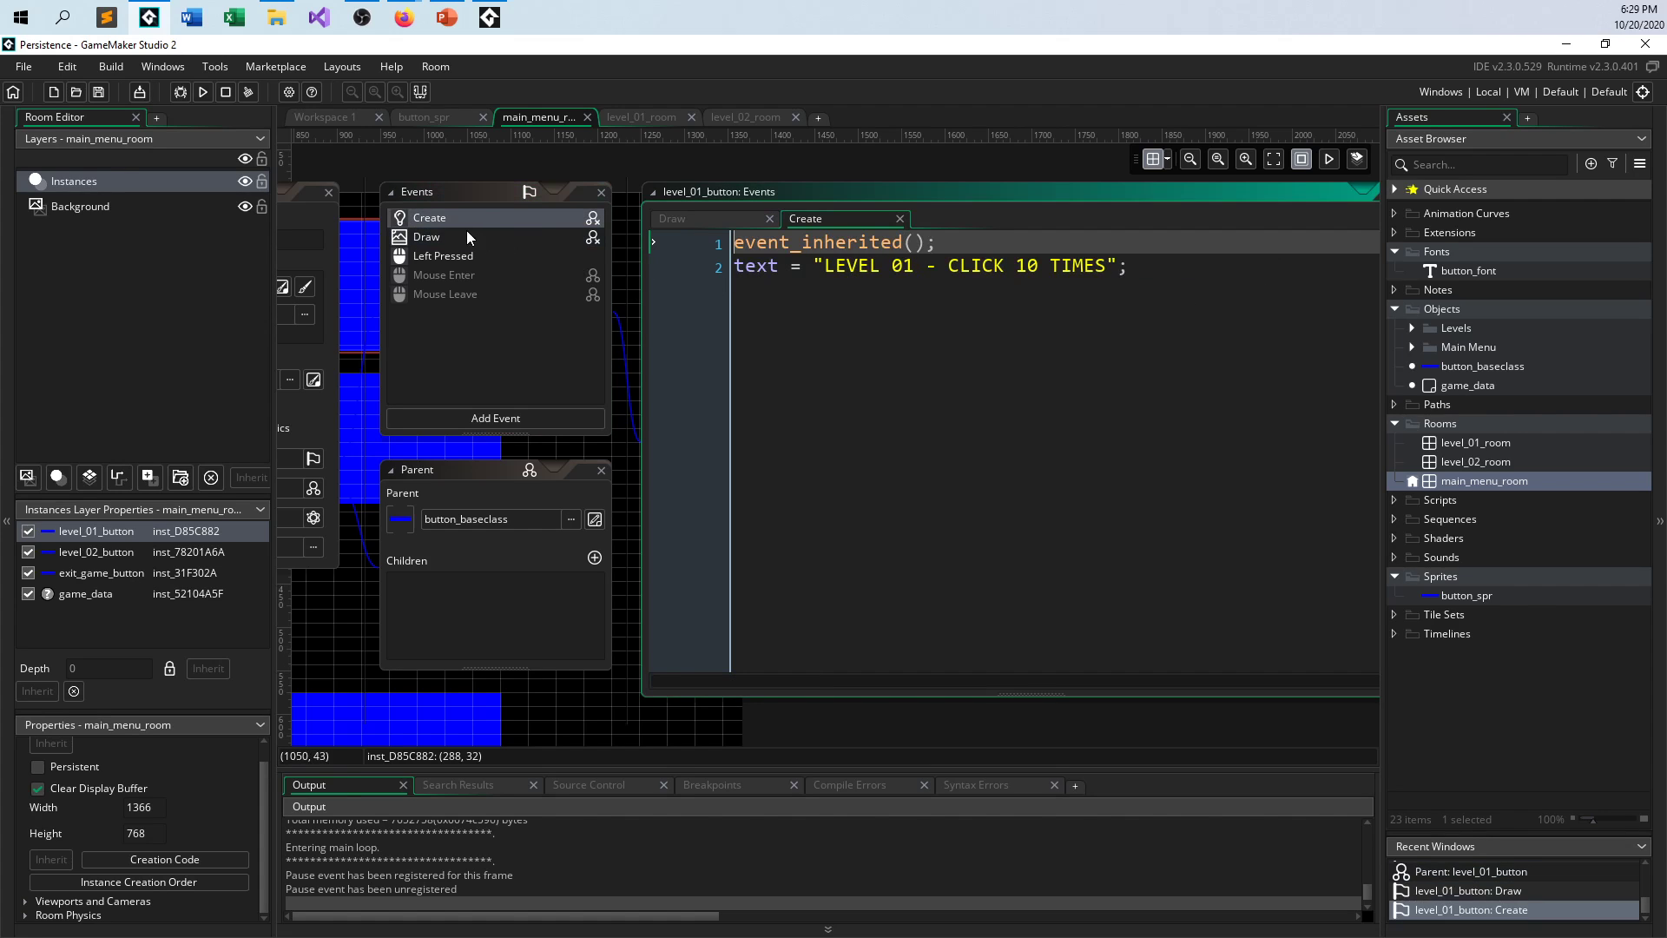
{"action": "left_click", "coordinate": [443, 255]}
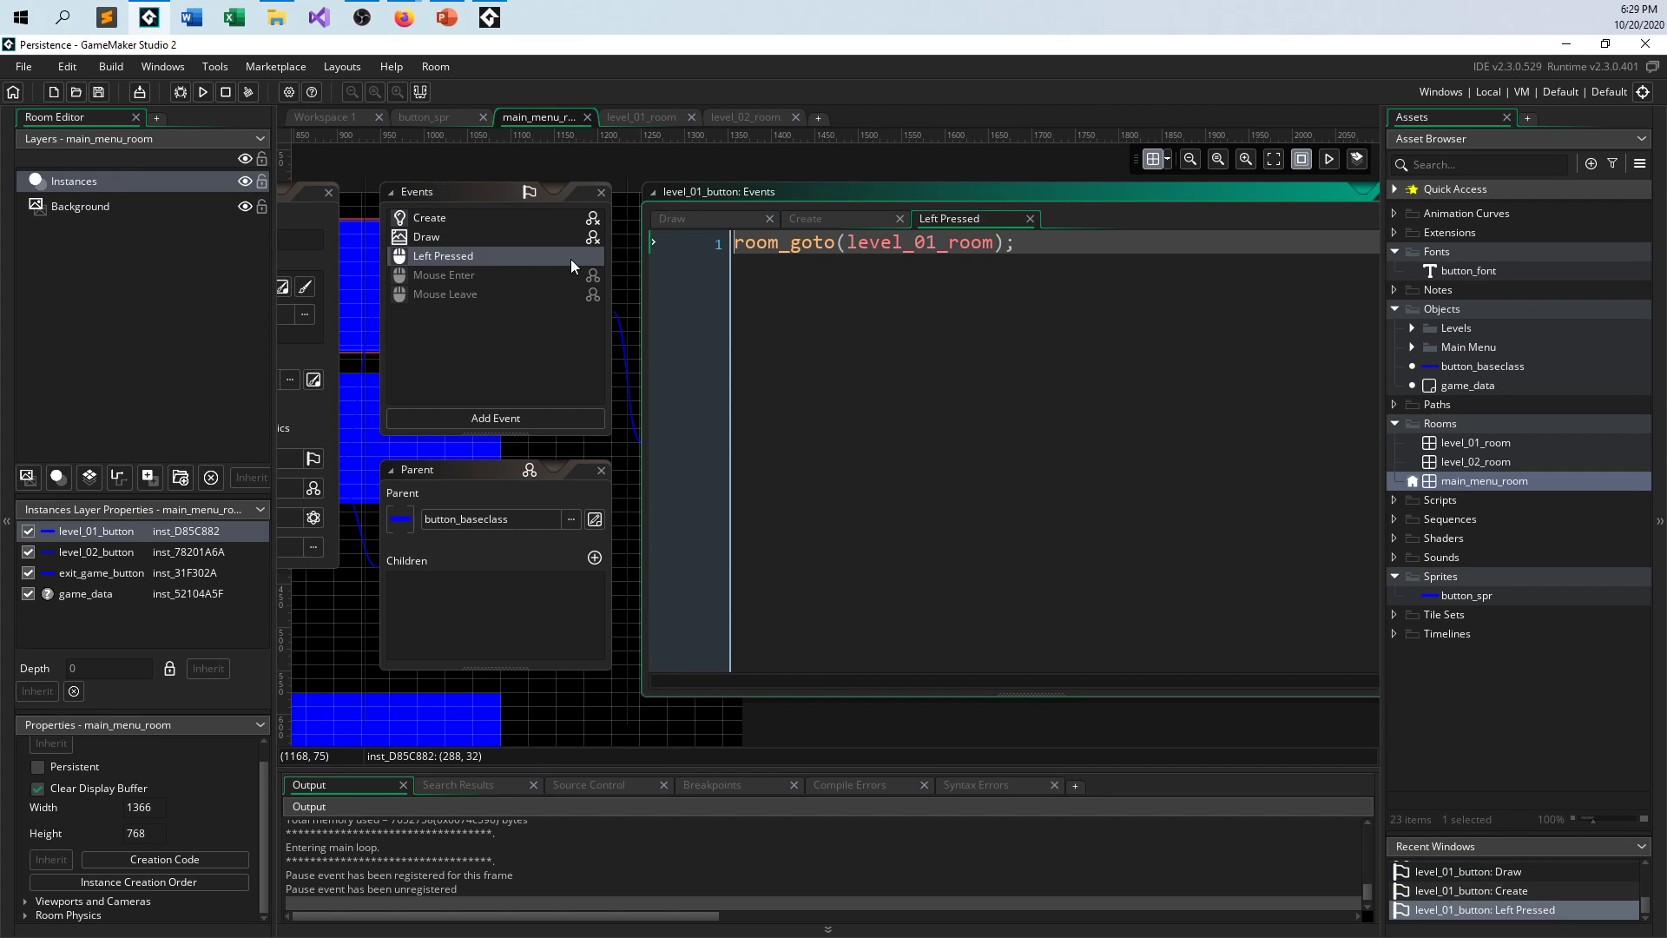
{"action": "mouse_move", "coordinate": [1502, 394]}
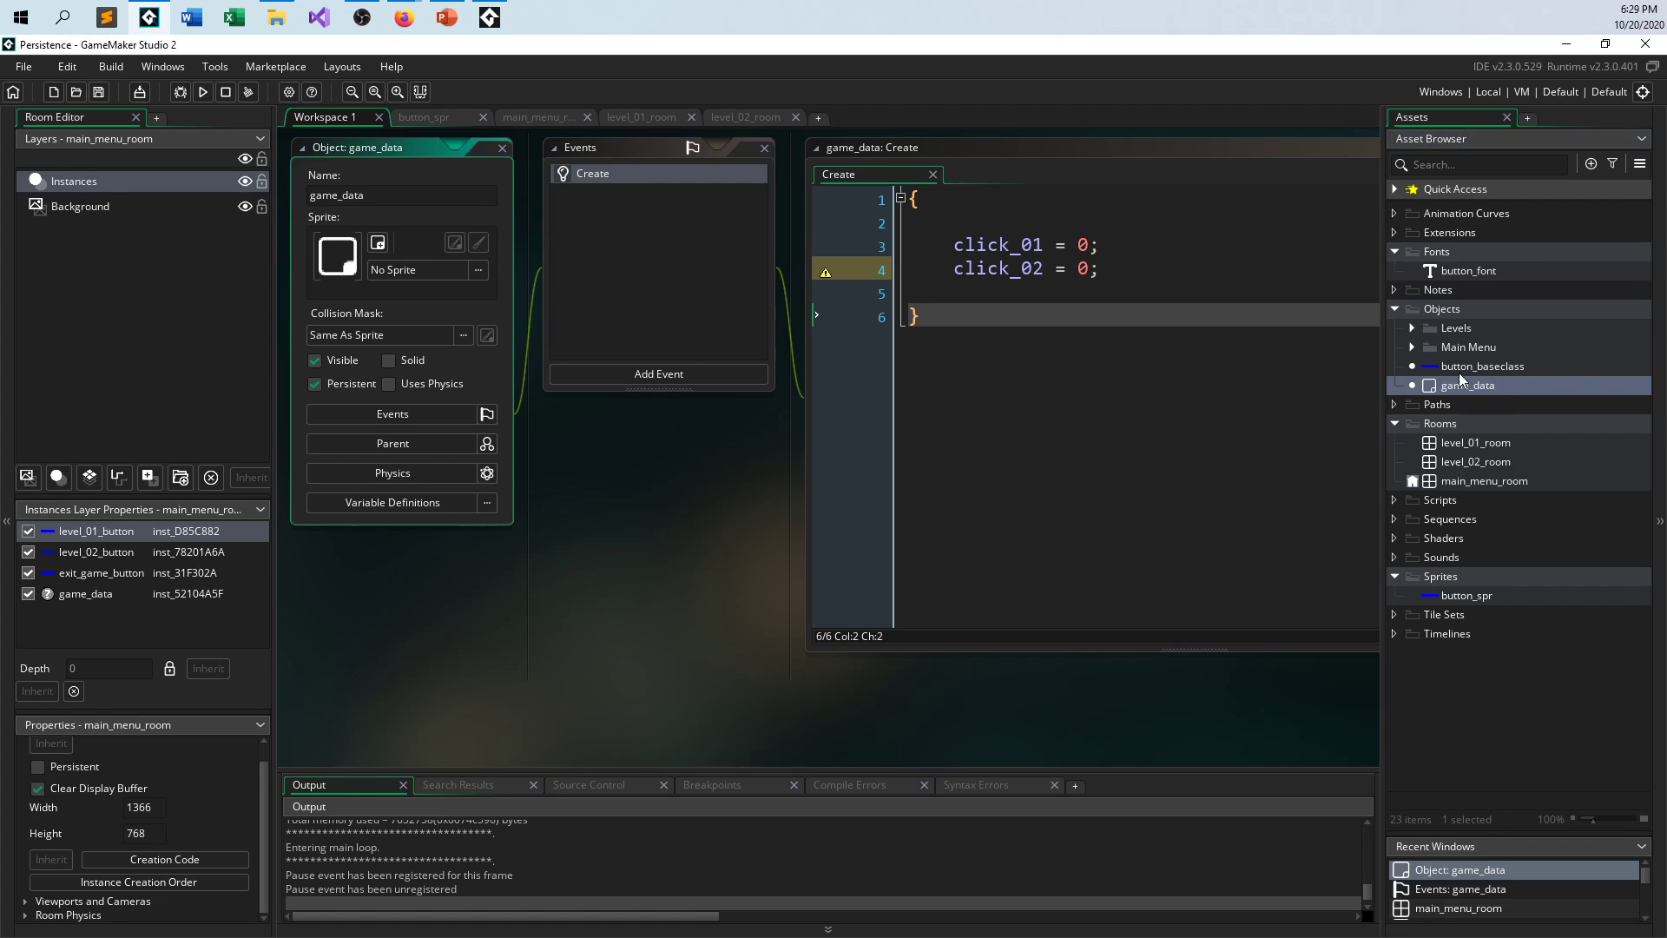
- Set click_01 to 10, confirm it shows under Level 01 in a test run, then reset it to 0
{"action": "type", "text": "10"}
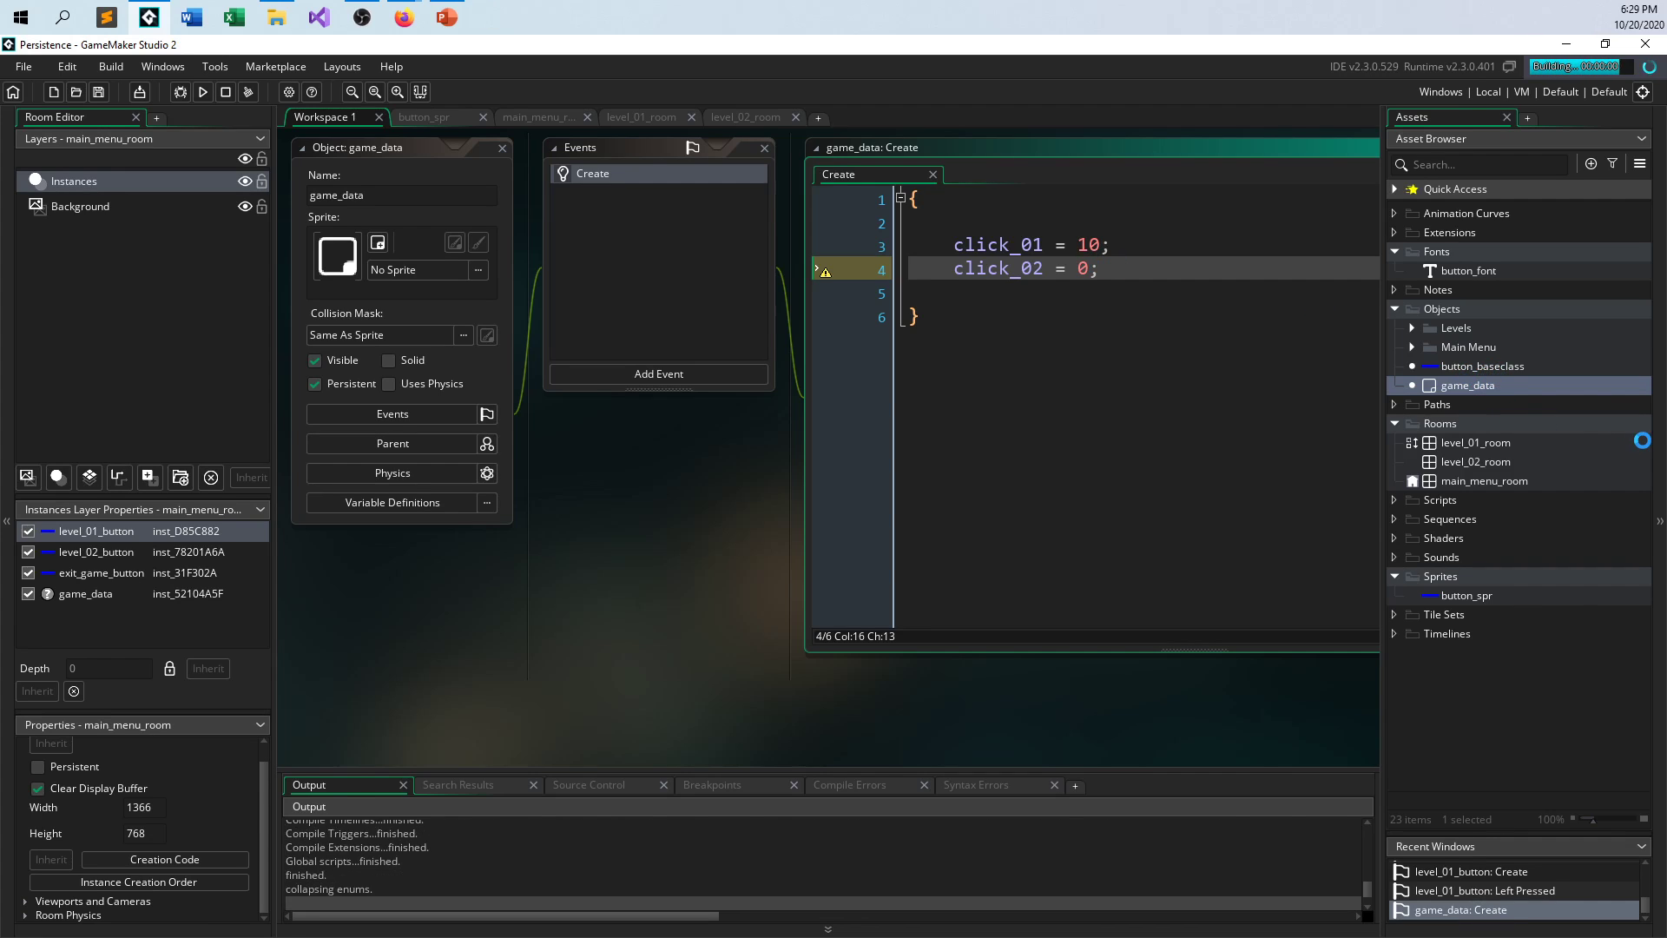
{"action": "left_click", "coordinate": [202, 93]}
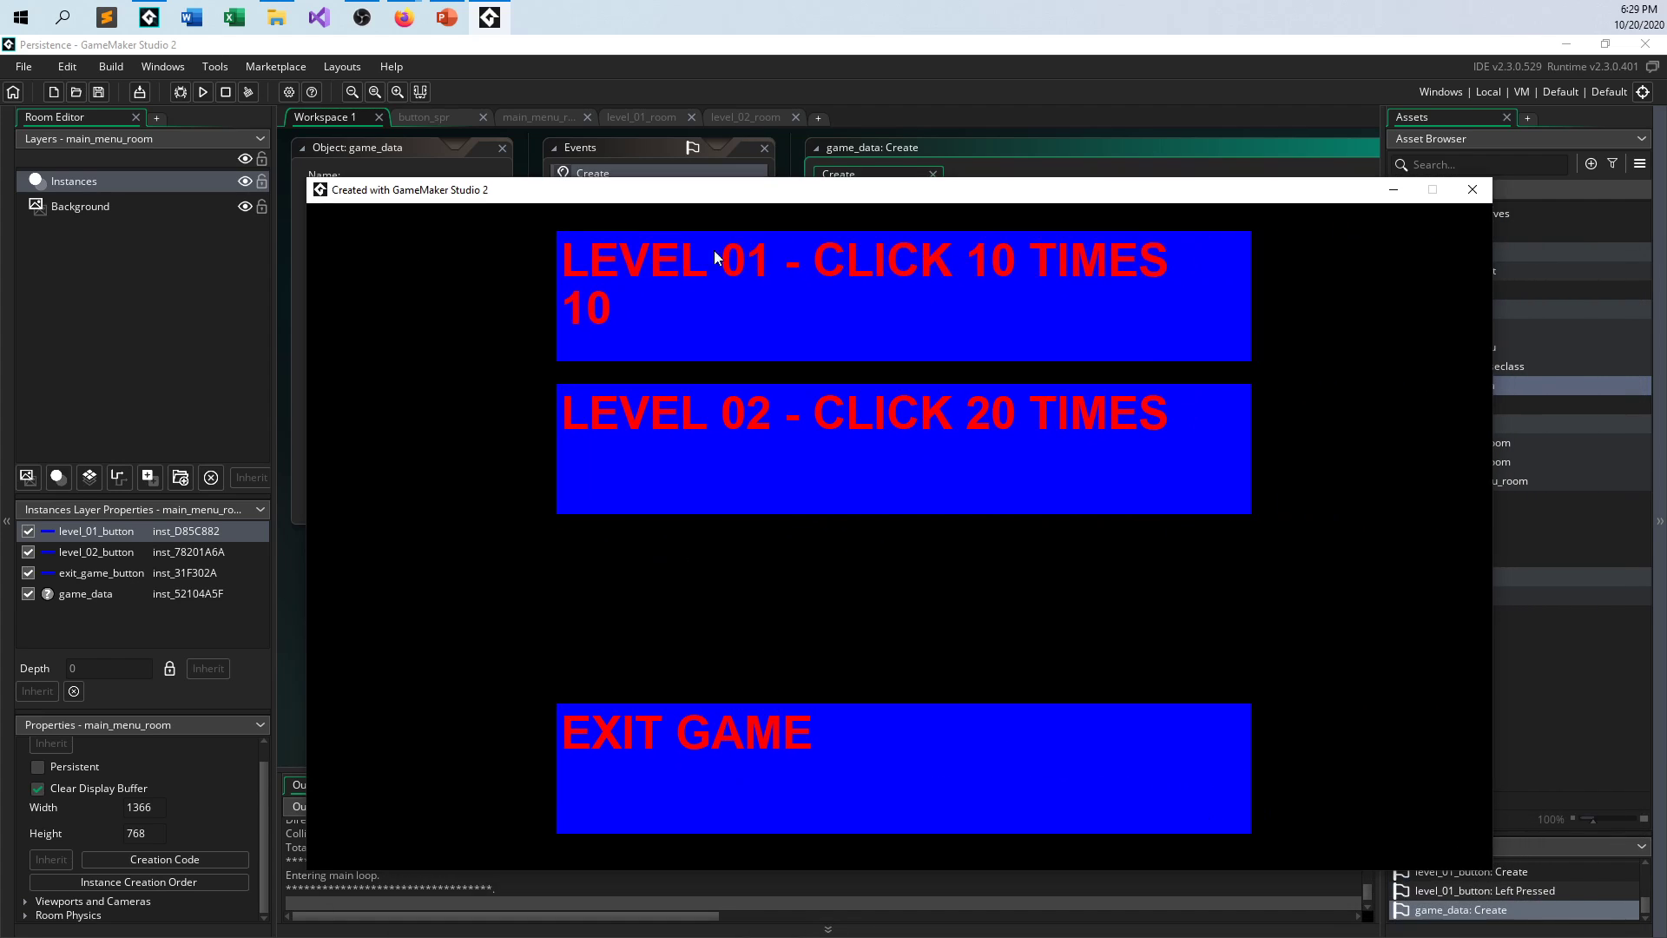
{"action": "left_click", "coordinate": [1472, 189]}
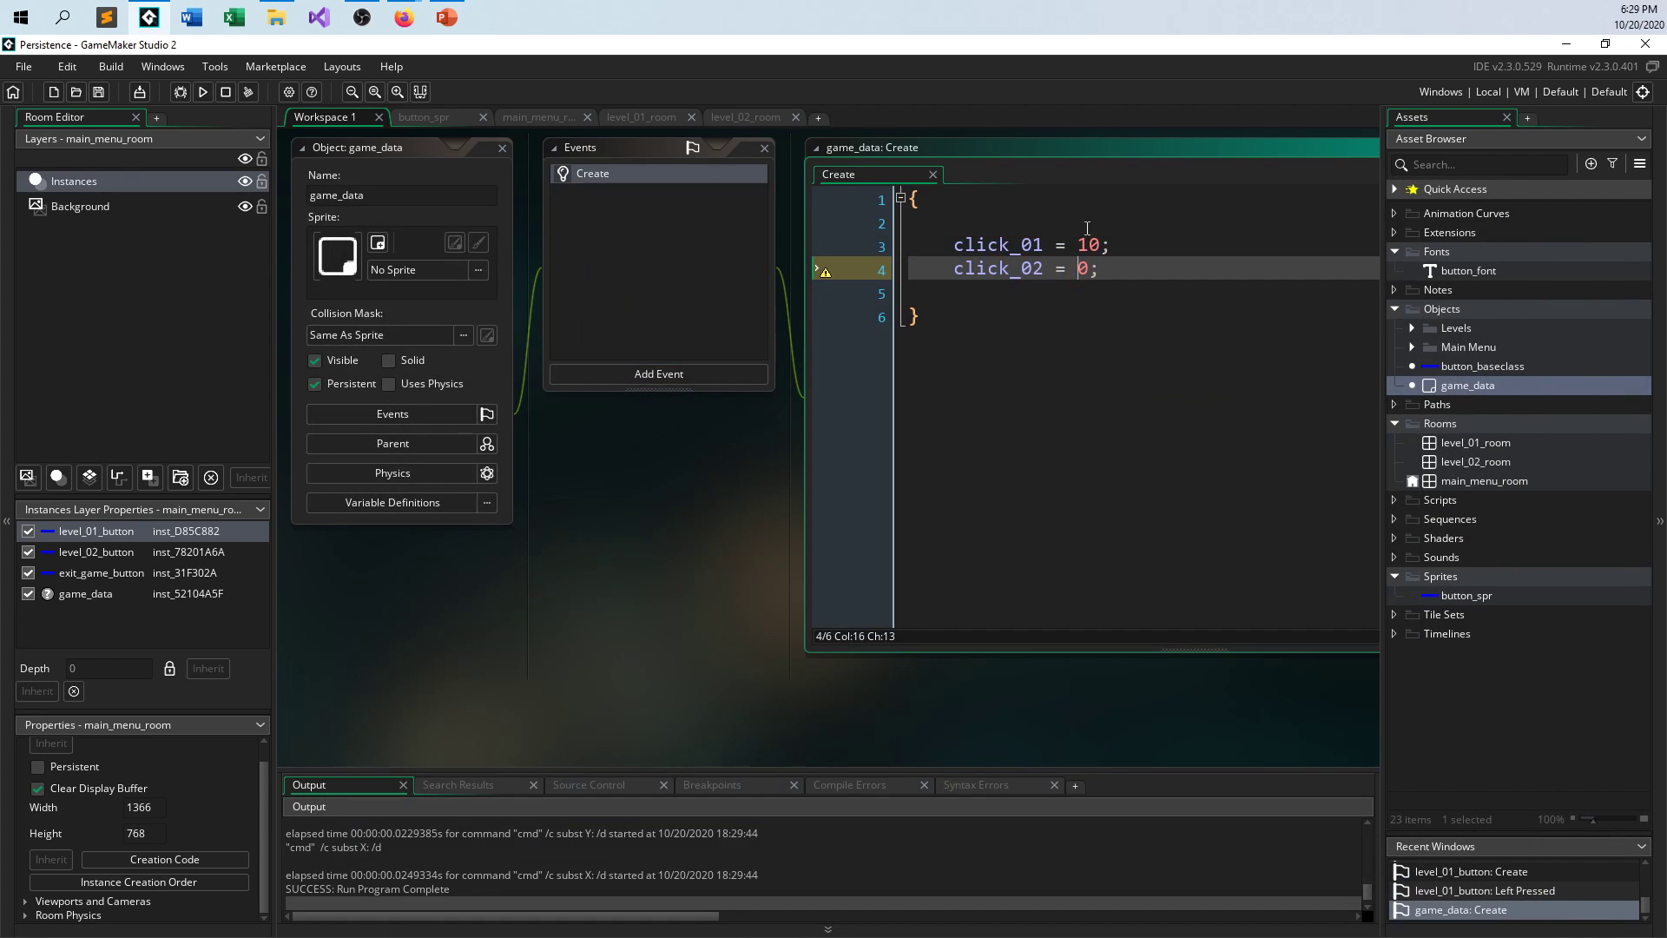
{"action": "type", "text": "0"}
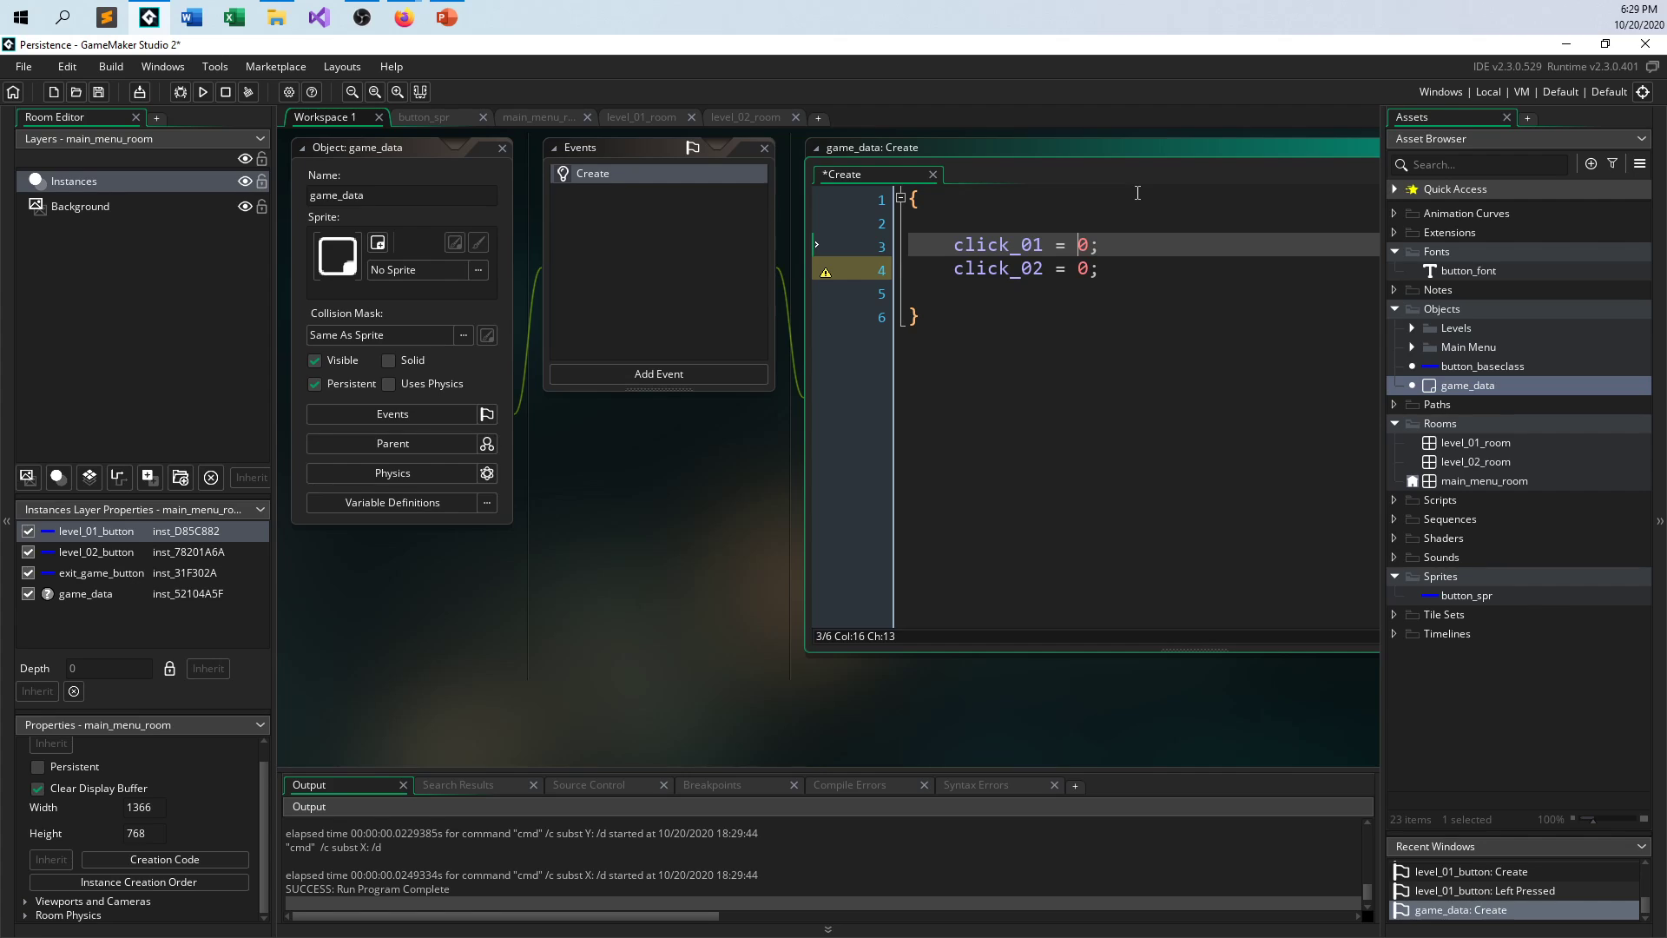
{"action": "mouse_move", "coordinate": [1050, 191]}
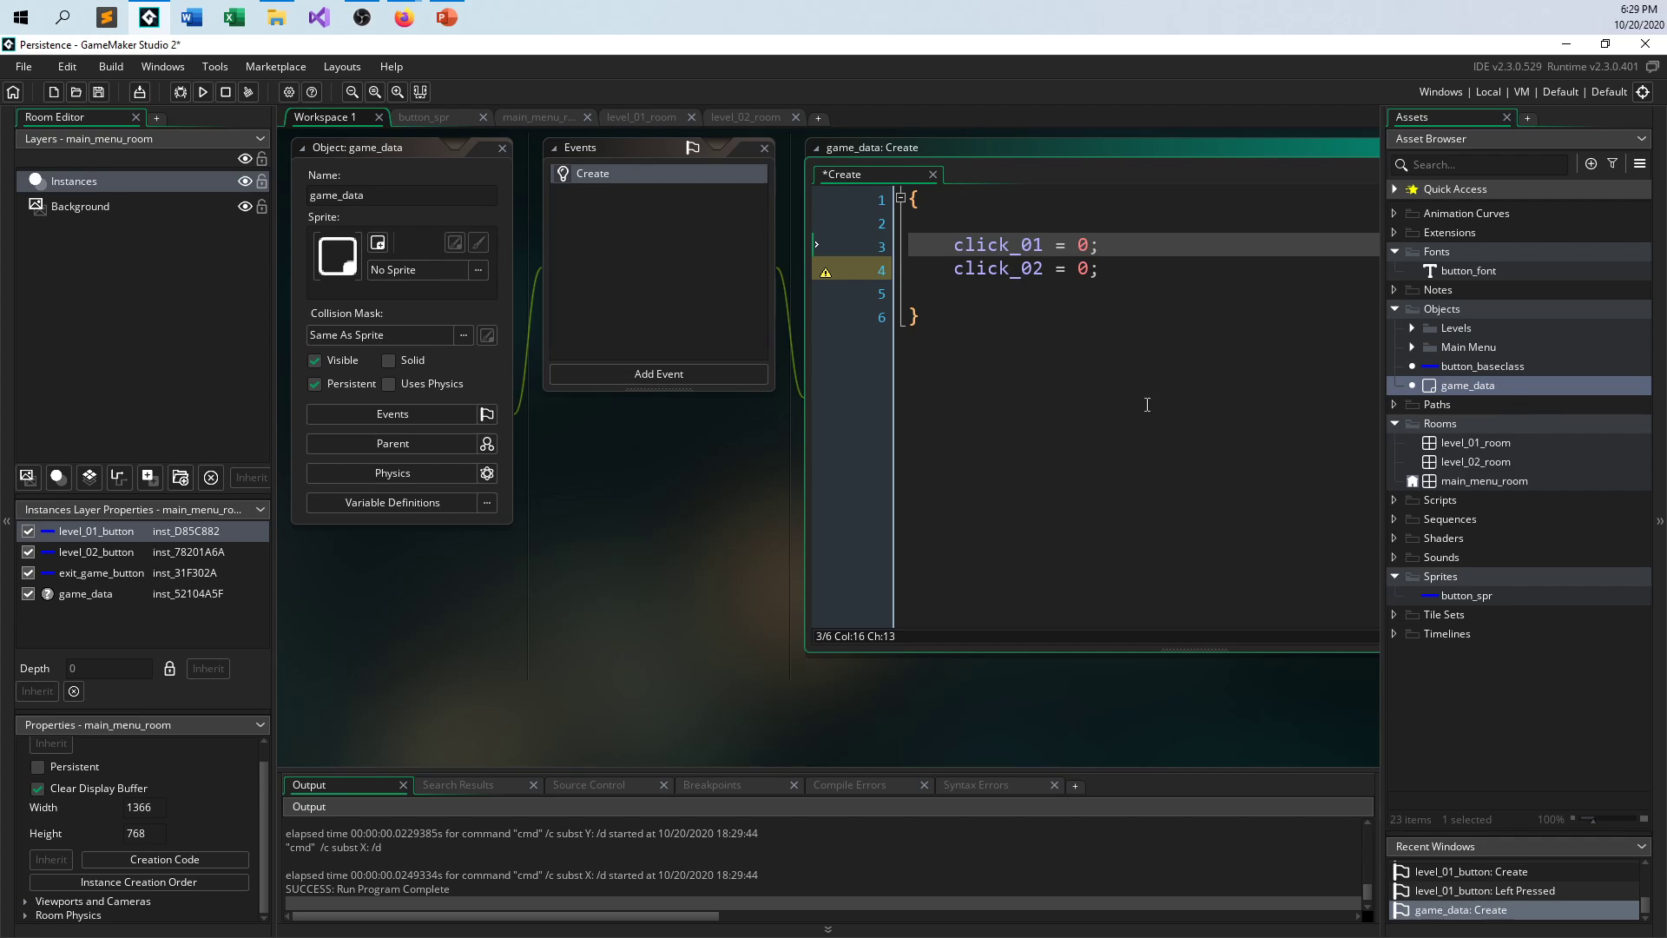
{"action": "mouse_move", "coordinate": [1461, 466]}
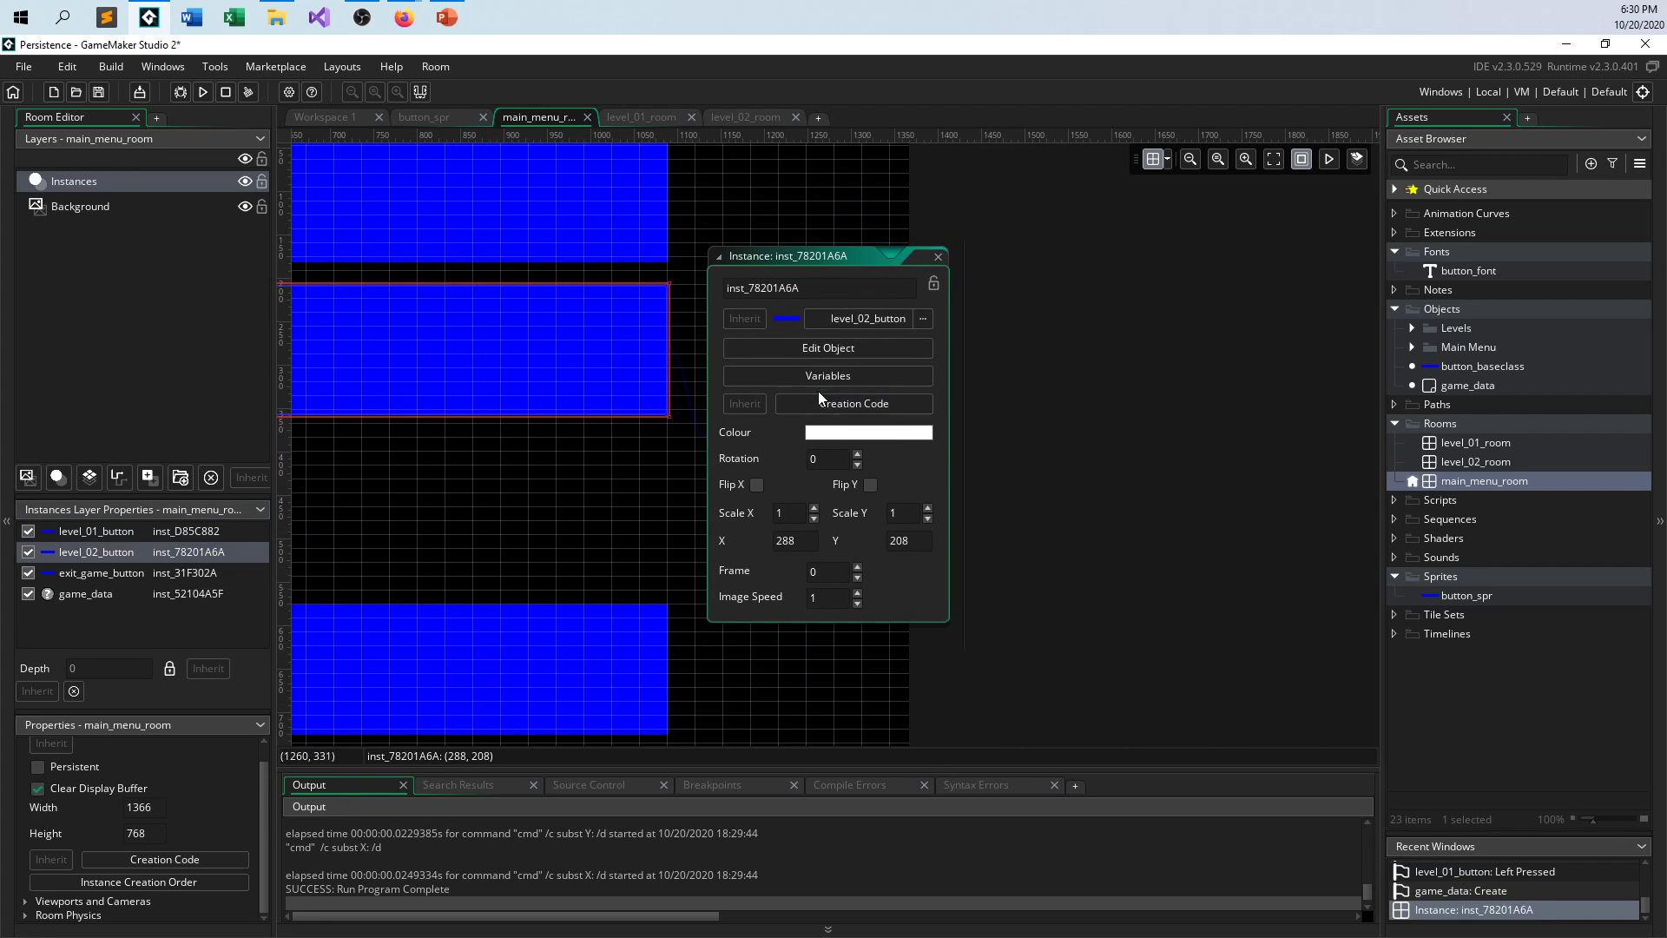
- Add a level_02_button Draw event with draw_text(x+5, y+60, game_data counter), then run the game
{"action": "left_click", "coordinate": [827, 349]}
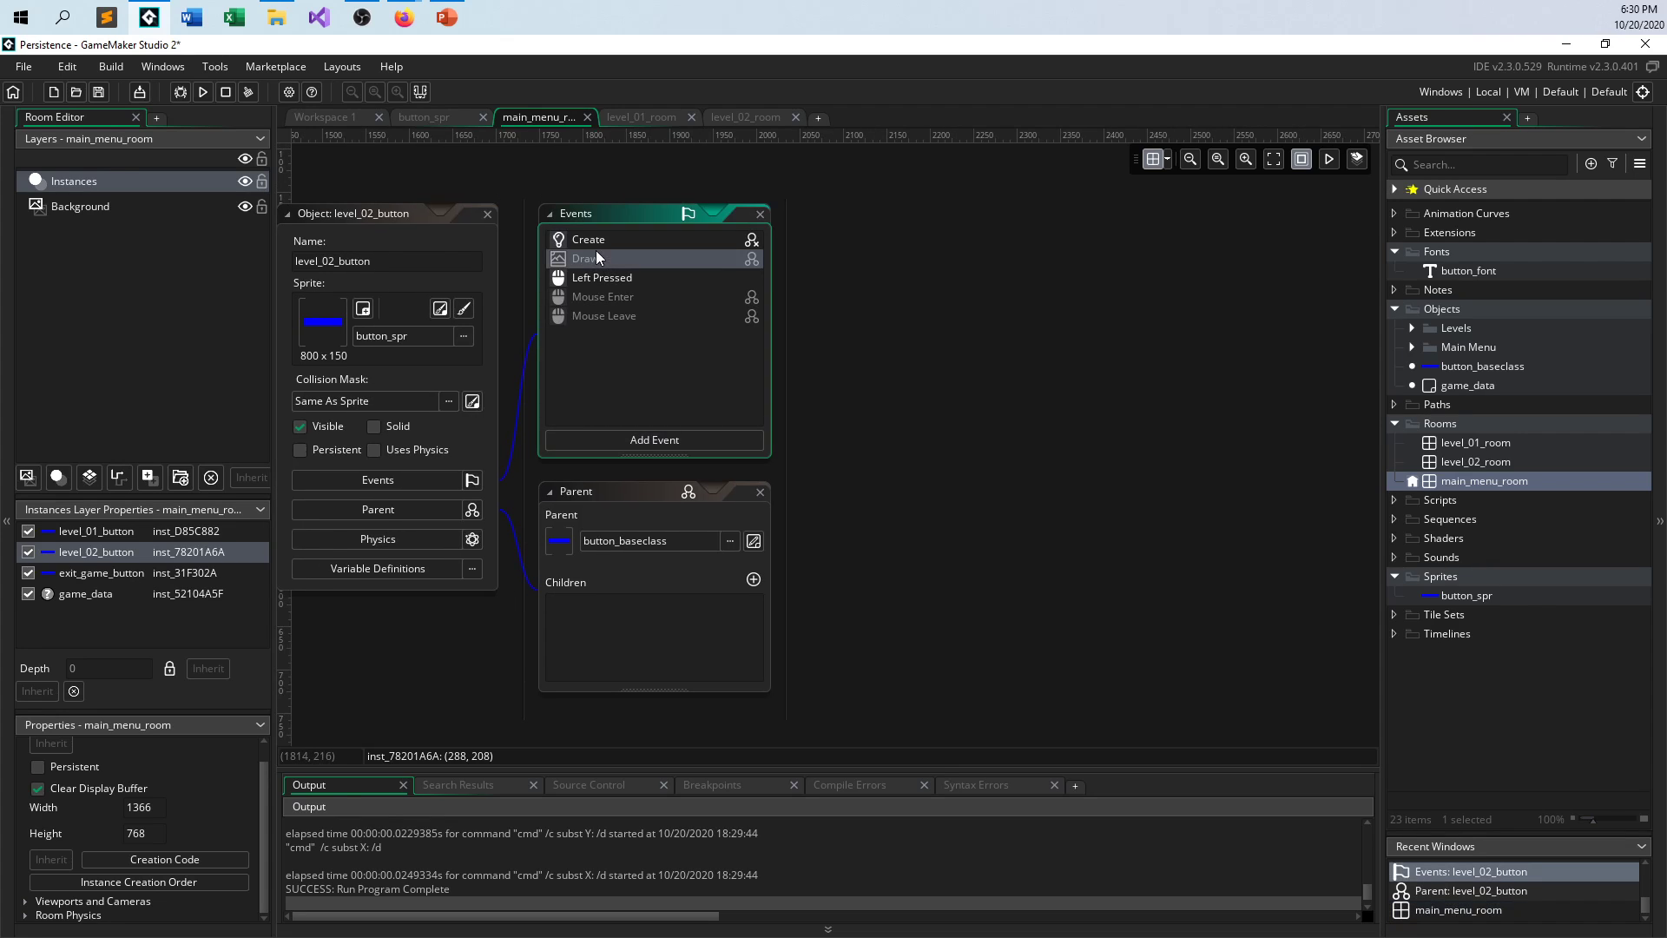
{"action": "double_click", "coordinate": [588, 258]}
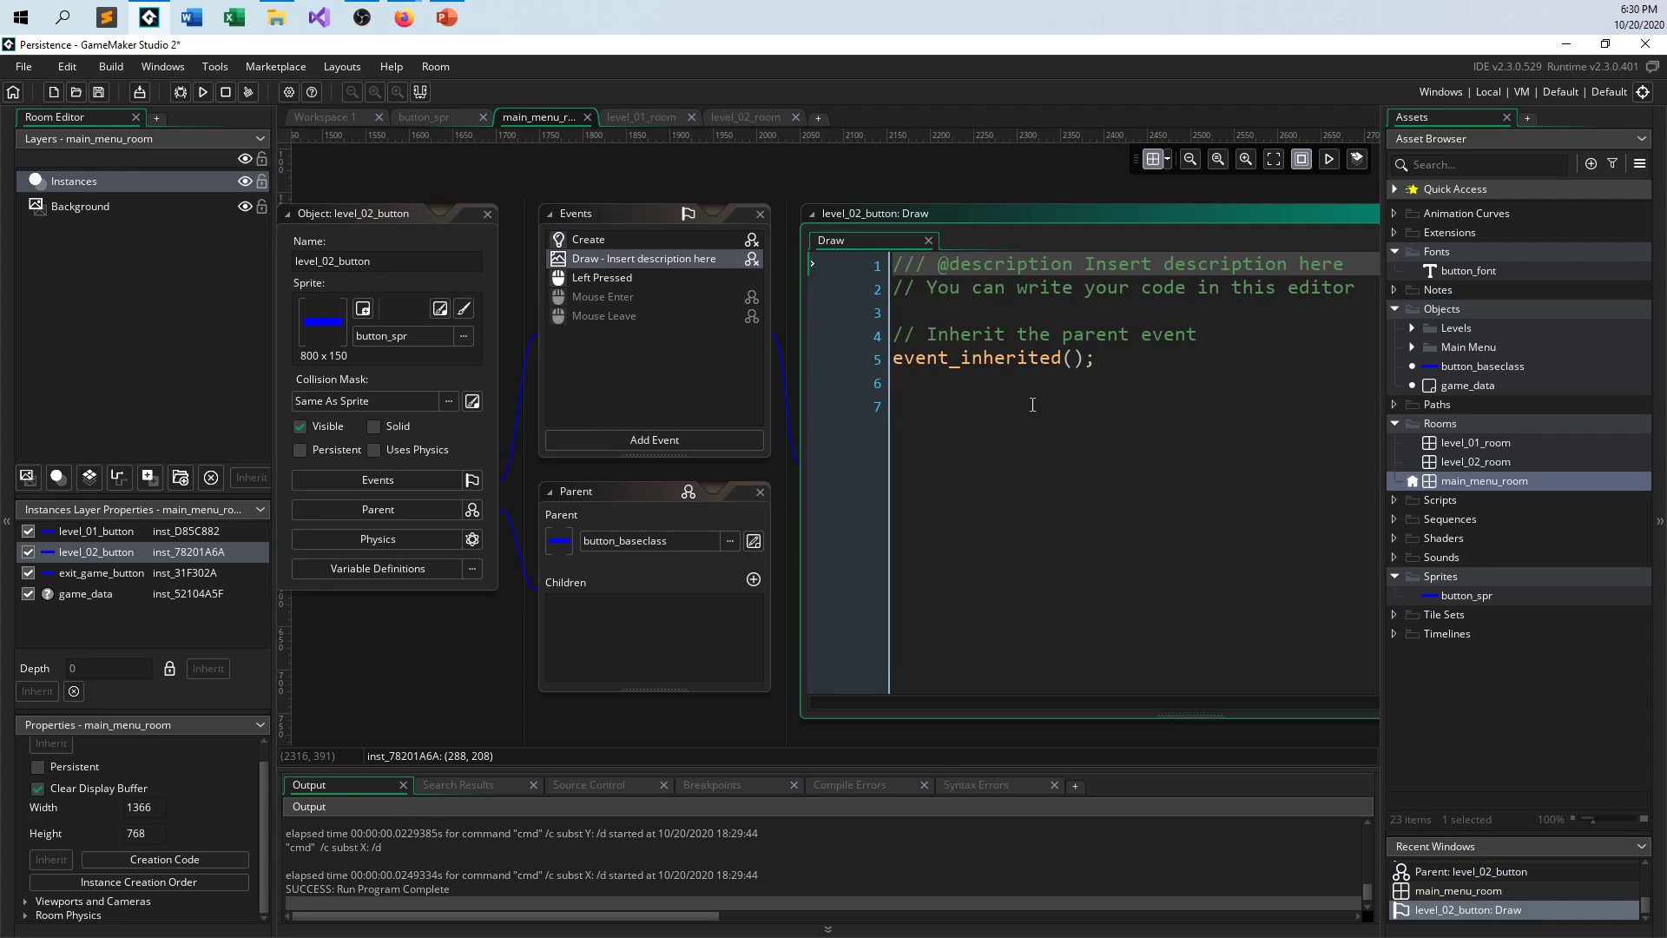
{"action": "type", "text": "draw_text(x+5, y+60, game_data.click_01);"}
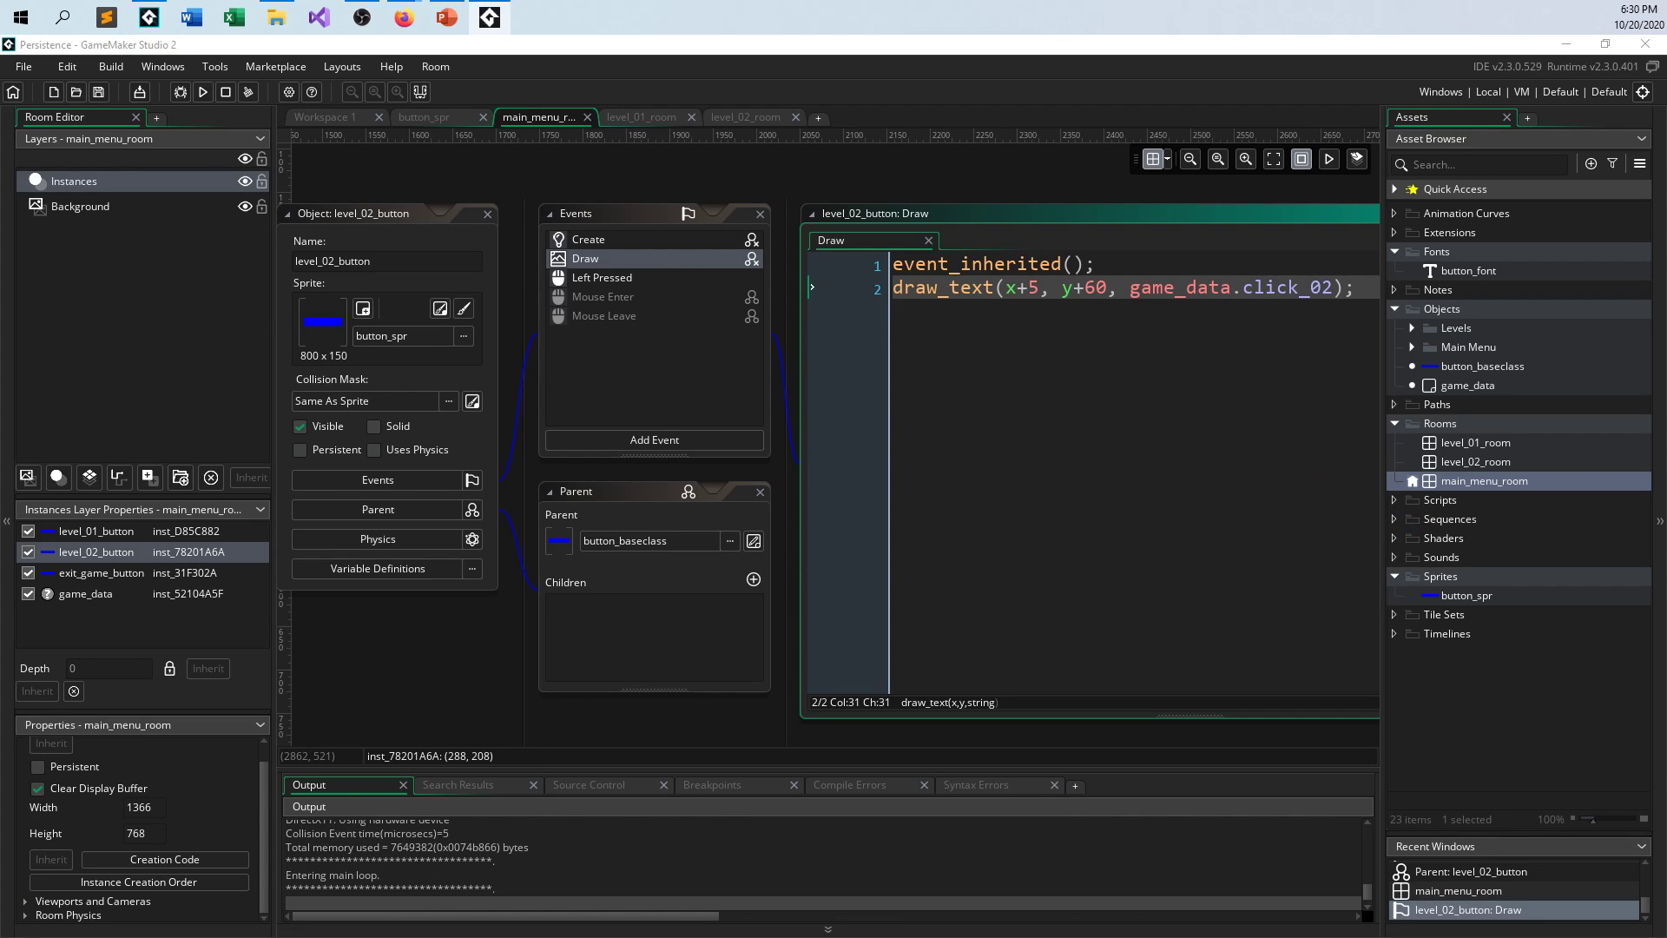
{"action": "left_click", "coordinate": [203, 91]}
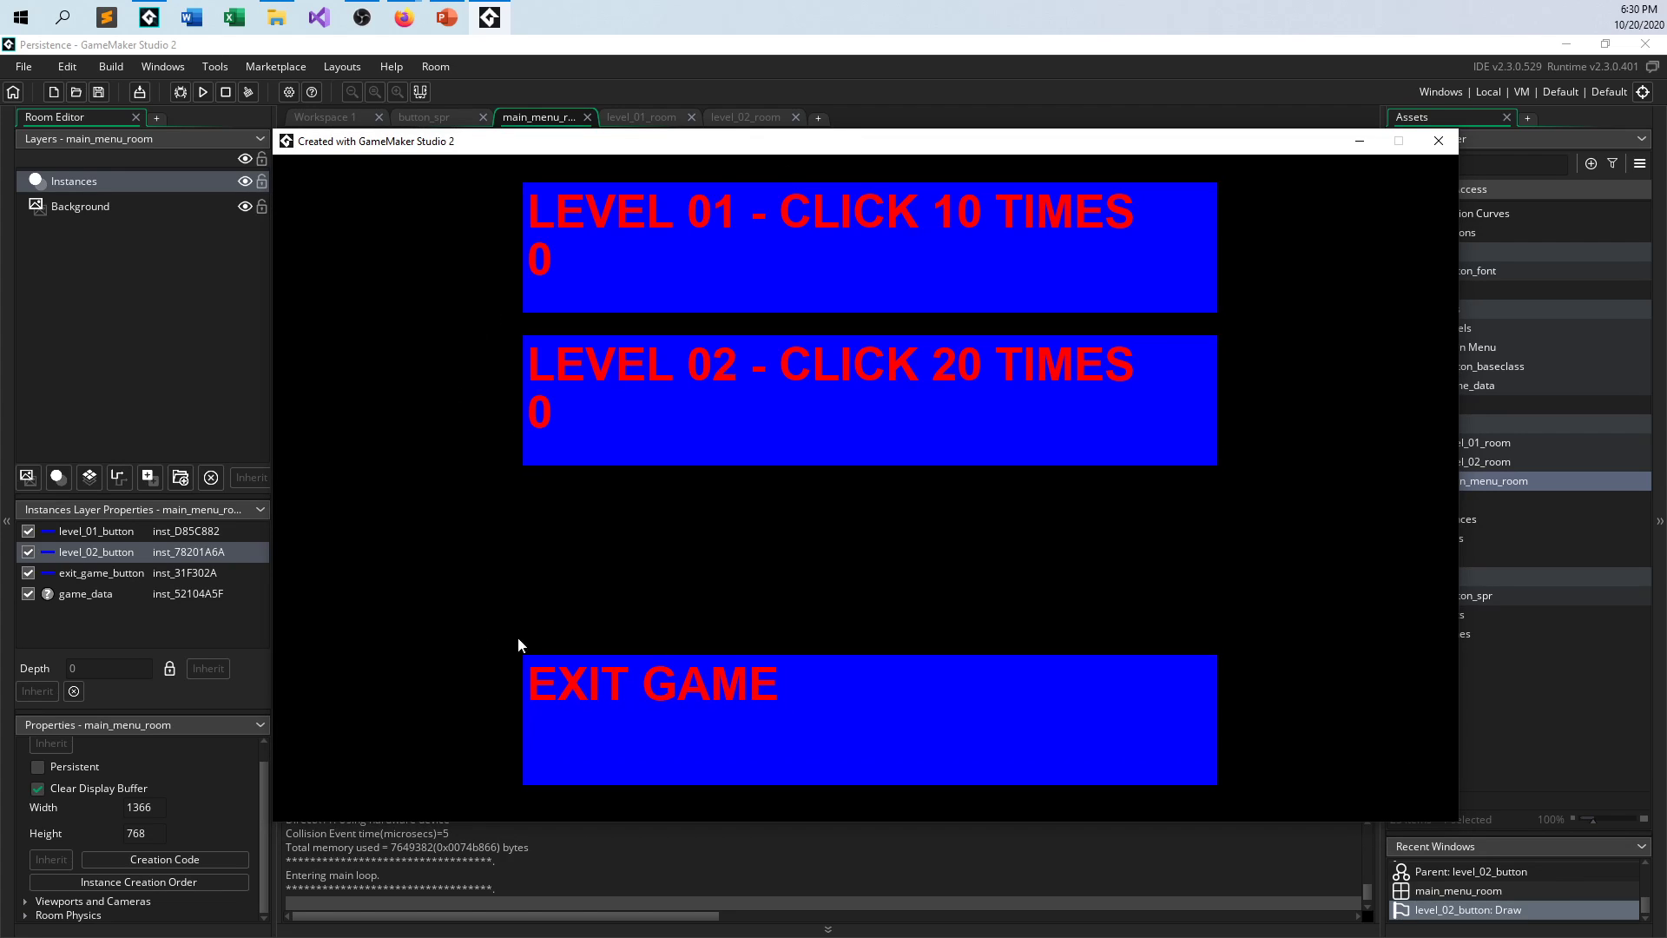
{"action": "mouse_move", "coordinate": [680, 240]}
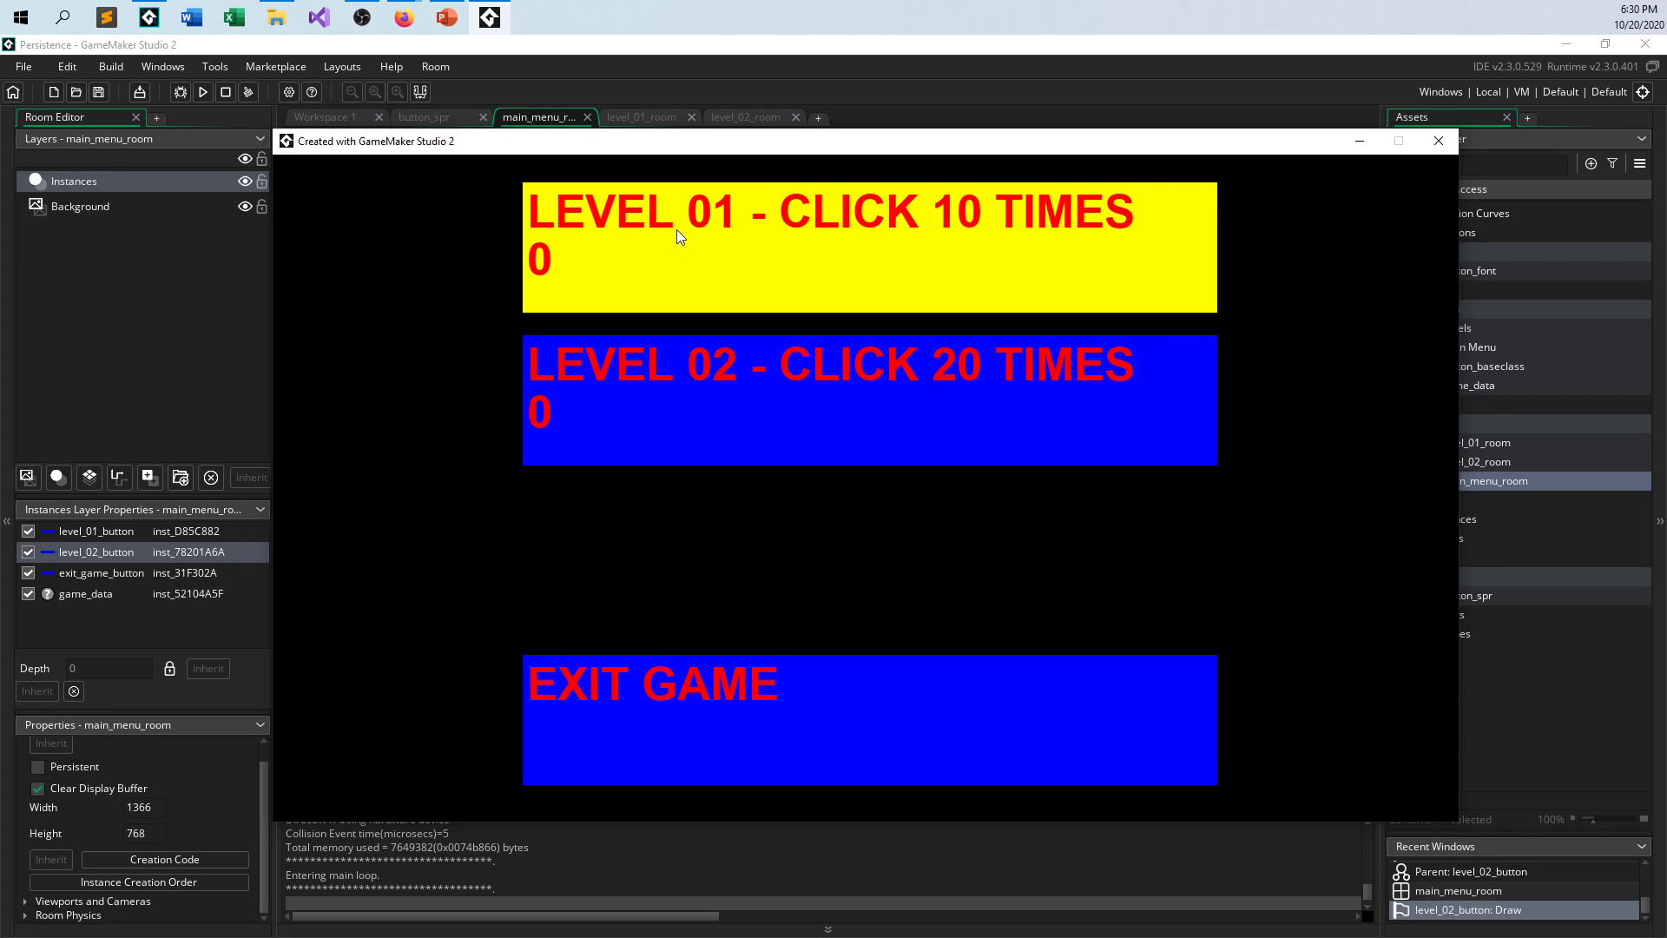
{"action": "mouse_move", "coordinate": [664, 257]}
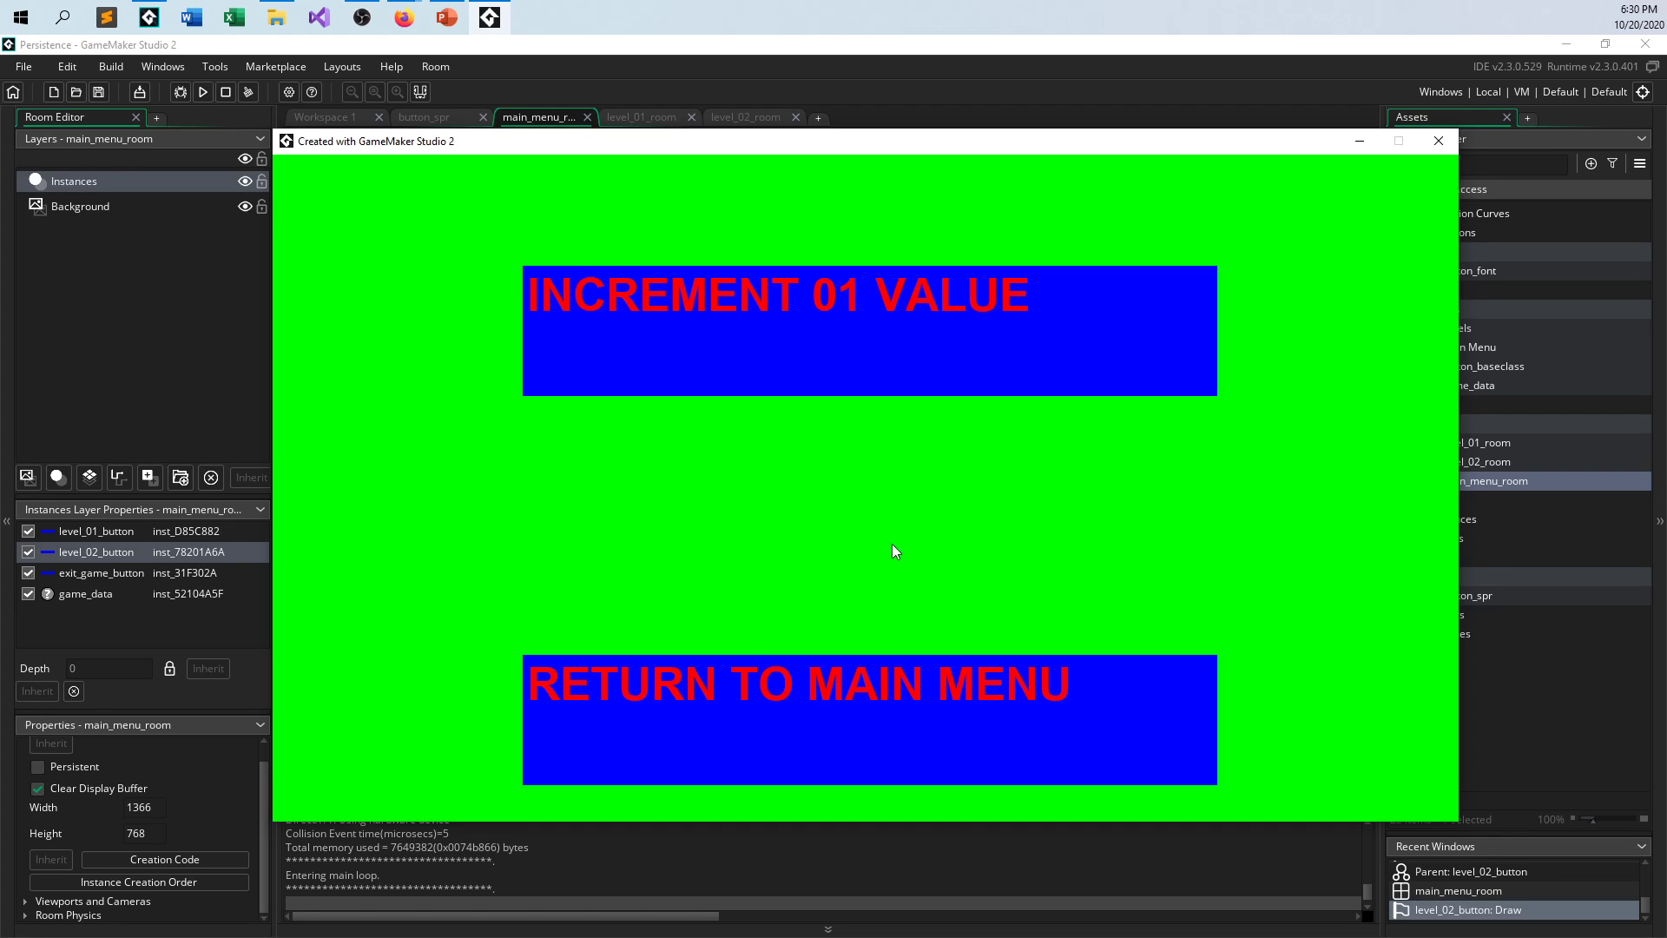
{"action": "mouse_move", "coordinate": [673, 511]}
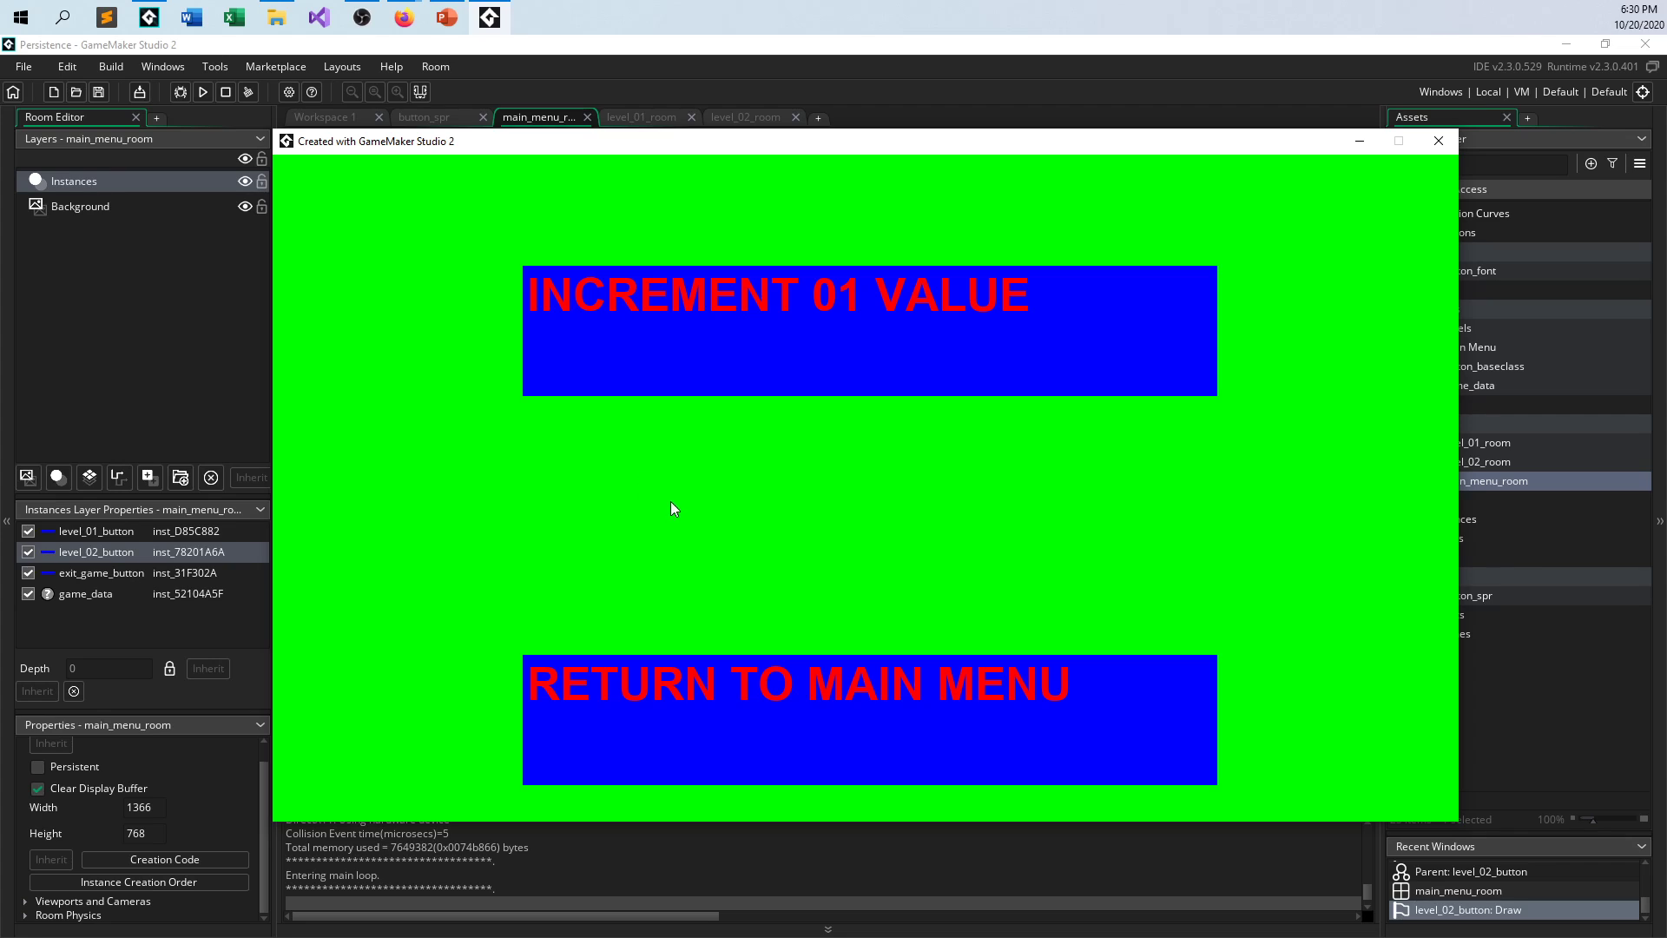
{"action": "mouse_move", "coordinate": [634, 483]}
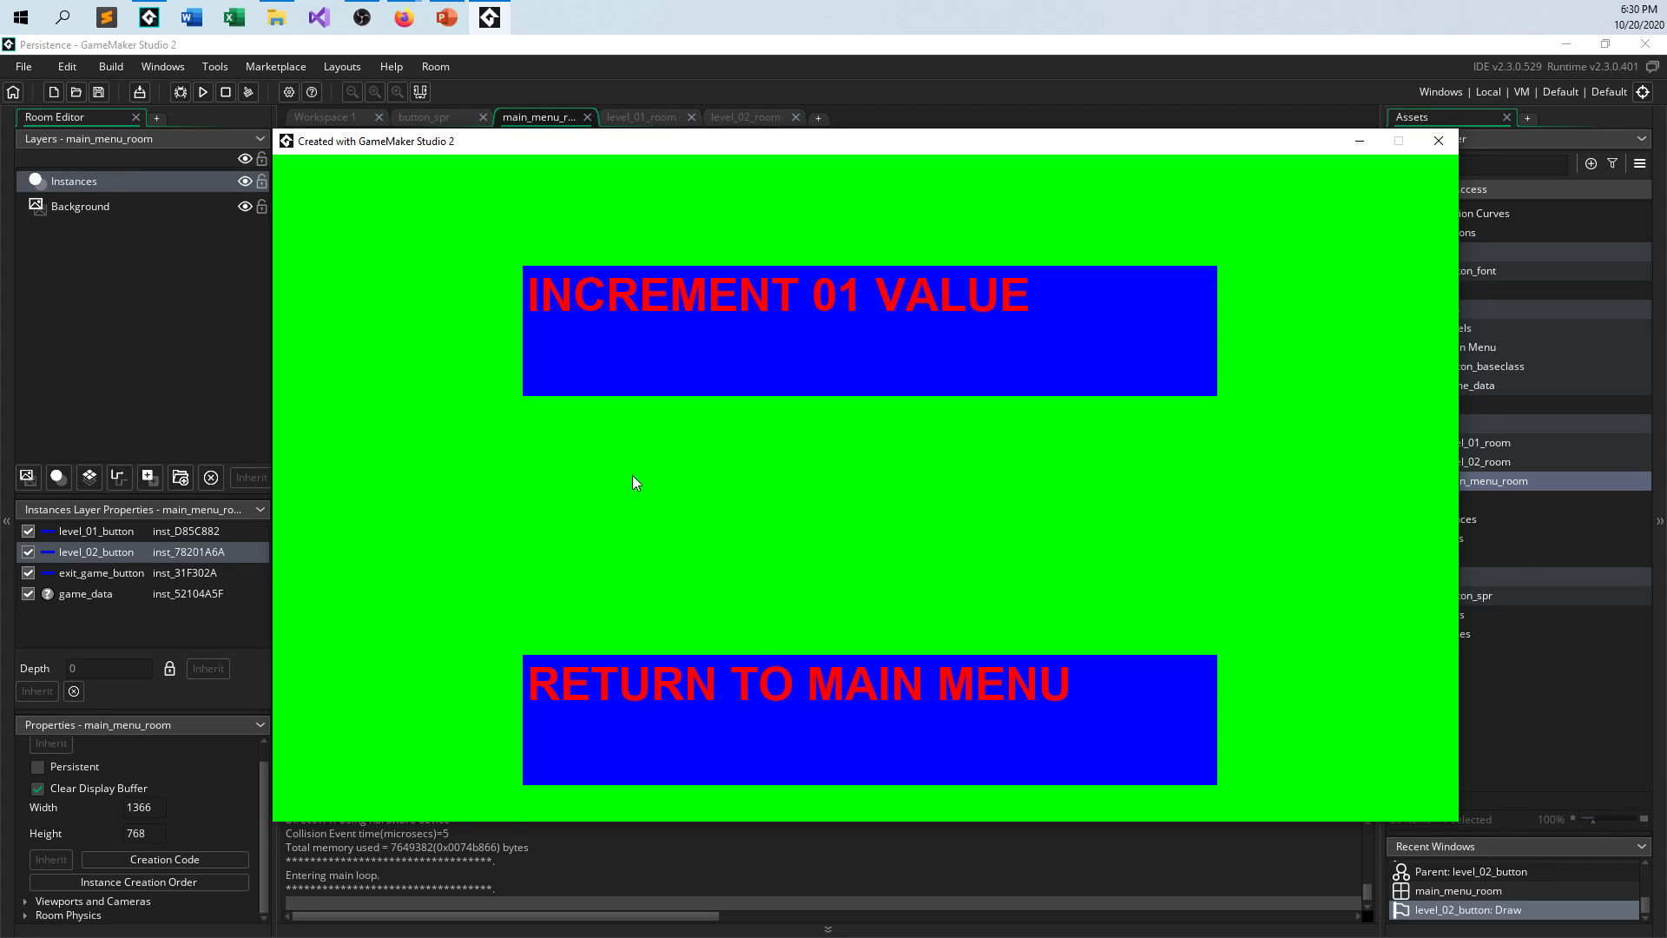
{"action": "mouse_move", "coordinate": [381, 227]}
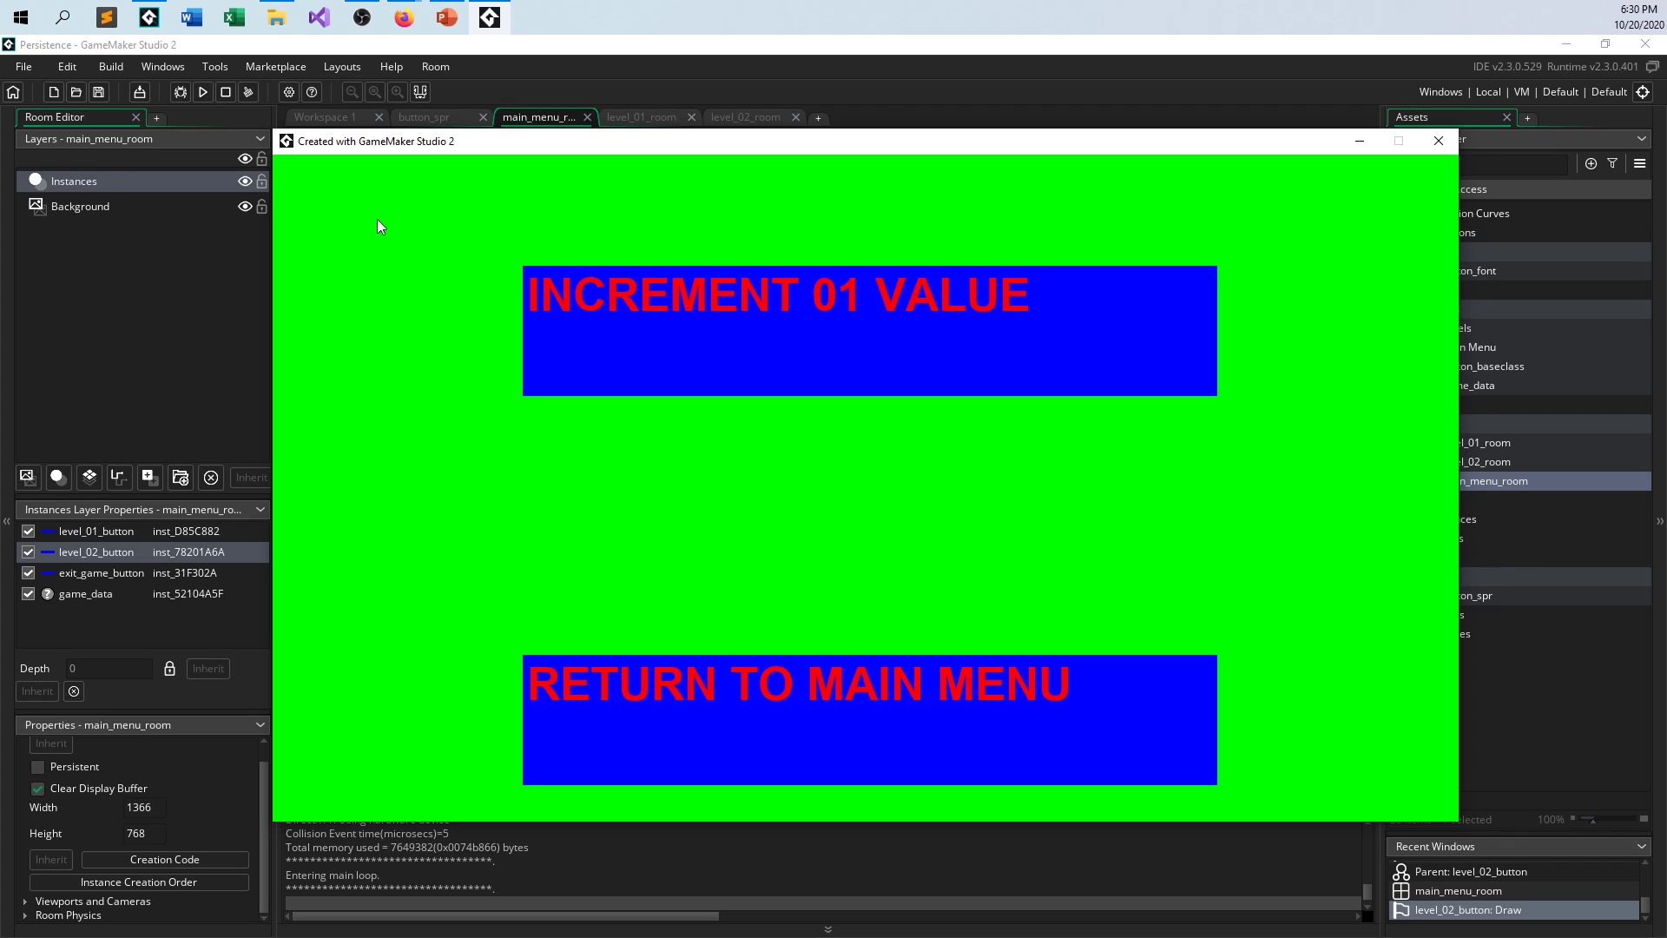
{"action": "mouse_move", "coordinate": [855, 451]}
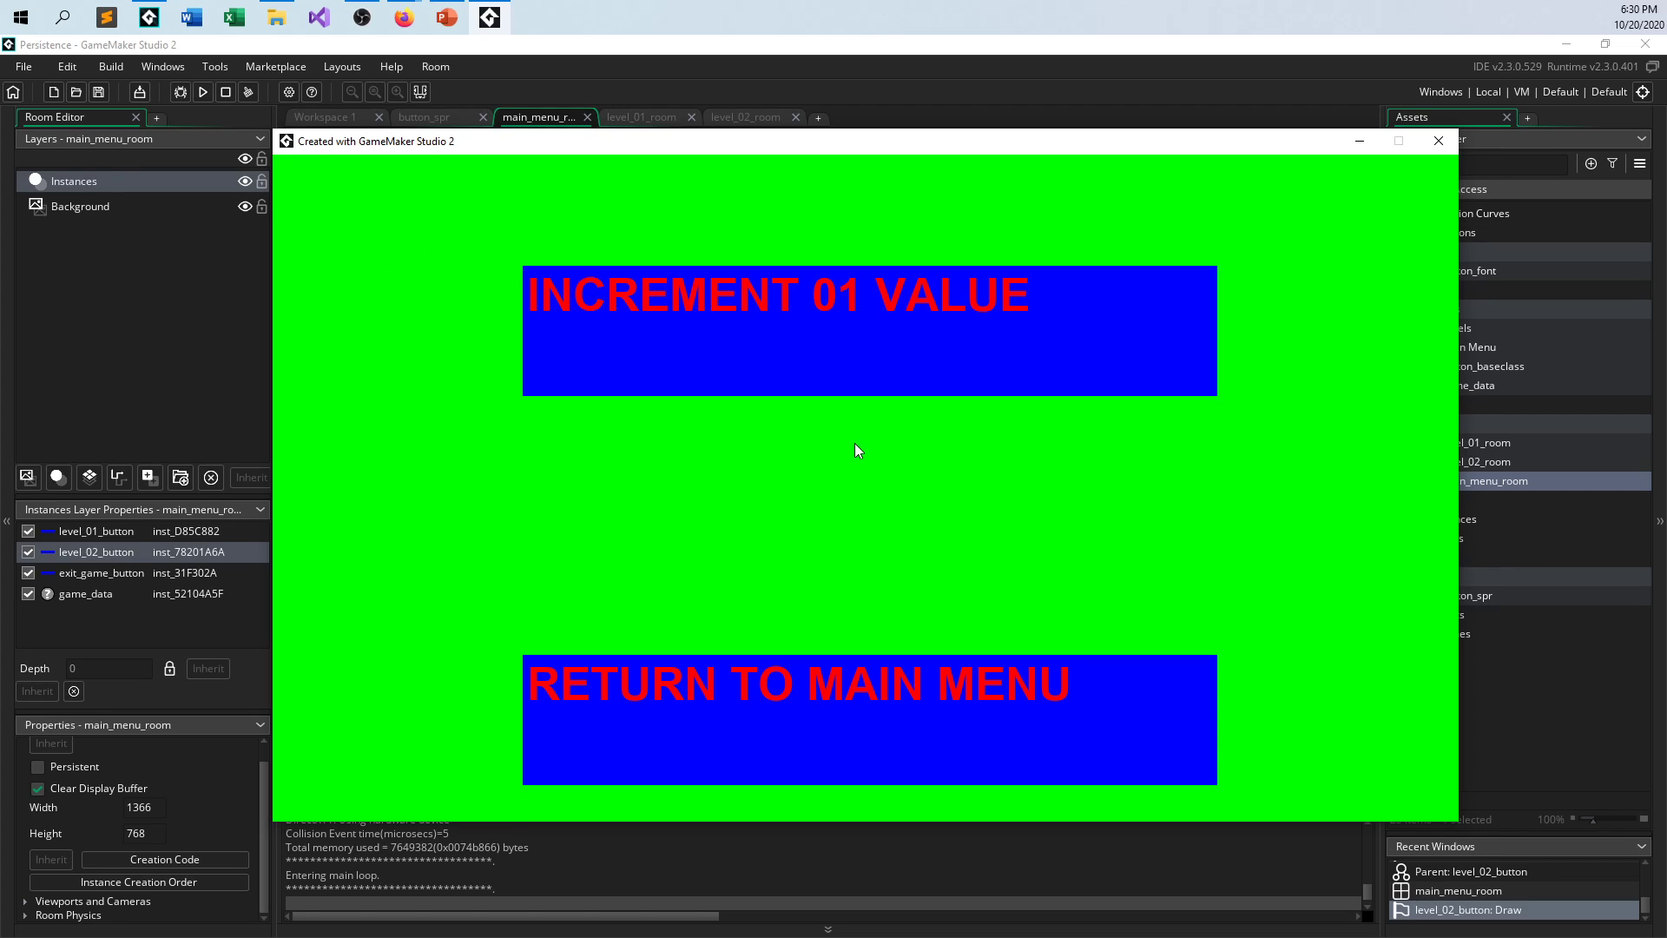
{"action": "mouse_move", "coordinate": [1447, 201]}
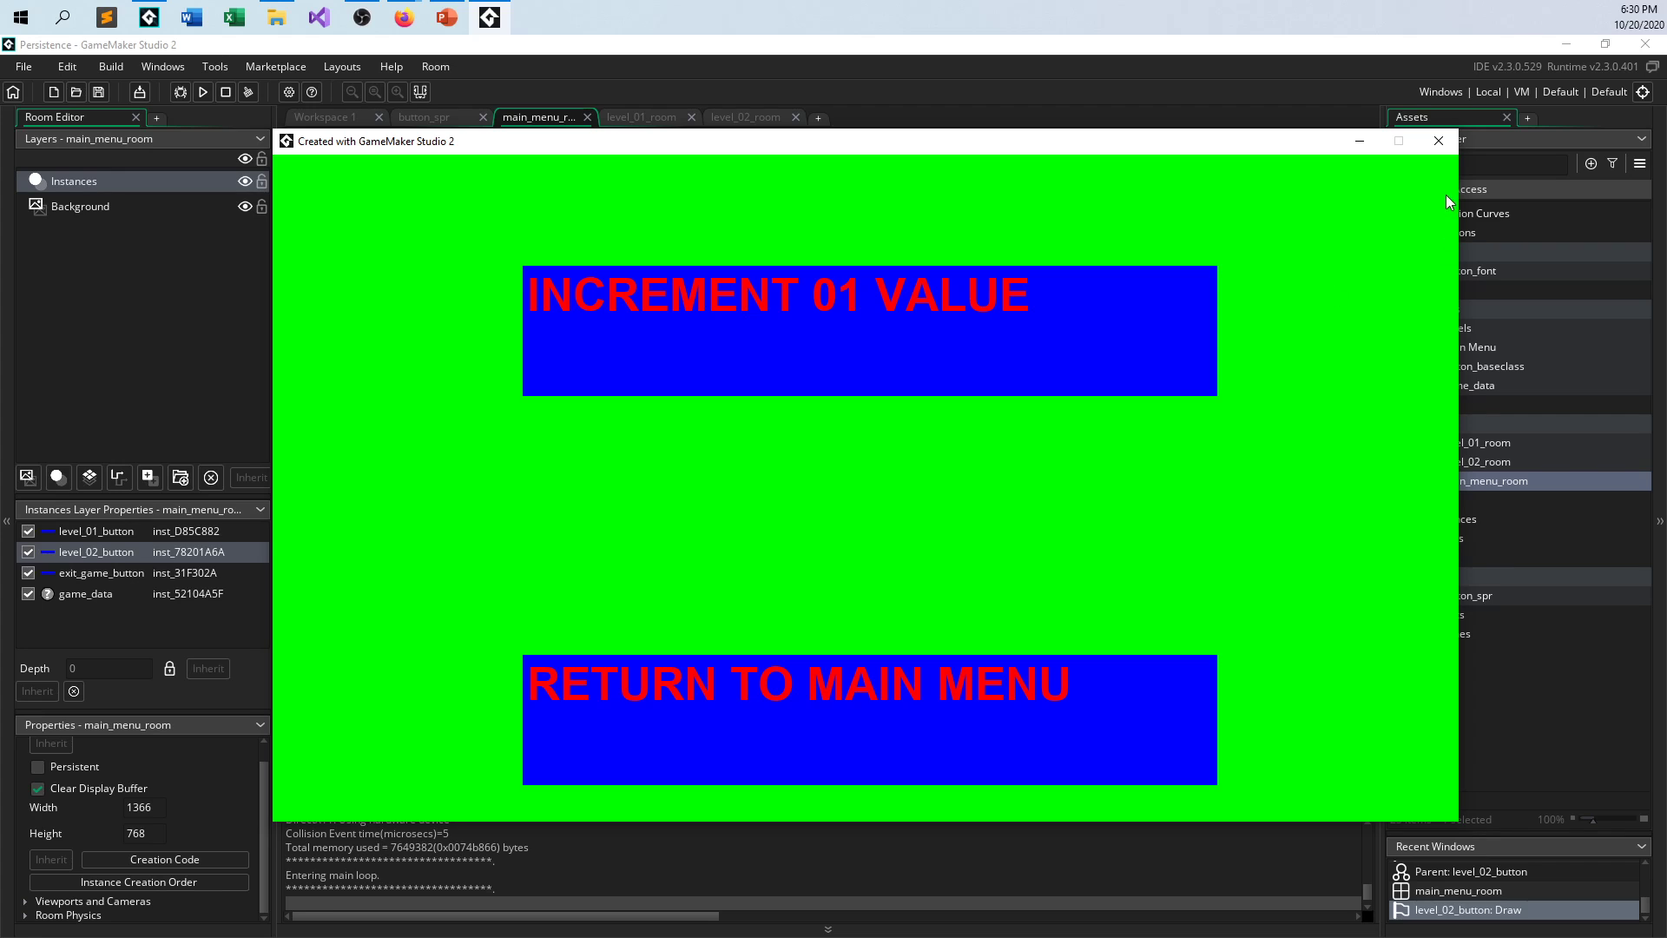
{"action": "left_click", "coordinate": [1438, 139]}
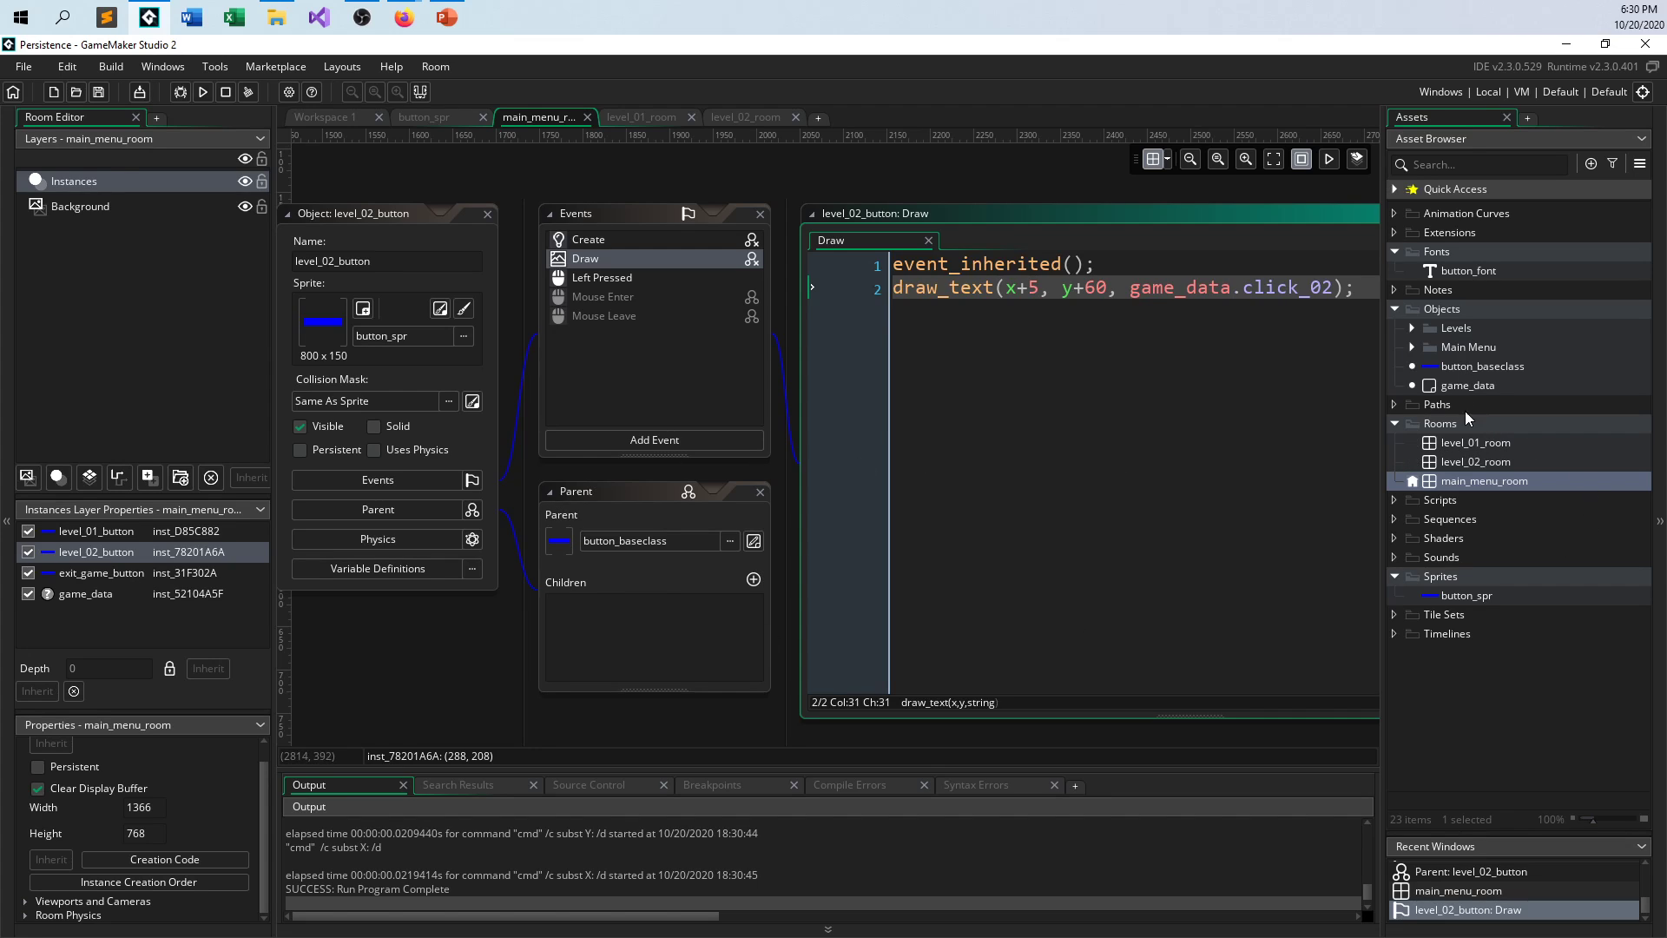
- Open the bump_01_button object from level_01_room's instance list
{"action": "left_click", "coordinate": [641, 116]}
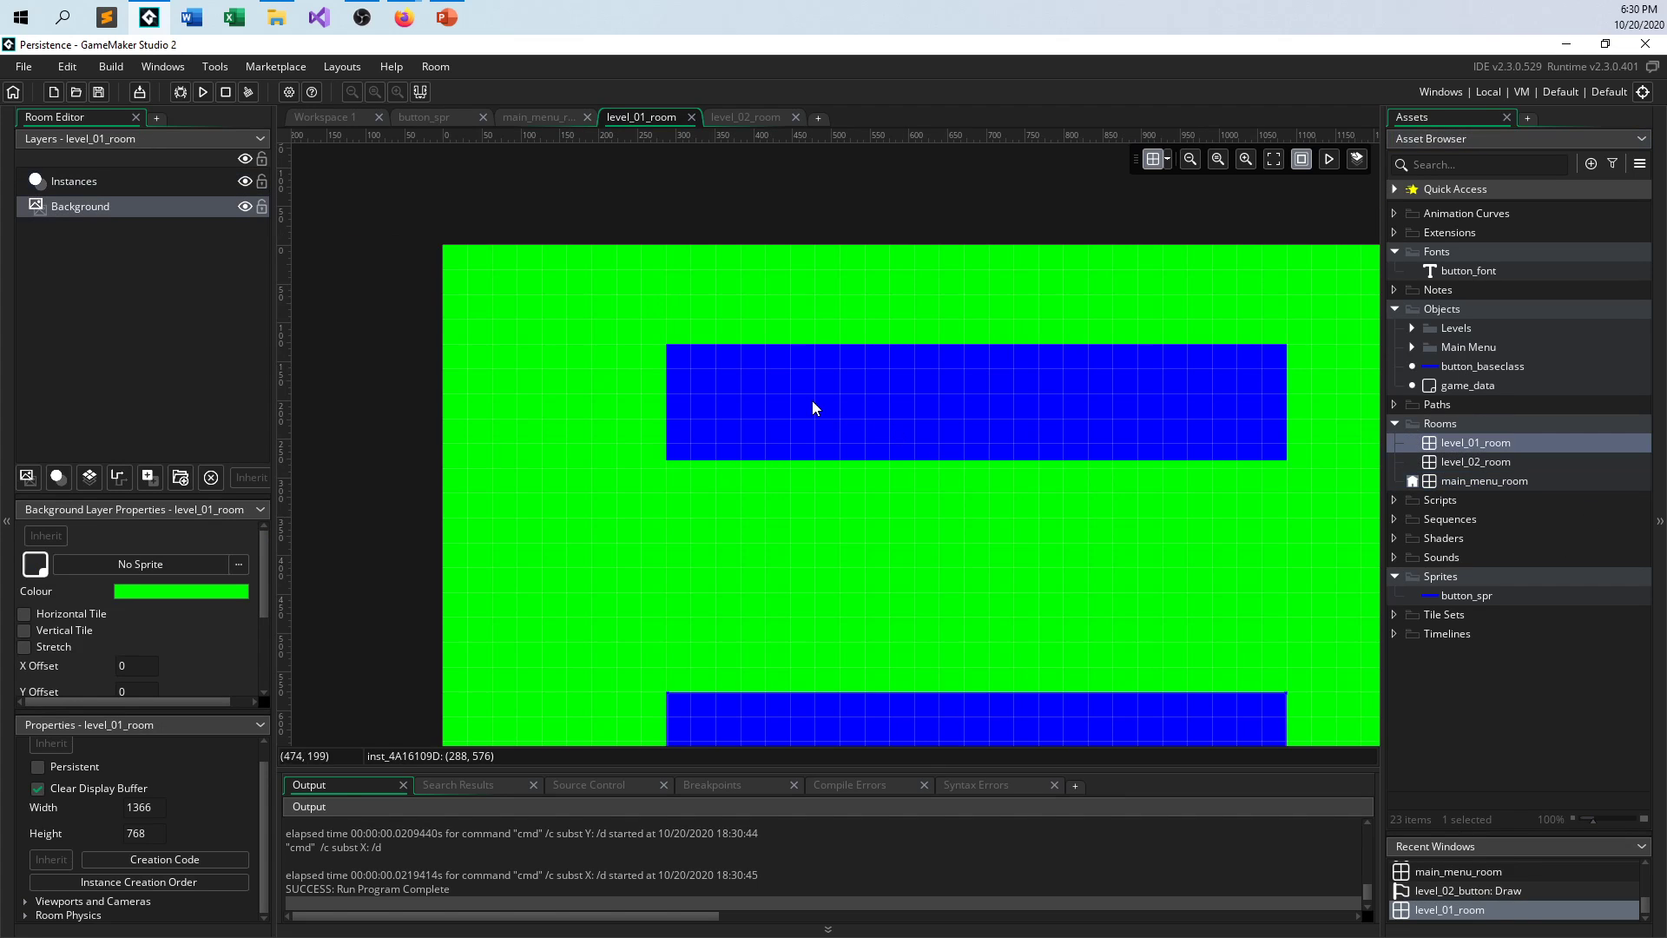
{"action": "left_click", "coordinate": [73, 181]}
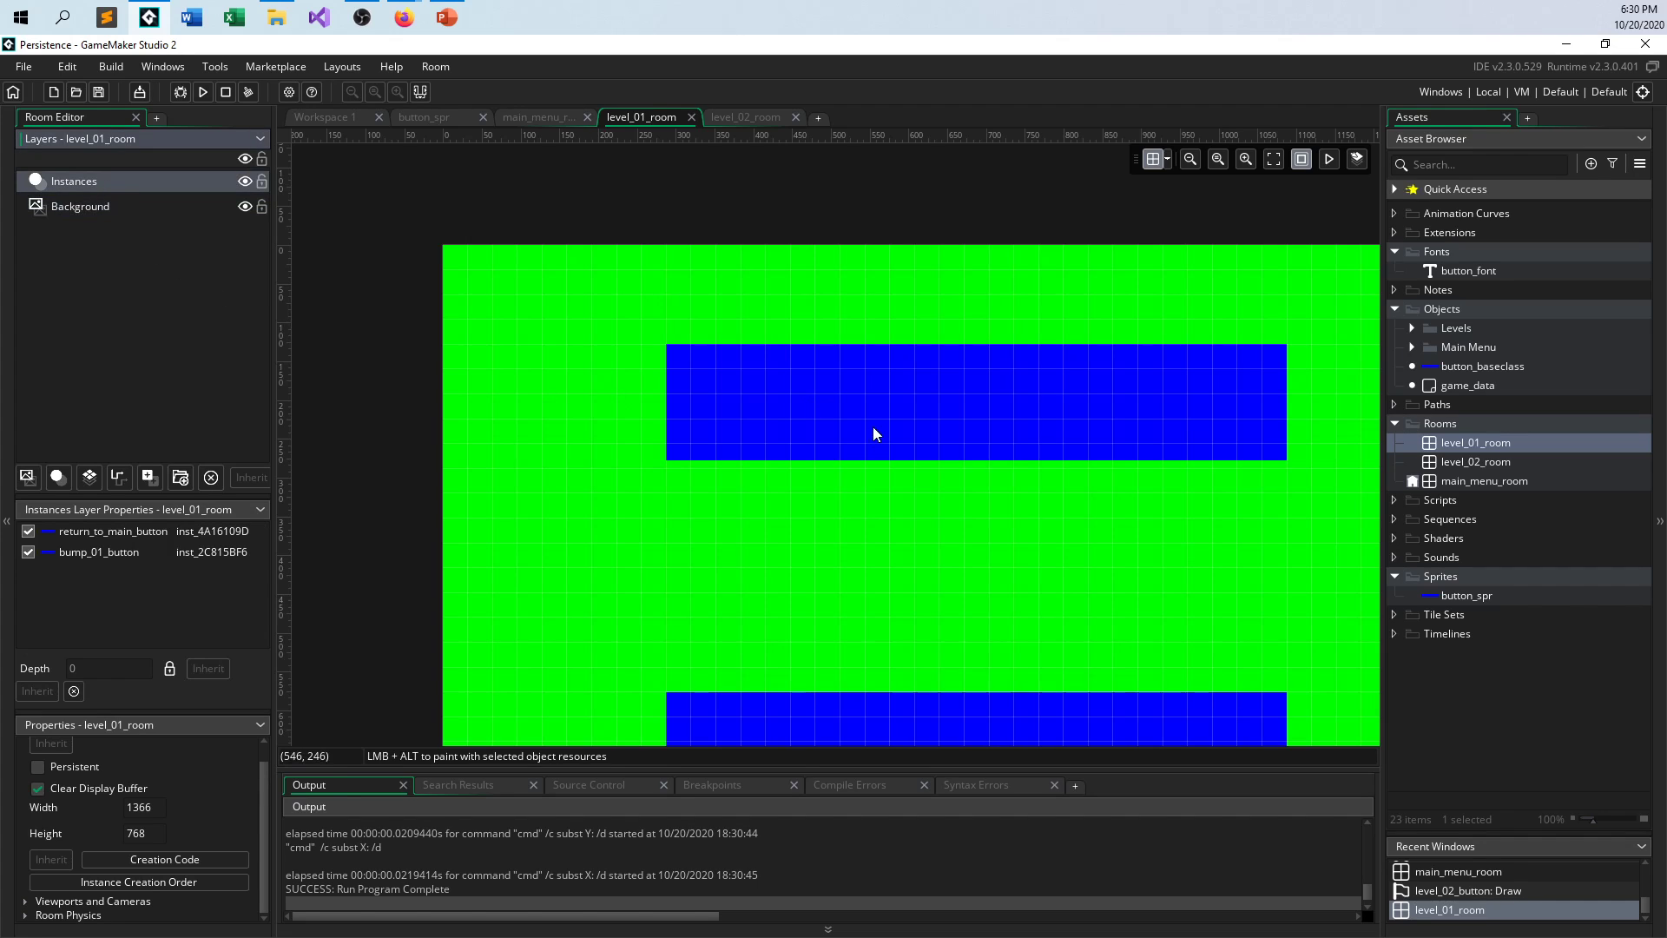
{"action": "left_click", "coordinate": [99, 551]}
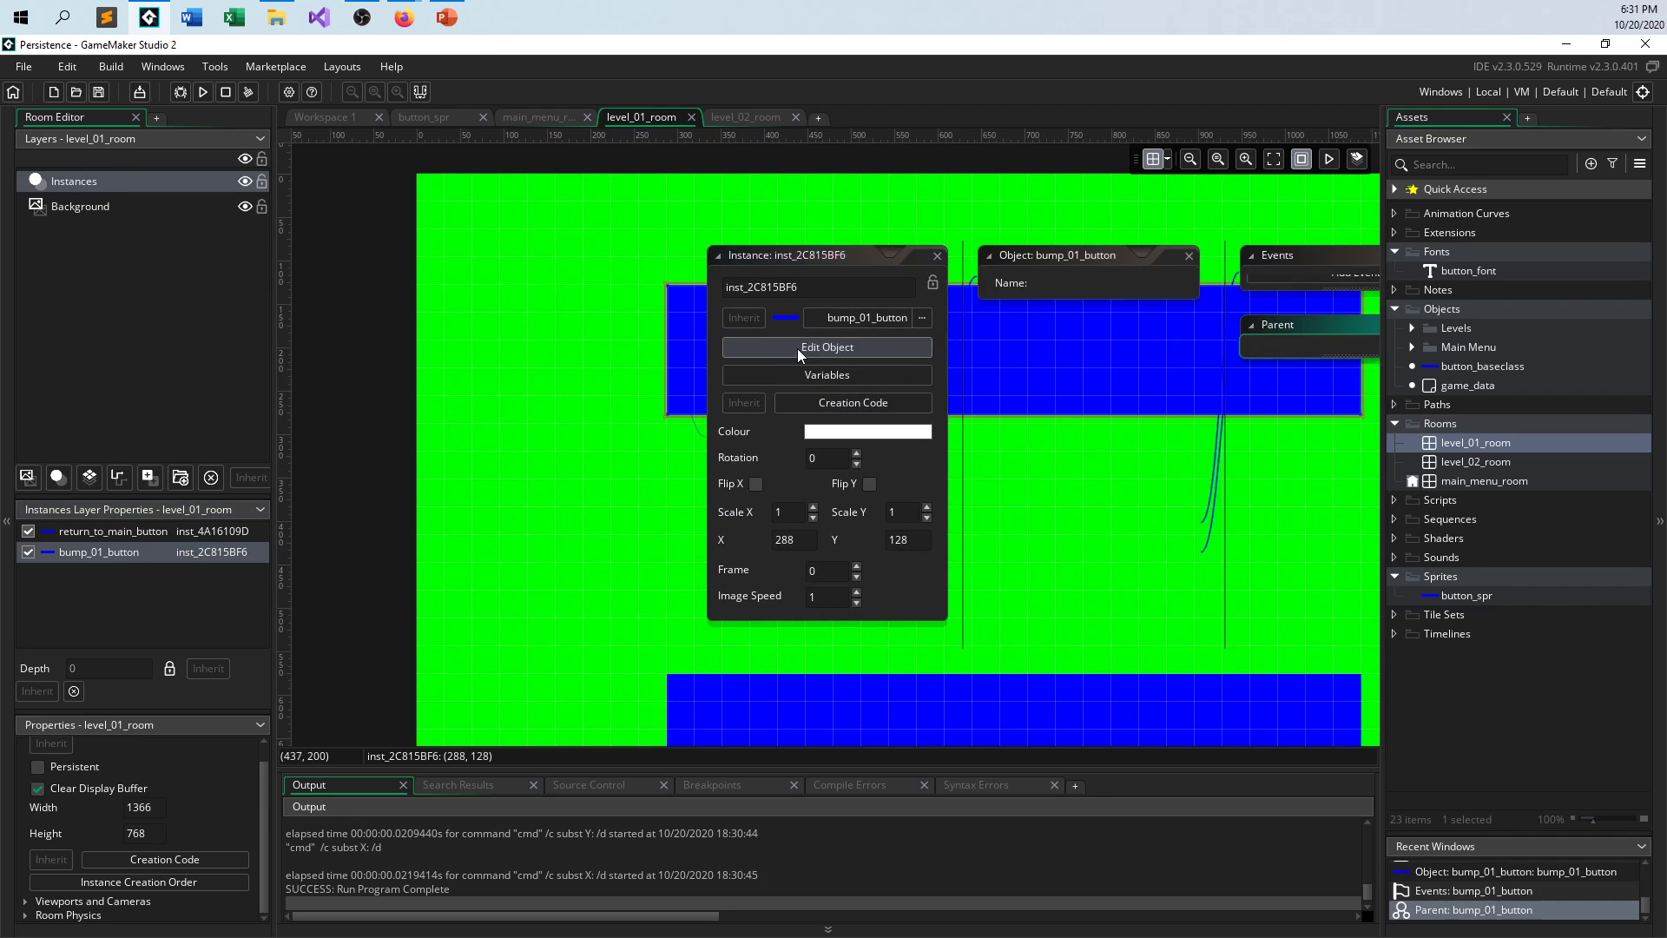
{"action": "left_click", "coordinate": [826, 346]}
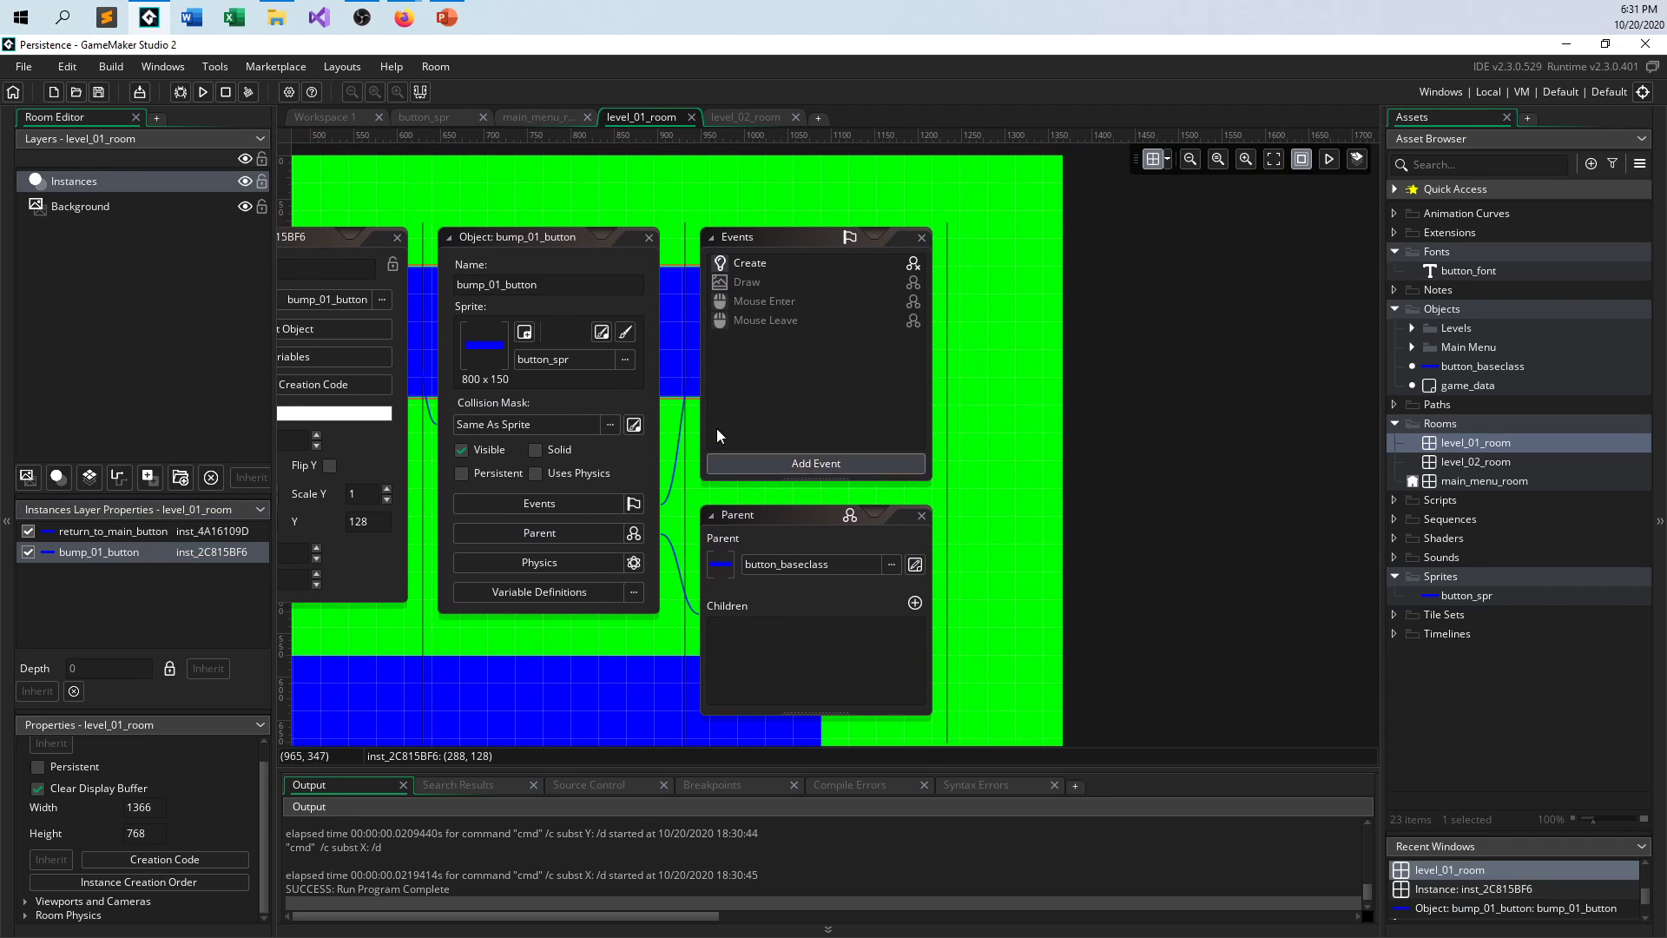
- Add a Left Pressed mouse event to bump_01_button containing ++game_data.click_01
{"action": "left_click", "coordinate": [815, 462]}
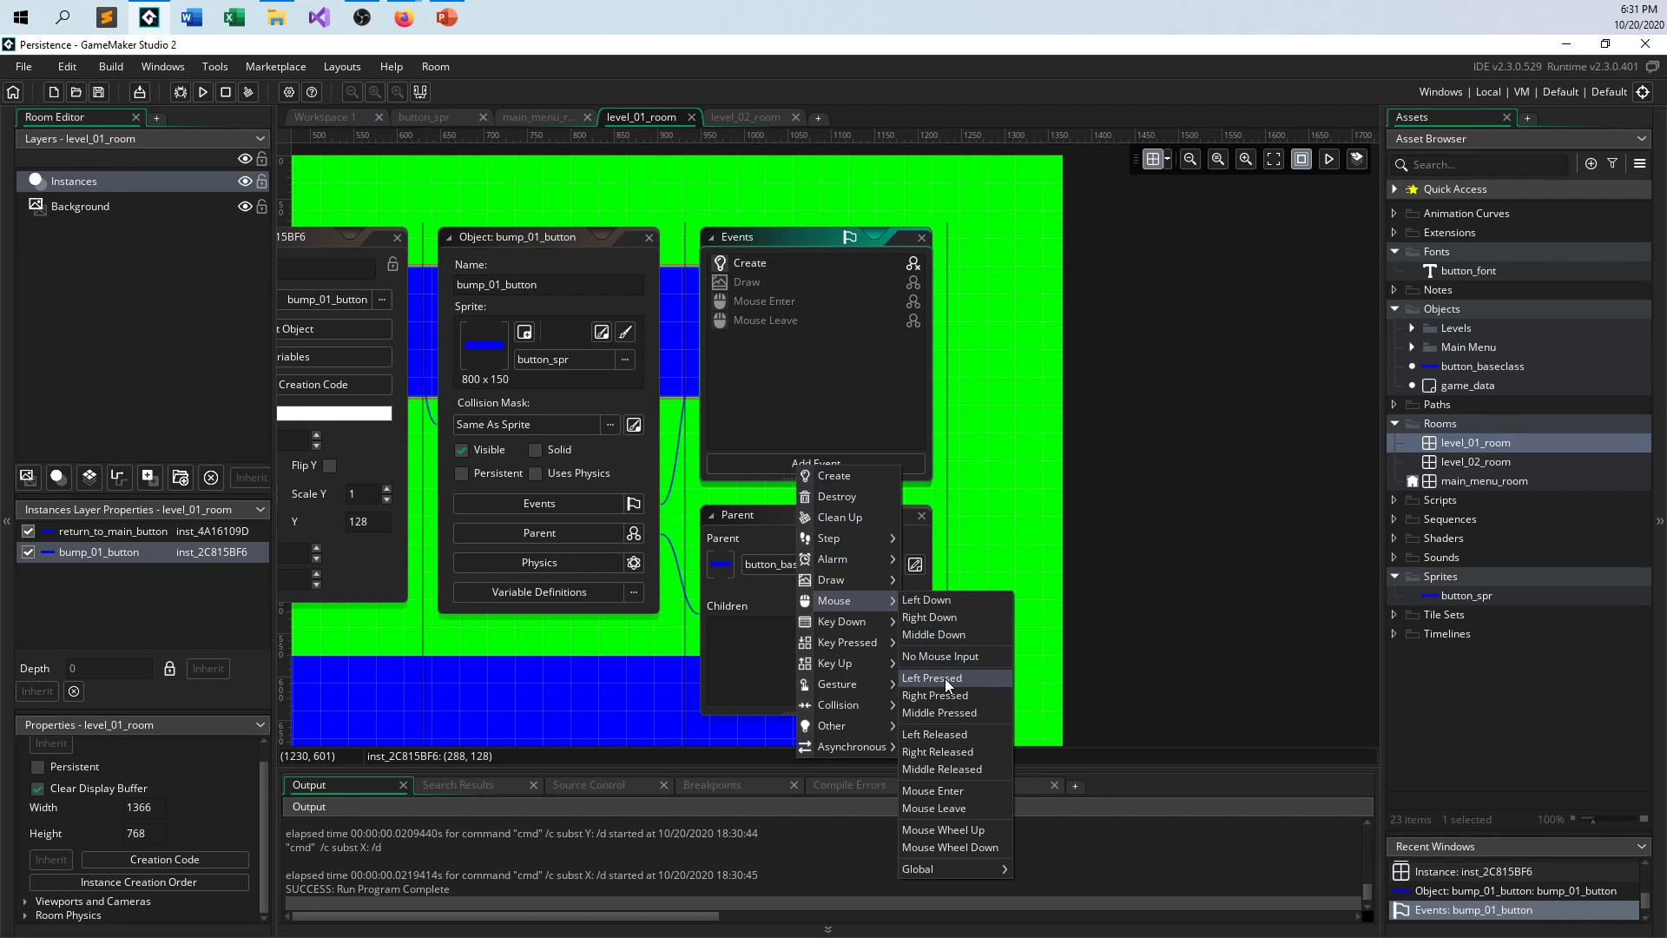
{"action": "left_click", "coordinate": [932, 678]}
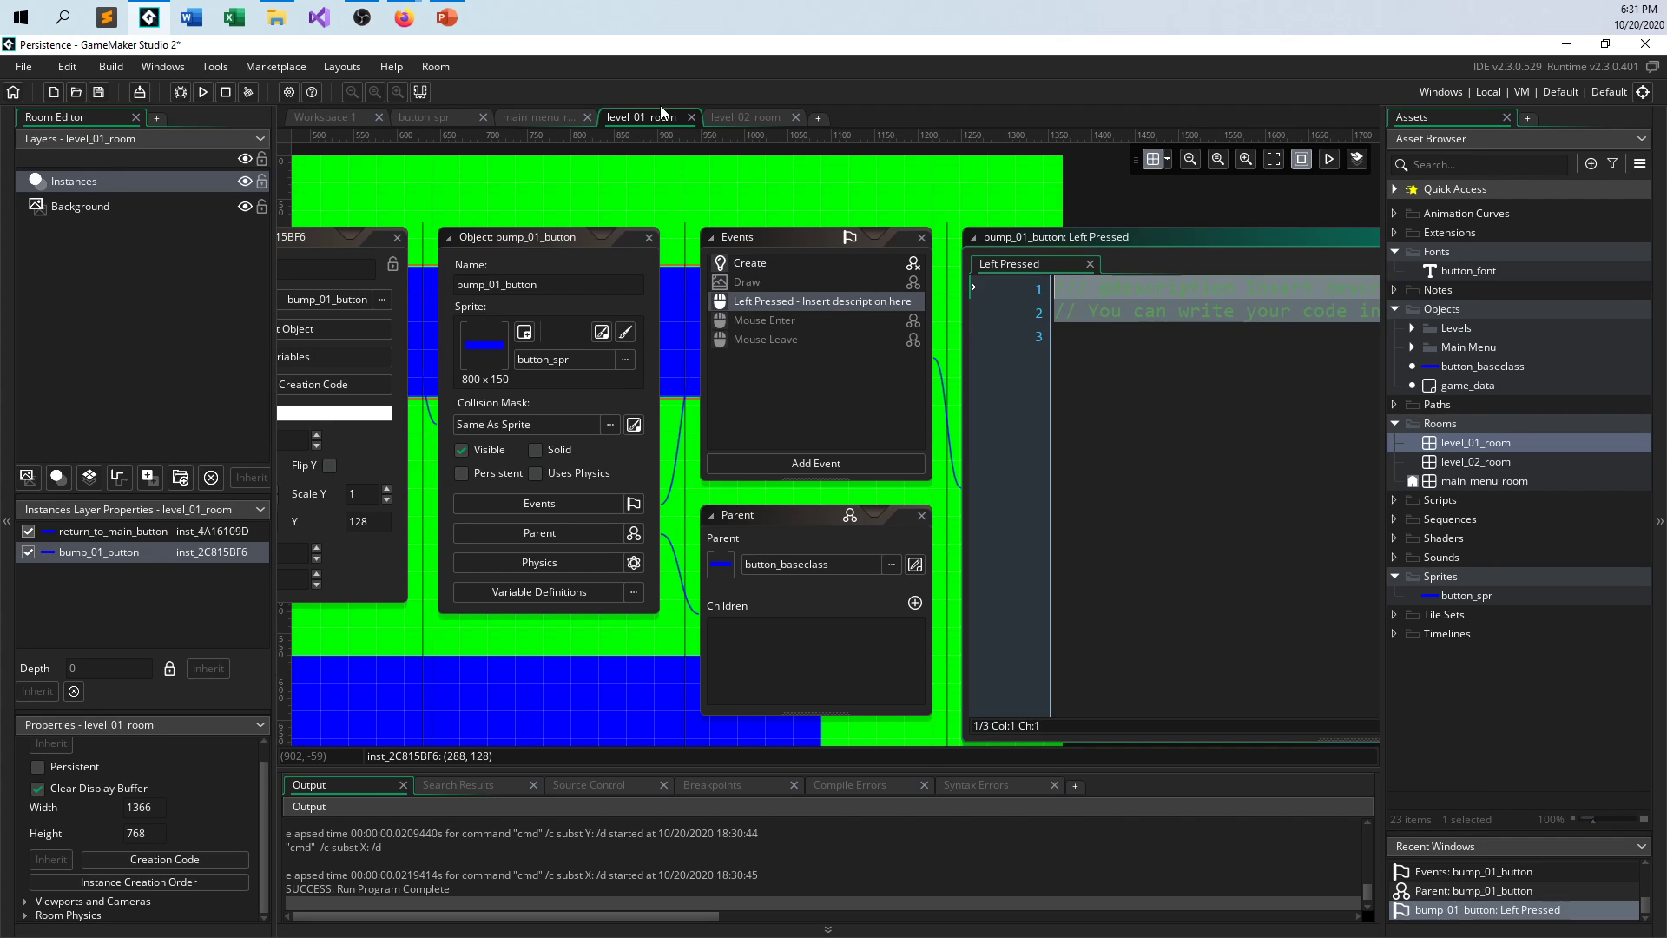
{"action": "type", "text": "game_data.clic"}
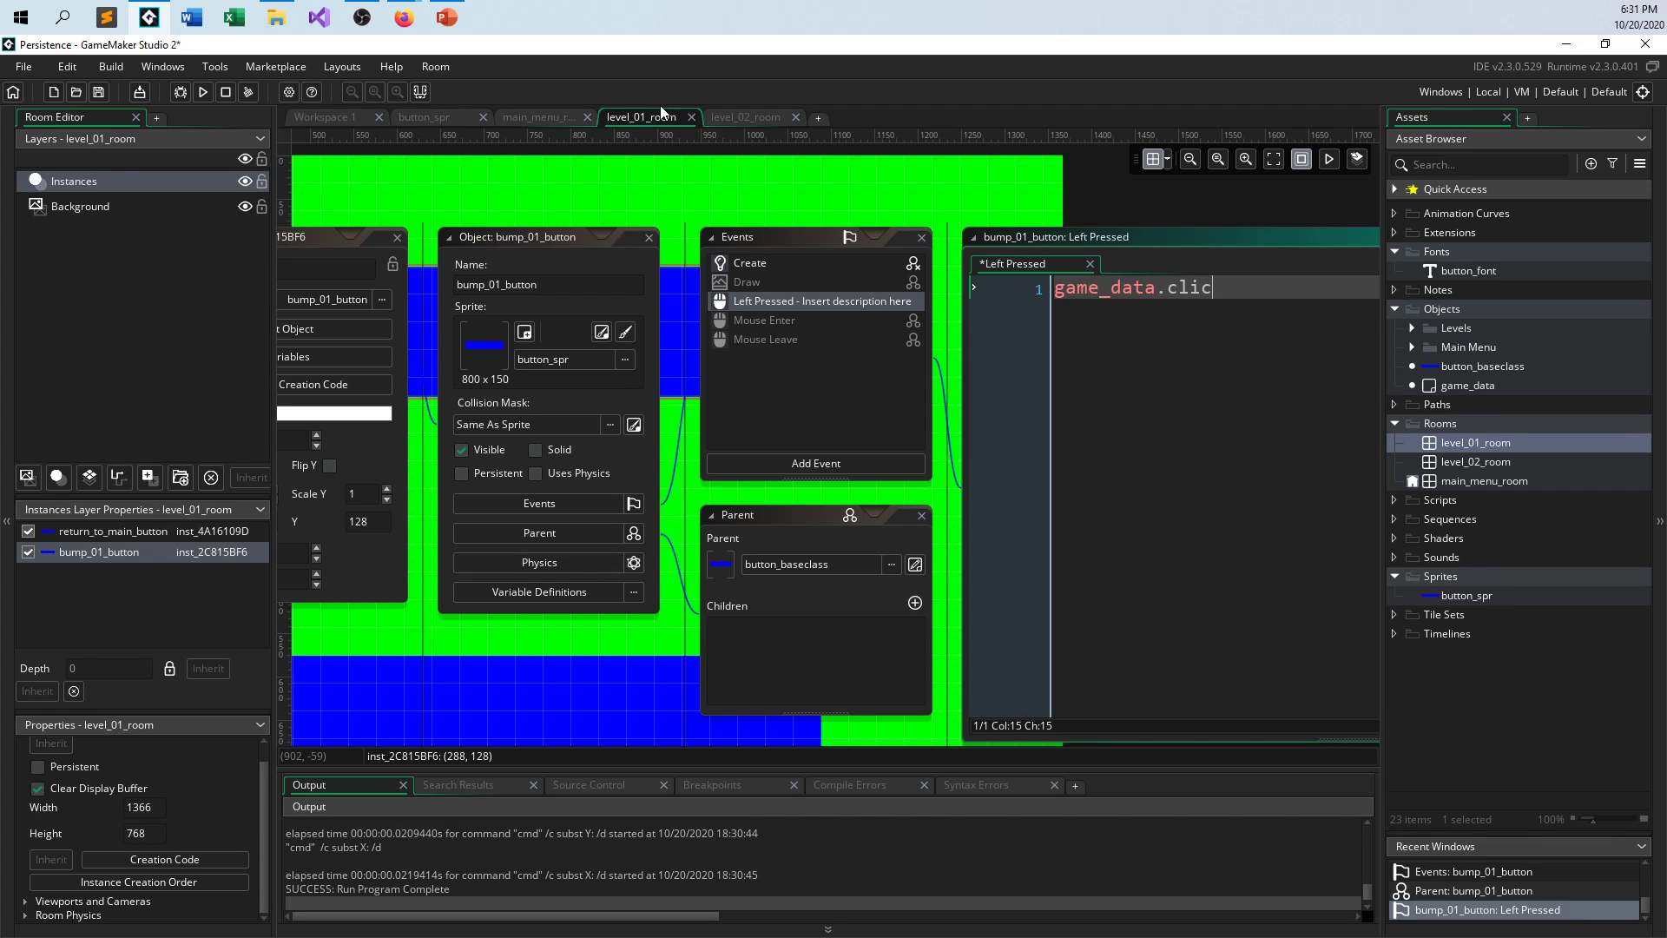
{"action": "type", "text": "k01"}
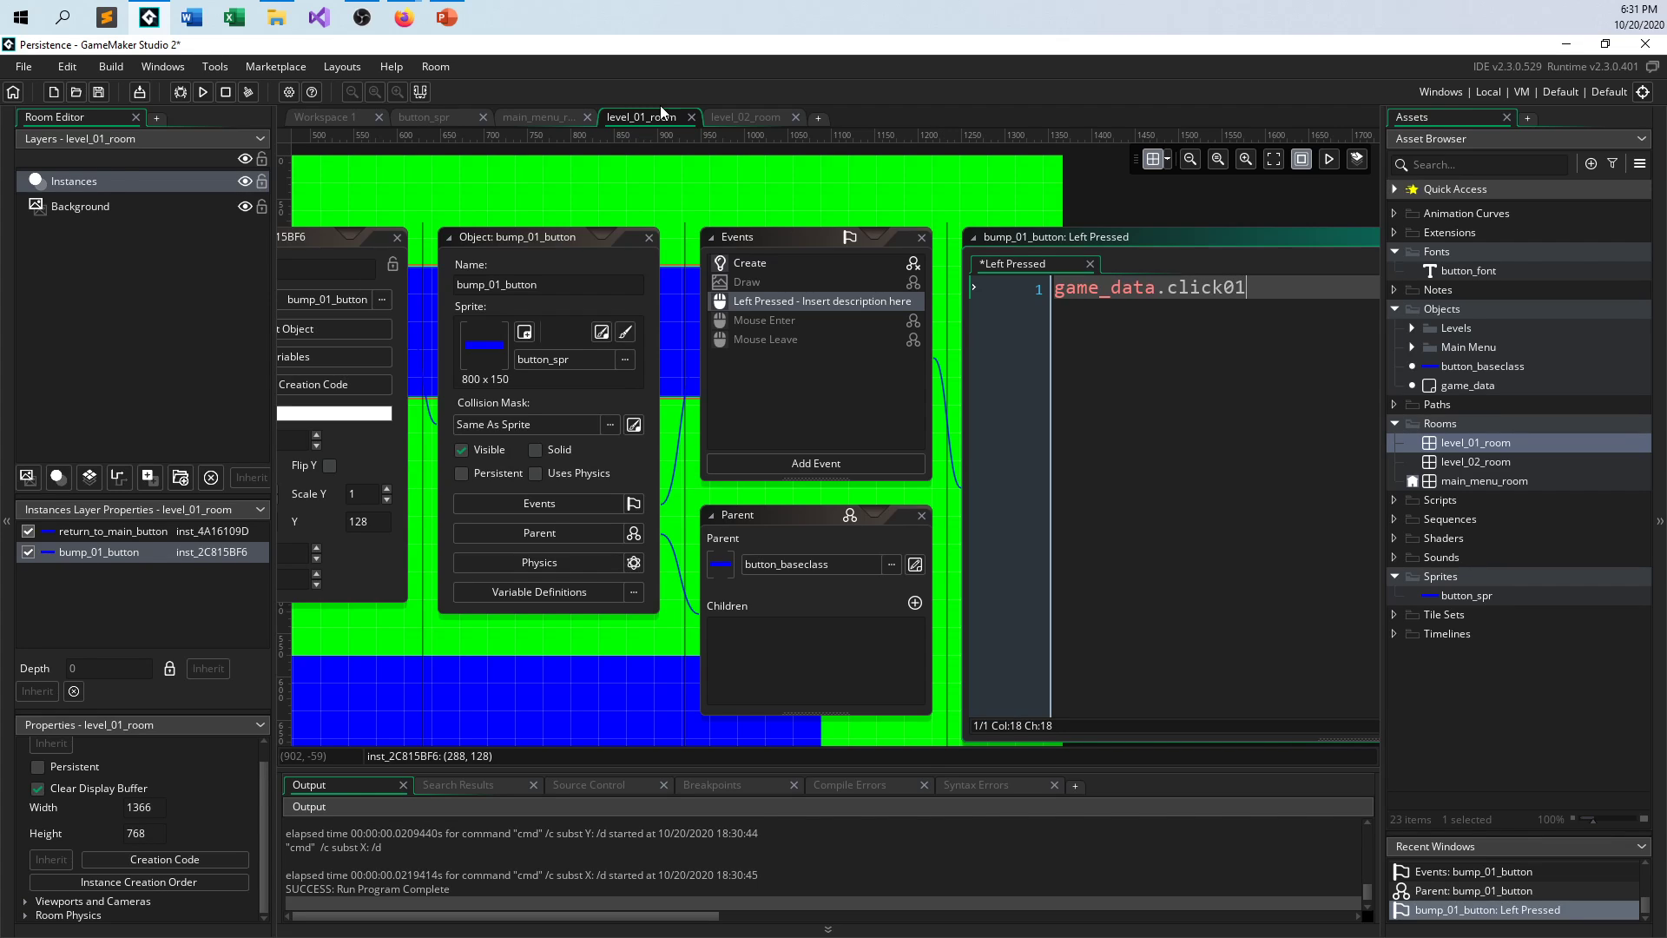
{"action": "type", "text": "_"}
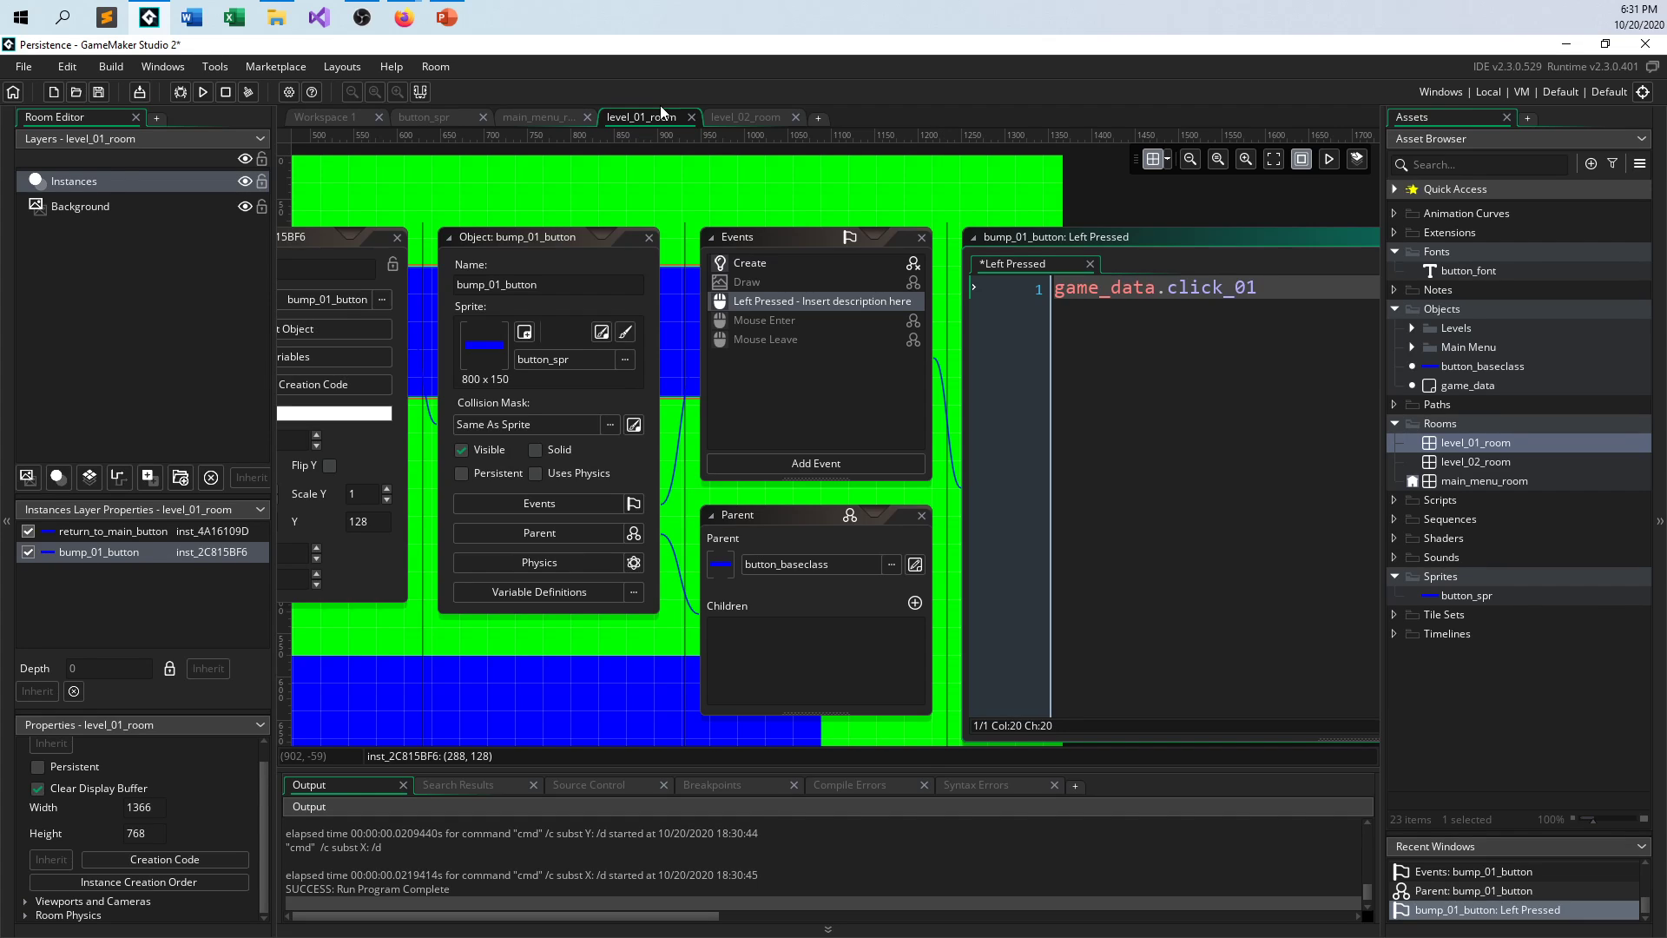
{"action": "type", "text": "++"}
{"action": "type", "text": "}"}
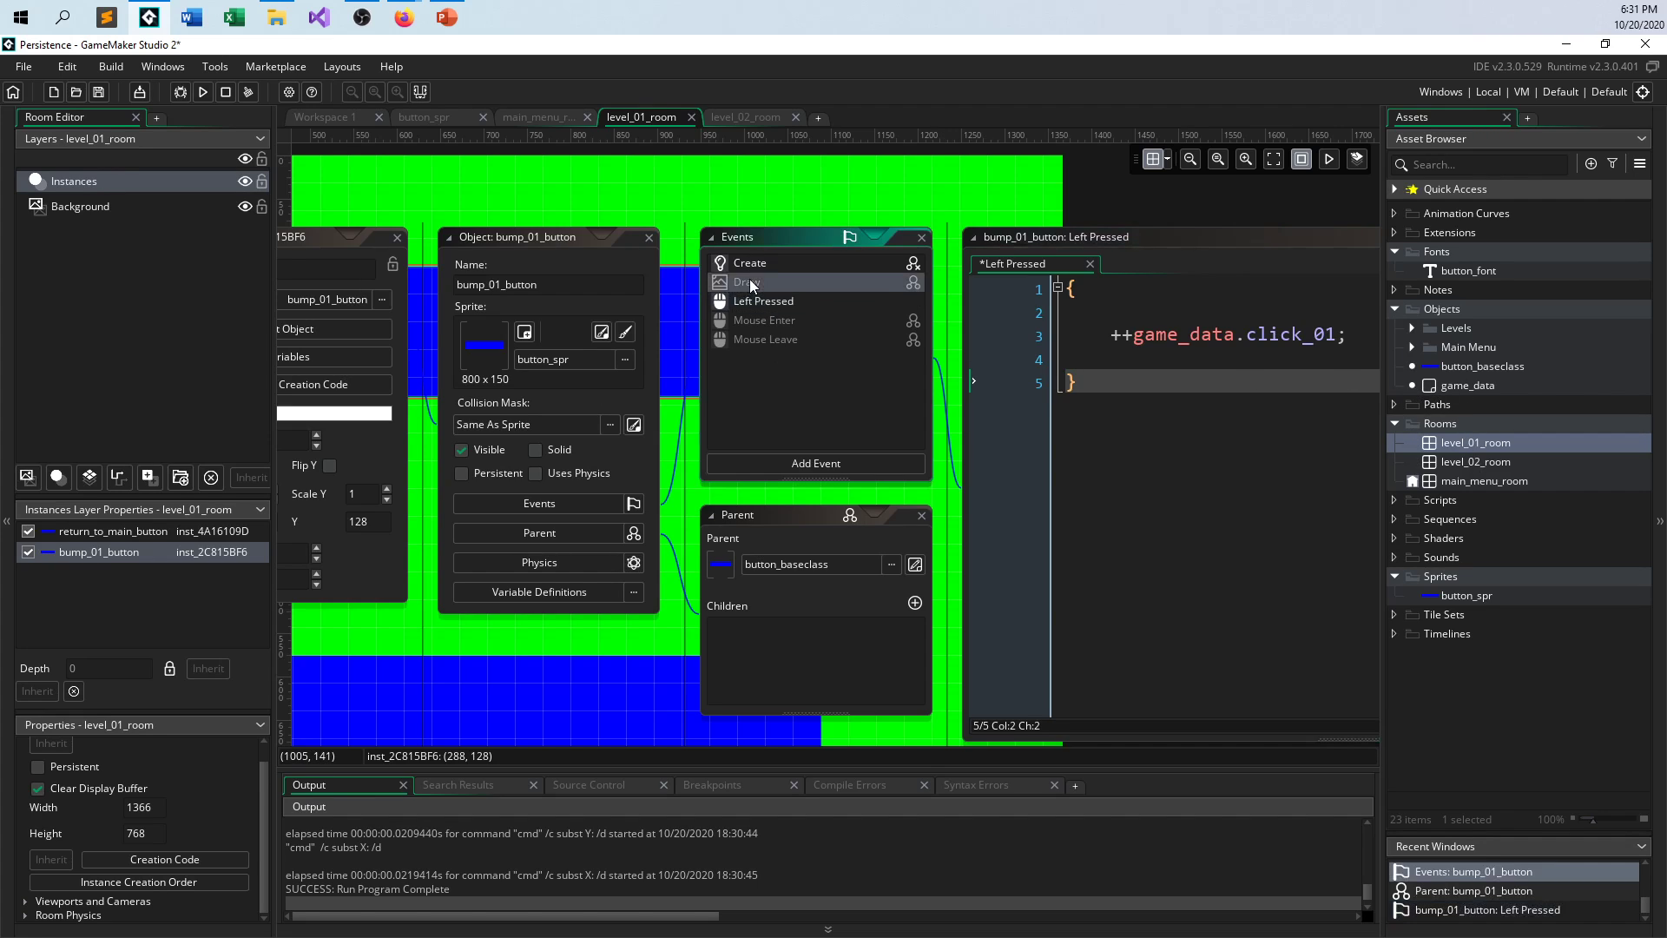
- Open bump_01_button's Draw event and launch the game, showing 19 clicks under Level 01
{"action": "left_click", "coordinate": [750, 281]}
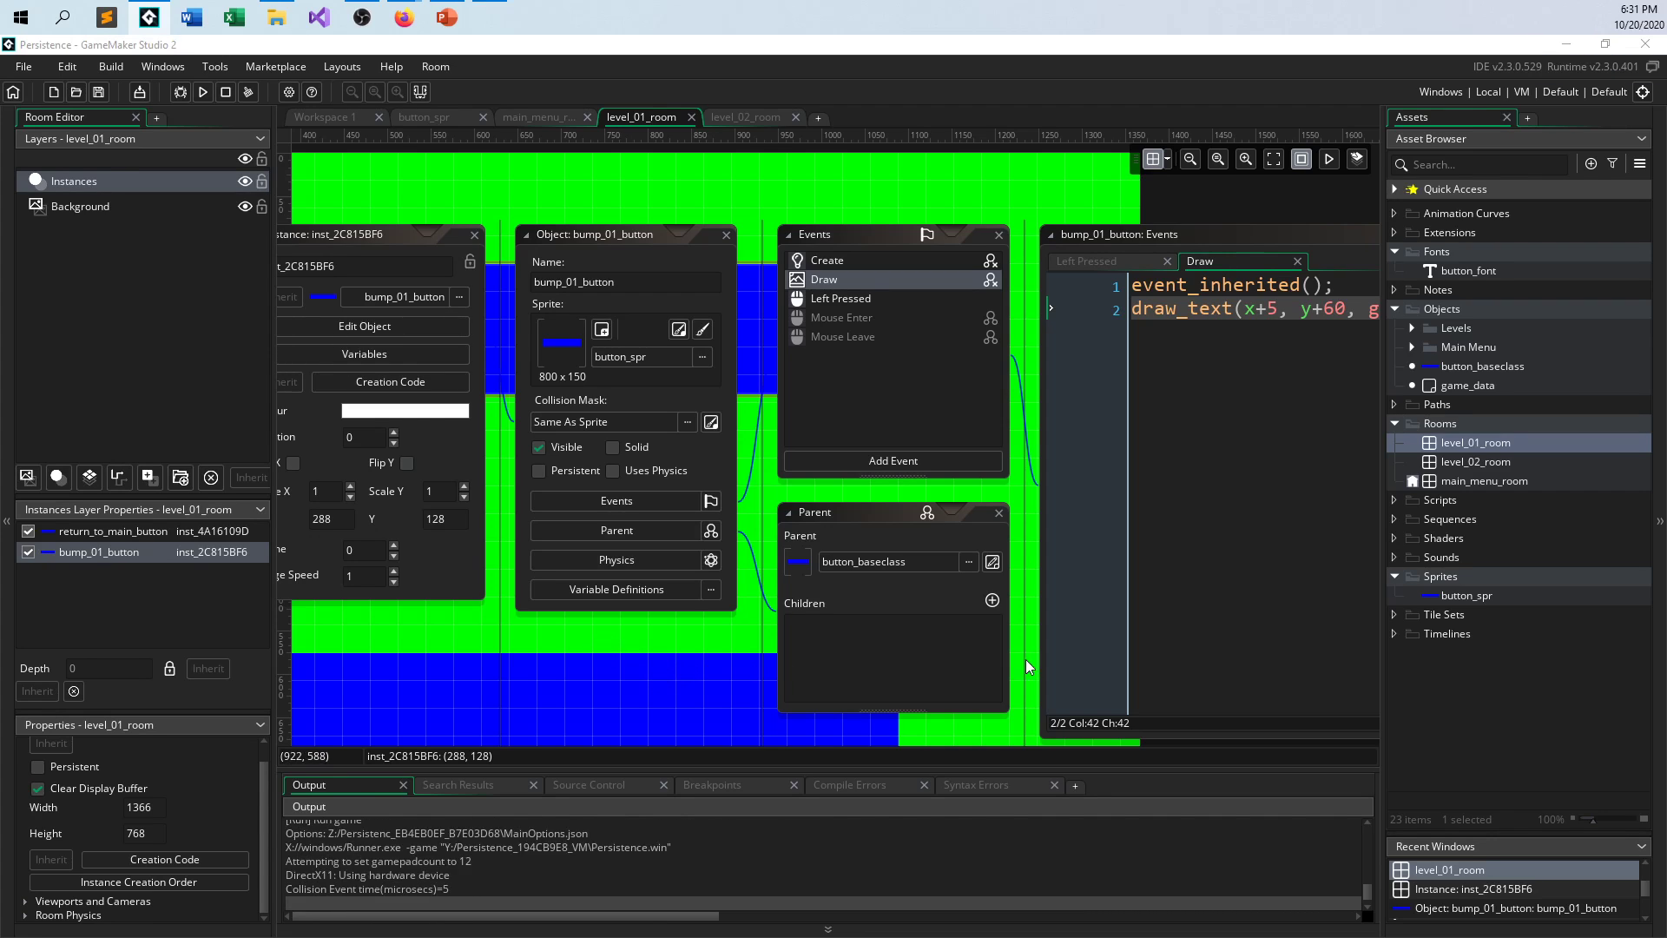
{"action": "left_click", "coordinate": [202, 92]}
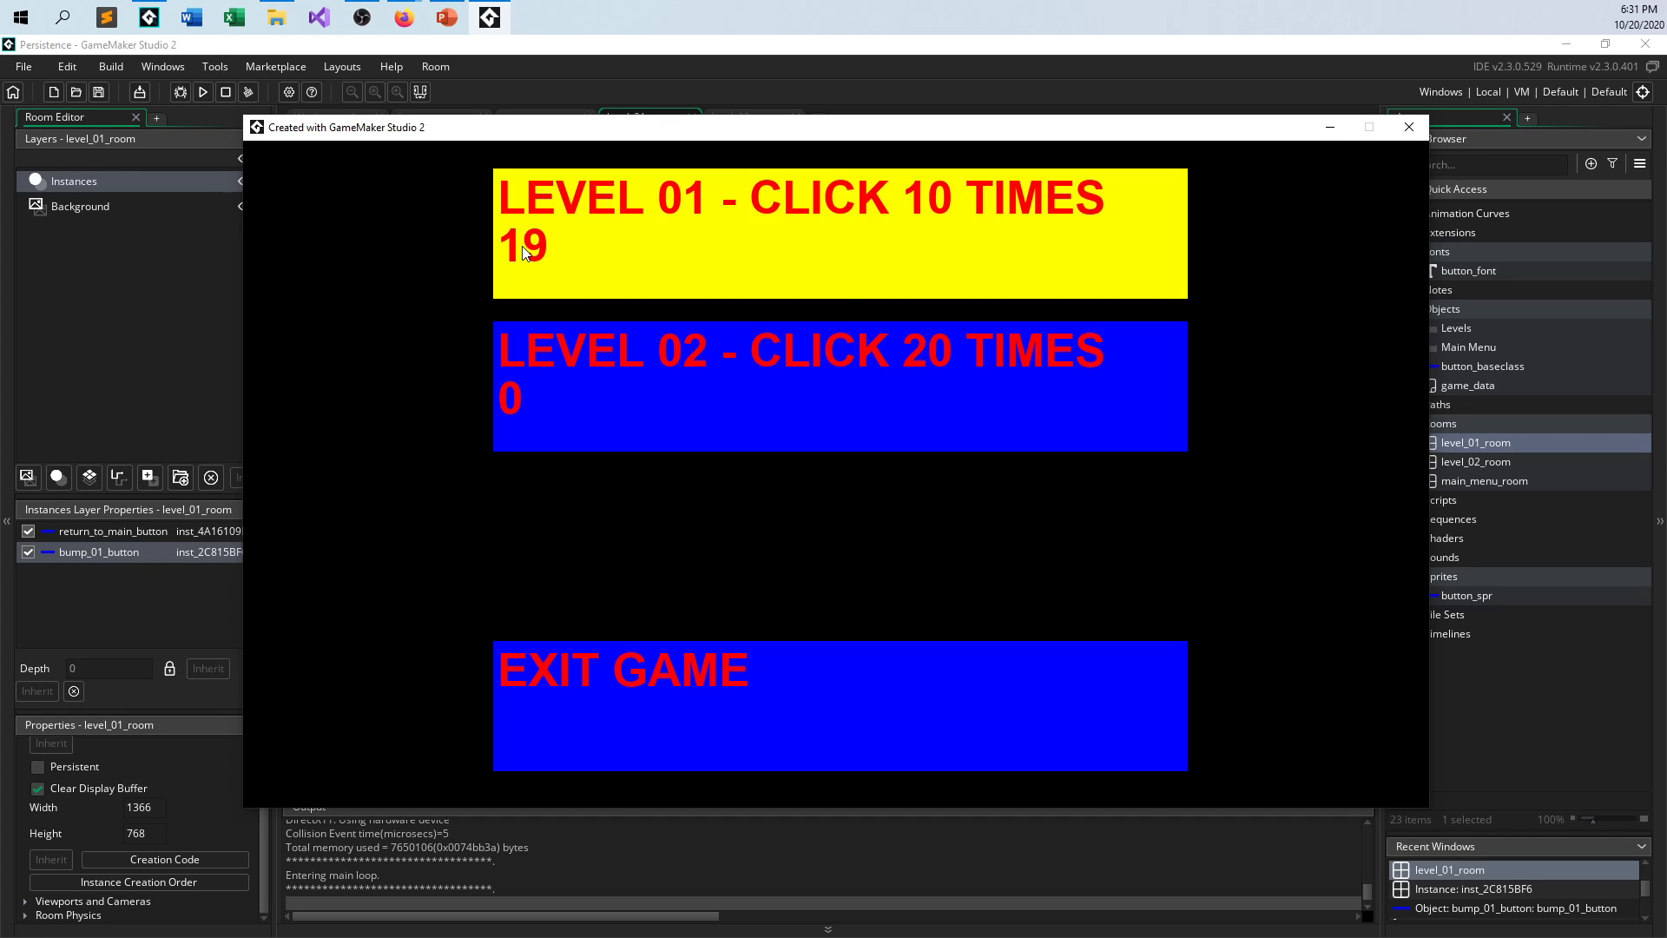
{"action": "mouse_move", "coordinate": [704, 260]}
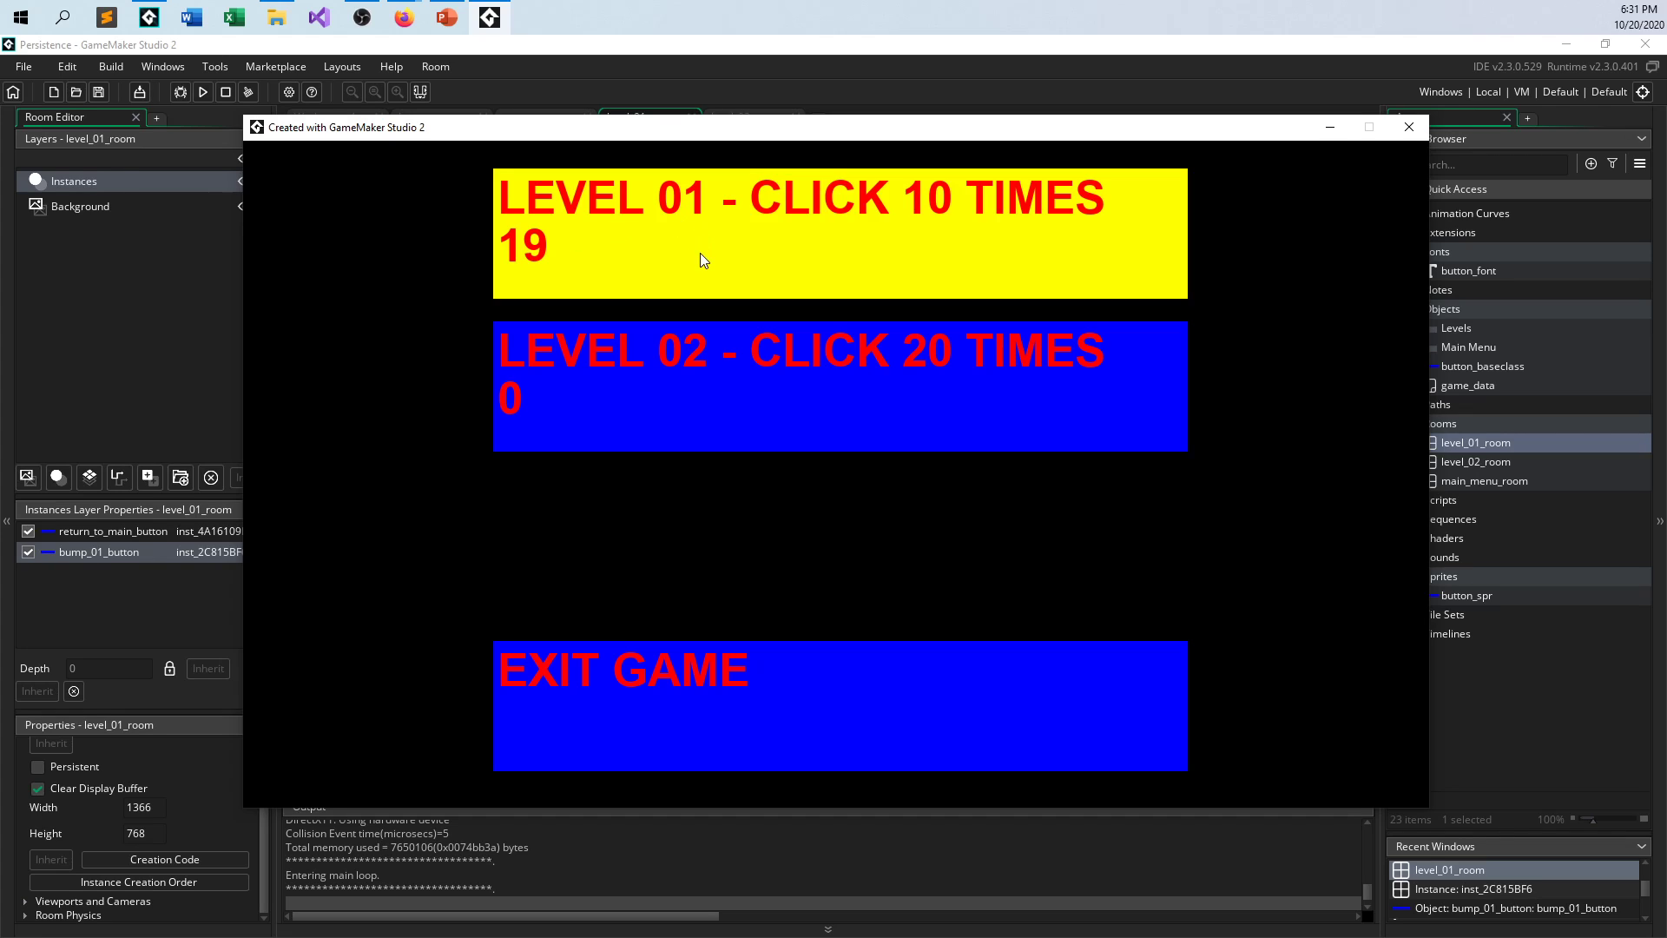
{"action": "mouse_move", "coordinate": [559, 258]}
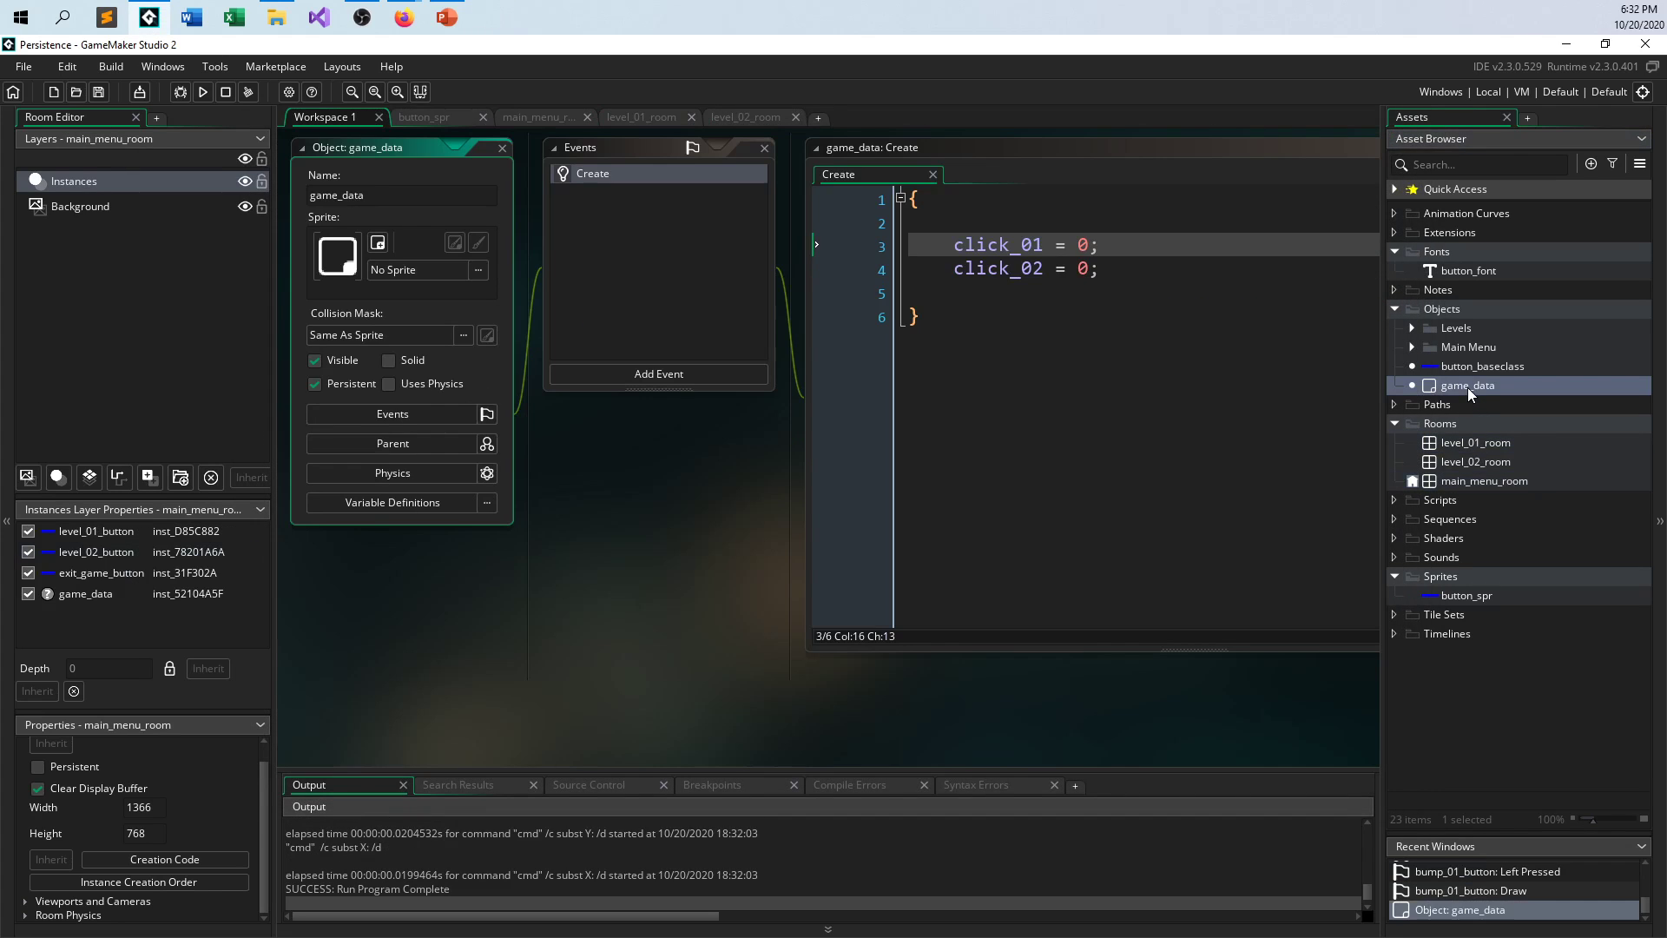
- Turn off game_data's Persistent flag, run the game, and abort after the missing-instance error
{"action": "left_click", "coordinate": [315, 383]}
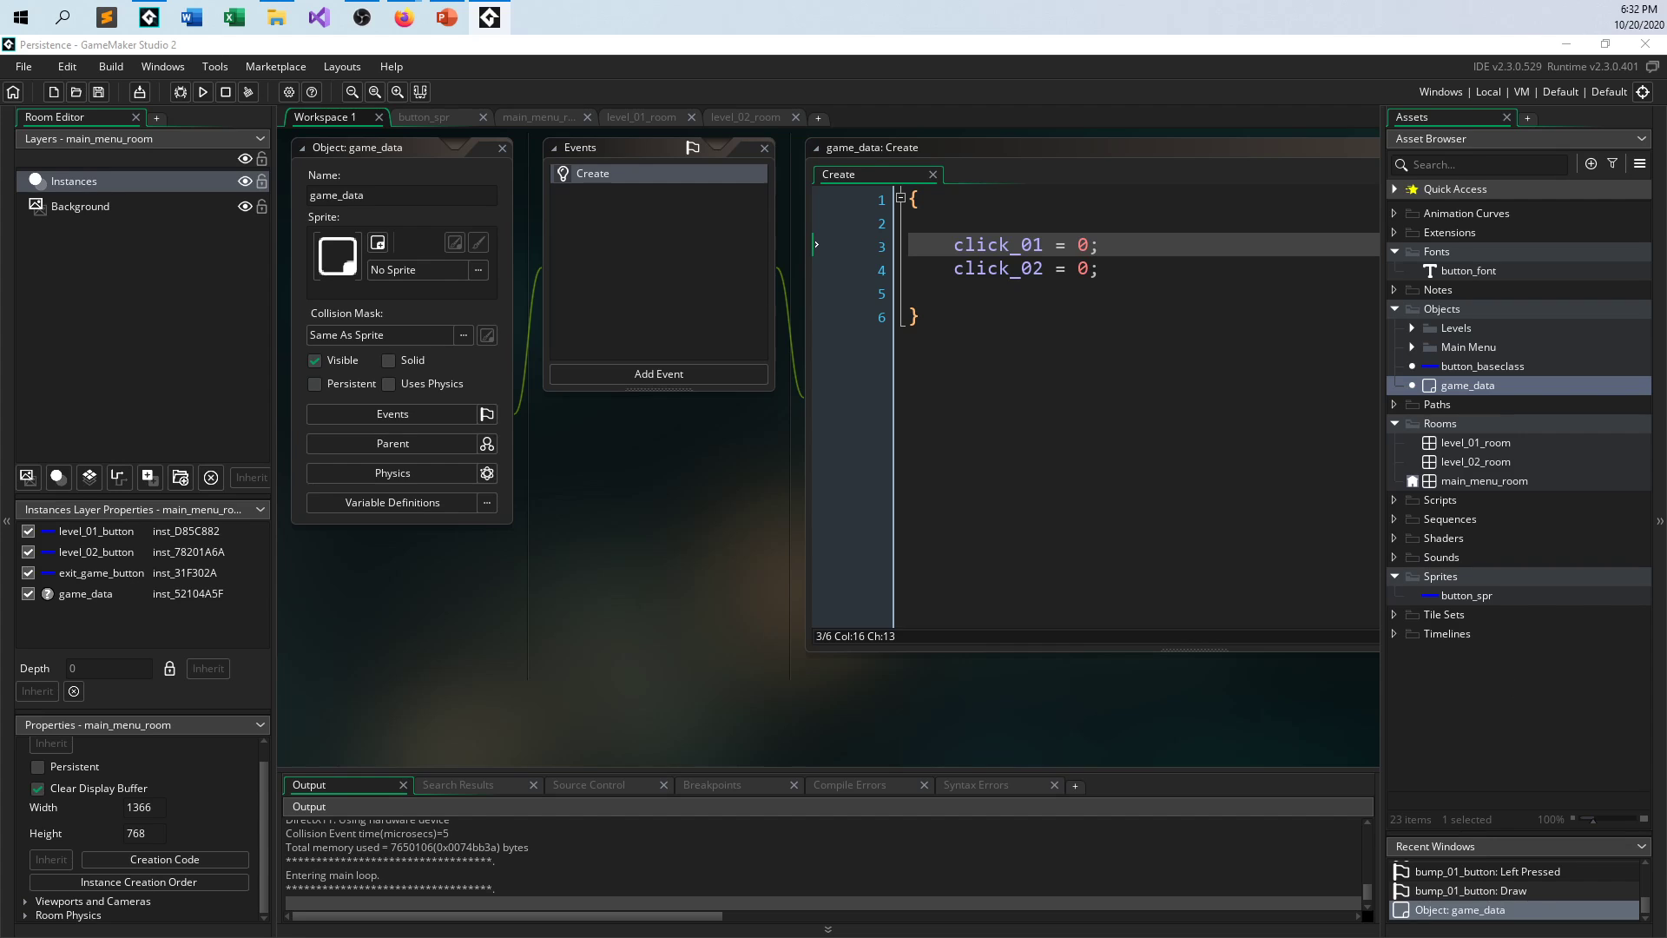
{"action": "left_click", "coordinate": [203, 91]}
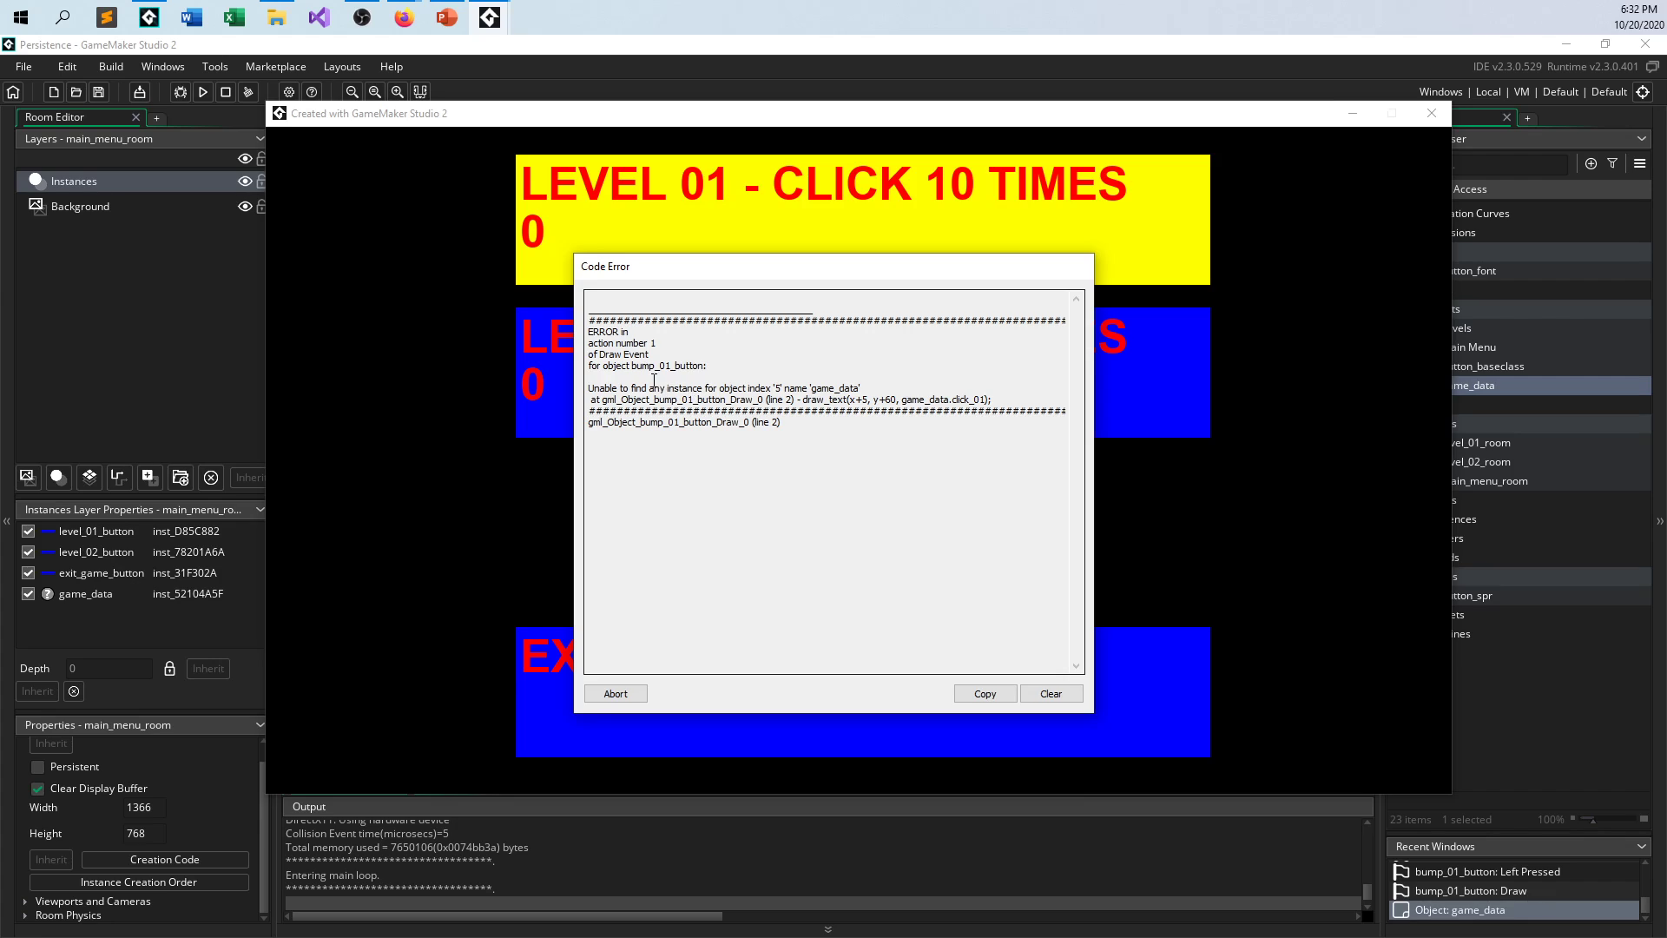
{"action": "mouse_move", "coordinate": [729, 449]}
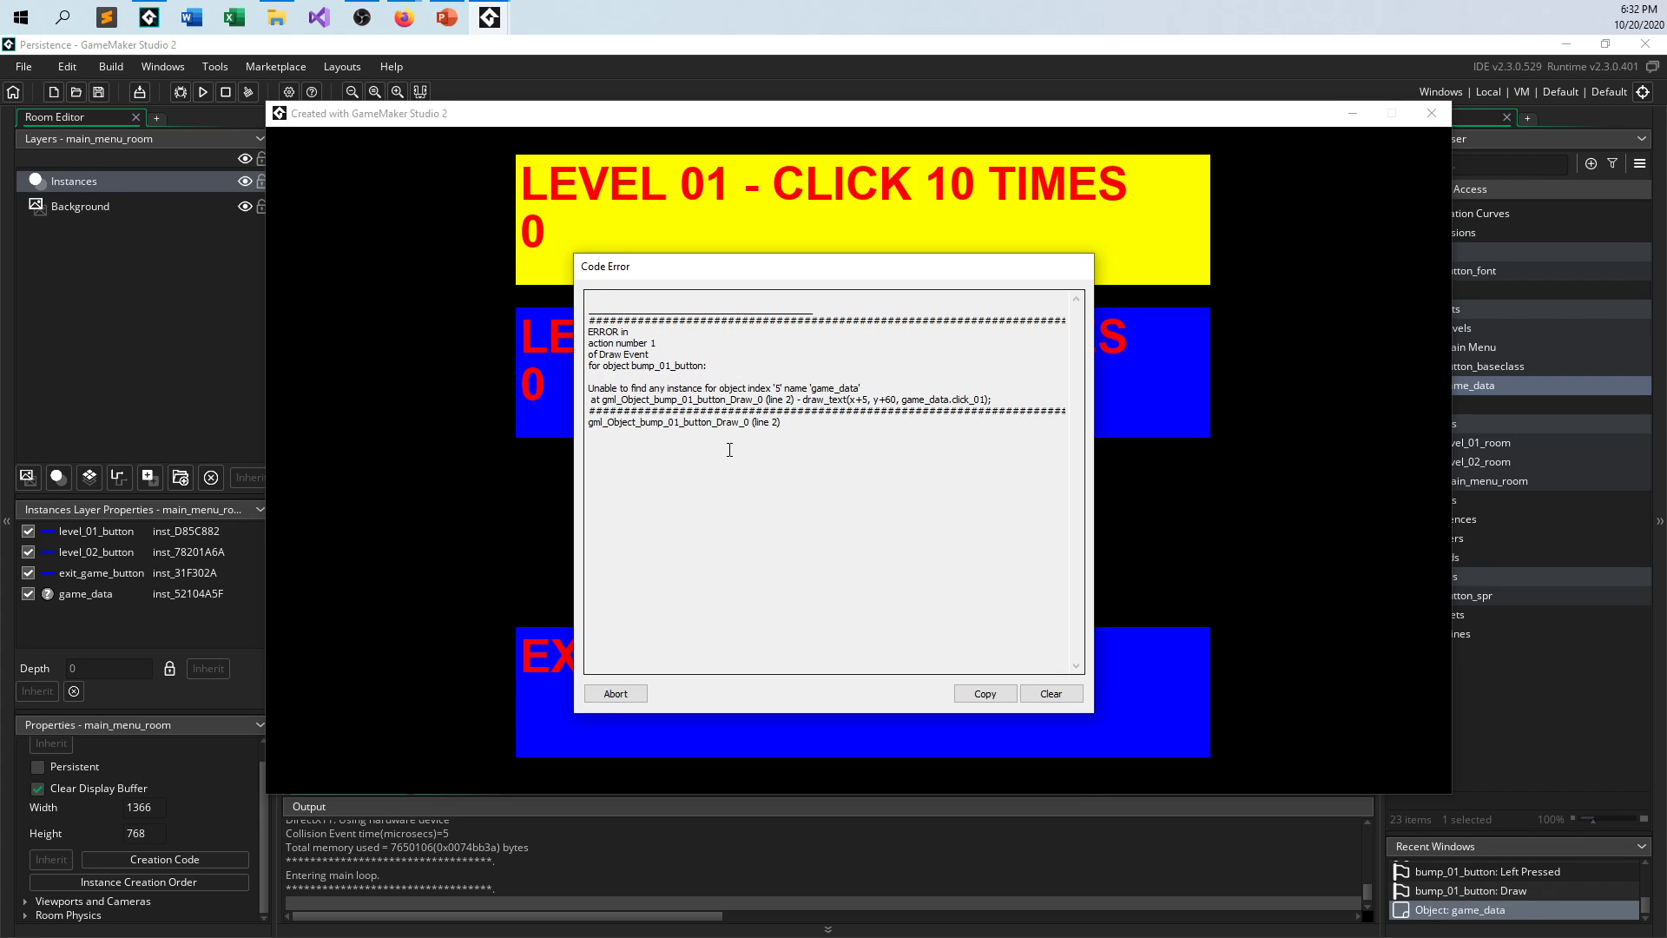
{"action": "mouse_move", "coordinate": [823, 464]}
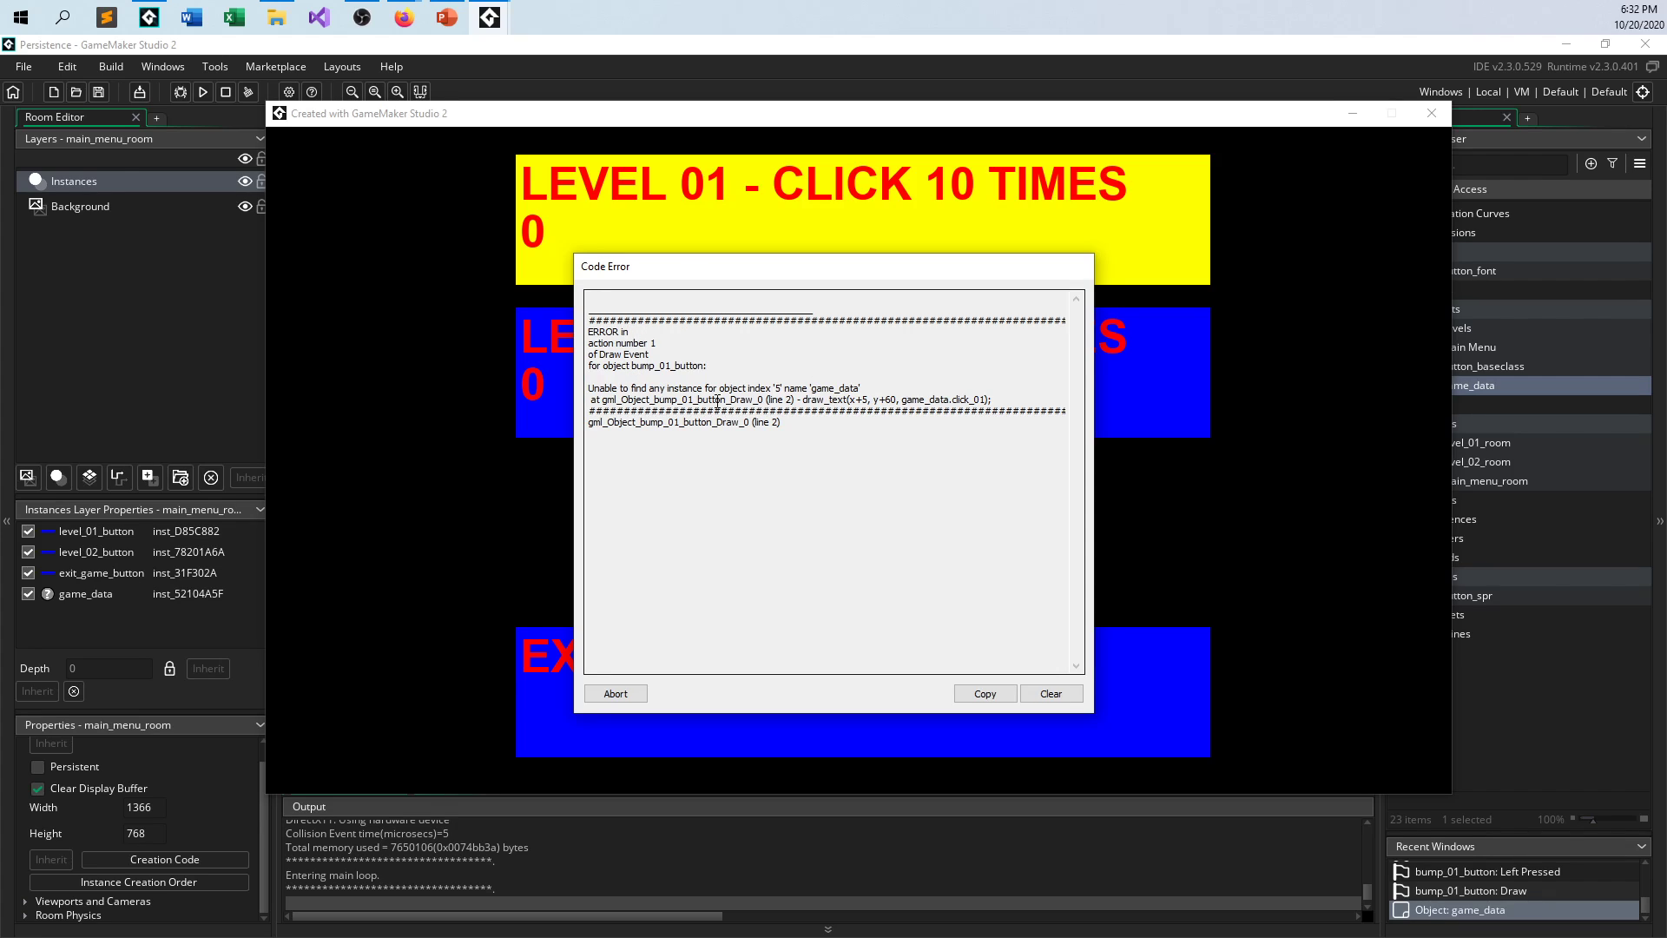
{"action": "mouse_move", "coordinate": [976, 408]}
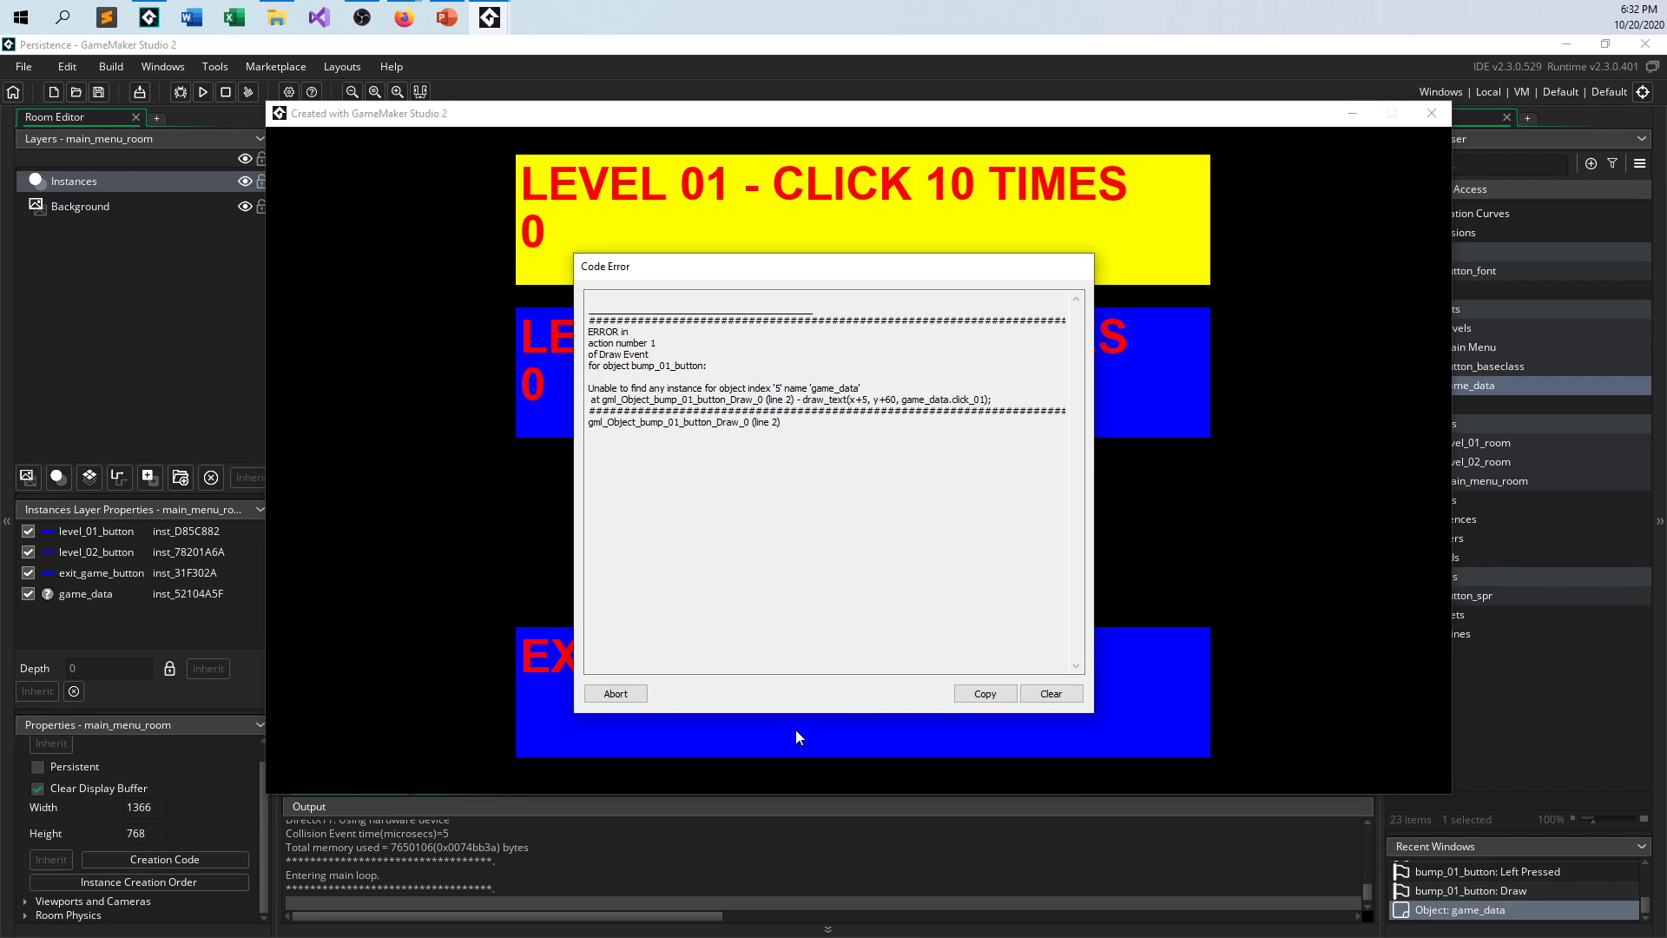
{"action": "left_click", "coordinate": [616, 692]}
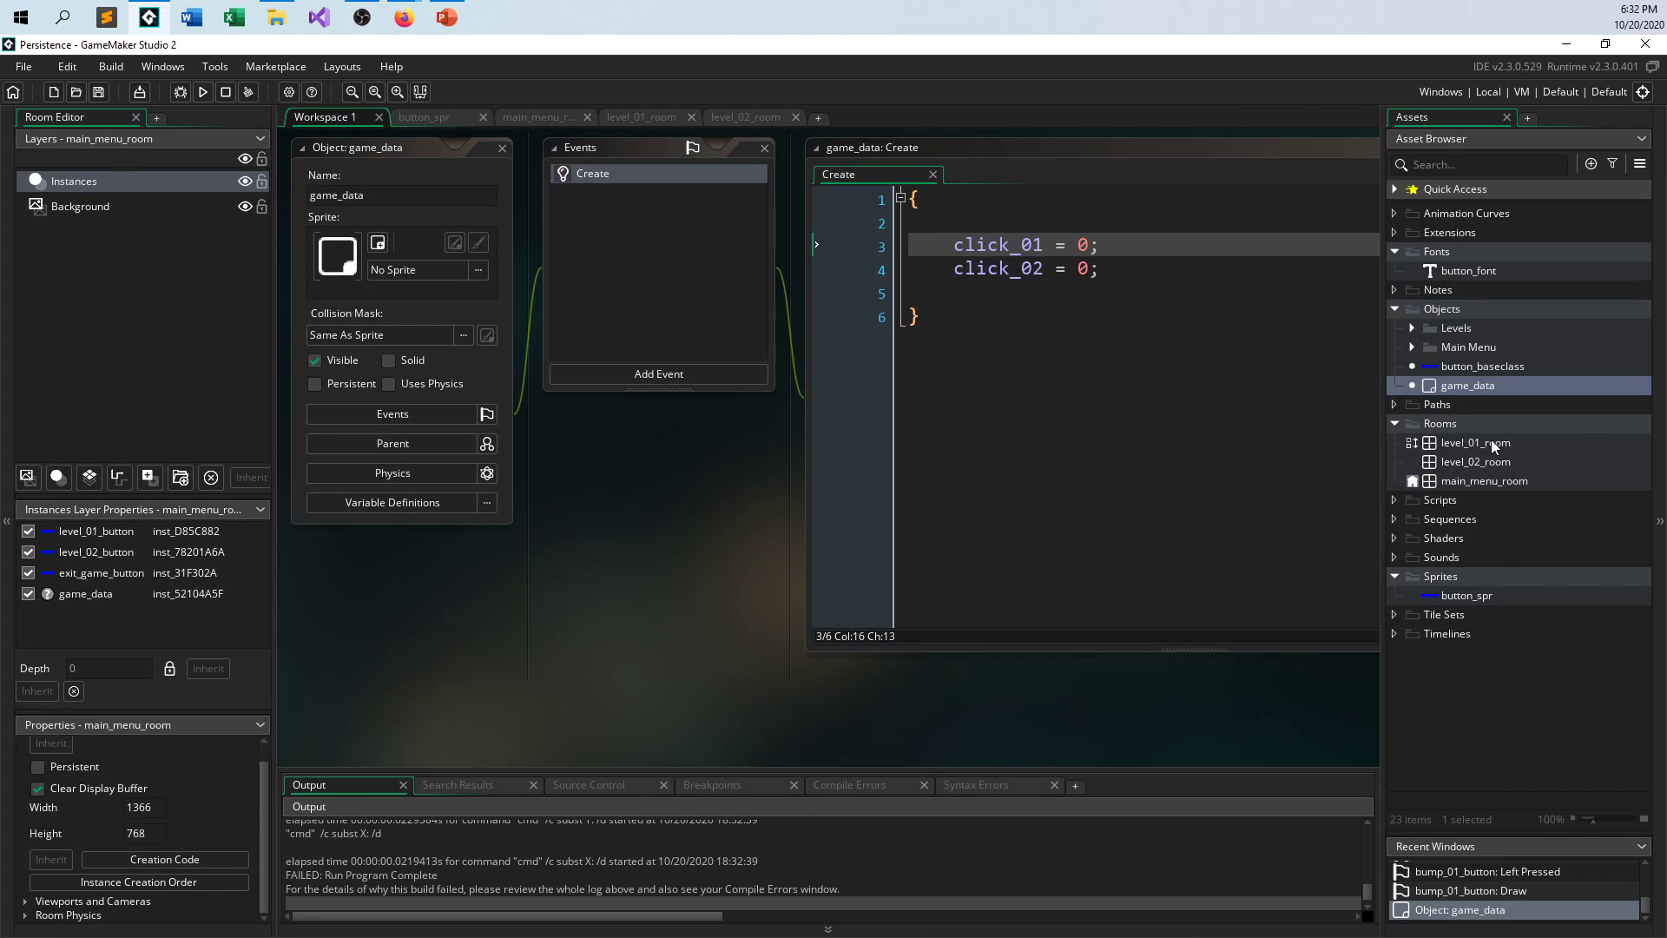
- Review bump_01_button's Draw and Left Pressed code, then open level_02_room
{"action": "left_click", "coordinate": [315, 383]}
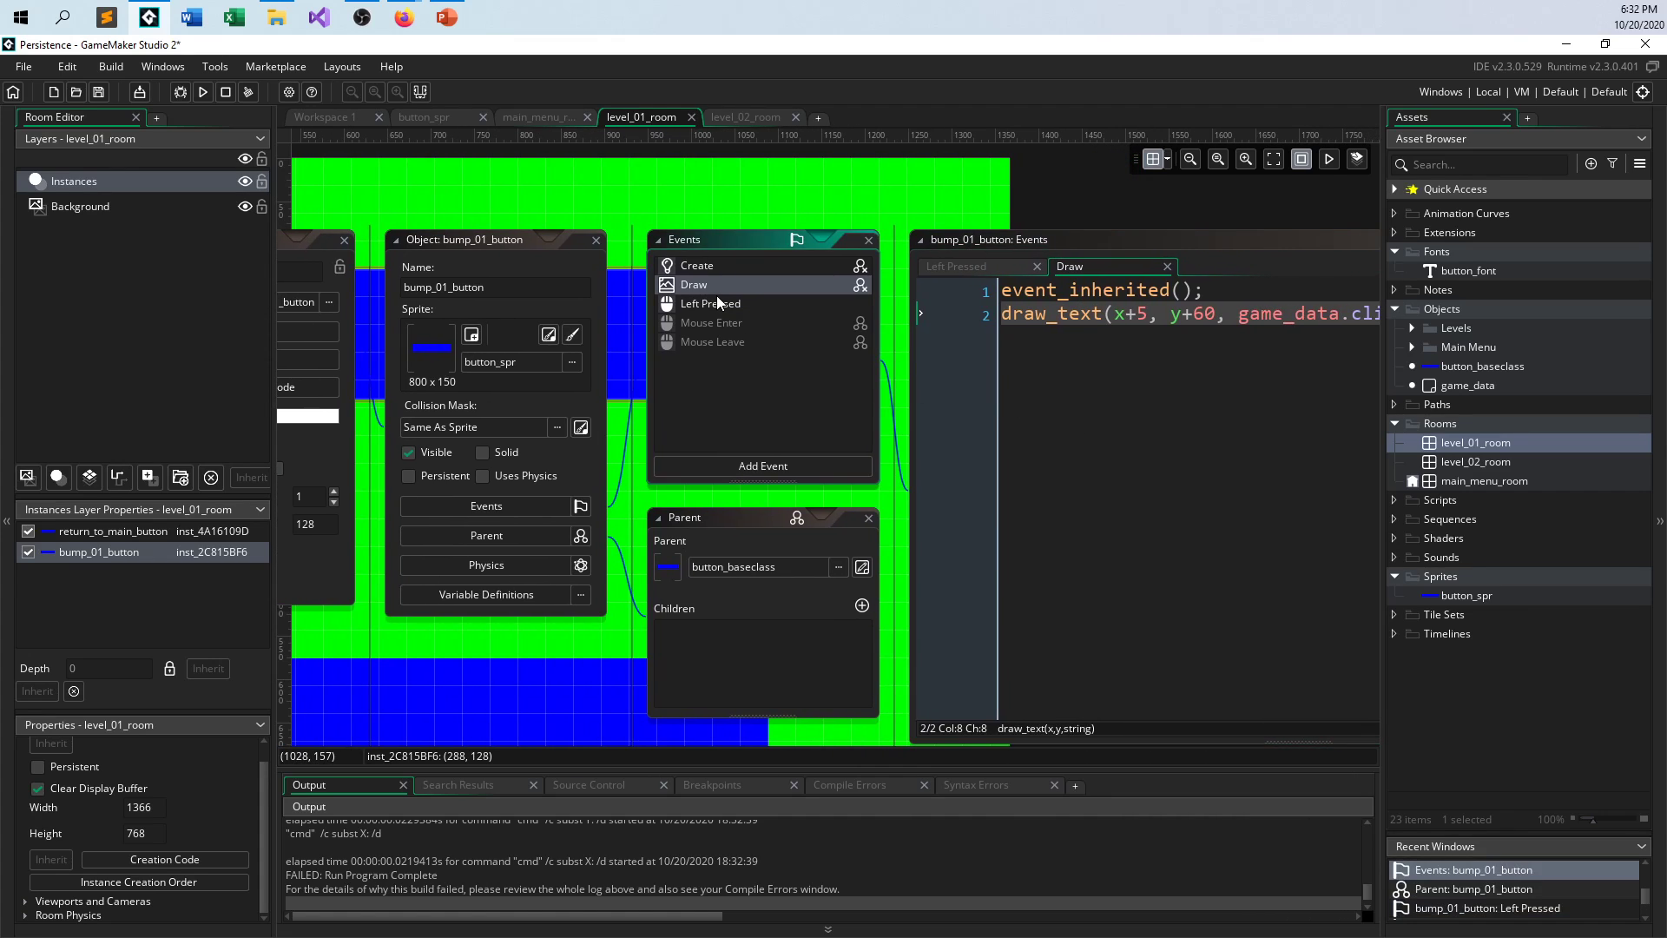
{"action": "left_click", "coordinate": [709, 303]}
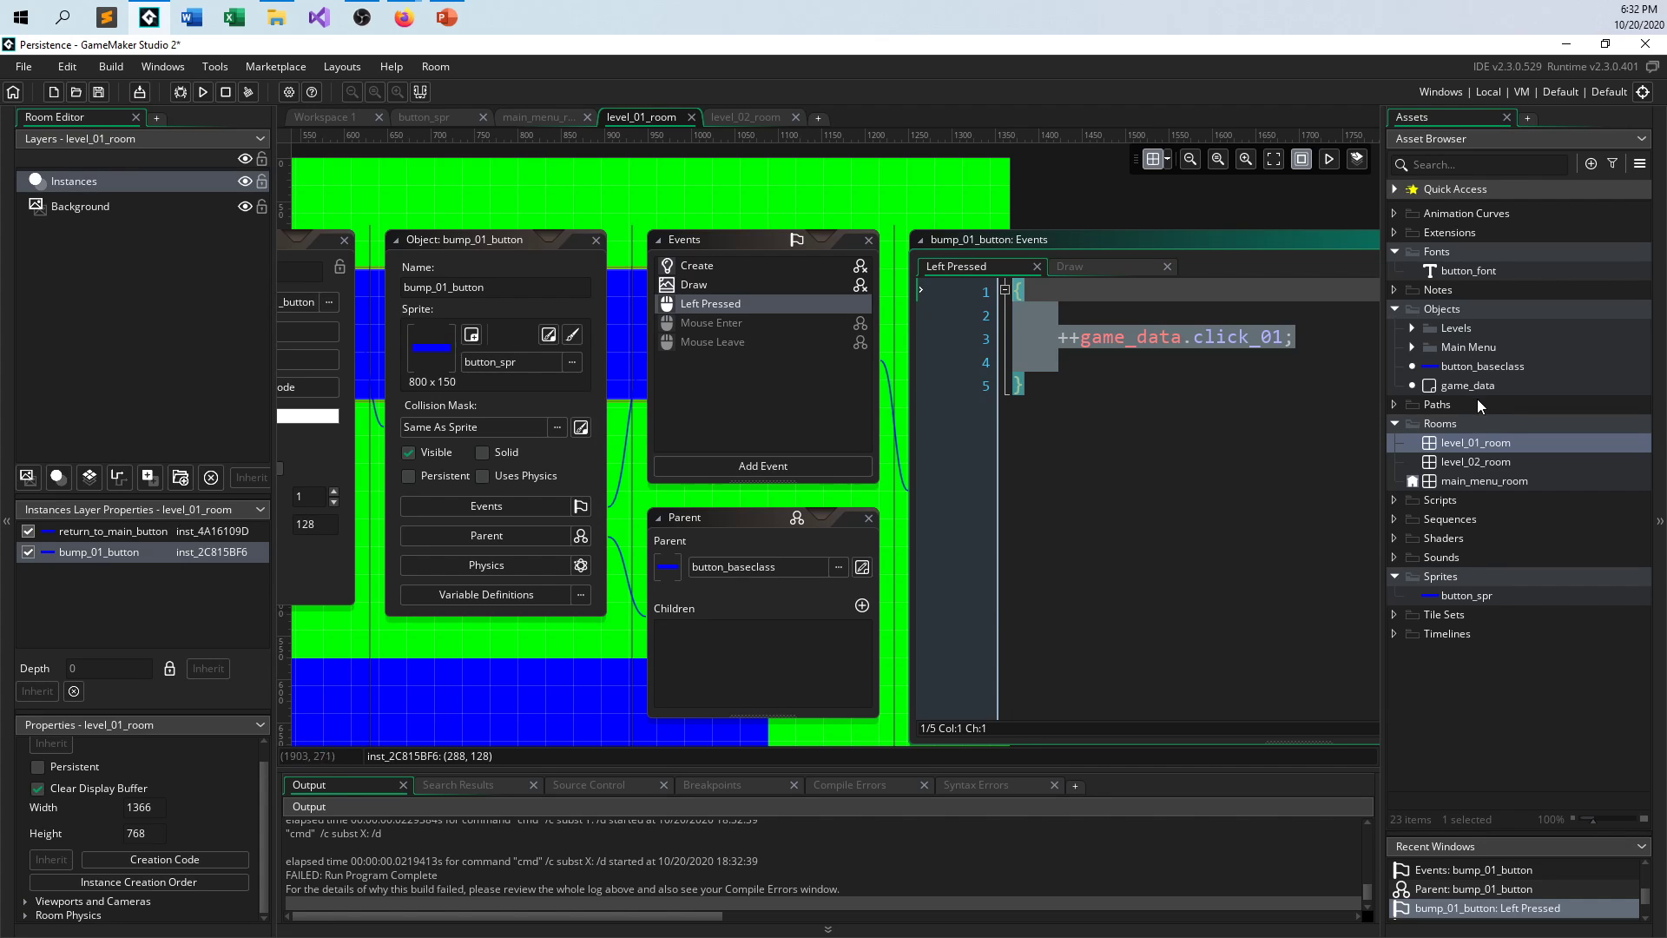
{"action": "left_click", "coordinate": [747, 116]}
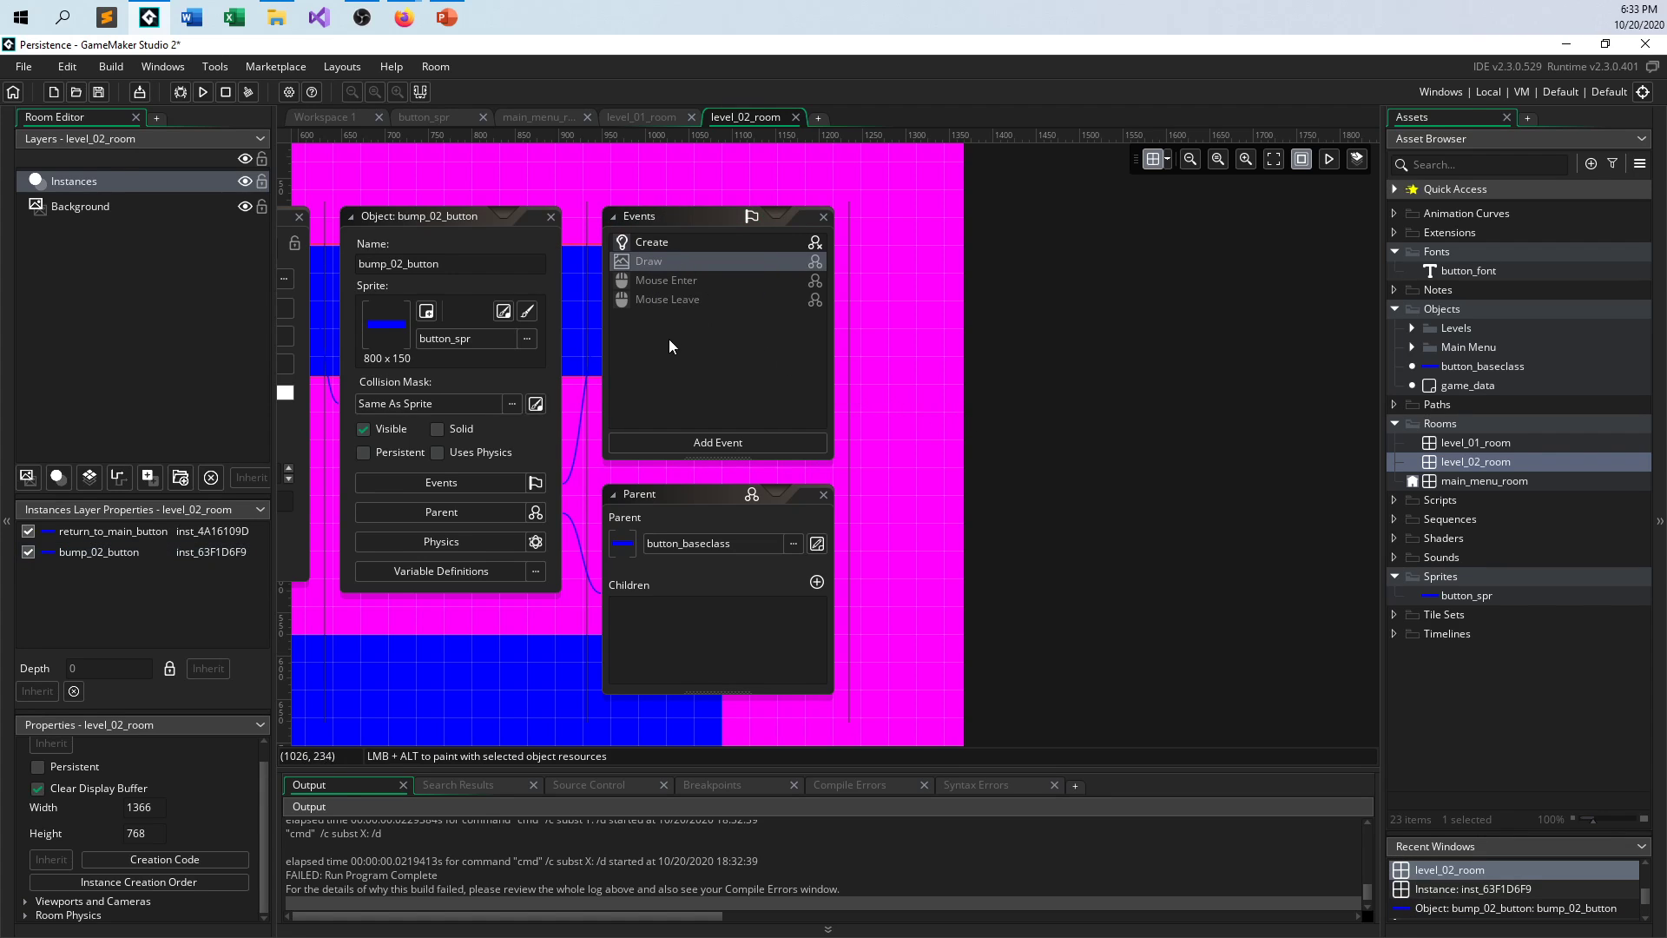
- Add a Left Pressed event to bump_02_button that increments game_data.click_02
{"action": "left_click", "coordinate": [717, 443]}
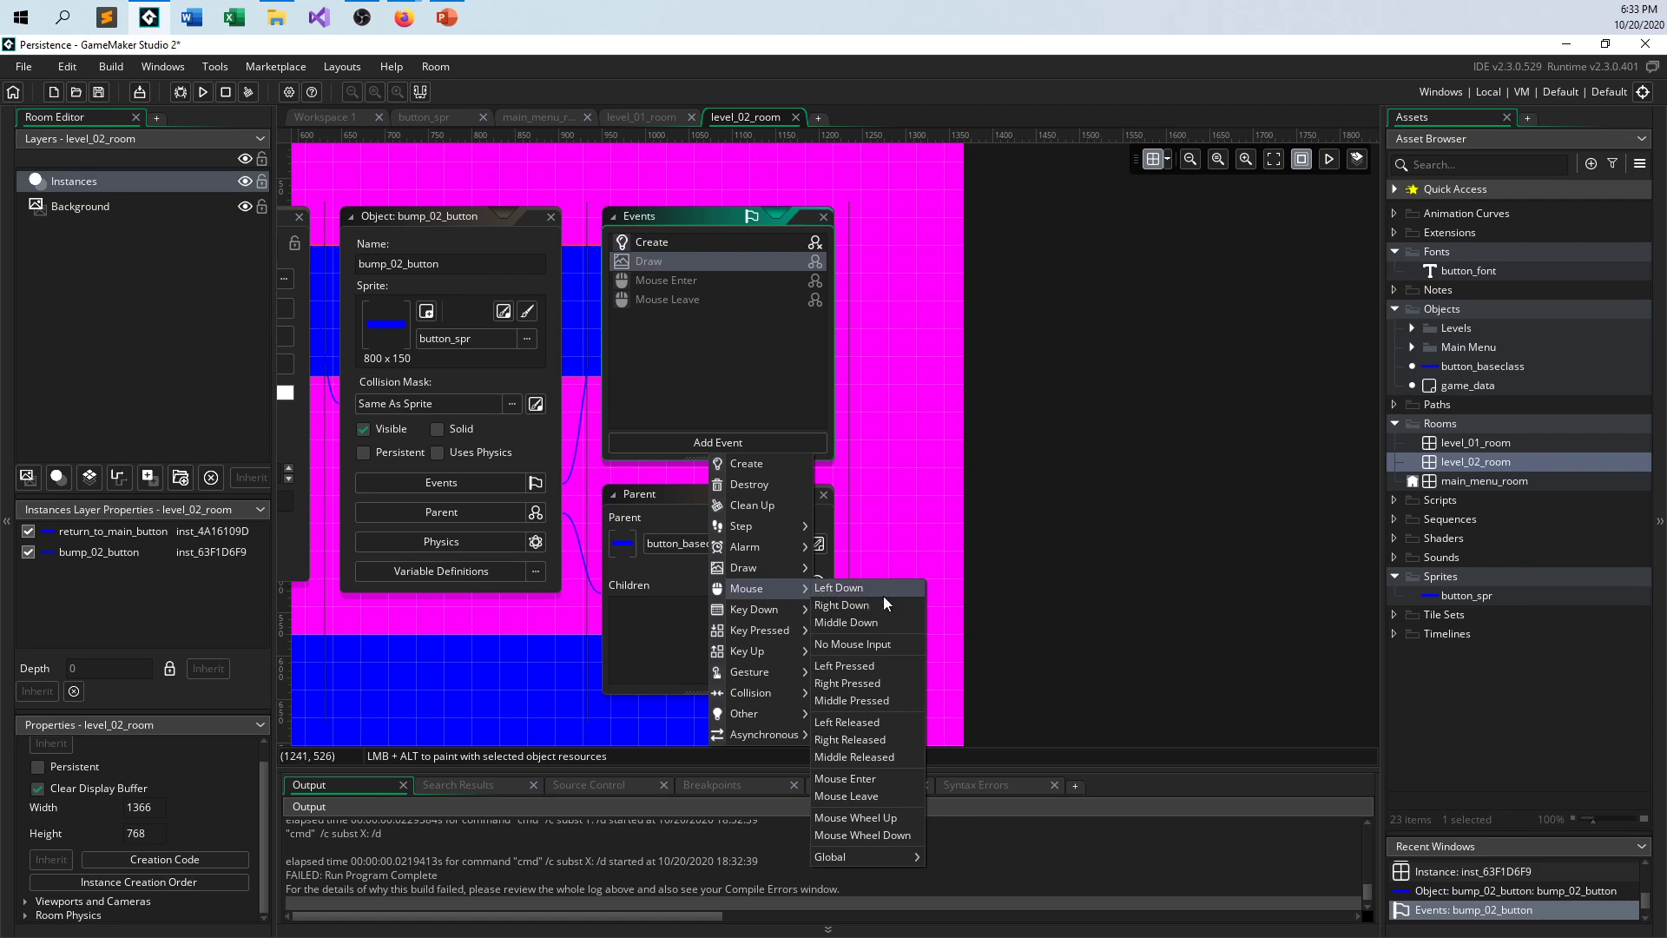
{"action": "left_click", "coordinate": [844, 664]}
{"action": "type", "text": "++game_data.click_02;"}
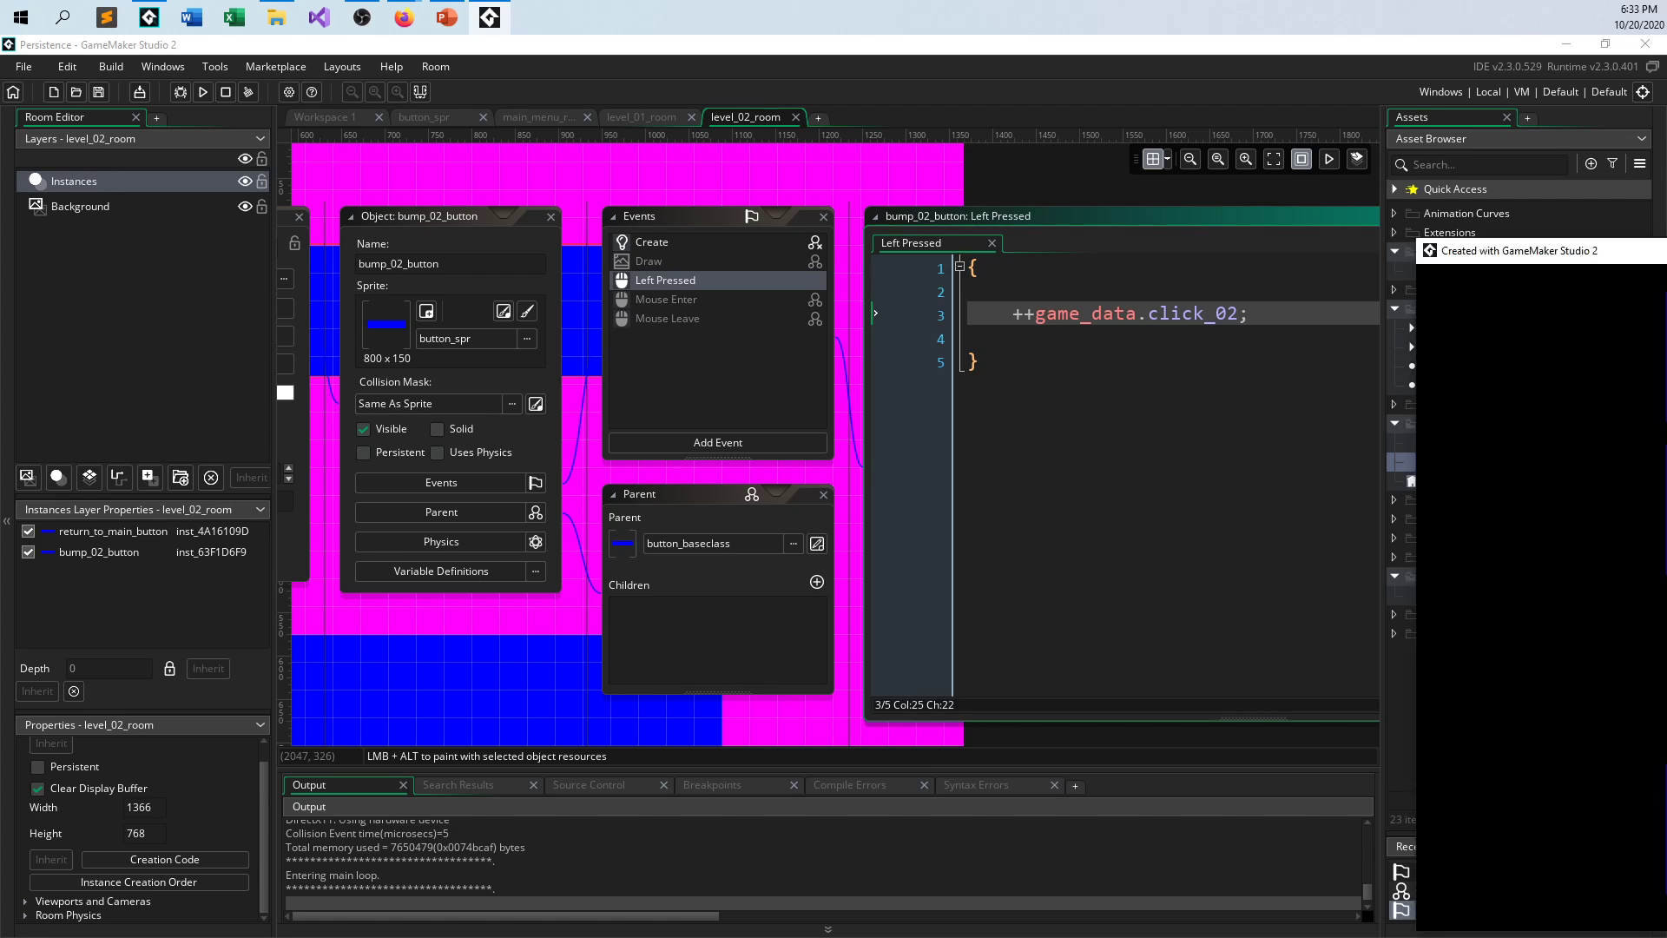
{"action": "left_click", "coordinate": [203, 92]}
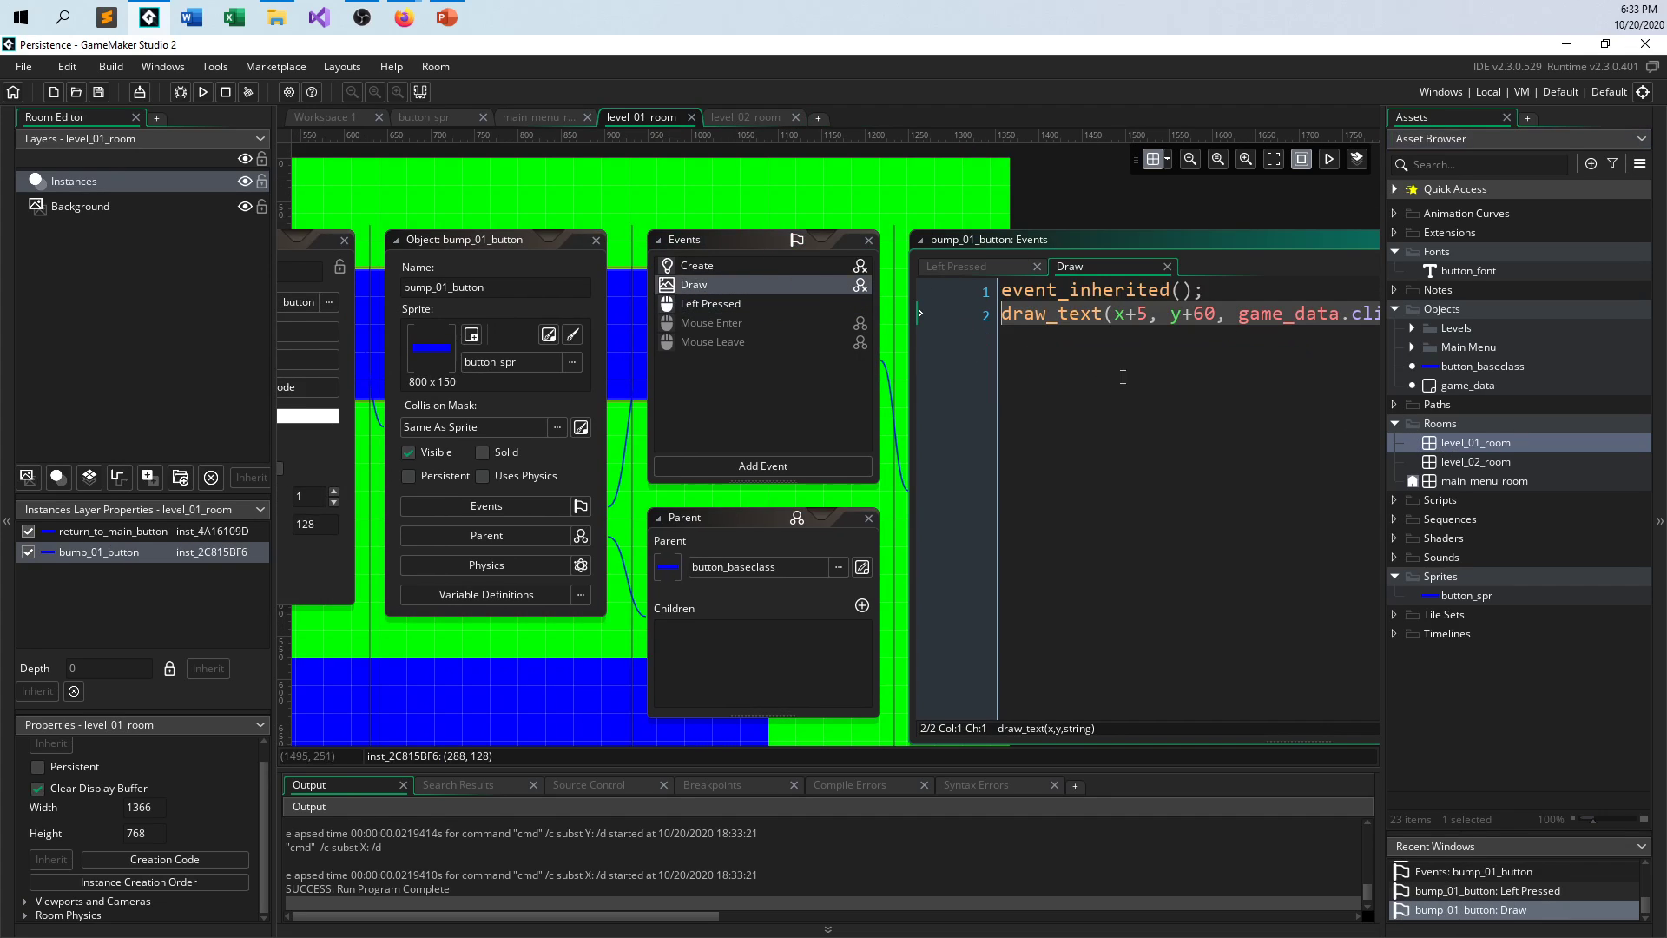
- Create an inherited Draw event for bump_02_button showing game_data.click_02, then run the game
{"action": "left_click", "coordinate": [745, 116]}
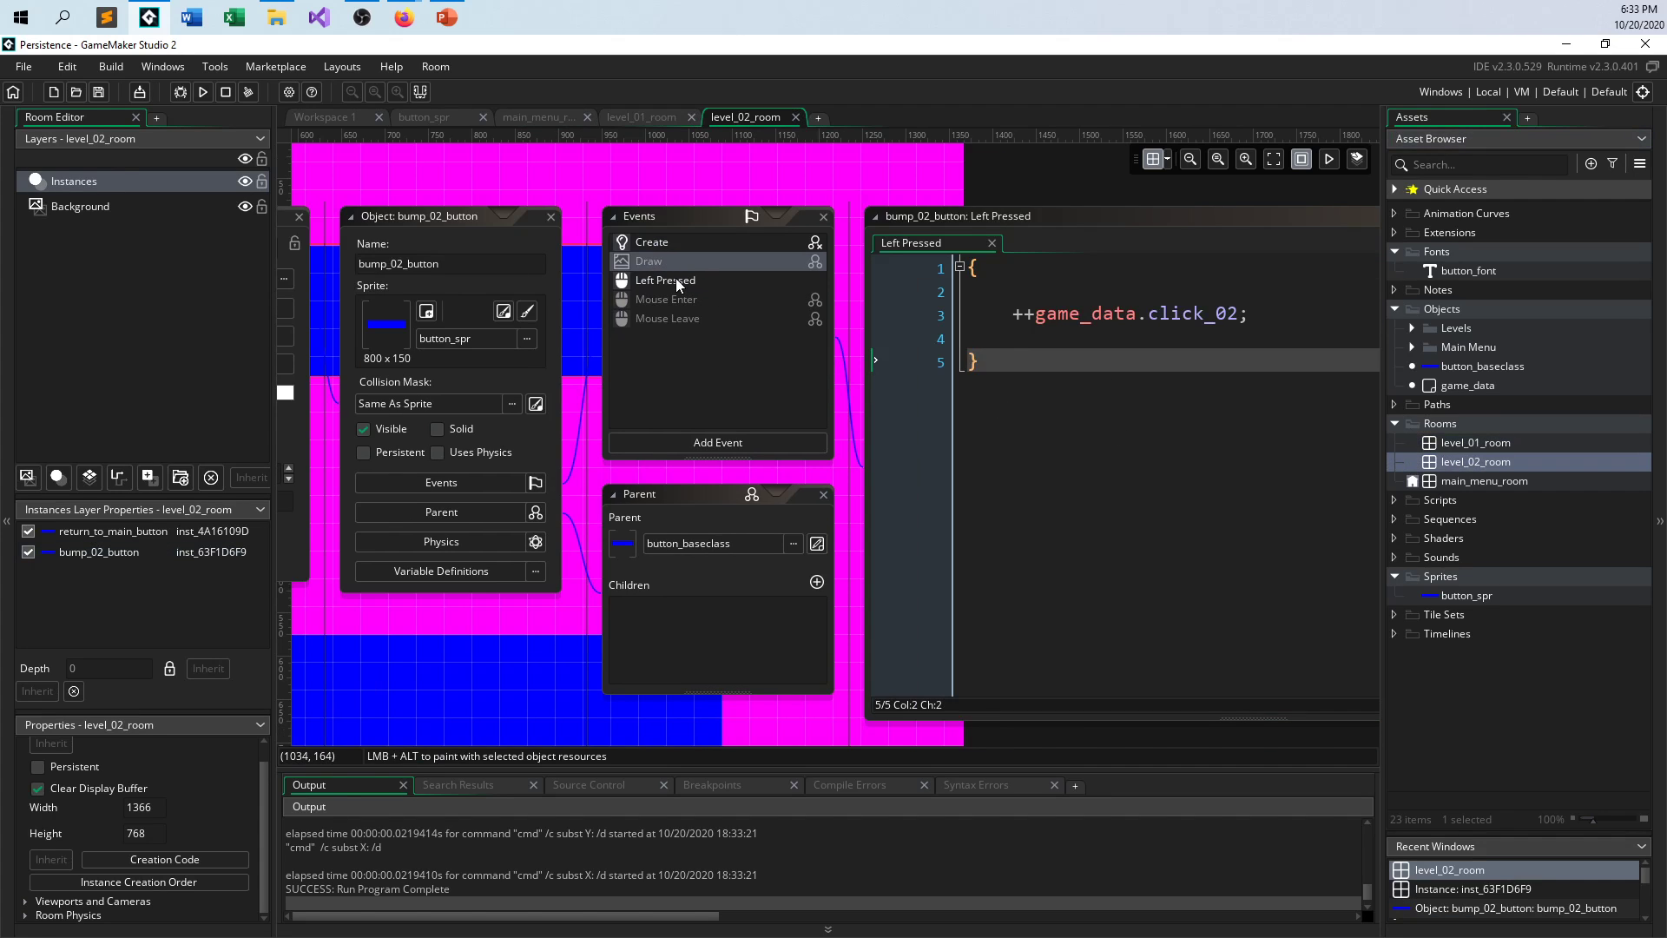
{"action": "right_click", "coordinate": [648, 261]}
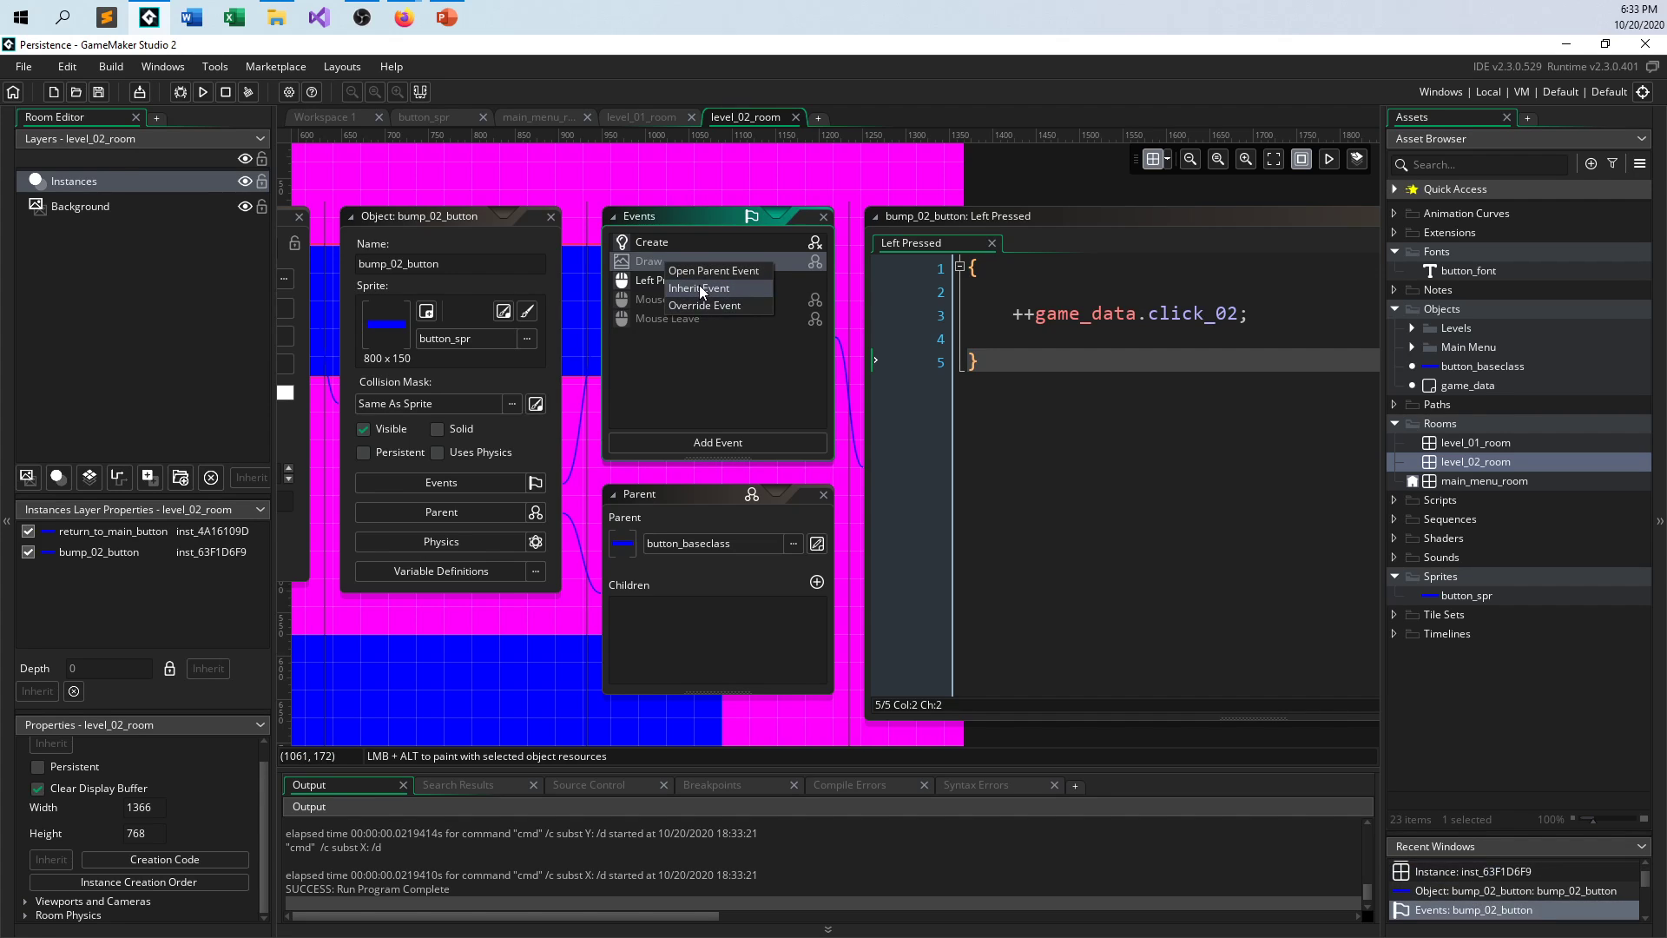
{"action": "left_click", "coordinate": [698, 287]}
{"action": "type", "text": "draw_text(x+5, y+60, game_data.click_02);"}
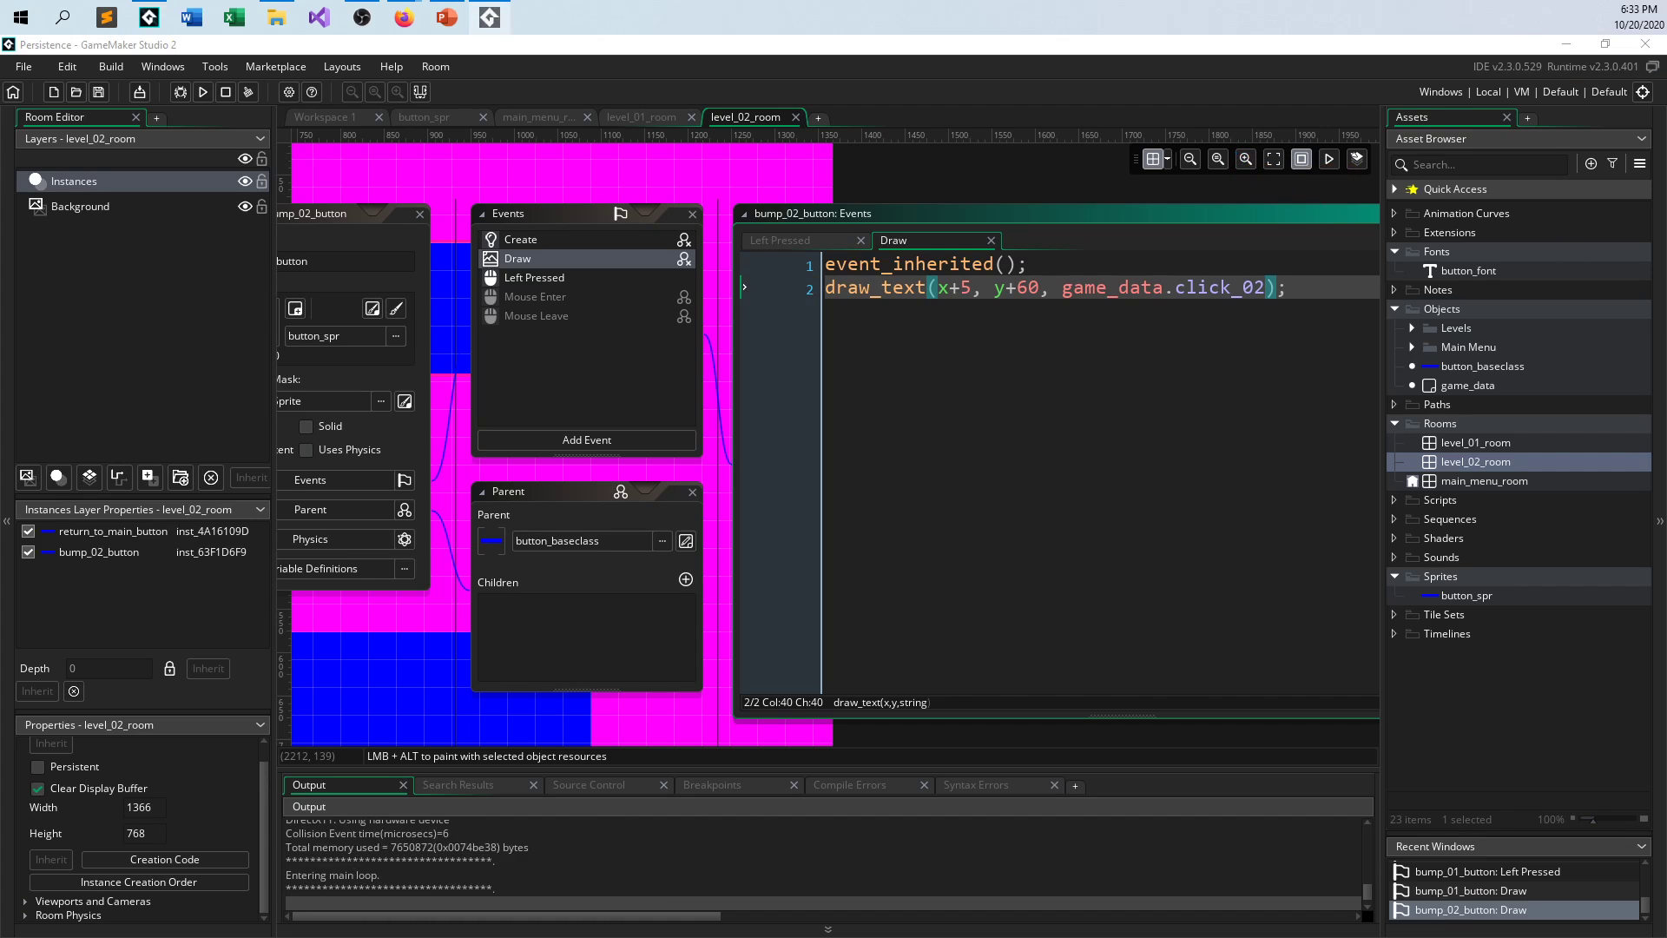
{"action": "left_click", "coordinate": [202, 92]}
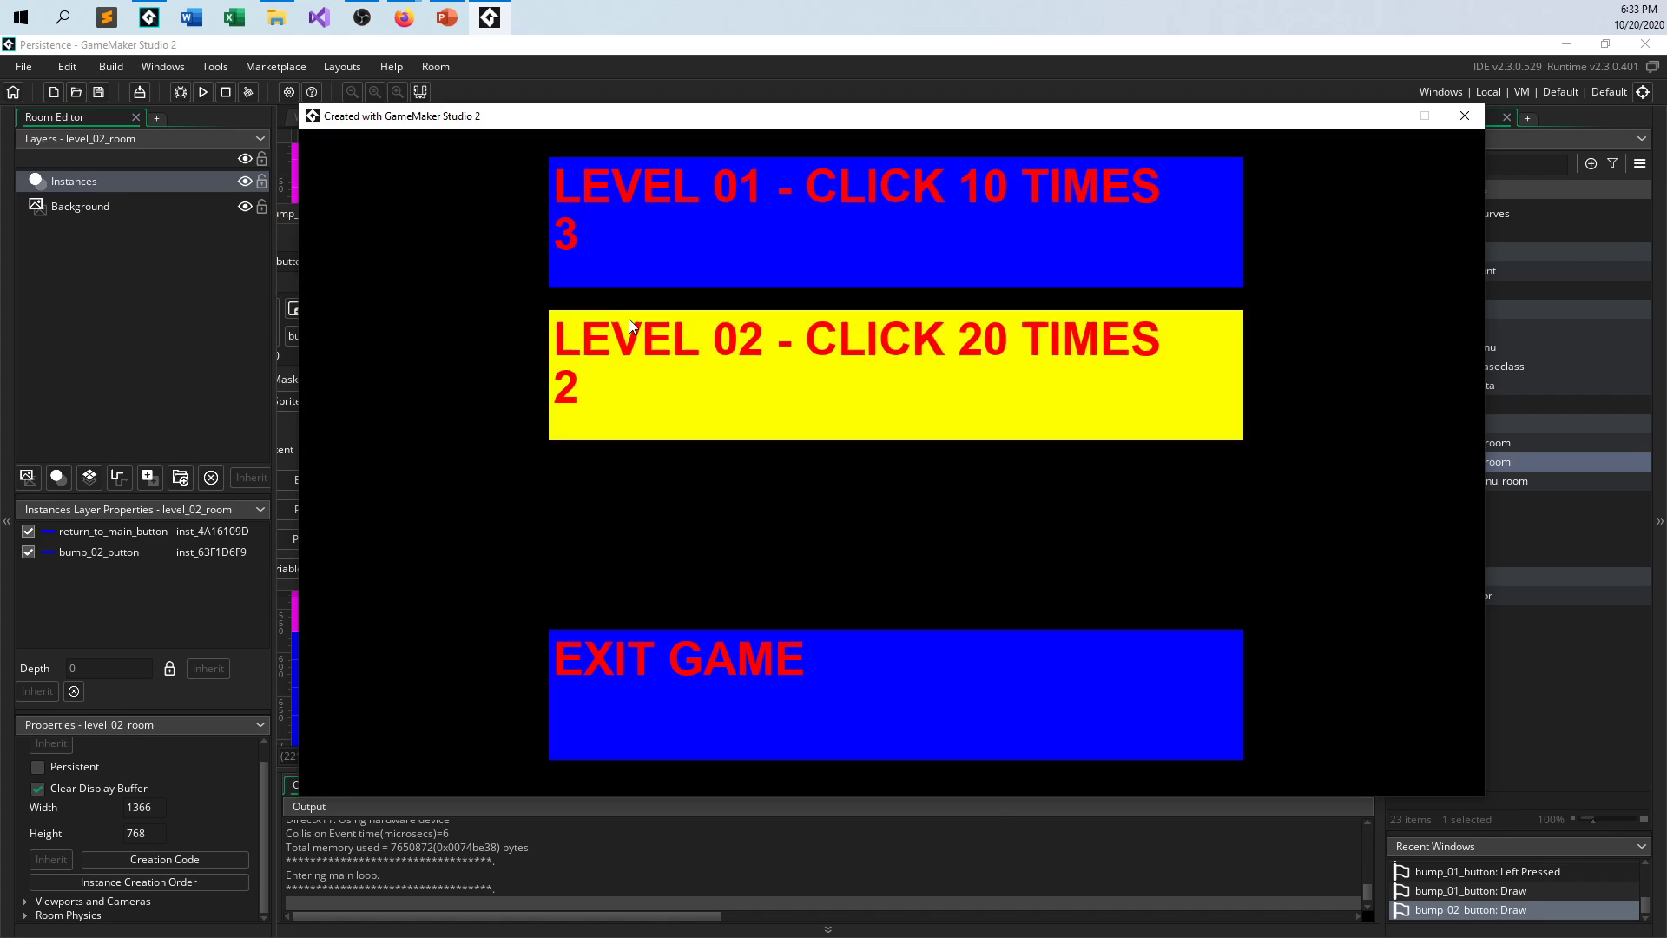
{"action": "mouse_move", "coordinate": [645, 382]}
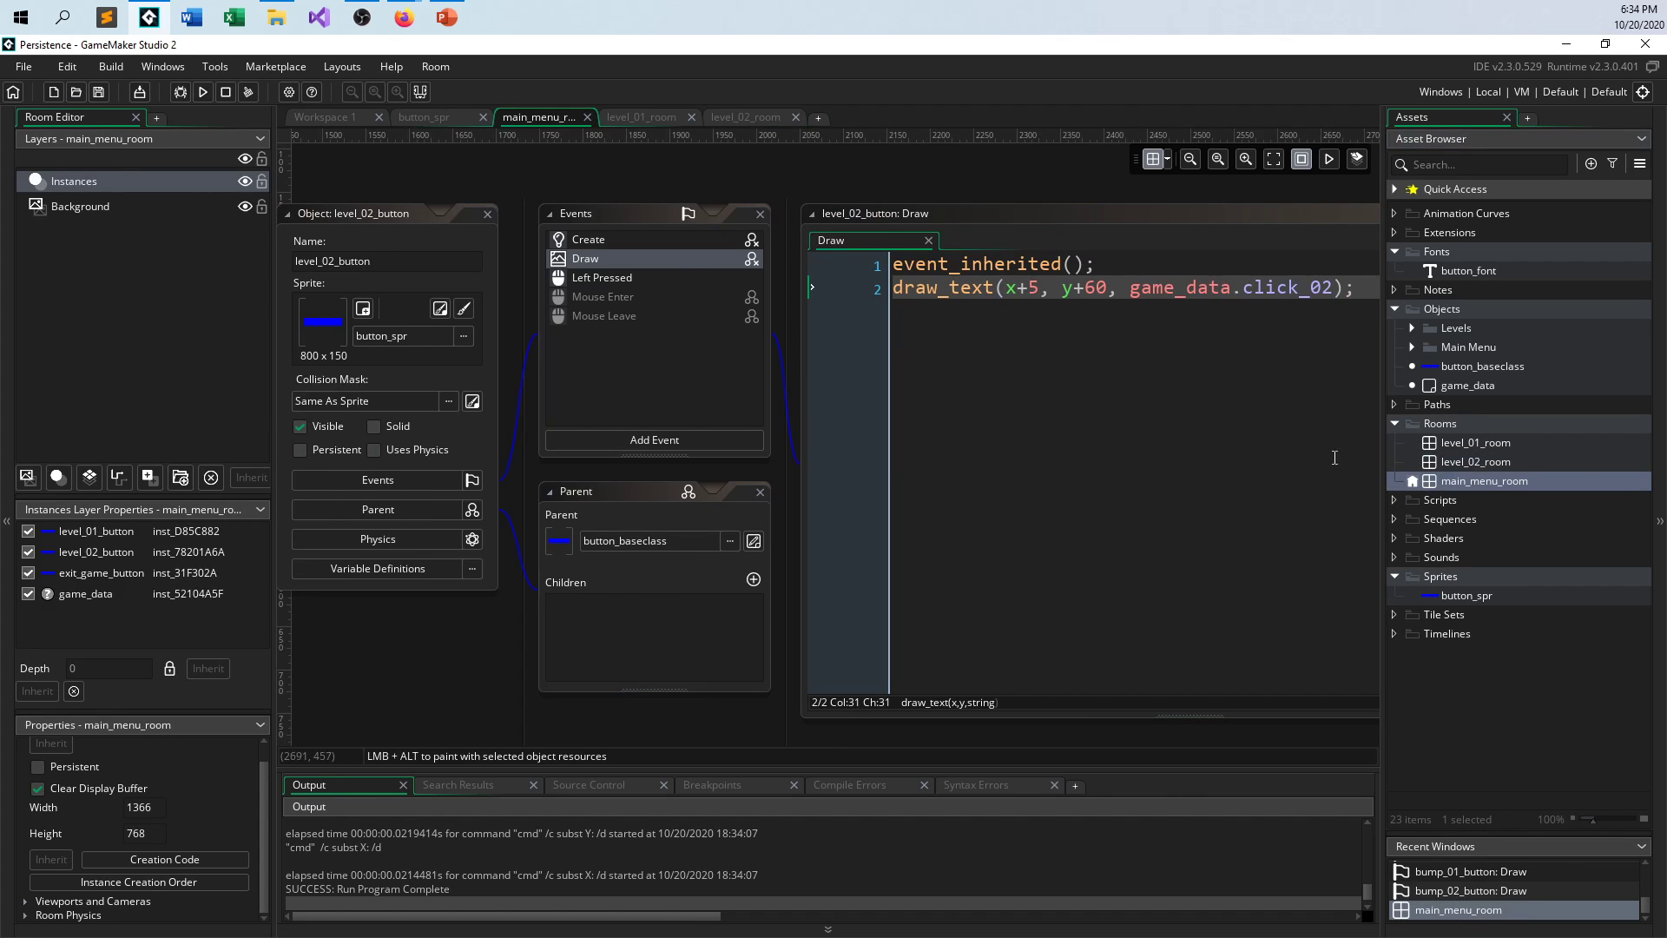
{"action": "double_click", "coordinate": [1483, 480]}
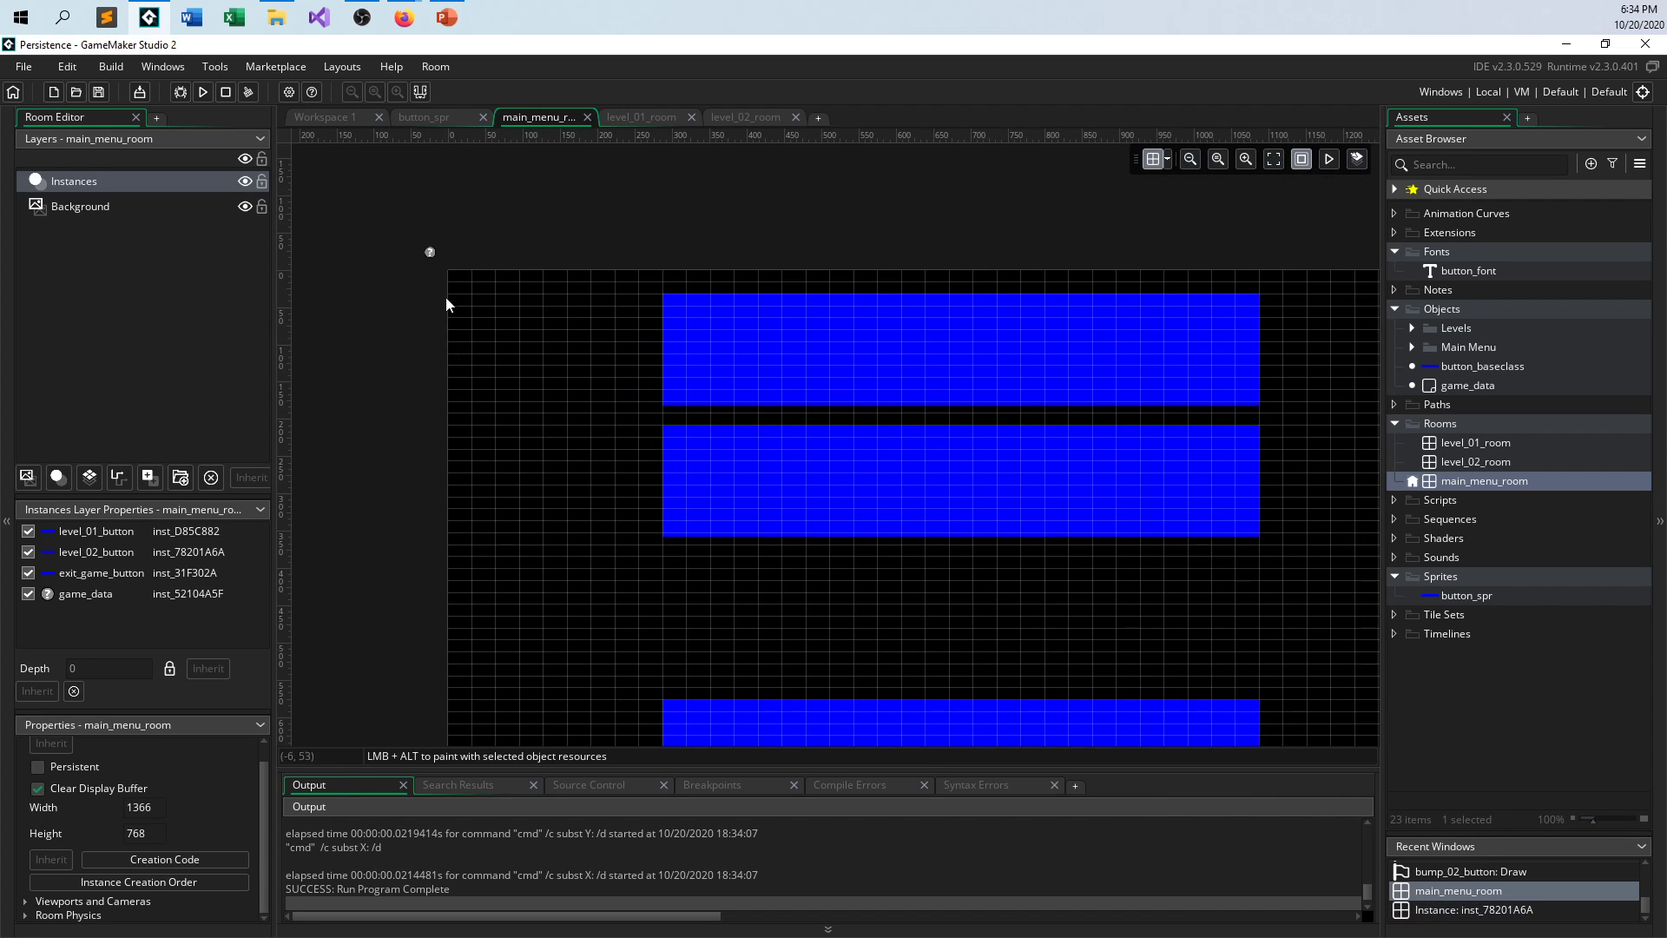
{"action": "mouse_move", "coordinate": [858, 393]}
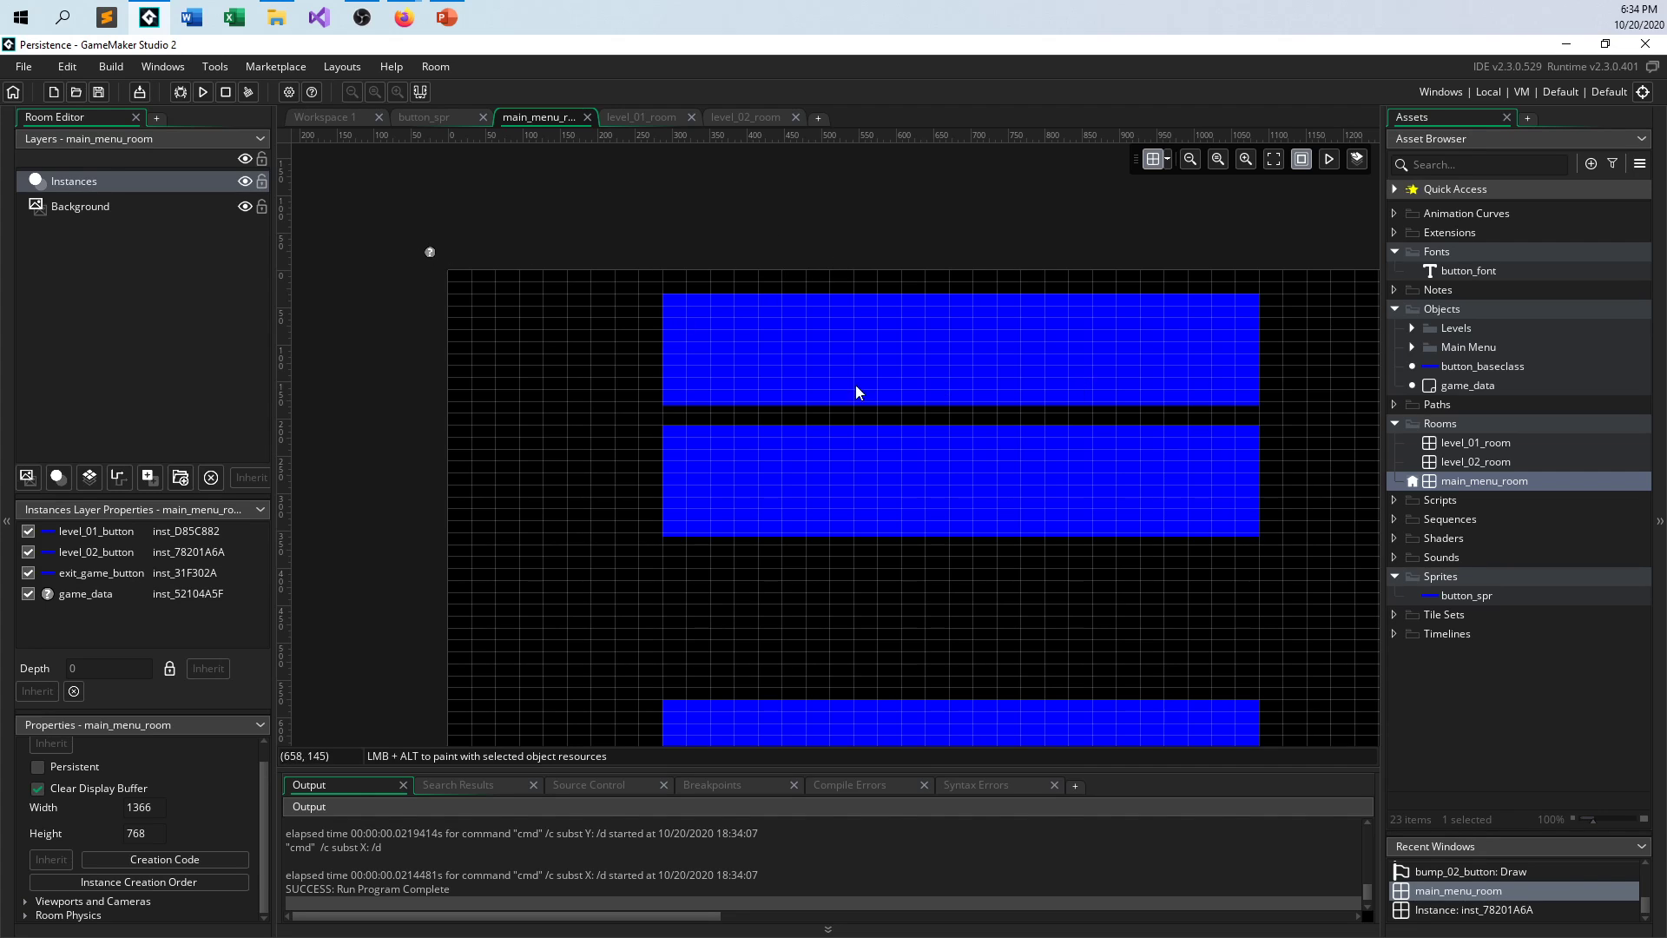
{"action": "mouse_move", "coordinate": [430, 247]}
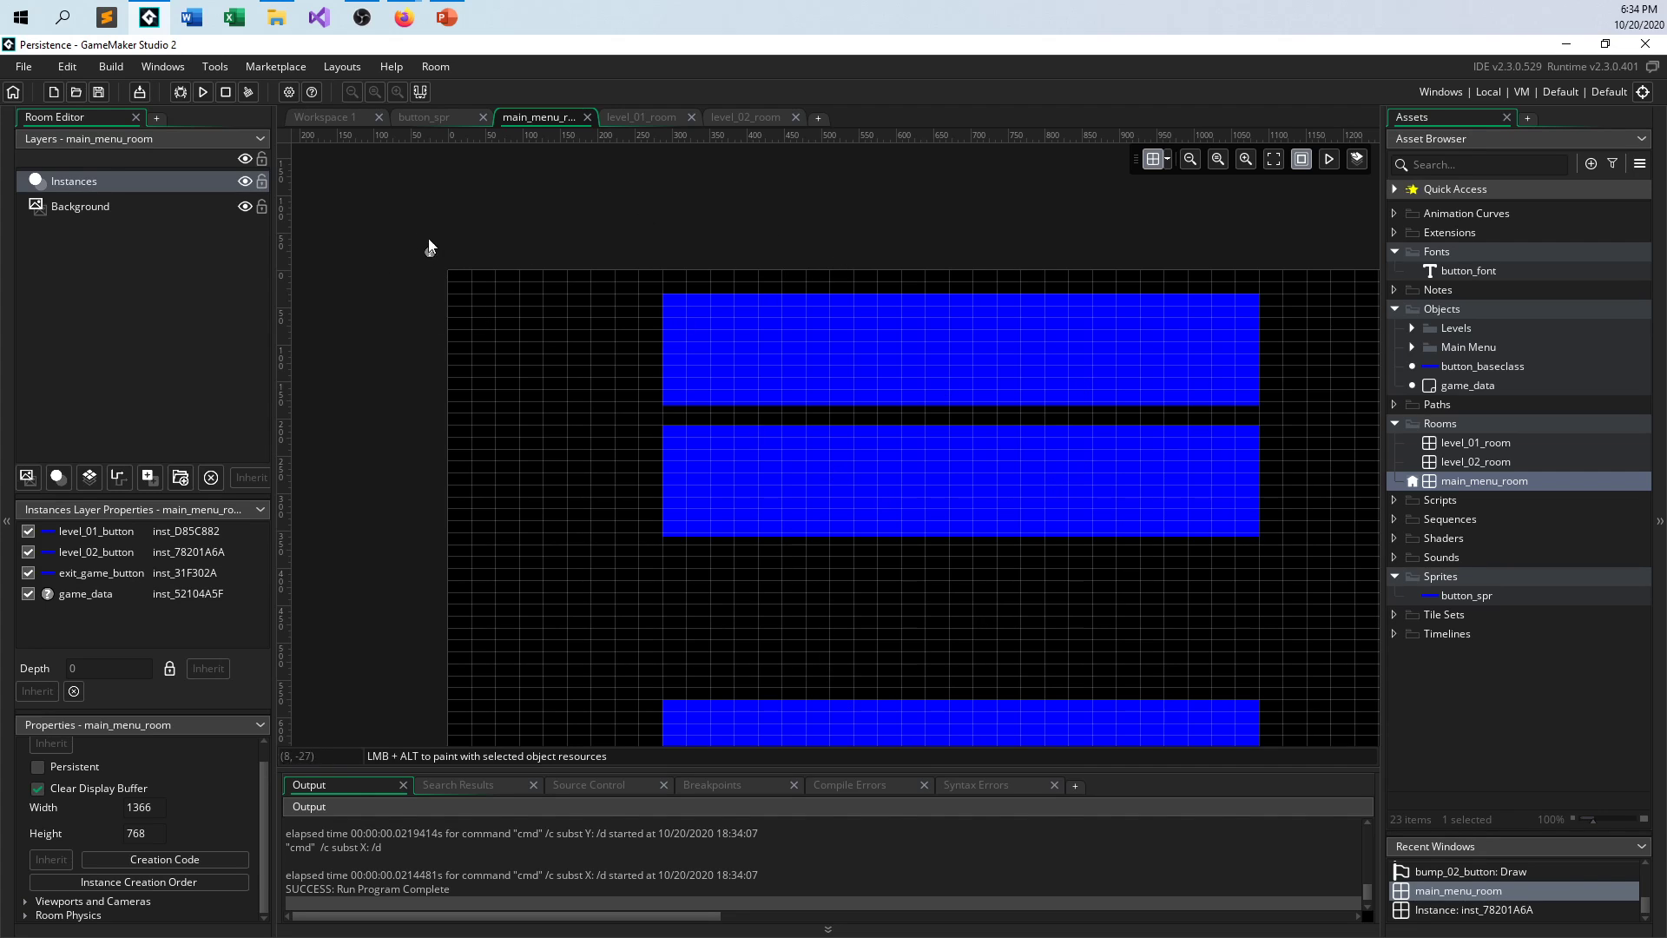
{"action": "mouse_move", "coordinate": [471, 249]}
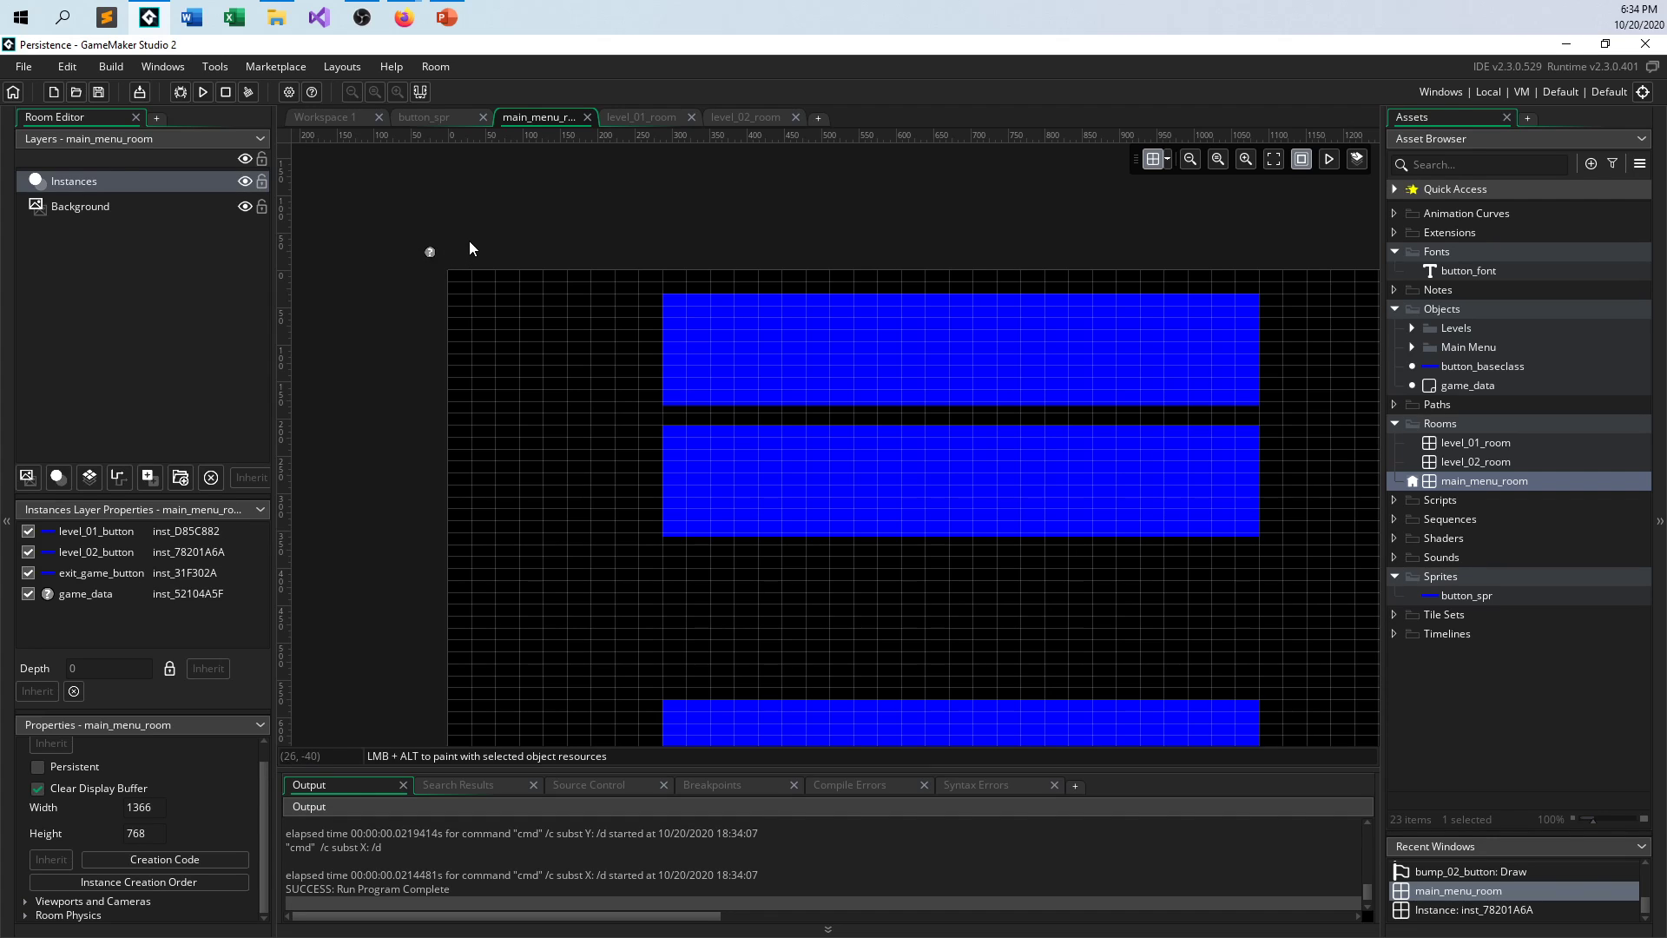
{"action": "mouse_move", "coordinate": [453, 241]}
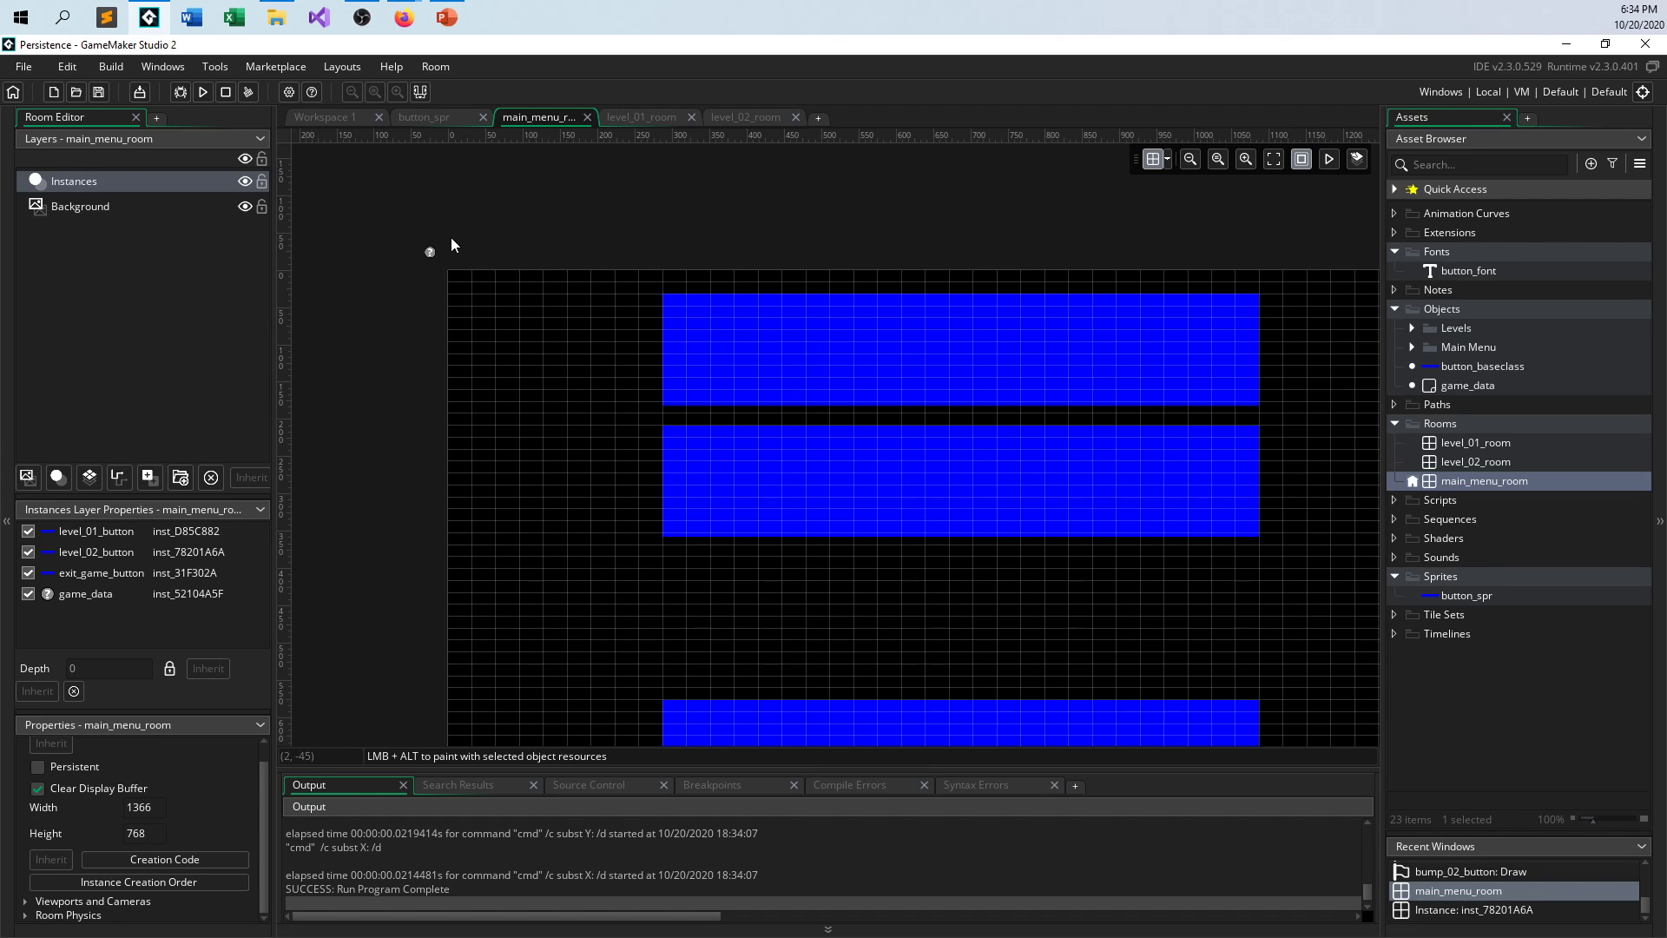
{"action": "mouse_move", "coordinate": [437, 266]}
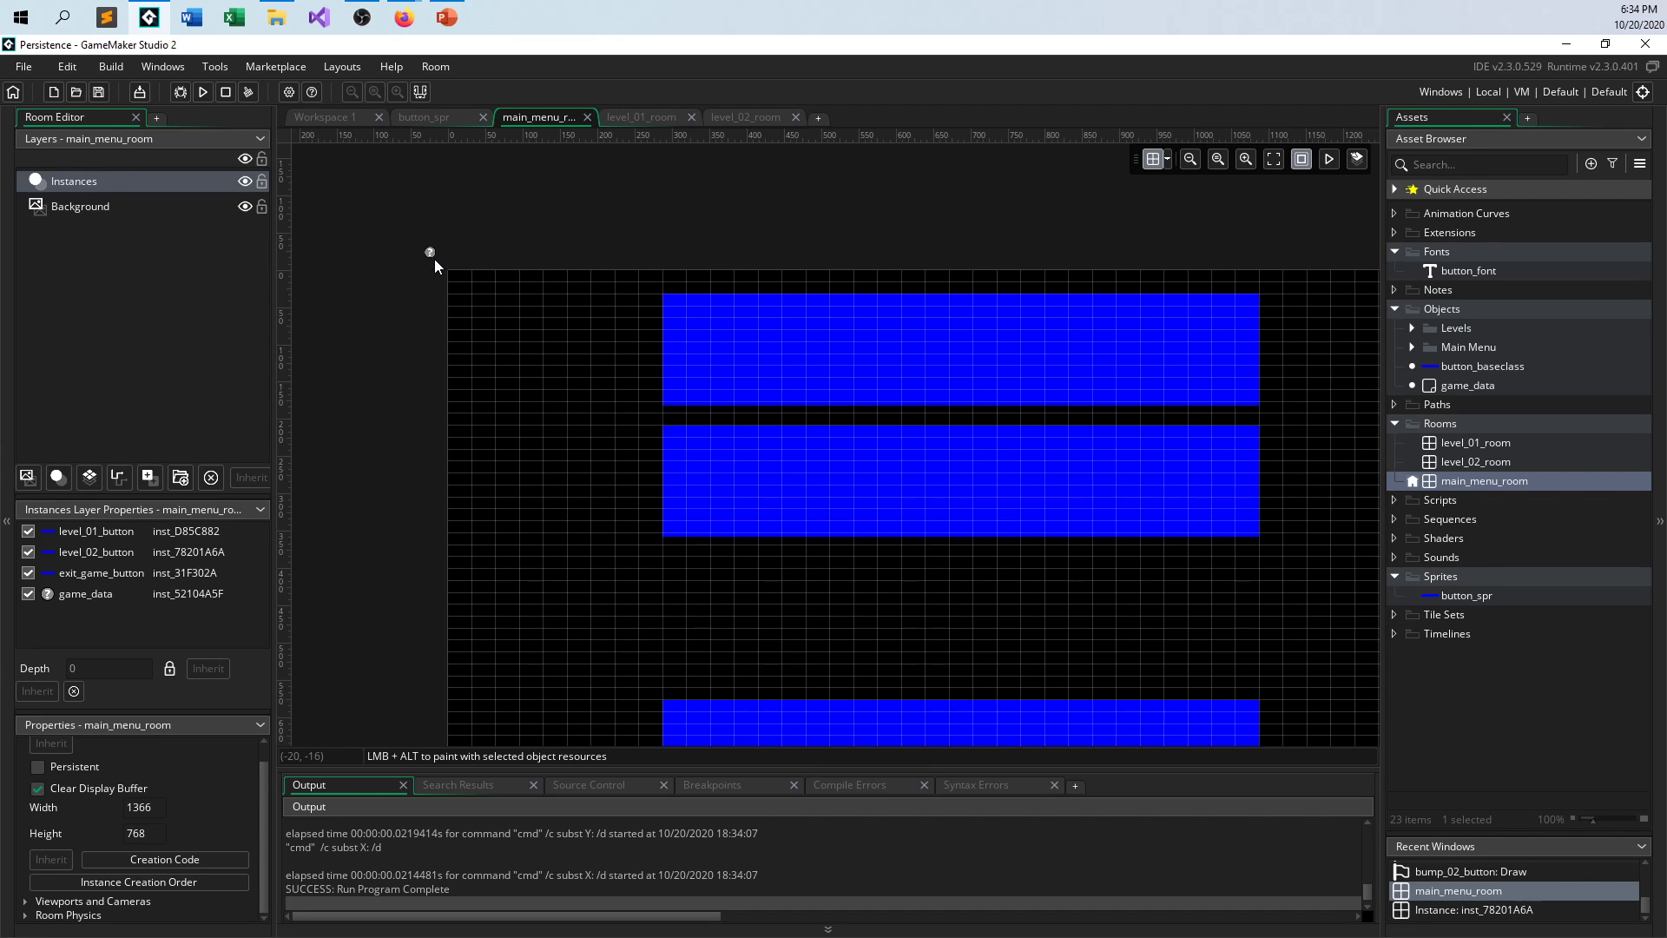
{"action": "mouse_move", "coordinate": [431, 258]}
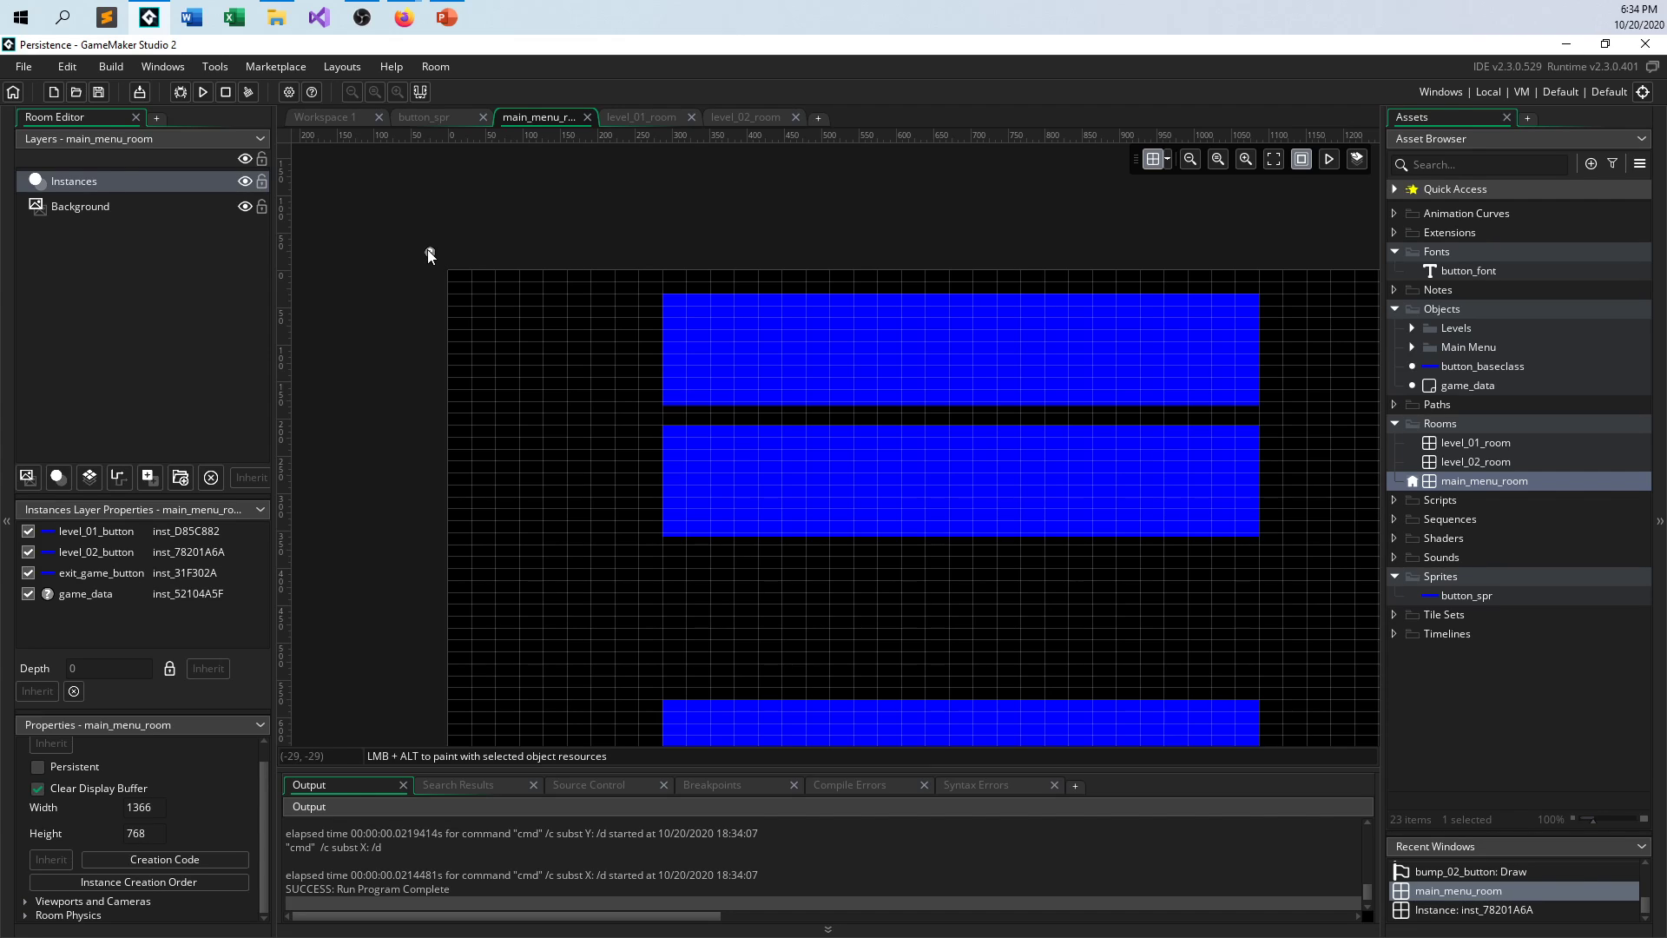
{"action": "mouse_move", "coordinate": [433, 262]}
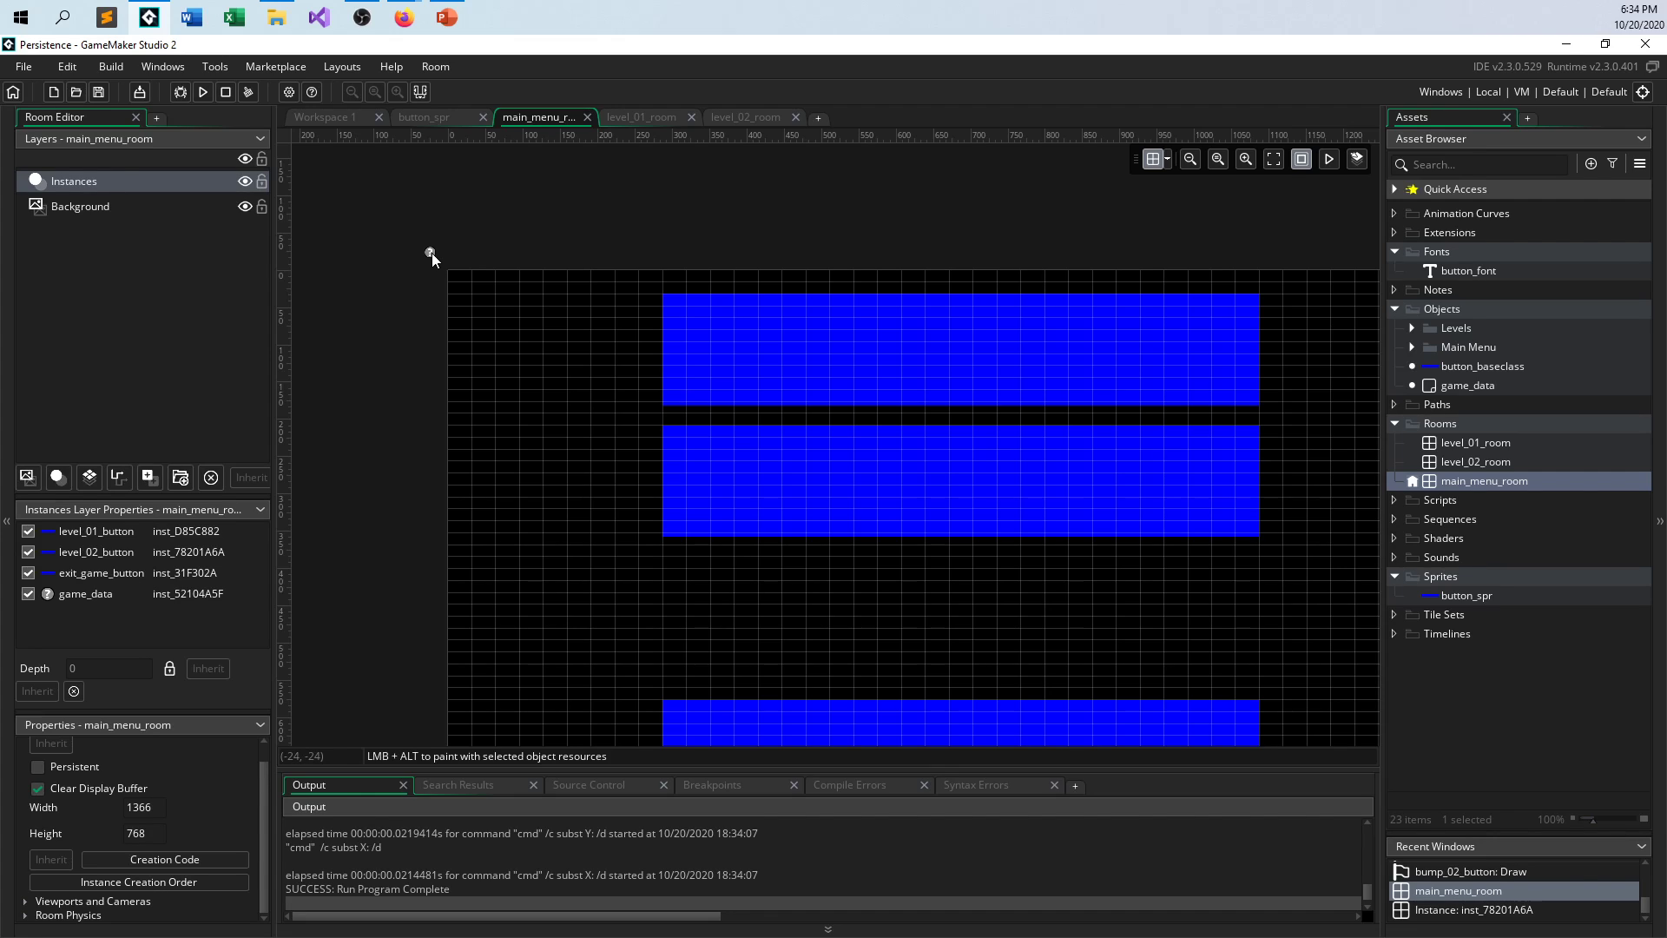
{"action": "mouse_move", "coordinate": [444, 209]}
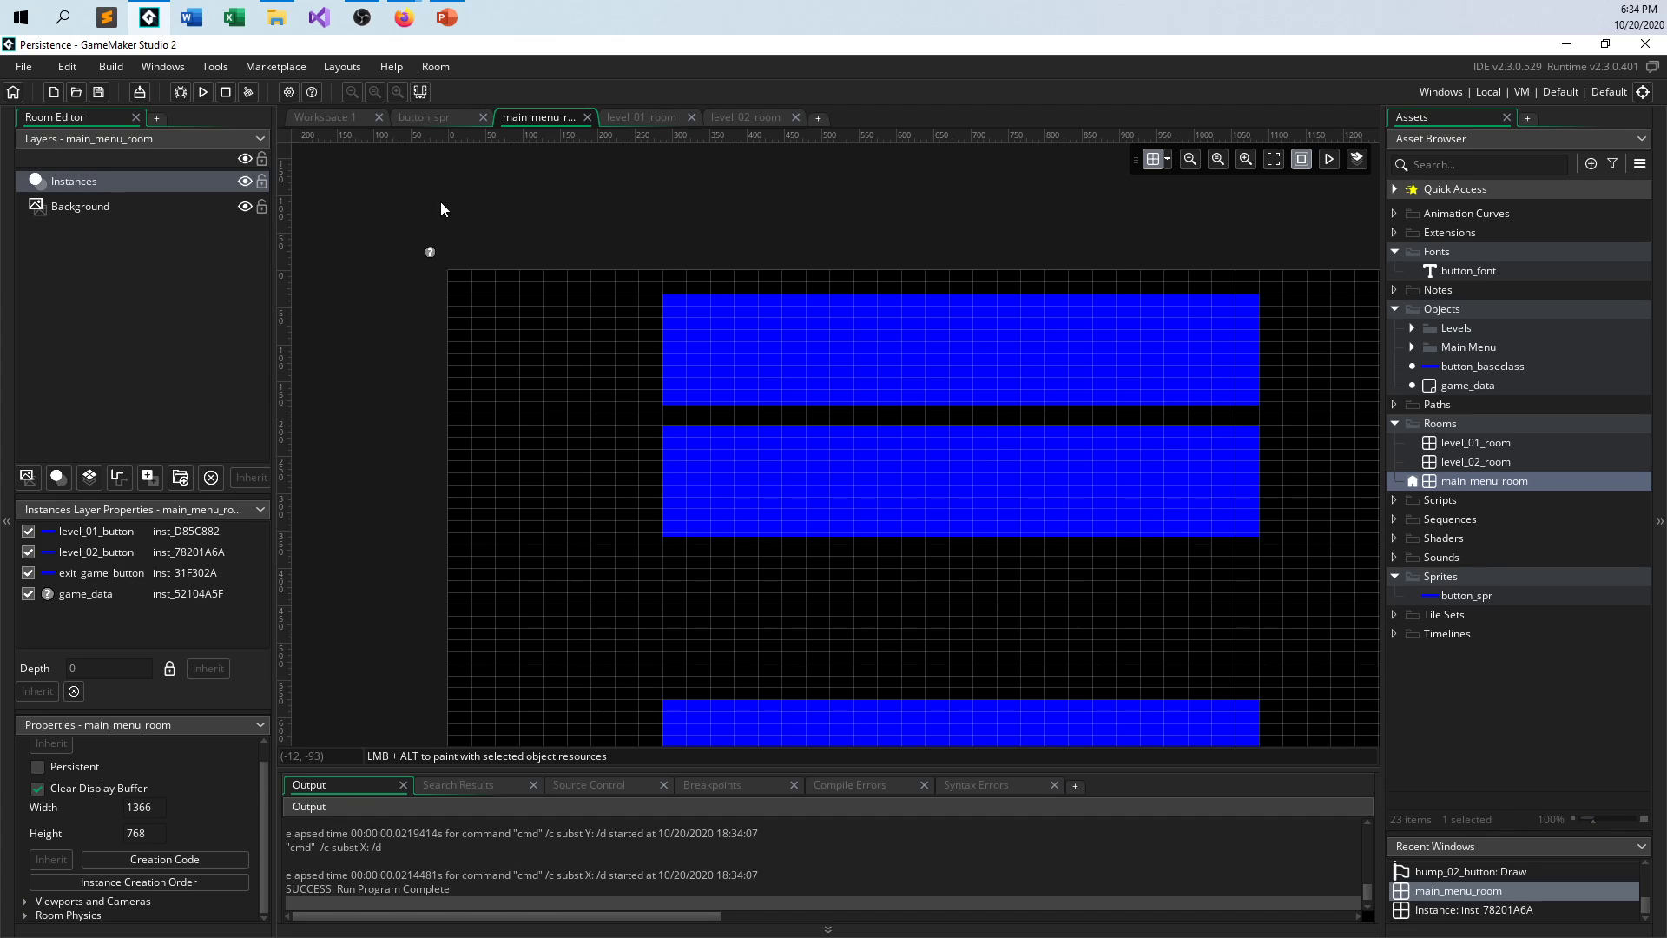
{"action": "mouse_move", "coordinate": [1358, 439]}
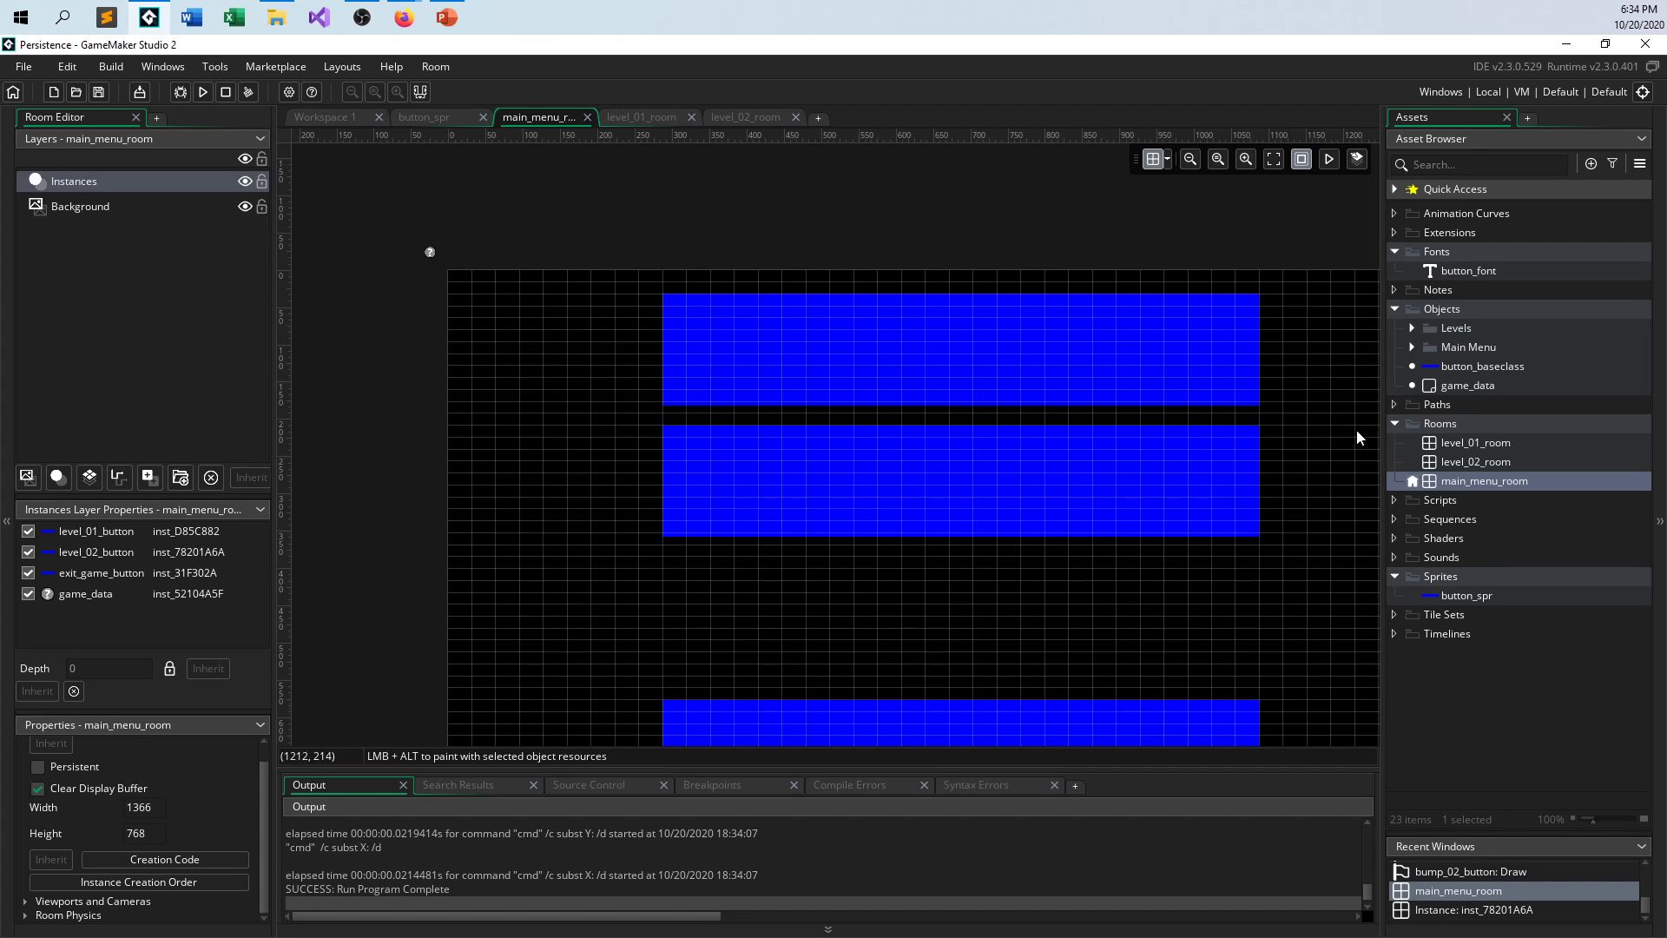
{"action": "mouse_move", "coordinate": [1456, 386]}
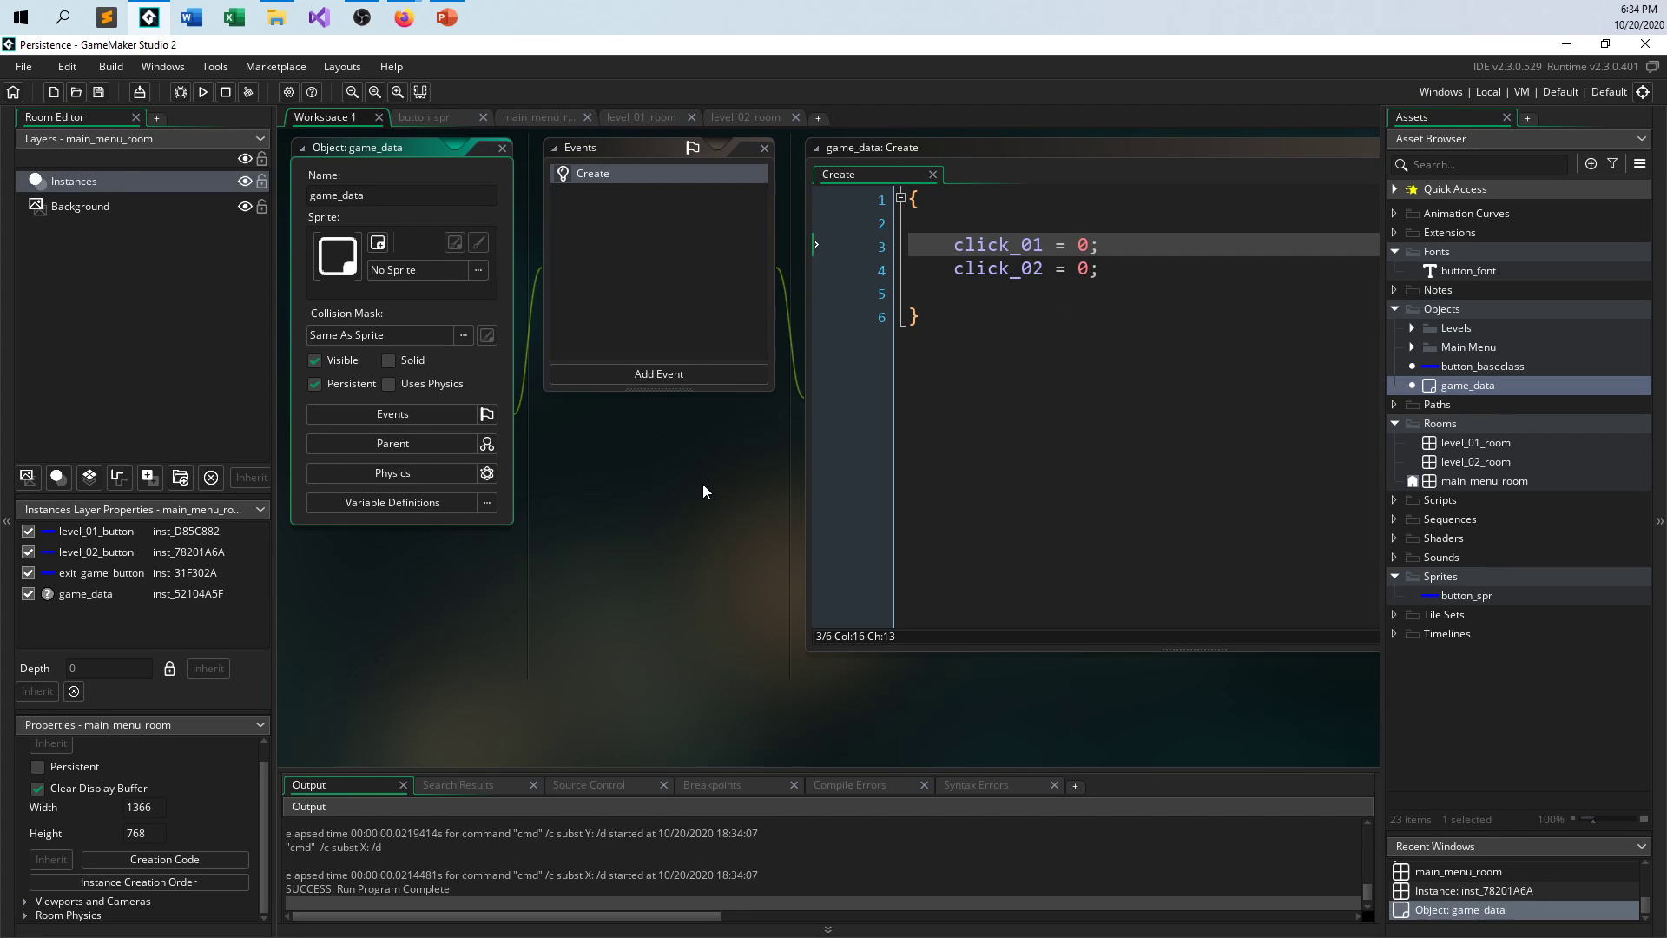
{"action": "mouse_move", "coordinate": [690, 478]}
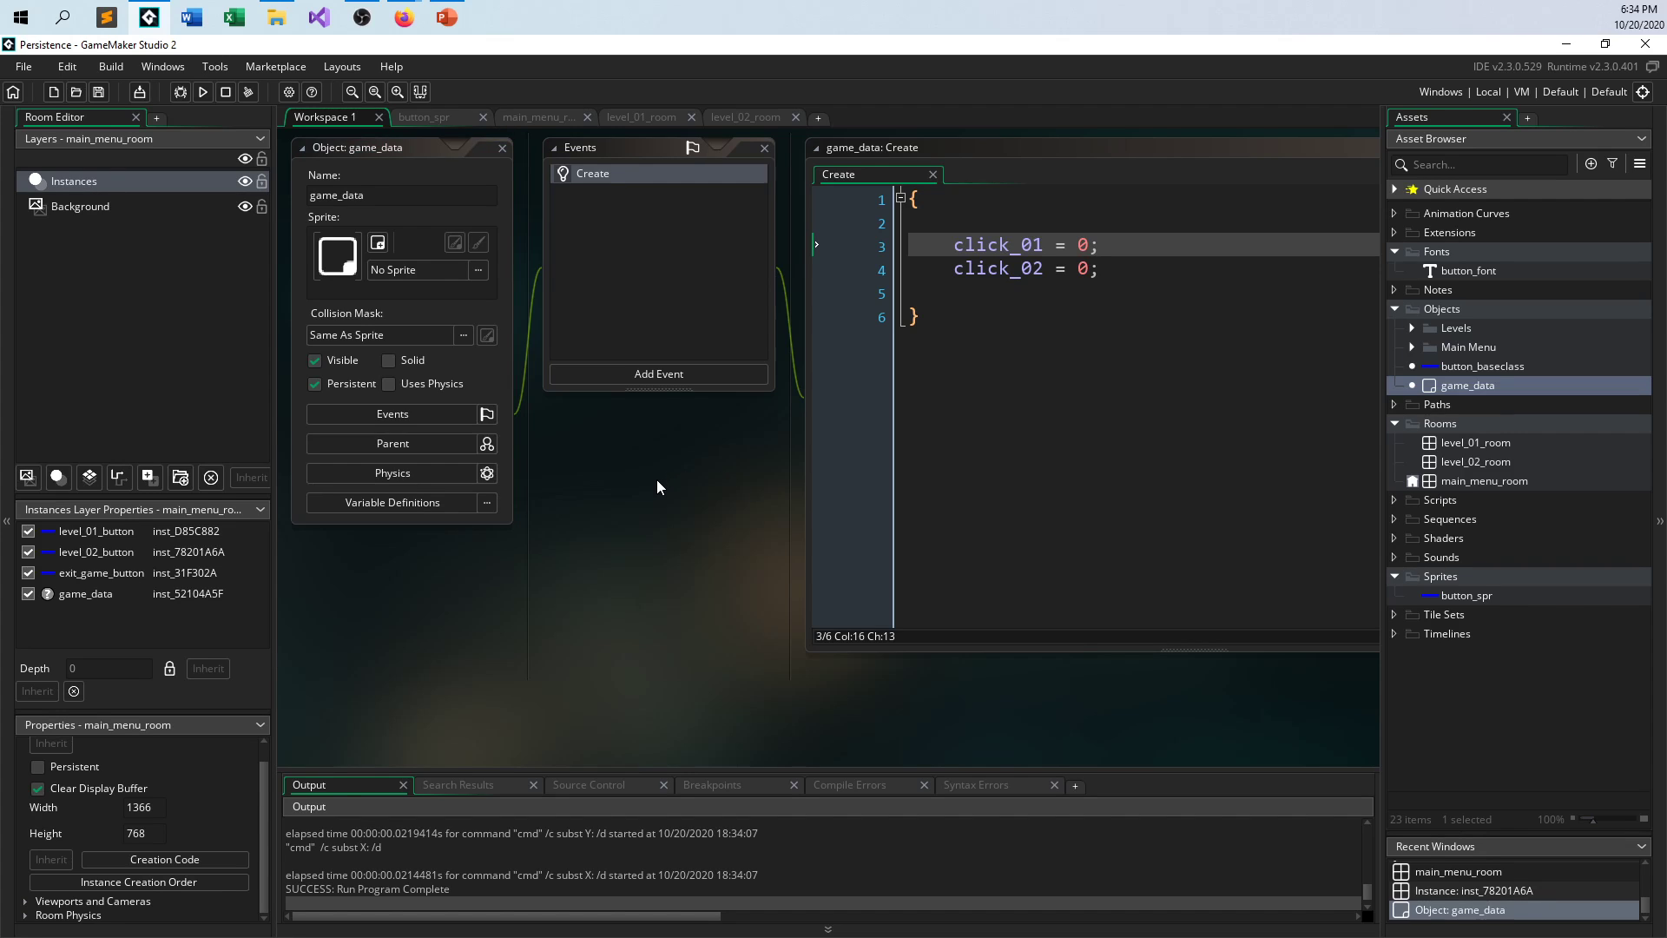
- Launch the game and bring up game_data's Create code that zeroes both counters
{"action": "left_click", "coordinate": [202, 91]}
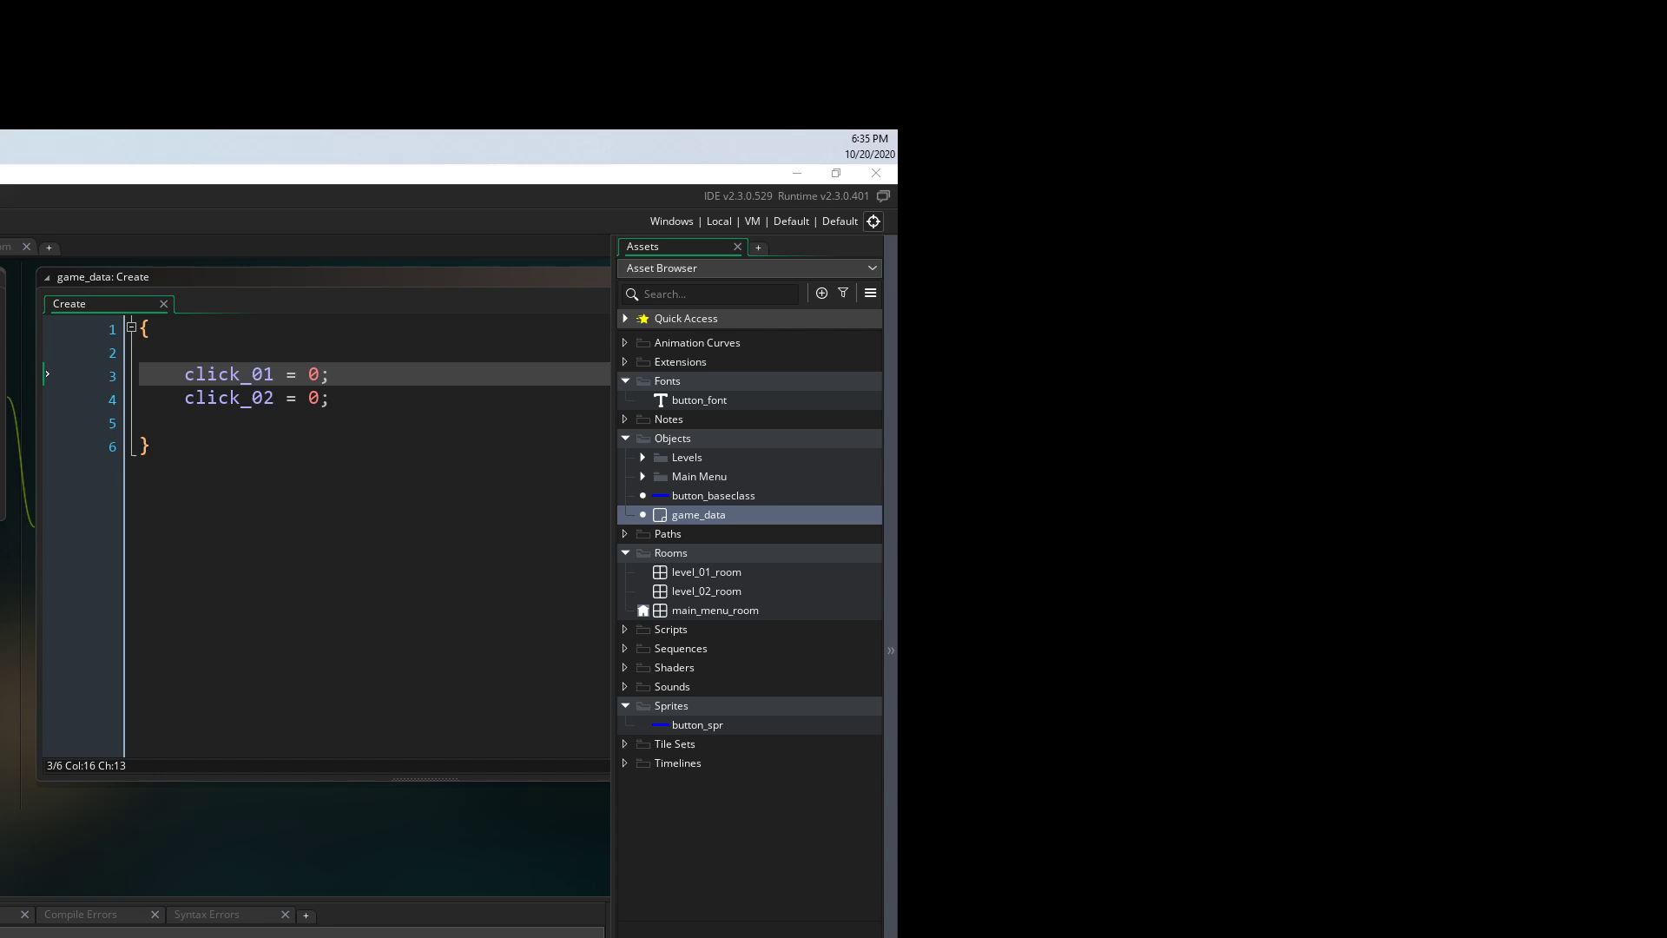
{"action": "left_click", "coordinate": [836, 172]}
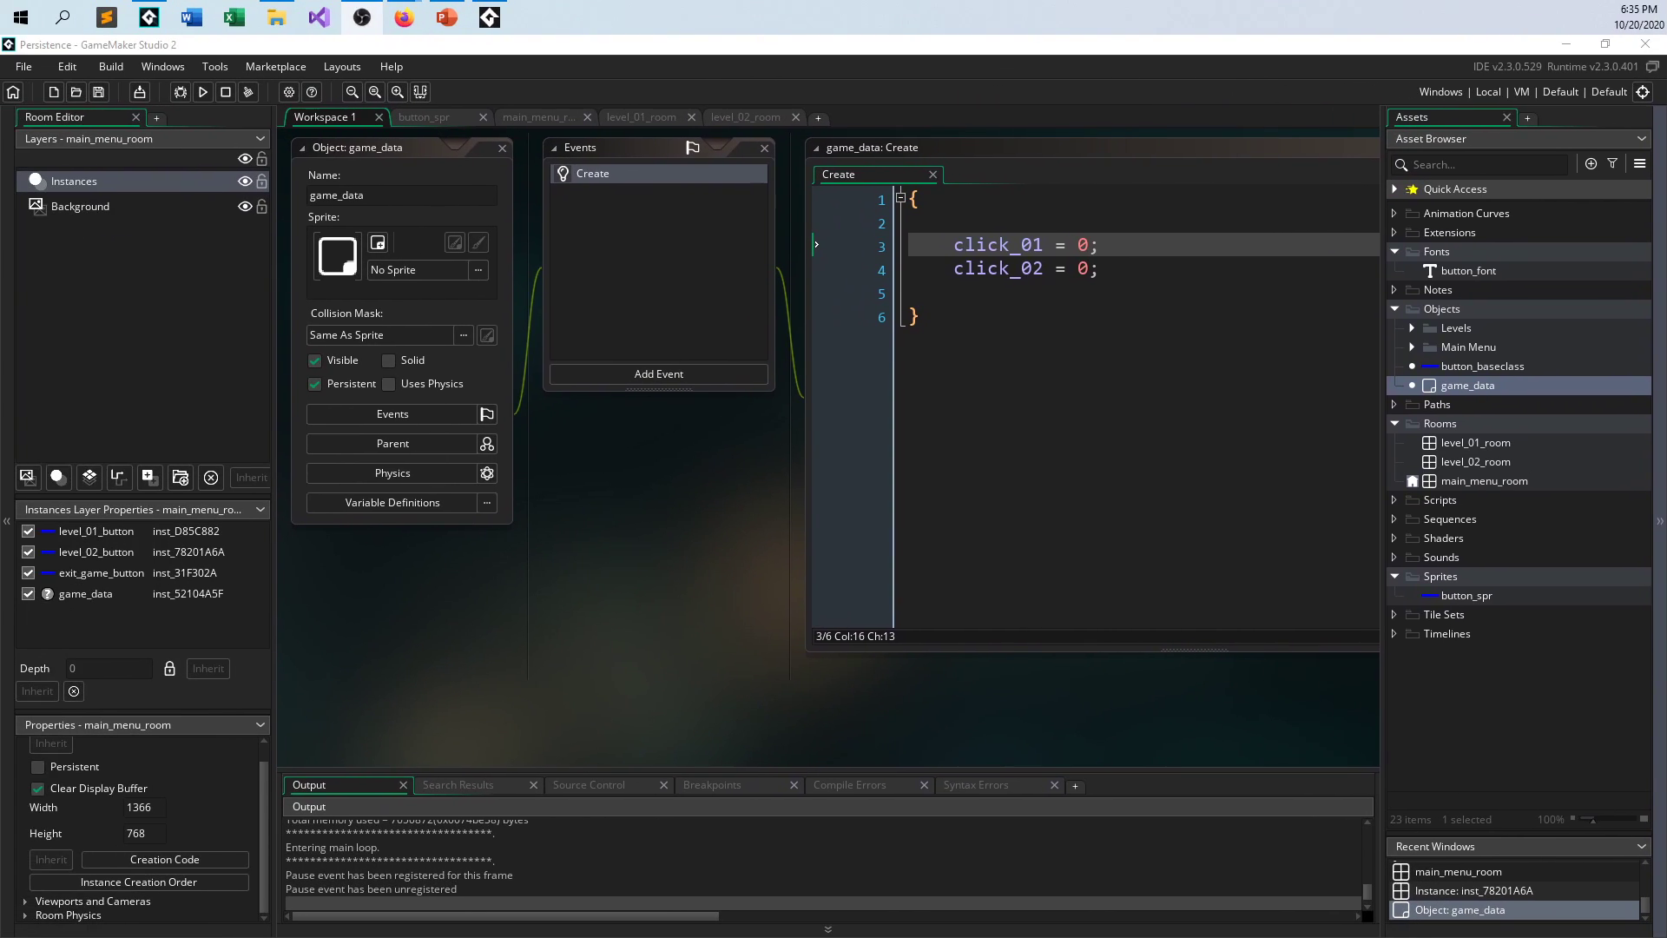
{"action": "mouse_move", "coordinate": [1049, 215]}
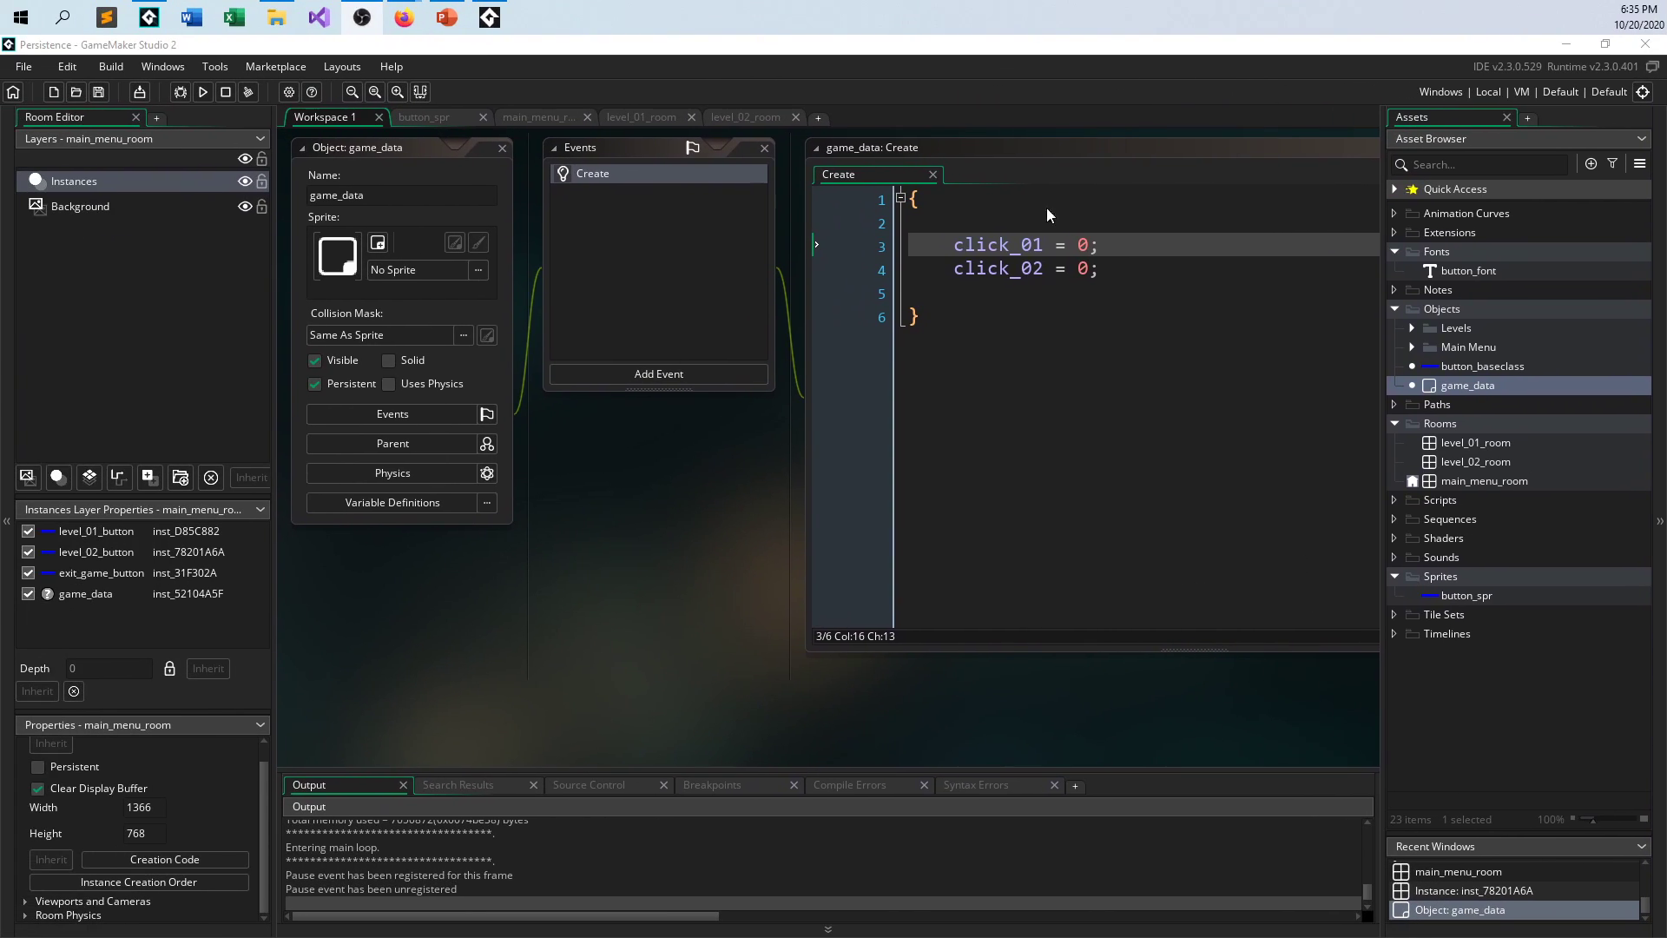
- Run the game, confirm LEVEL 01 and LEVEL 02 both show 0, then close it
{"action": "left_click", "coordinate": [203, 91]}
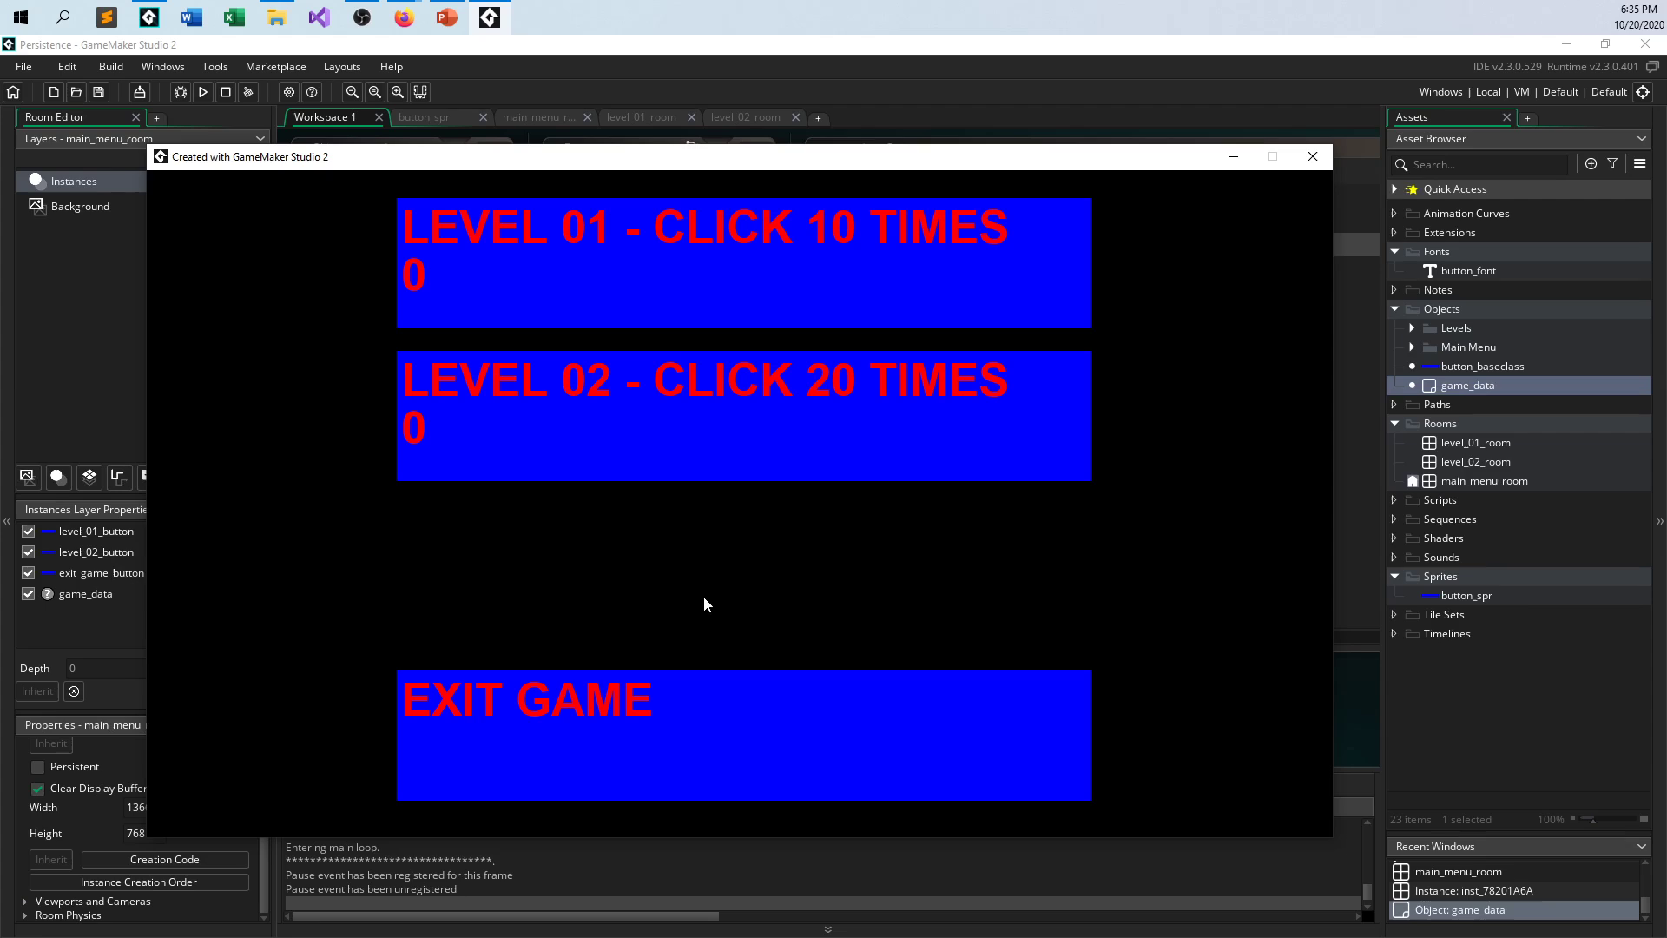
{"action": "mouse_move", "coordinate": [1144, 345]}
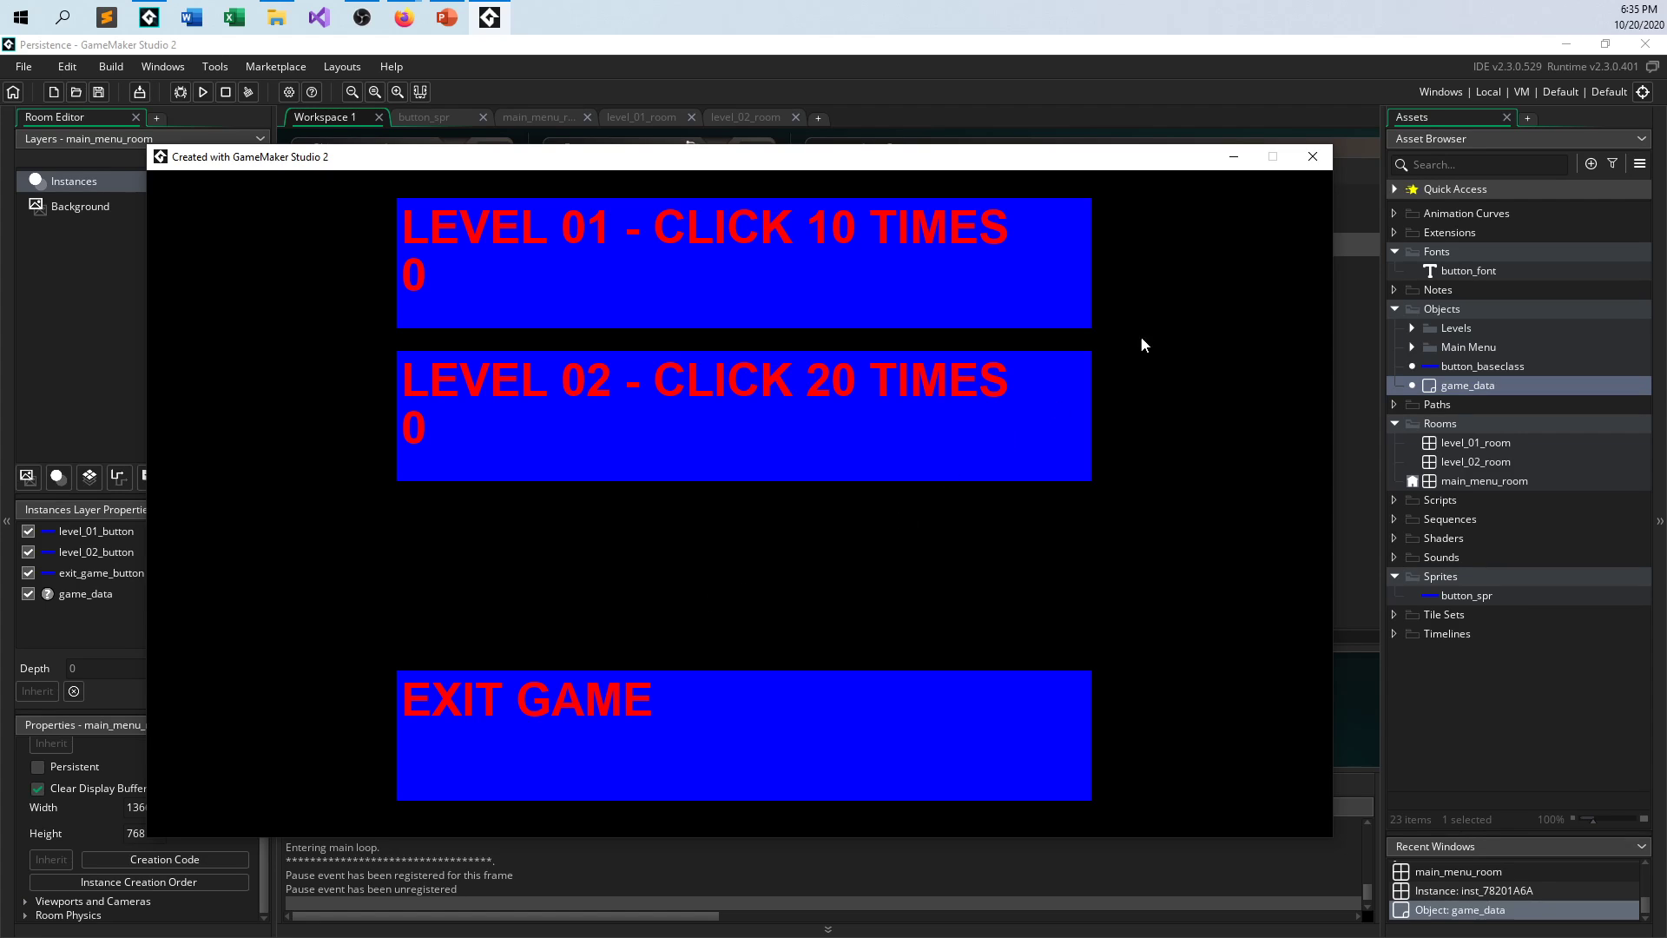
{"action": "mouse_move", "coordinate": [1313, 157]}
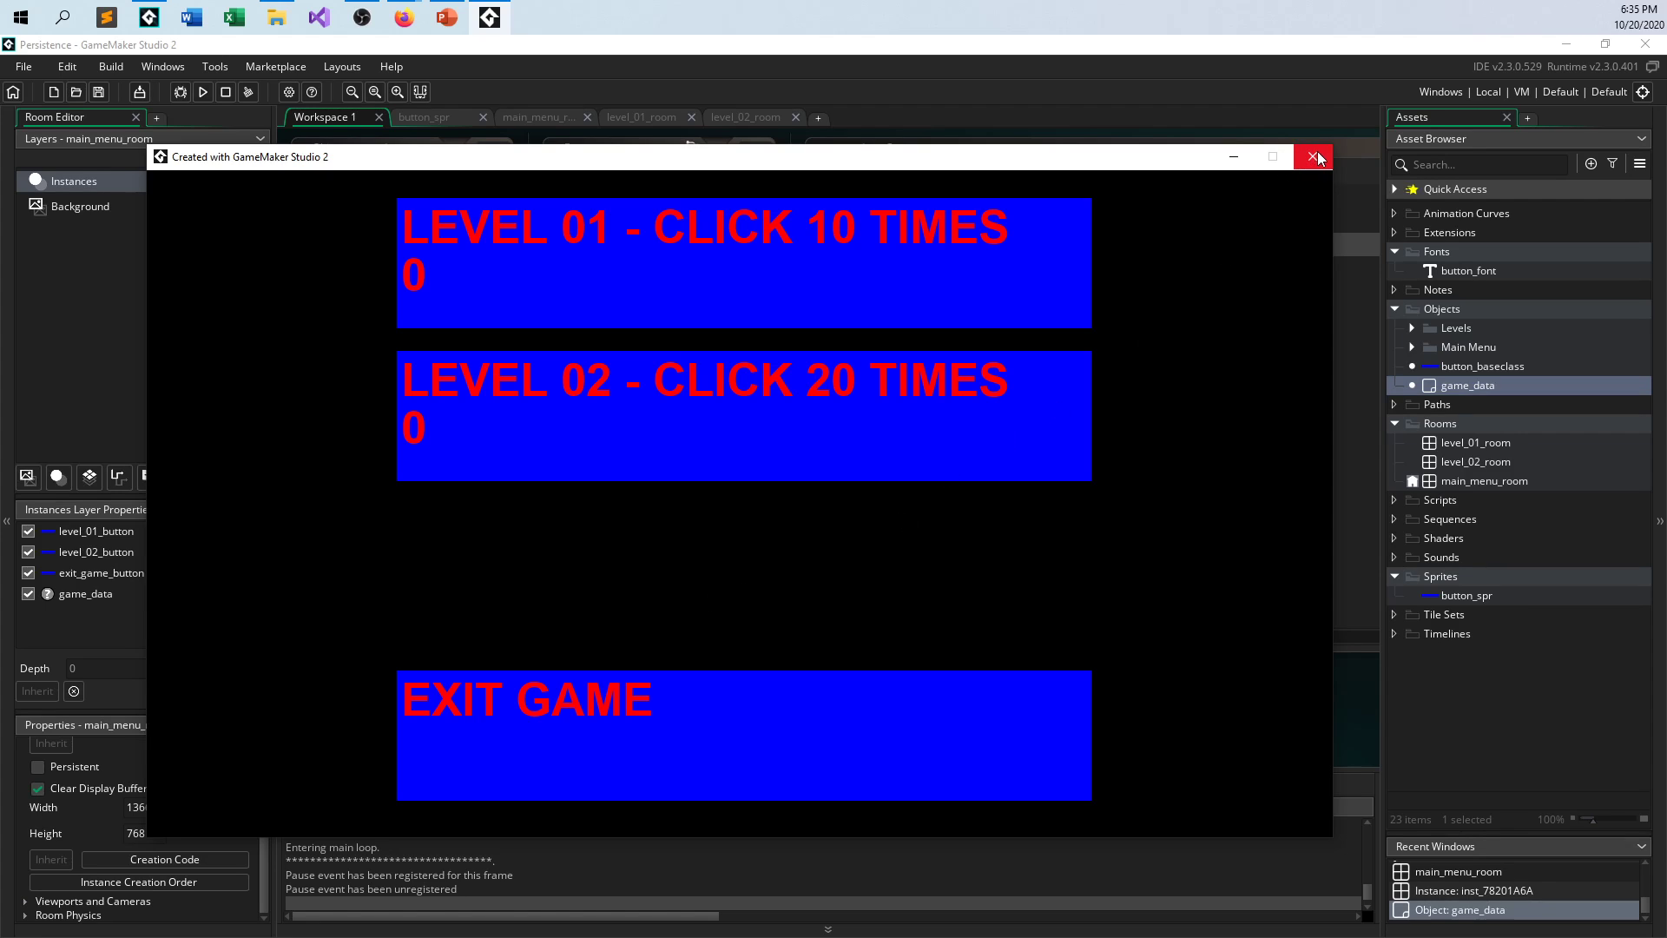
{"action": "left_click", "coordinate": [1312, 156]}
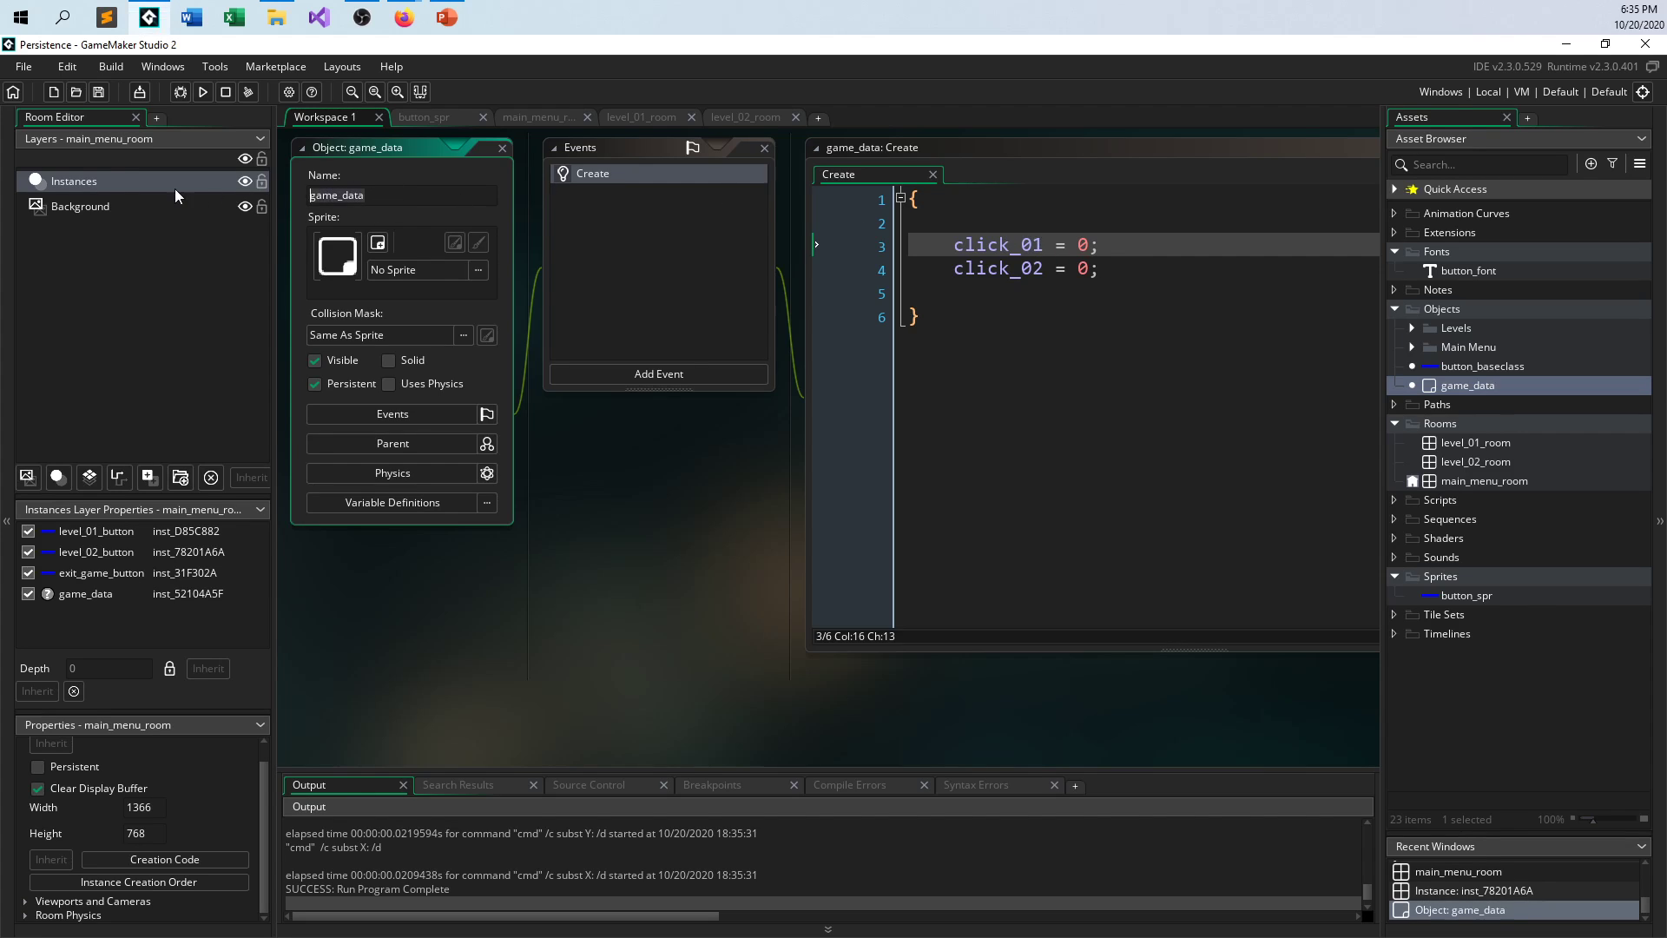
{"action": "mouse_move", "coordinate": [231, 296]}
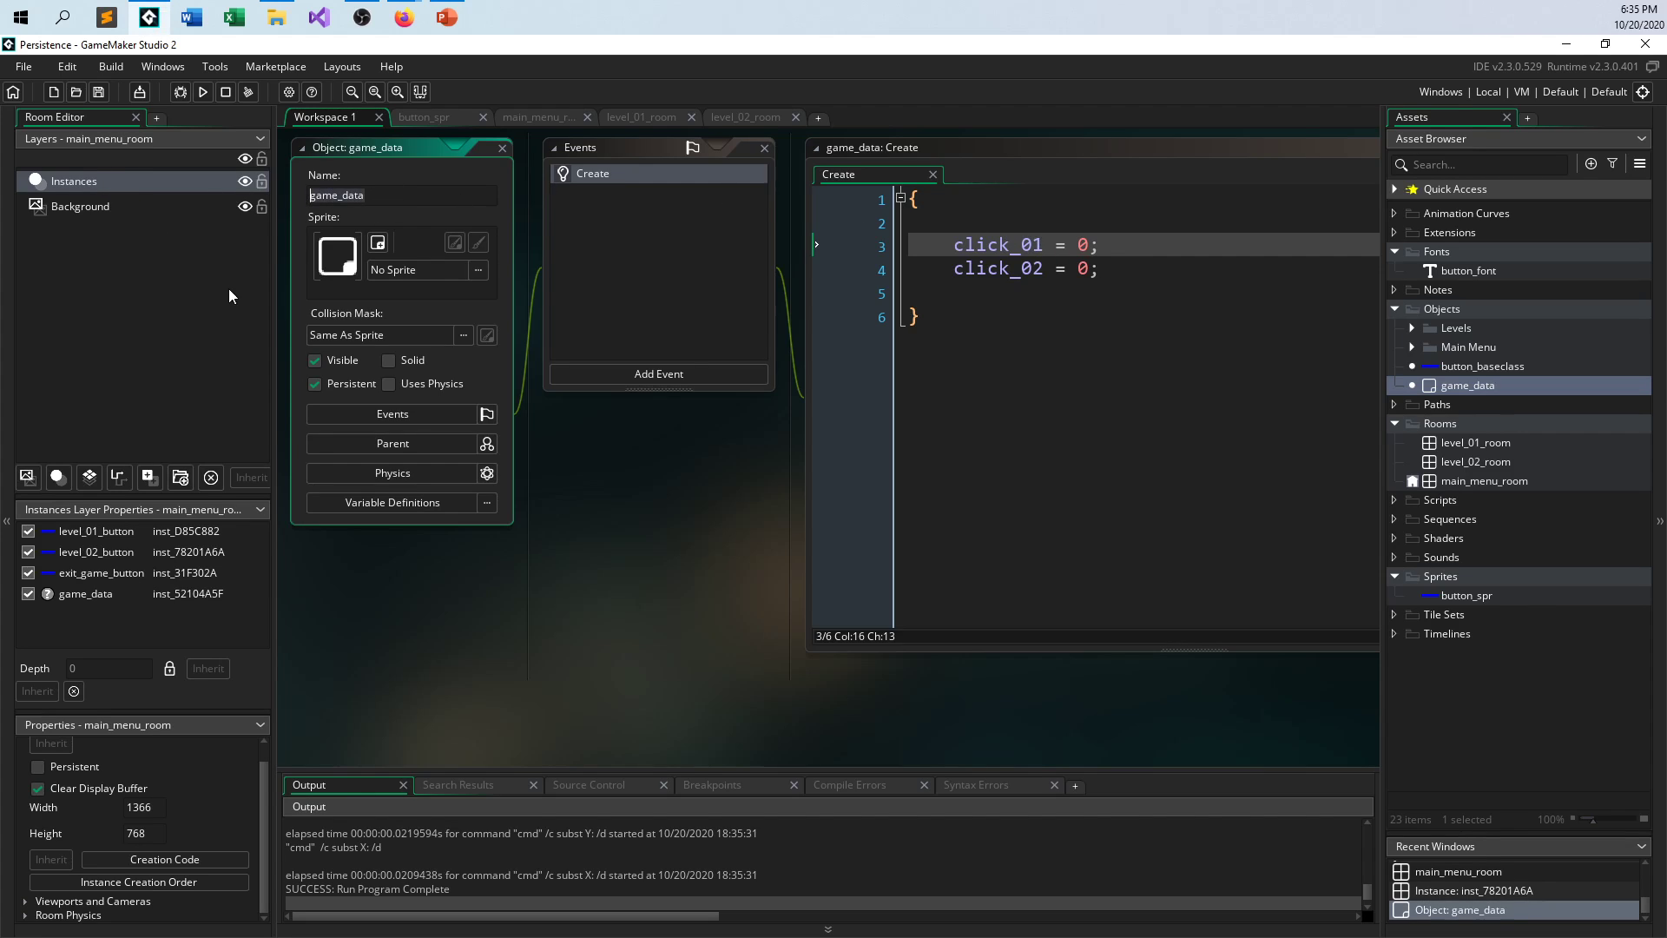
{"action": "mouse_move", "coordinate": [315, 383]}
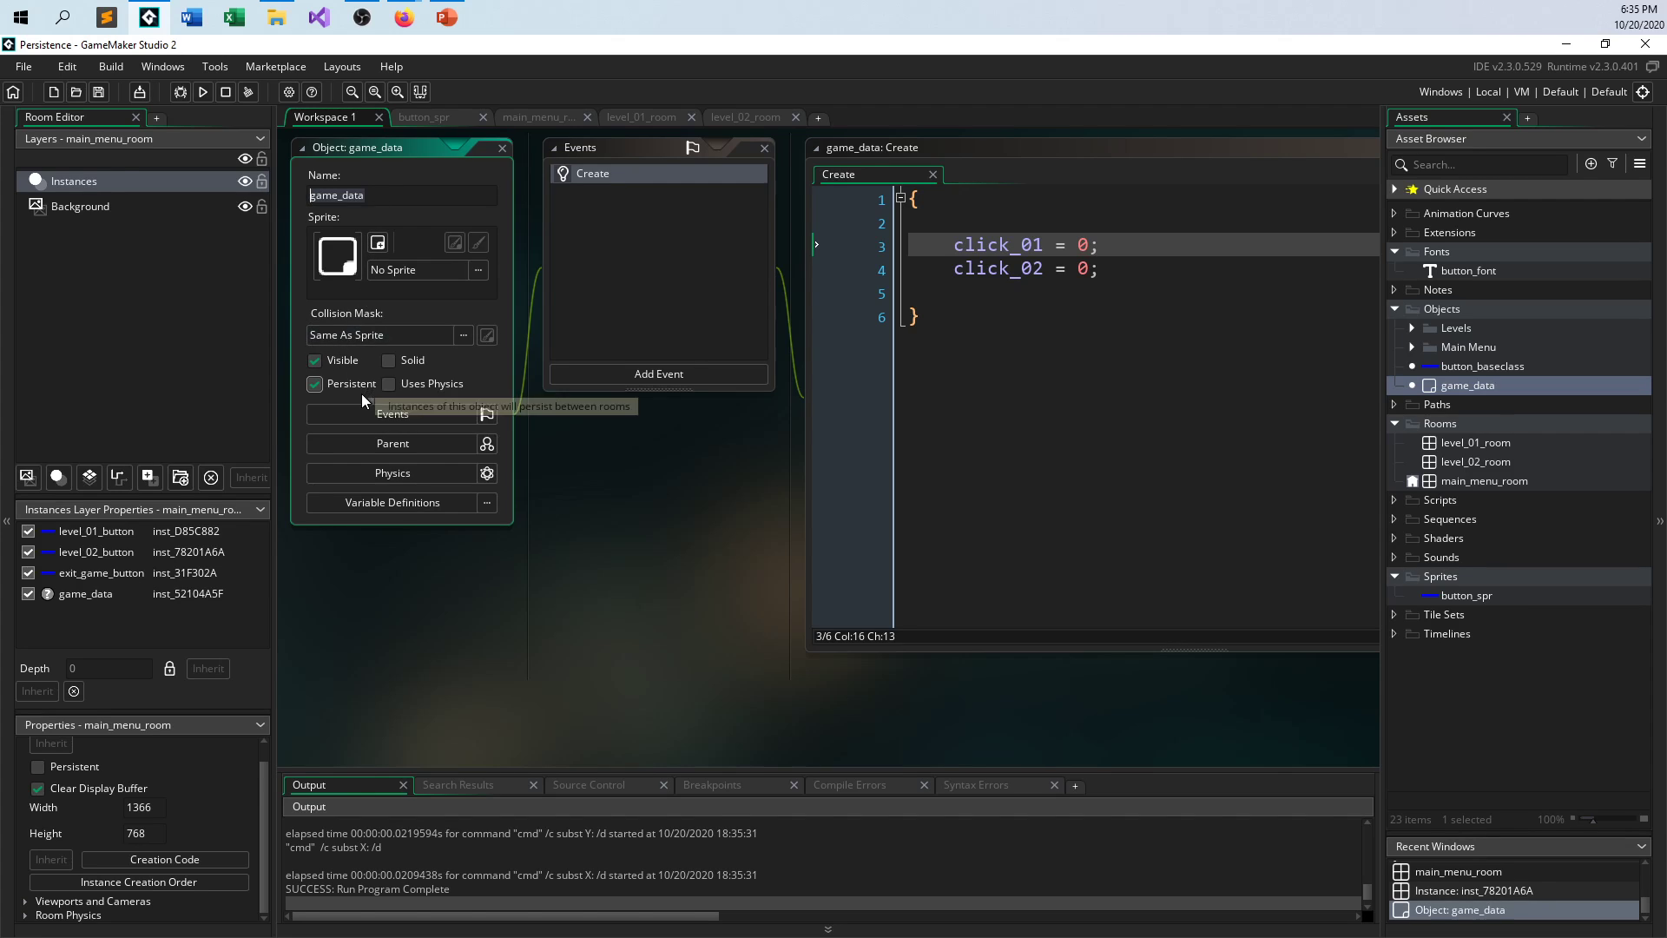
{"action": "mouse_move", "coordinate": [409, 410]}
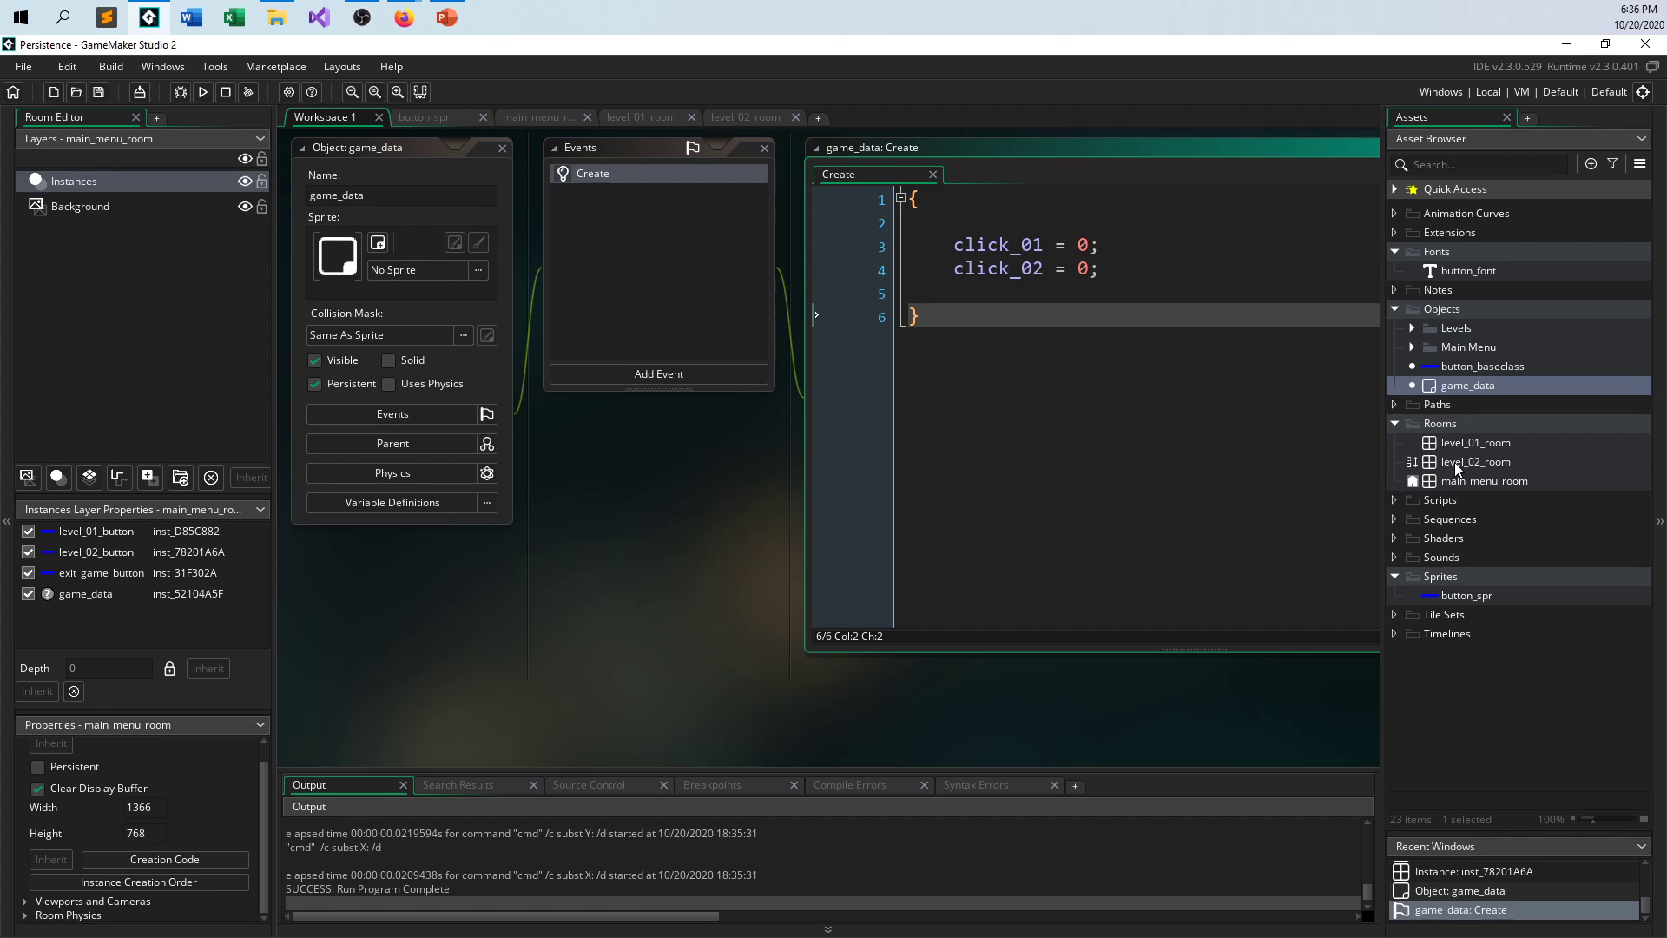
- Open main_menu_room, expand the Levels and Main Menu object folders, and open win_game_button
{"action": "double_click", "coordinate": [1484, 480]}
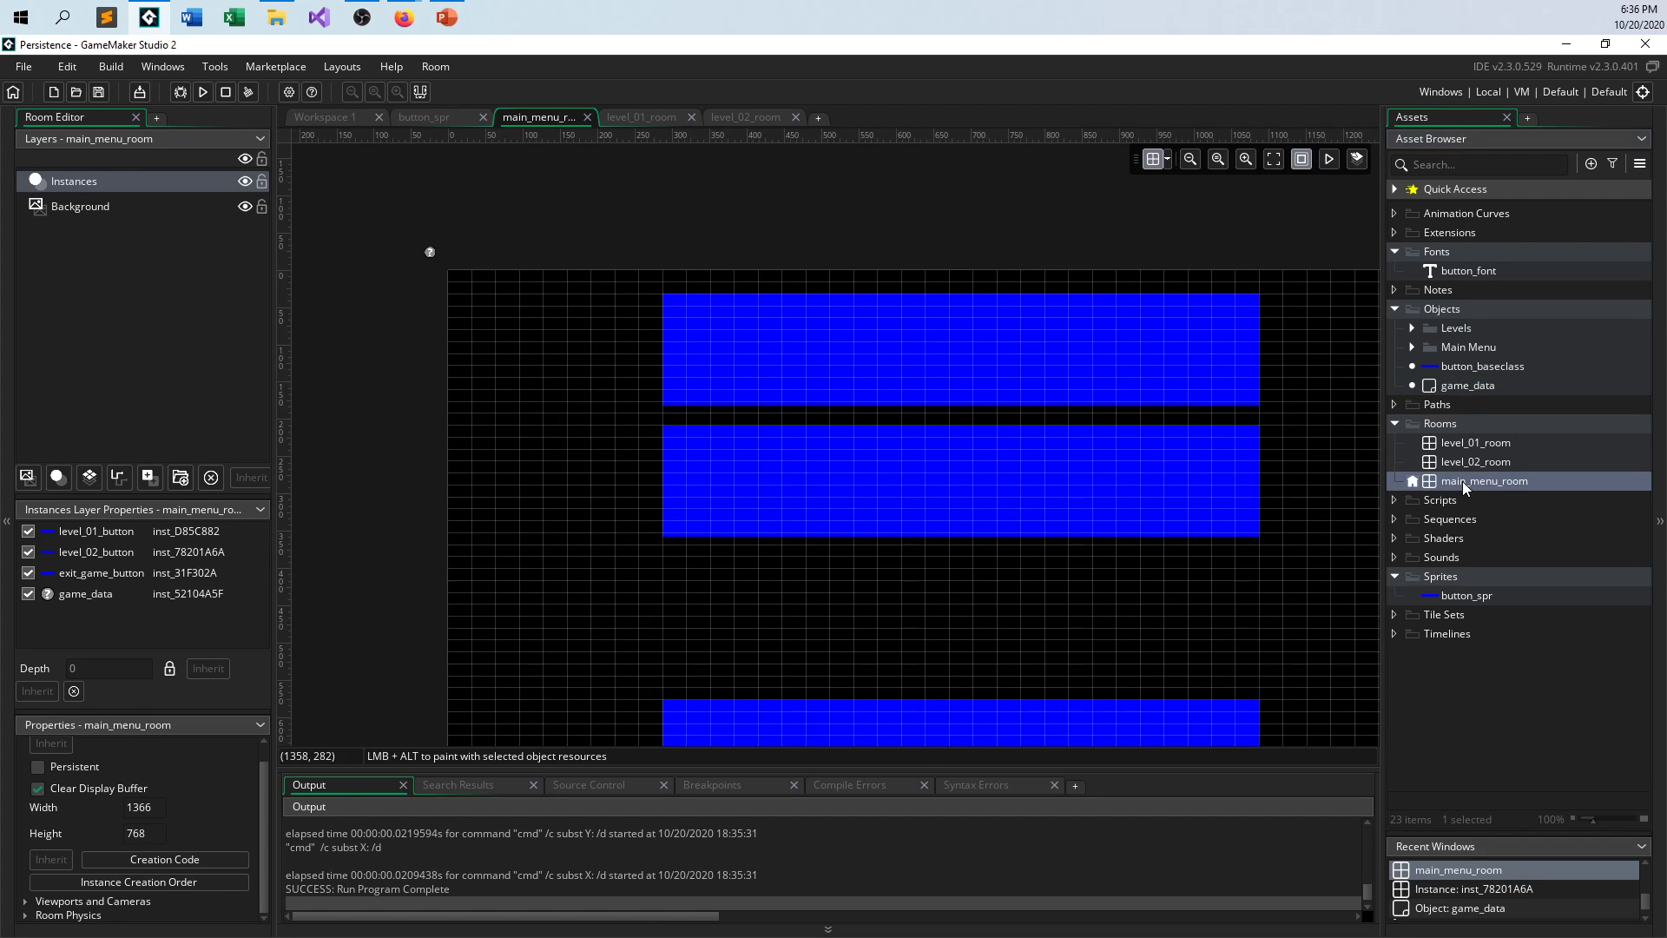
{"action": "mouse_move", "coordinate": [1411, 542]}
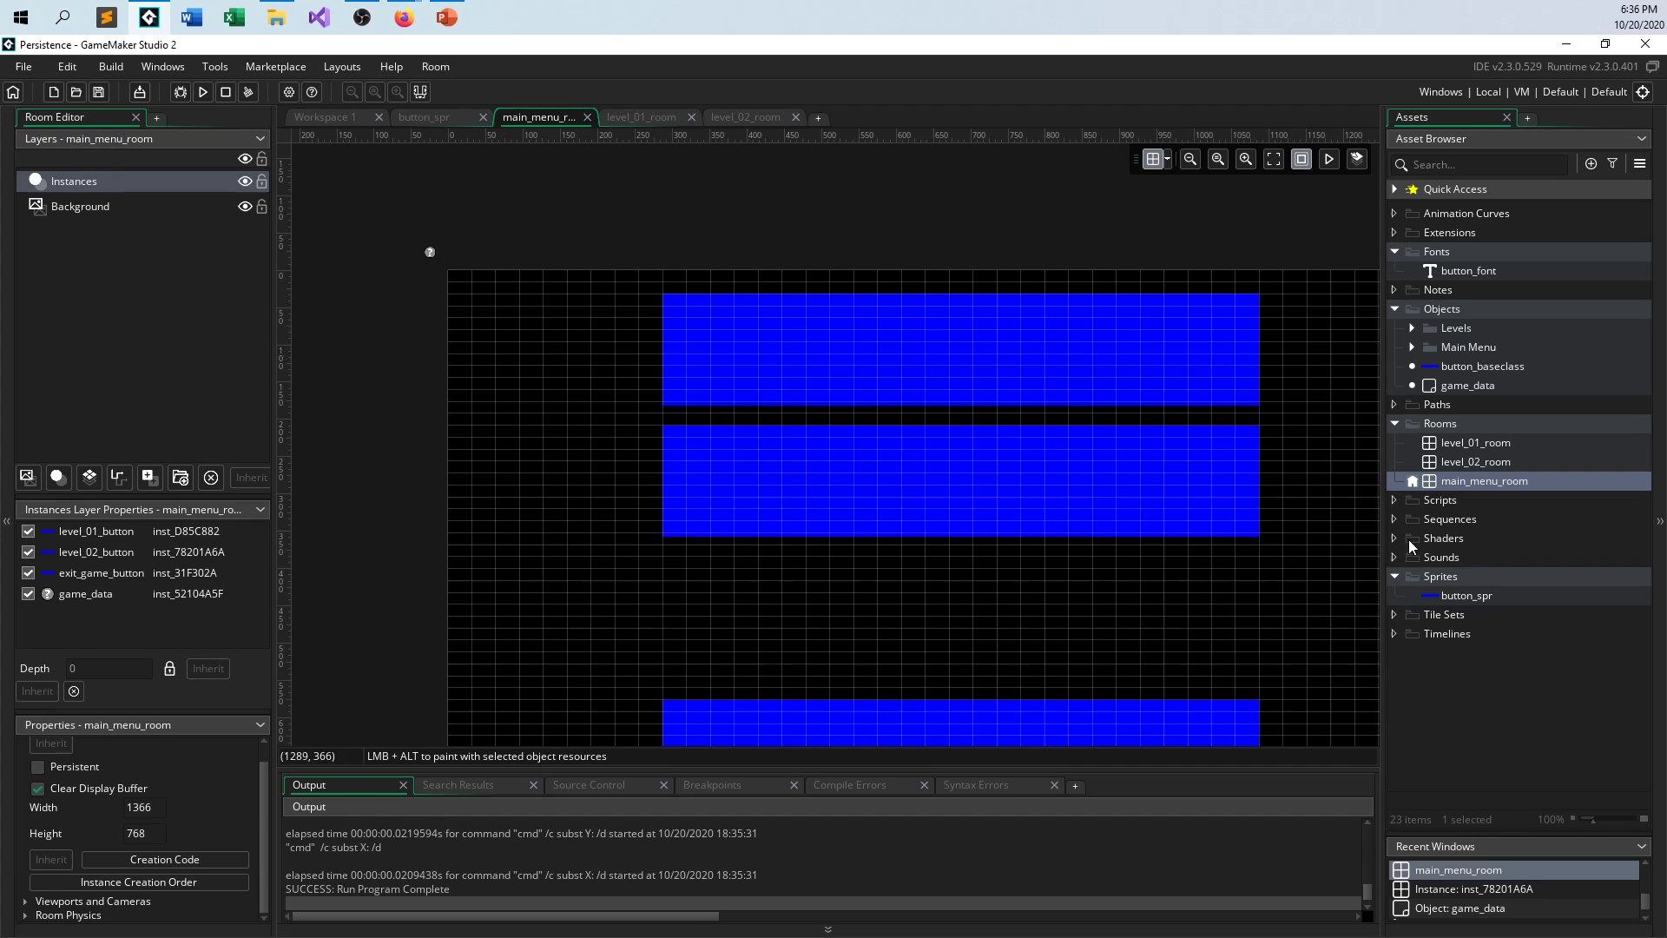
{"action": "mouse_move", "coordinate": [1500, 374]}
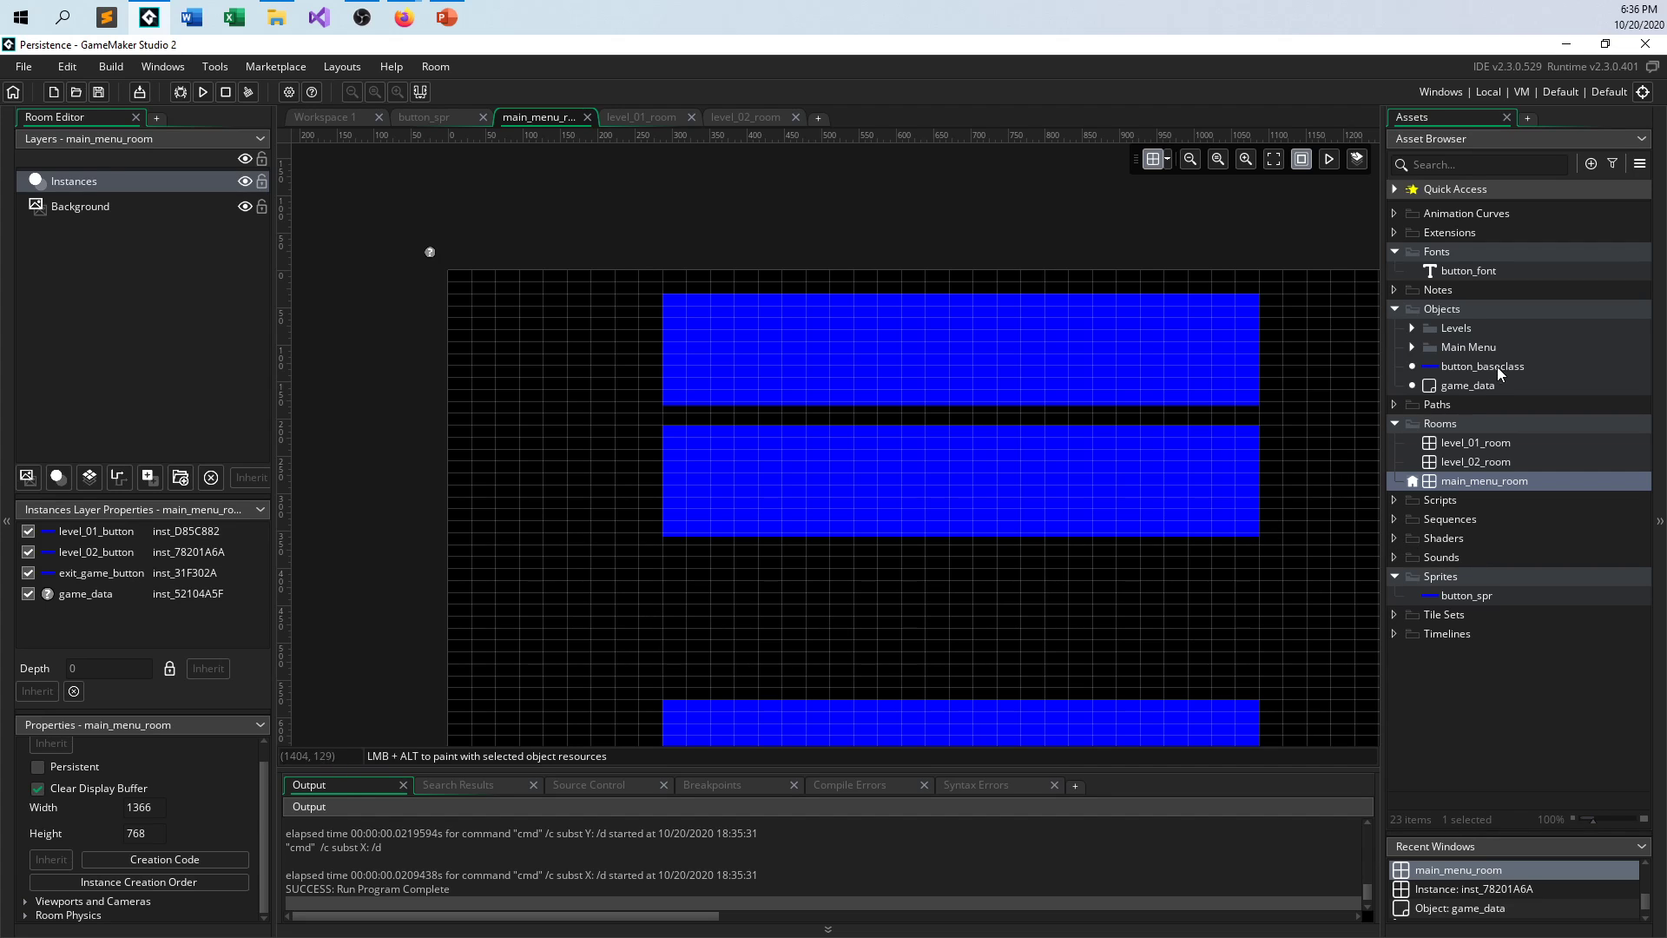
{"action": "left_click", "coordinate": [1410, 328]}
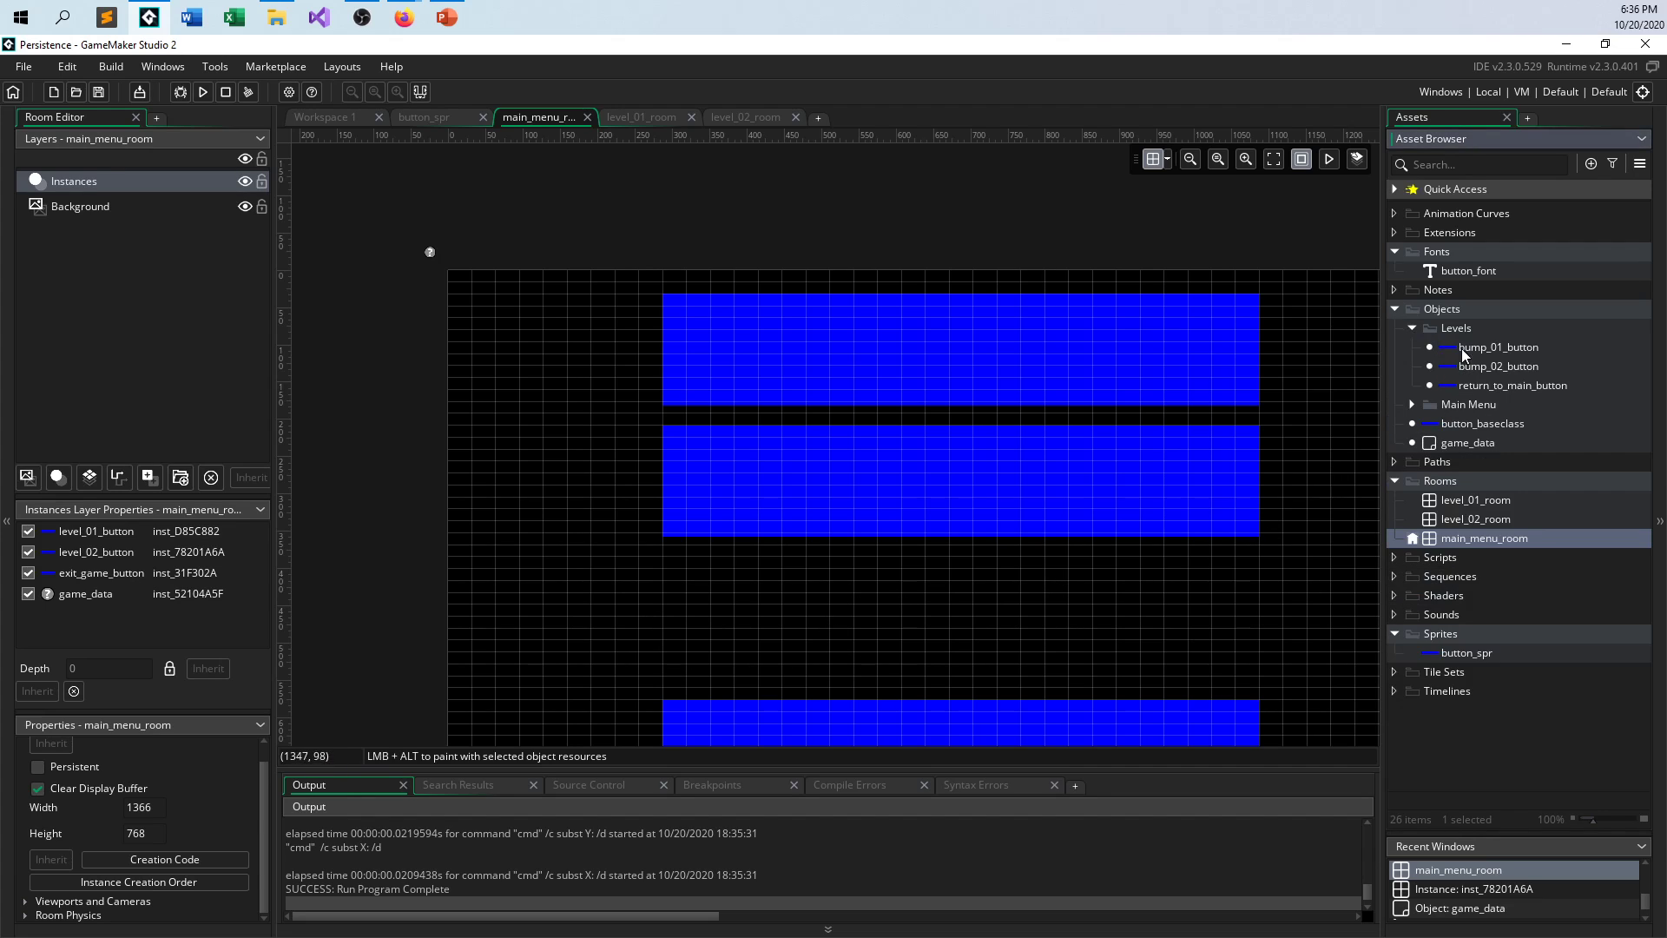
{"action": "mouse_move", "coordinate": [1416, 430]}
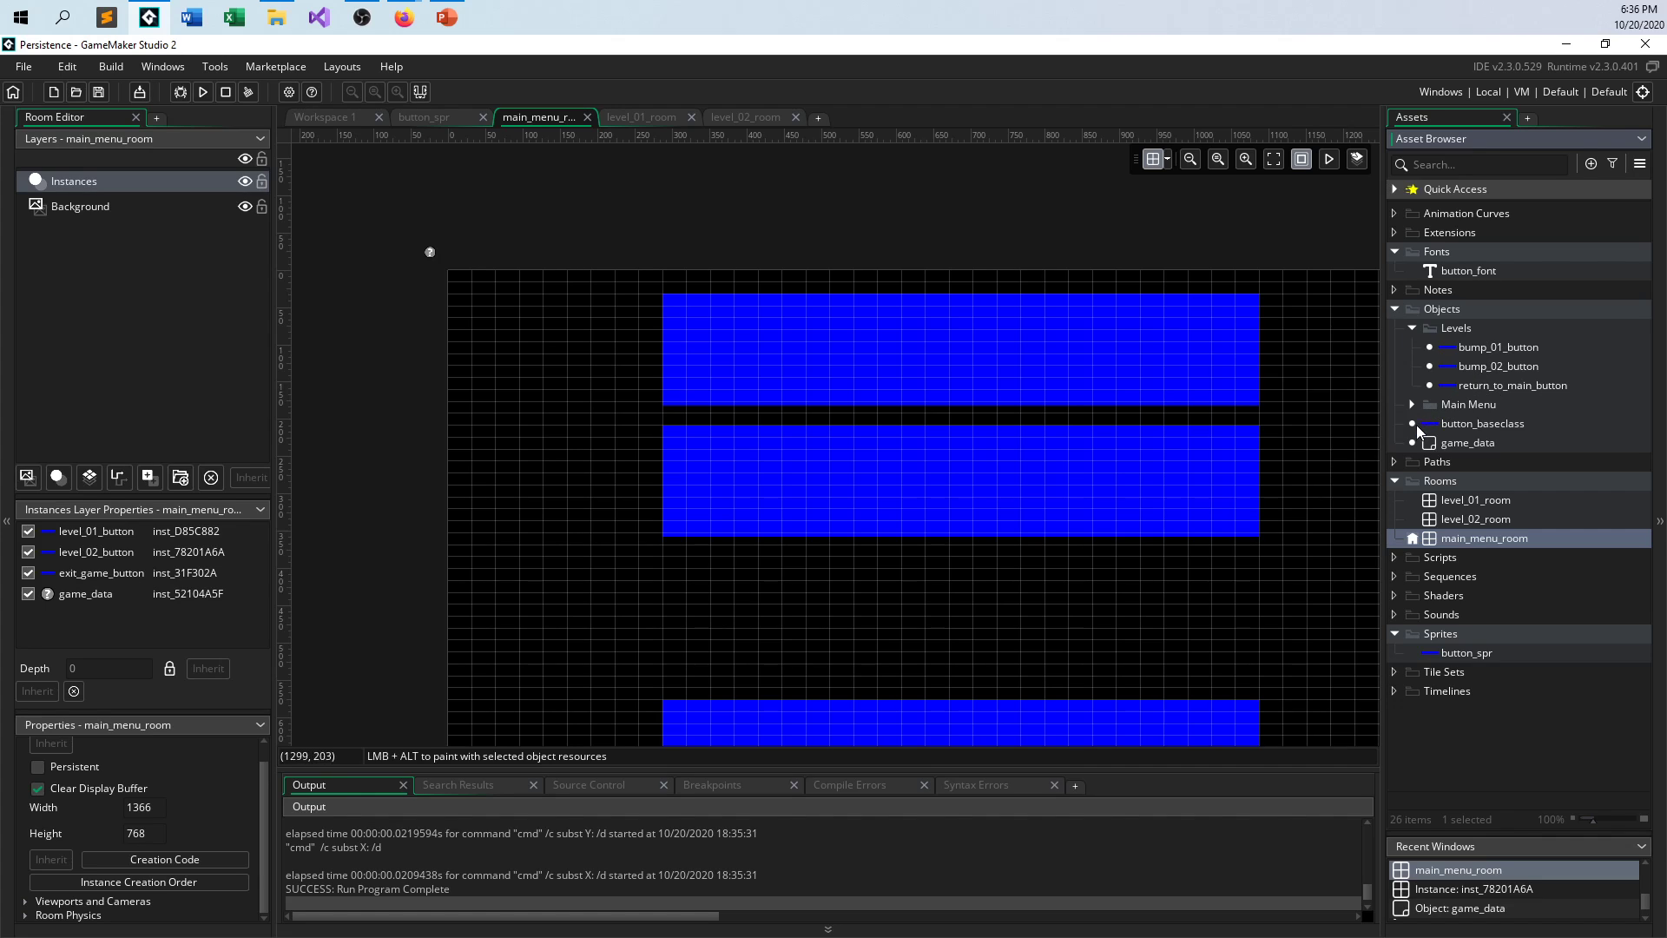
{"action": "left_click", "coordinate": [1412, 404]}
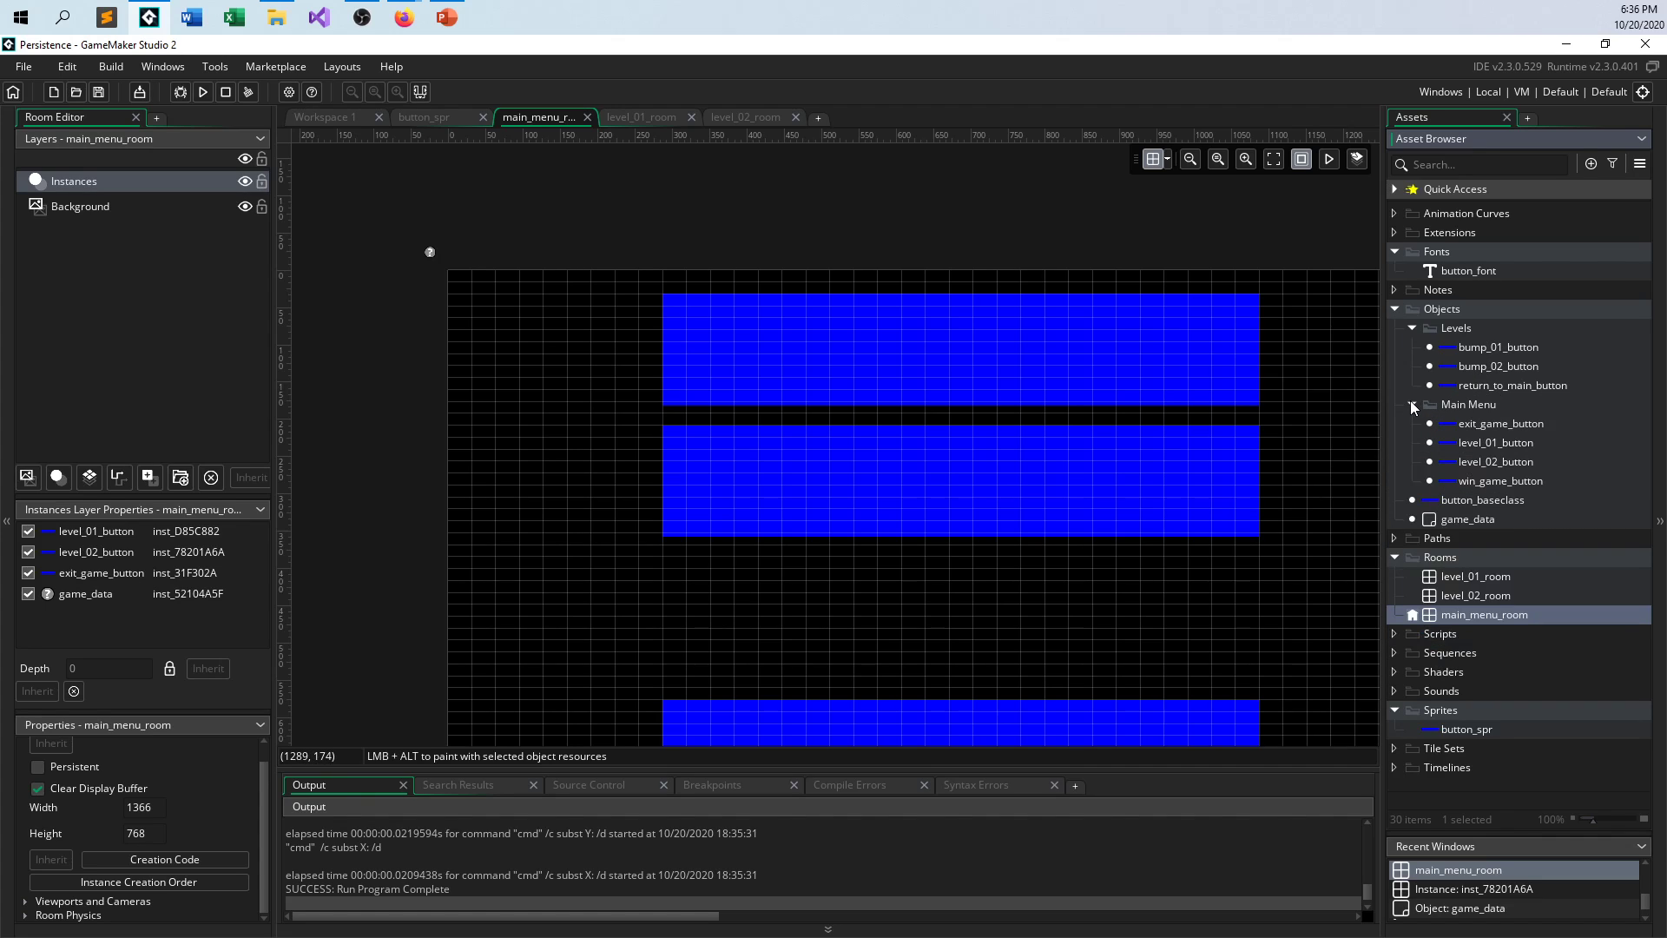
{"action": "double_click", "coordinate": [1500, 480]}
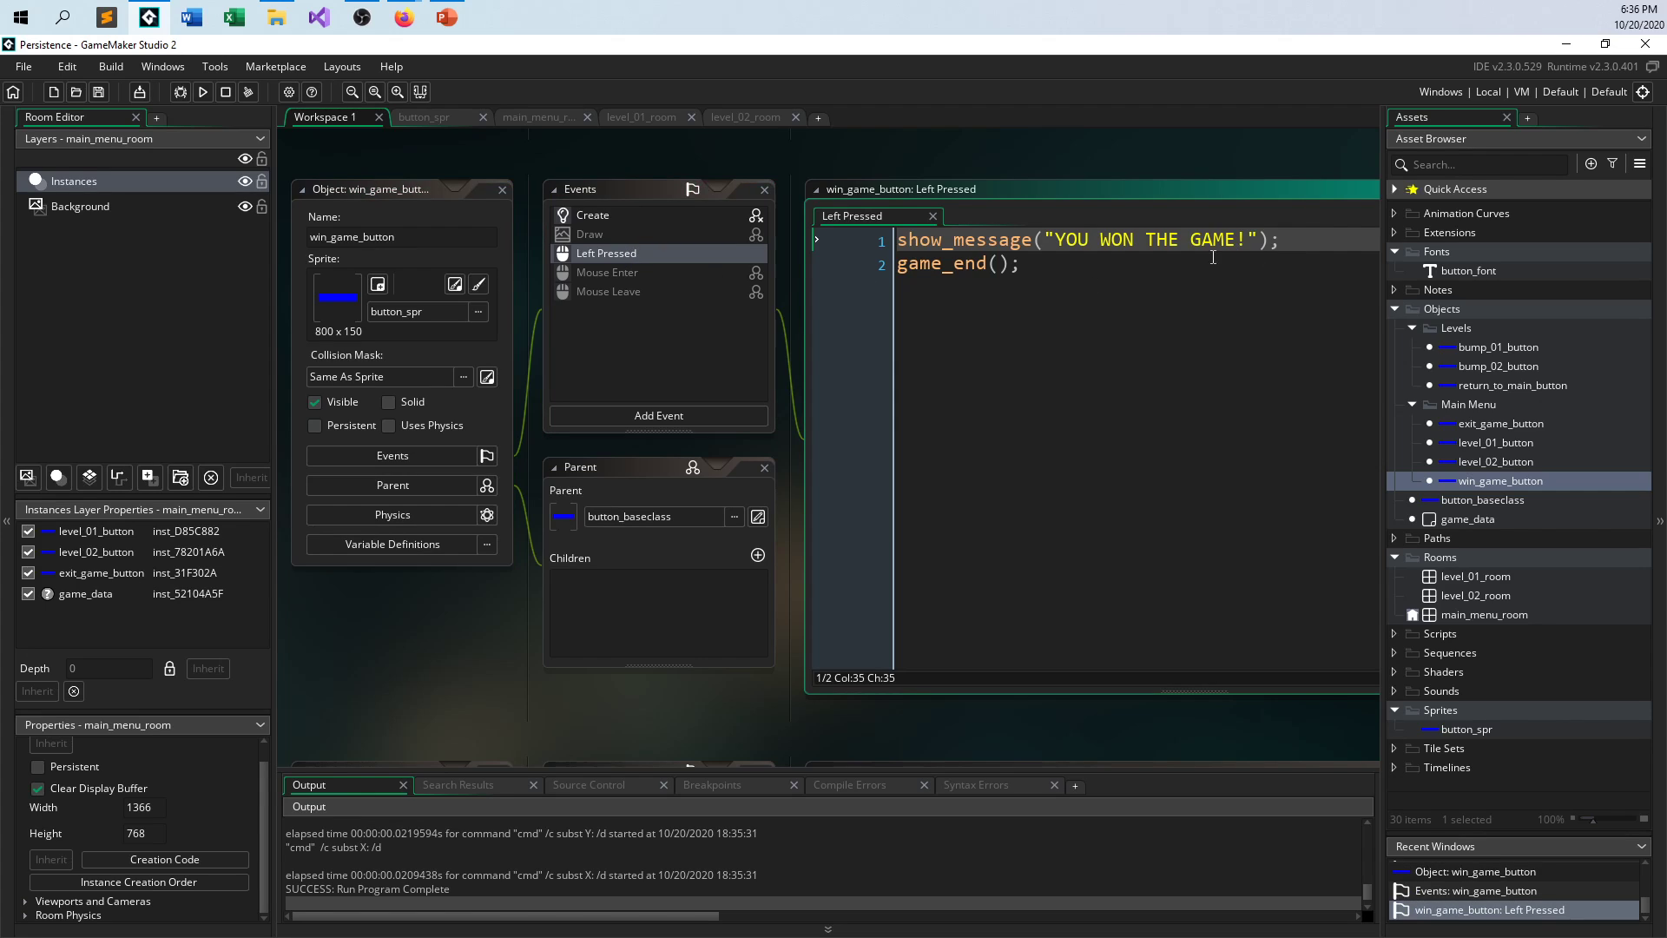
- Replace the win_game_button Create event label string with 'CLICK TO WIN!'
{"action": "left_click", "coordinate": [592, 214]}
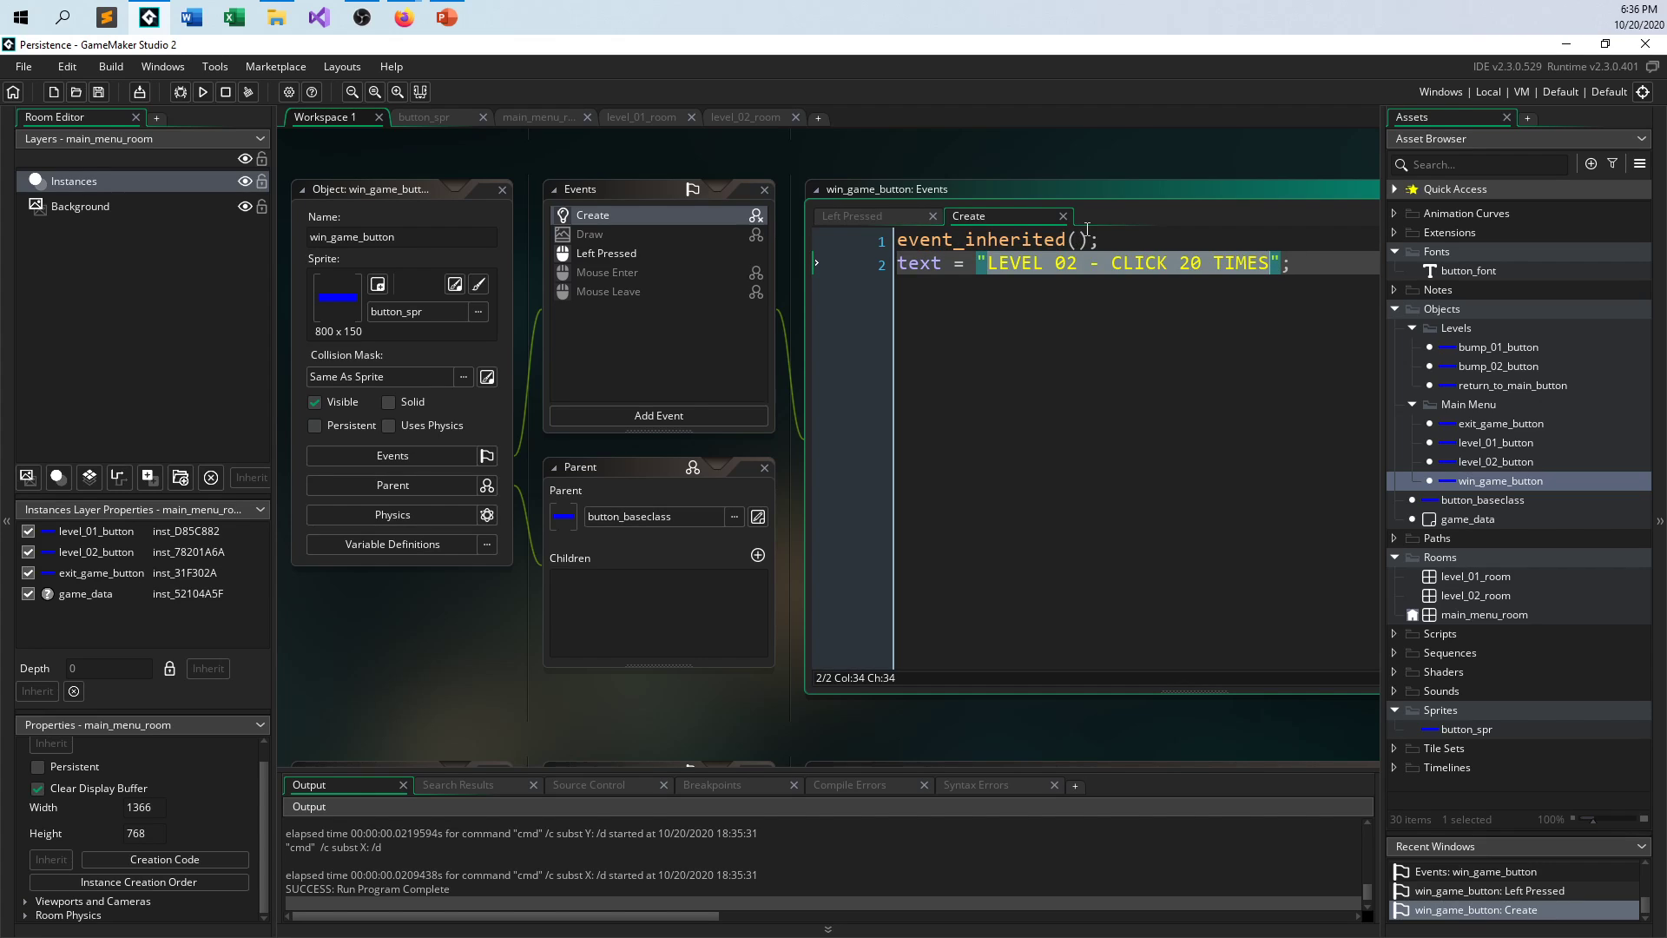
{"action": "type", "text": "CLICK TO WIN"}
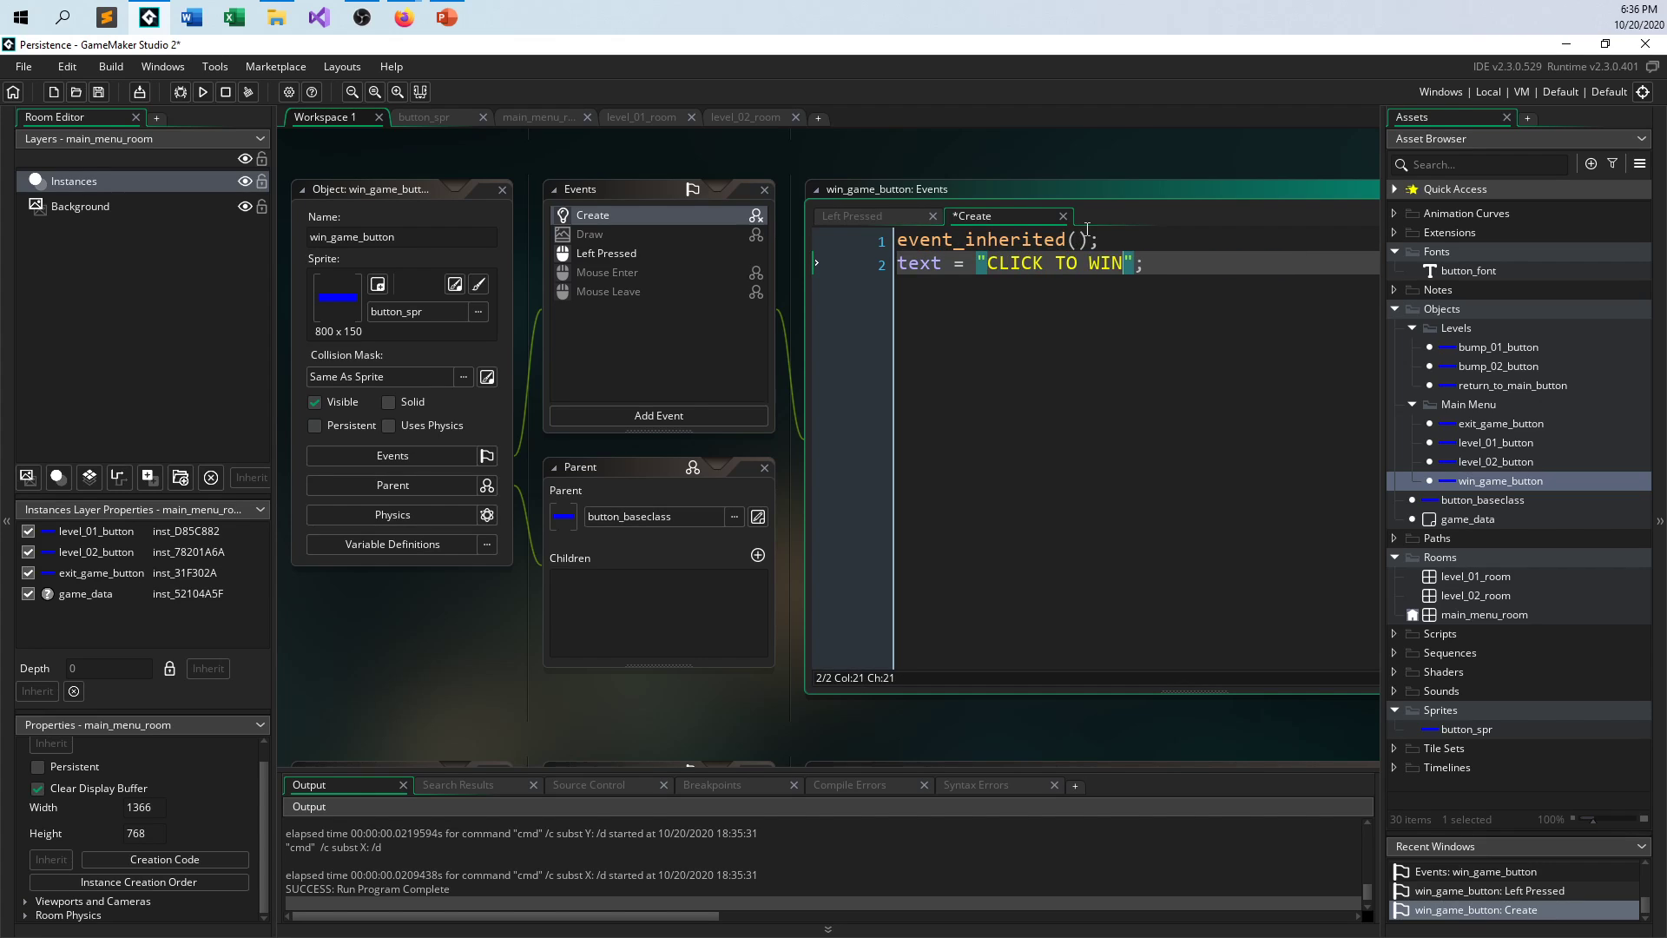
{"action": "type", "text": "!"}
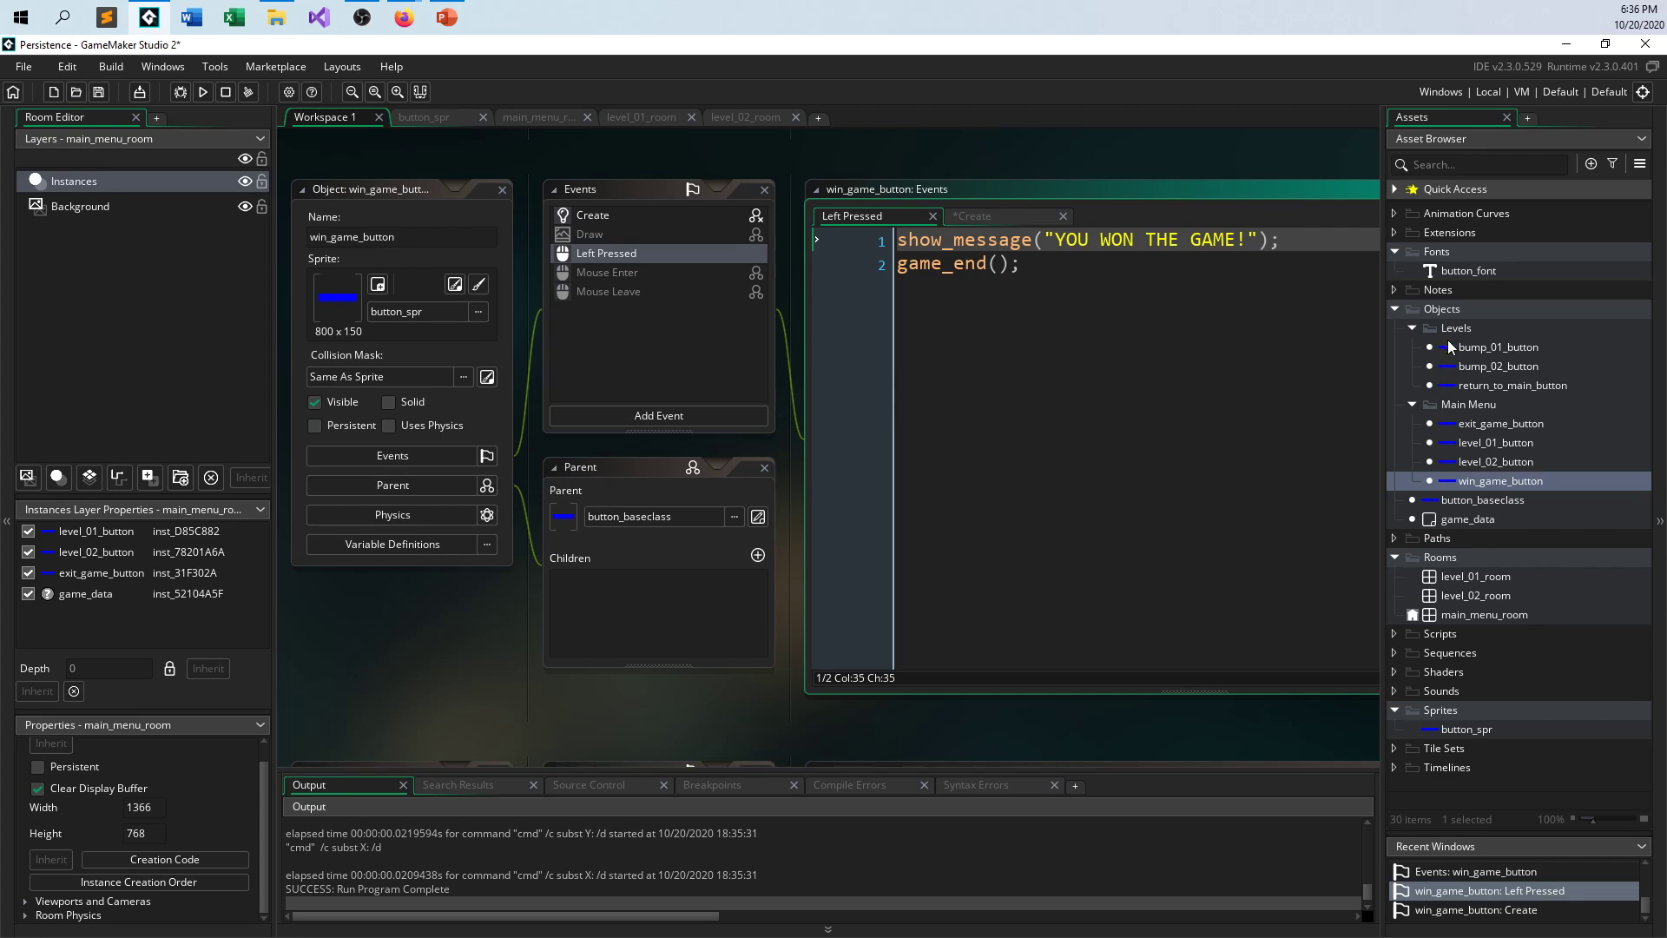
- Create a new object asset in the Asset Browser and name it win_controller
{"action": "right_click", "coordinate": [1450, 346]}
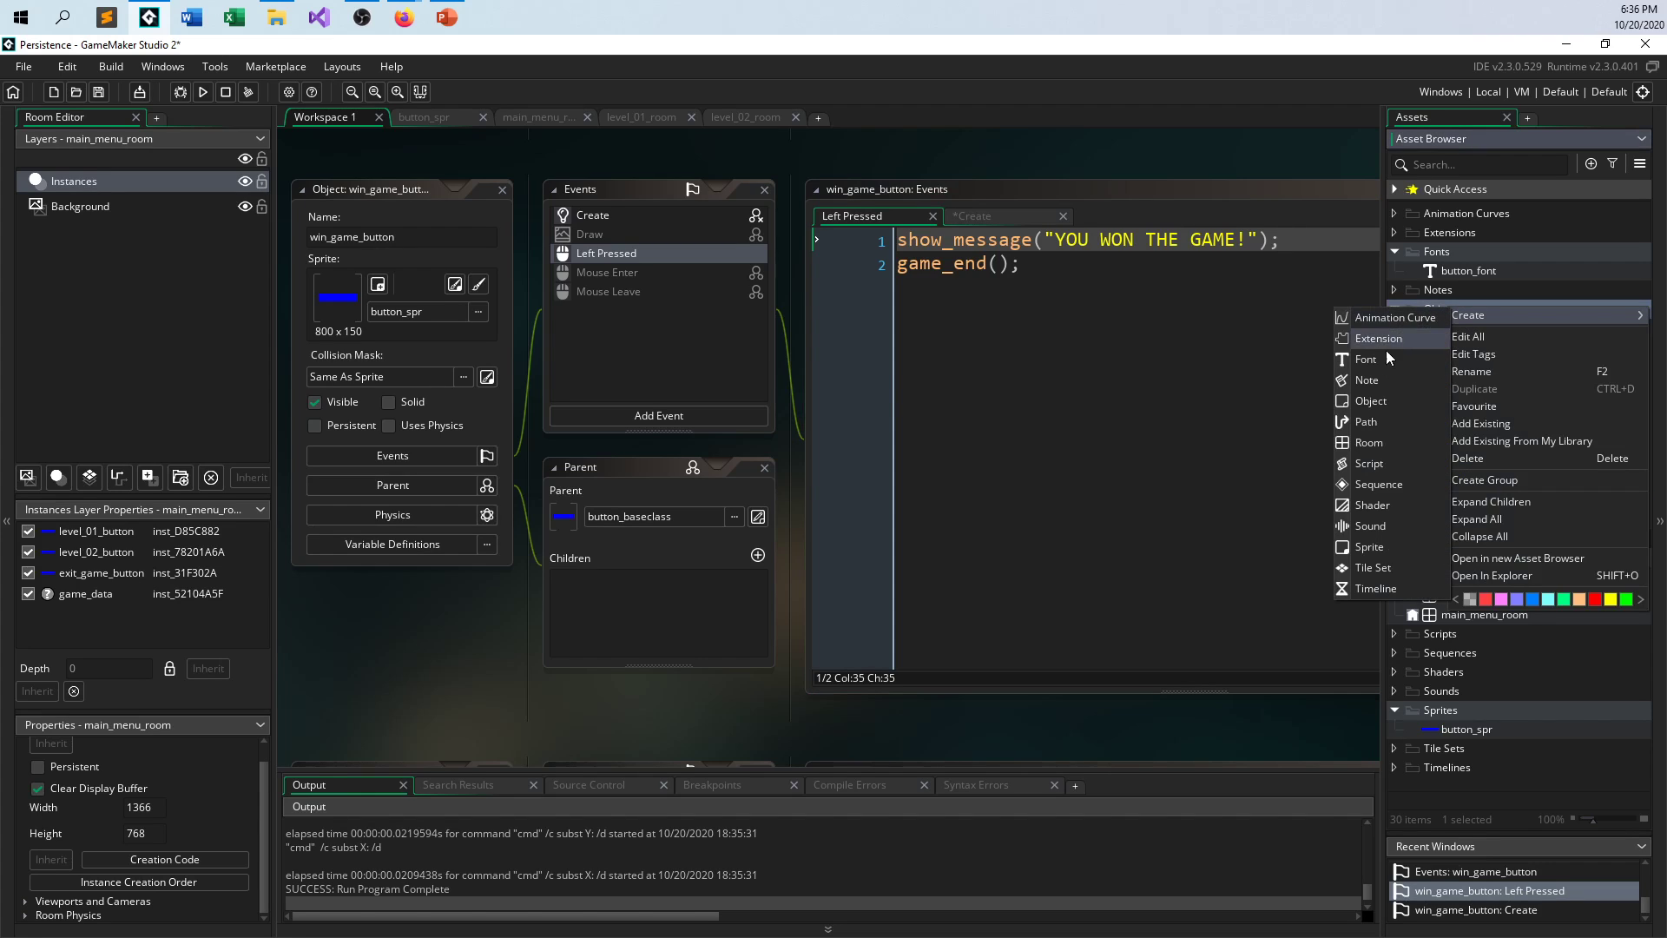
{"action": "mouse_move", "coordinate": [1365, 421]}
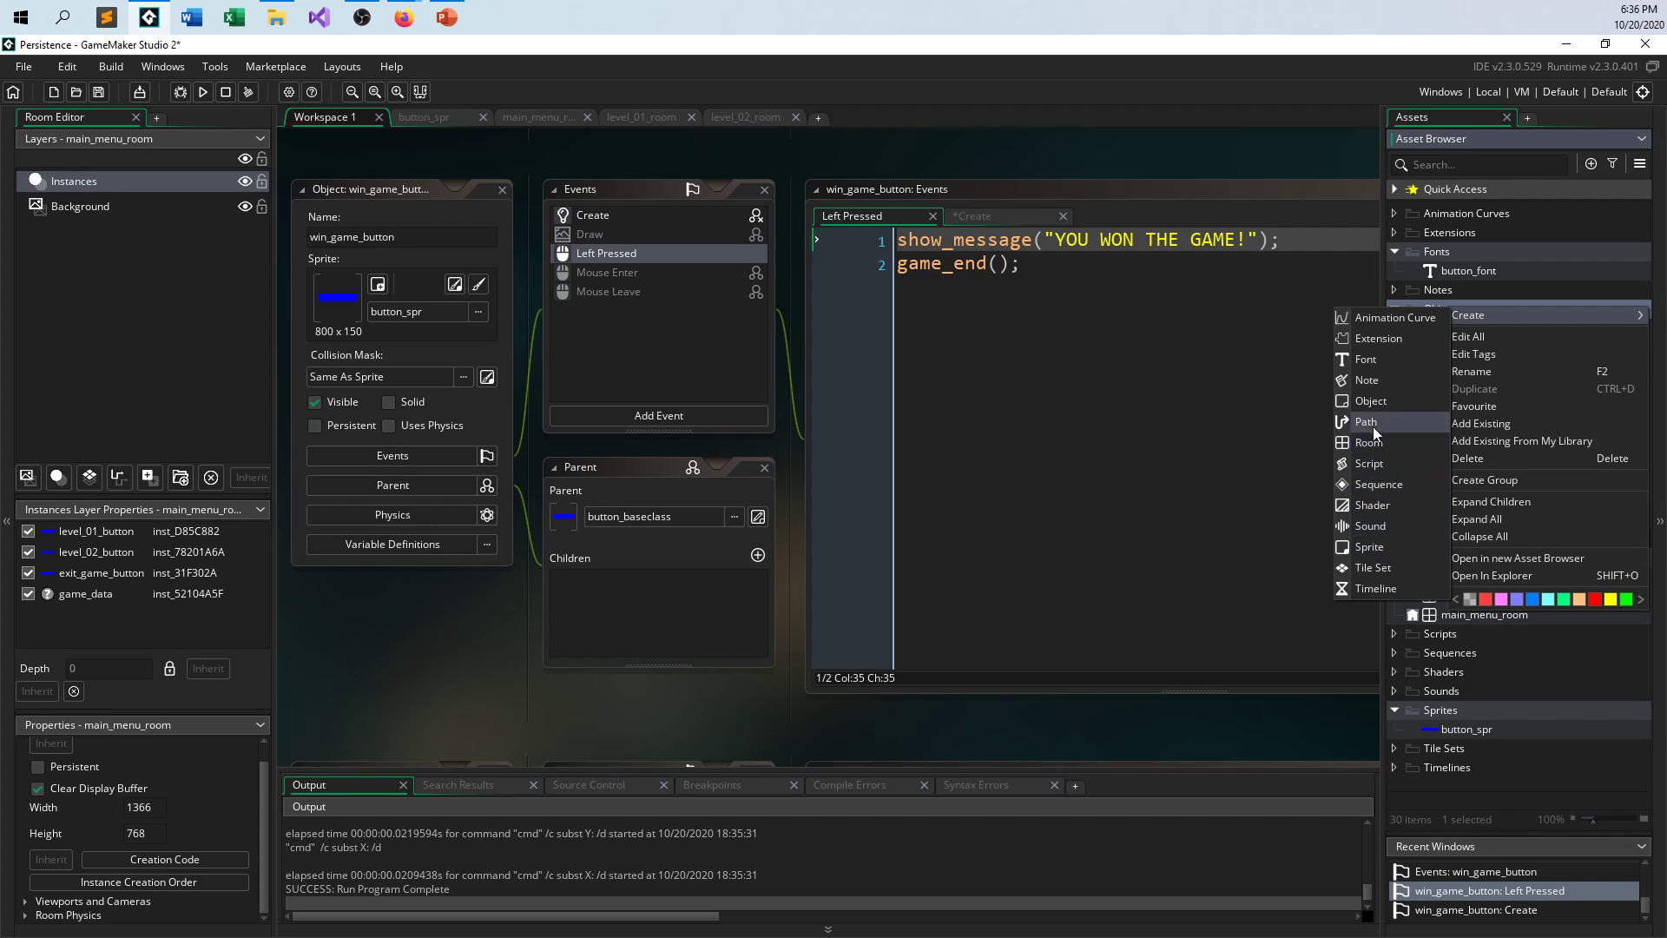
{"action": "left_click", "coordinate": [1370, 400]}
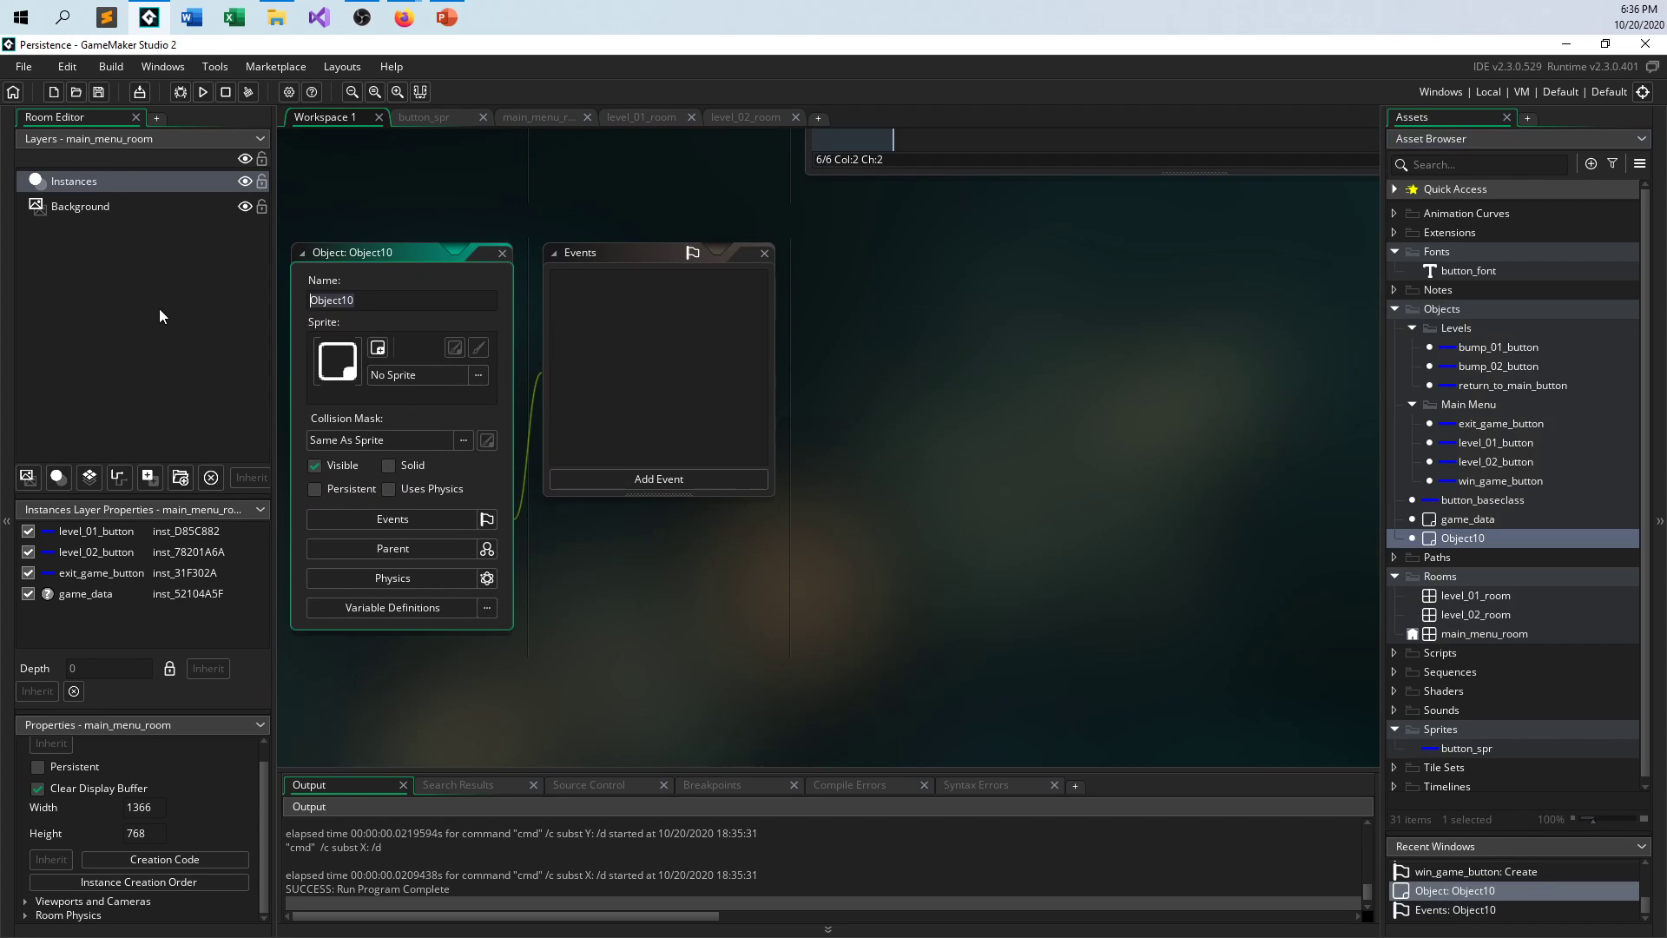
{"action": "type", "text": "win_cont"}
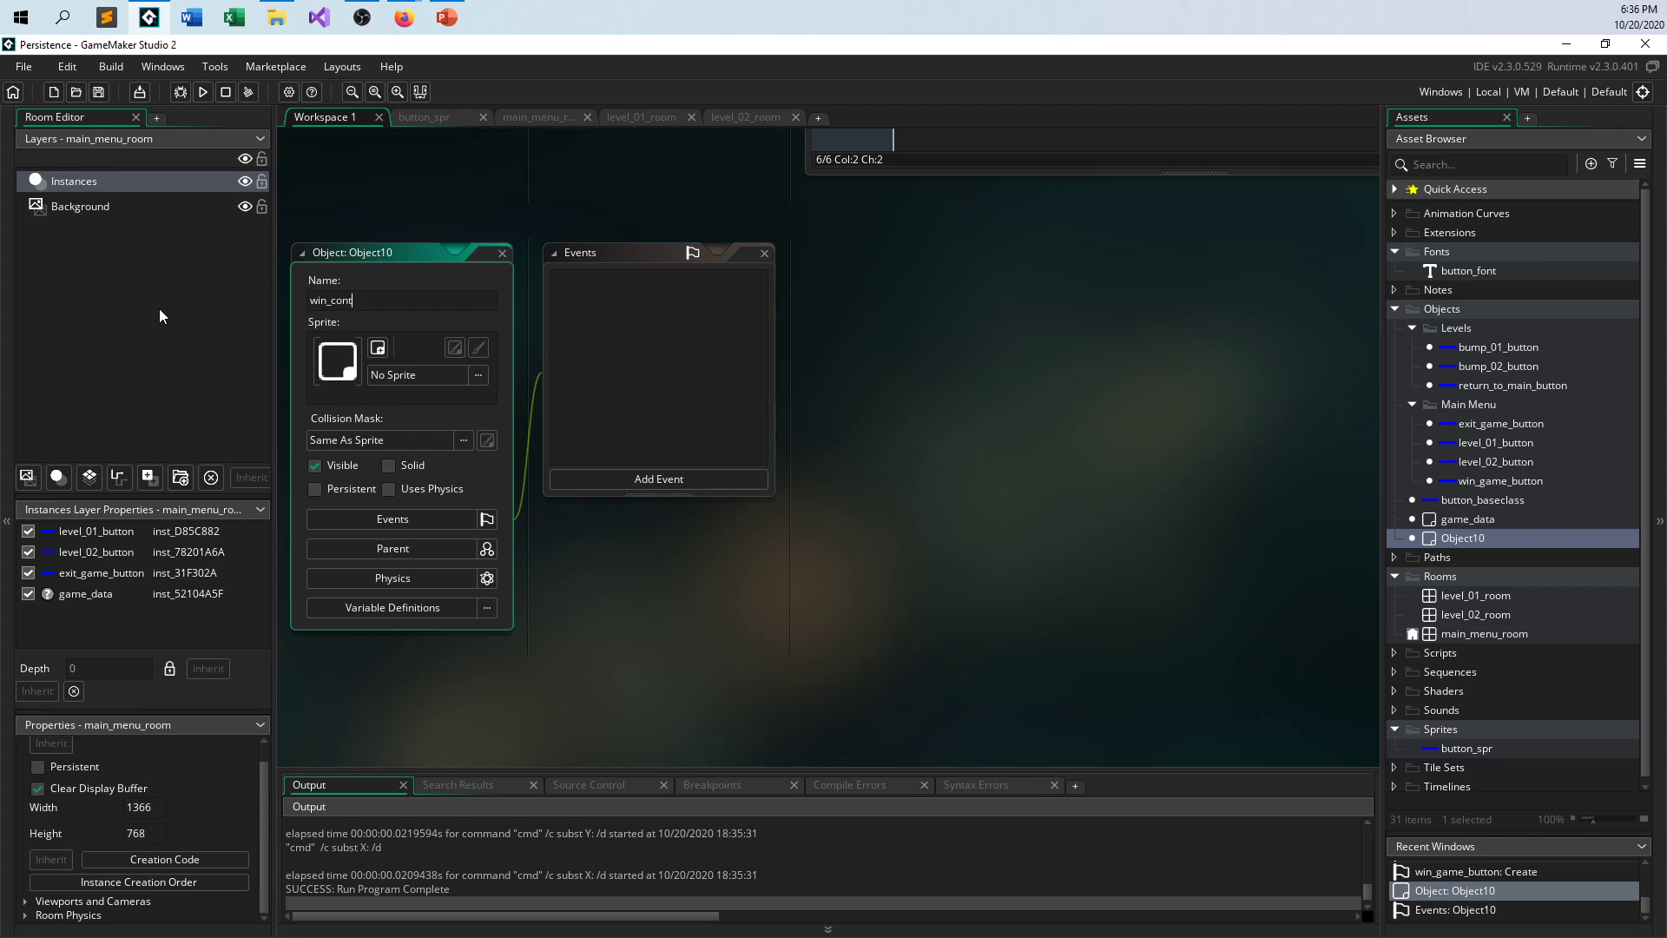
{"action": "type", "text": "roller"}
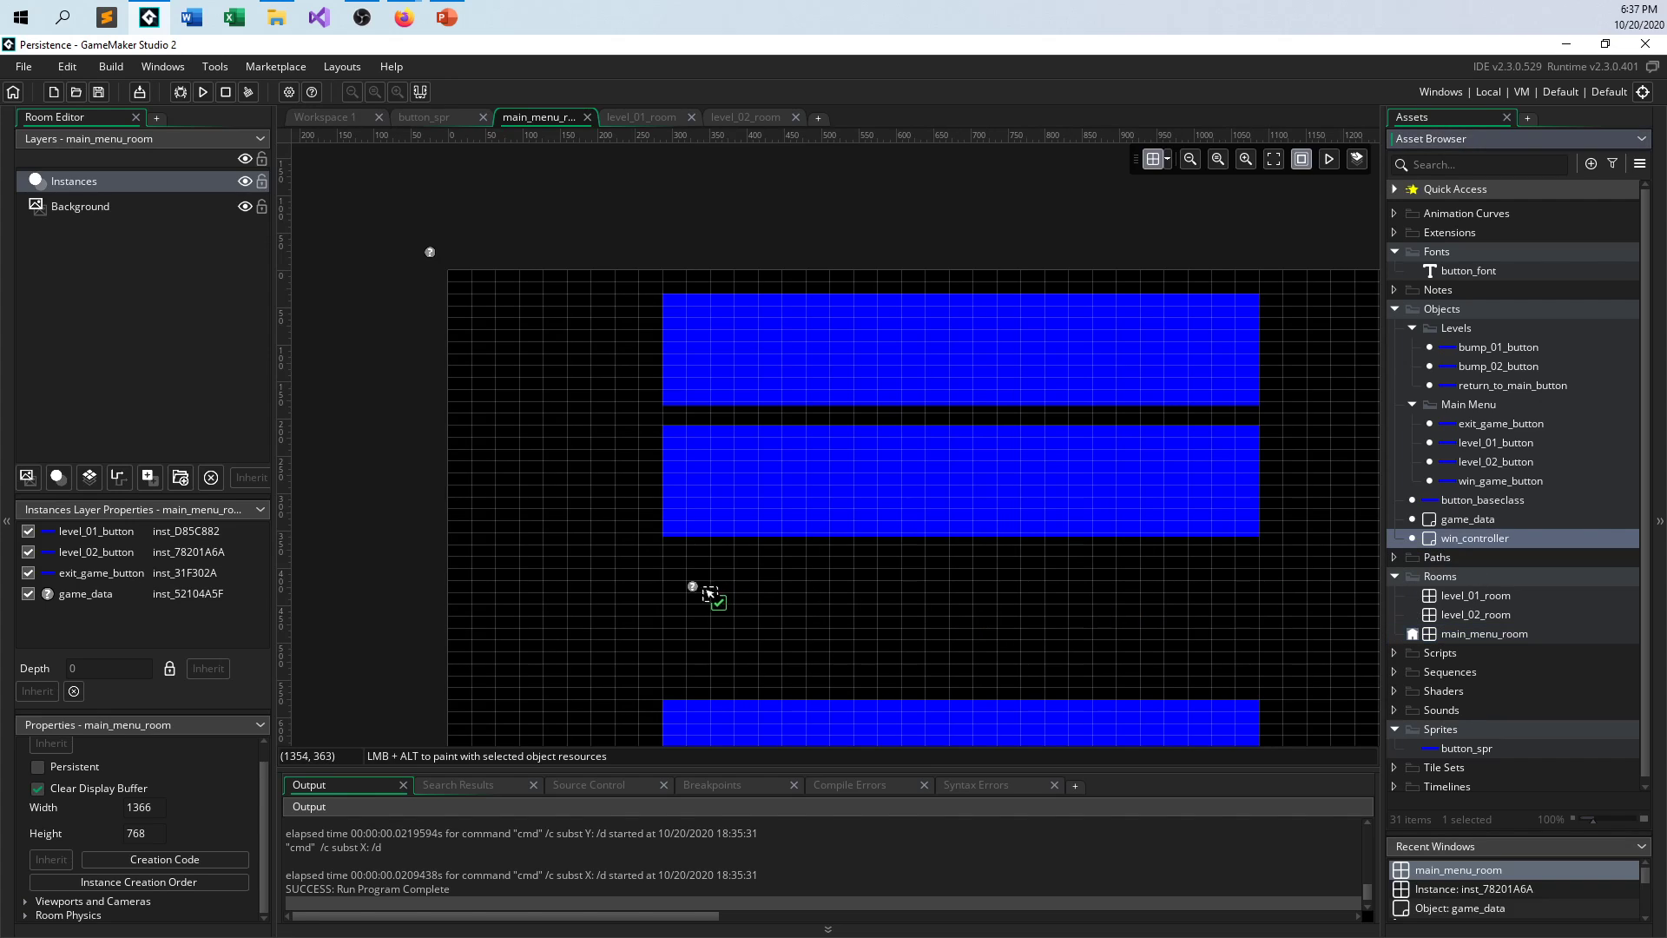
{"action": "mouse_move", "coordinate": [581, 497]}
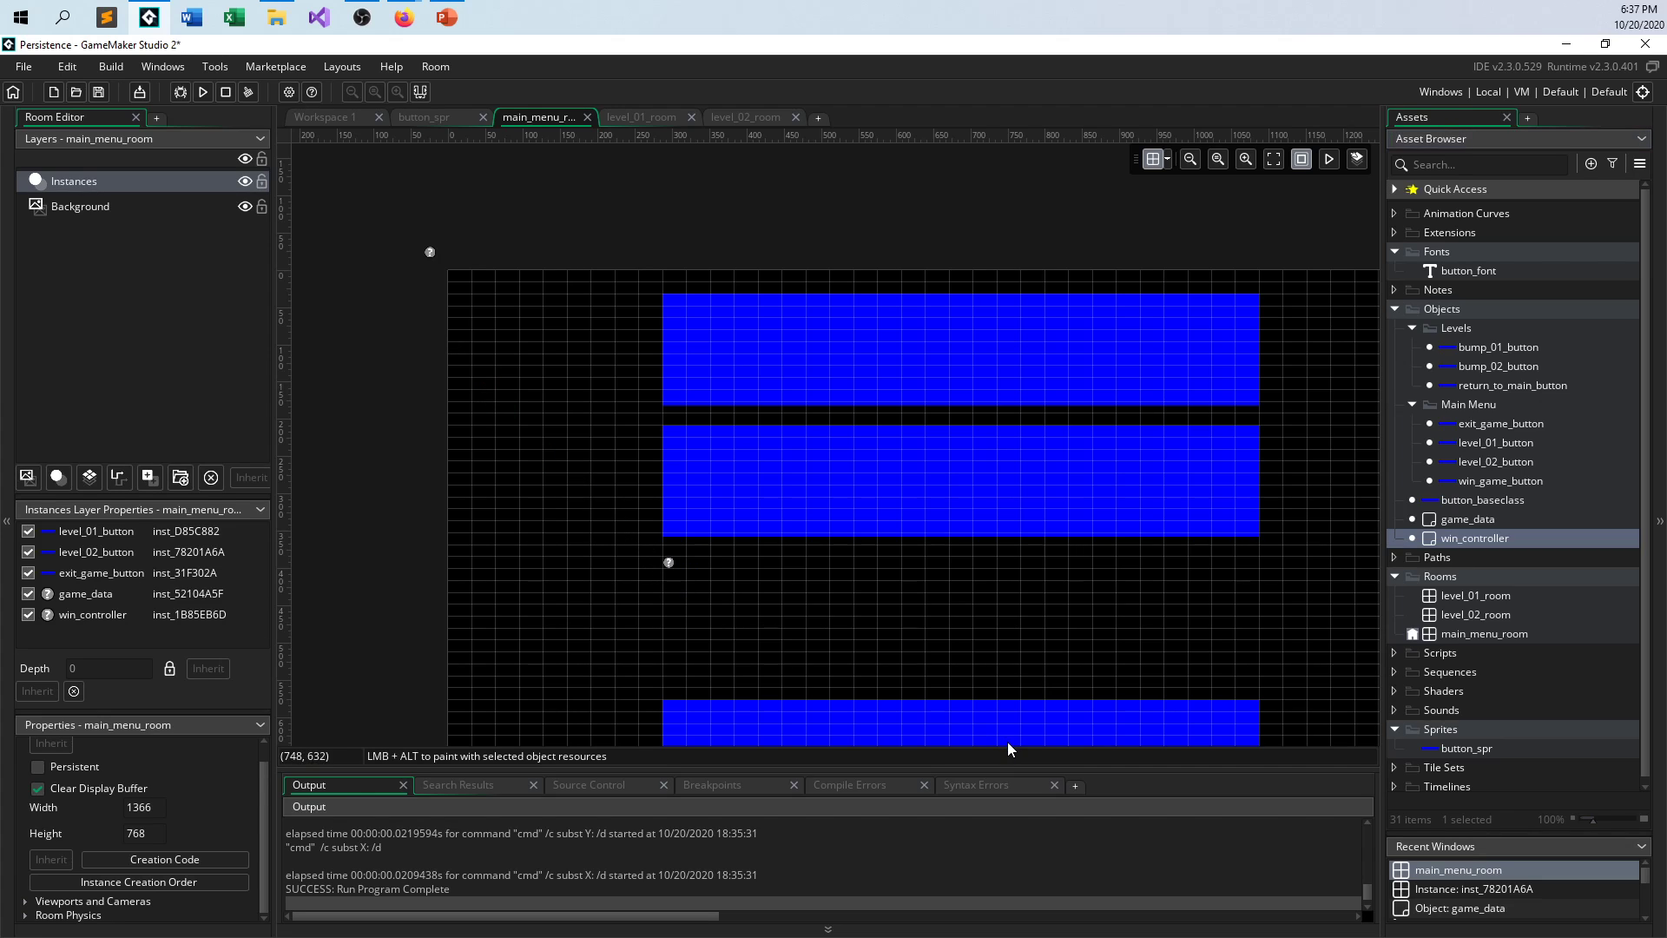
{"action": "mouse_move", "coordinate": [658, 538]}
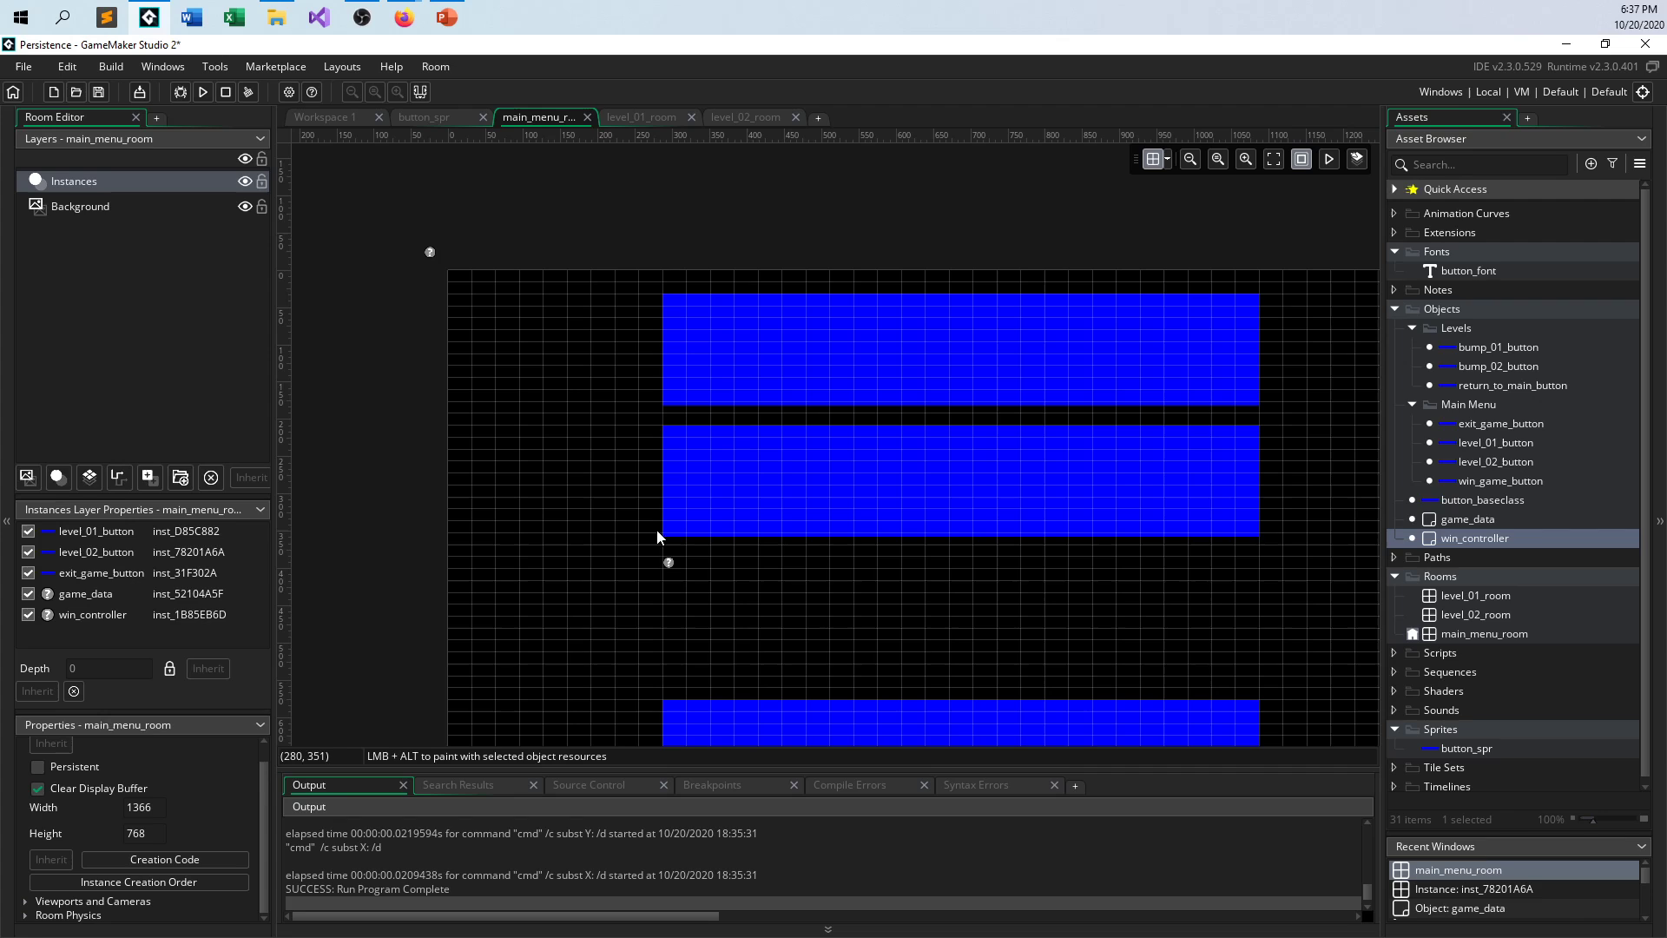
{"action": "mouse_move", "coordinate": [661, 503]}
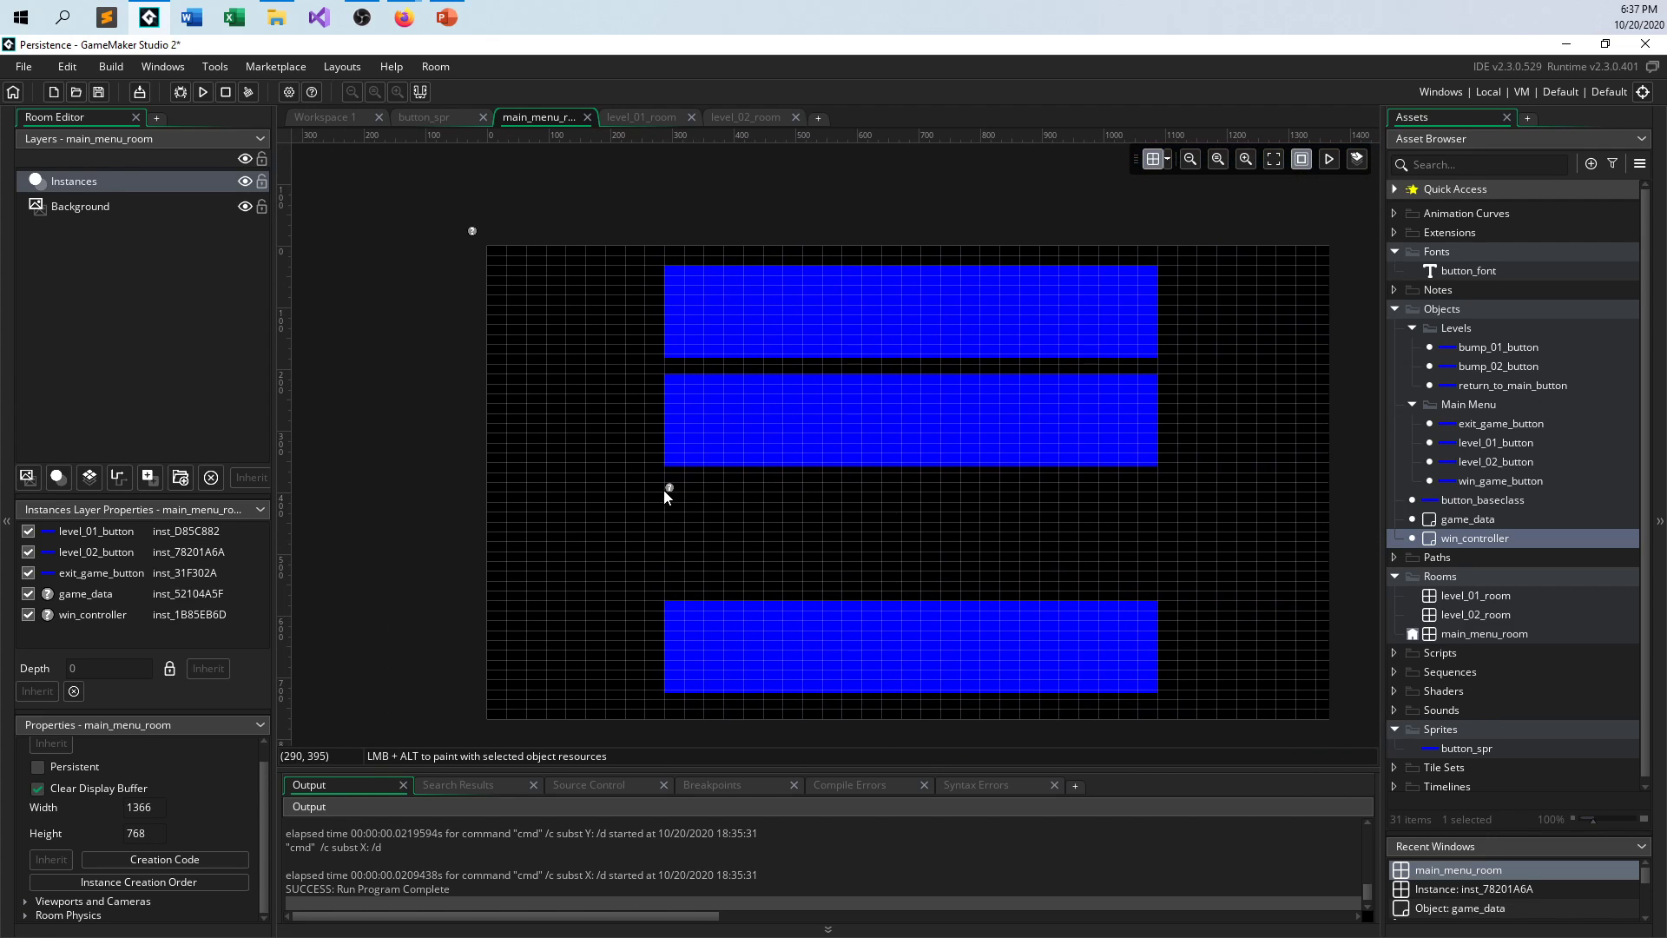
{"action": "mouse_move", "coordinate": [671, 493]}
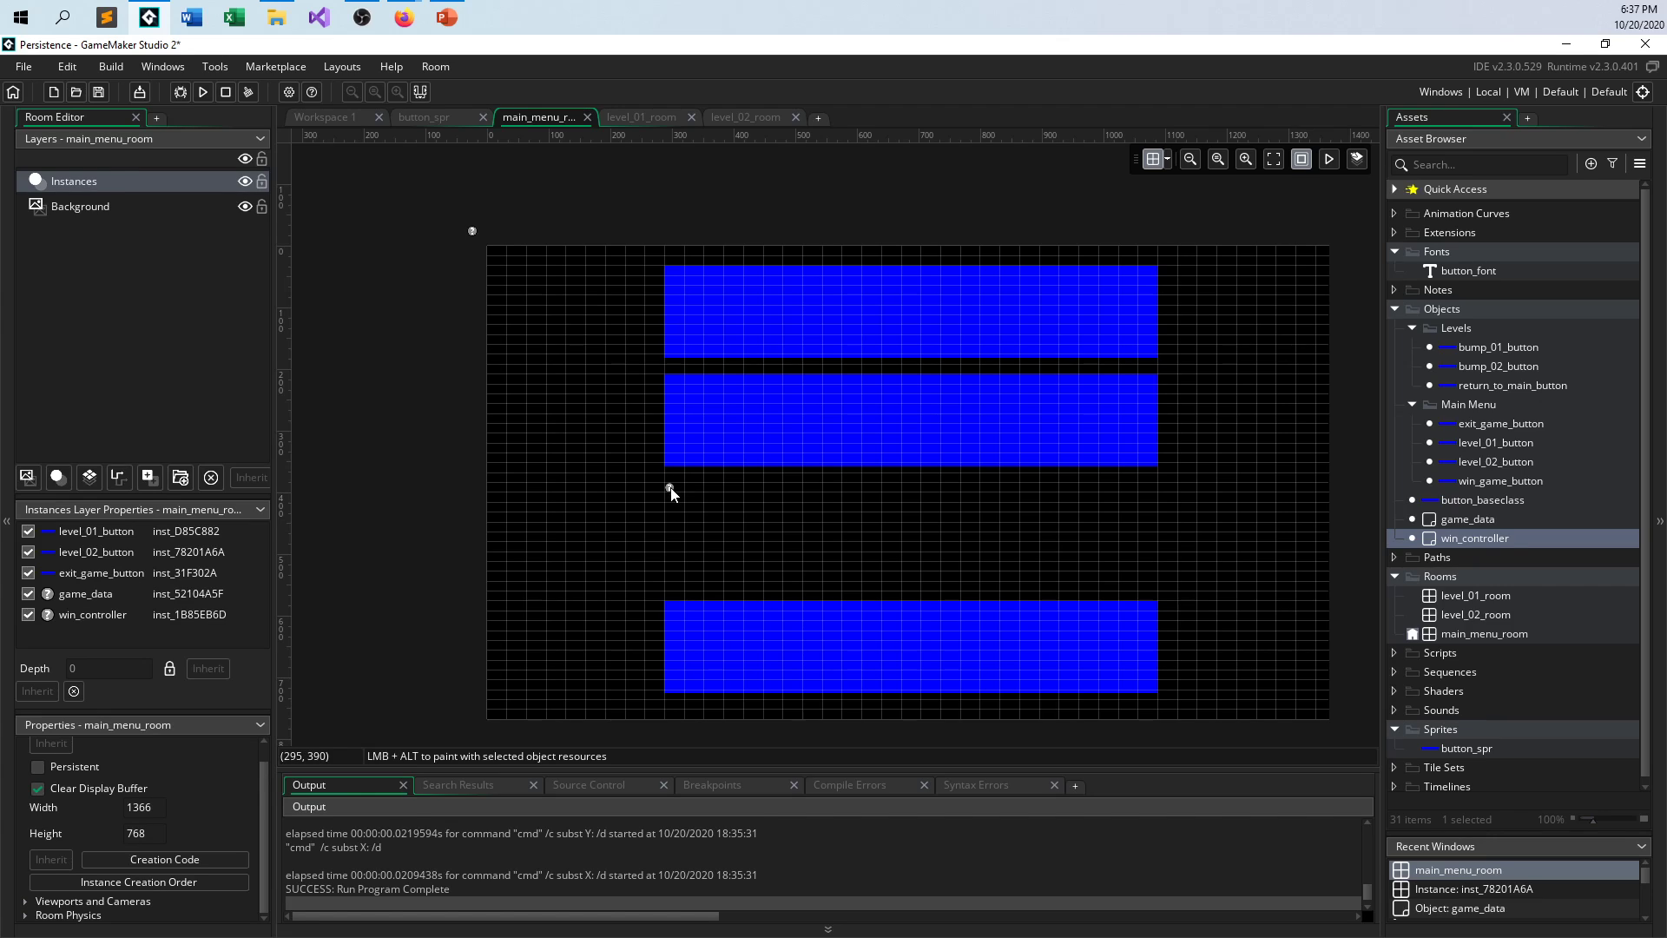
{"action": "mouse_move", "coordinate": [677, 502]}
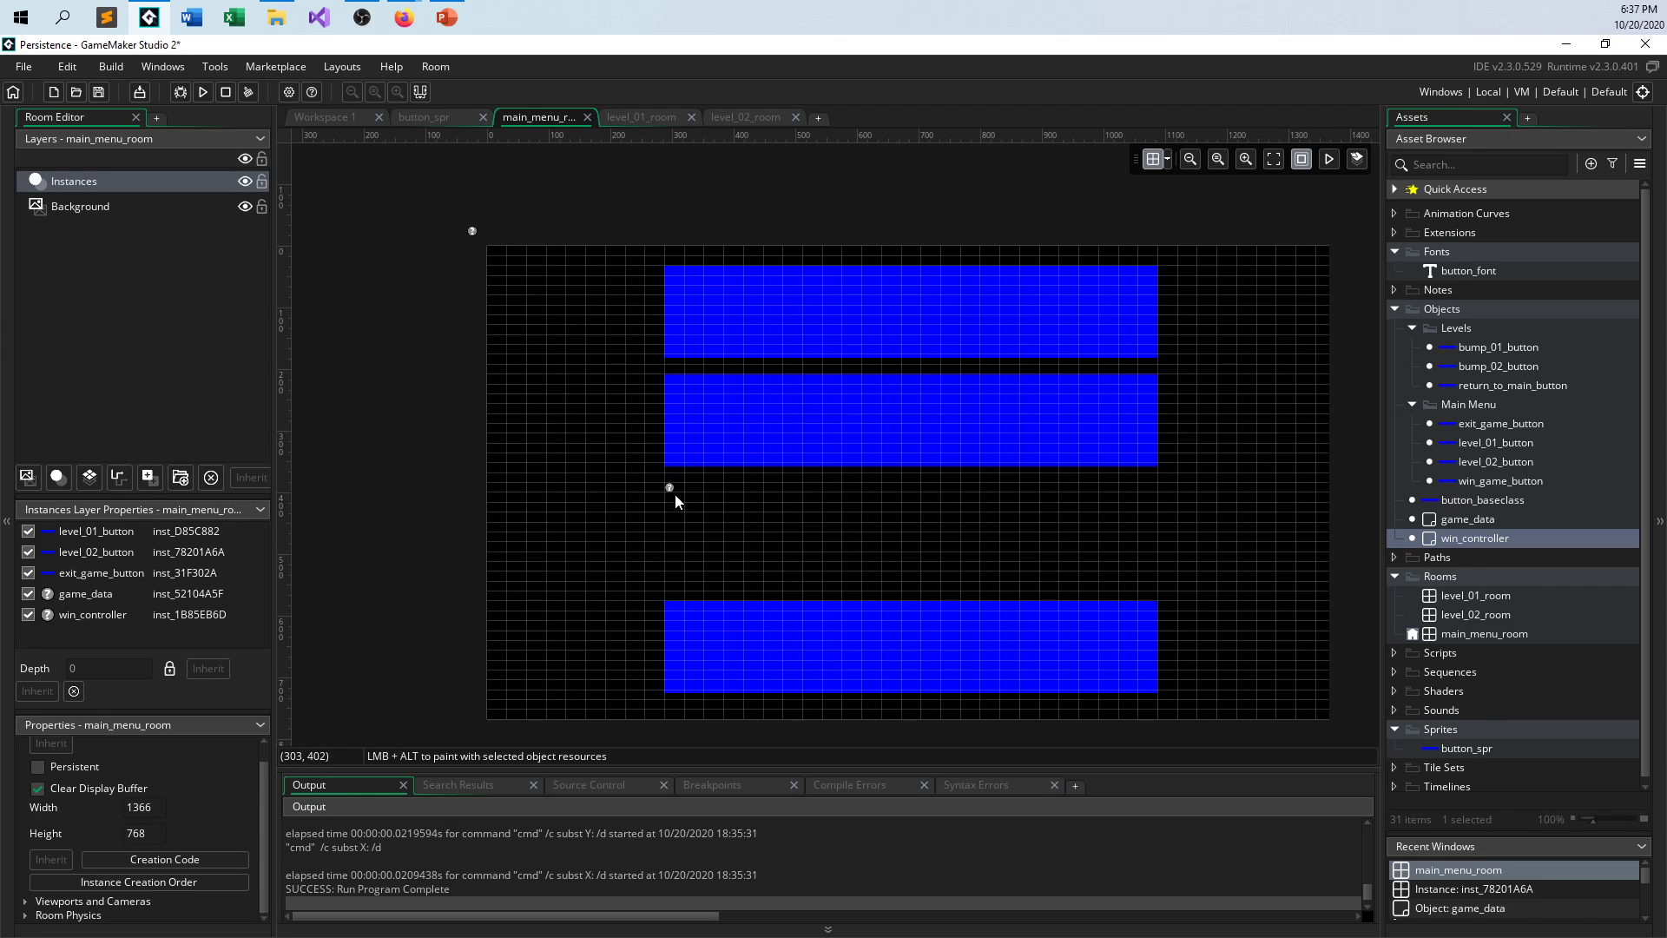
{"action": "mouse_move", "coordinate": [1397, 588]}
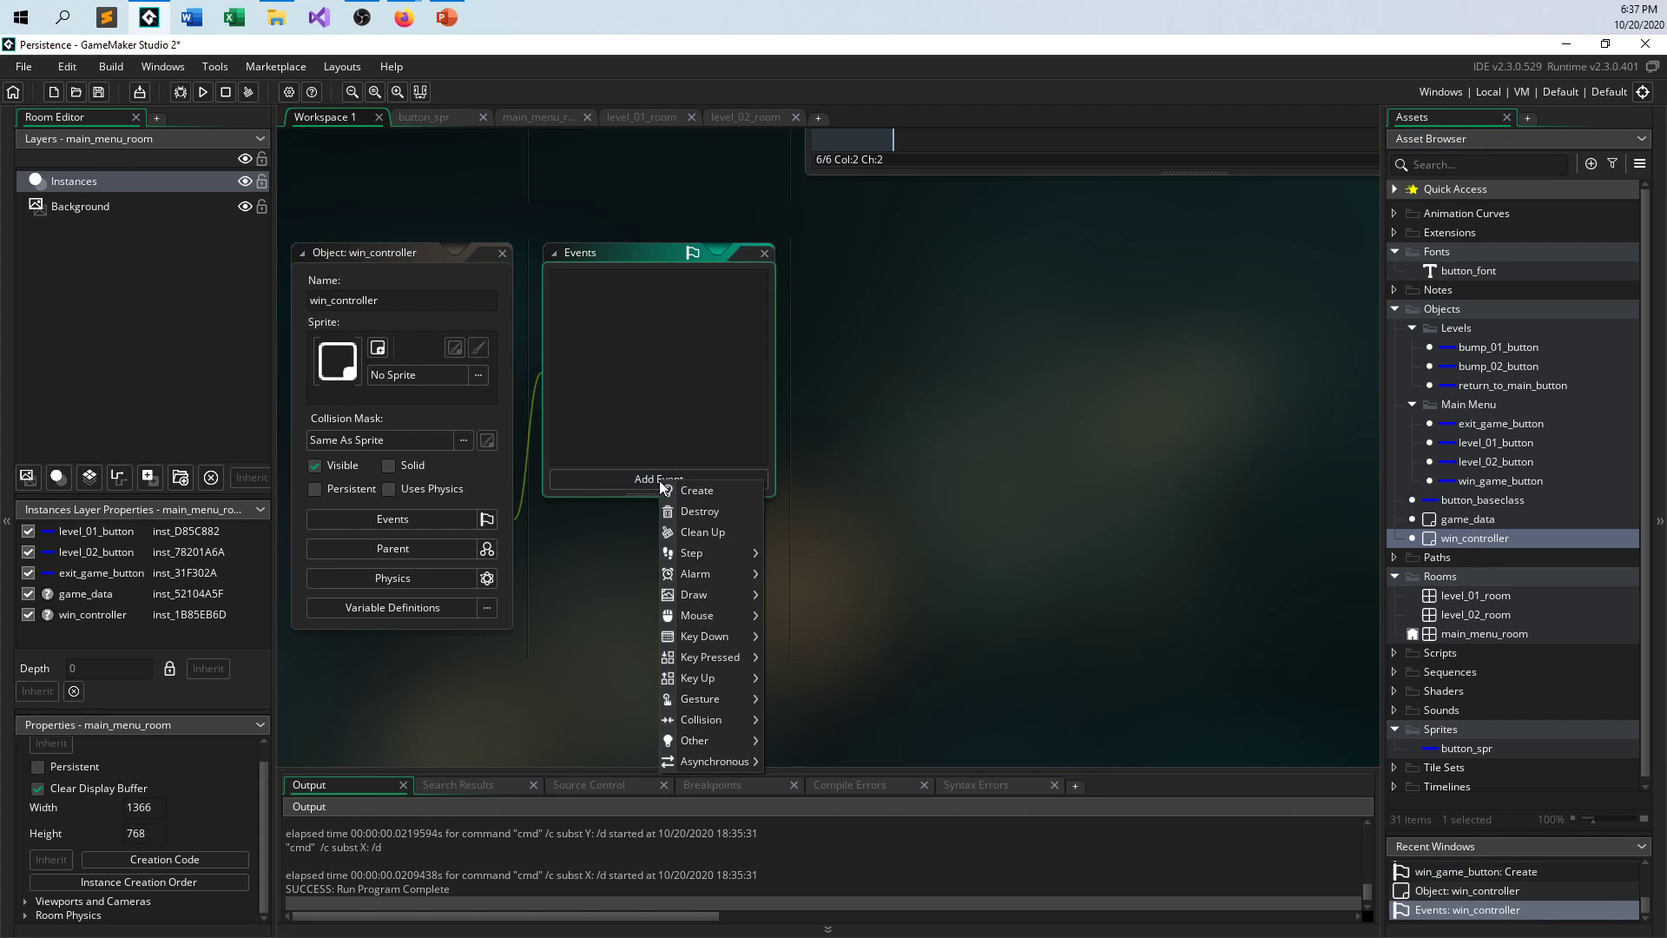
{"action": "mouse_move", "coordinate": [704, 552]}
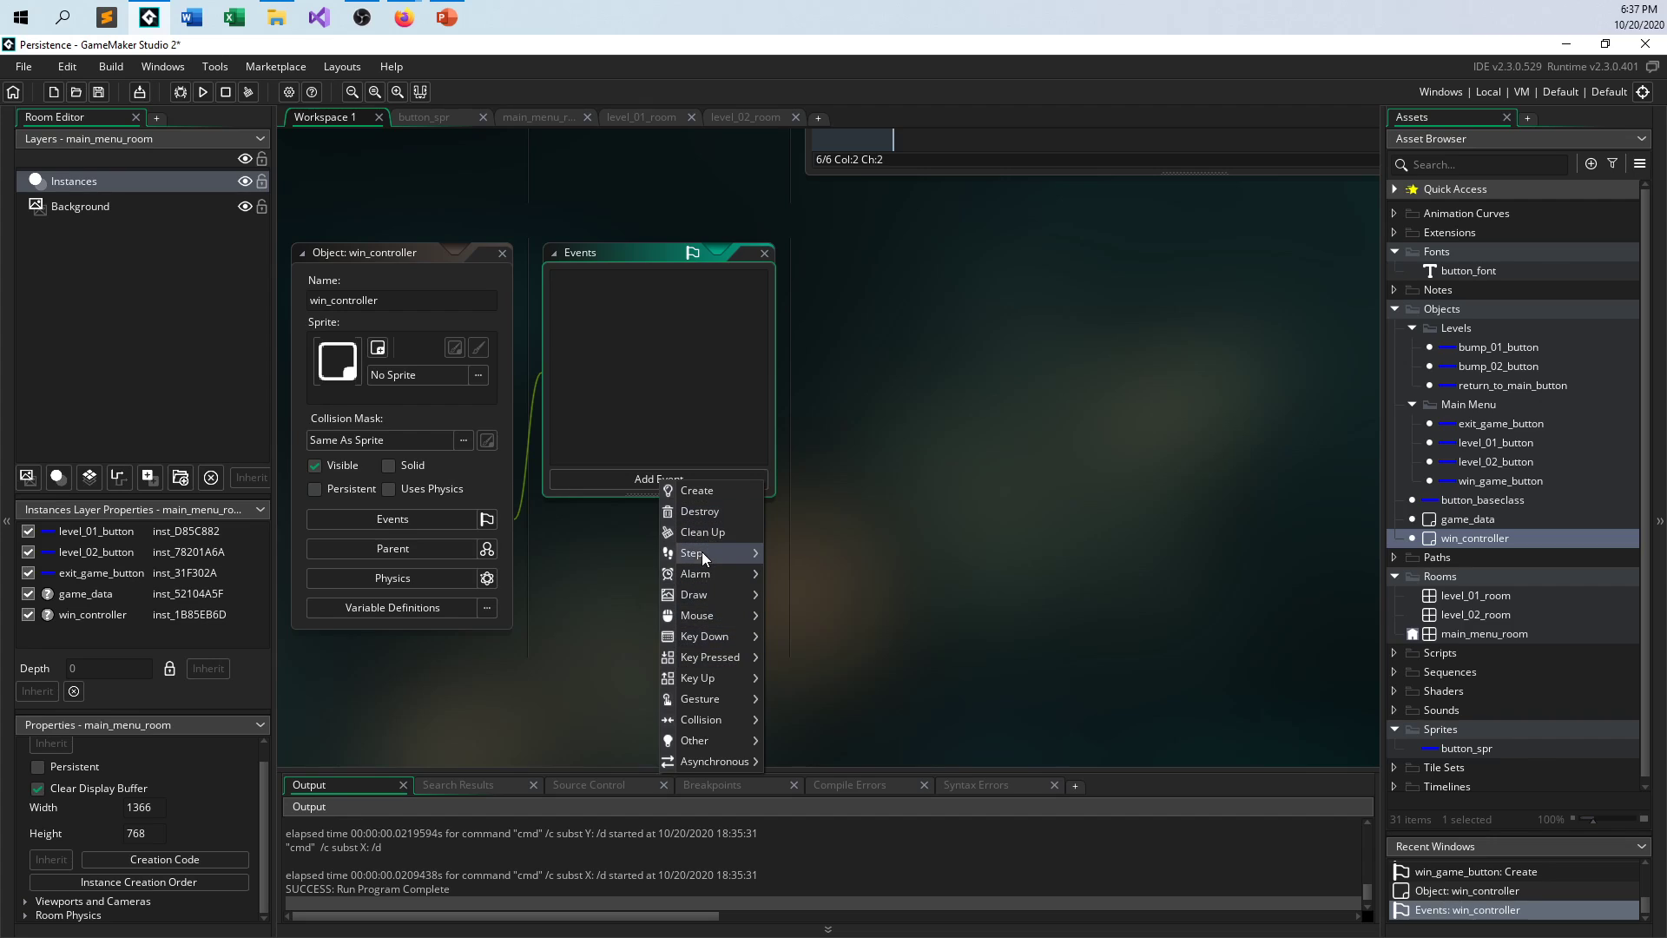
- Add a Step event checking game_data.click_01 >= 10 with a placeholder instance_destroy() call
{"action": "left_click", "coordinate": [690, 552]}
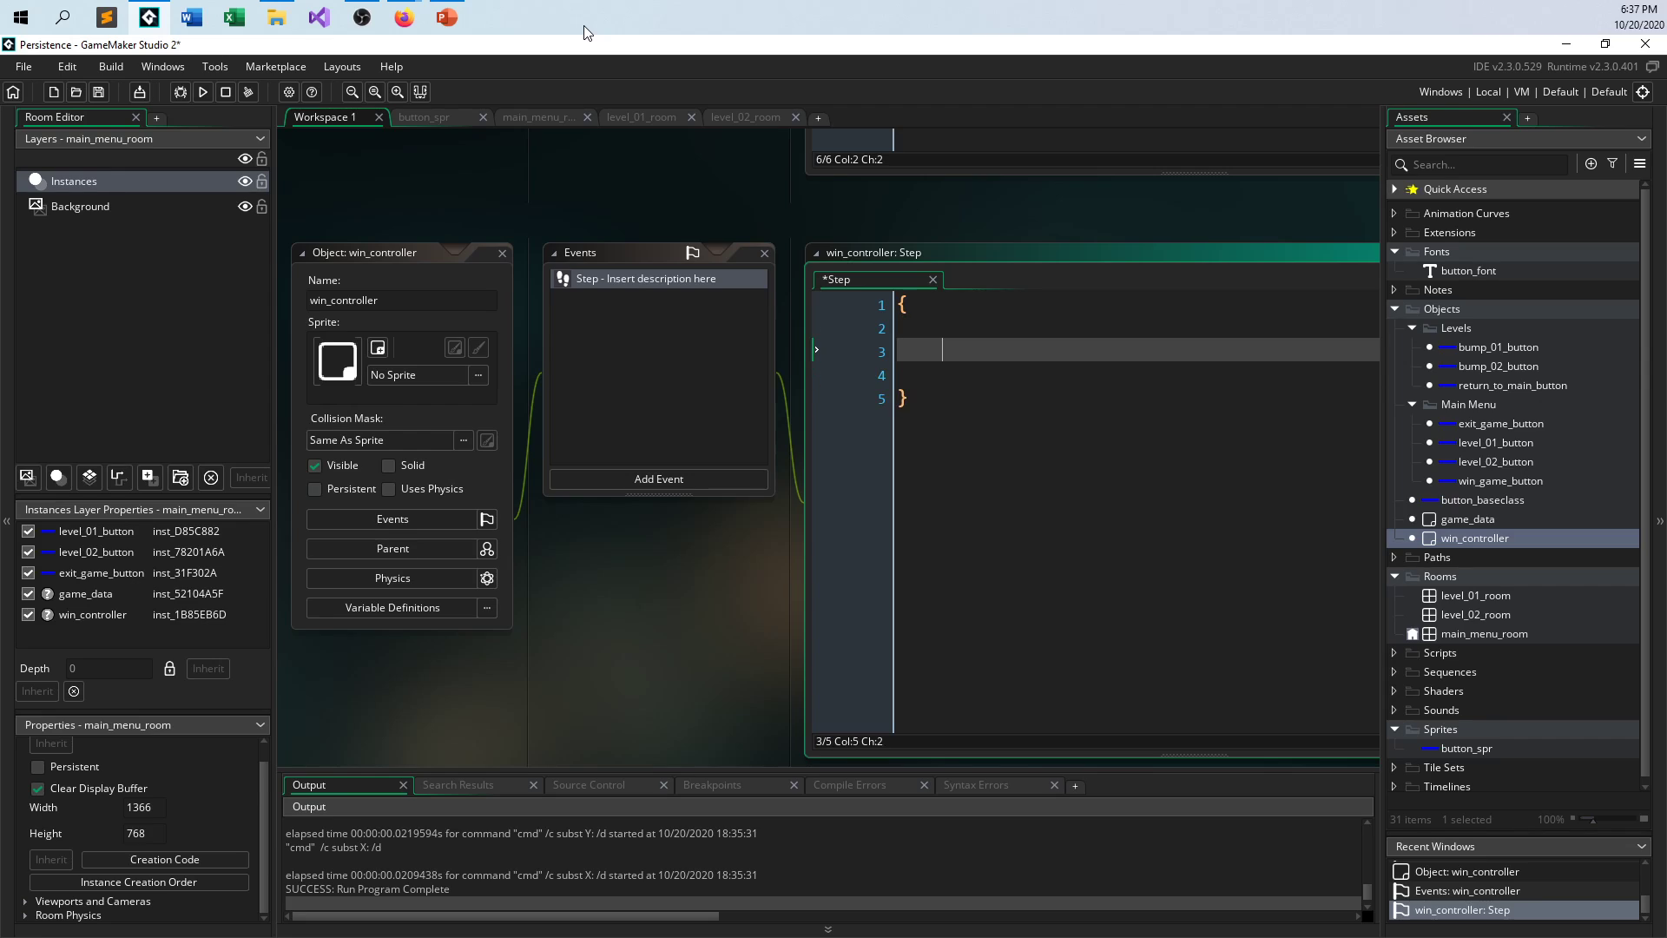
{"action": "type", "text": "if(game_"}
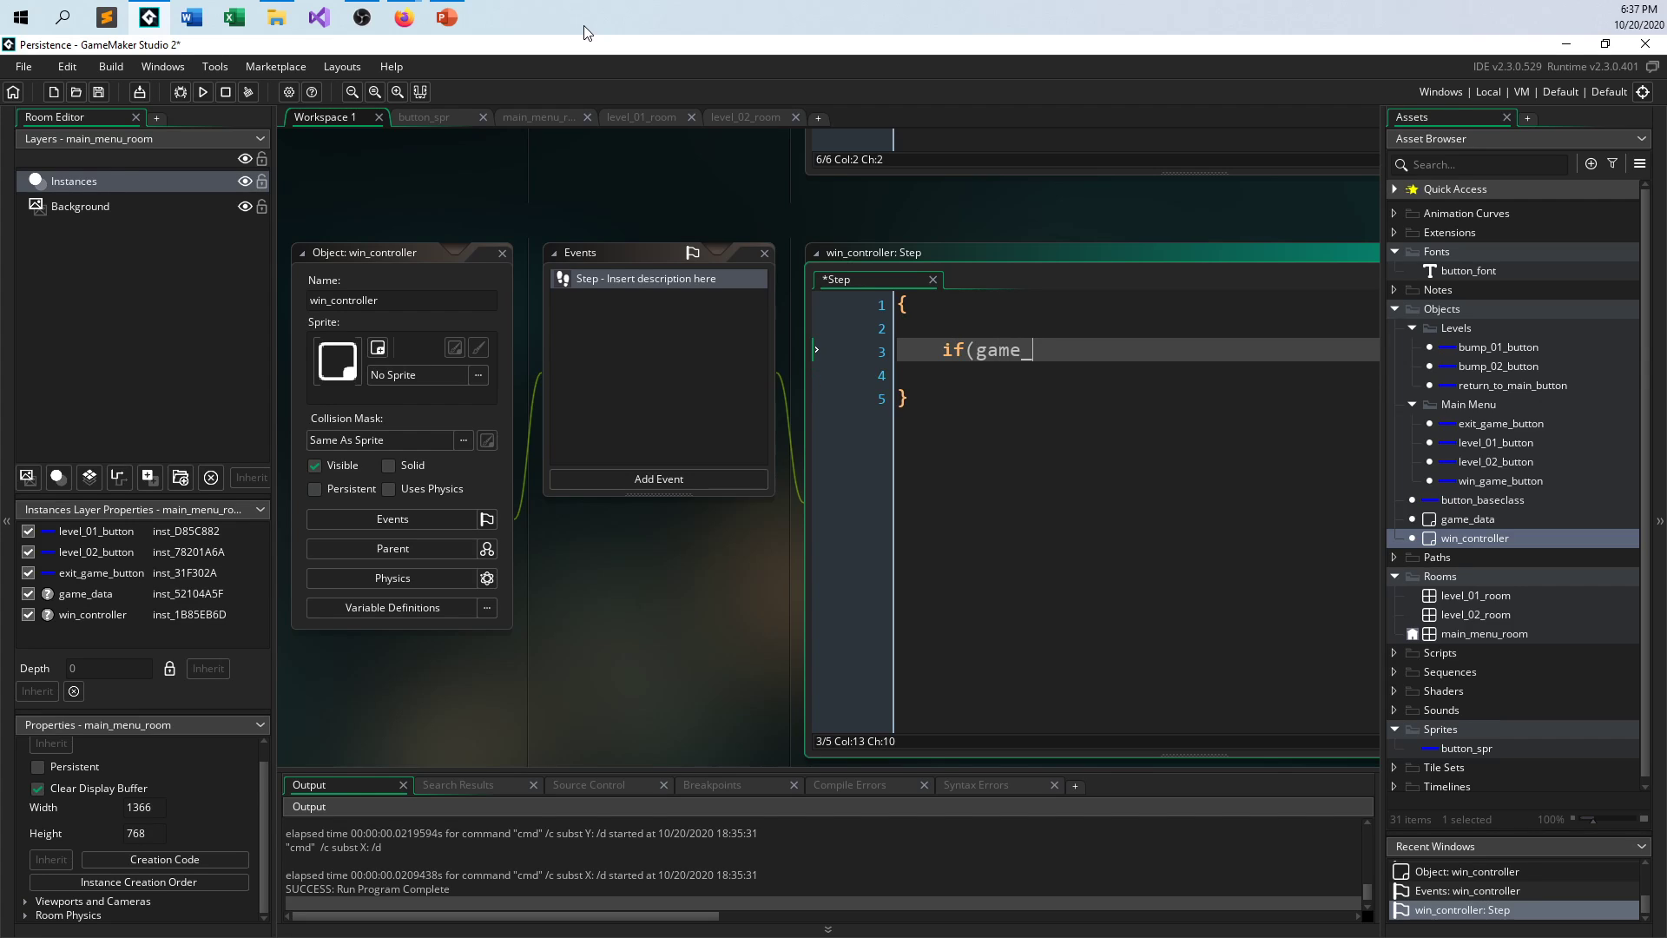
{"action": "type", "text": "data."}
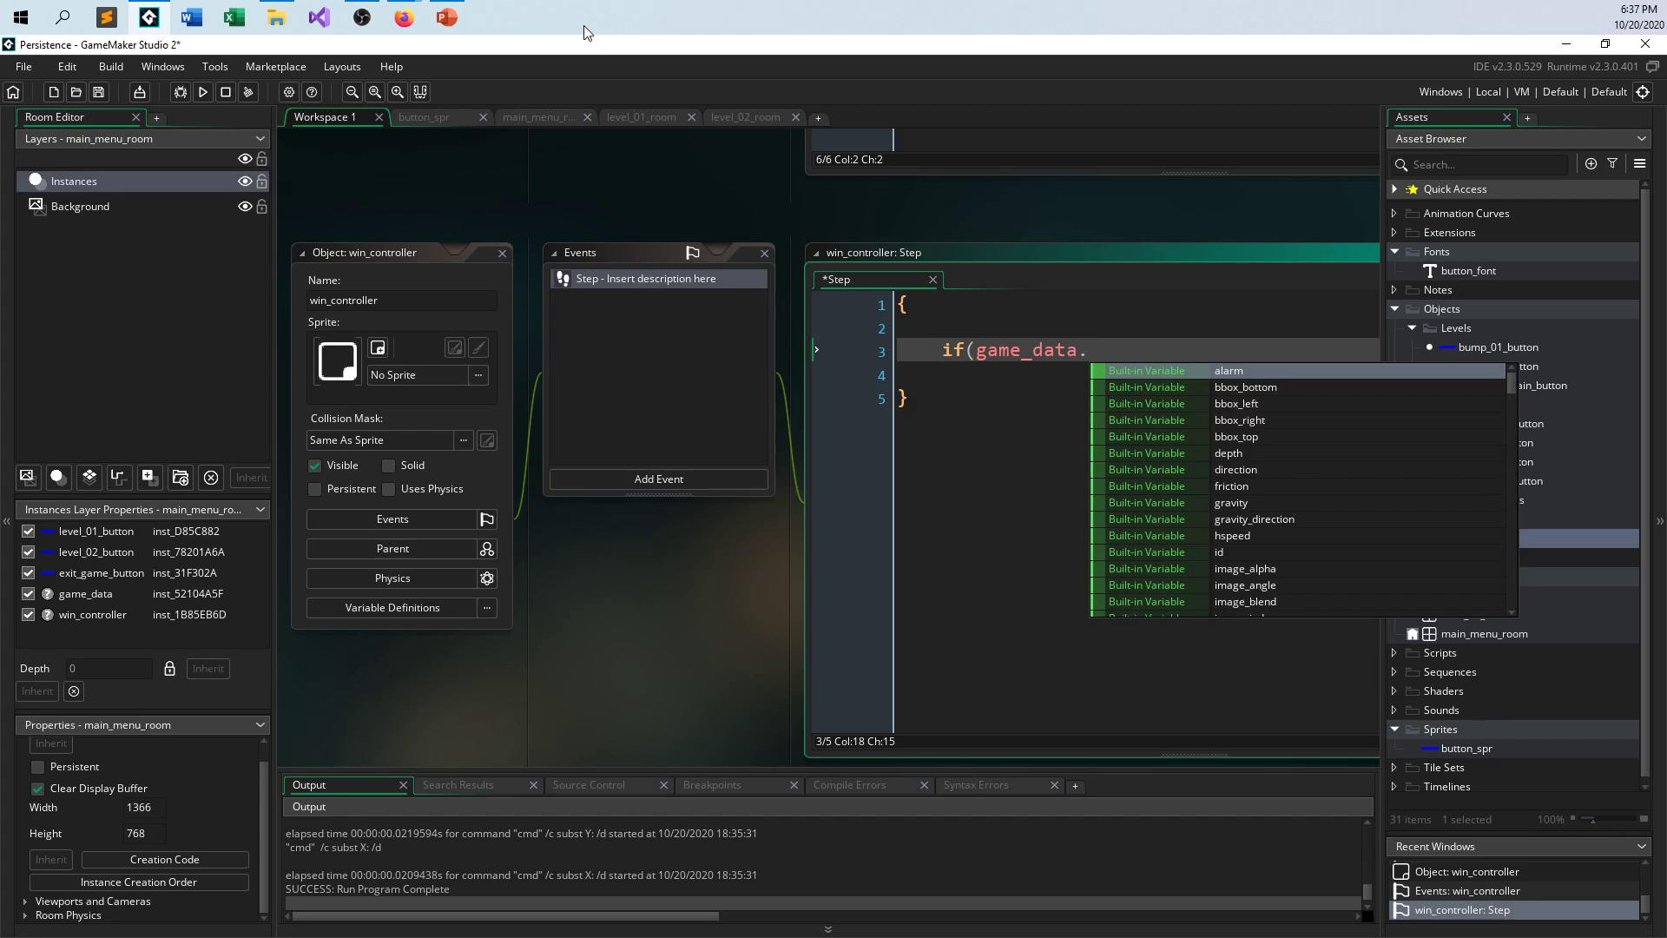
{"action": "type", "text": "click_01"}
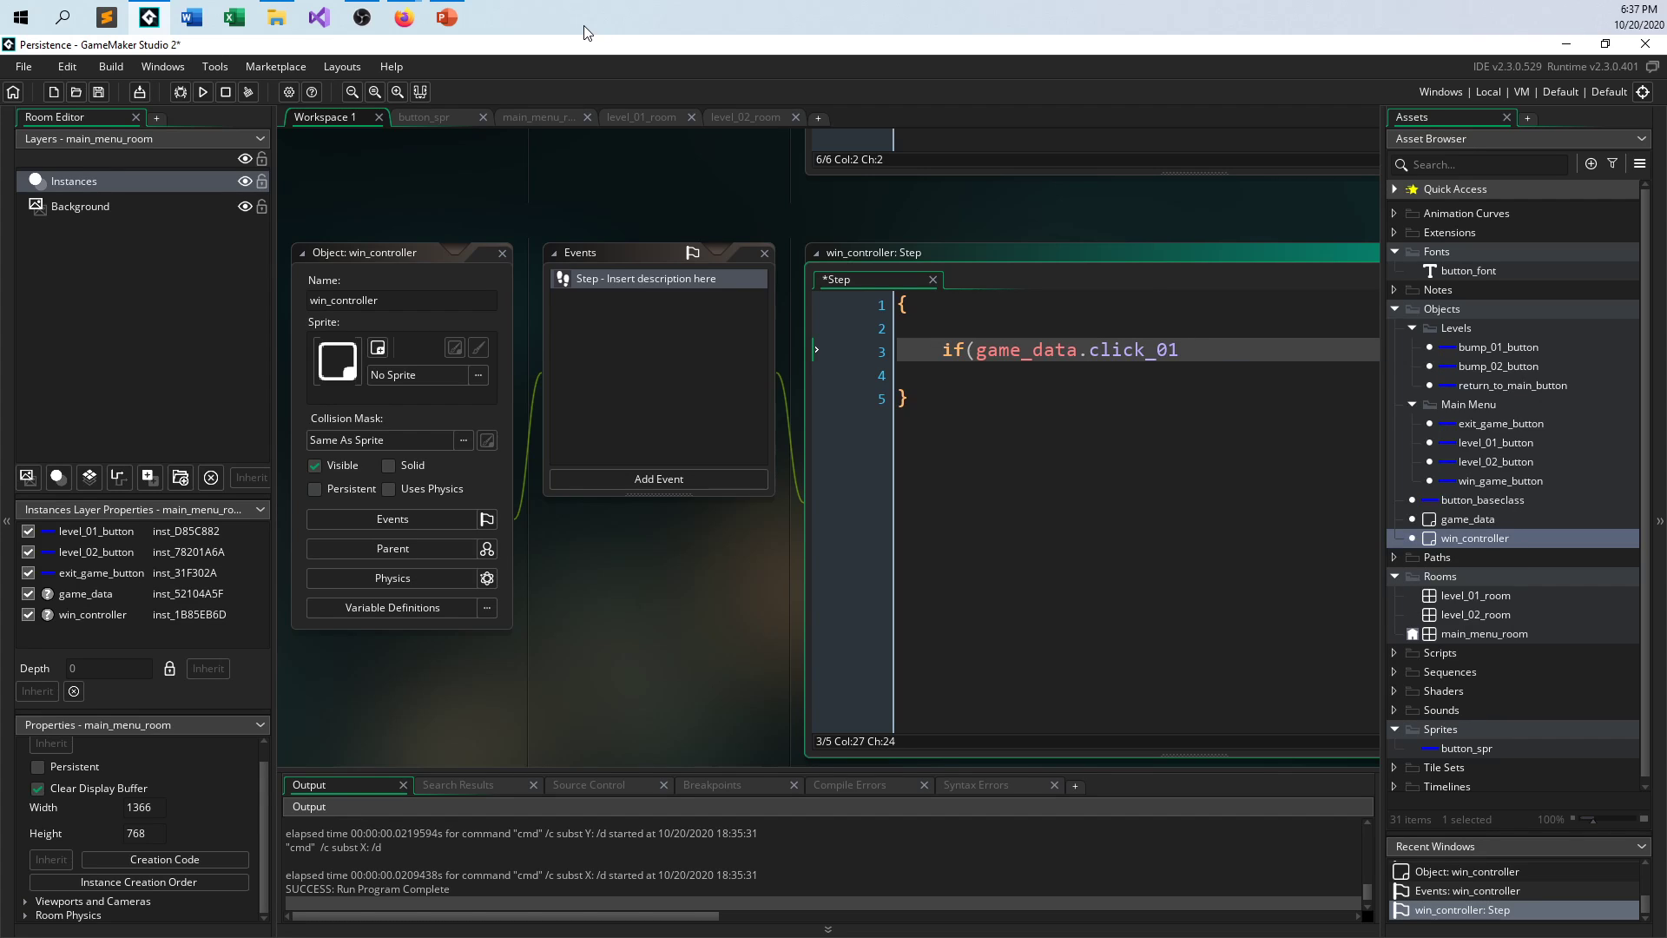
{"action": "type", "text": ">= 10)"}
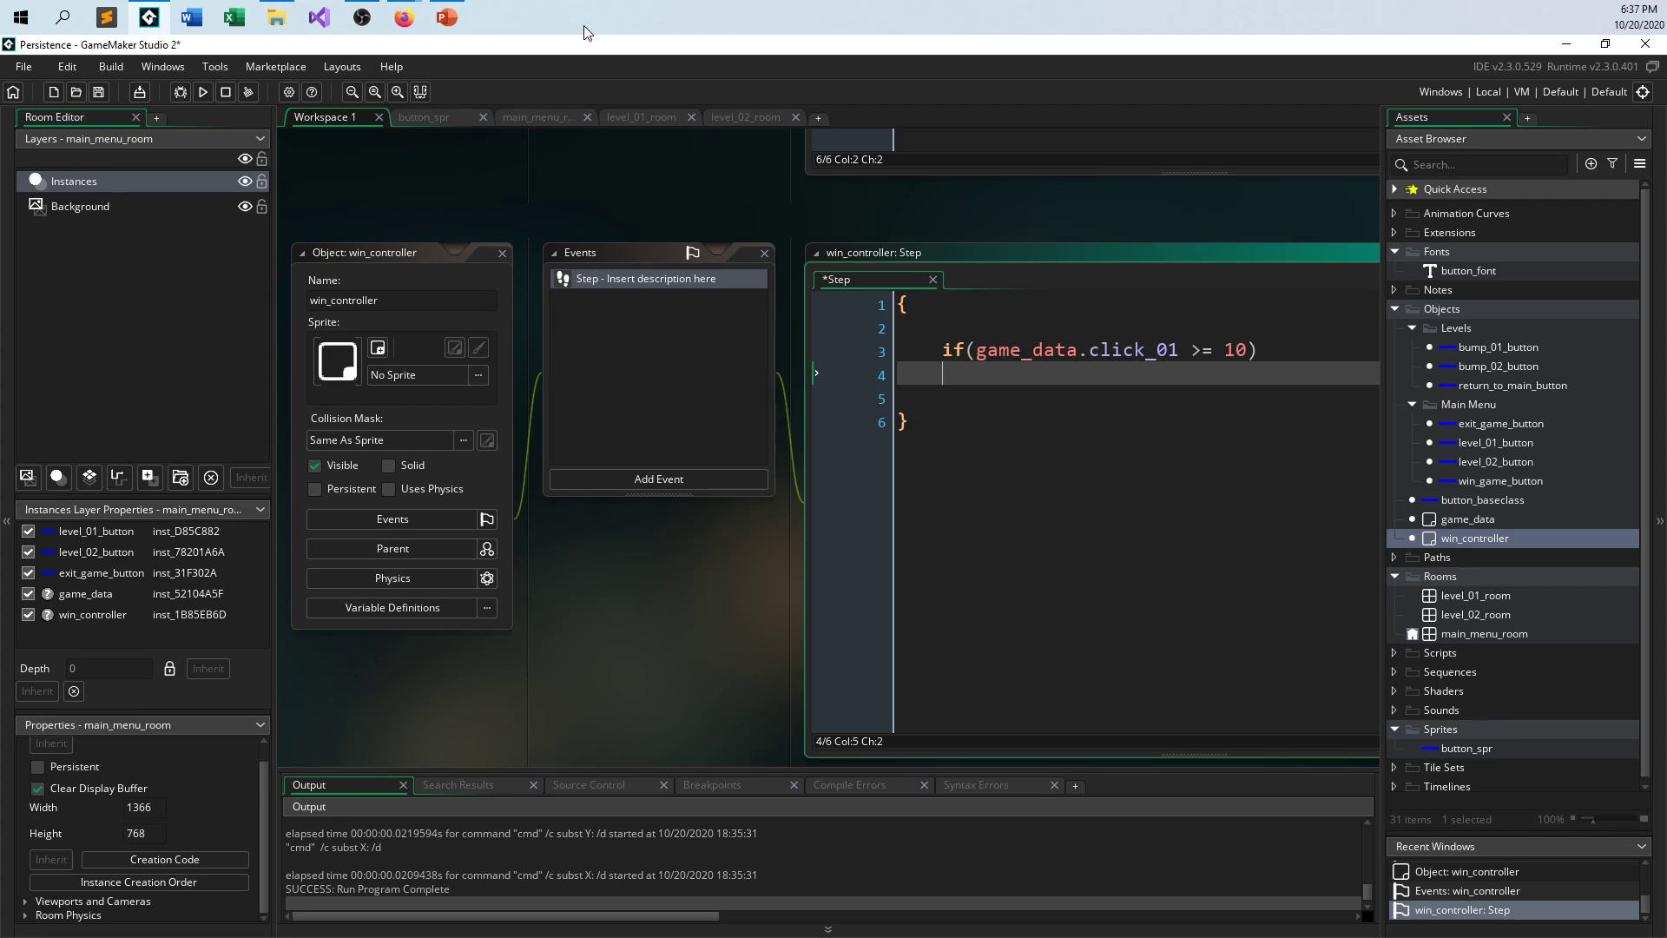
{"action": "type", "text": "{"}
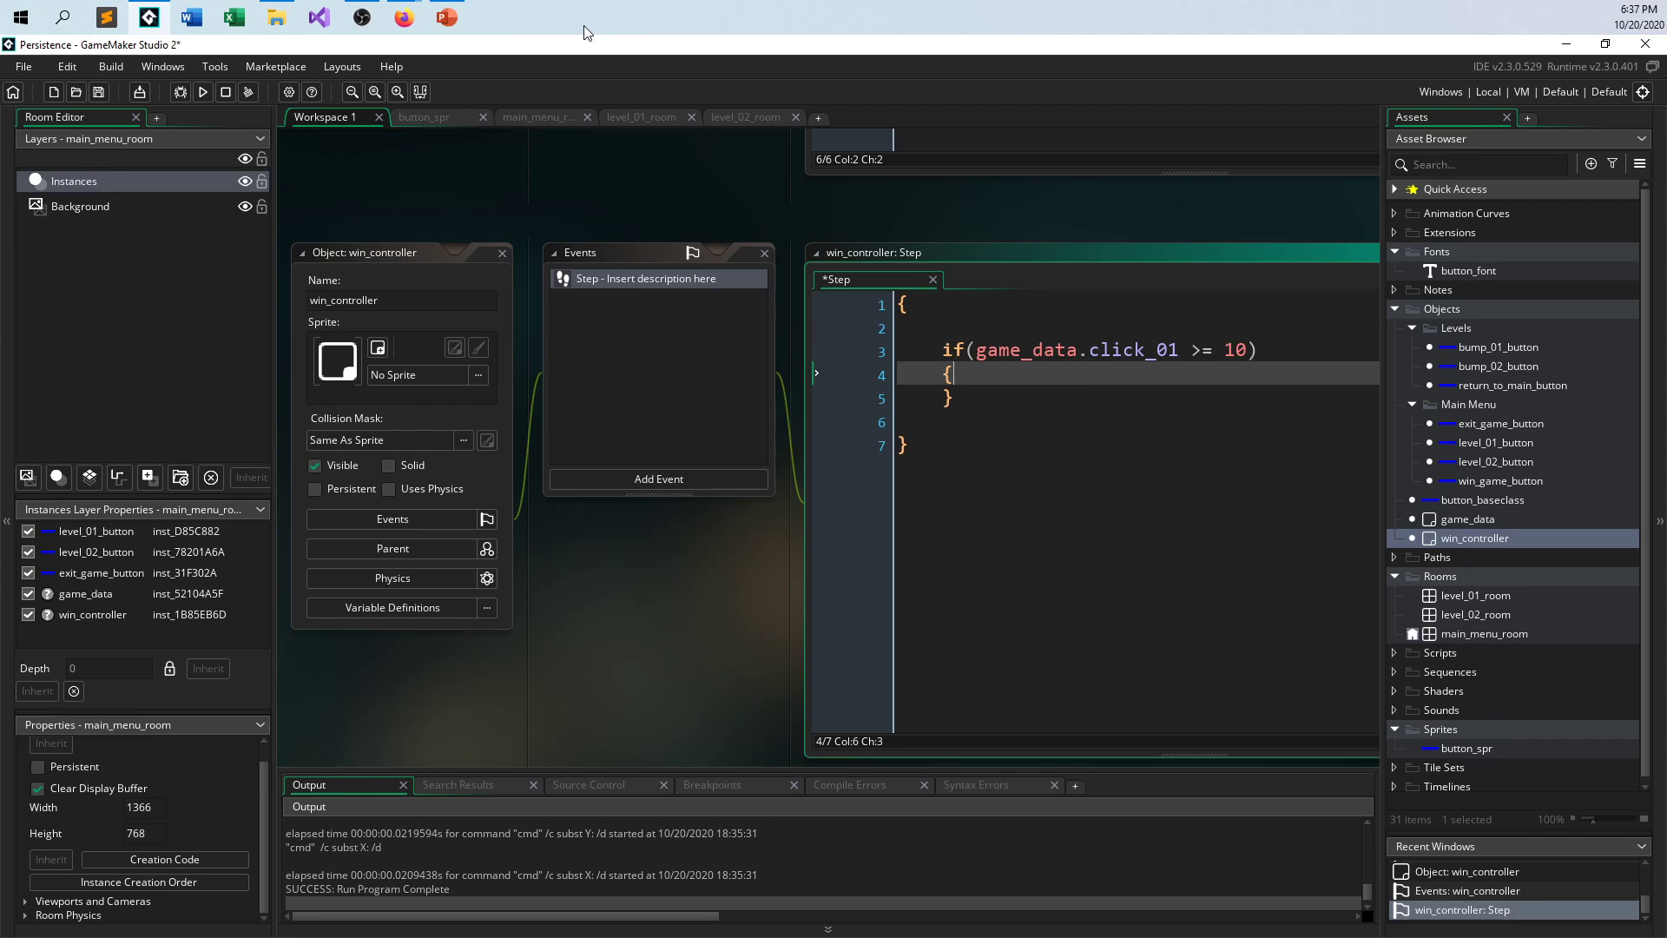
{"action": "type", "text": "if(game_data.click_01 >= 10)"}
{"action": "type", "text": "if(game_data.click_02 >= 20"}
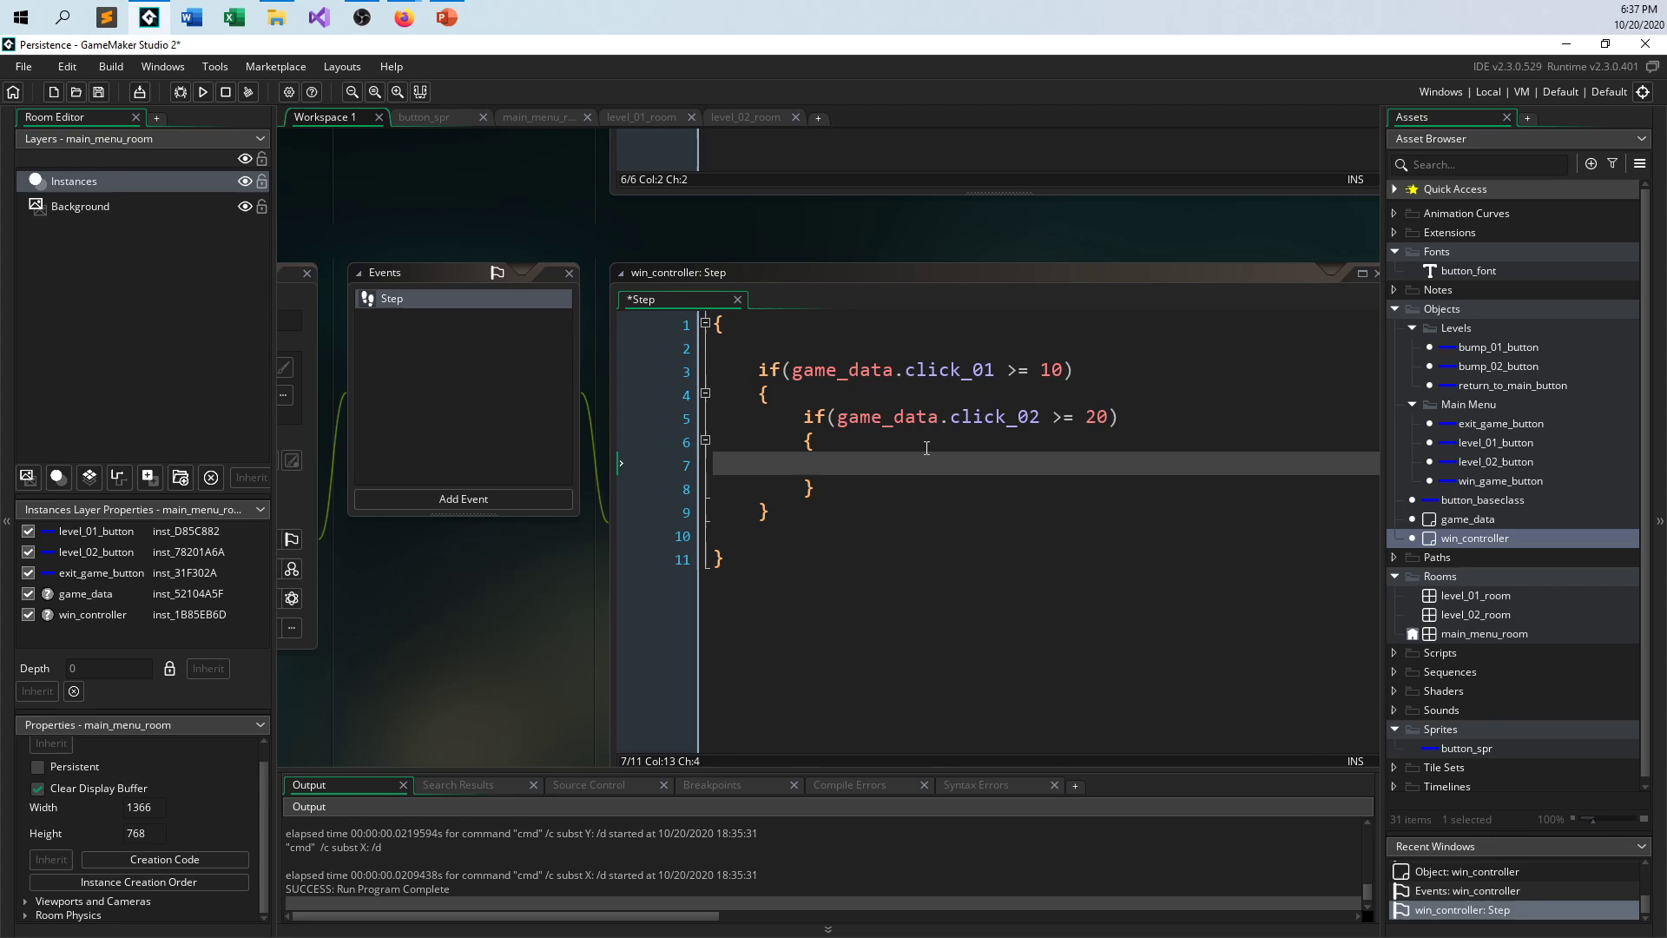
{"action": "type", "text": "instance_"}
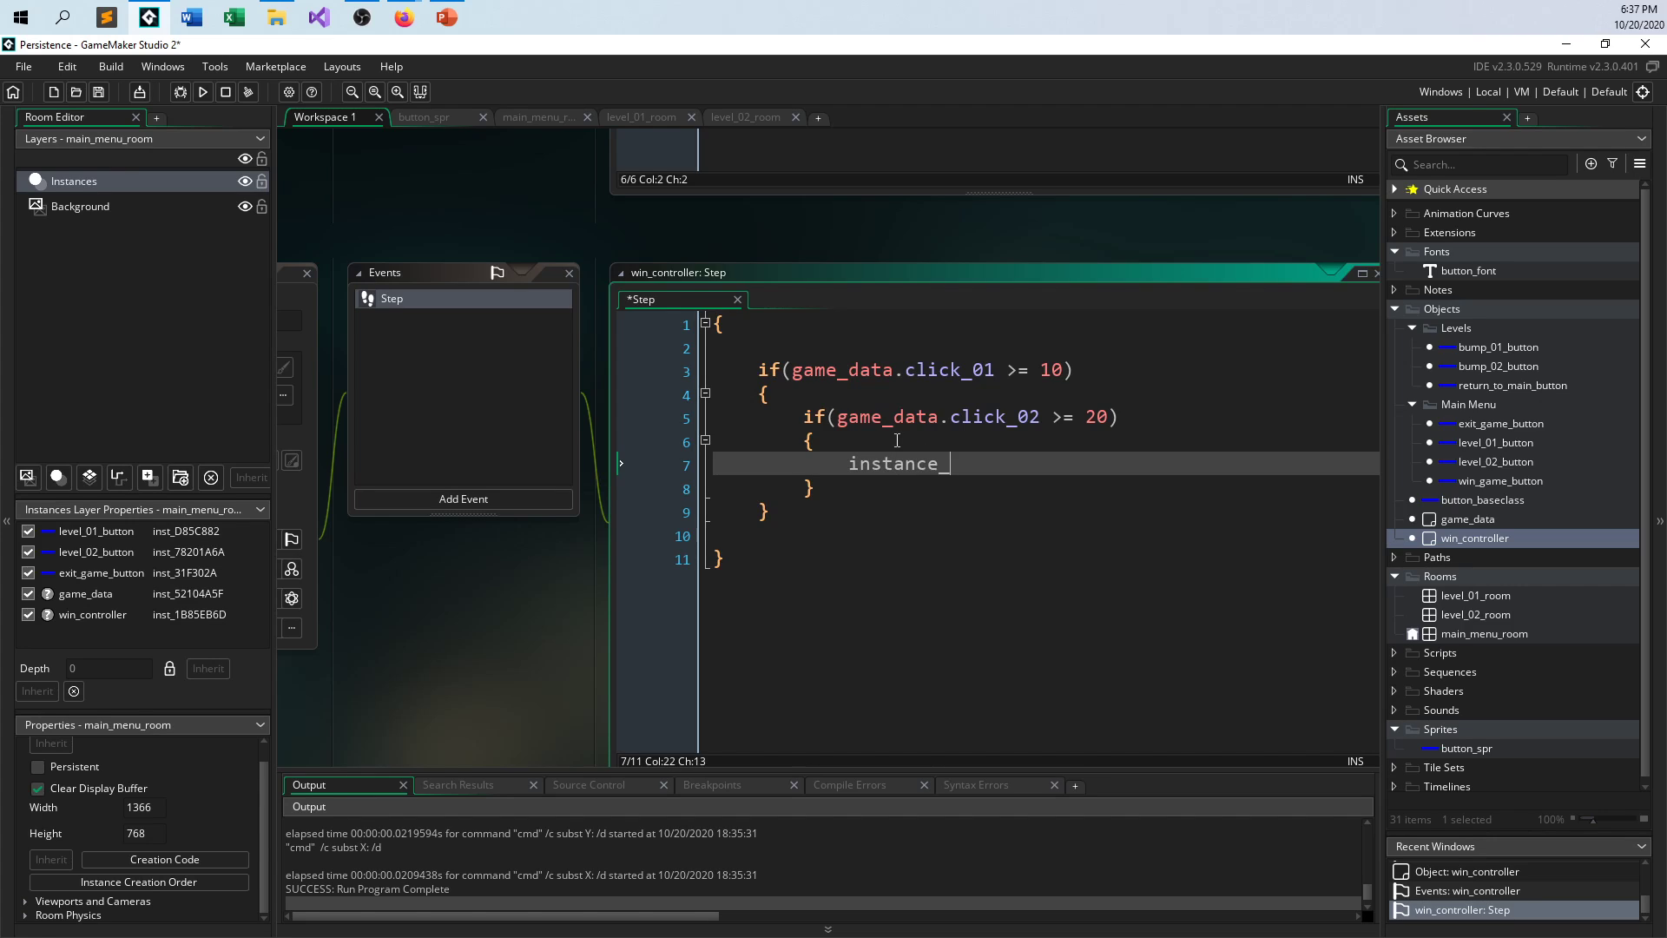
{"action": "type", "text": "destroy()"}
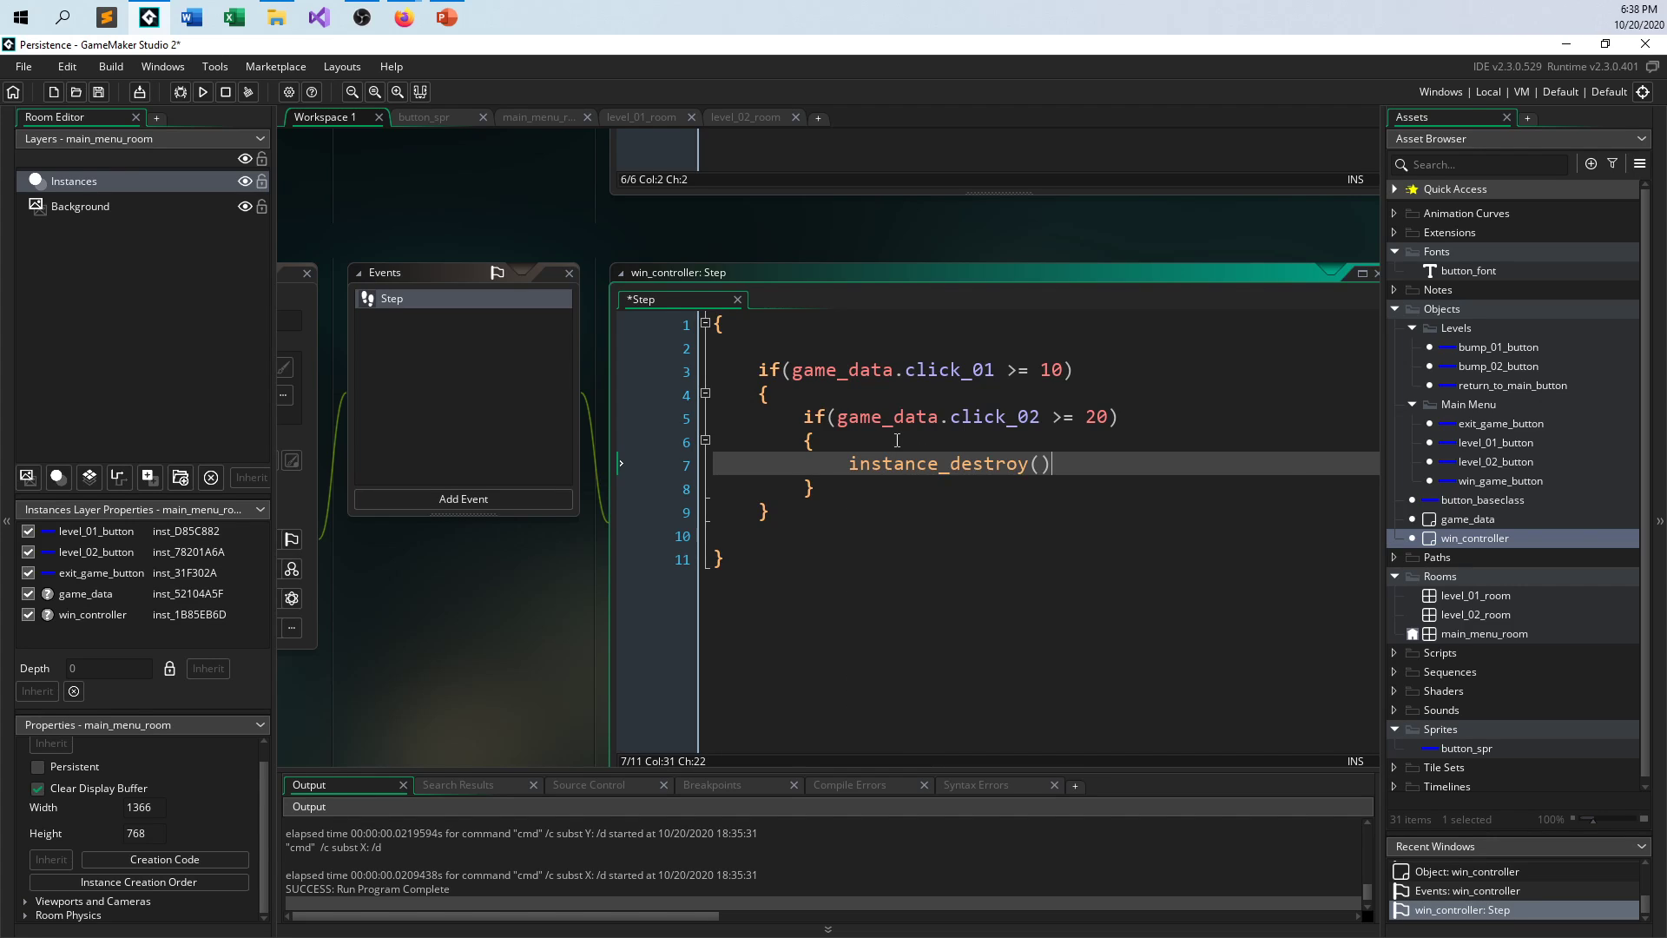
{"action": "type", "text": ";"}
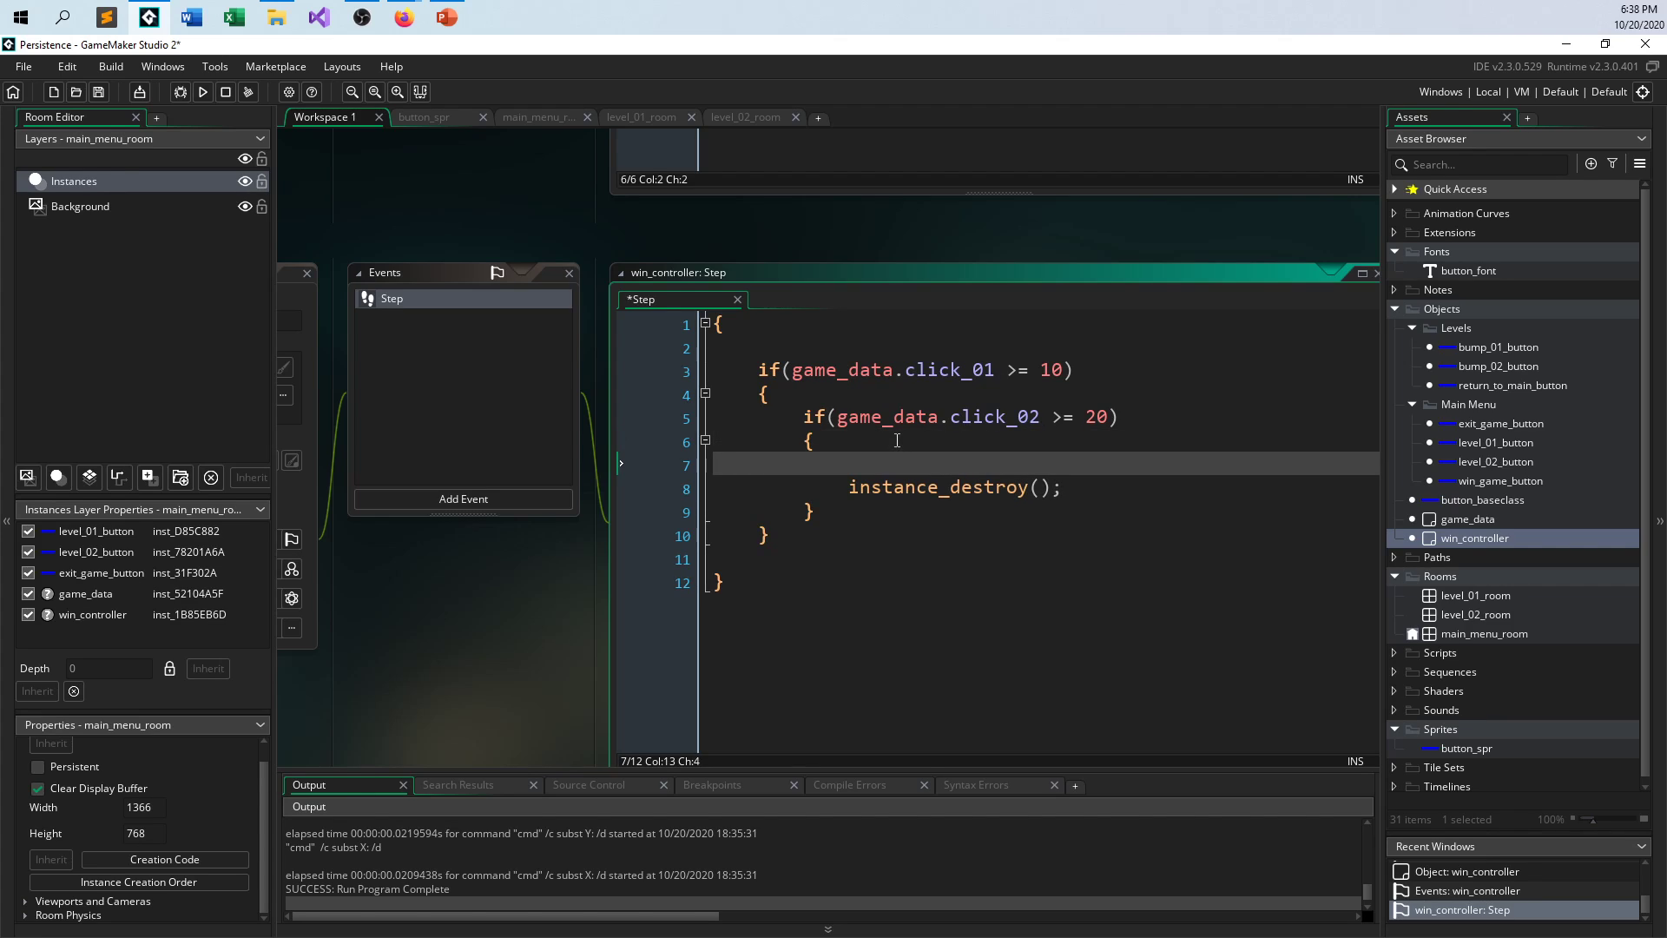
- Replace the instance_destroy line with instance_change(win_game_button, true)
{"action": "triple_click", "coordinate": [954, 487]}
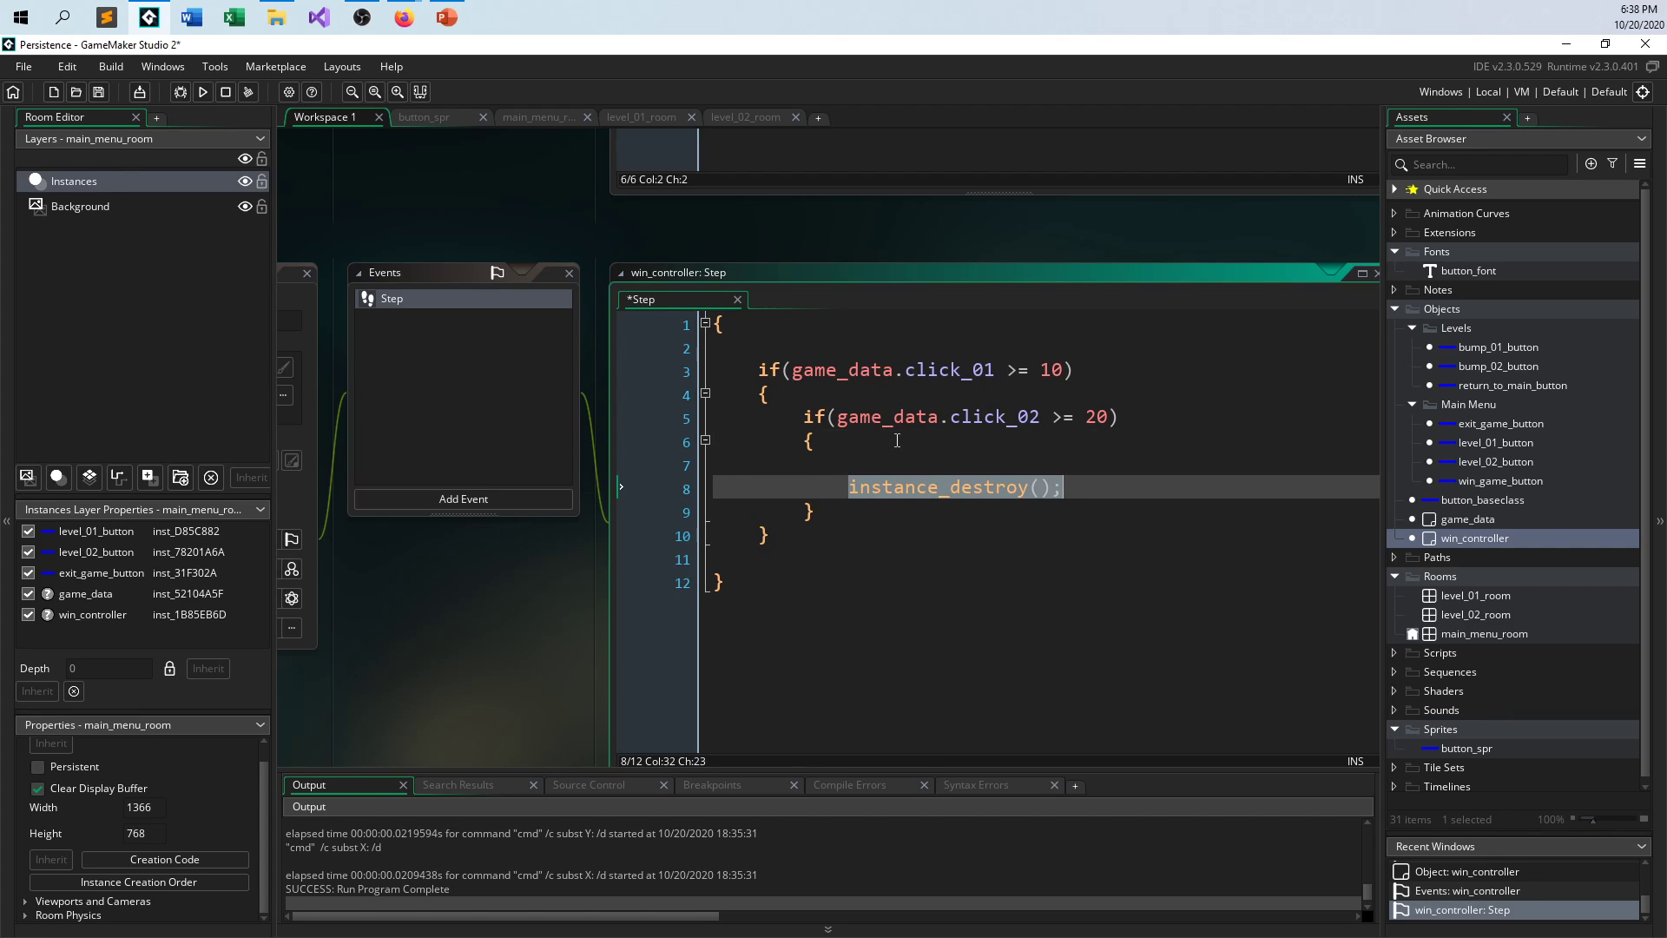
{"action": "key", "text": "Delete"}
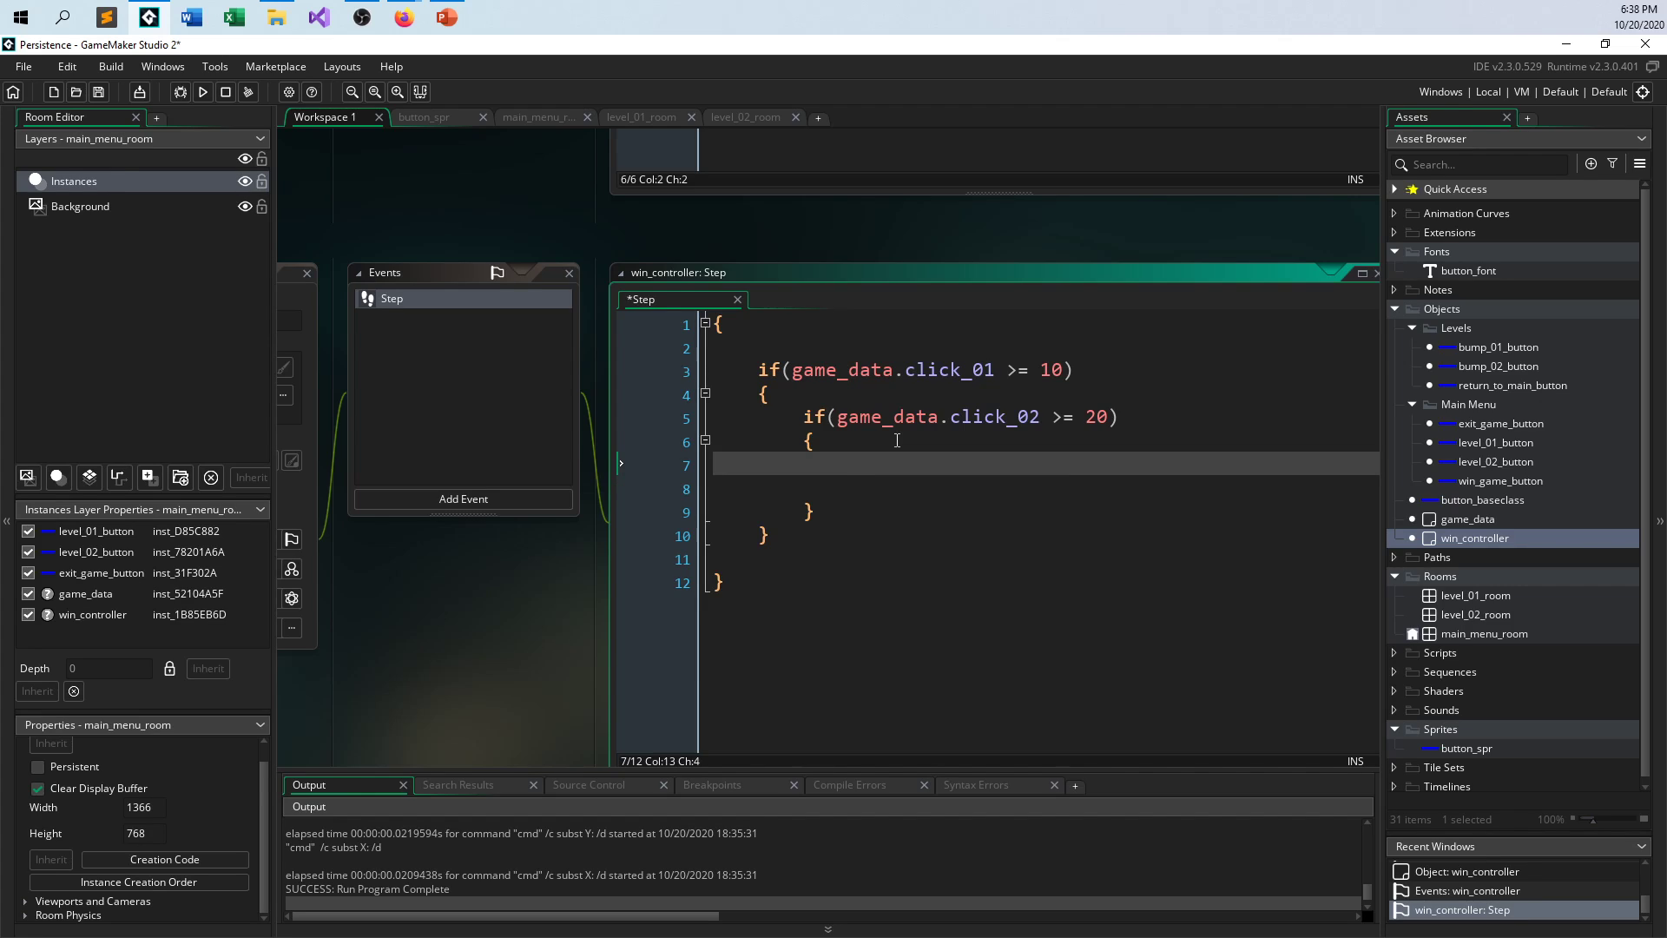
{"action": "type", "text": "instance_cha"}
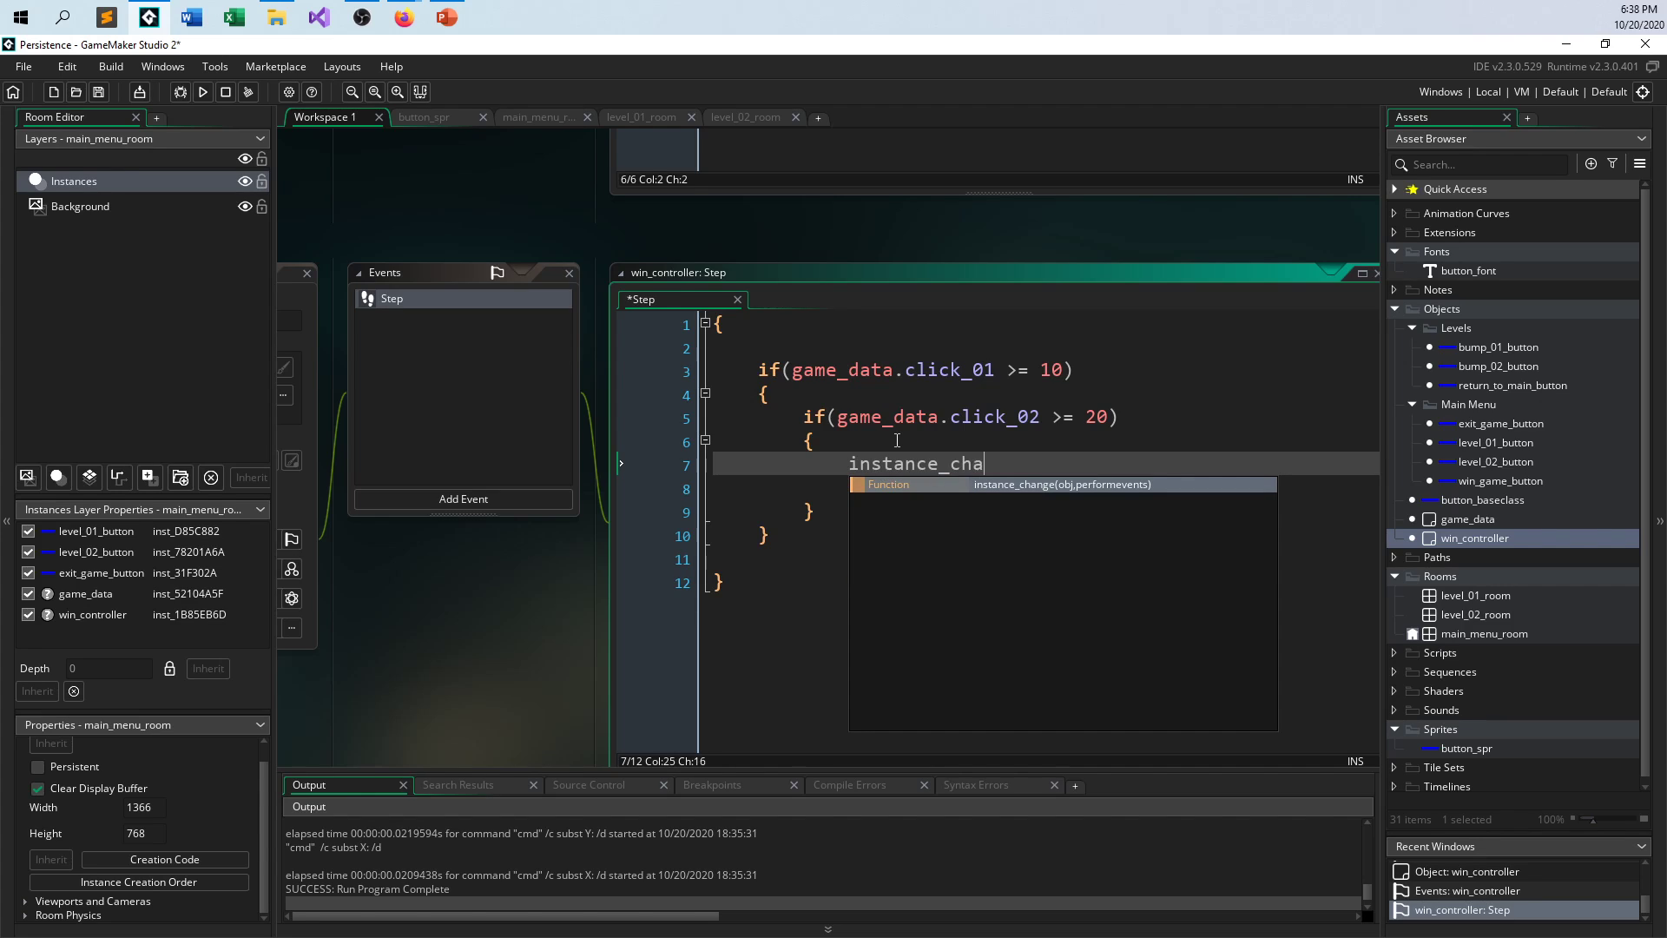
{"action": "type", "text": "nge(wi"}
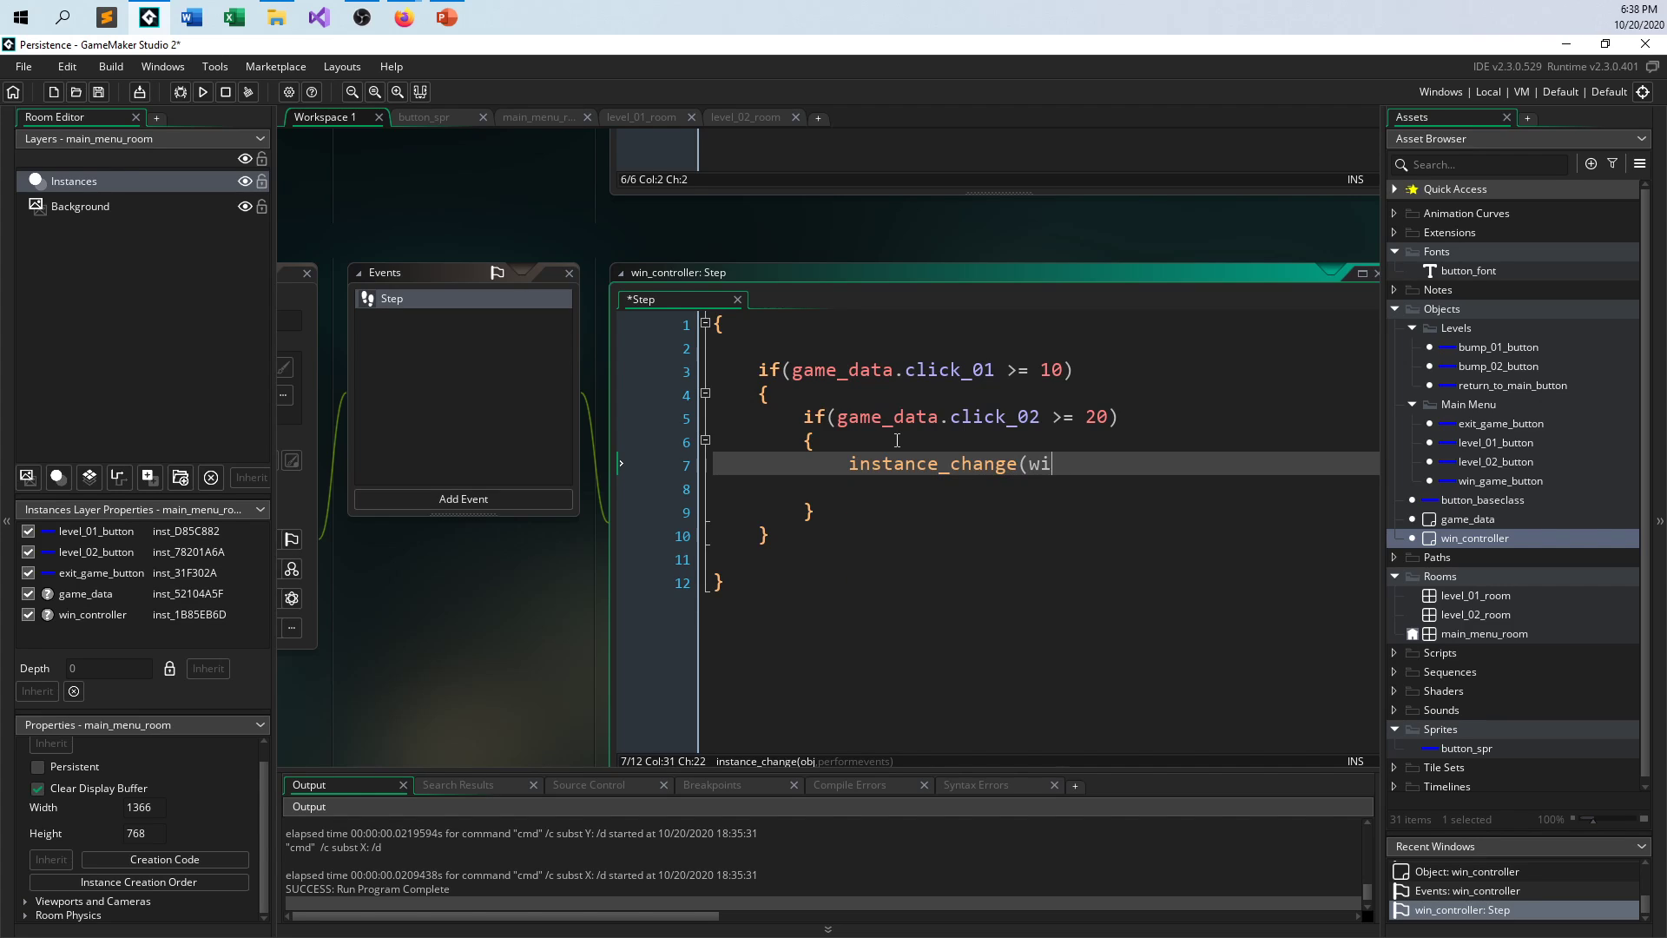
{"action": "type", "text": "n_game_button, true);"}
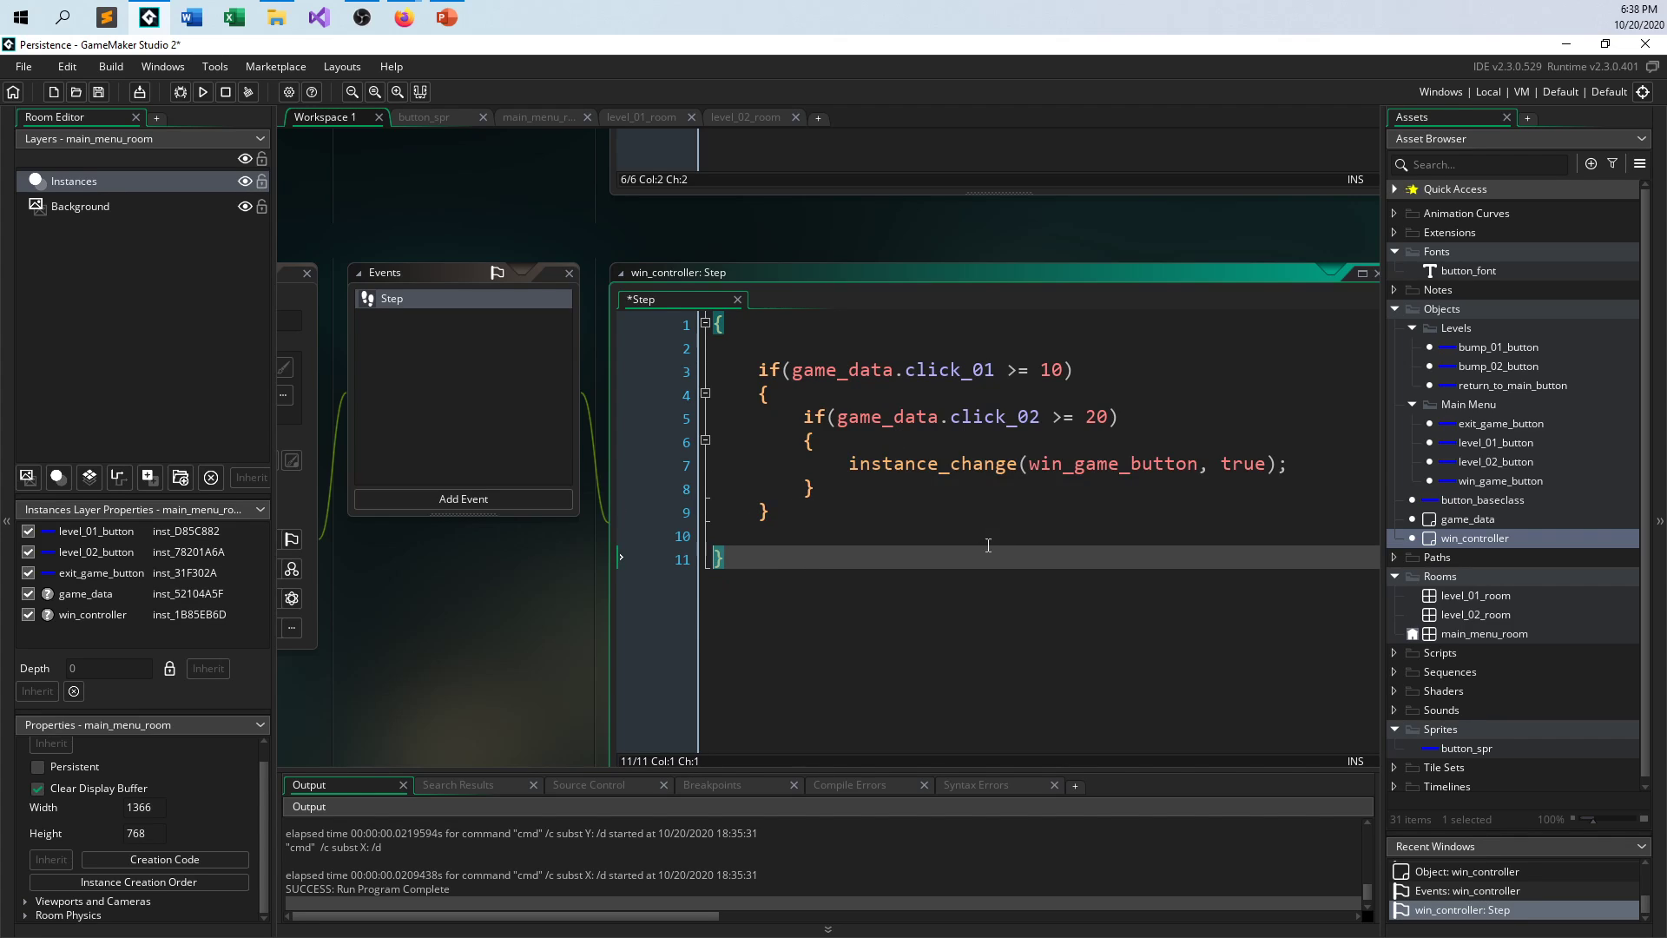
- Save the win_controller Step code and launch a test run of the game
{"action": "left_click", "coordinate": [1148, 463]}
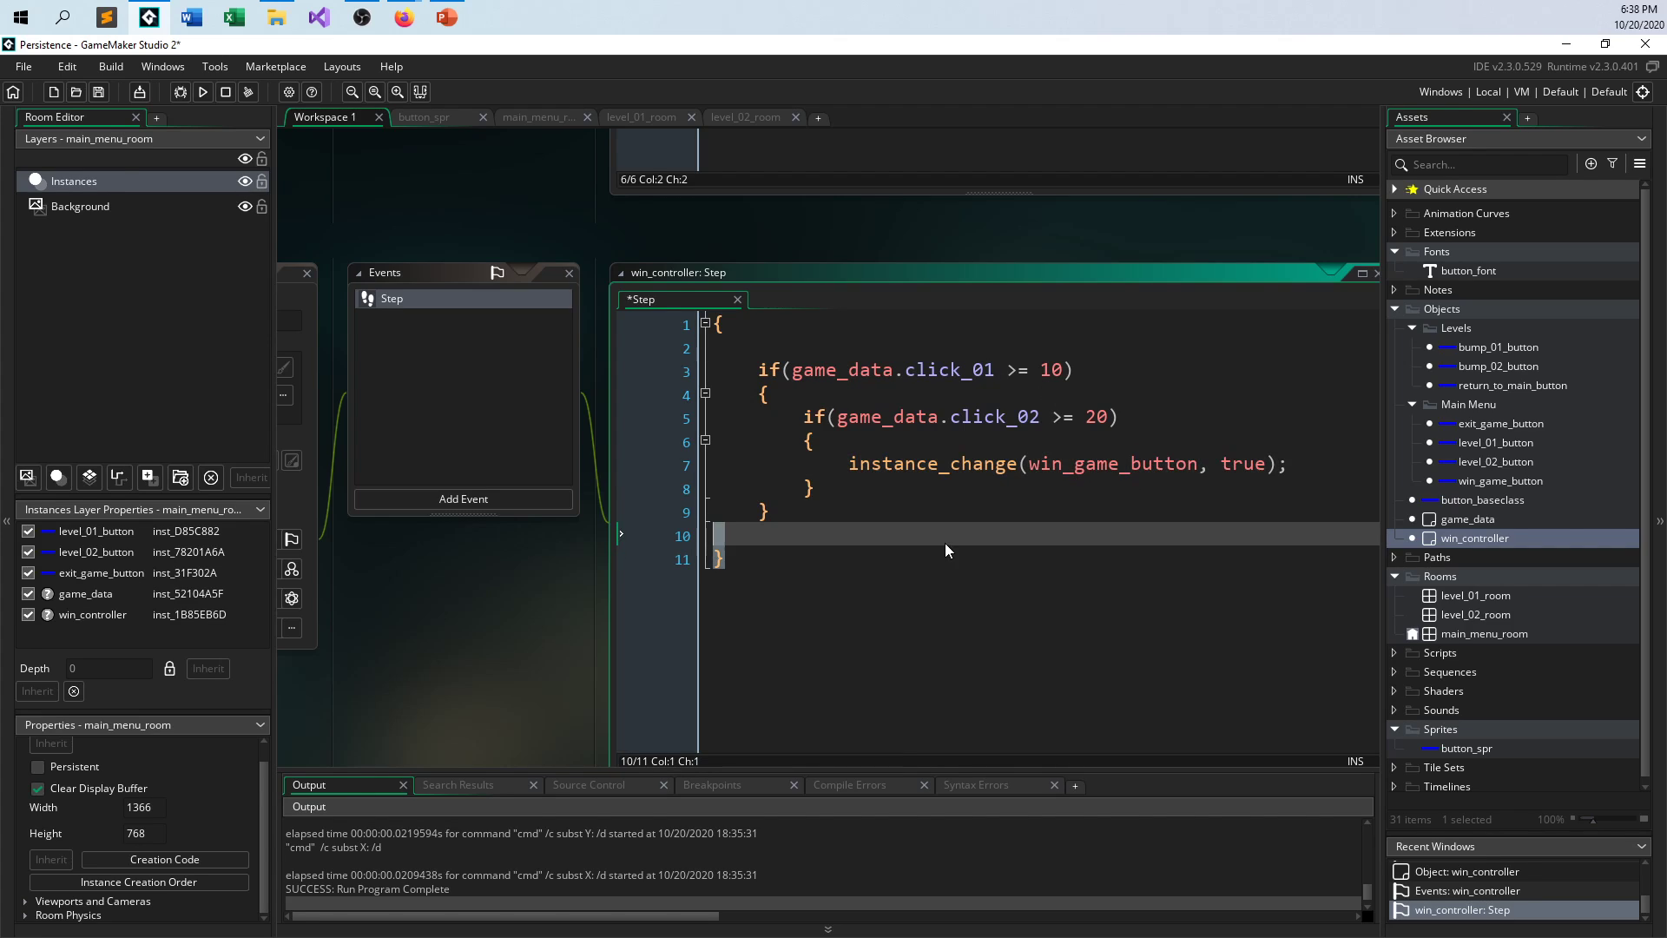
{"action": "mouse_move", "coordinate": [583, 665]}
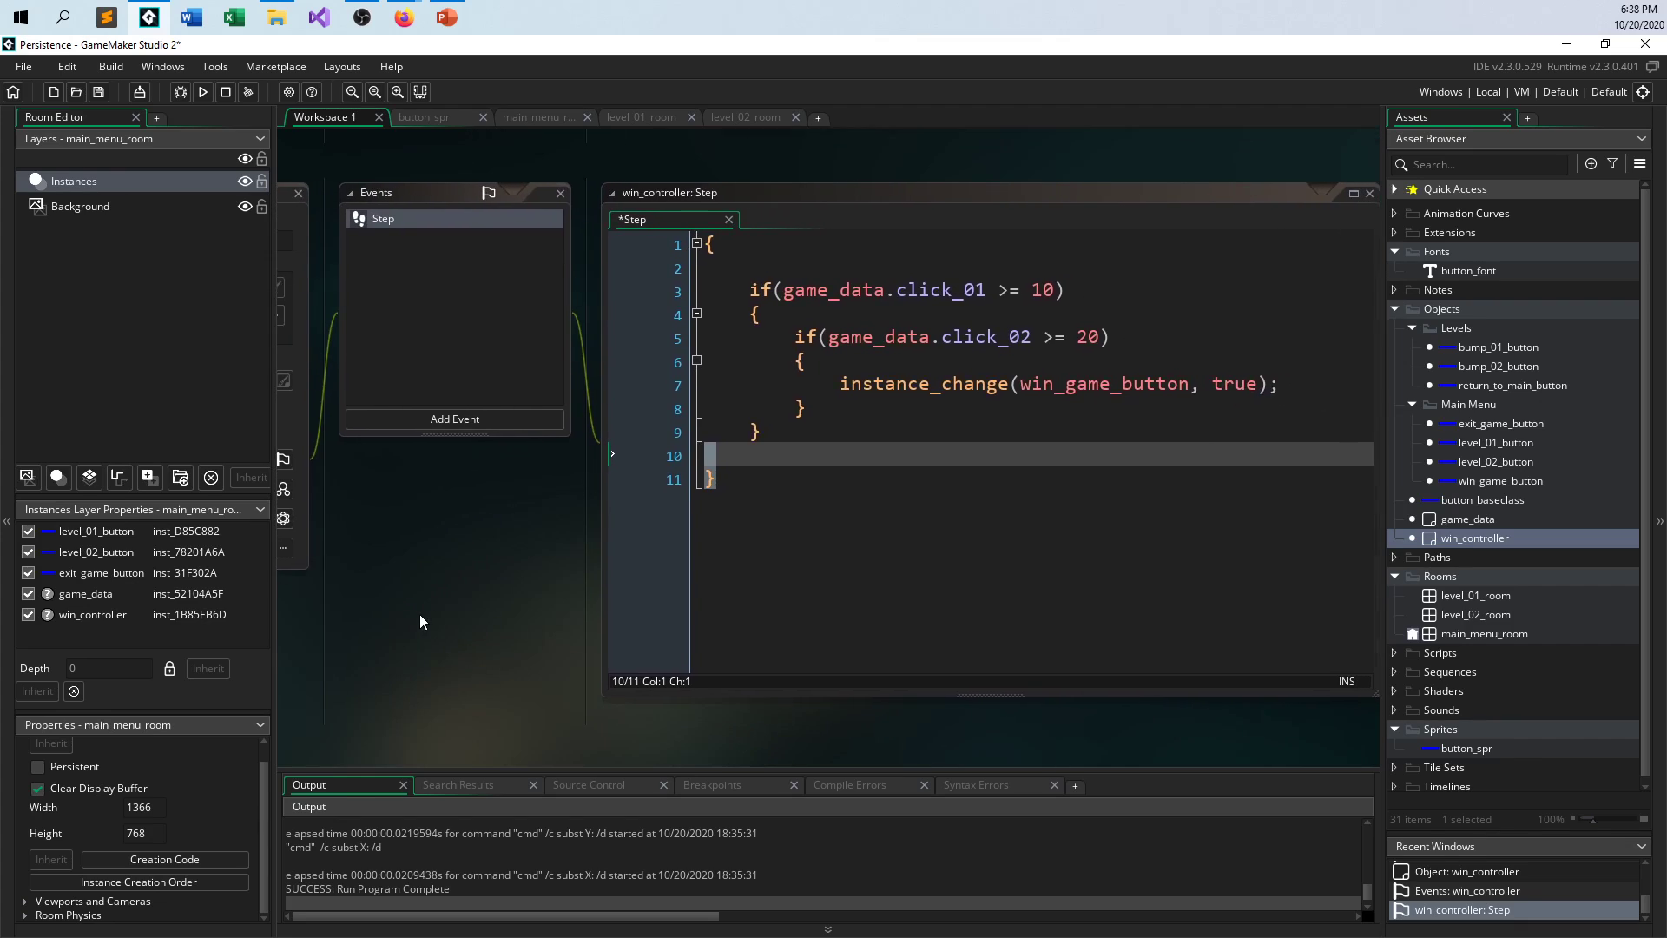
{"action": "left_click", "coordinate": [203, 91]}
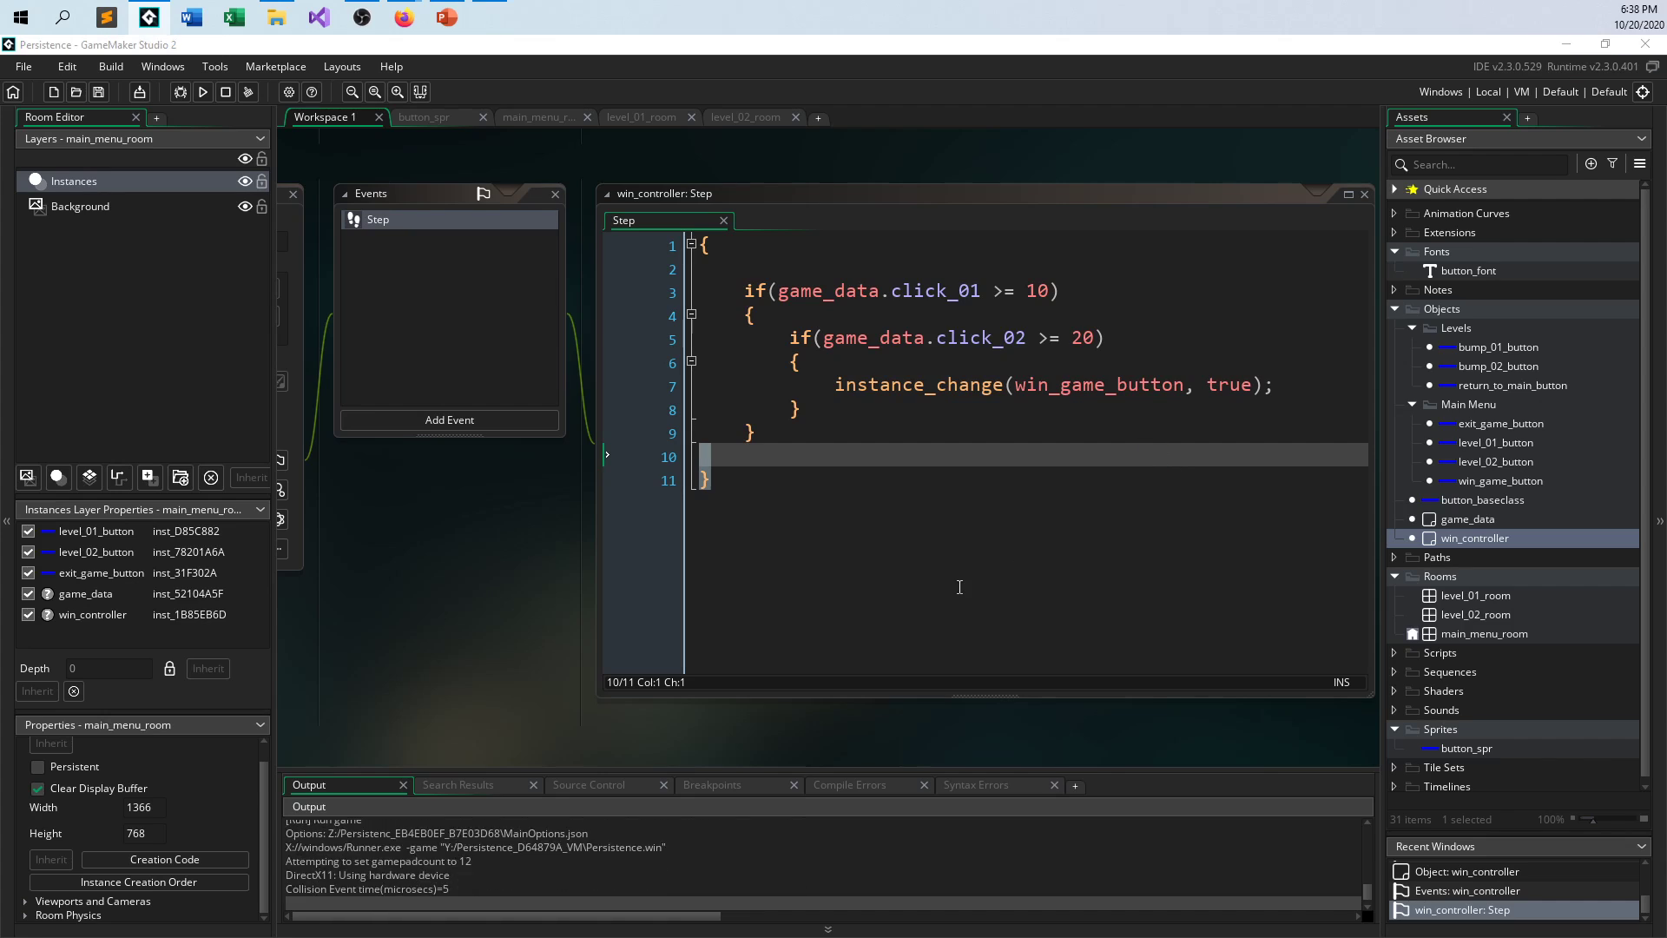
- Push the Level 02 counter to 20, click CLICK TO WIN!, and dismiss the win message
{"action": "left_click", "coordinate": [203, 92]}
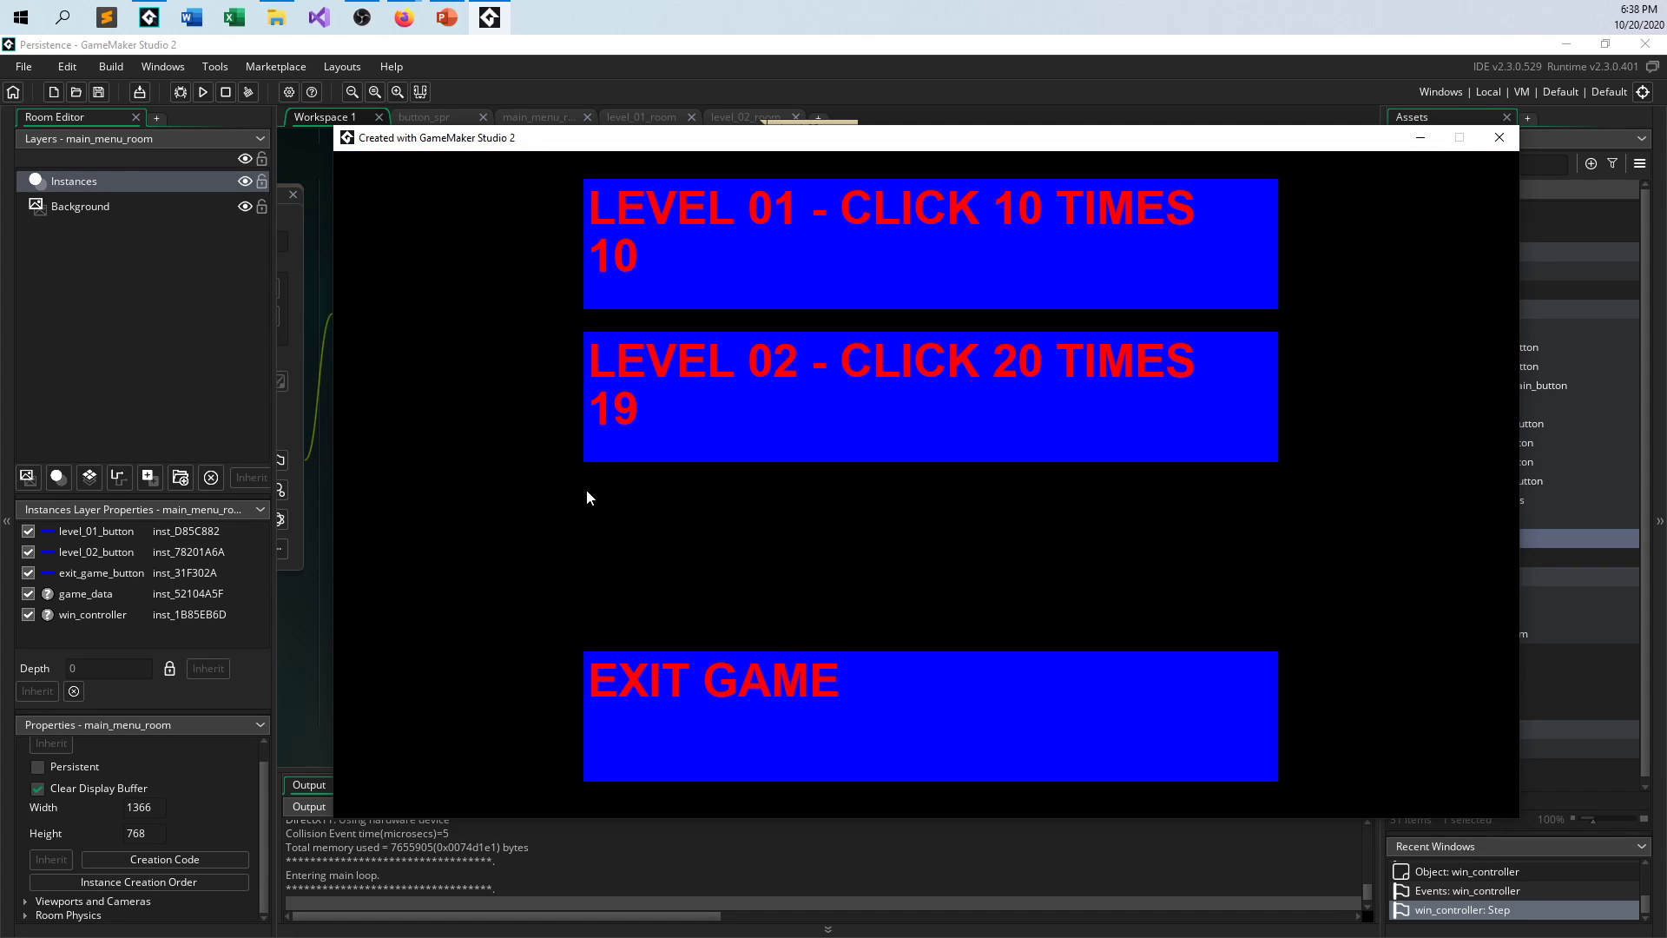
{"action": "mouse_move", "coordinate": [898, 554]}
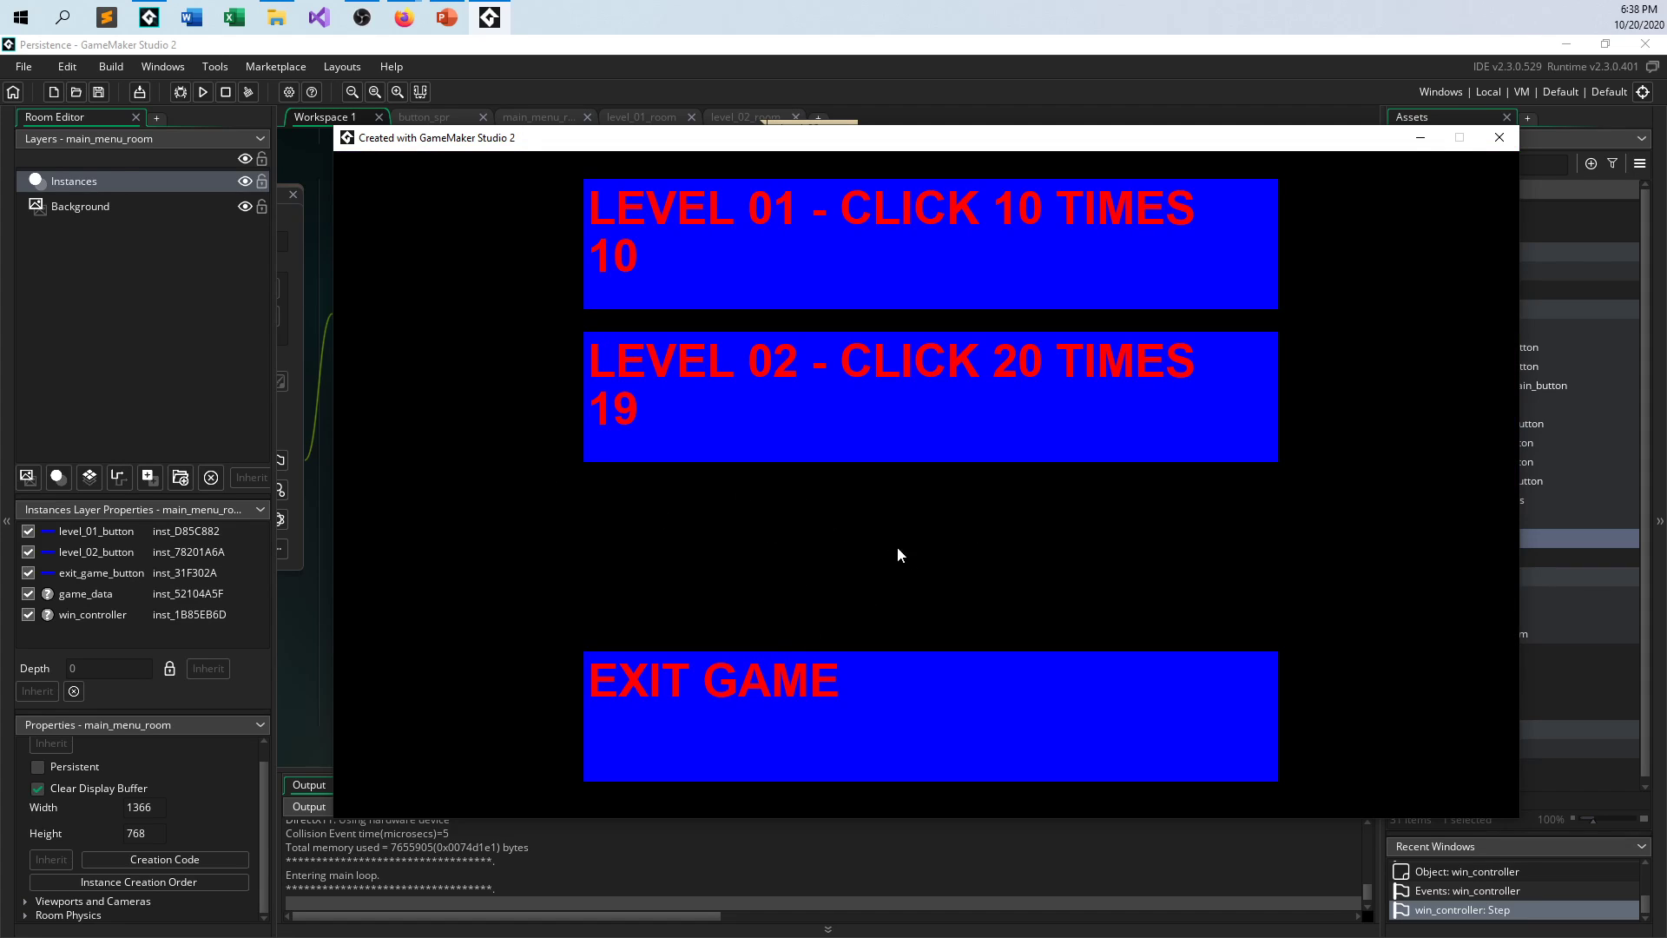
{"action": "left_click", "coordinate": [903, 373]}
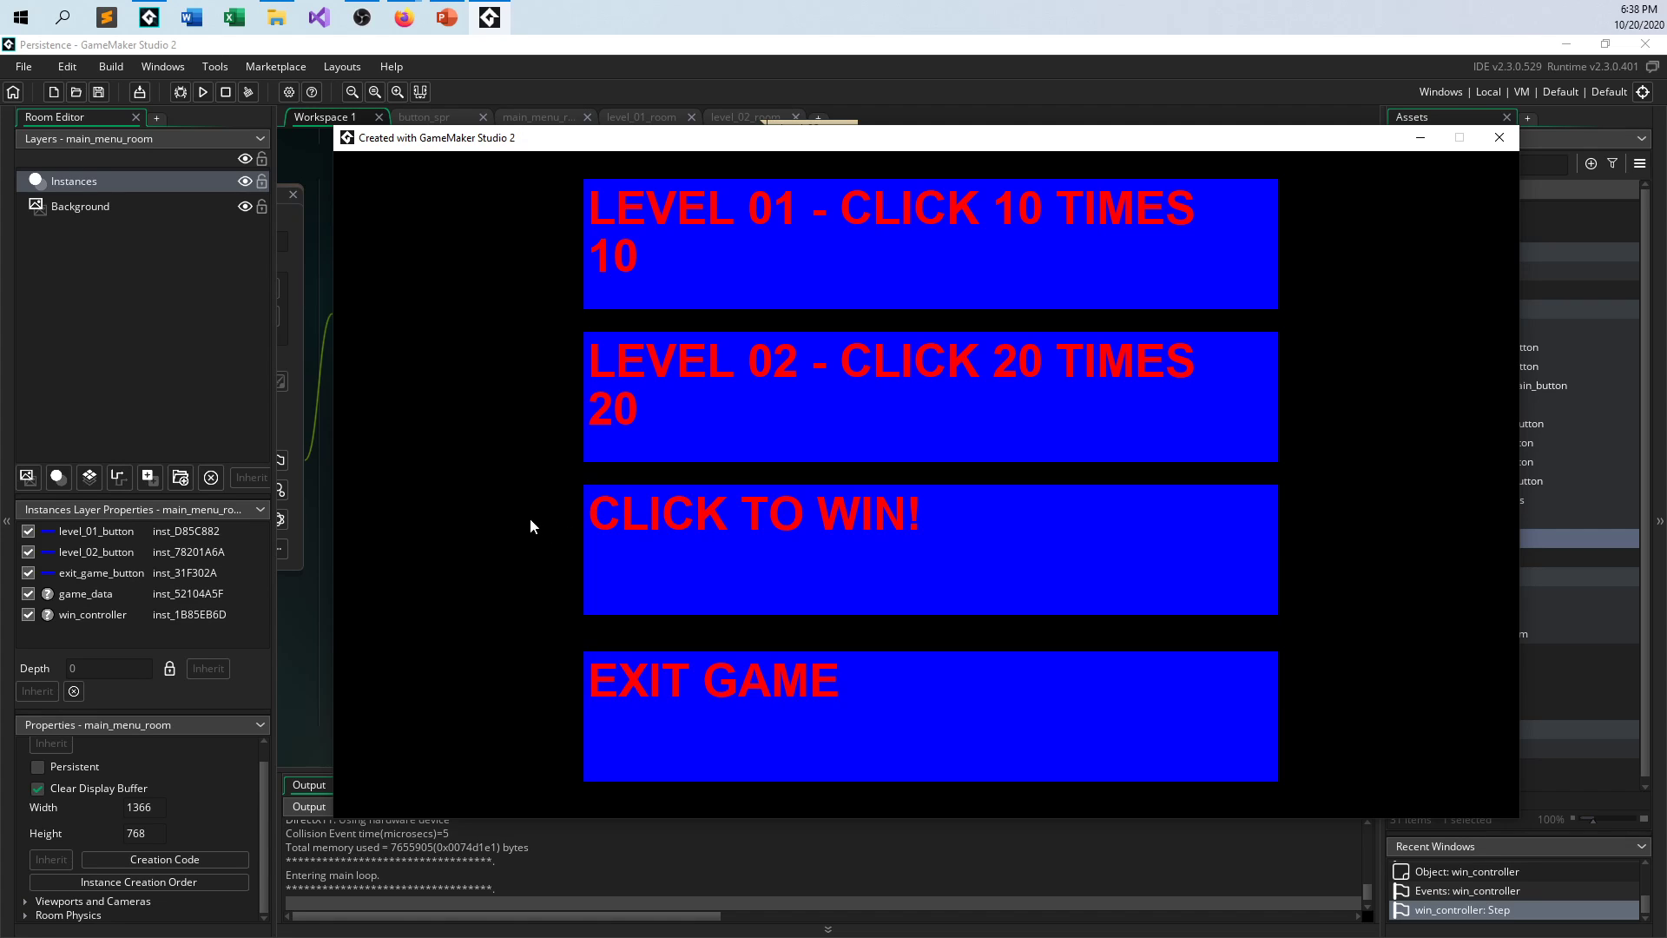
{"action": "left_click", "coordinate": [902, 243]}
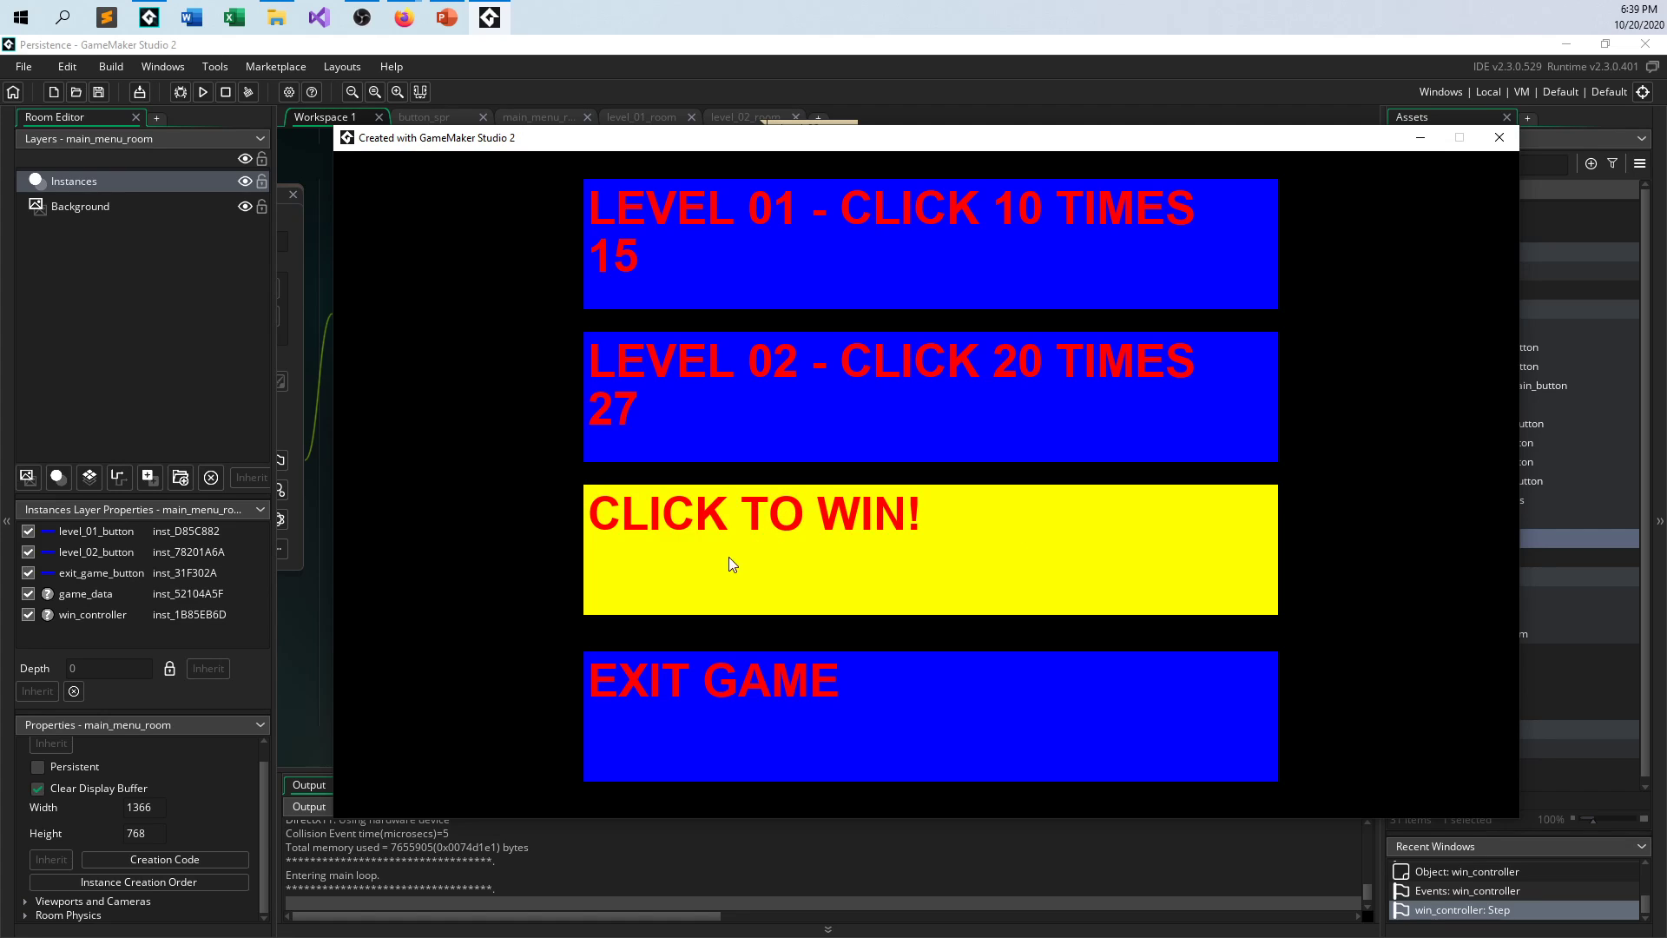
{"action": "left_click", "coordinate": [730, 564]}
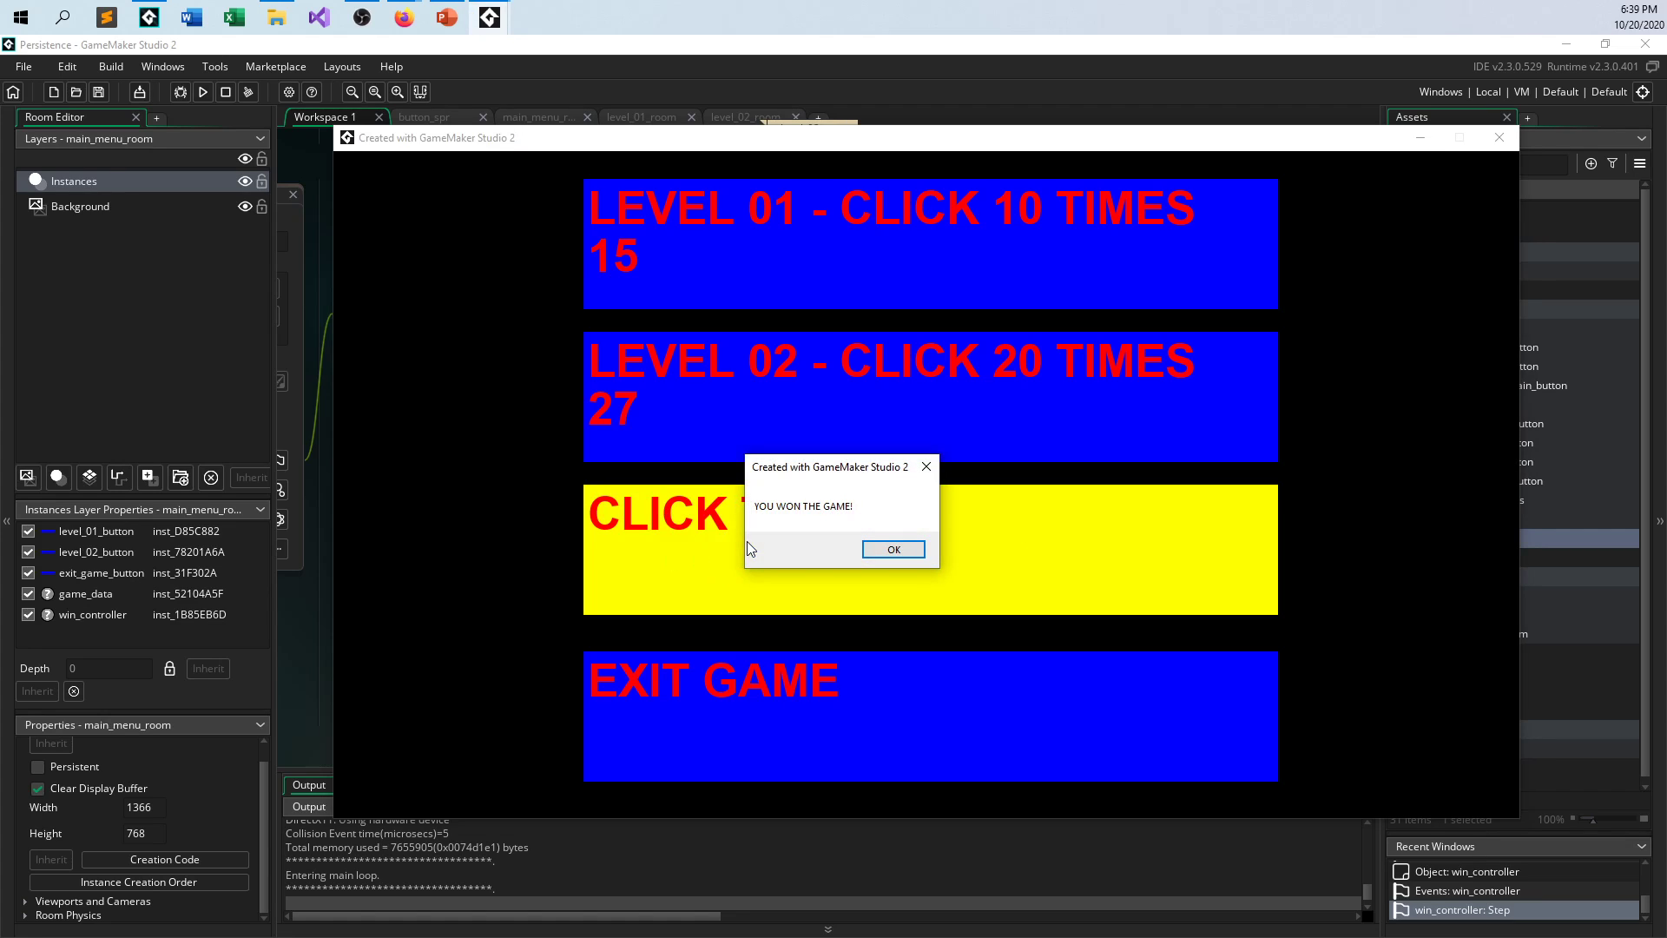
{"action": "left_click", "coordinate": [892, 549]}
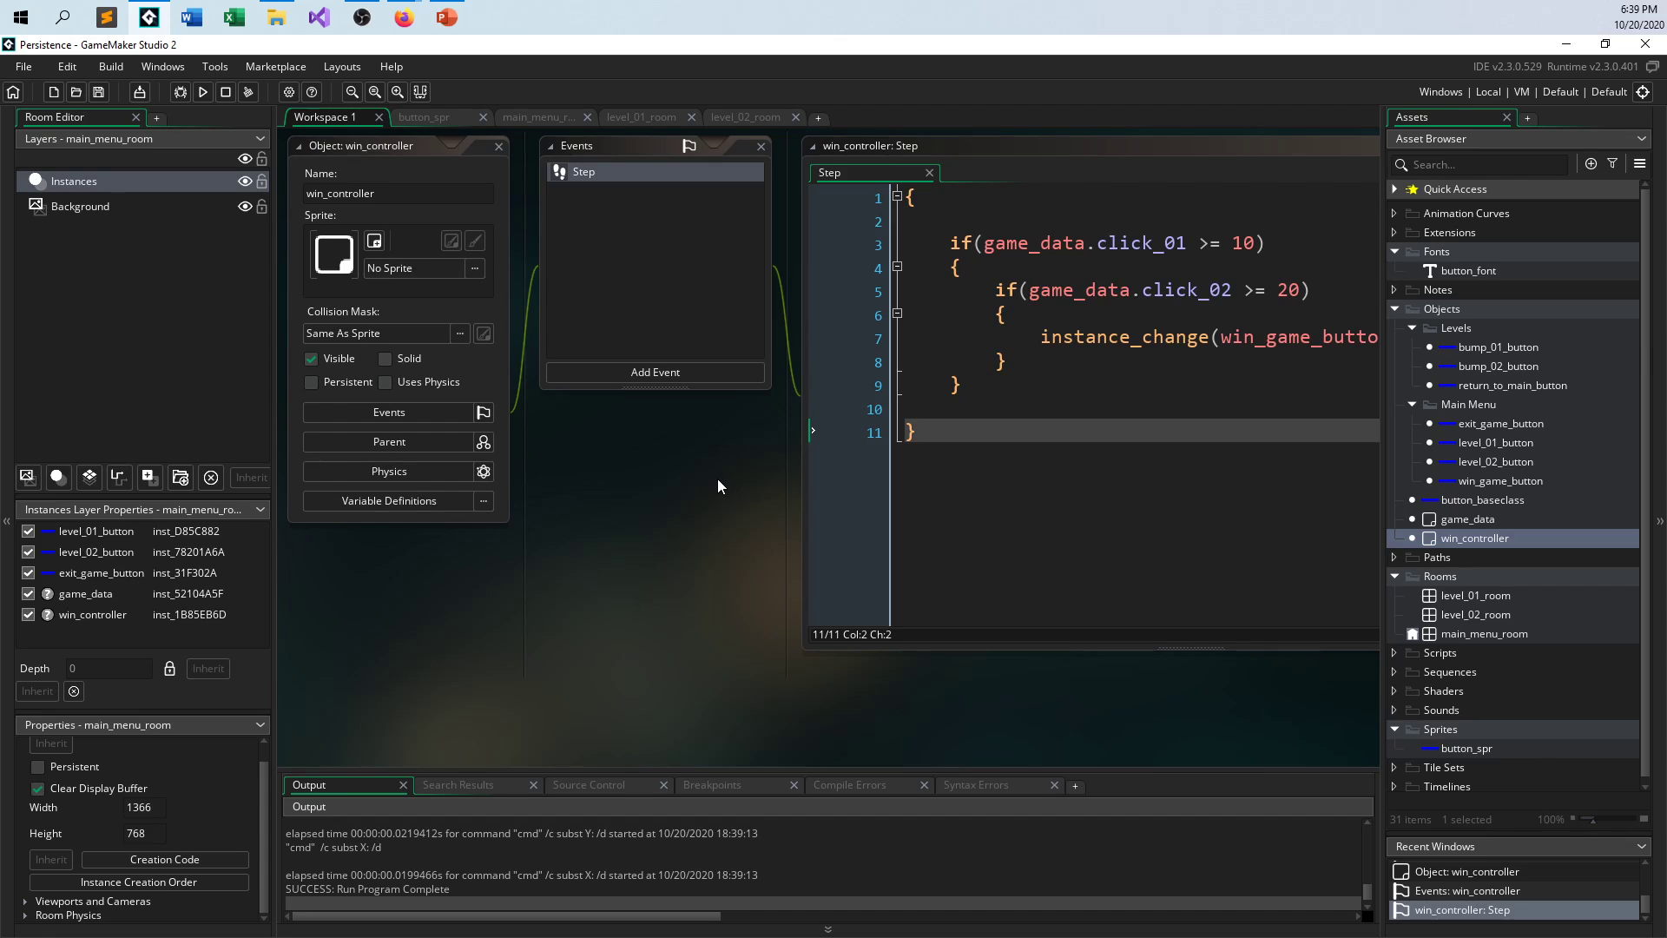
{"action": "mouse_move", "coordinate": [750, 501]}
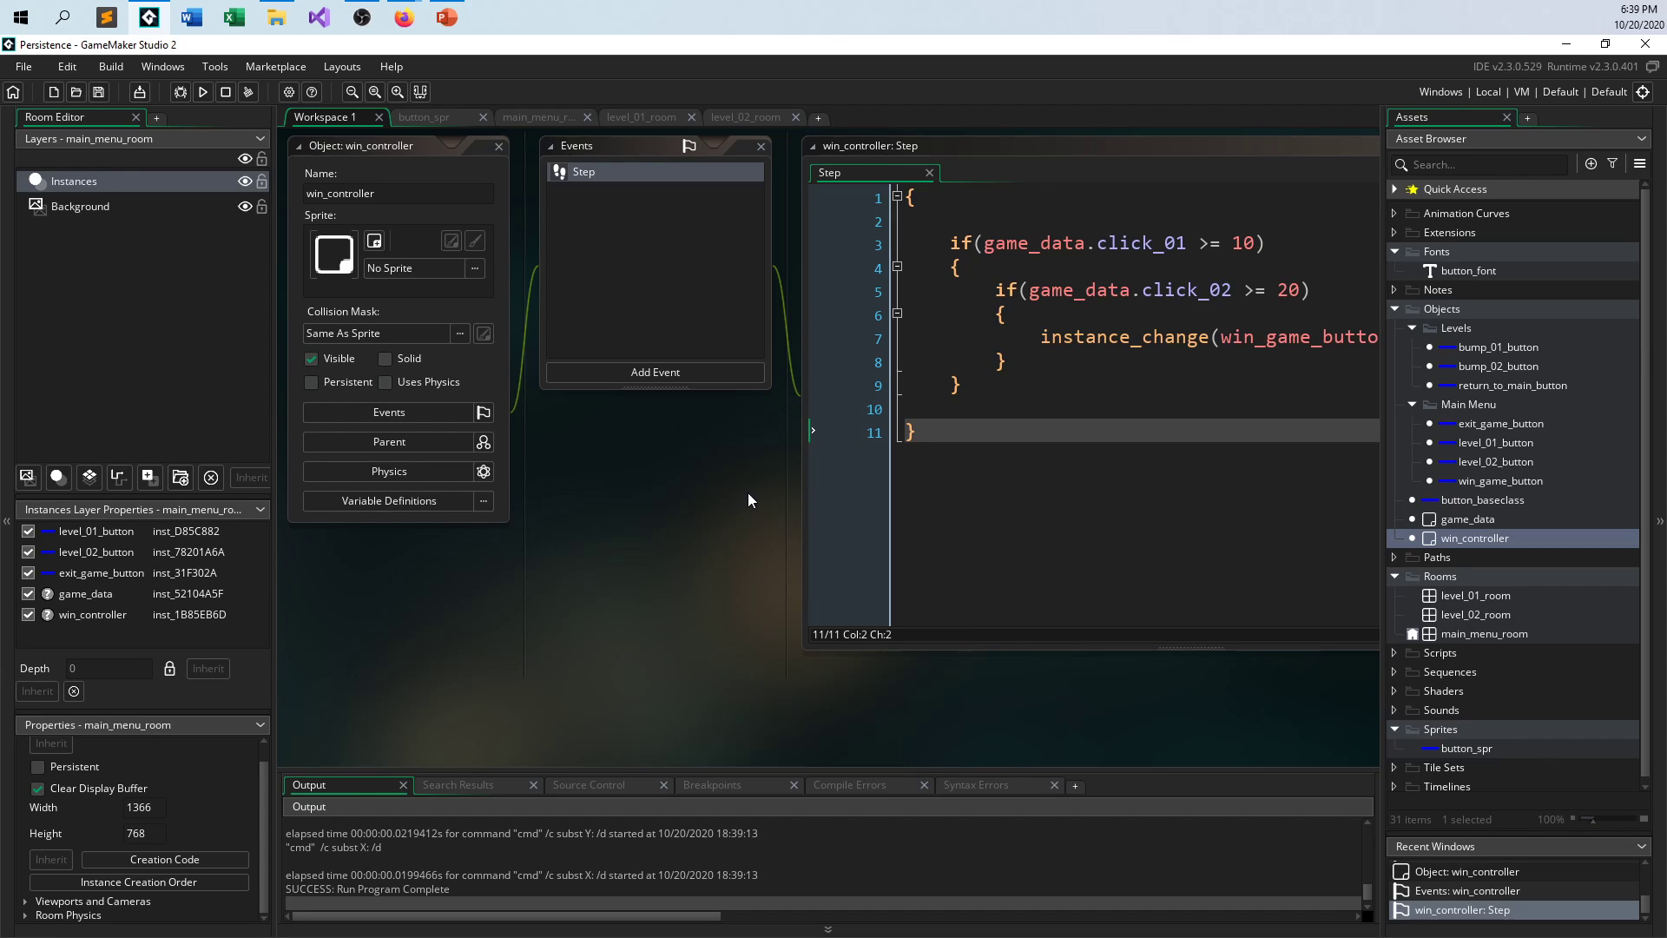
{"action": "mouse_move", "coordinate": [771, 492]}
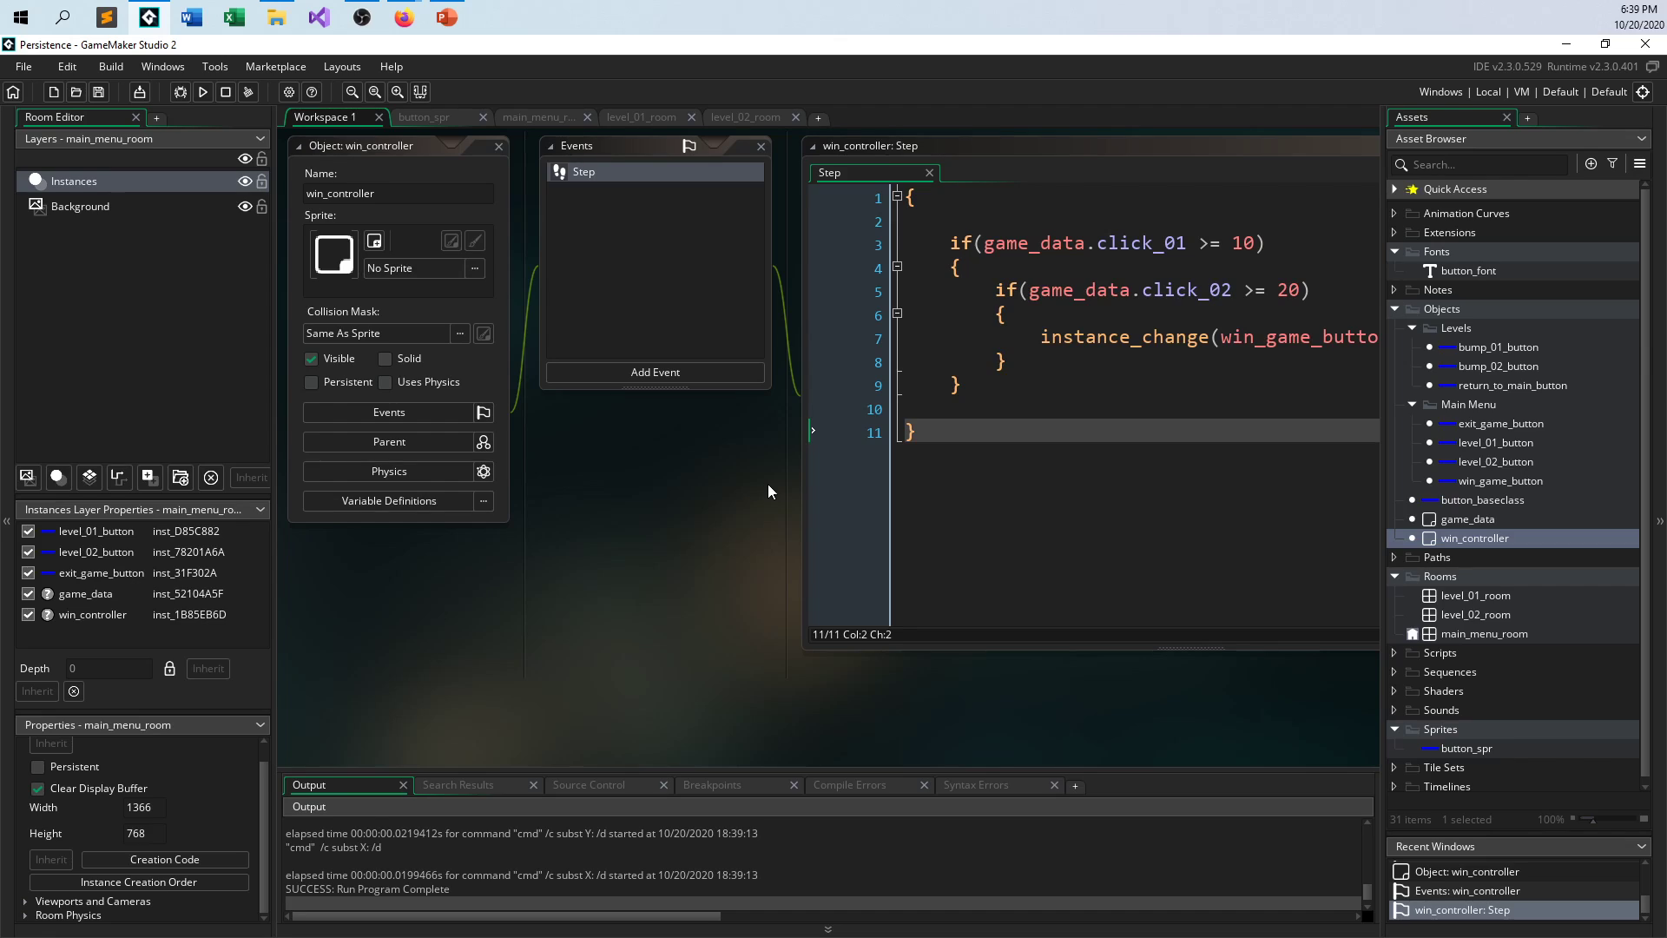
{"action": "mouse_move", "coordinate": [747, 473]}
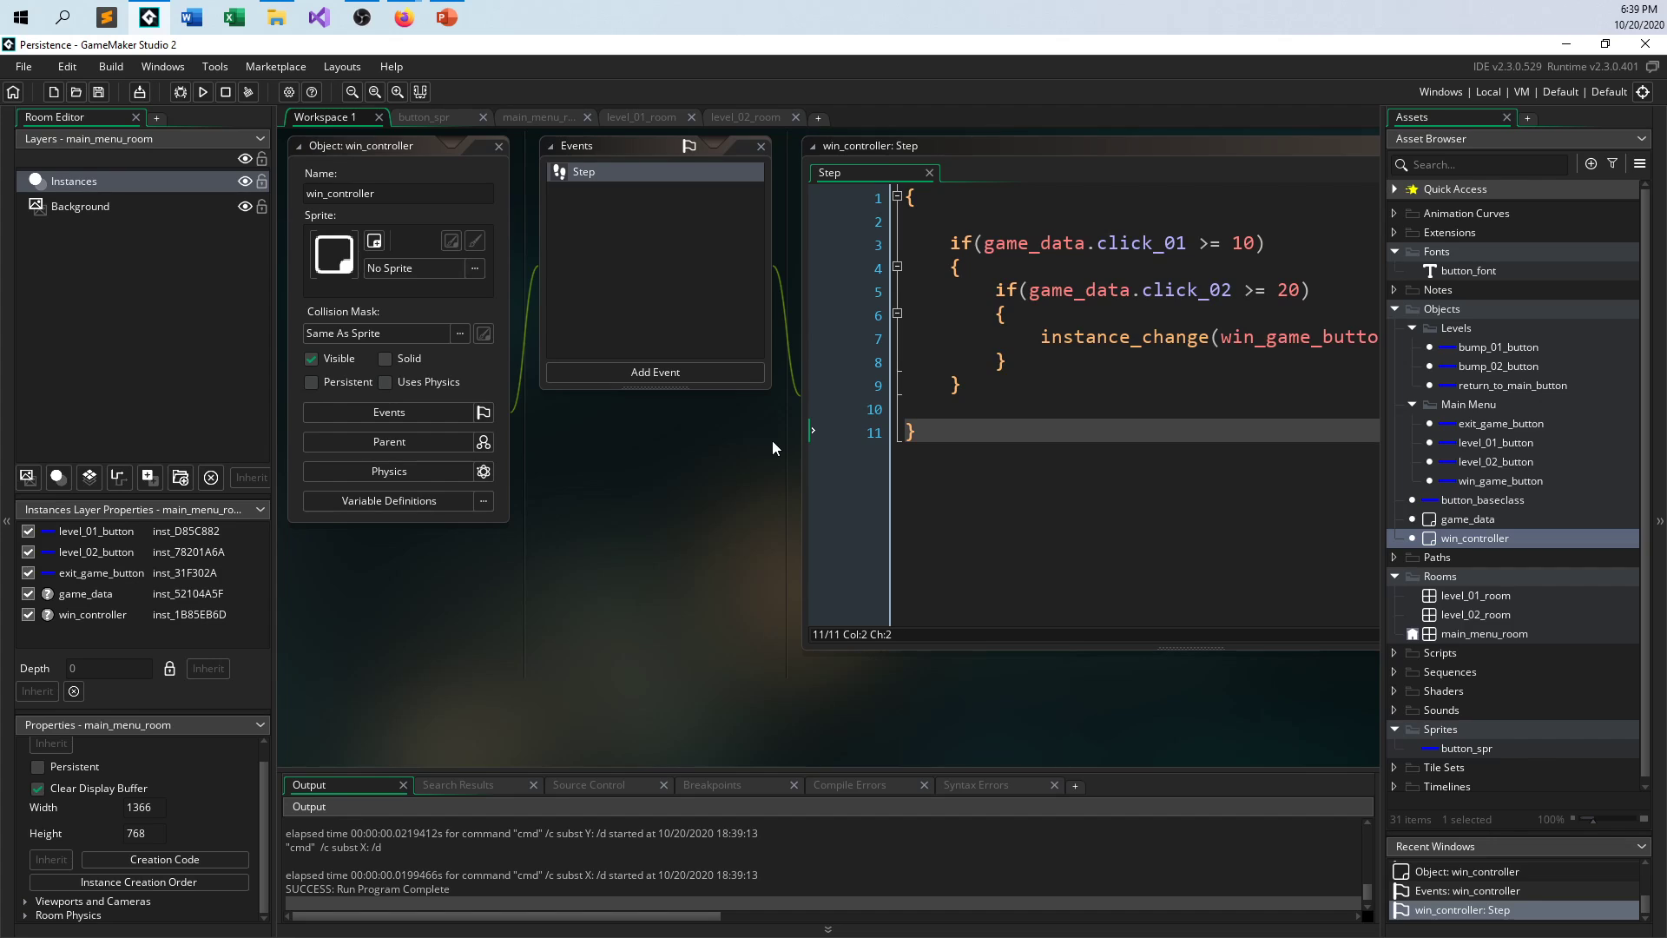
{"action": "mouse_move", "coordinate": [690, 552]}
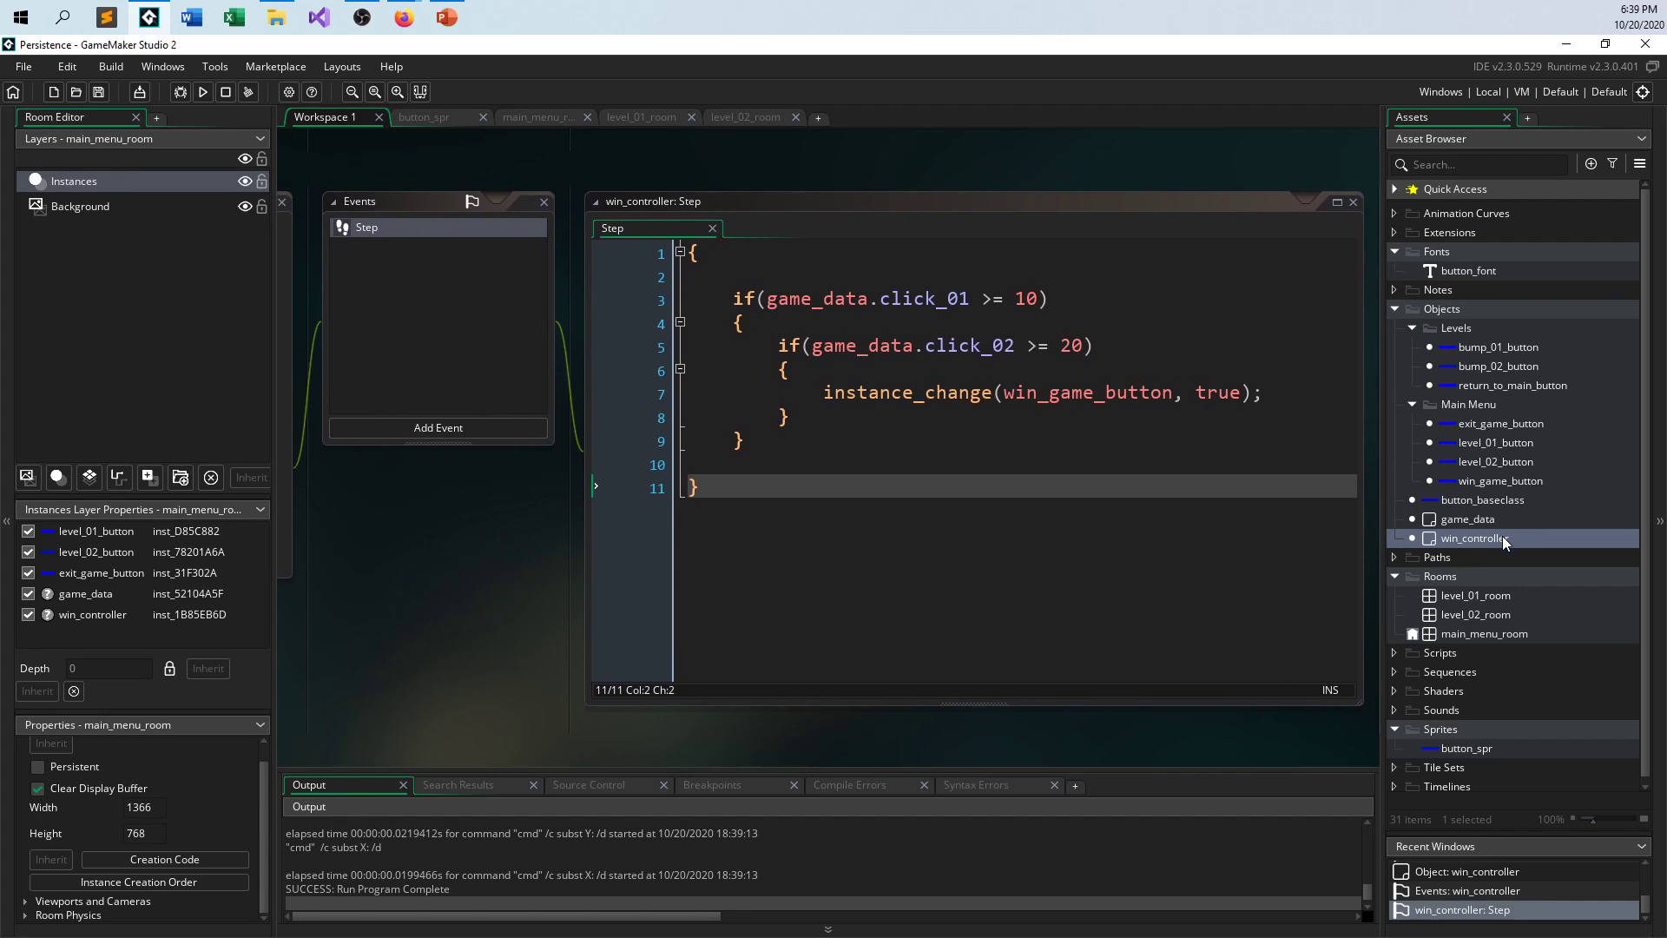
- Open game_data to review its Create code setting click_01 and click_02 to 0
{"action": "left_click", "coordinate": [1466, 518]}
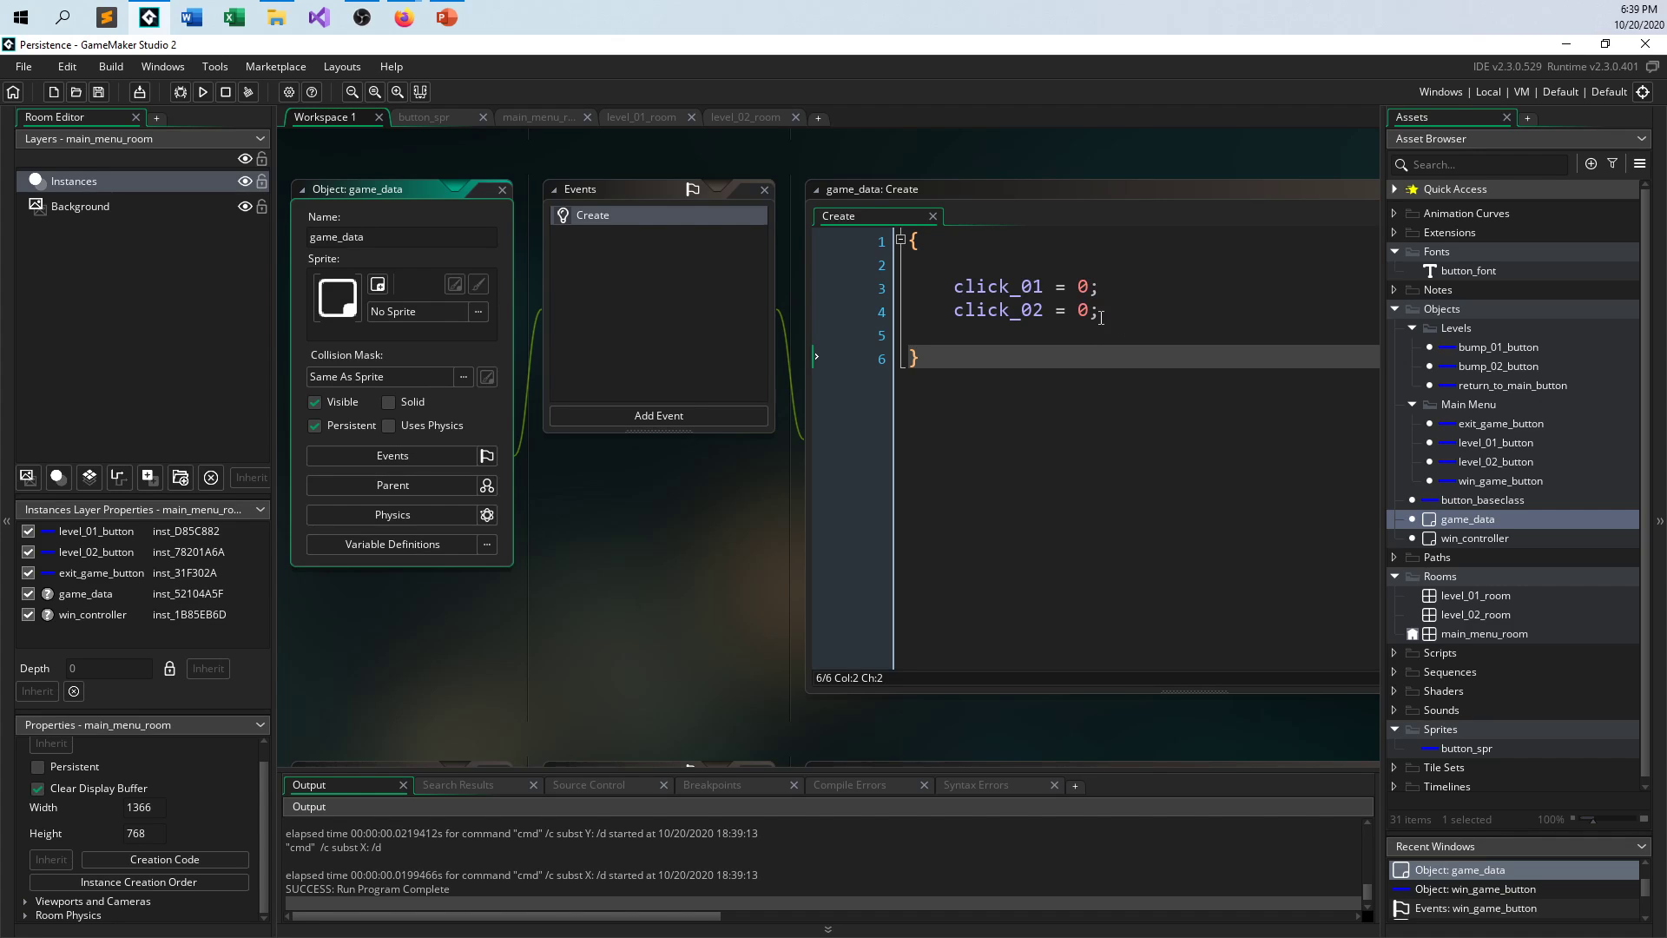
{"action": "mouse_move", "coordinate": [1225, 604]}
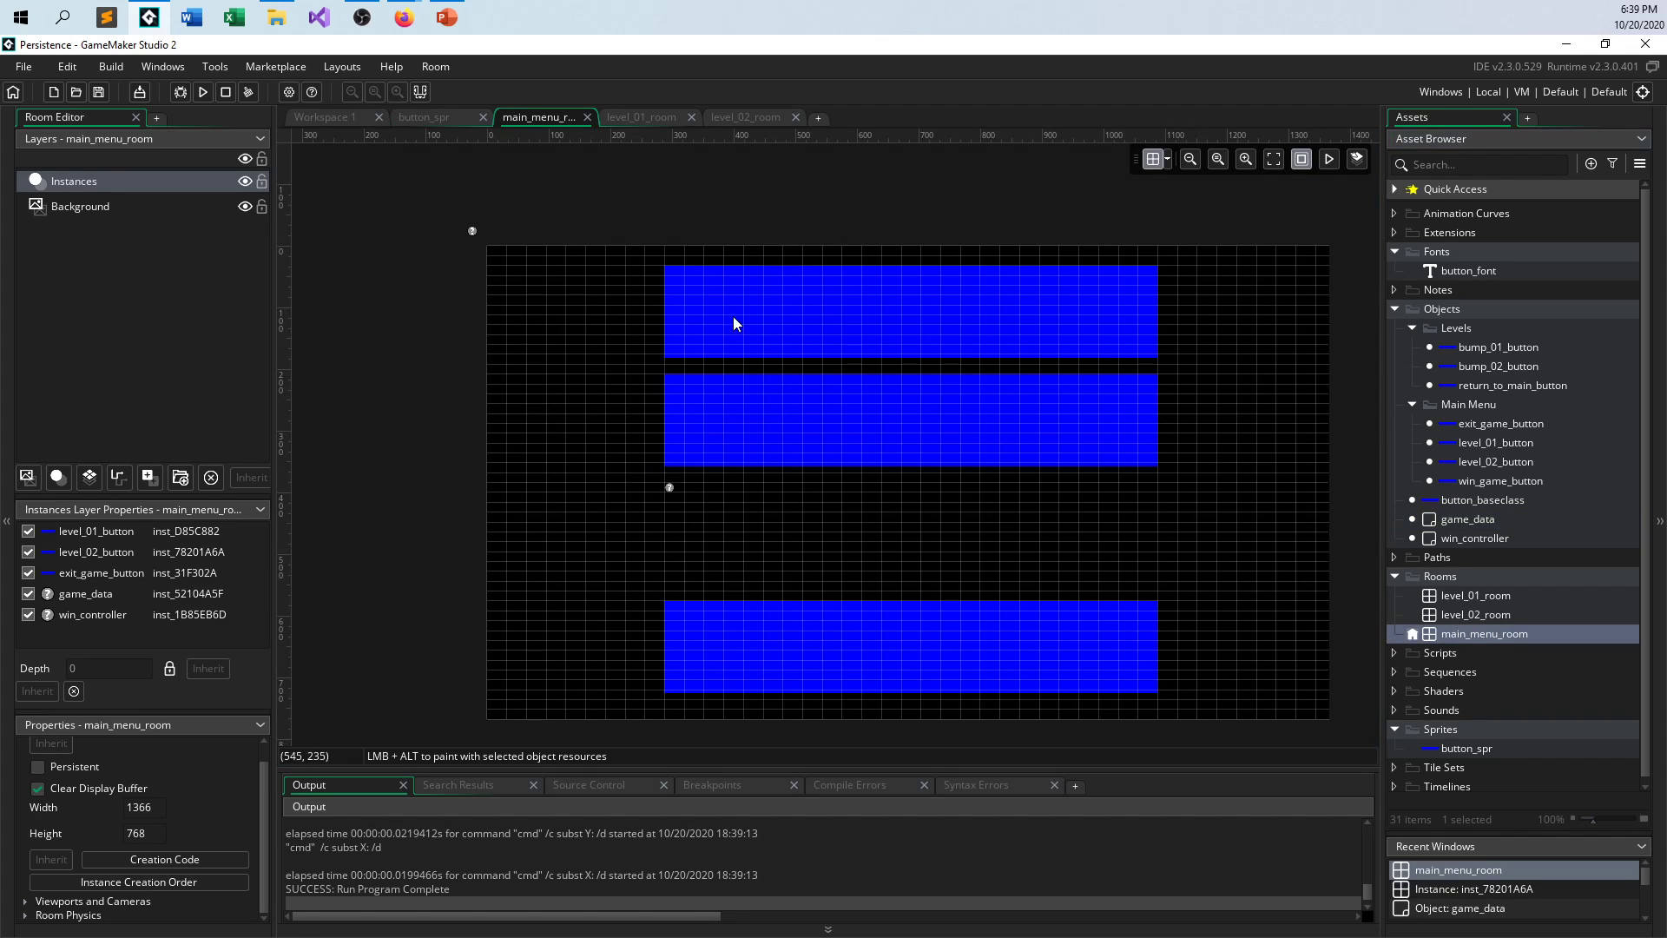
{"action": "mouse_move", "coordinate": [1333, 584]}
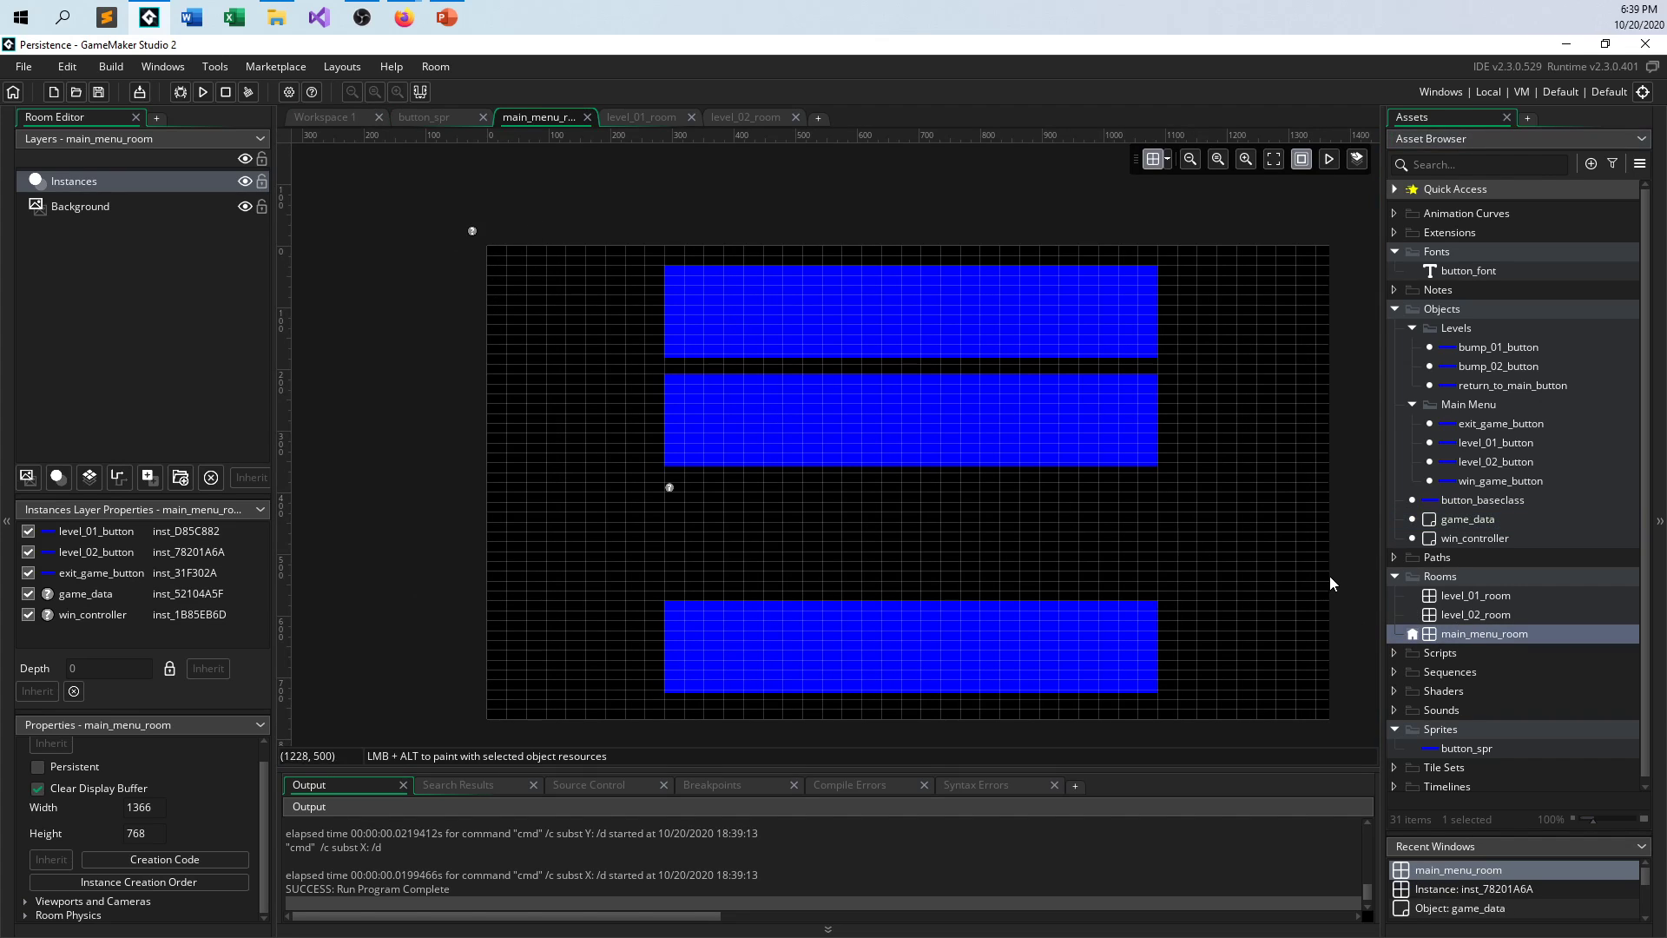
{"action": "mouse_move", "coordinate": [475, 243]}
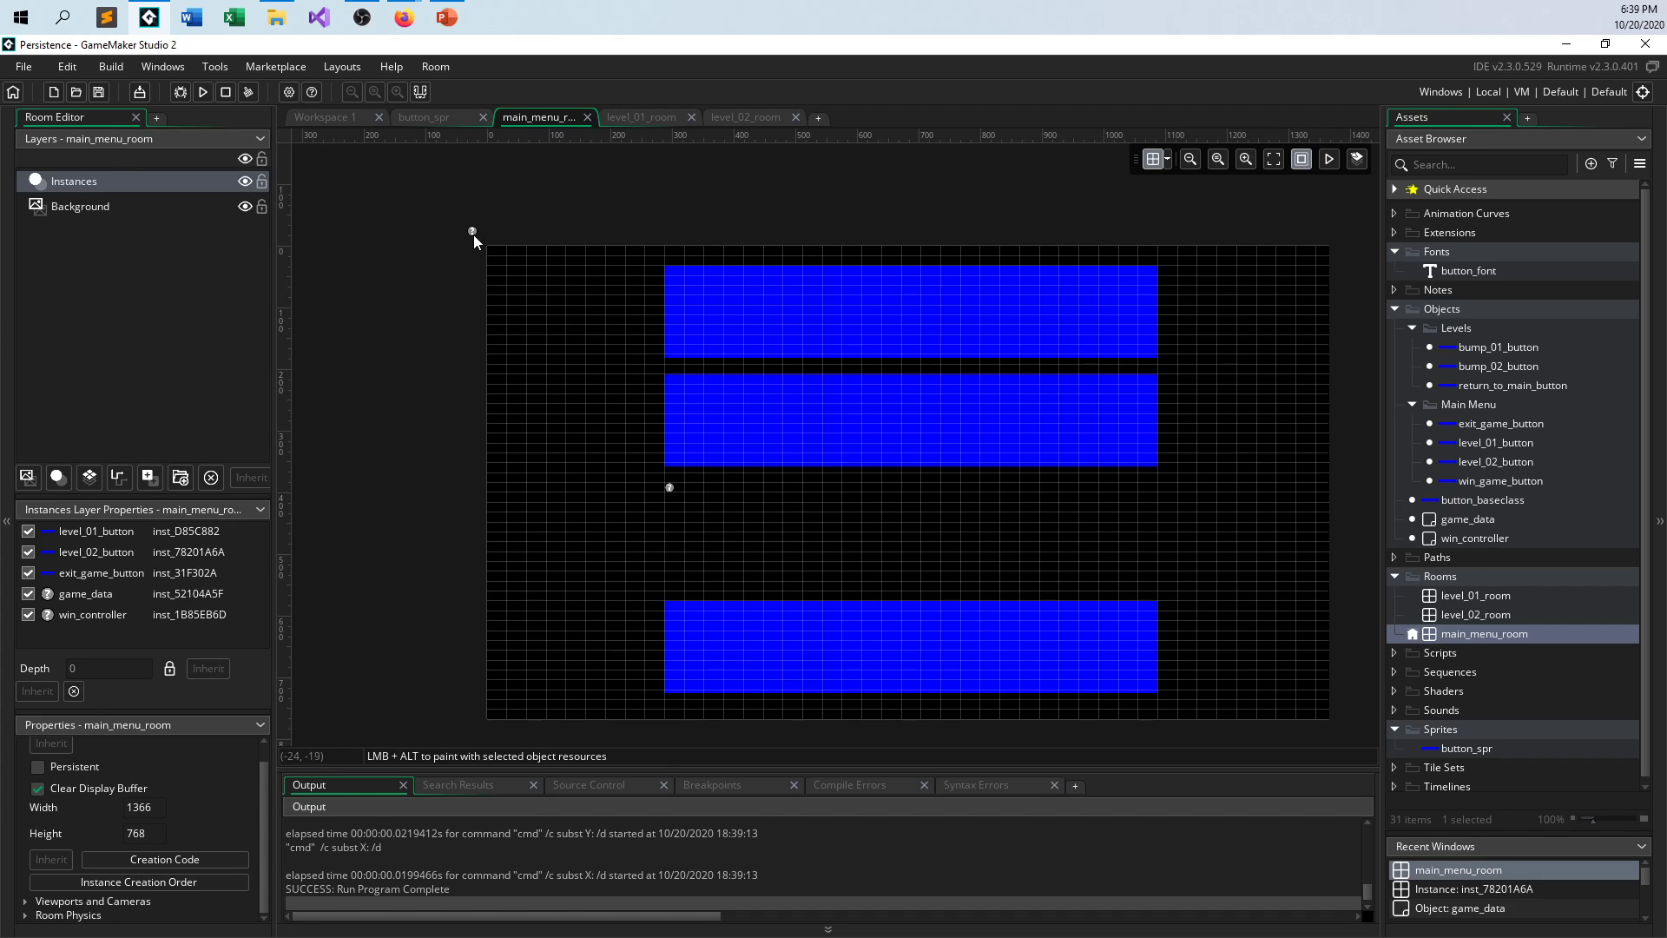
{"action": "mouse_move", "coordinate": [988, 395]}
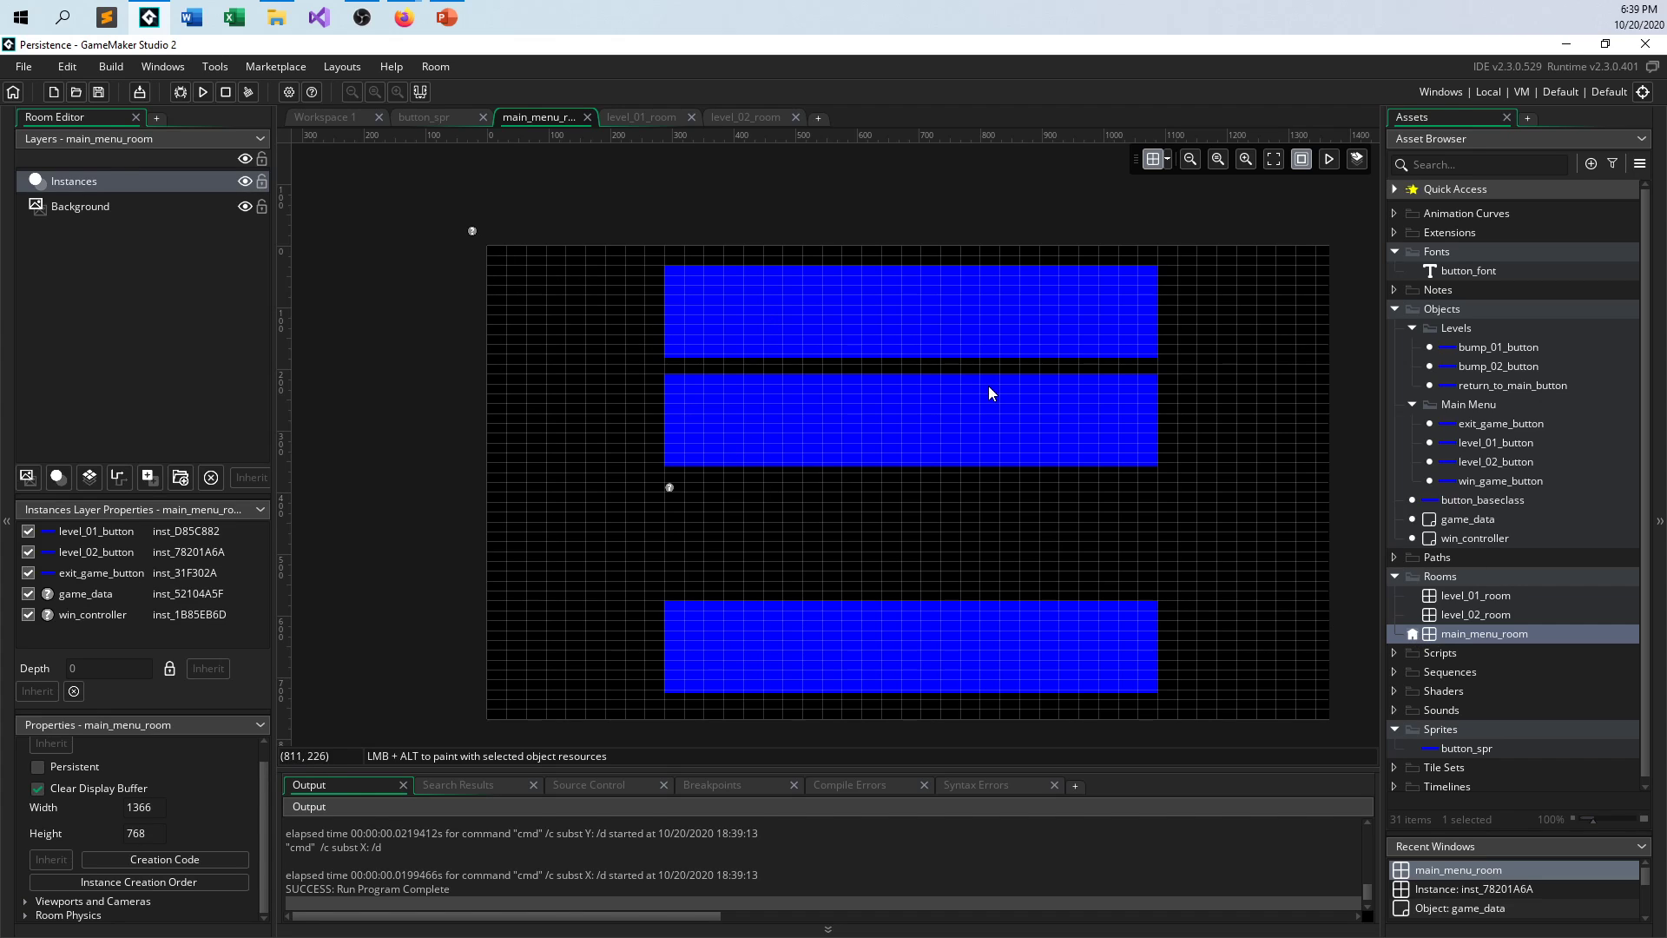
{"action": "mouse_move", "coordinate": [1078, 373]}
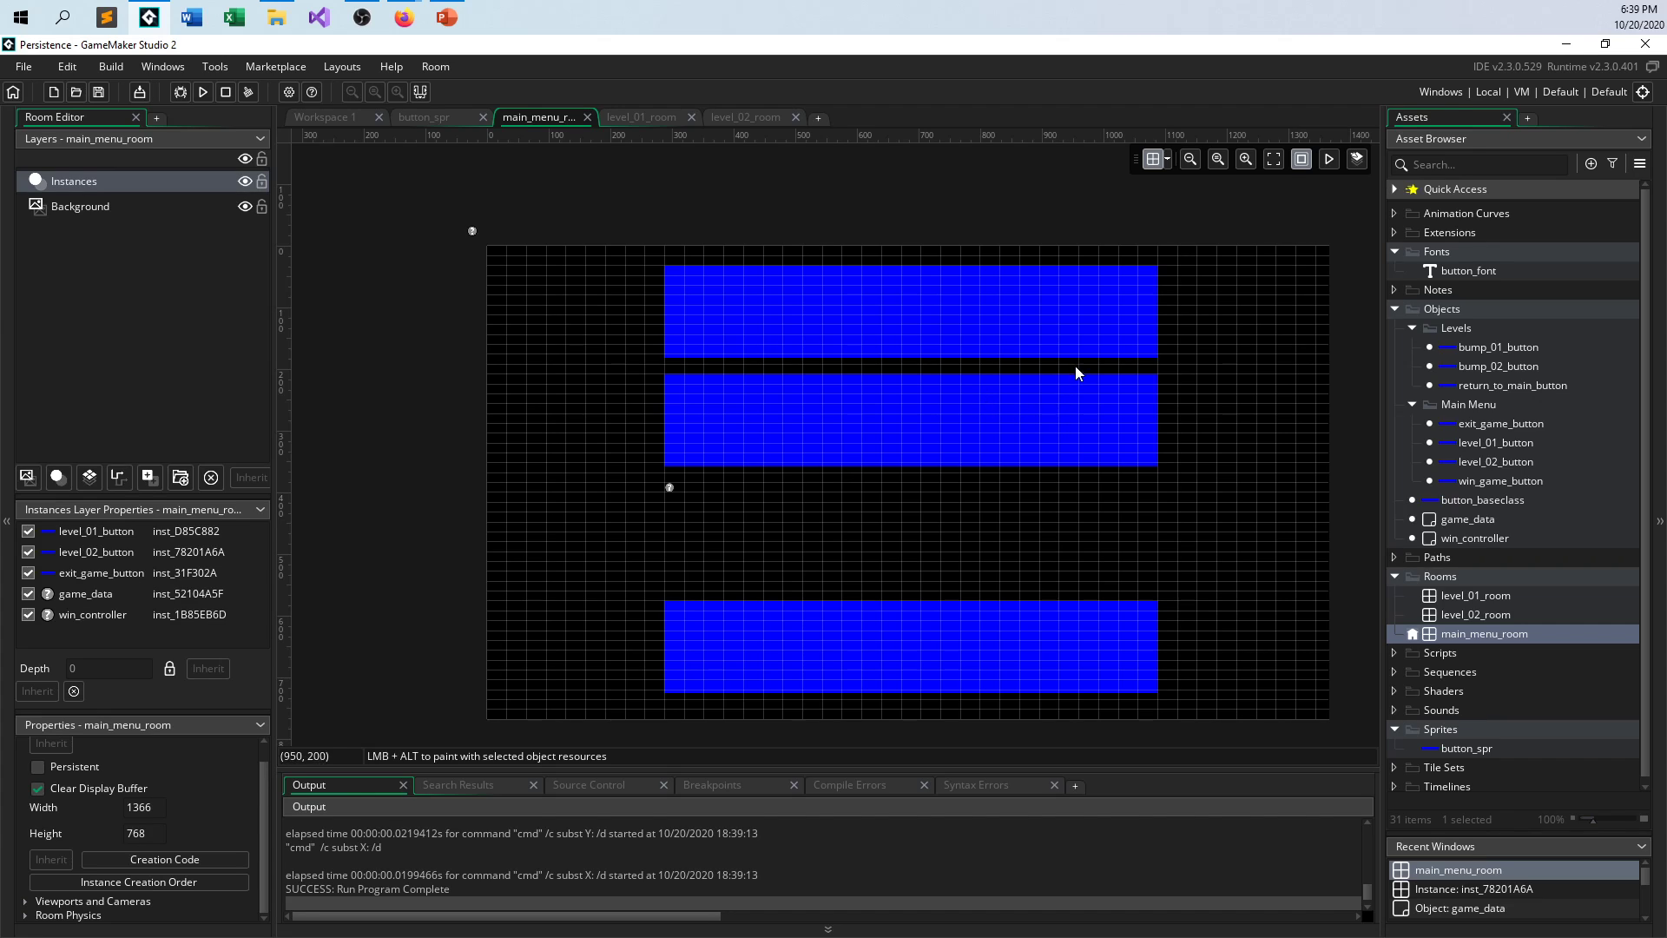
{"action": "mouse_move", "coordinate": [1020, 354]}
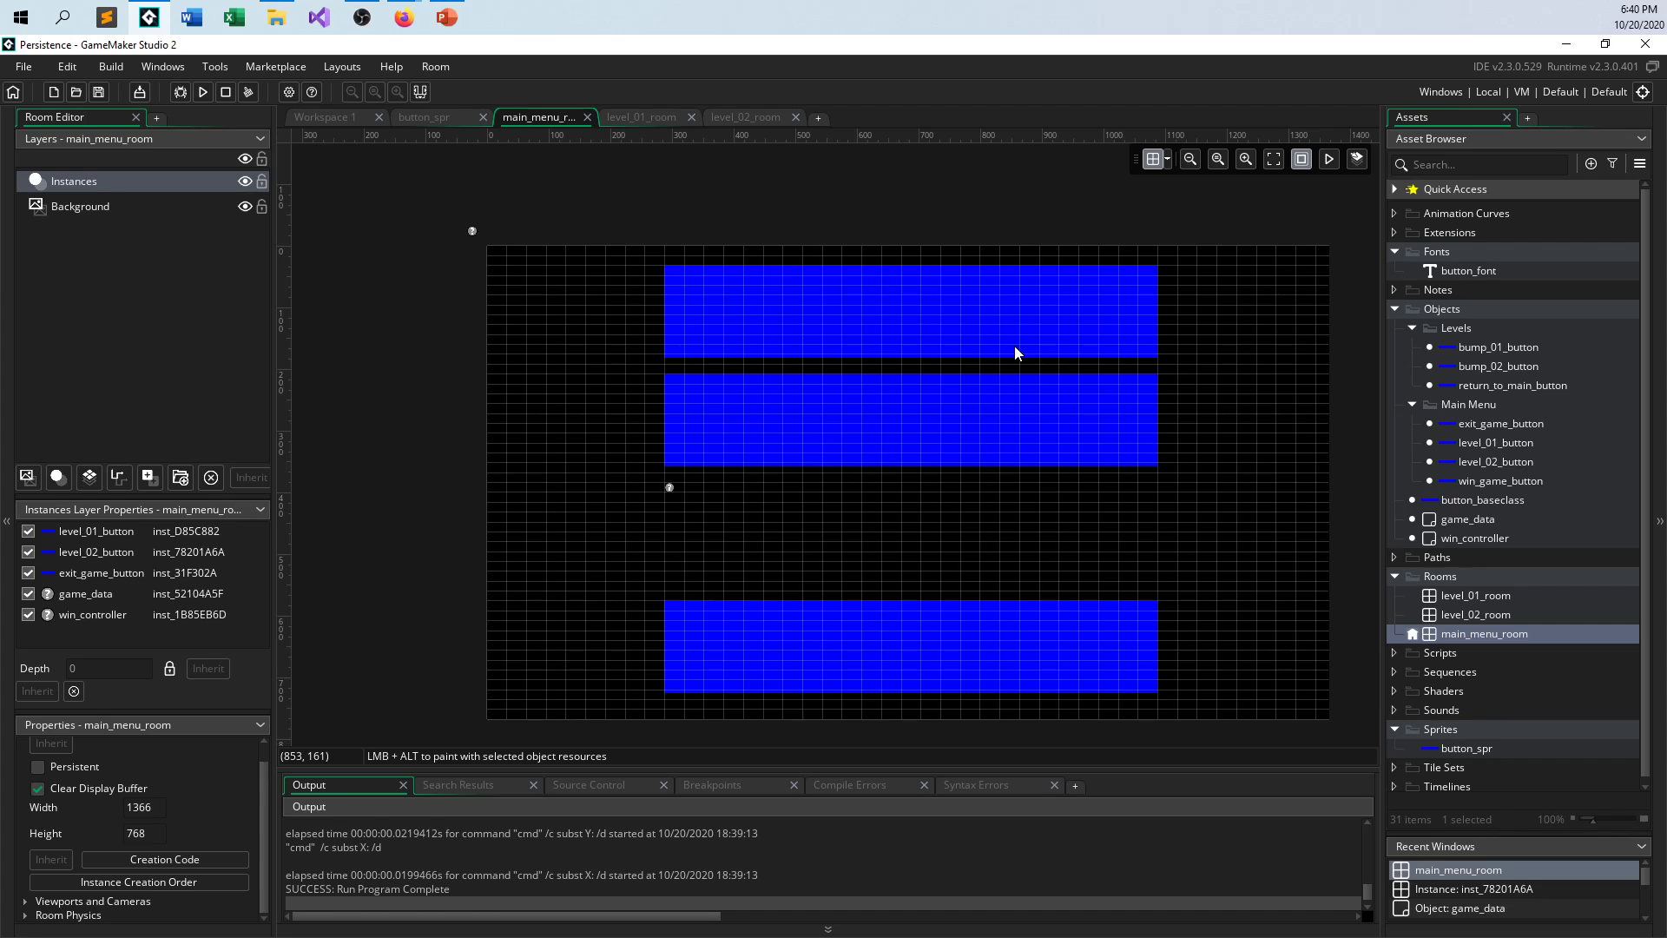
{"action": "mouse_move", "coordinate": [1029, 672]}
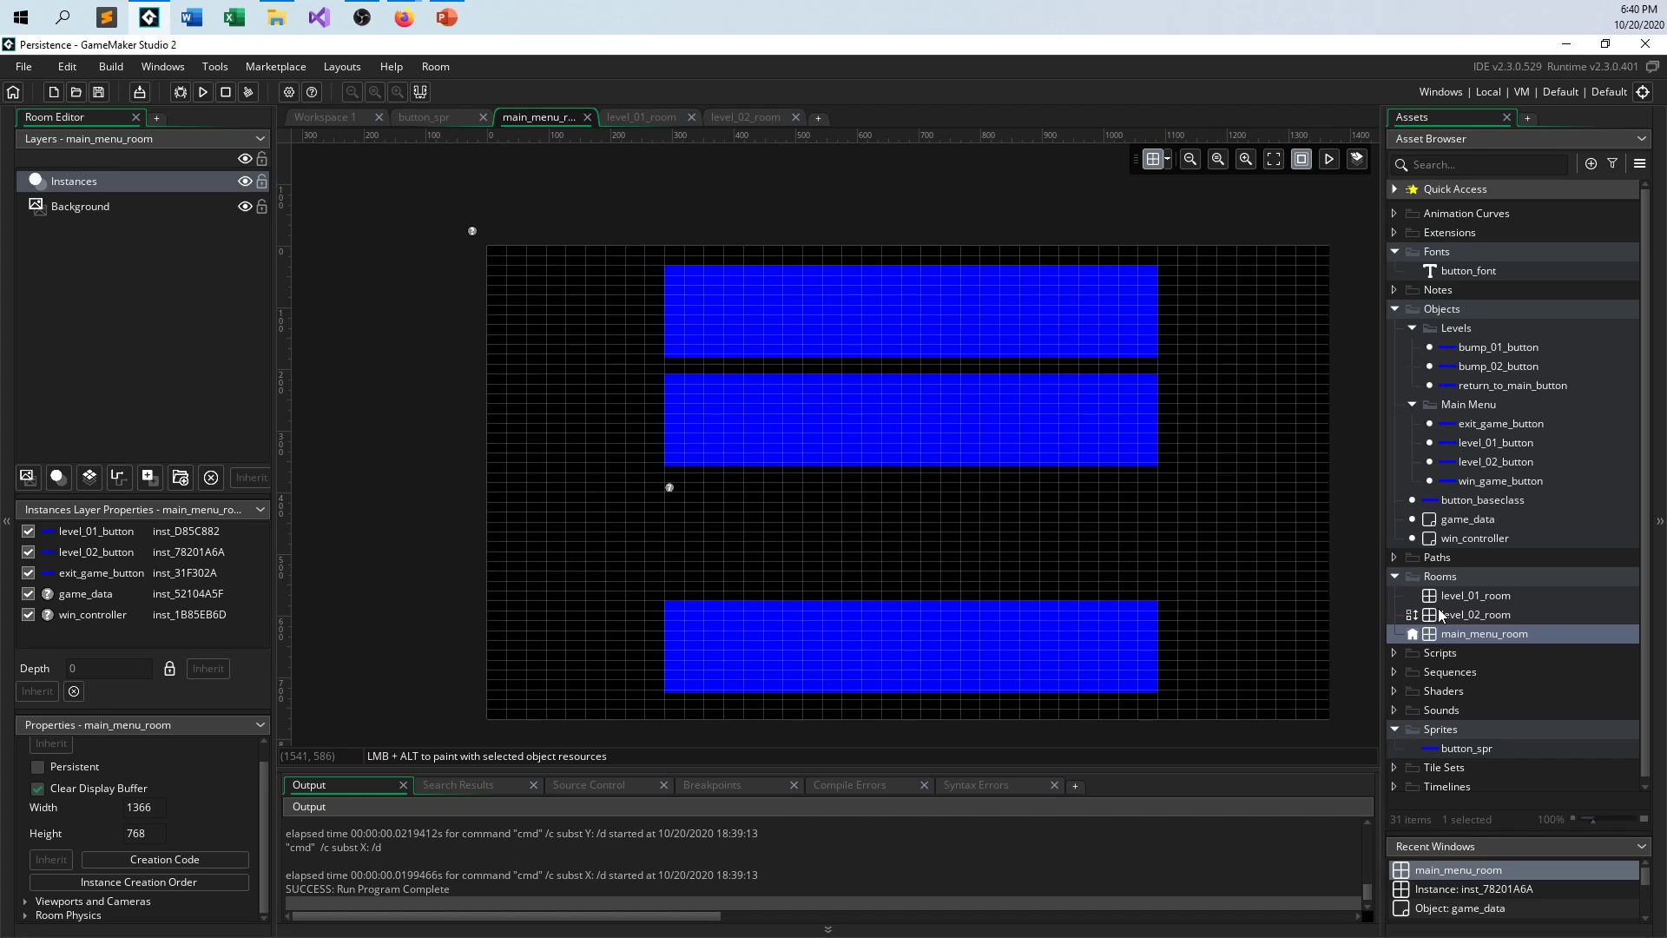
{"action": "mouse_move", "coordinate": [1315, 219]}
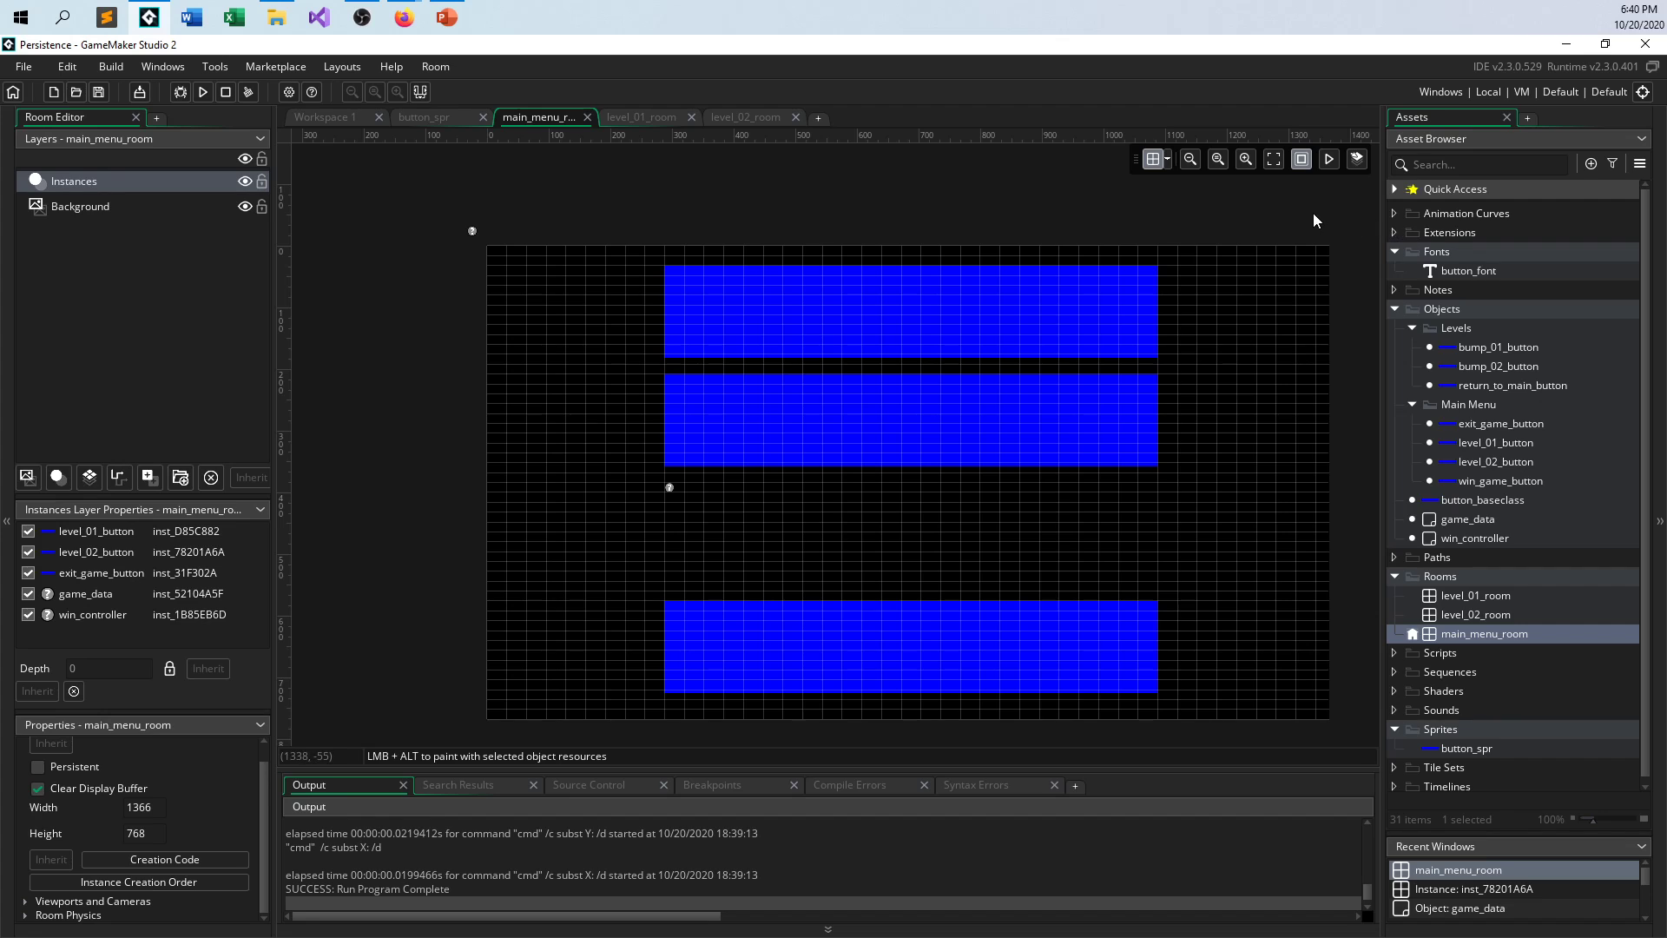